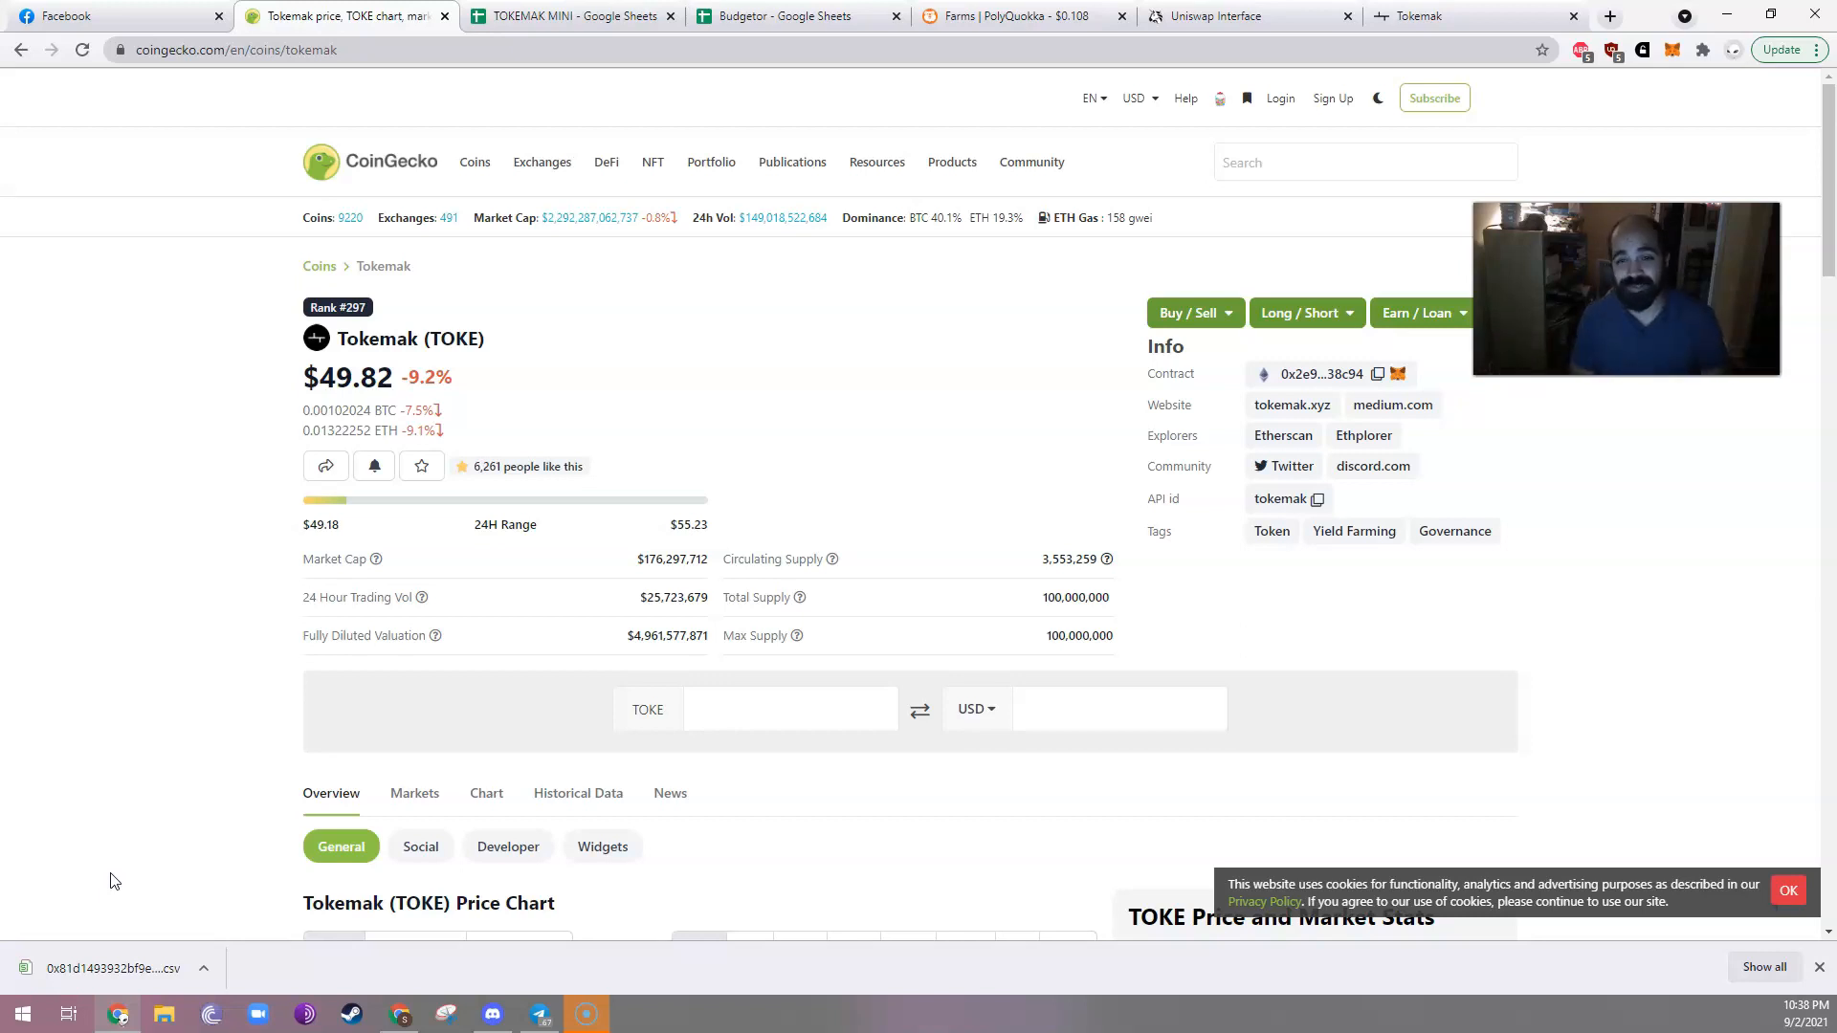
mouse_move(147, 859)
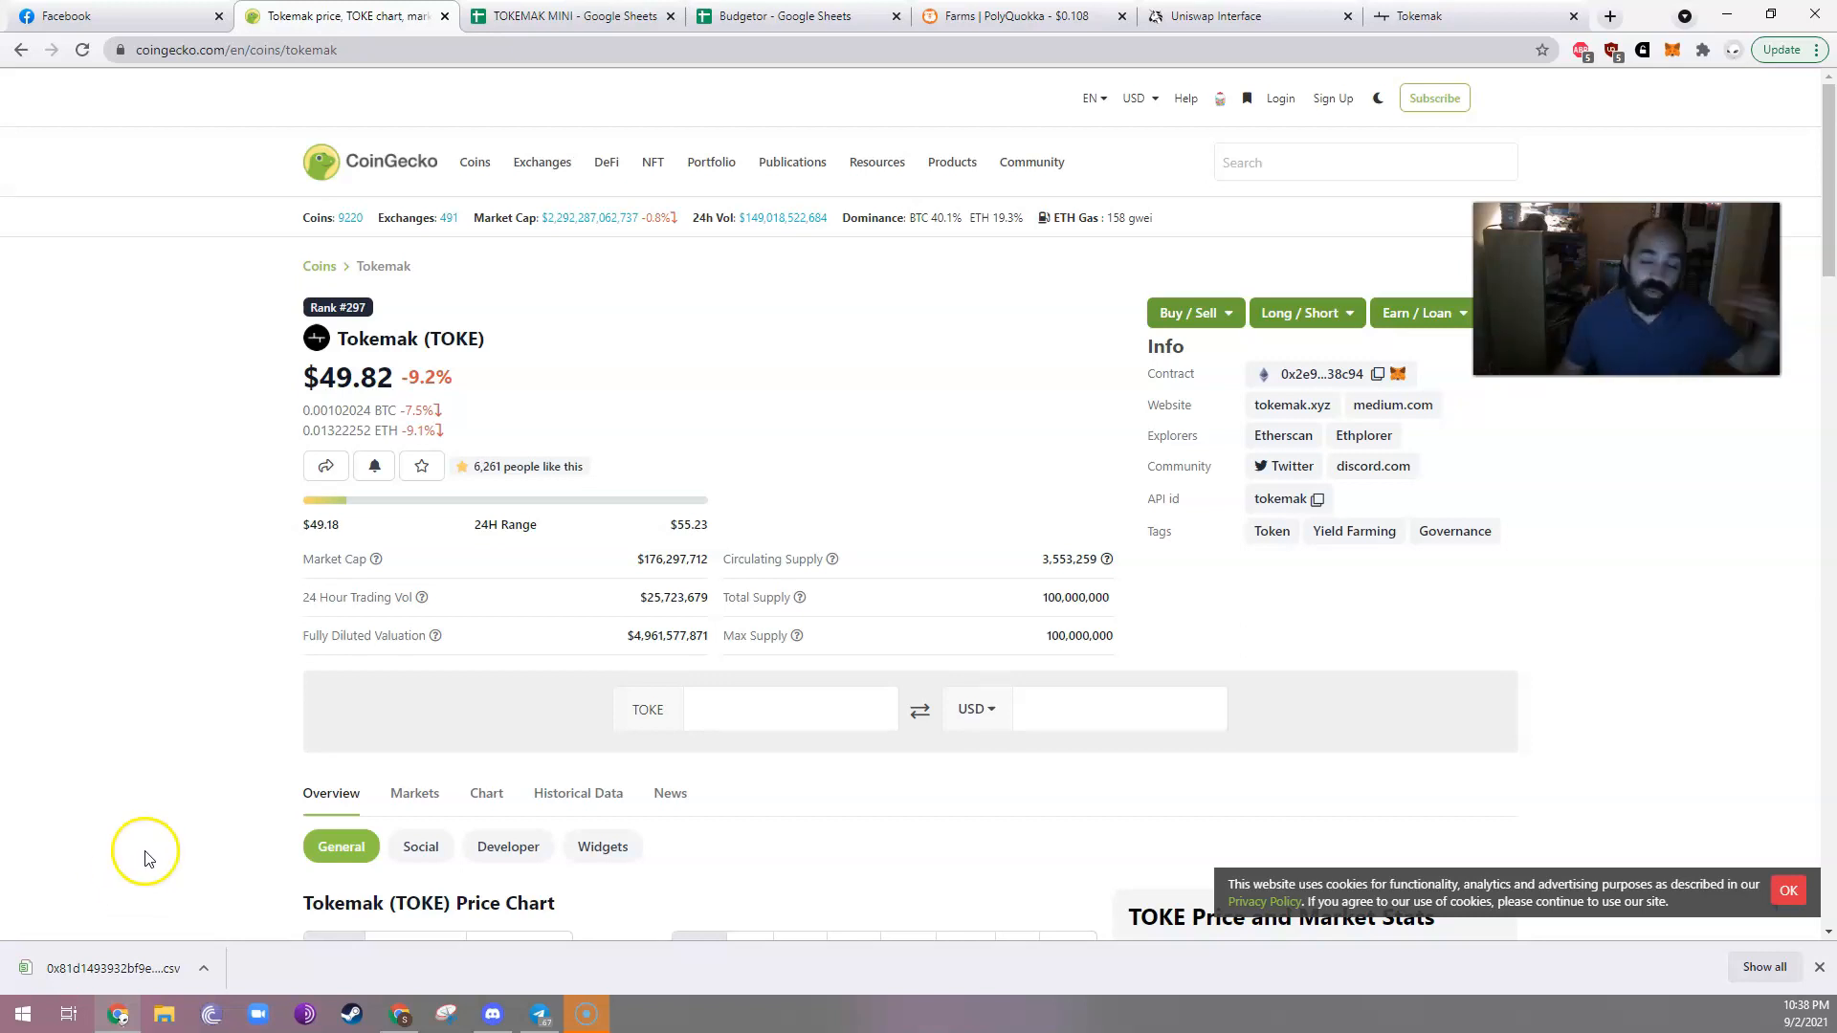
mouse_move(291, 819)
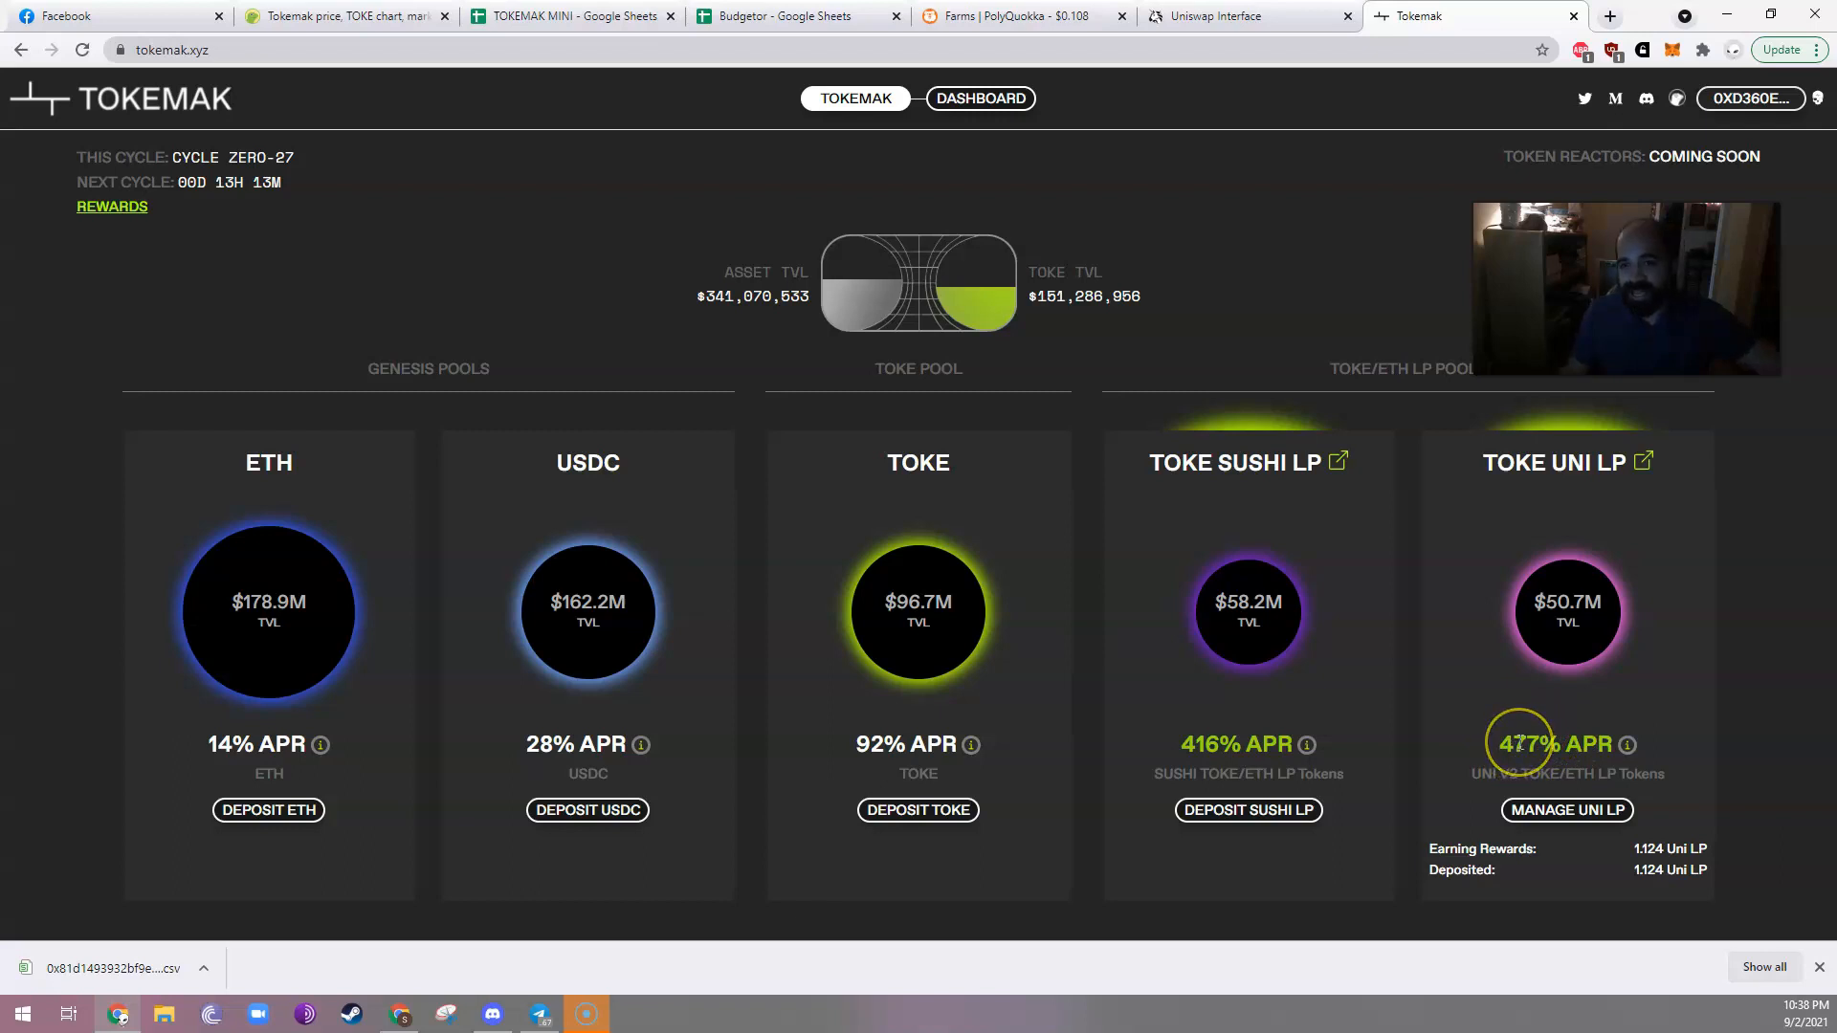
mouse_move(1543, 659)
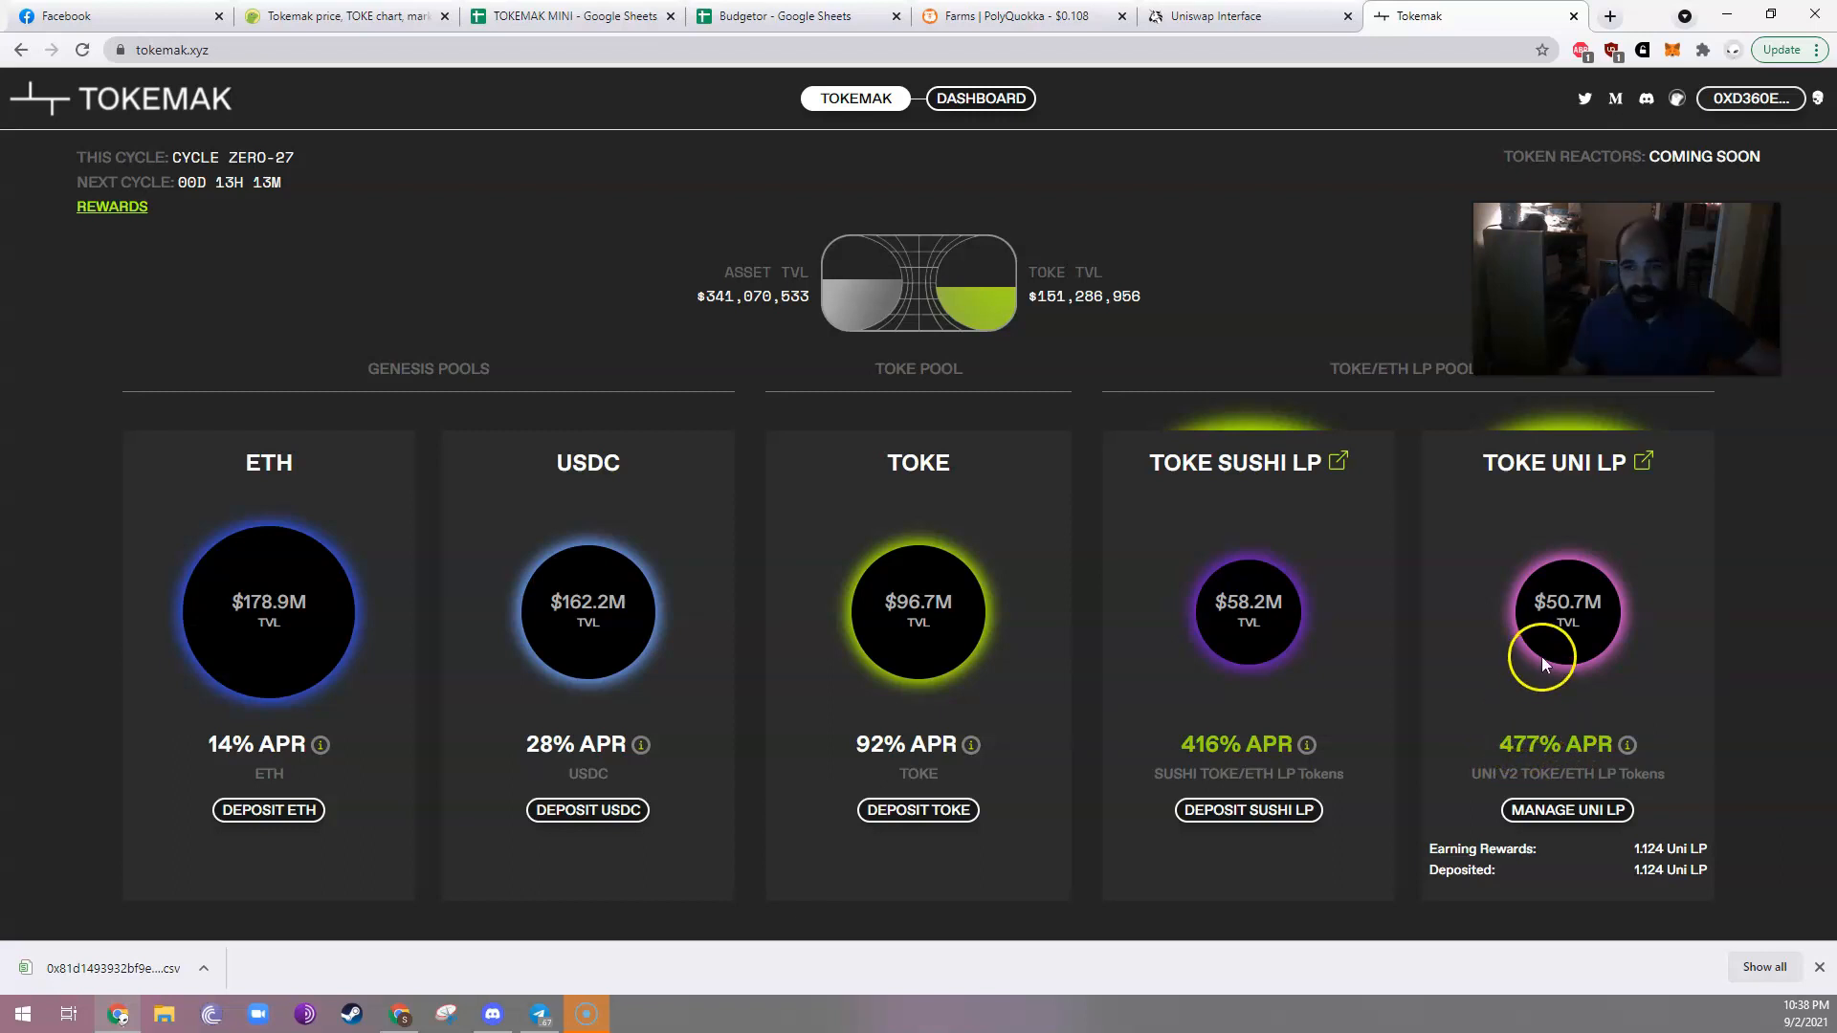
mouse_move(917, 392)
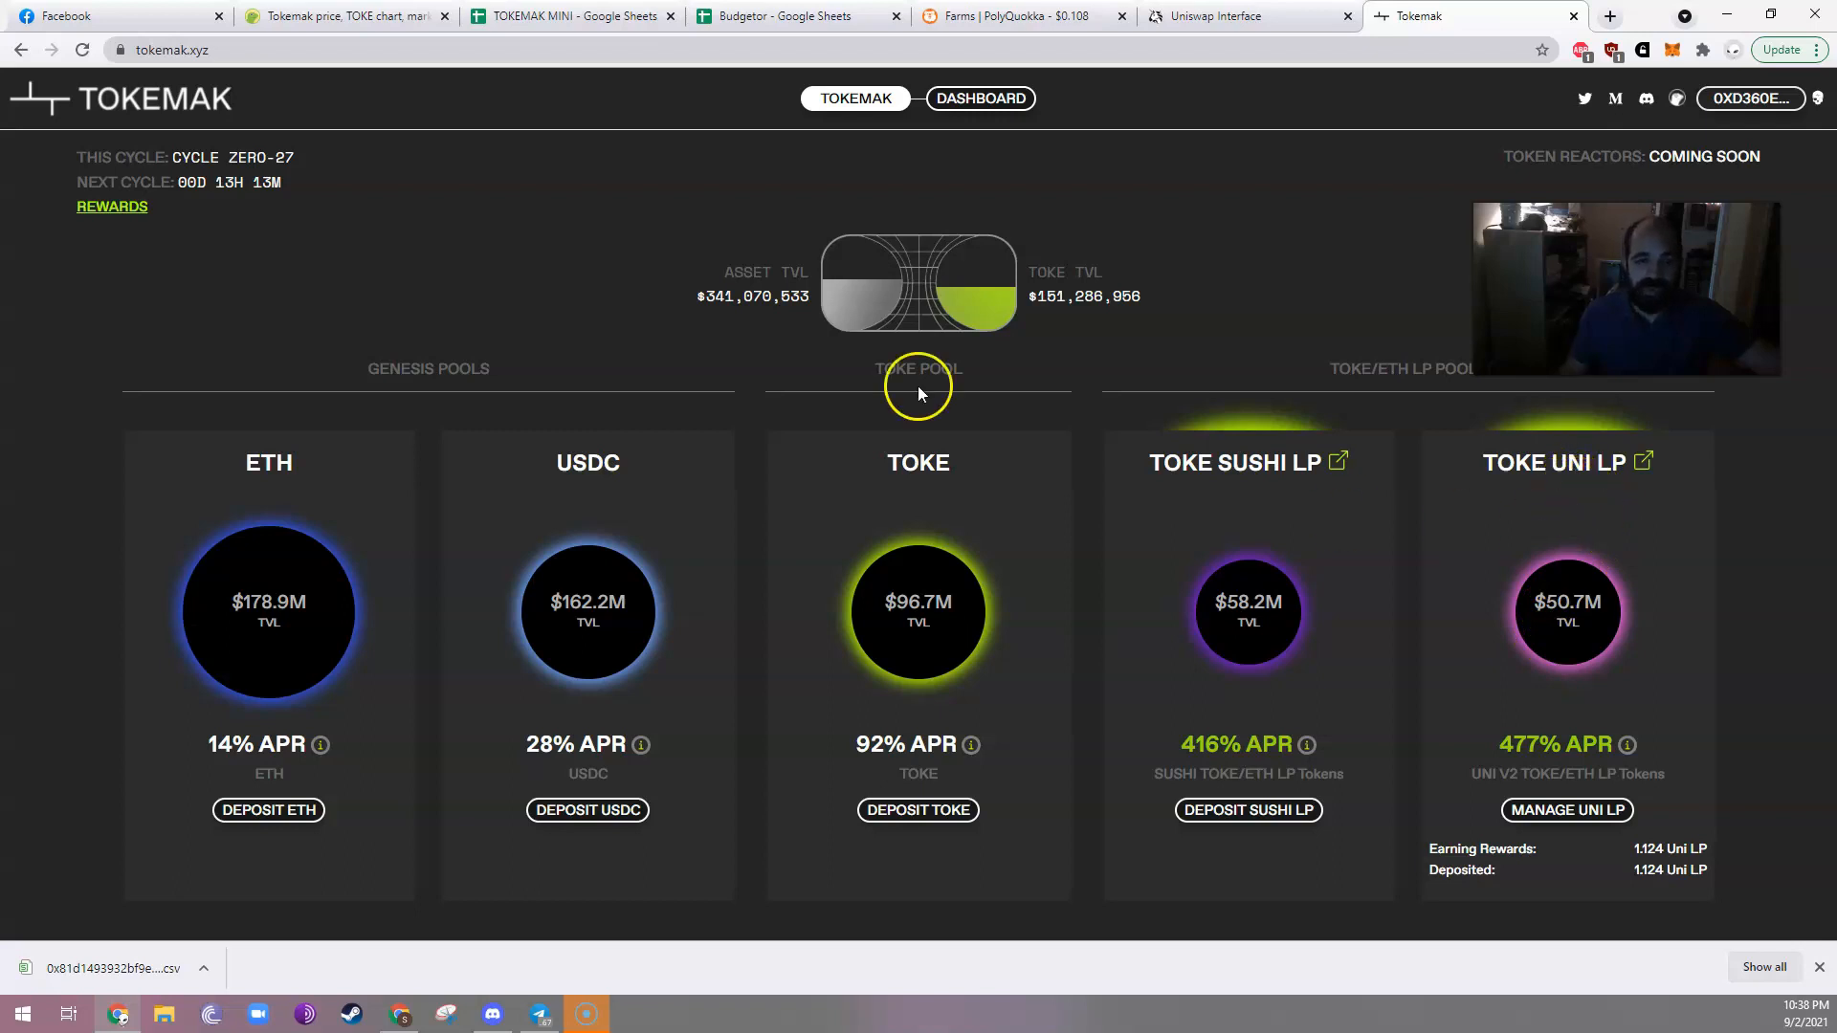
mouse_move(609, 338)
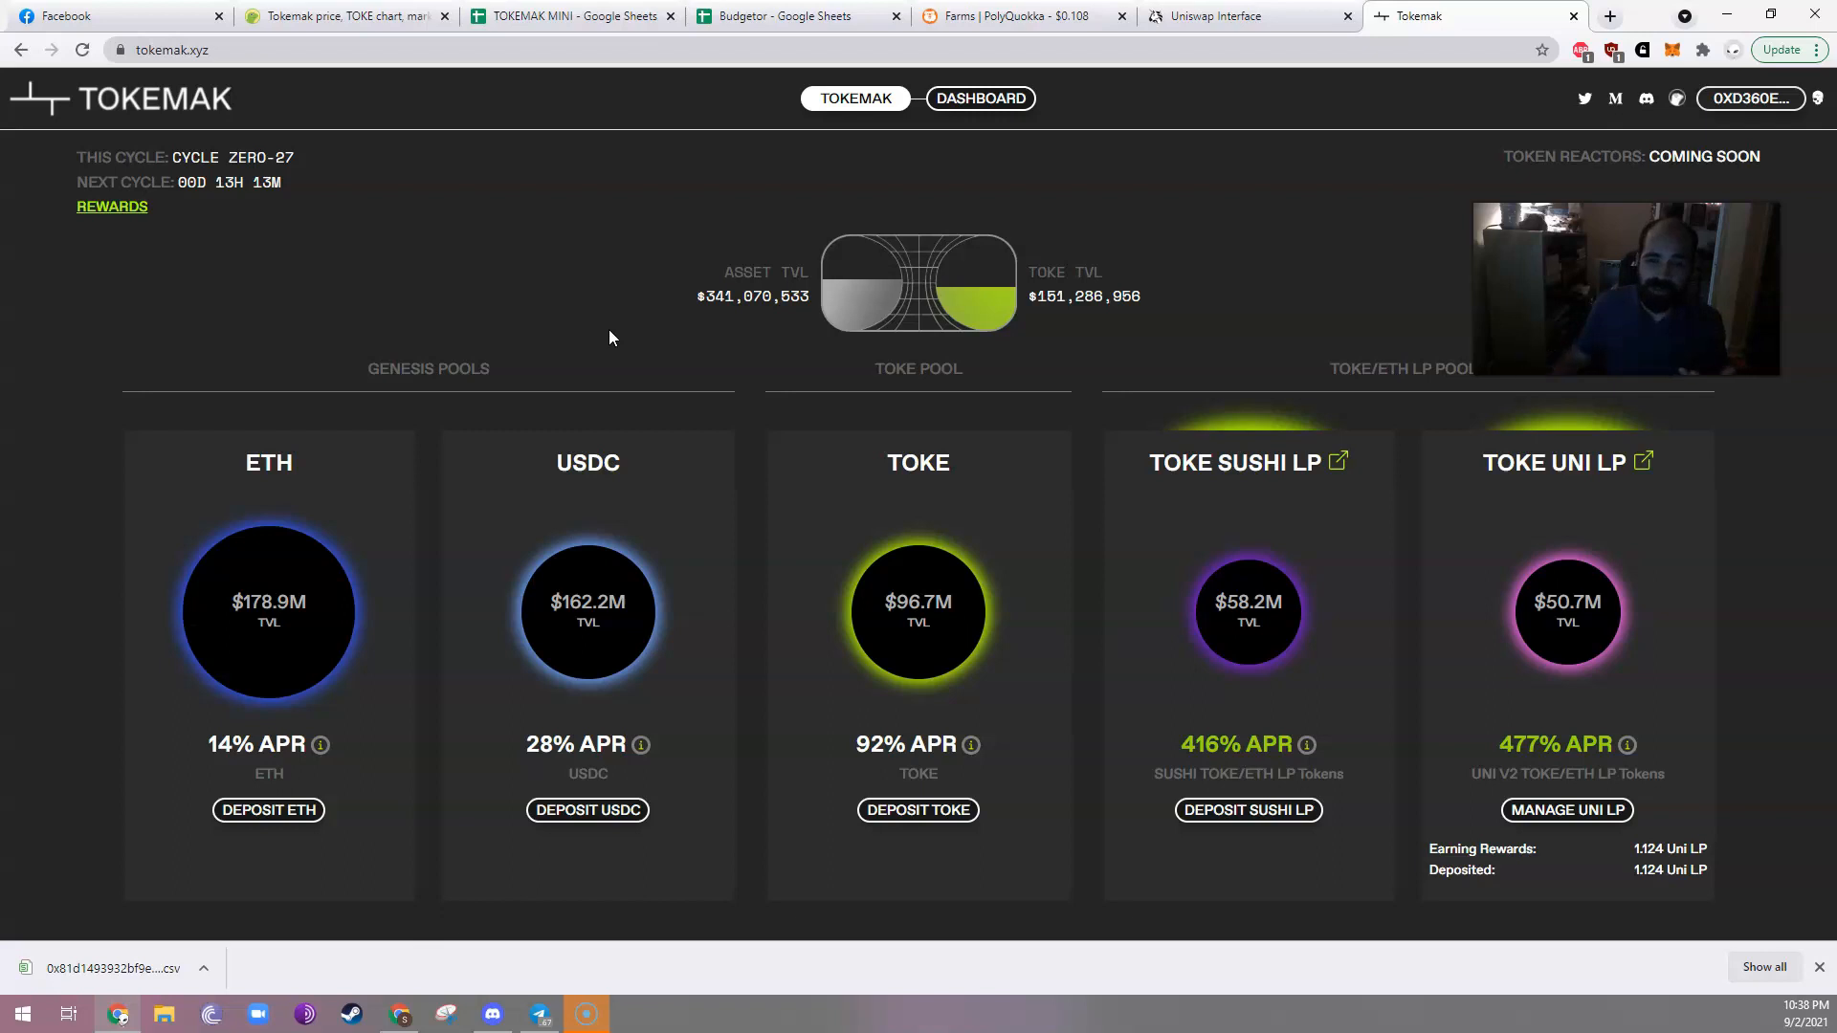
mouse_move(908, 646)
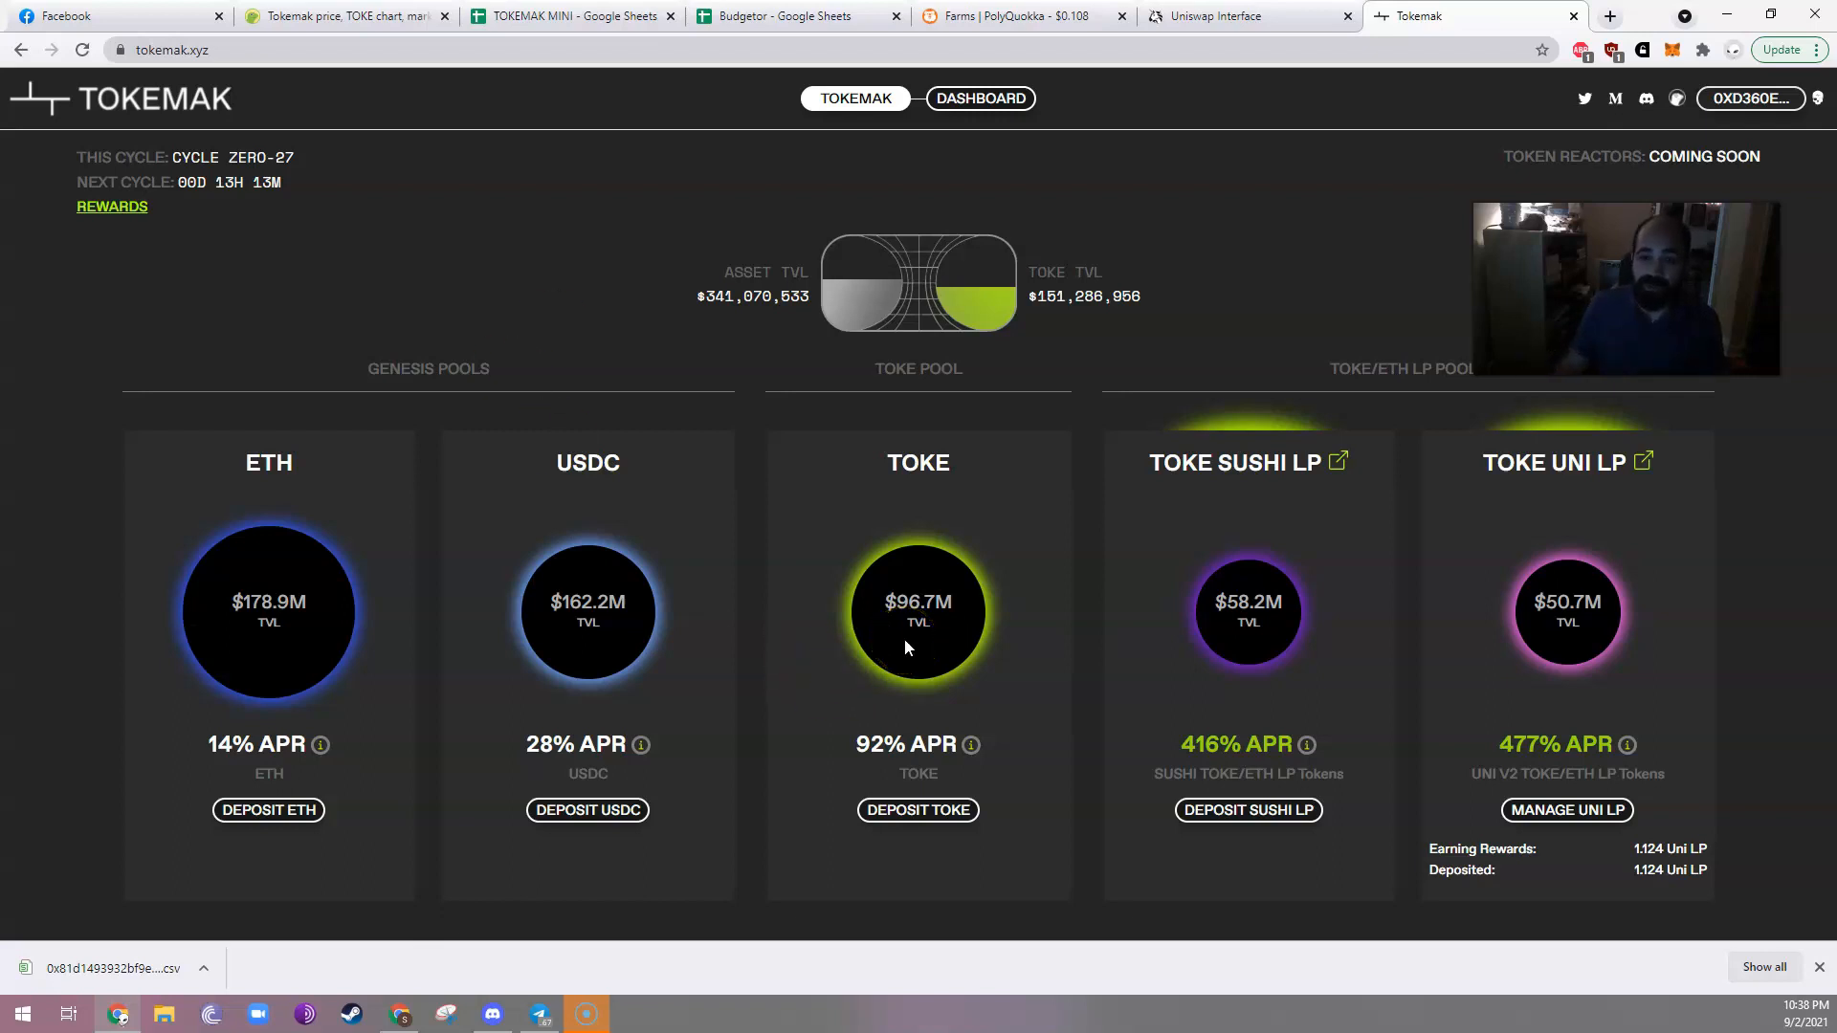
mouse_move(551, 732)
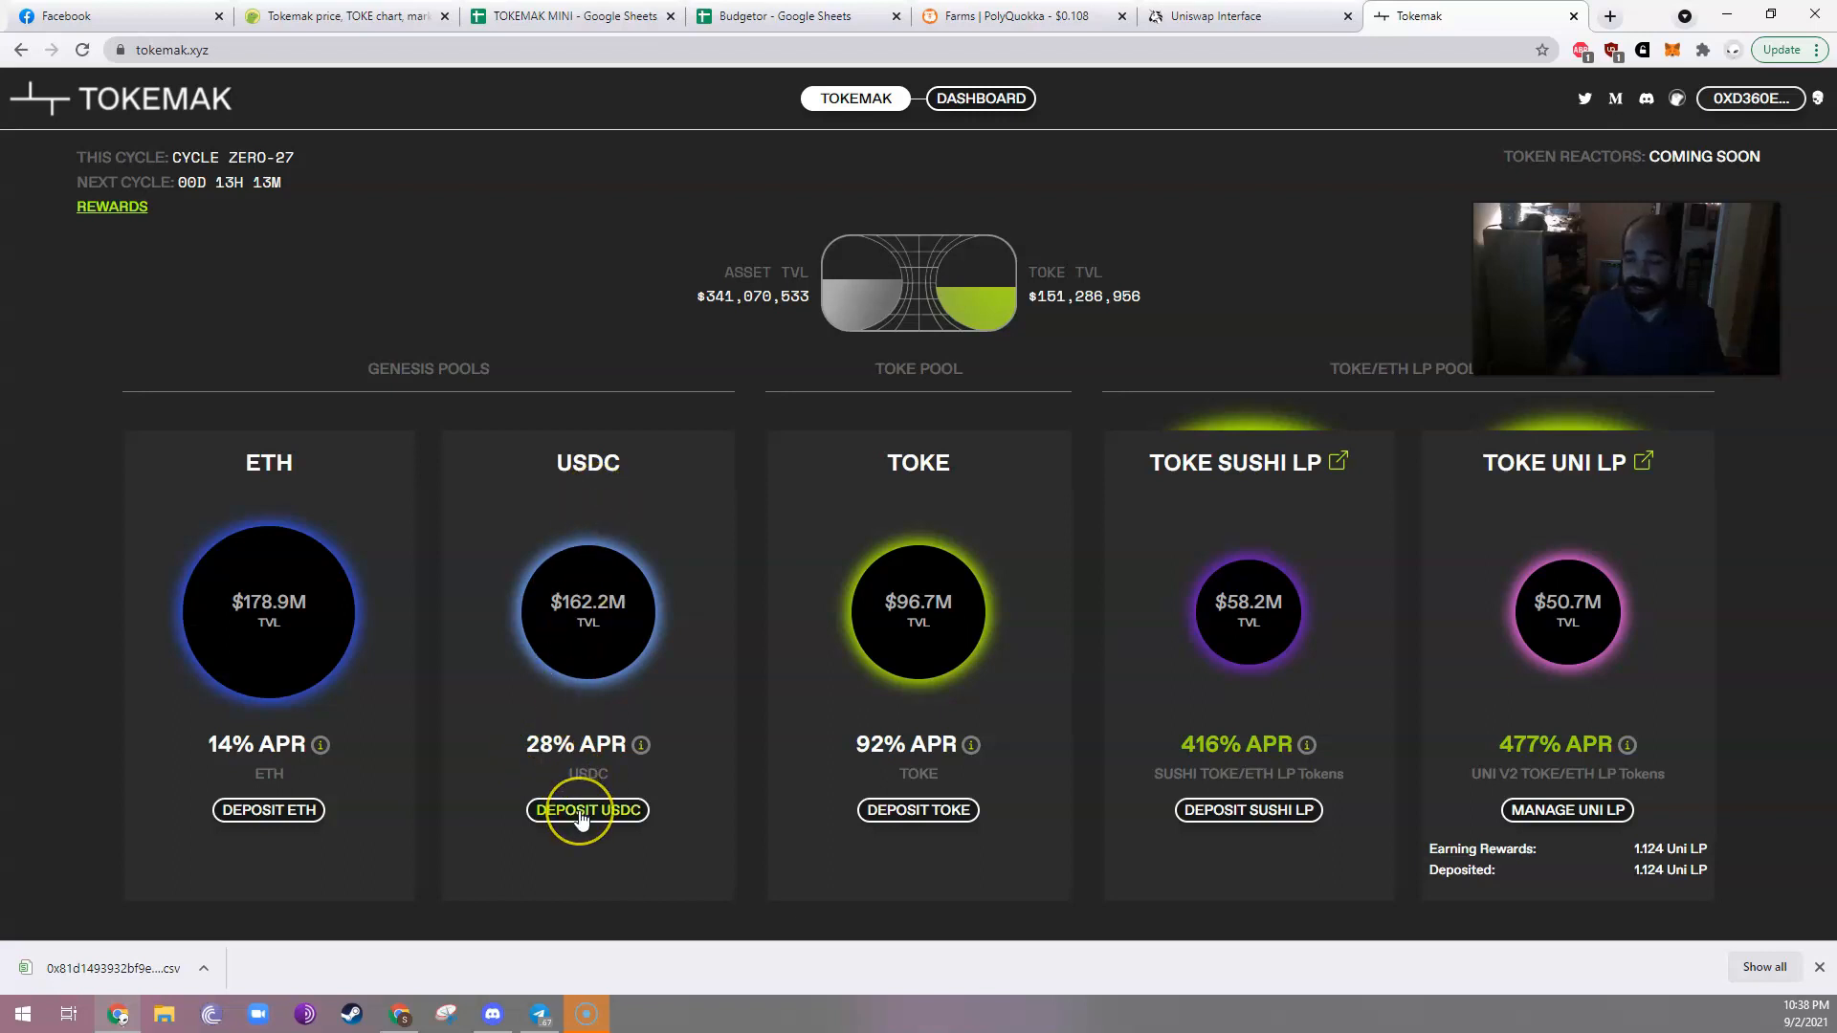
mouse_move(537, 810)
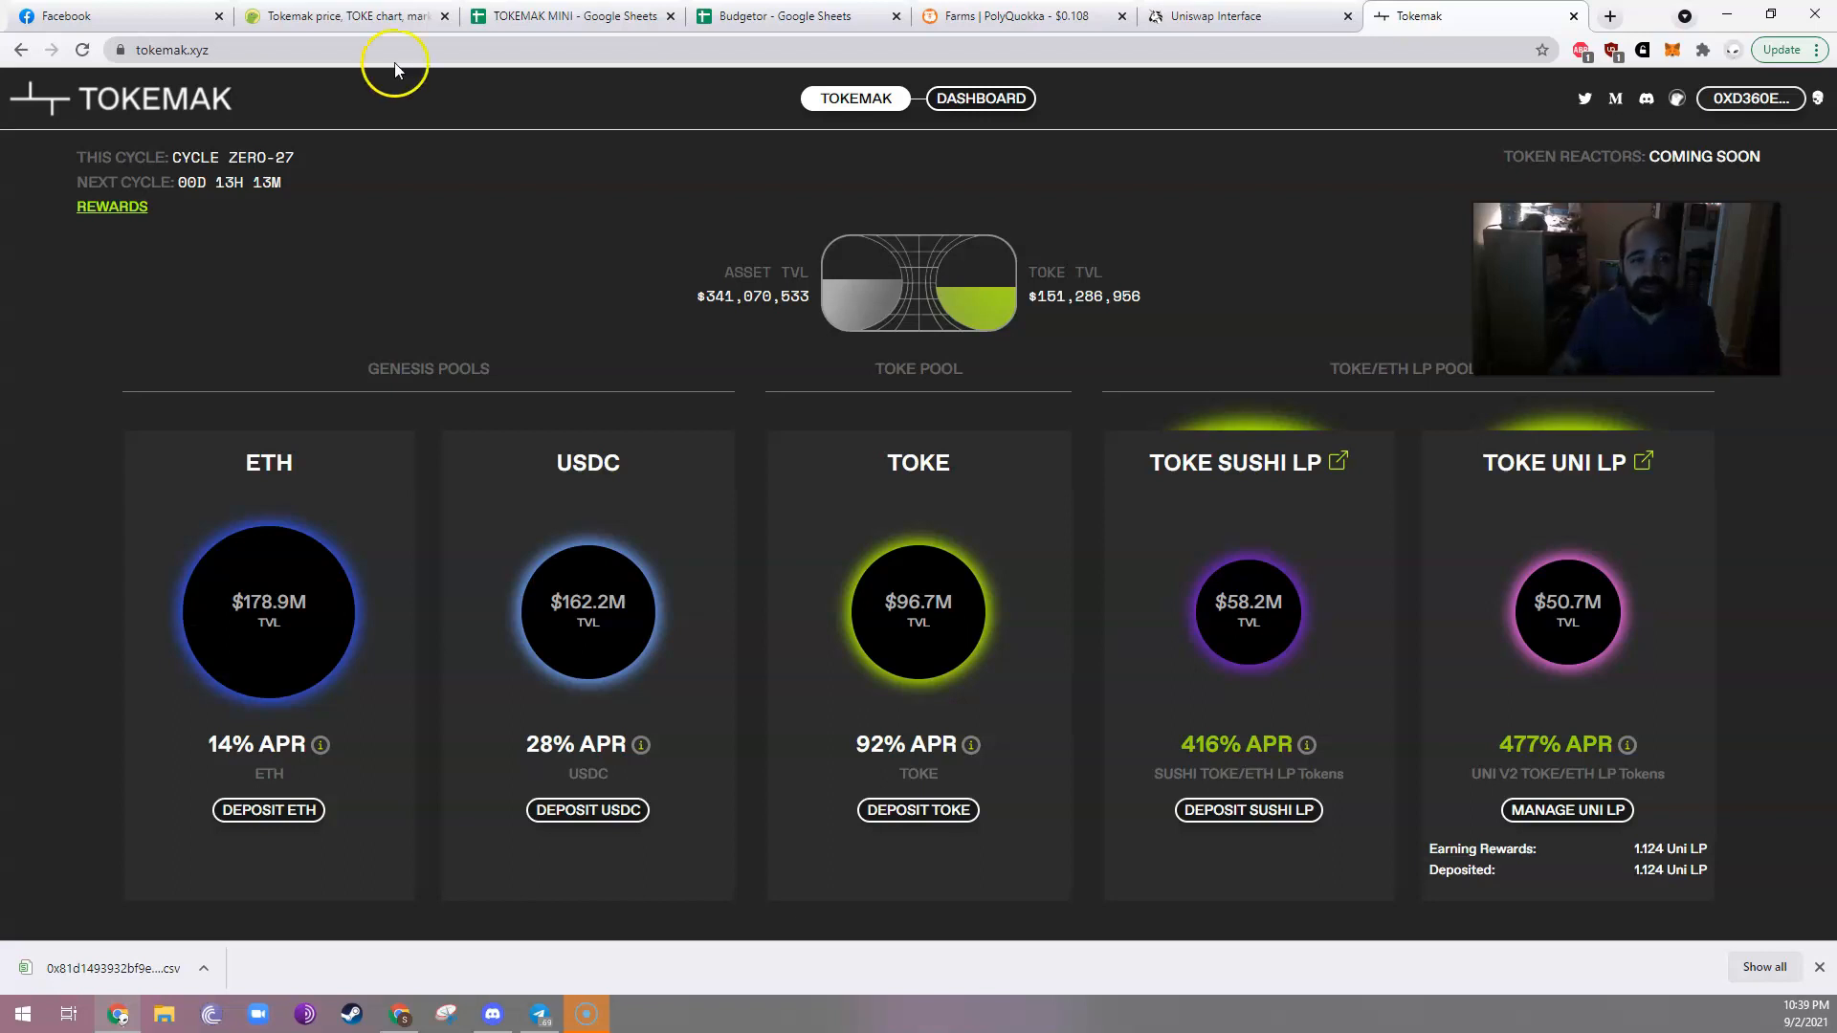
Copy the TOKE contract address from the CoinGecko TOKE page.
left_click(340, 15)
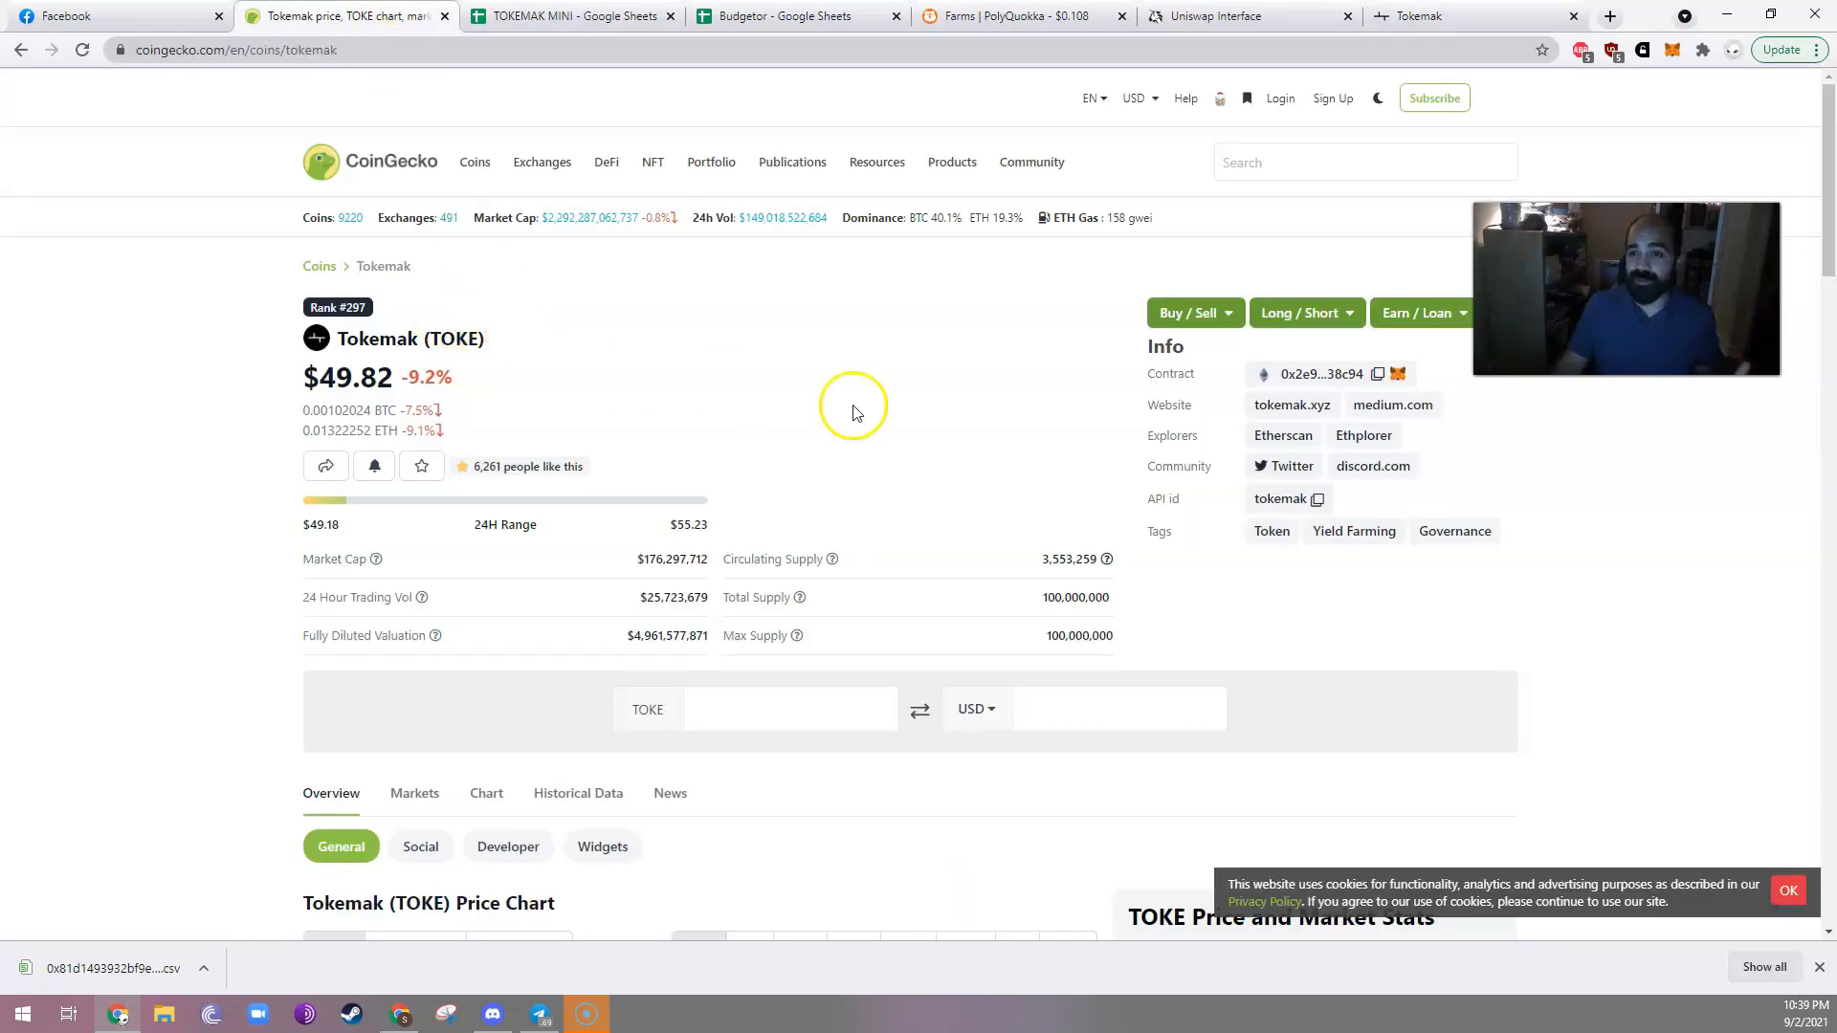
mouse_move(1388, 376)
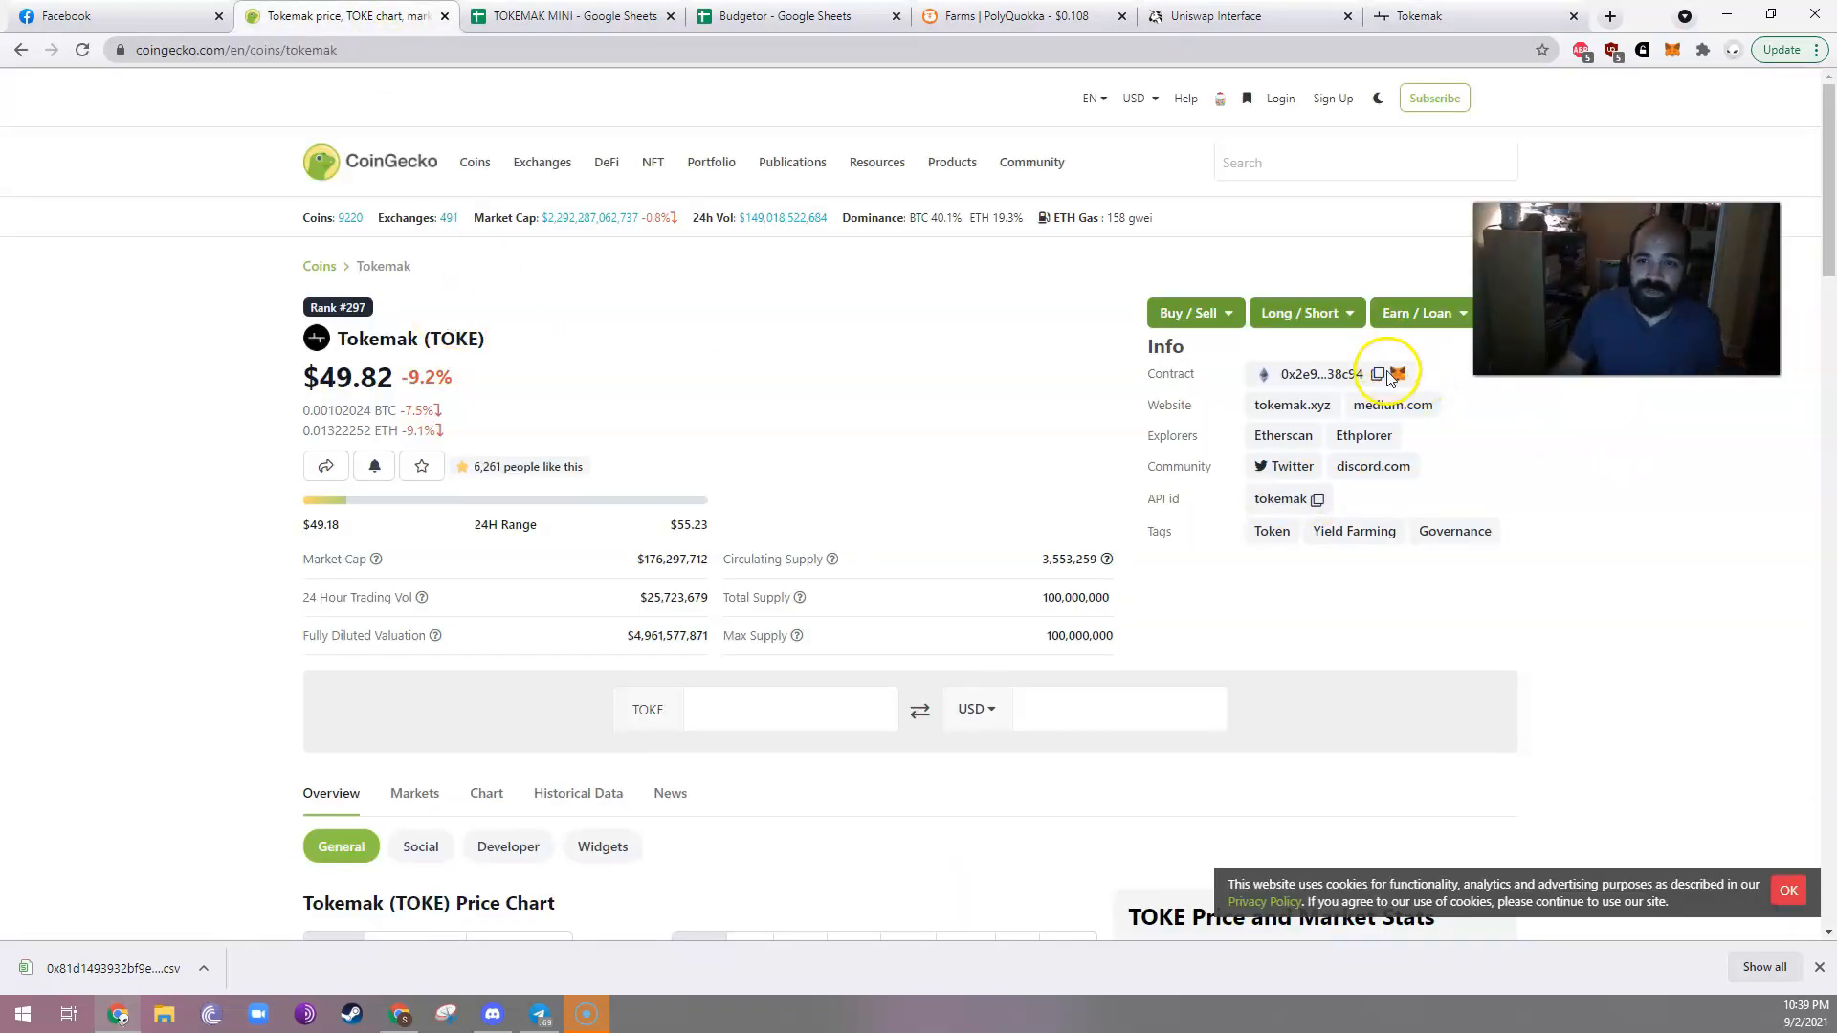
left_click(1378, 375)
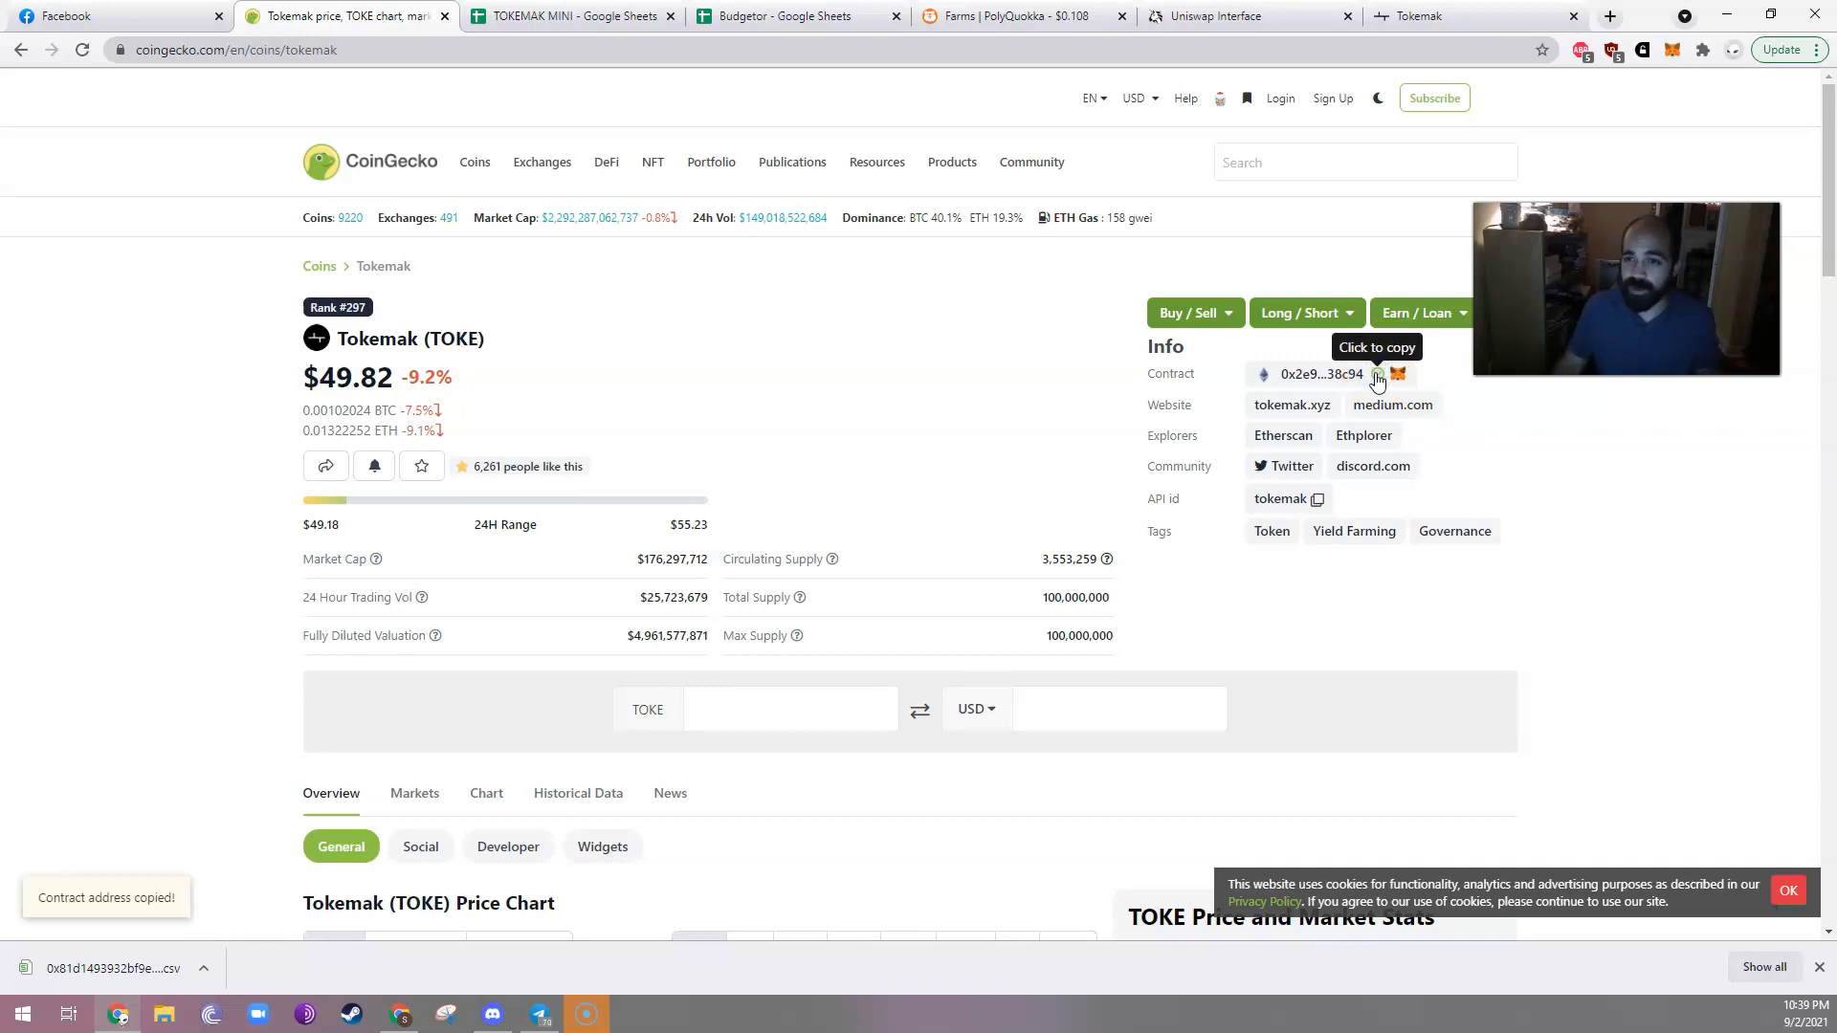
mouse_move(1024, 103)
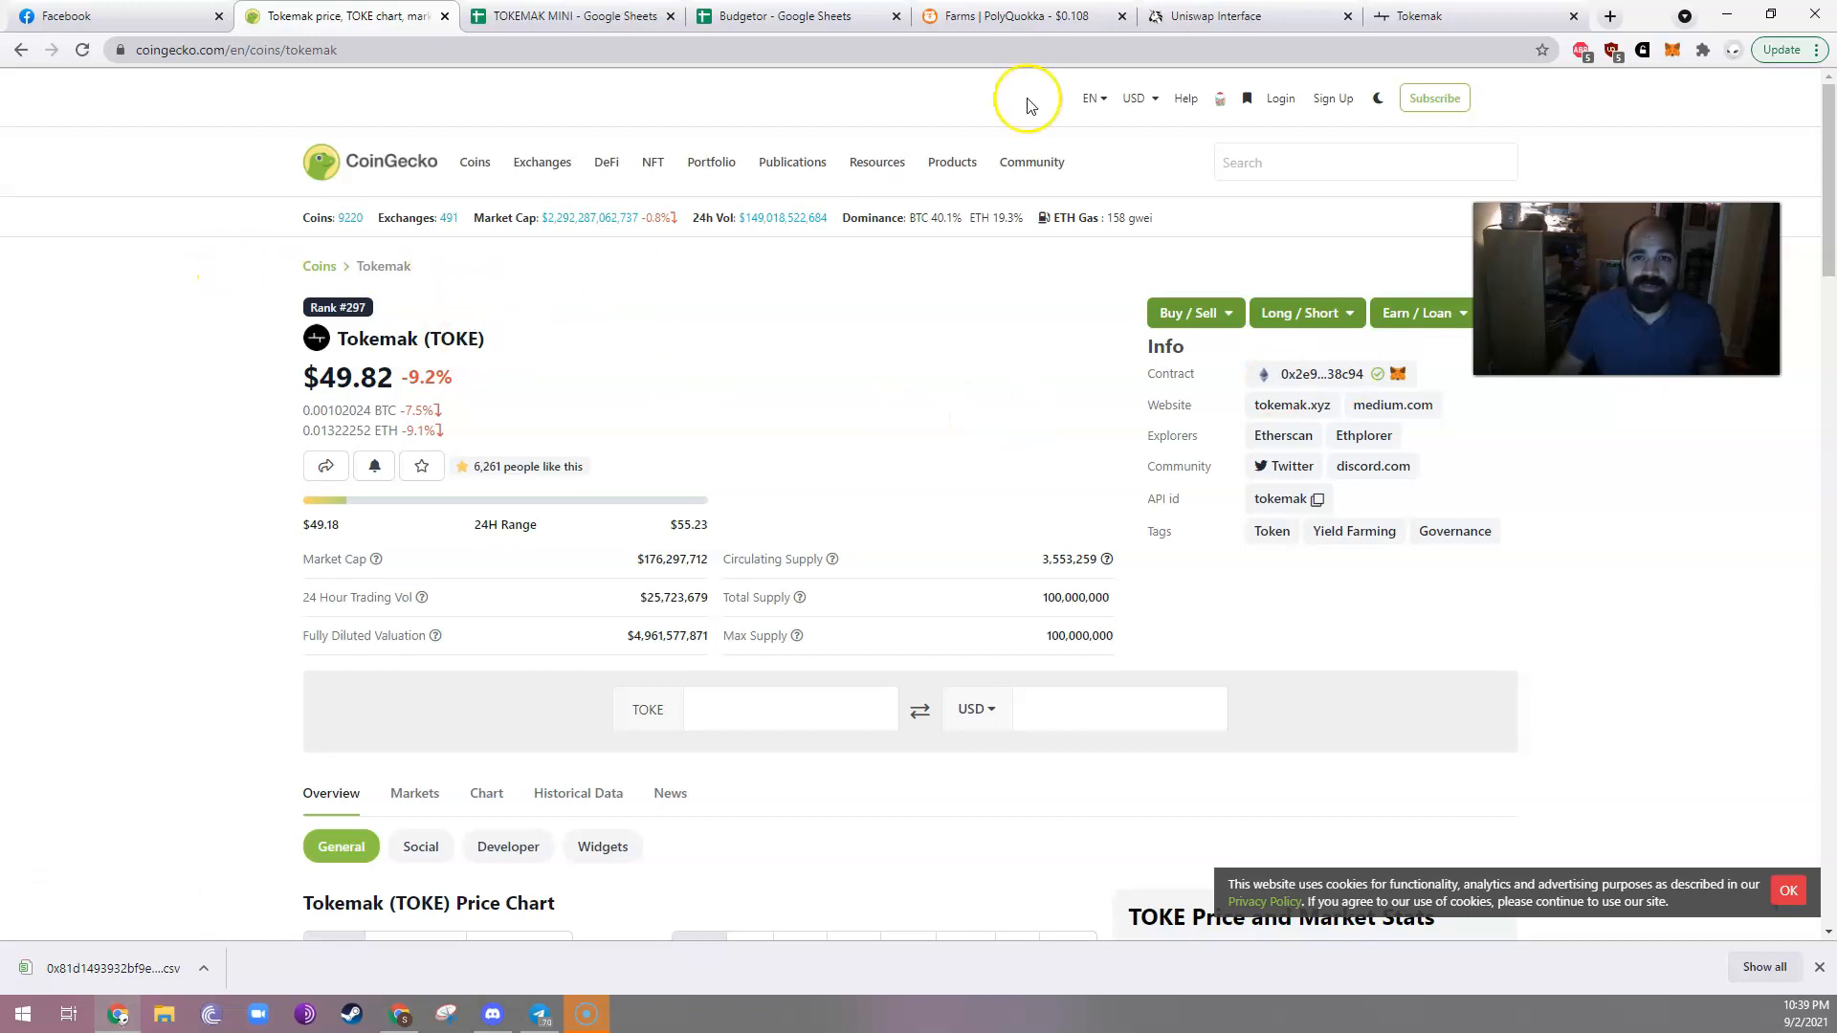
Paste the TOKE contract address into Uniswap's output token search to confirm the swap uses TOKE.
left_click(1231, 15)
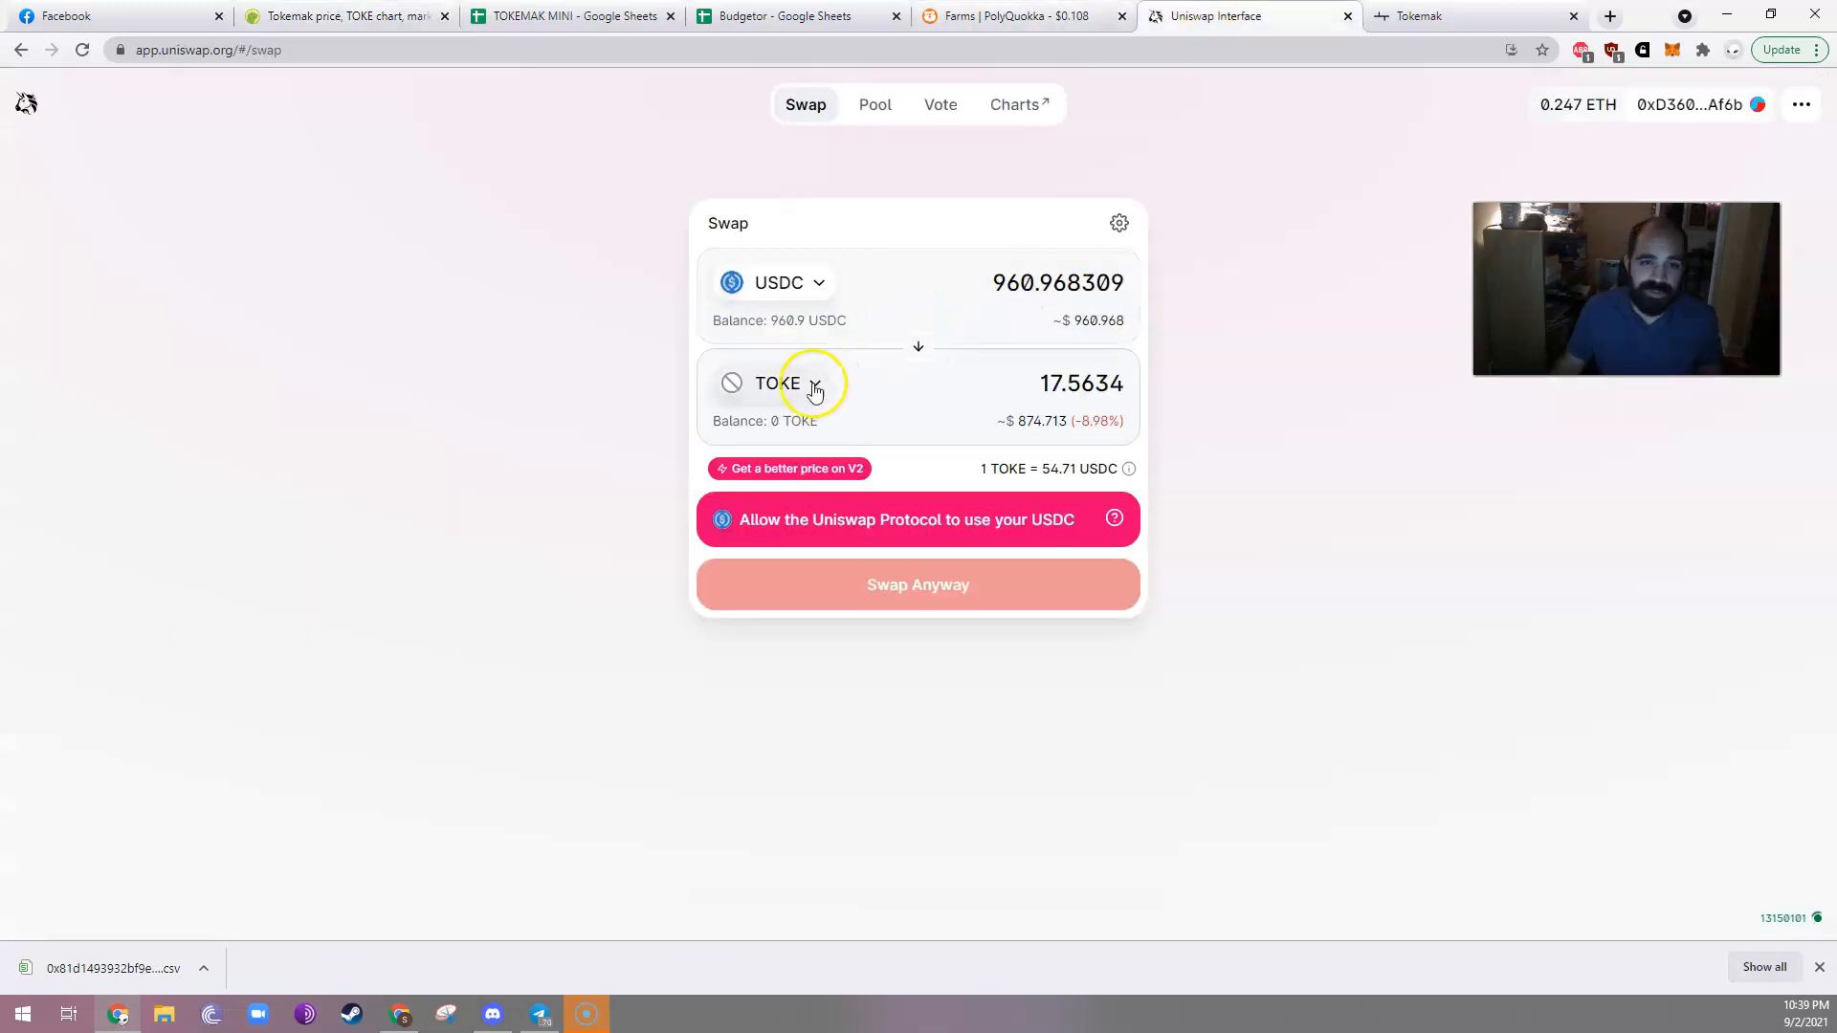
left_click(777, 382)
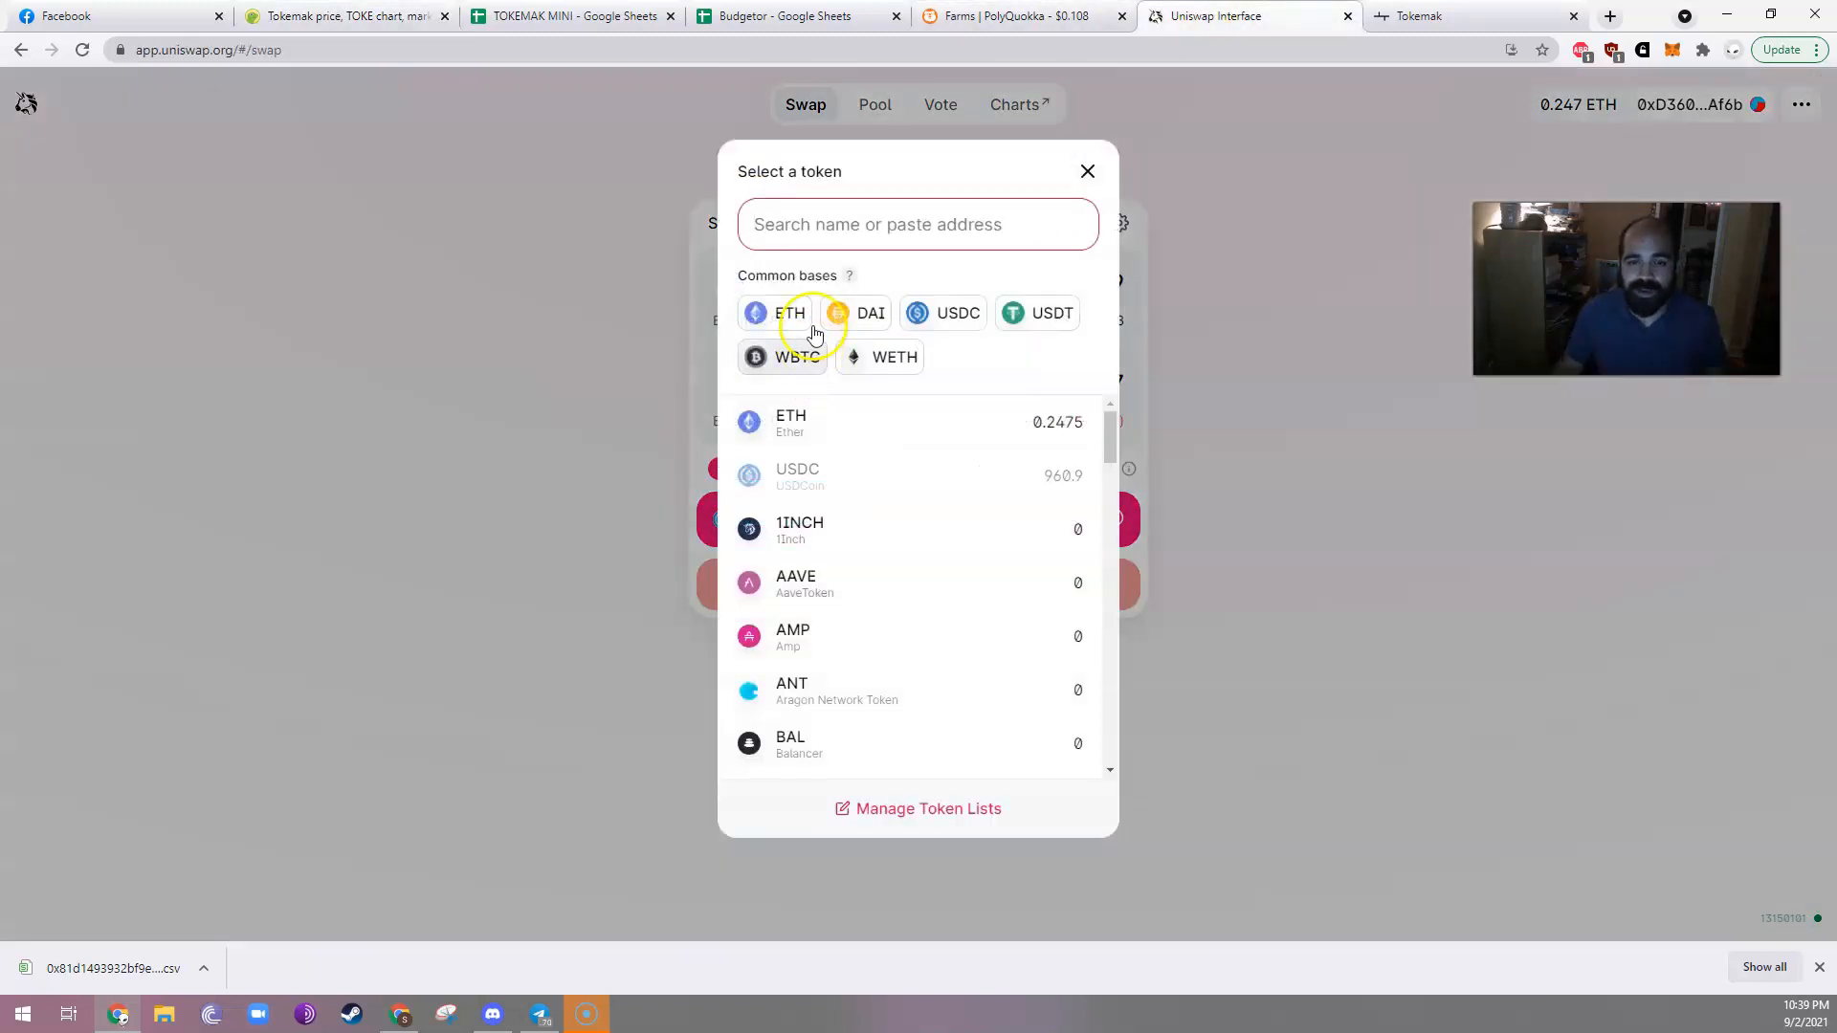
left_click(957, 311)
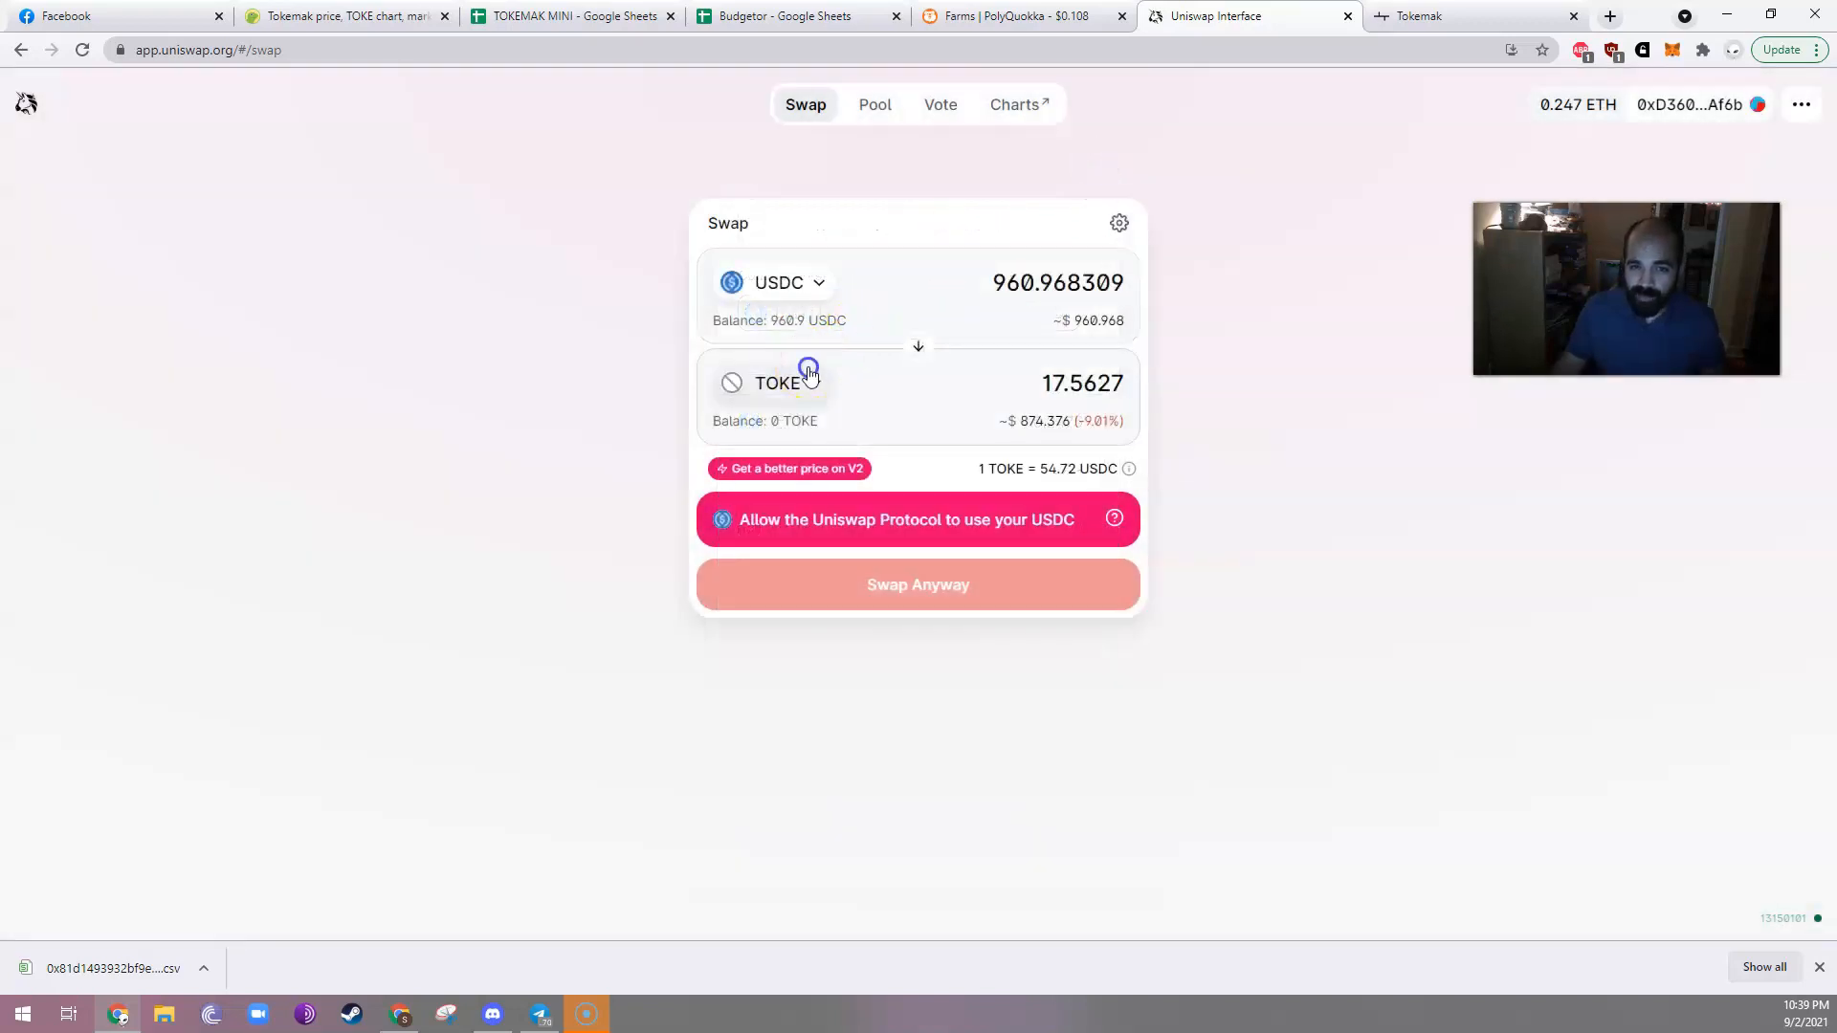
left_click(776, 382)
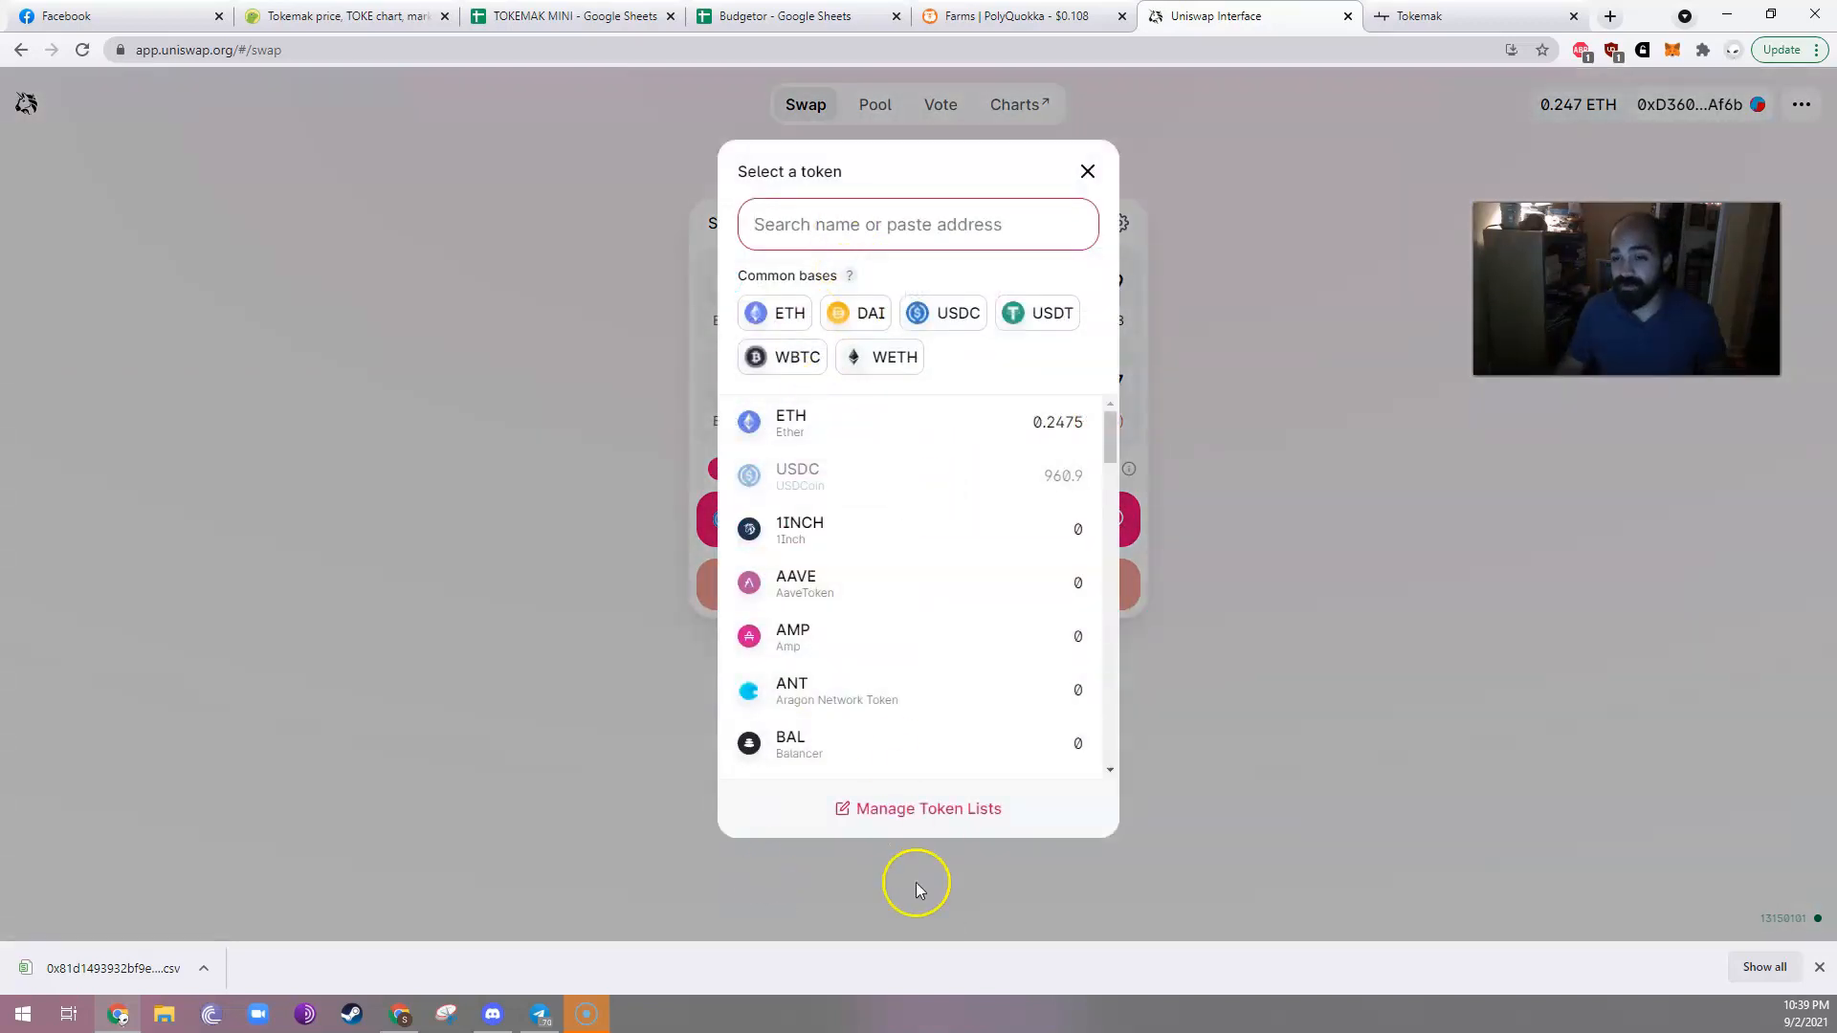
type("88249371f1DFC918a52f8d799F4a38C94")
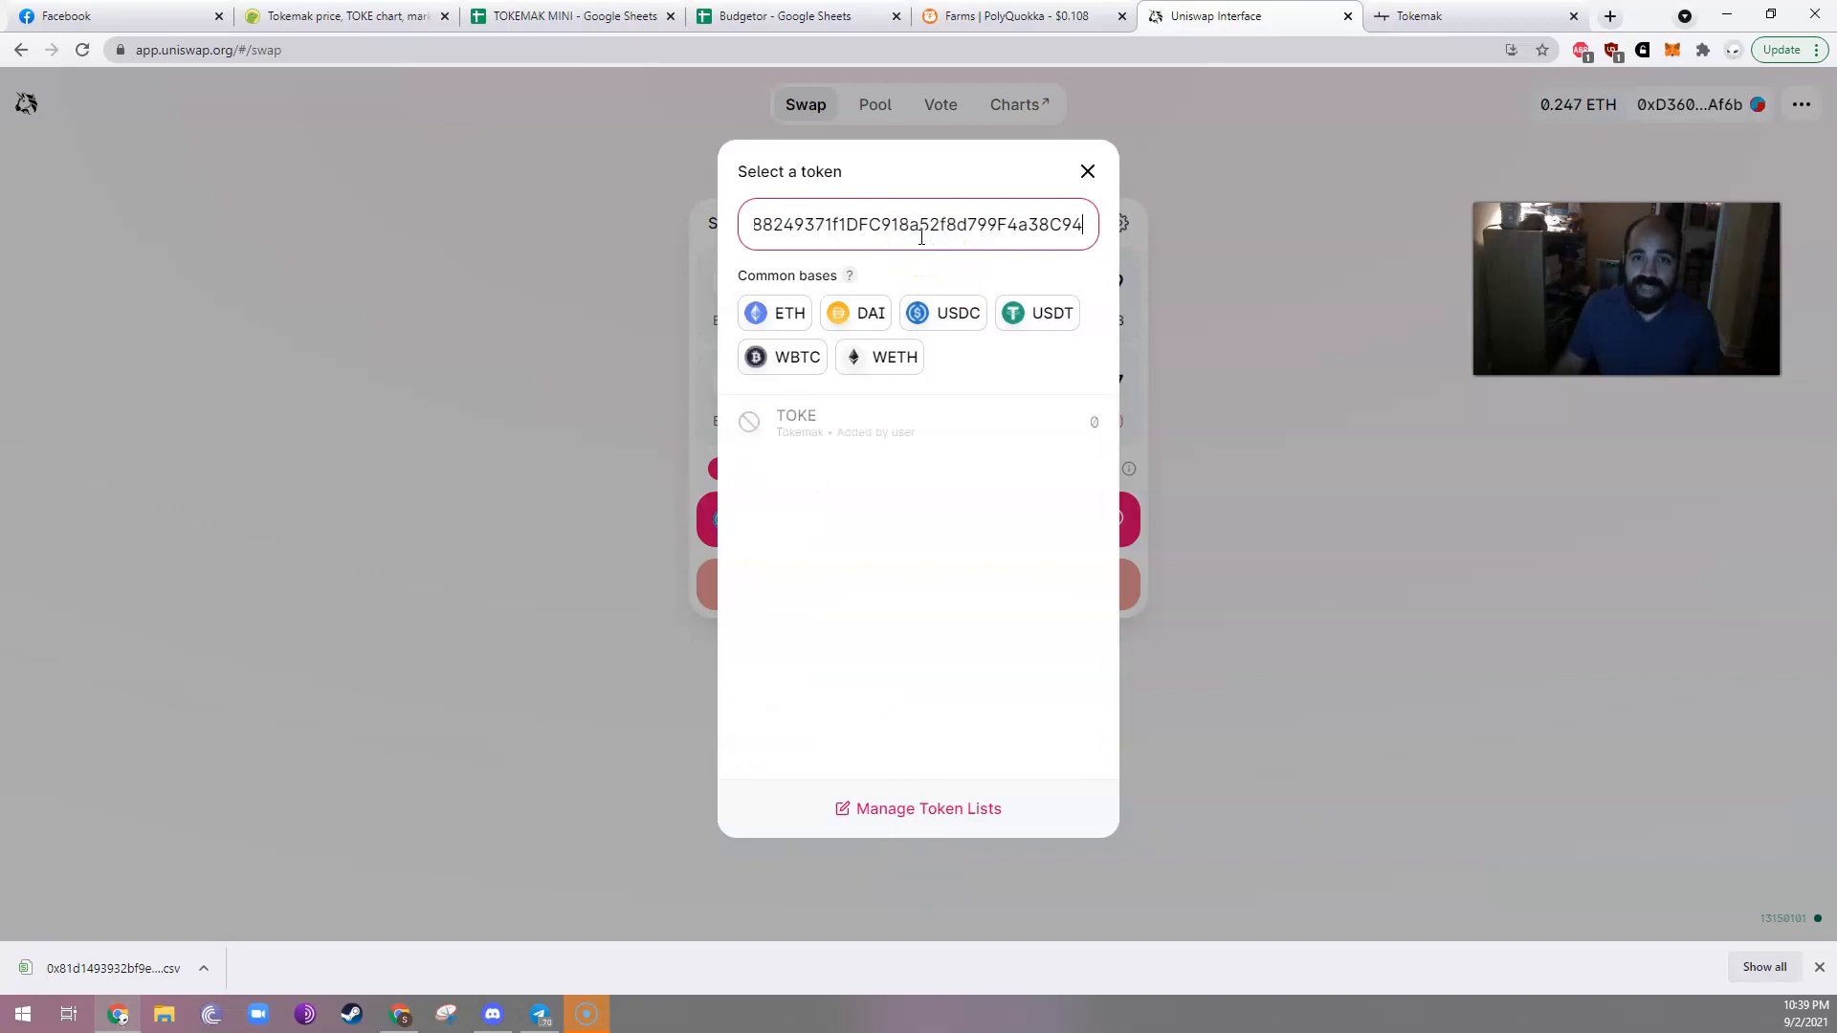
mouse_move(855, 433)
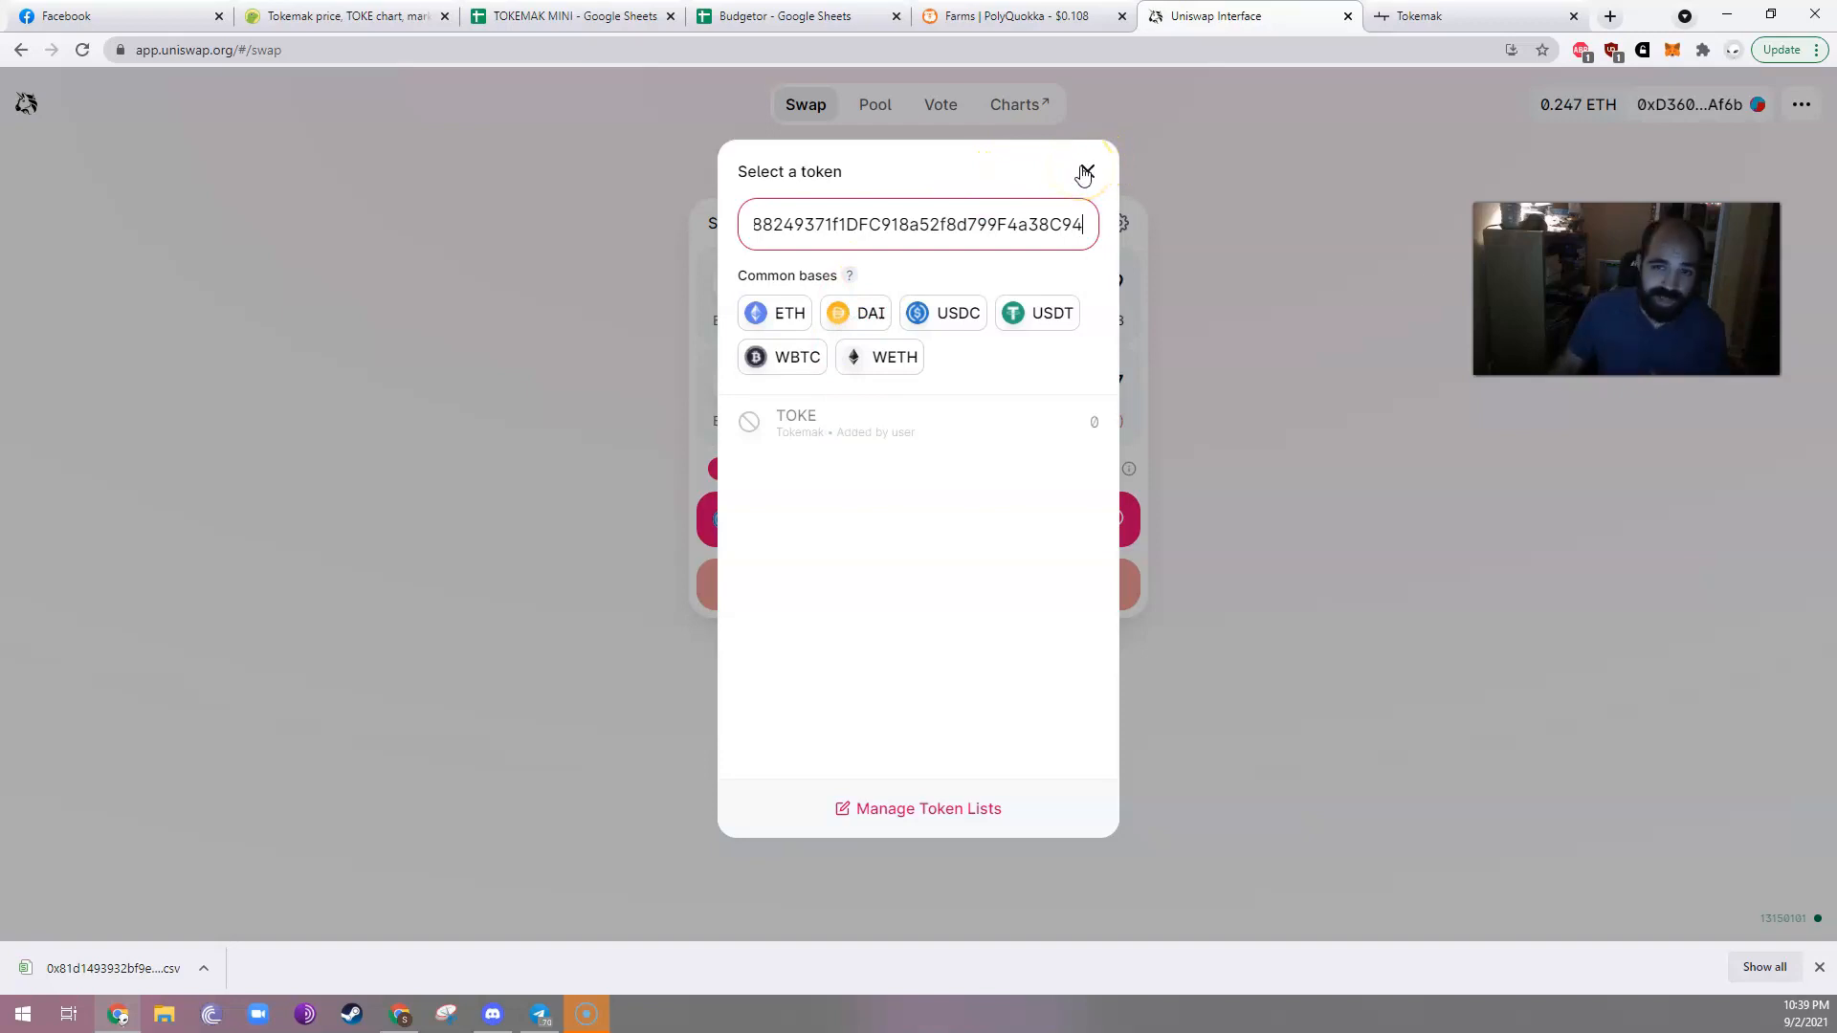
left_click(1081, 172)
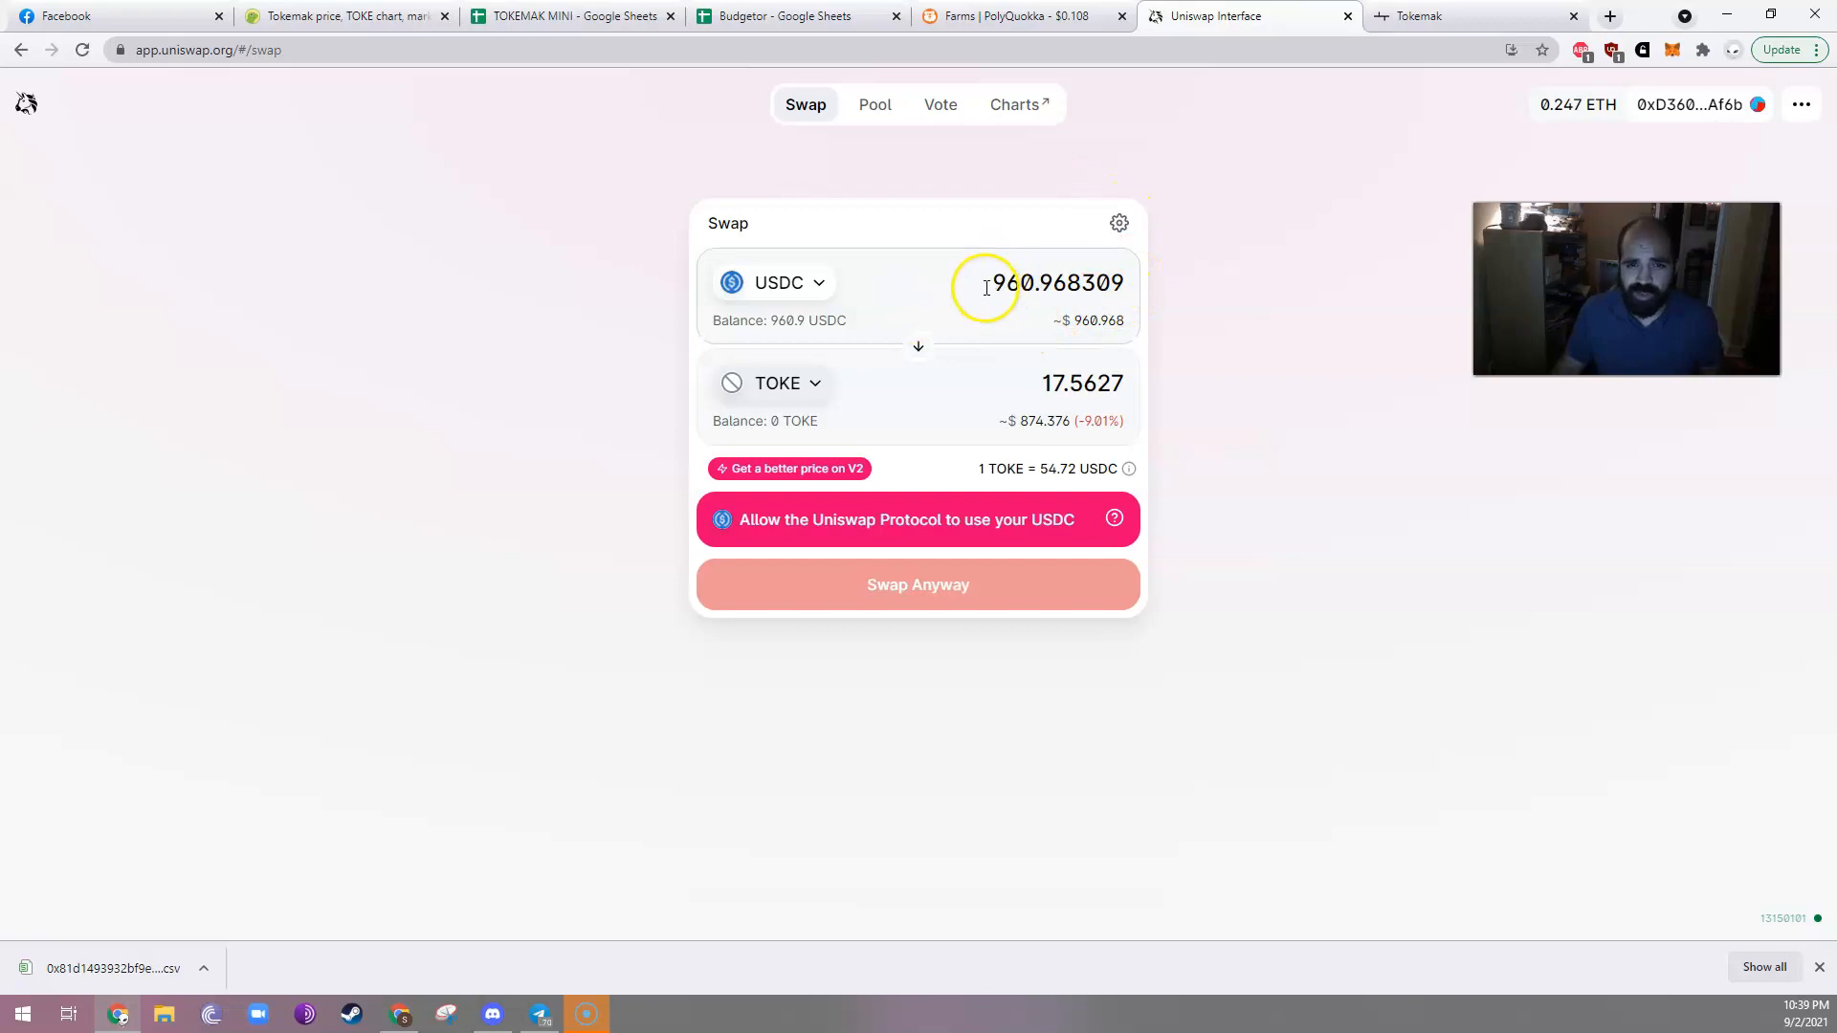
Replace the swap input amount with 777 USDC, quoting about 14.4469 TOKE.
triple_click(1054, 282)
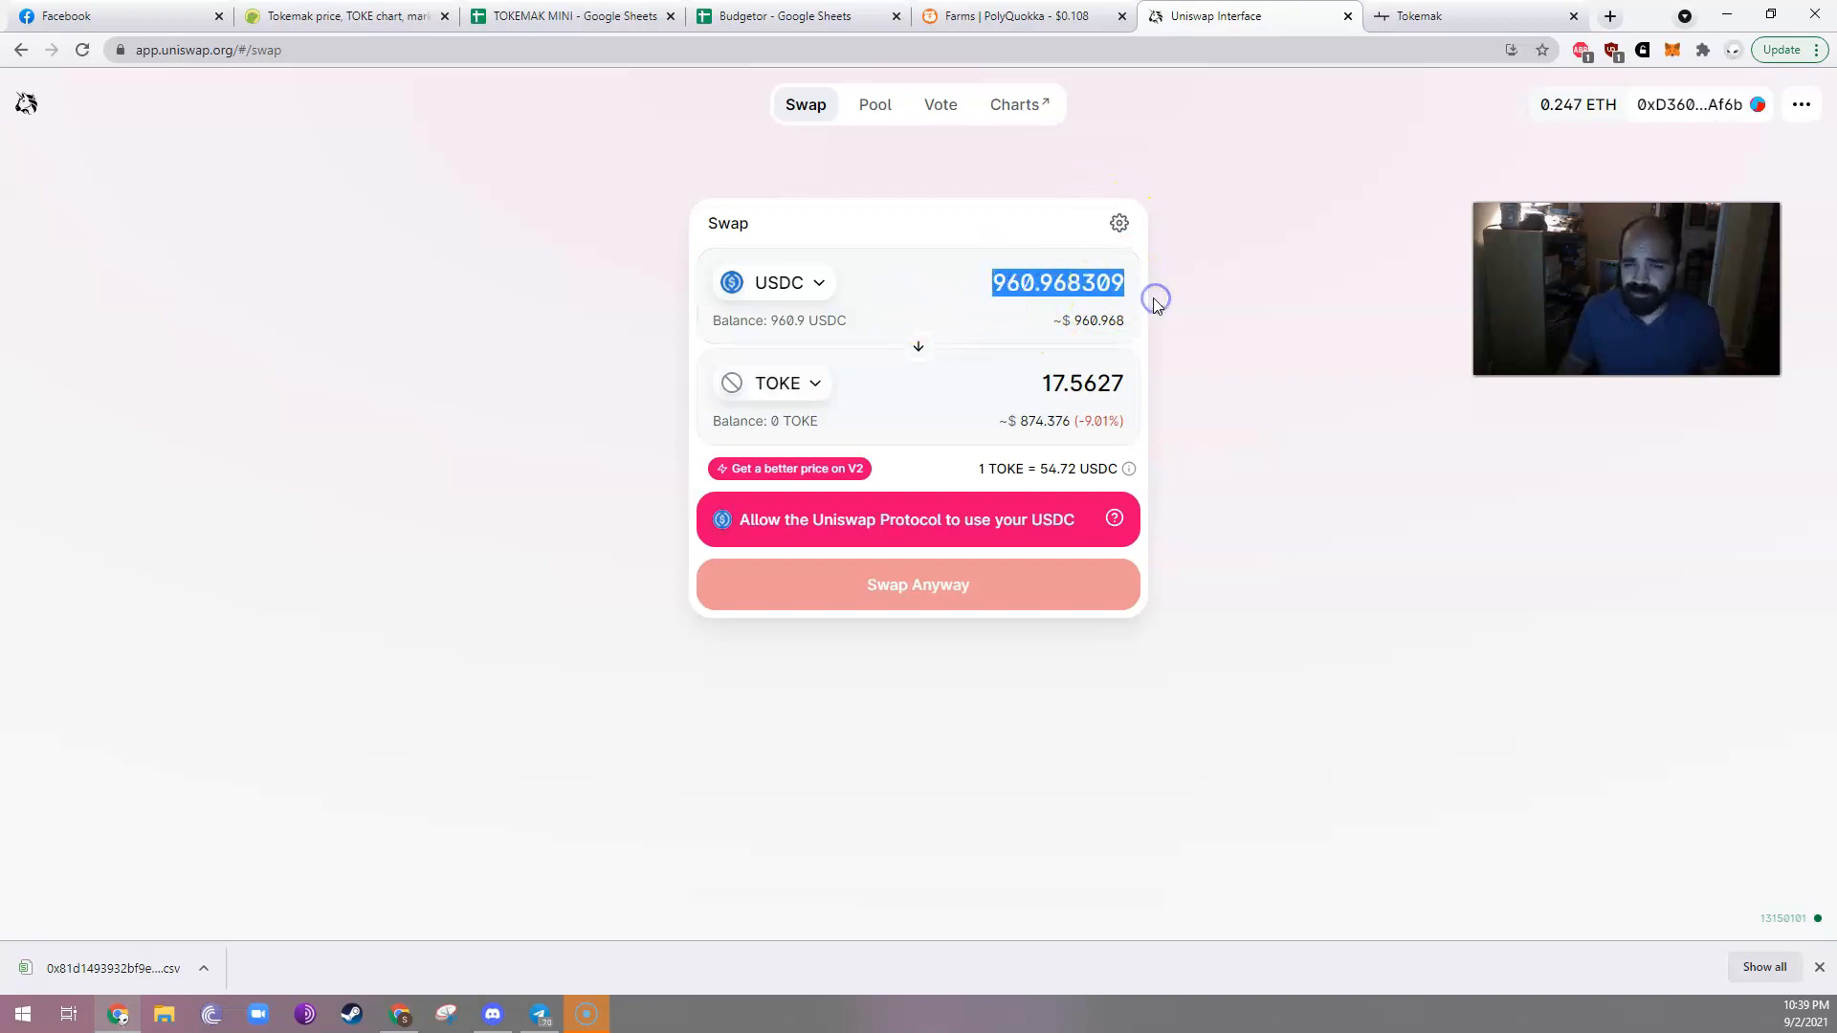
mouse_move(1153, 297)
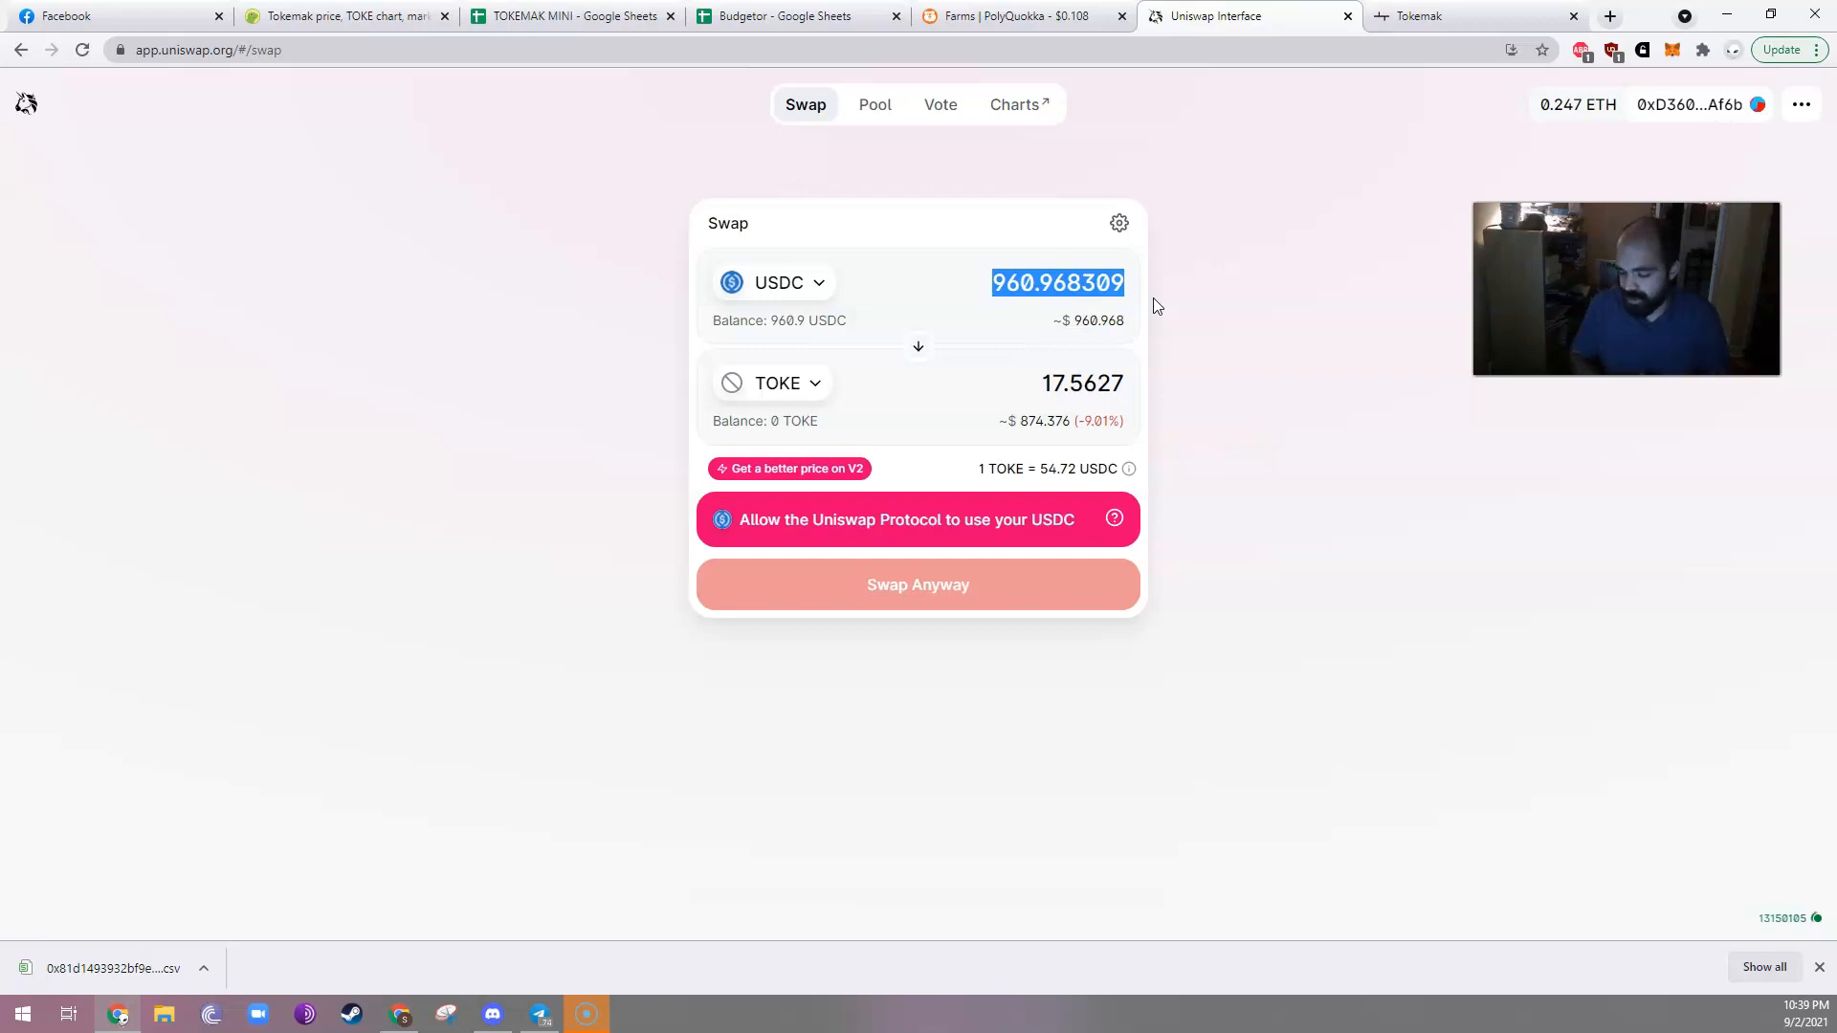
type("7")
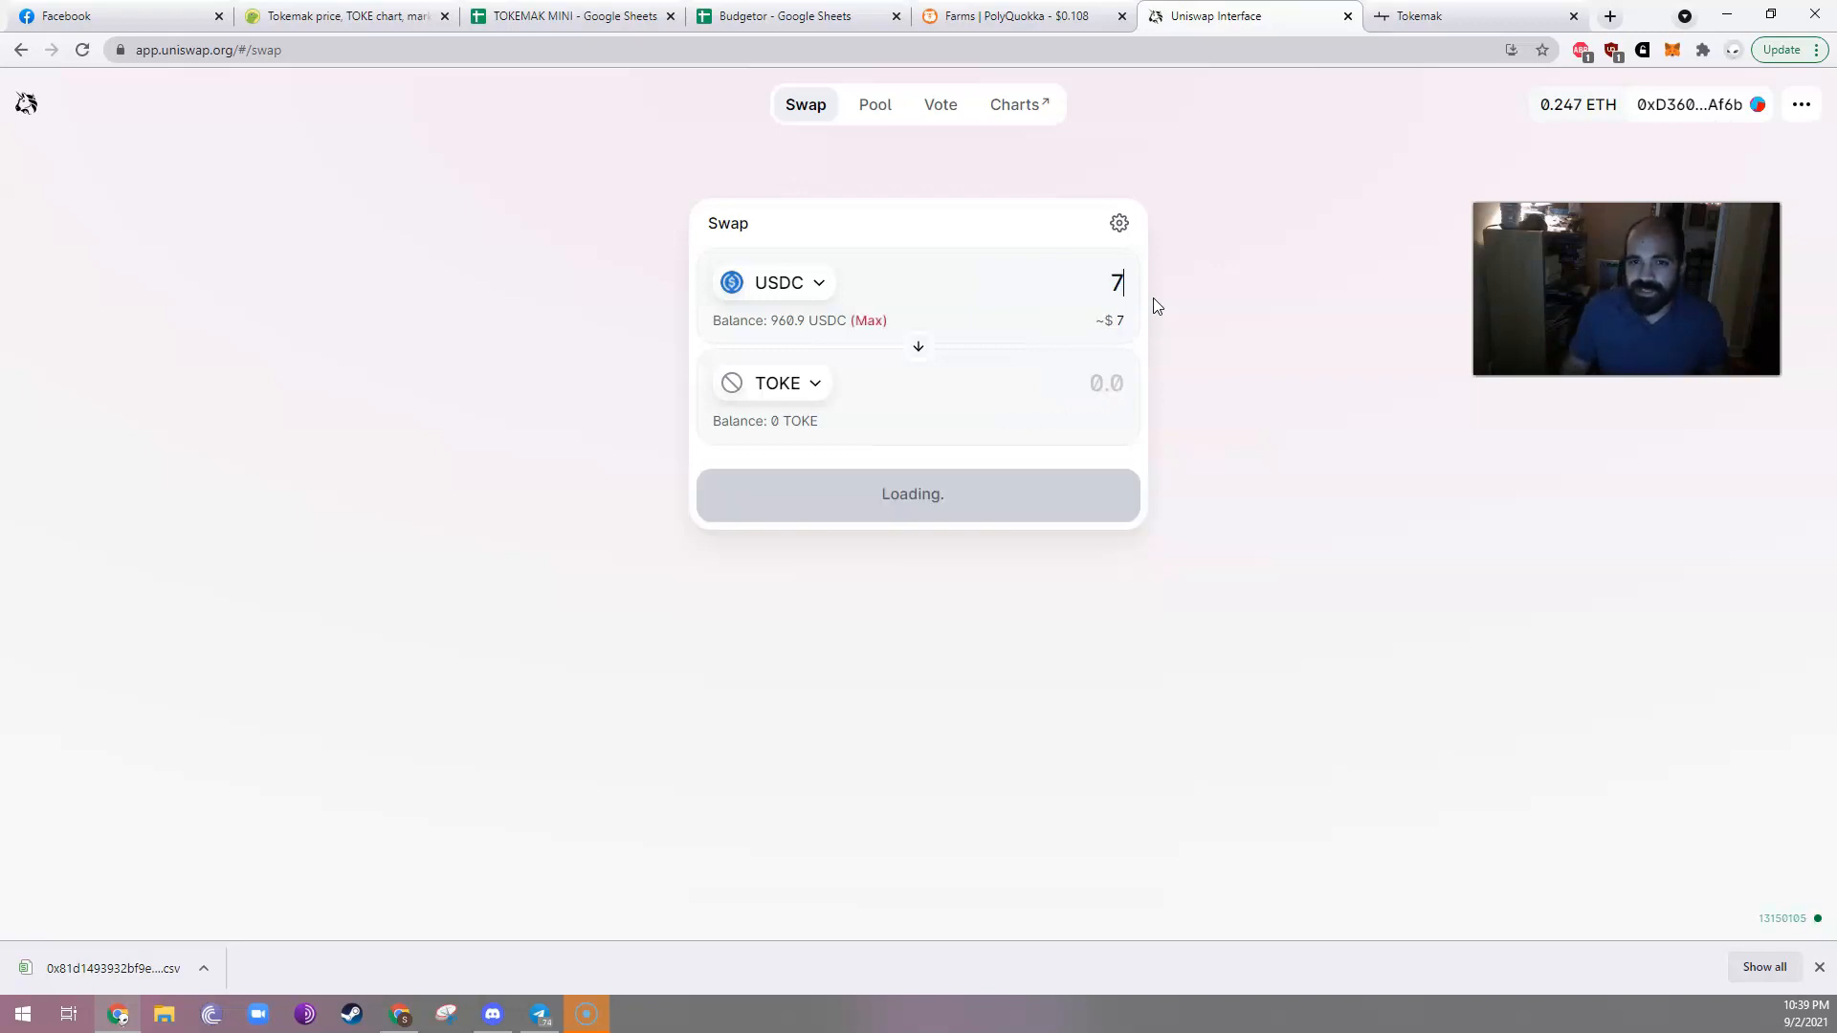
type("77")
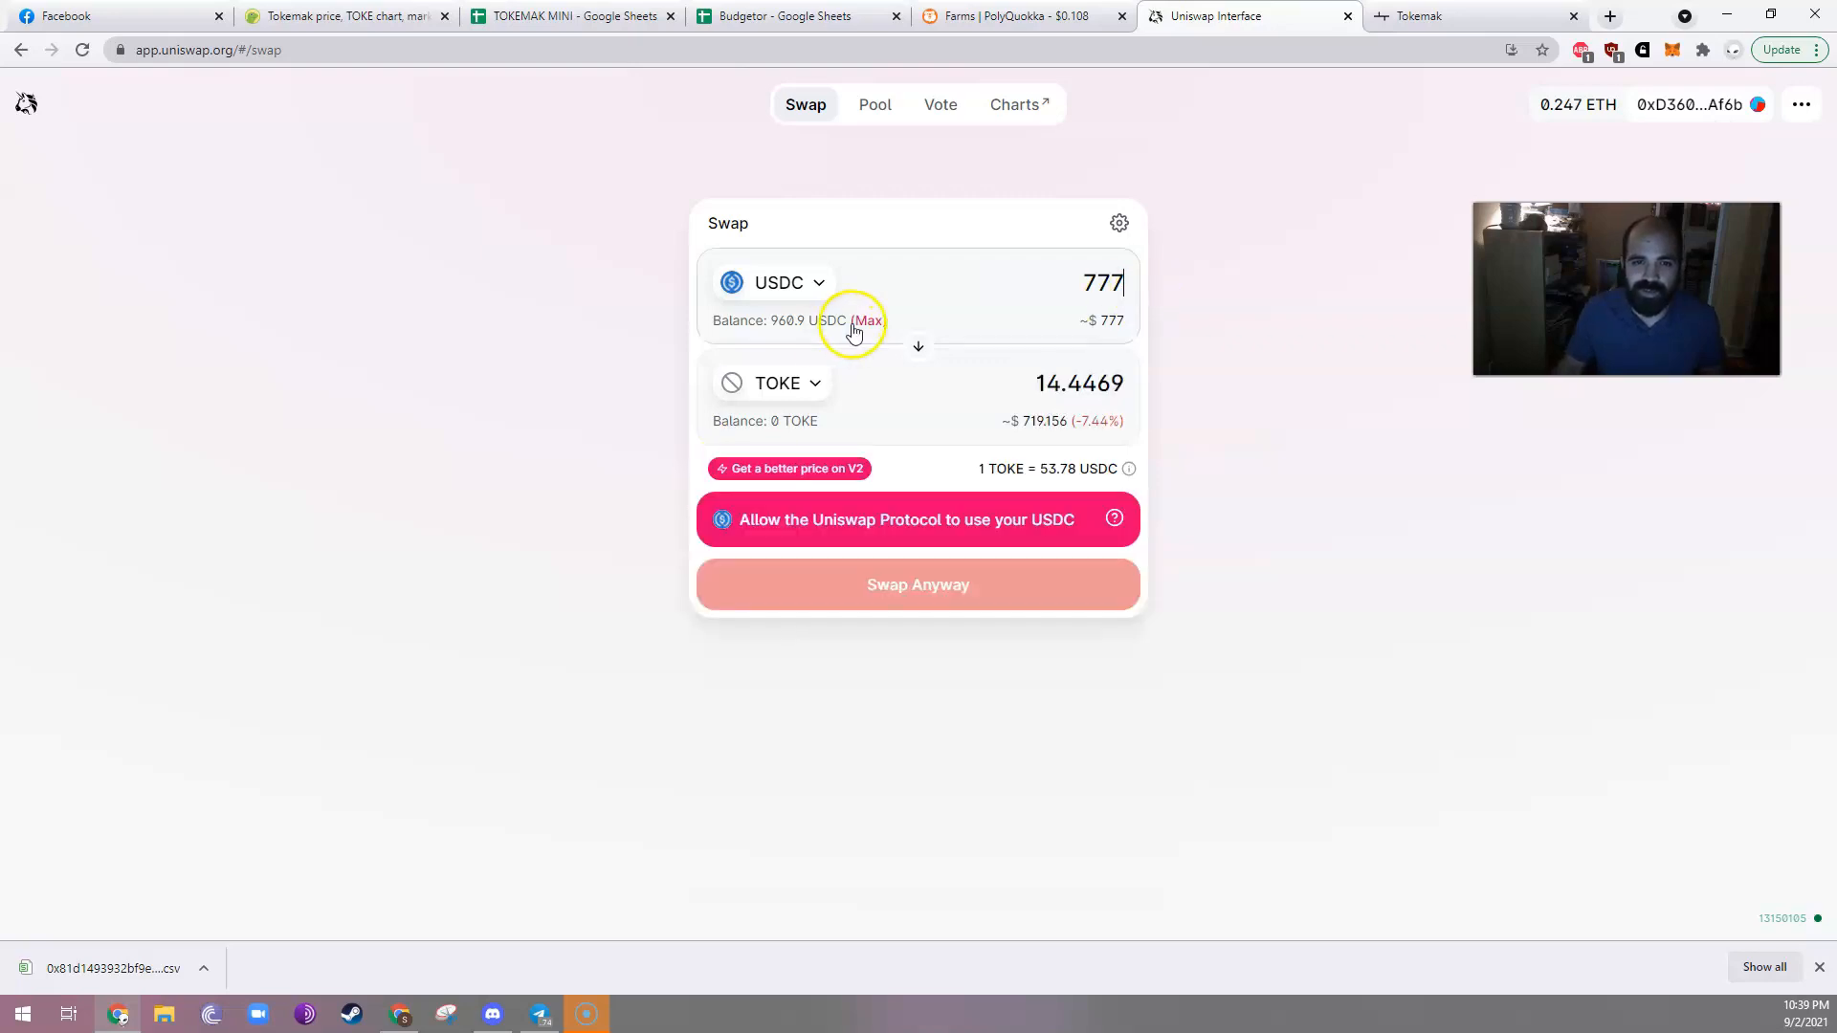
mouse_move(1134, 436)
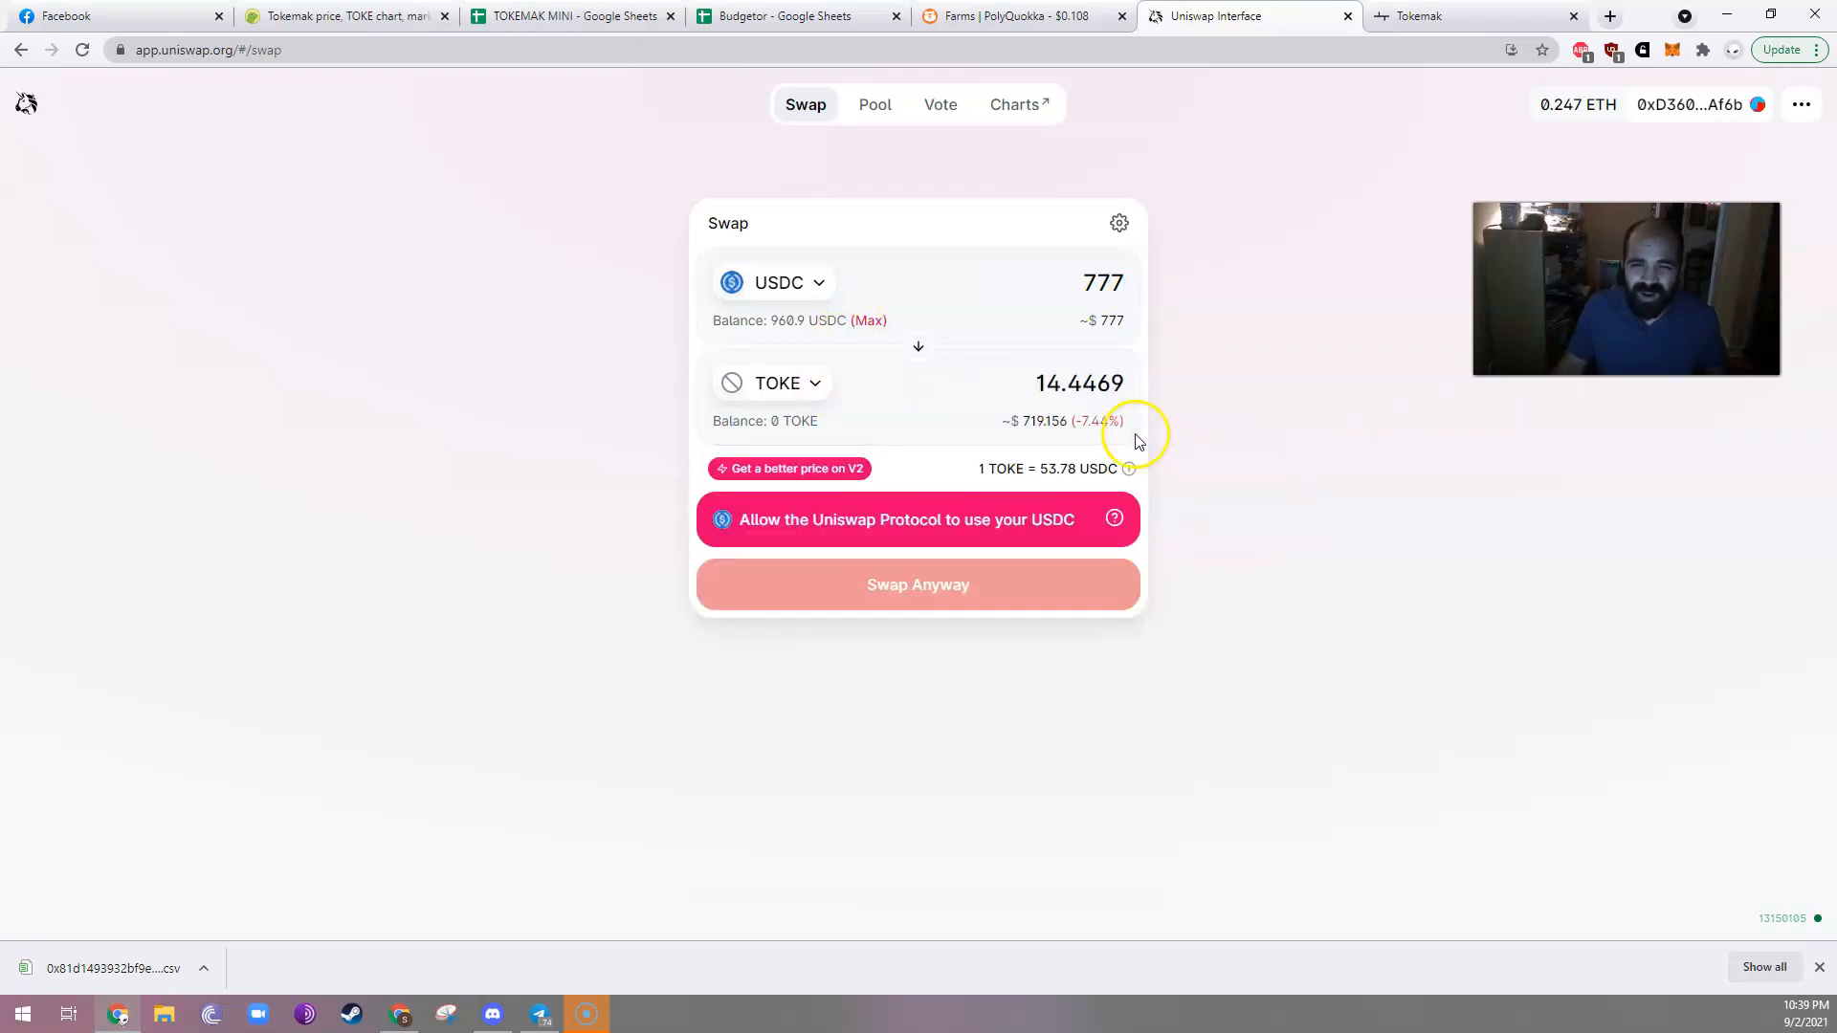
mouse_move(1075, 443)
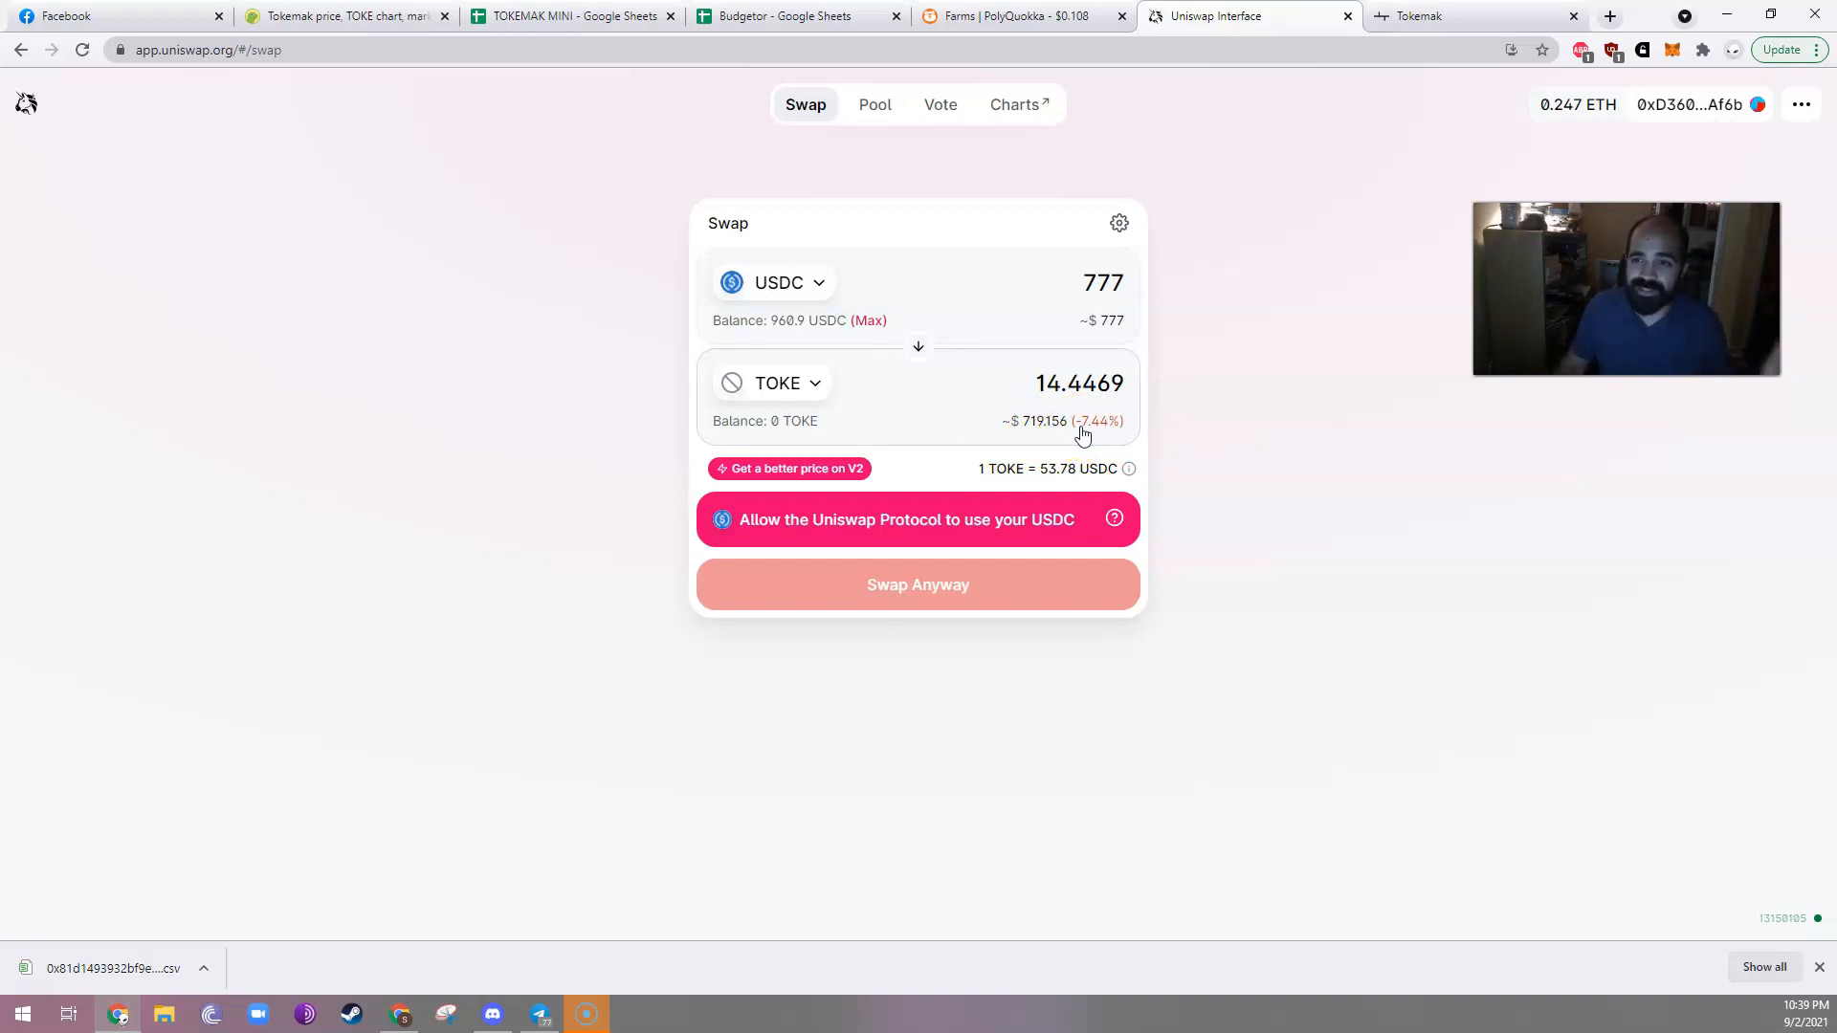
mouse_move(804, 469)
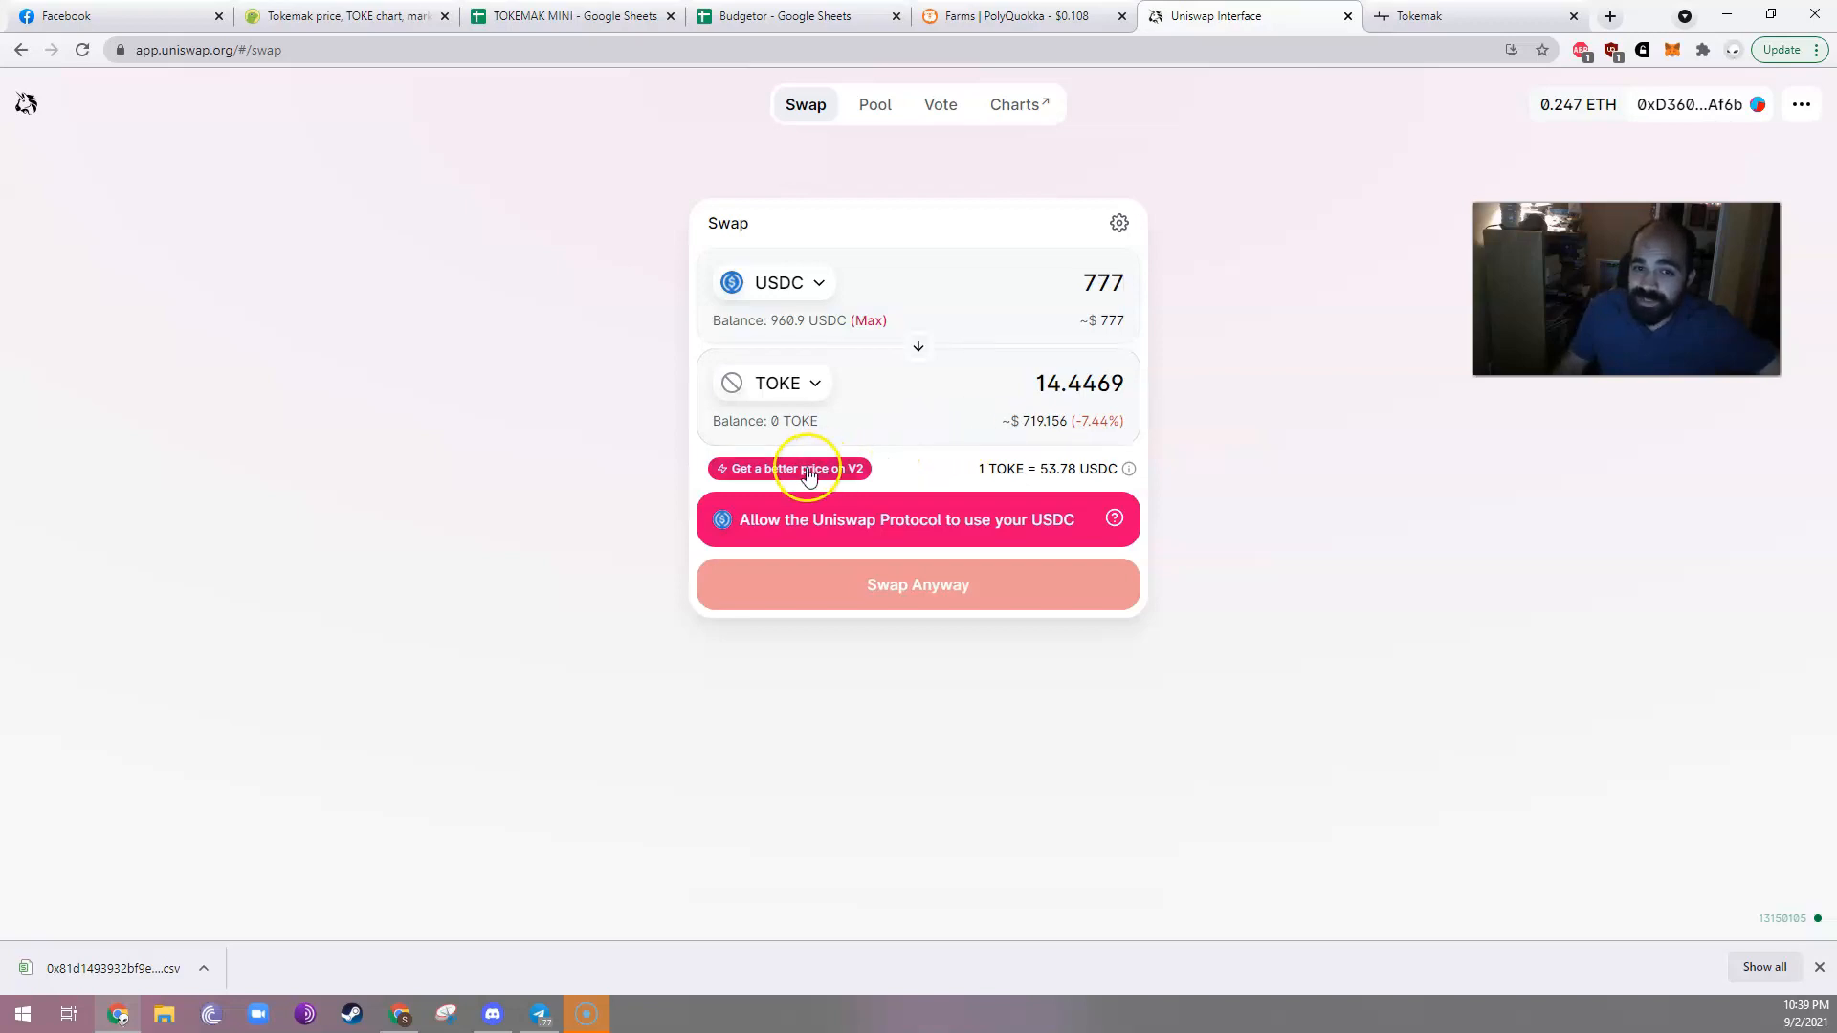
Route the swap through V2 for 15.5148 TOKE and confirm the USDC spending approval in MetaMask.
left_click(789, 468)
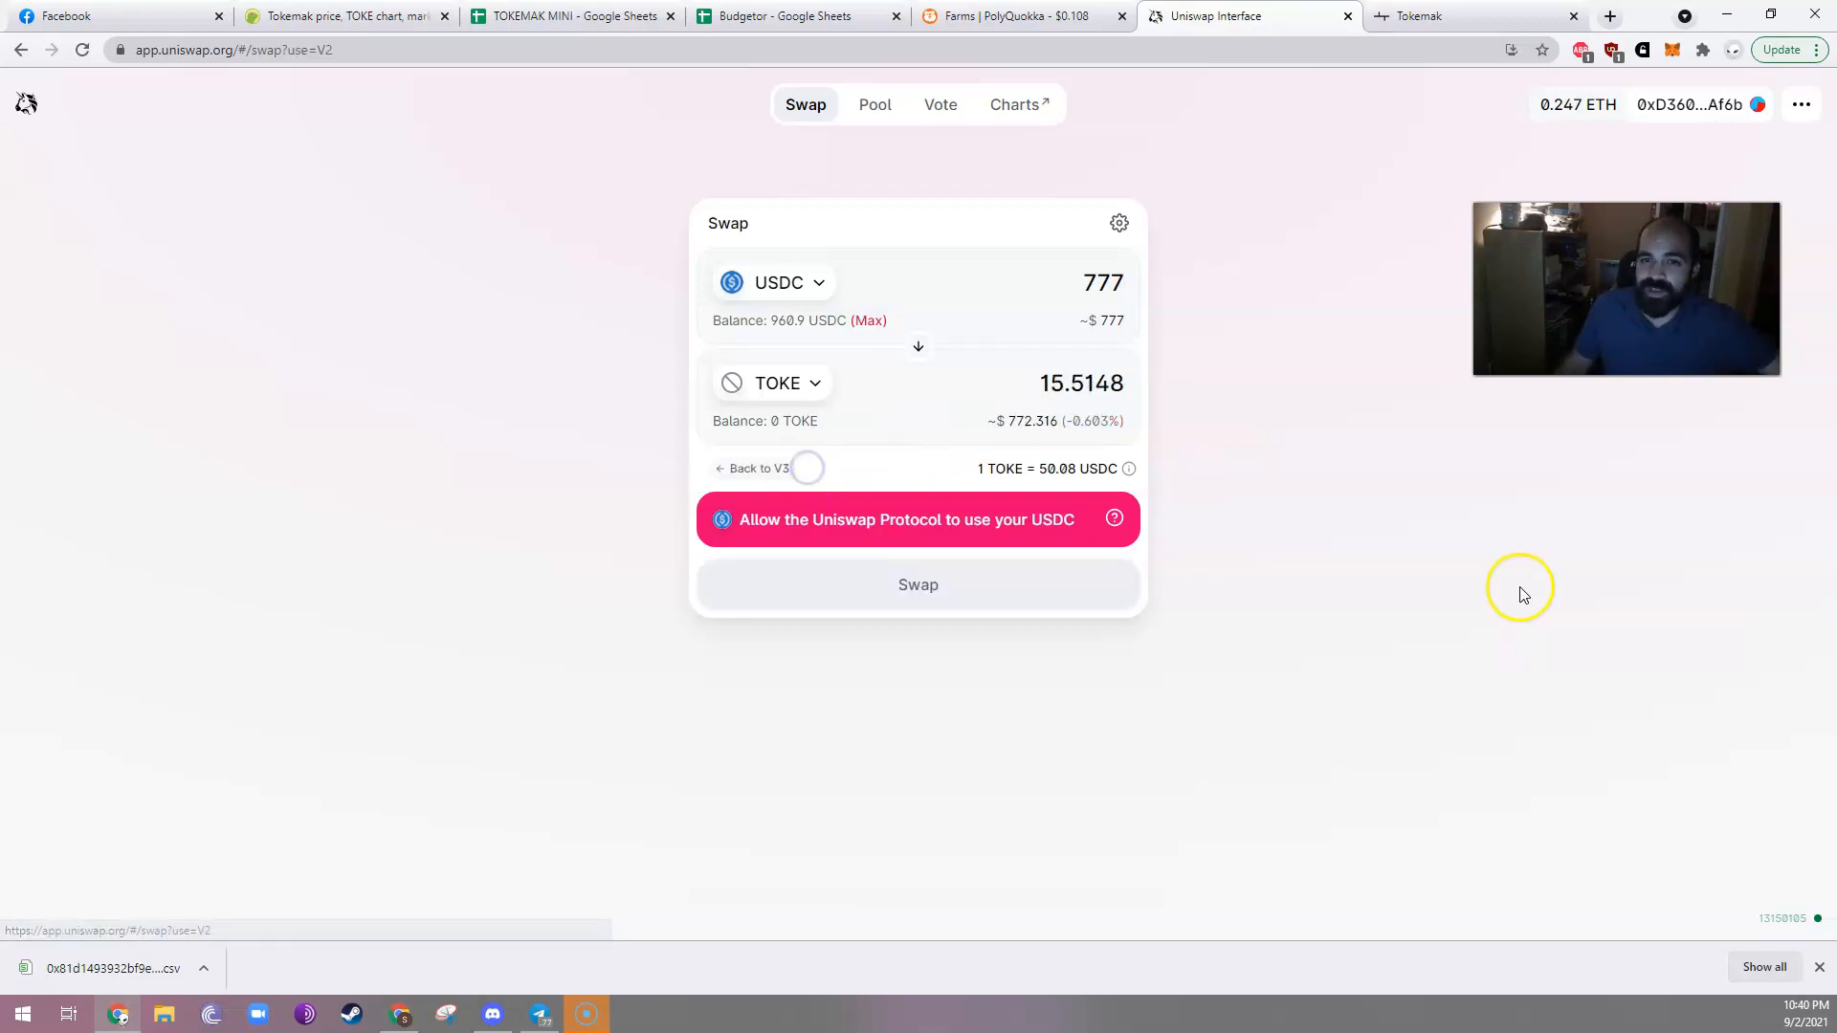
mouse_move(1519, 591)
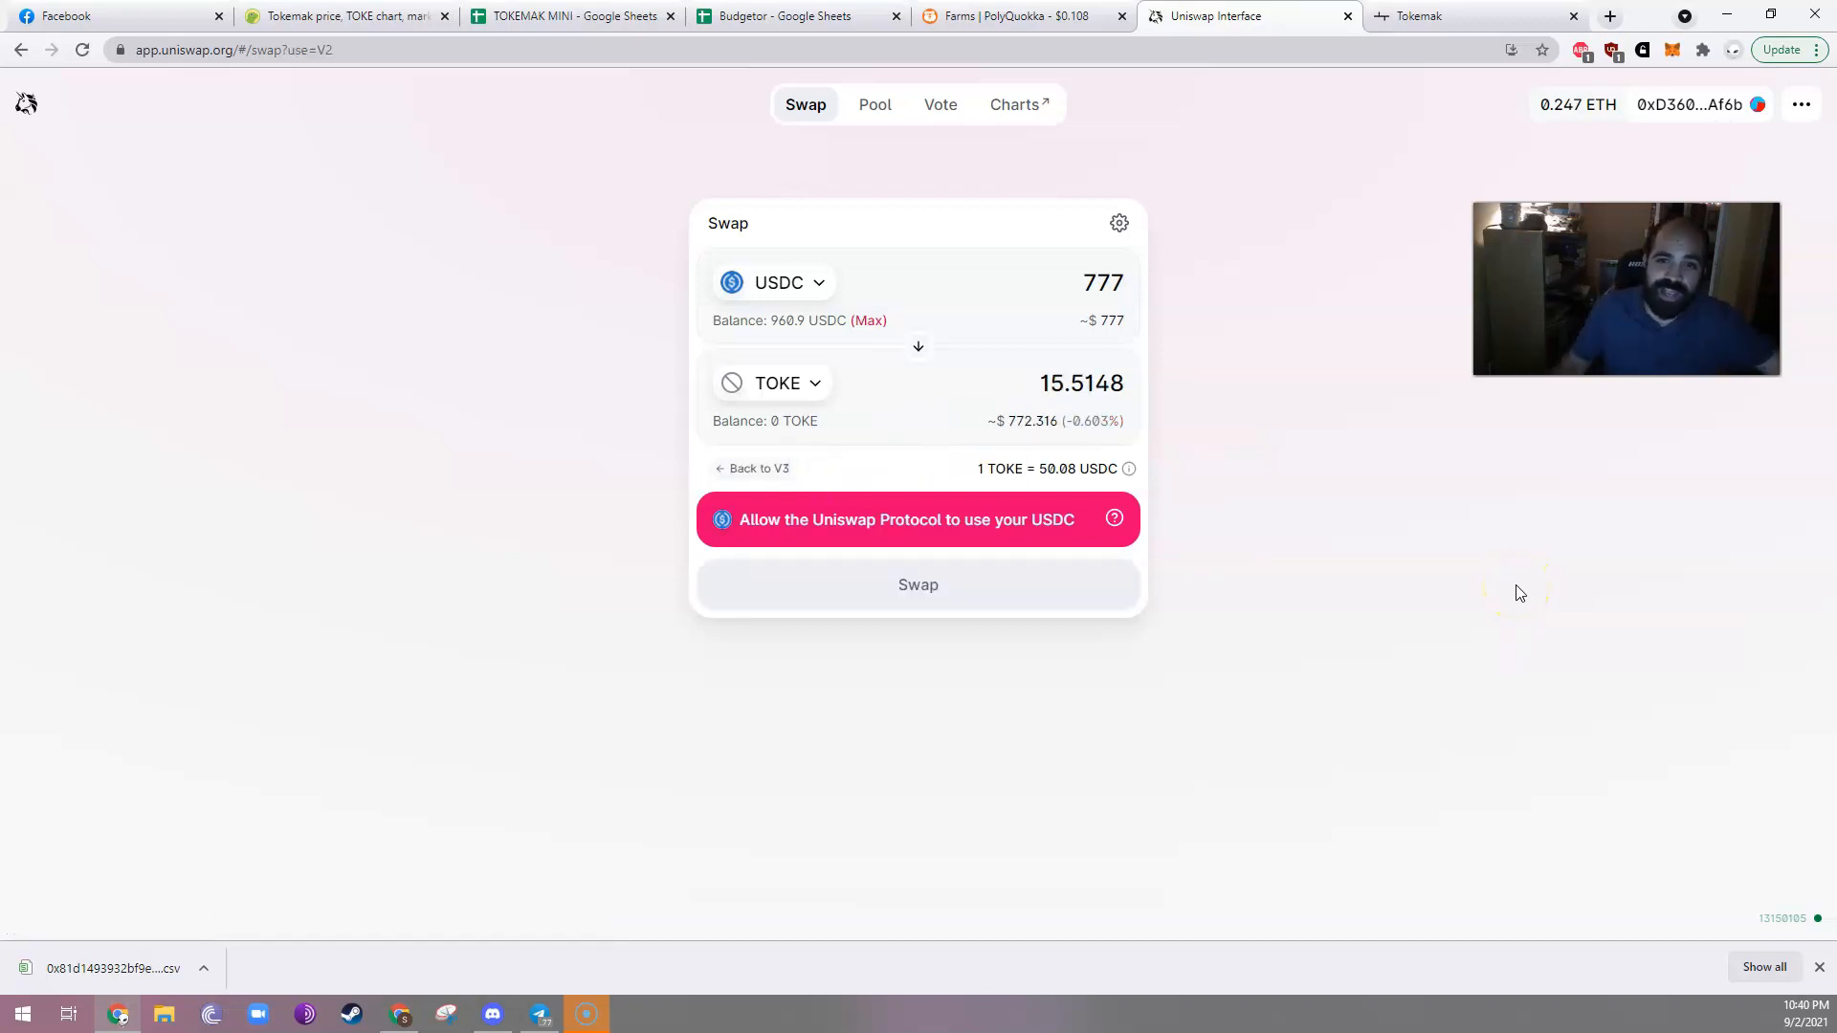
mouse_move(1300, 476)
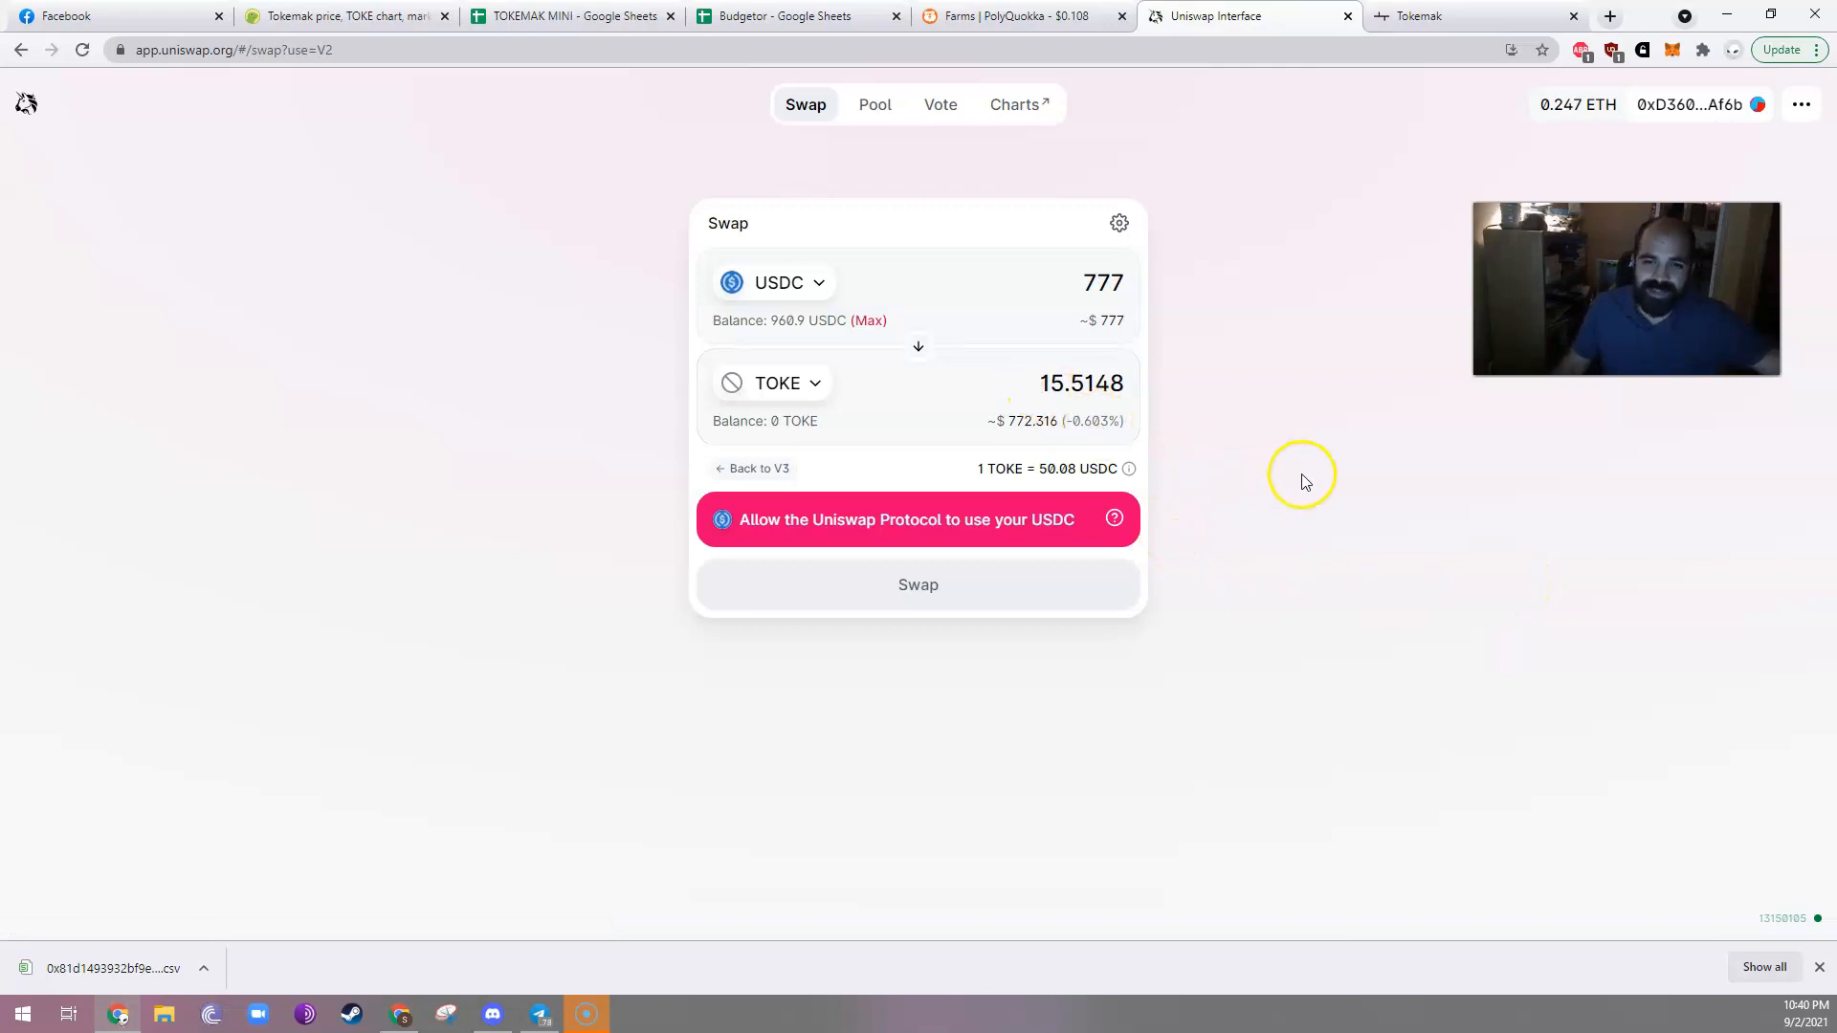
left_click(918, 518)
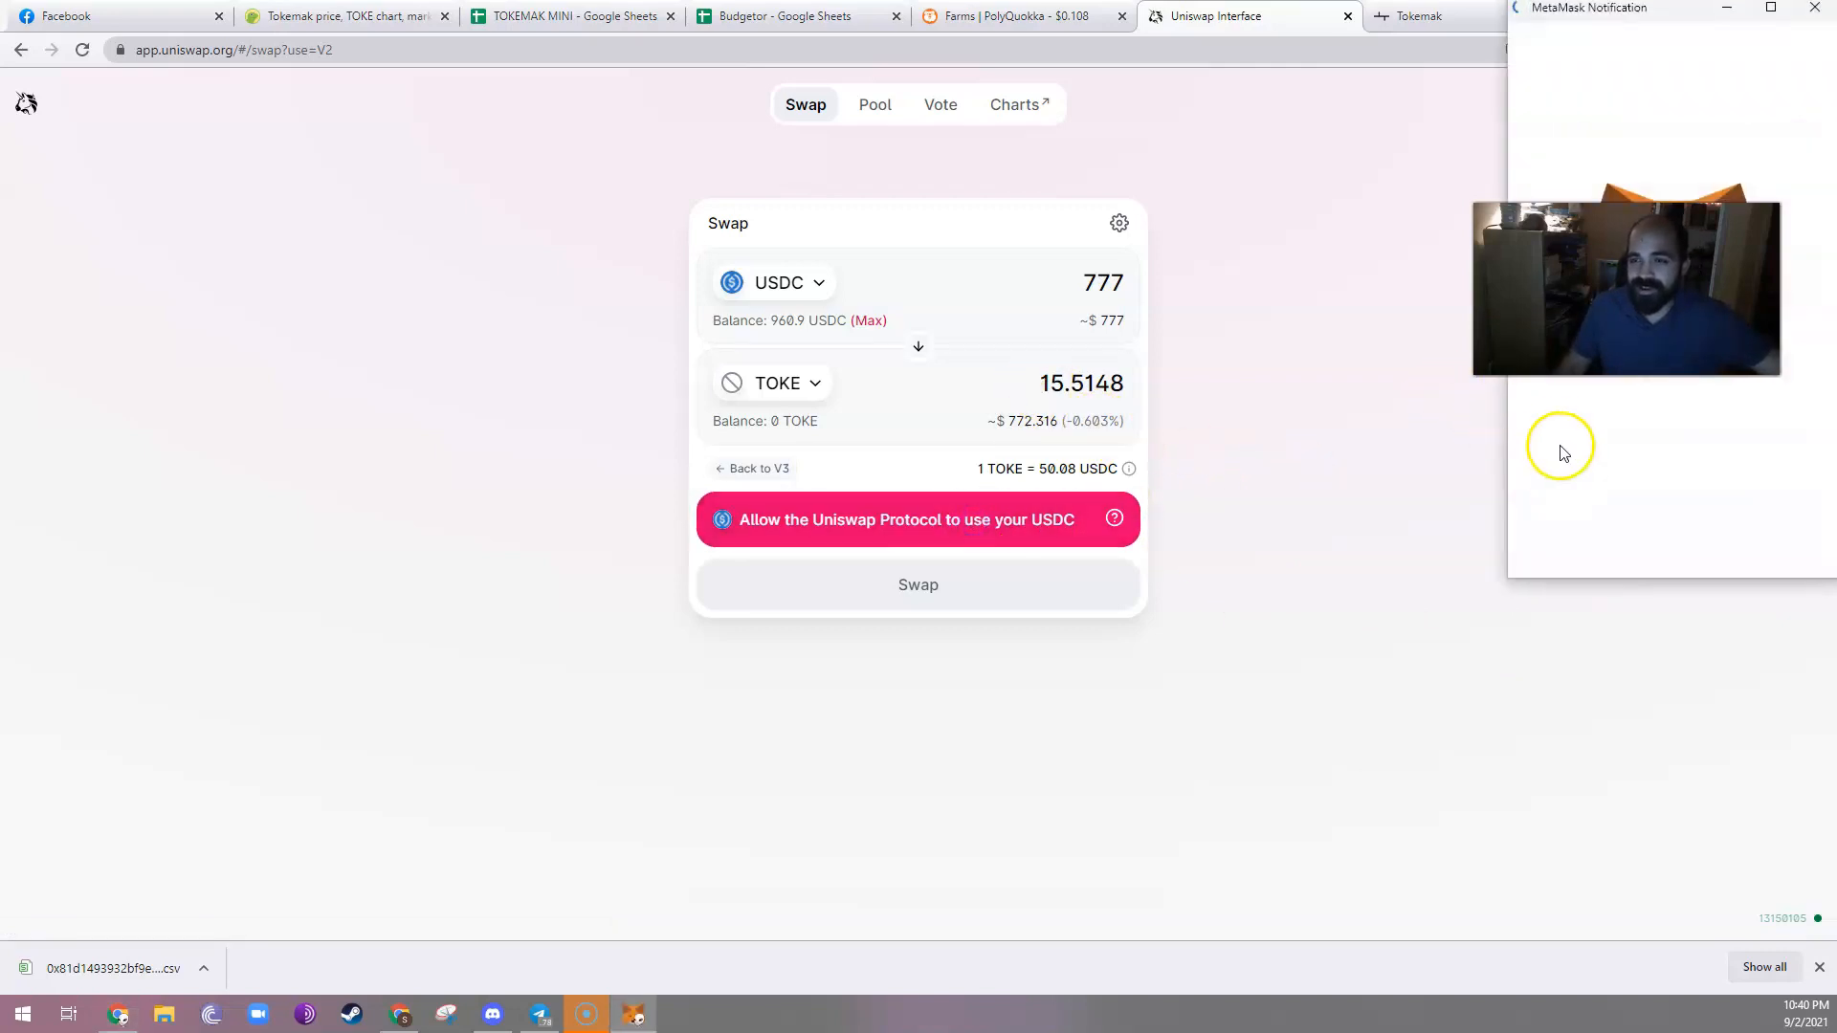
left_click(917, 519)
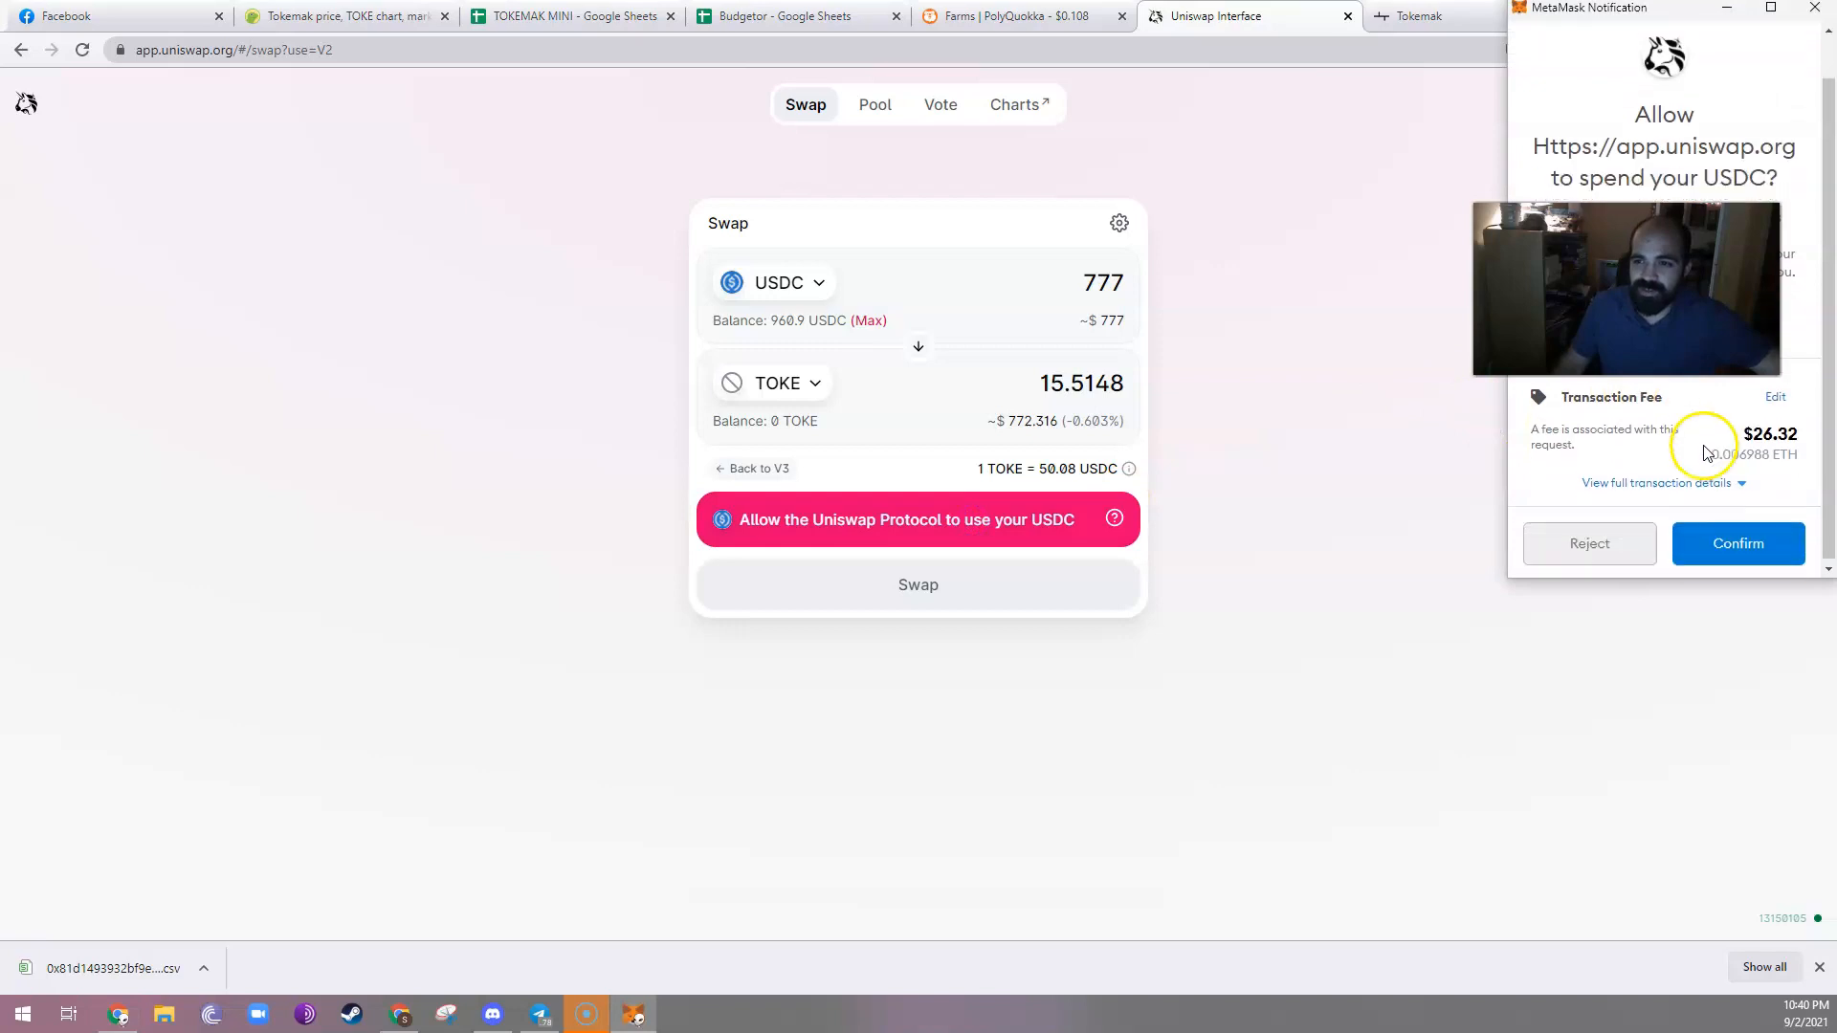
mouse_move(1738, 540)
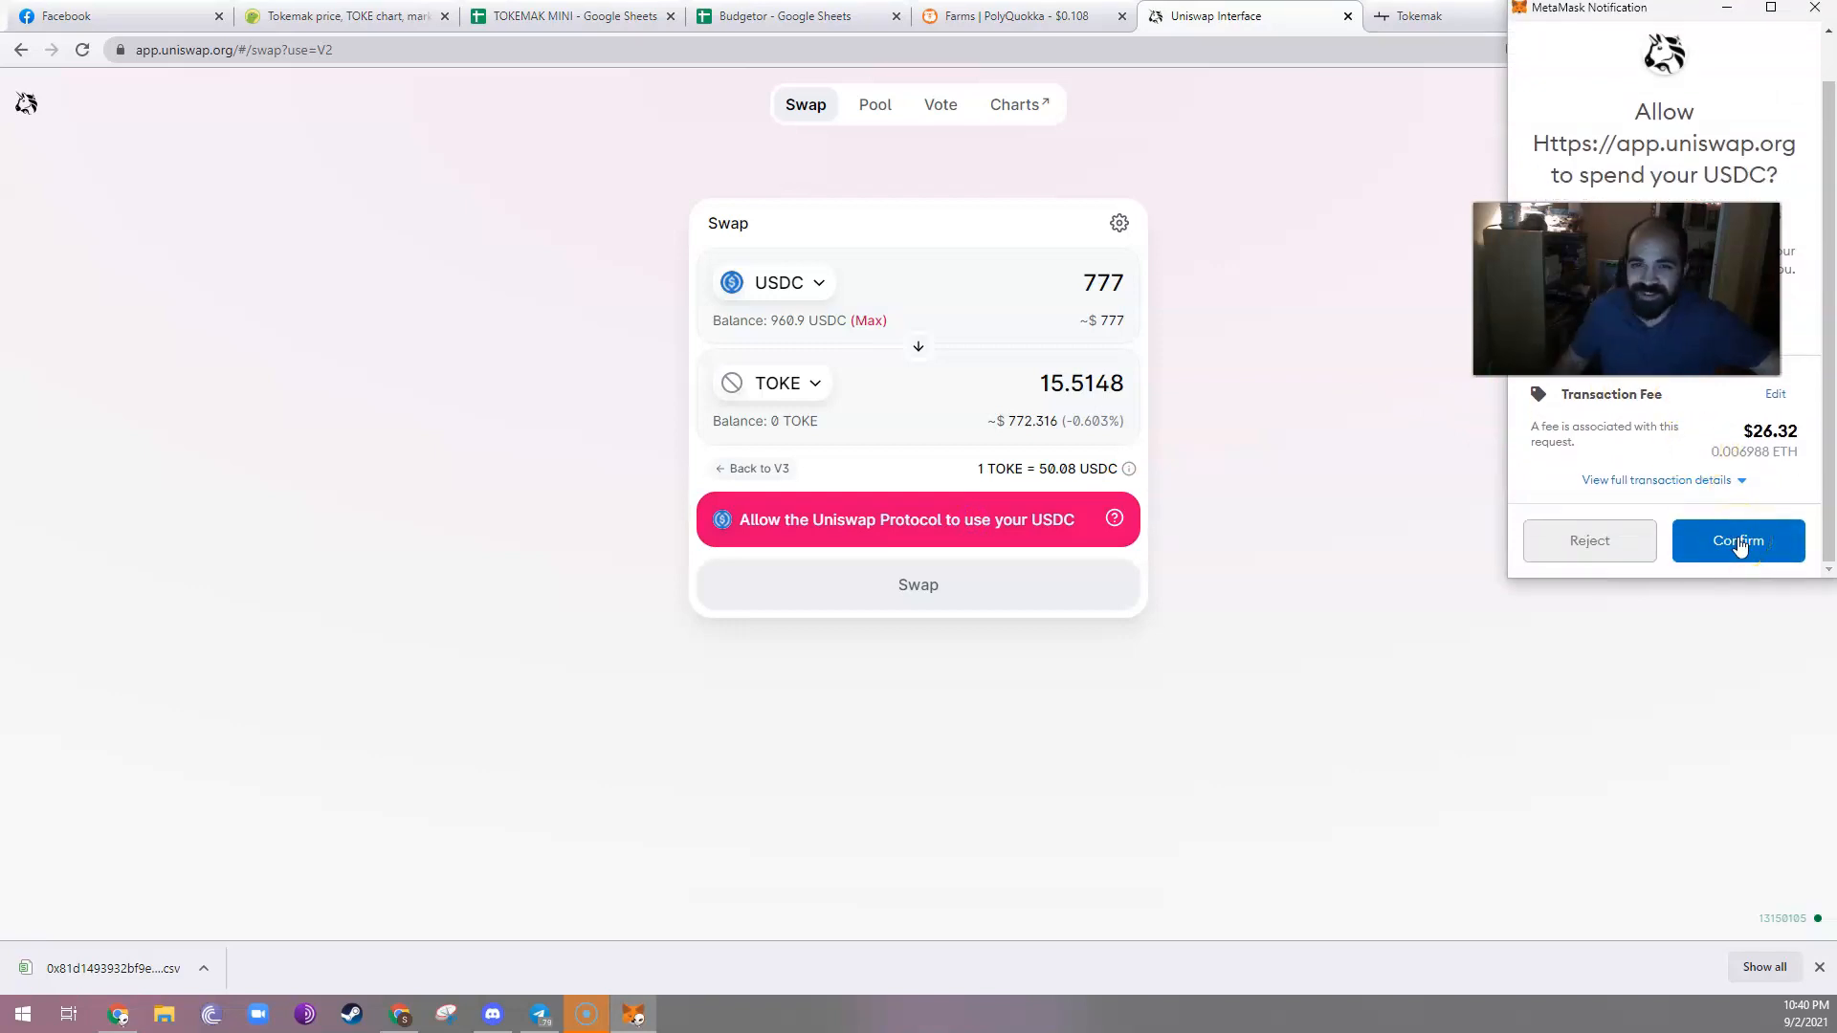
left_click(1738, 539)
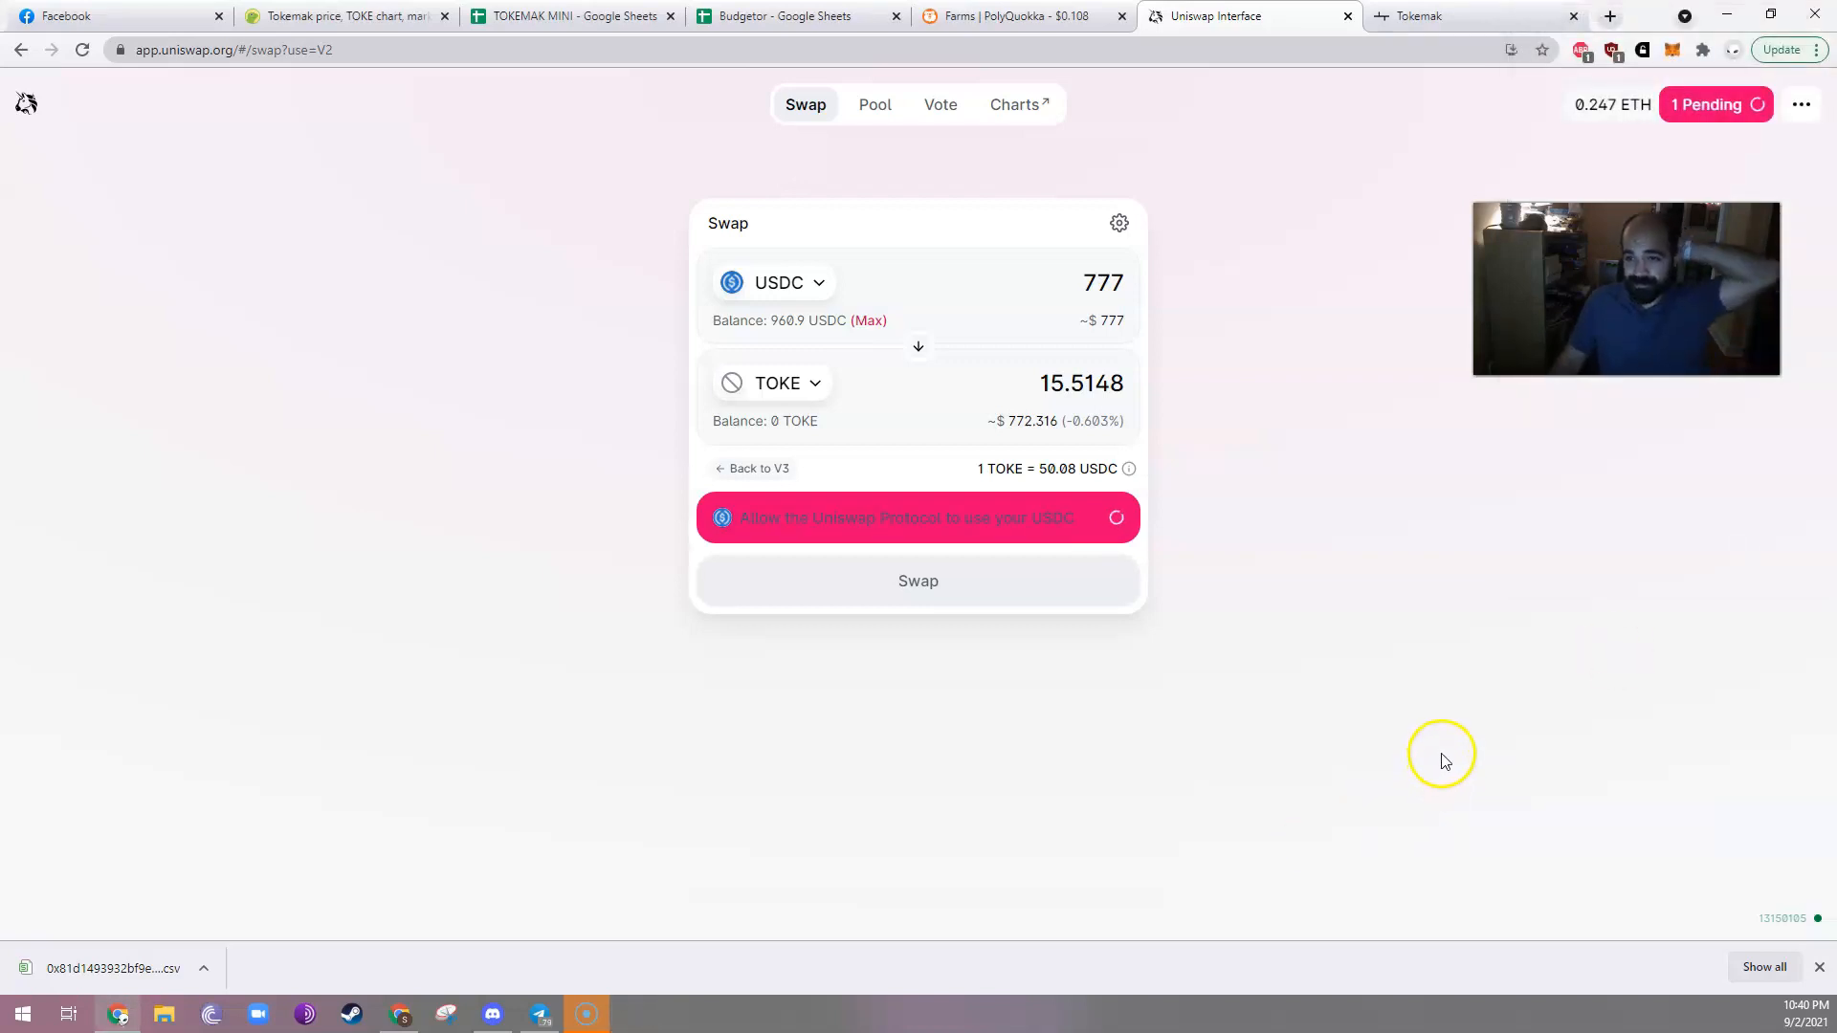
mouse_move(1480, 733)
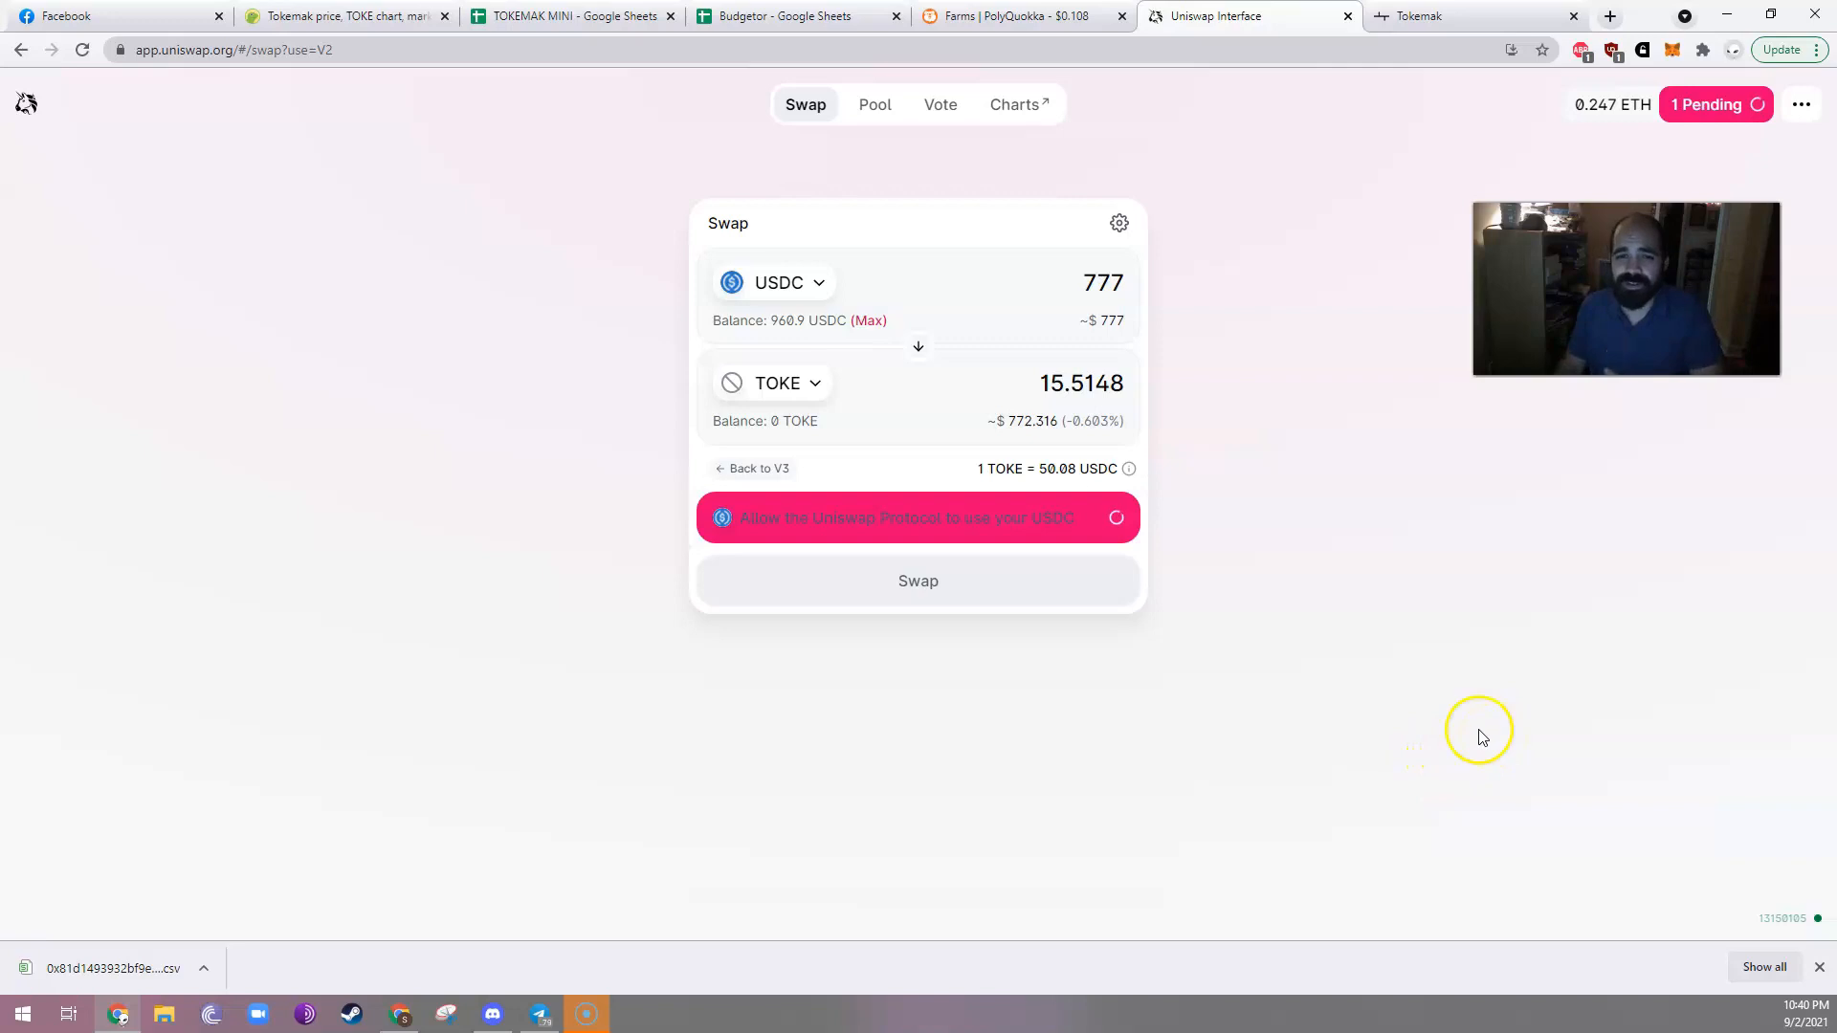
mouse_move(1399, 701)
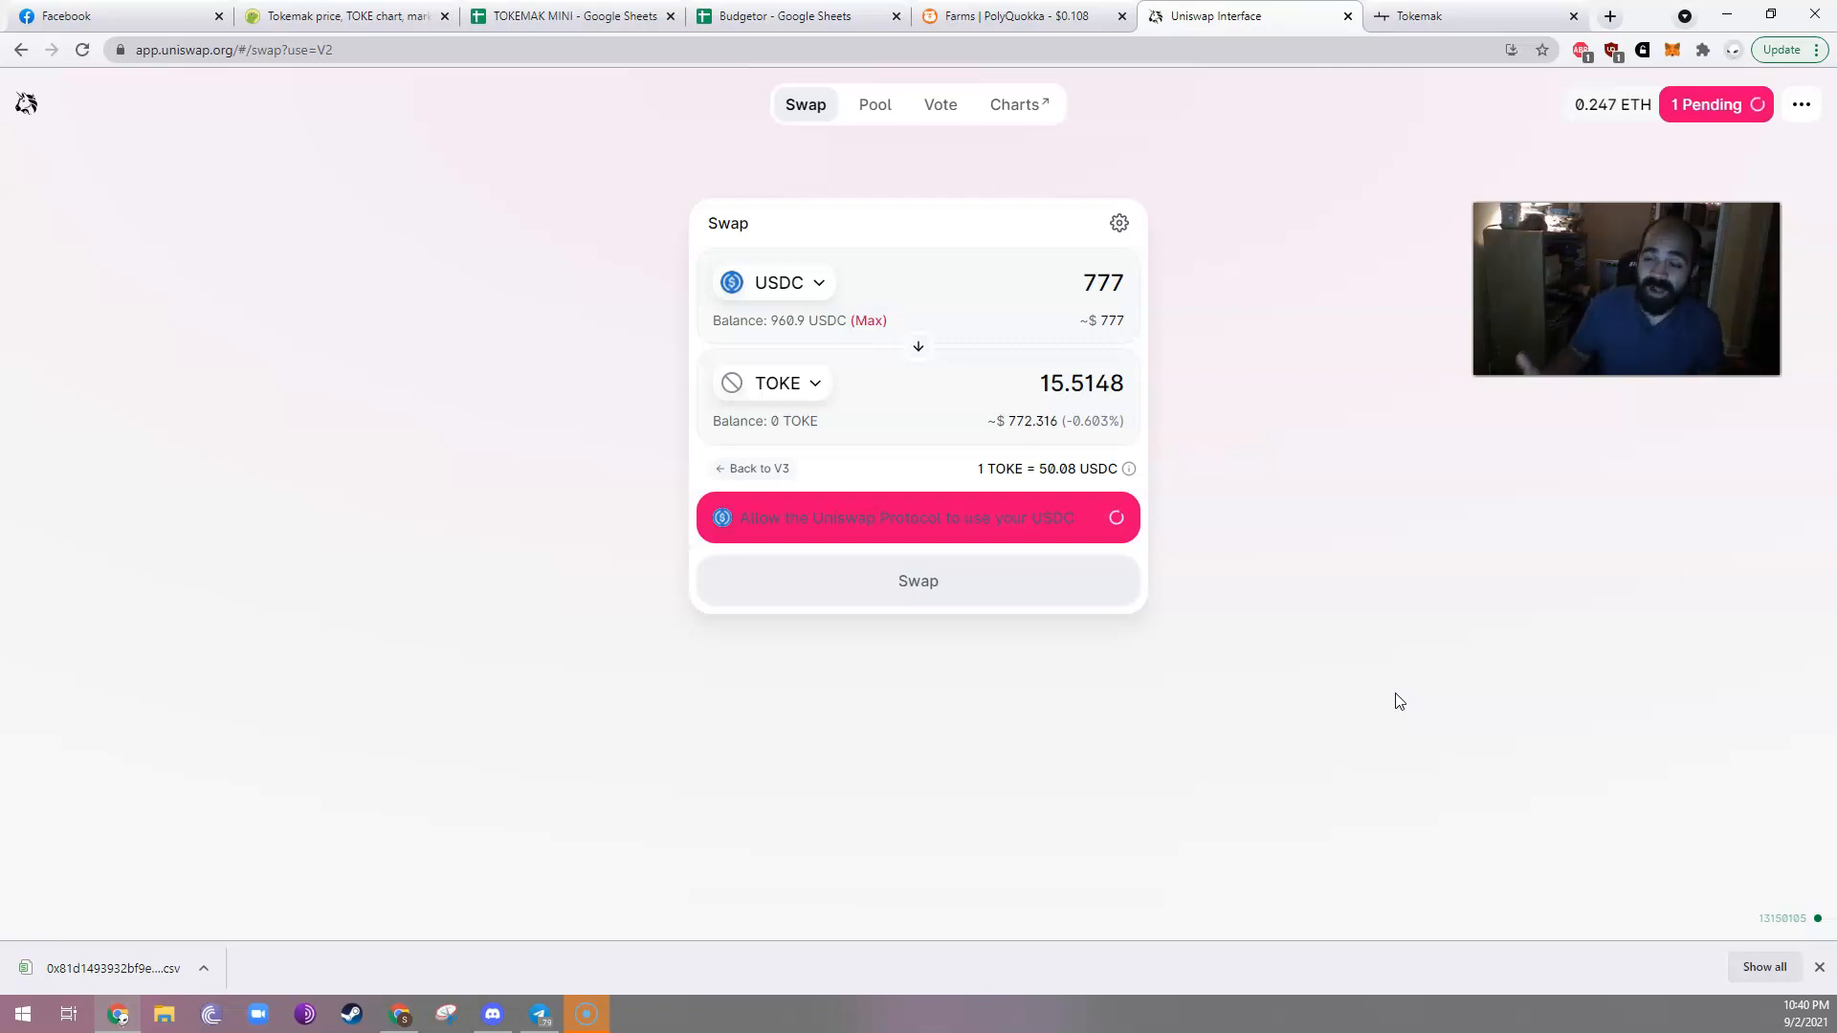
mouse_move(1559, 627)
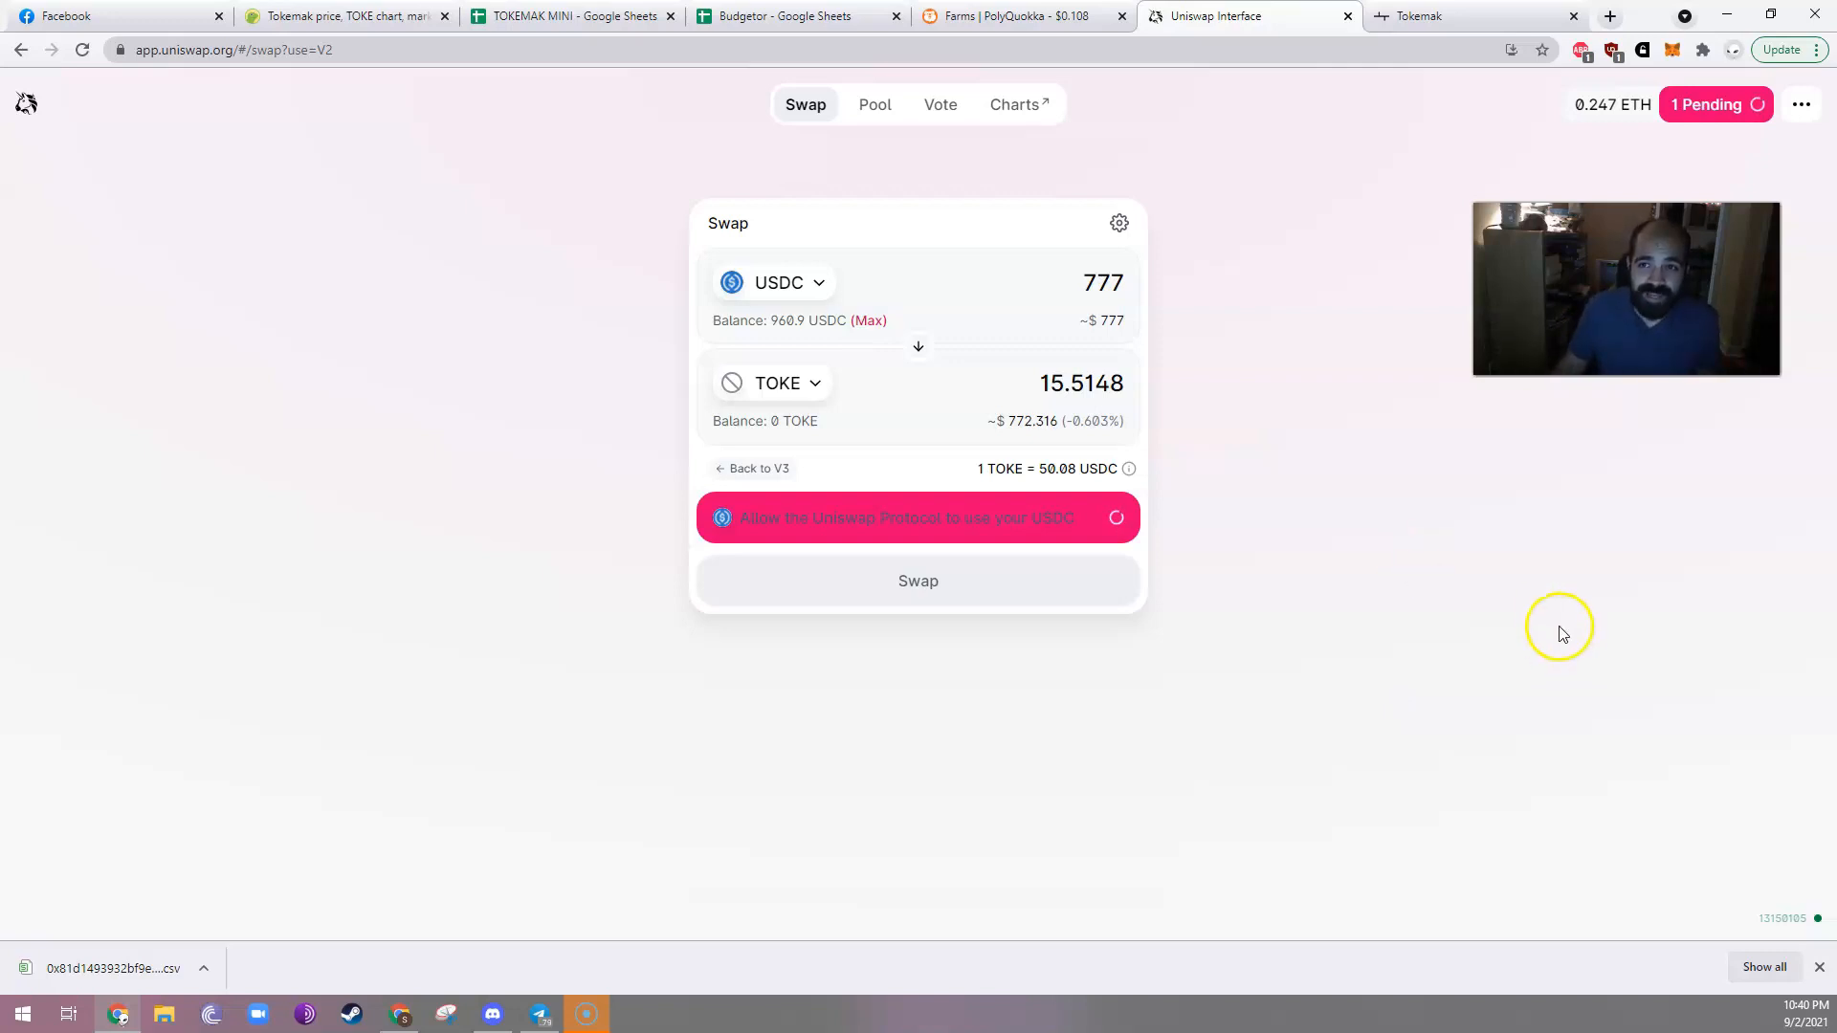
mouse_move(1414, 625)
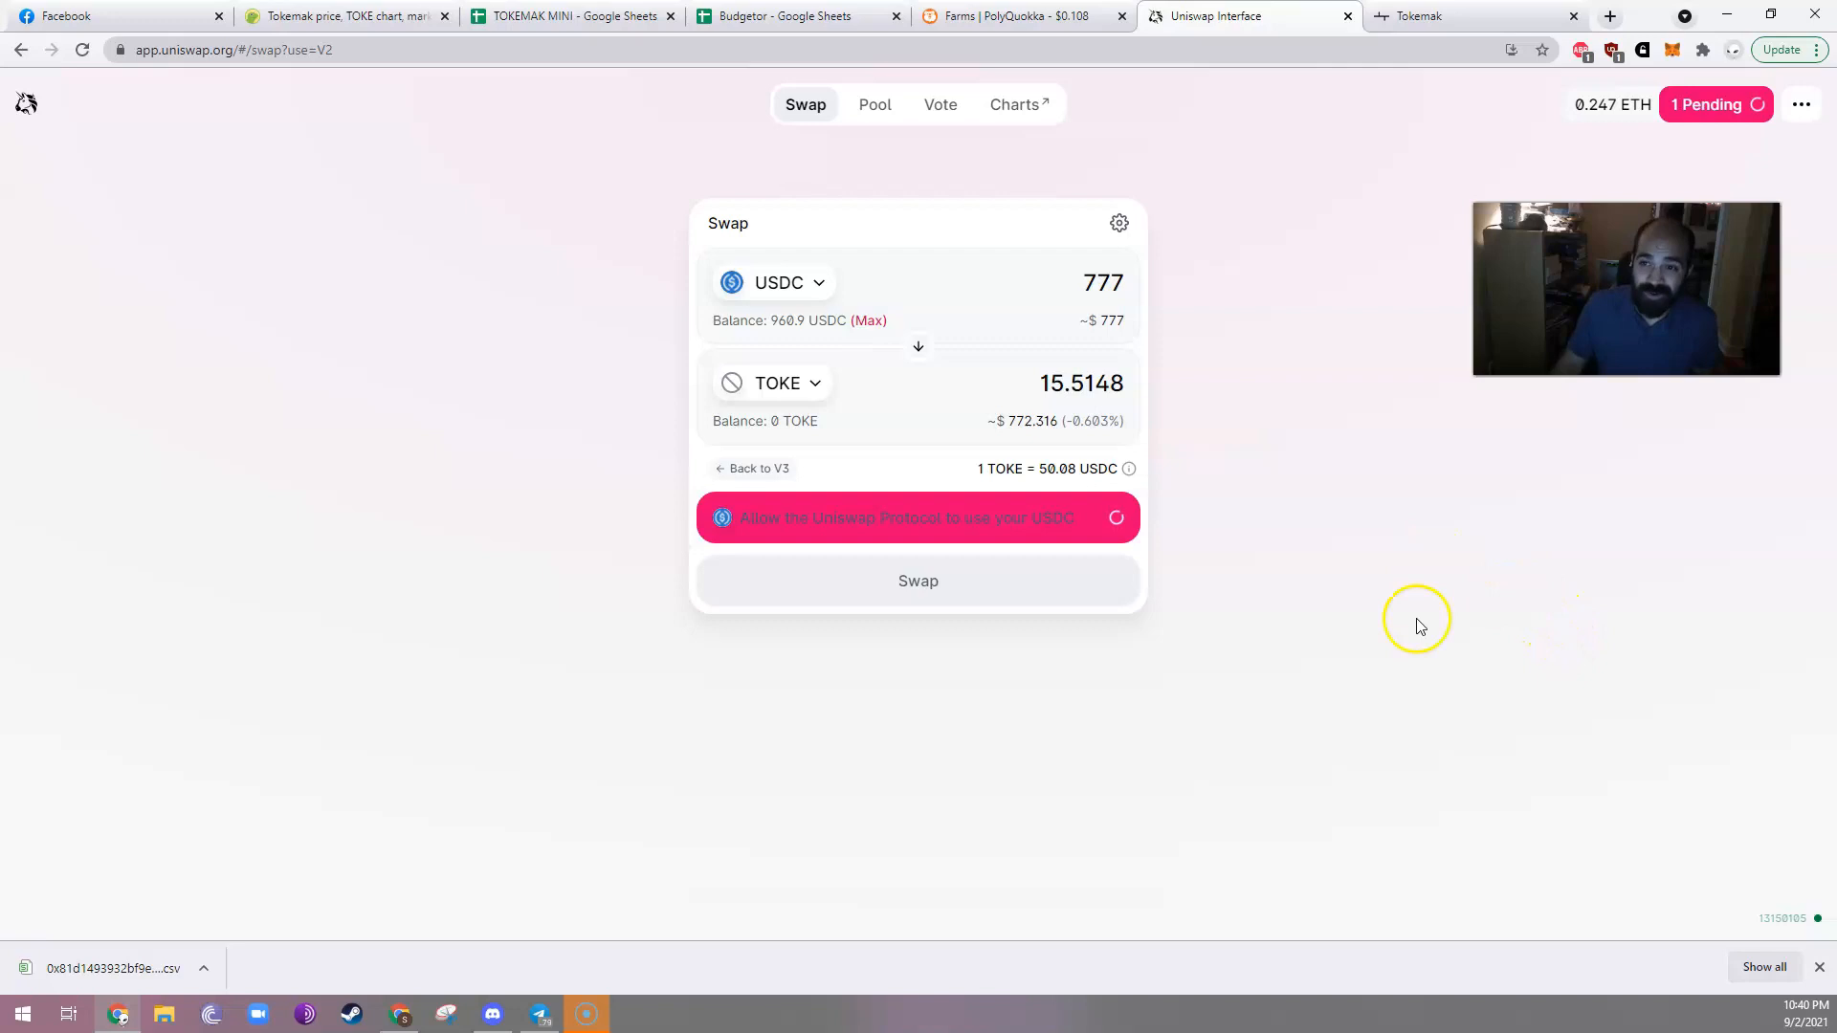
mouse_move(1325, 510)
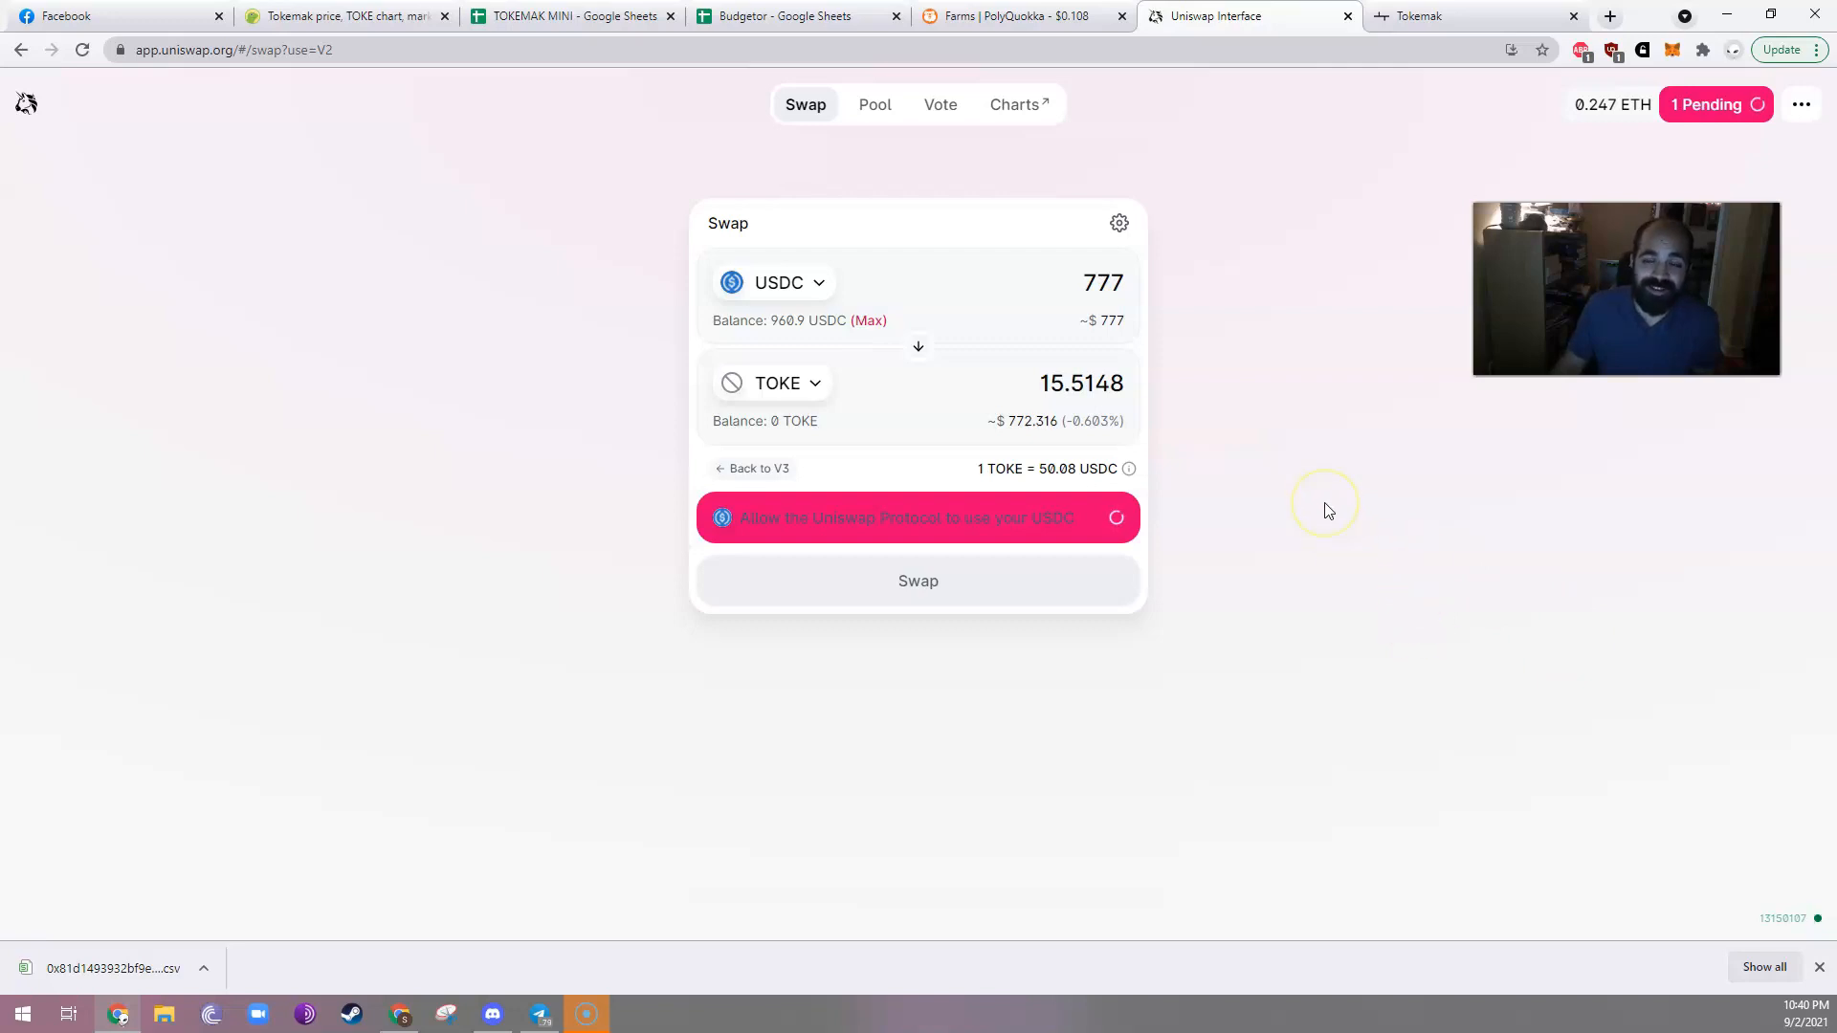
mouse_move(651, 152)
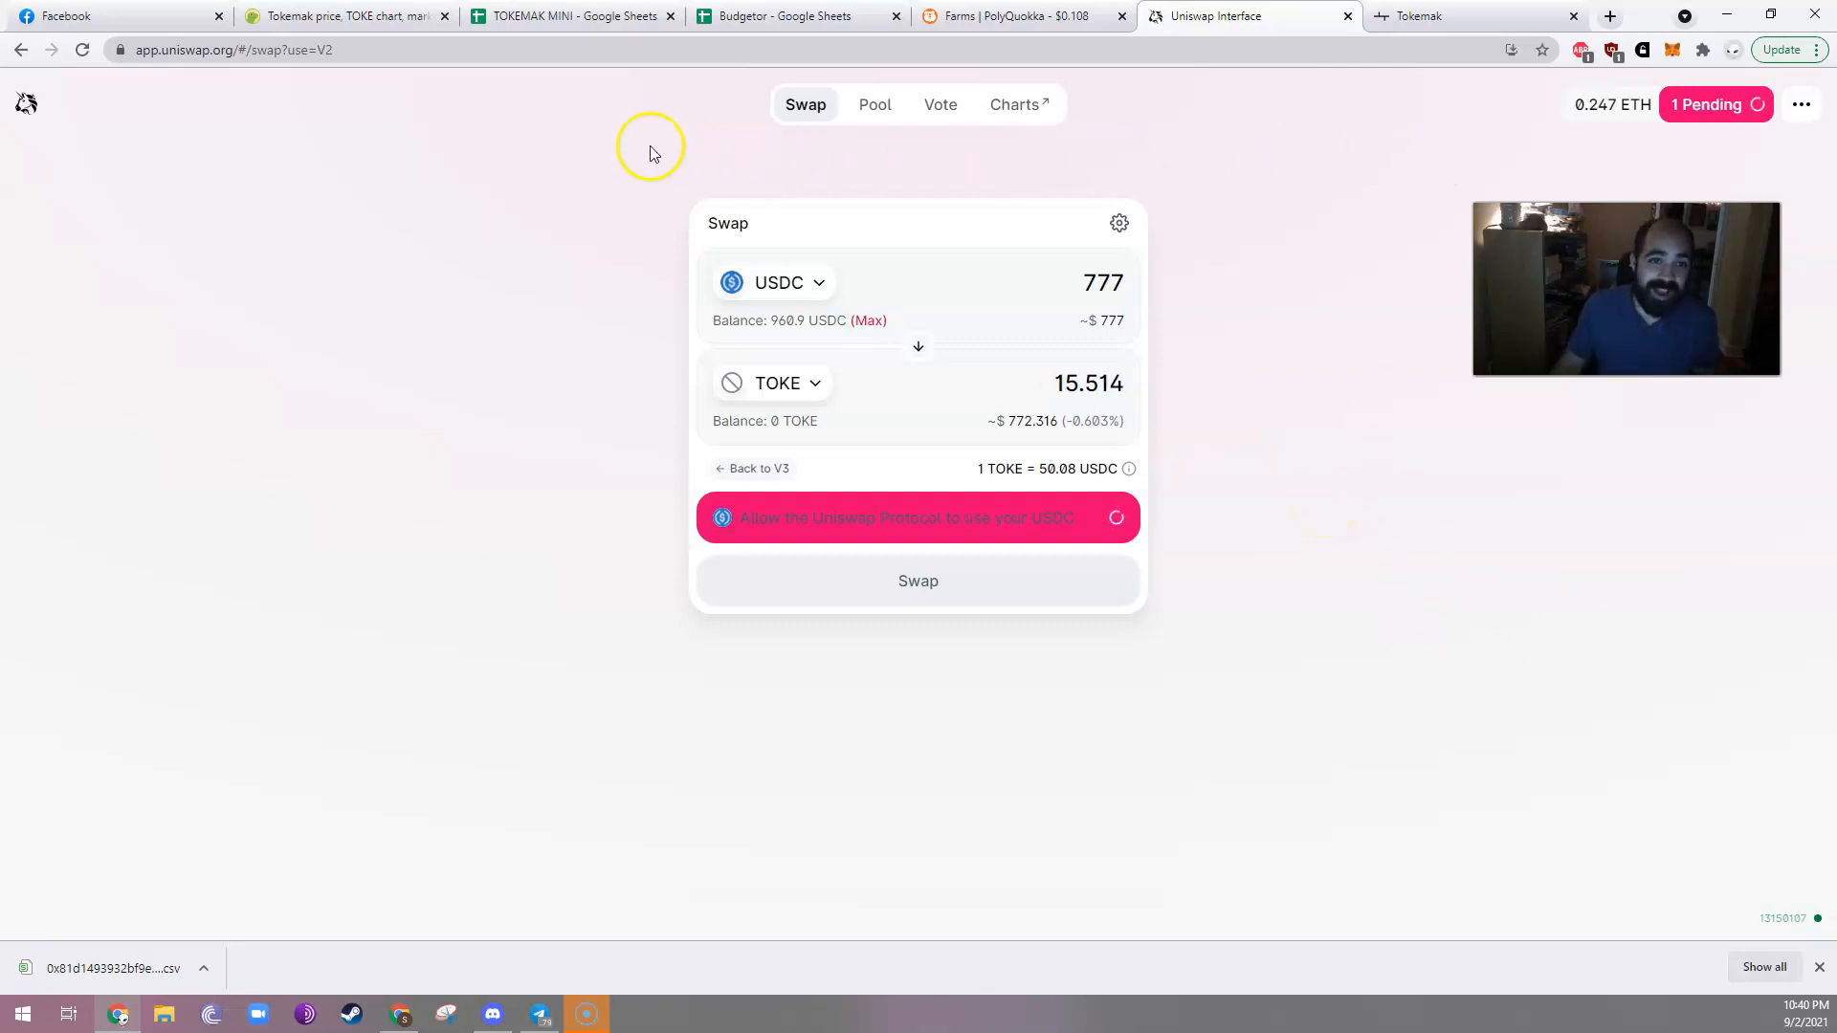
Switch to the TOKEMAK MINI spreadsheet while the USDC approval stays pending.
left_click(572, 15)
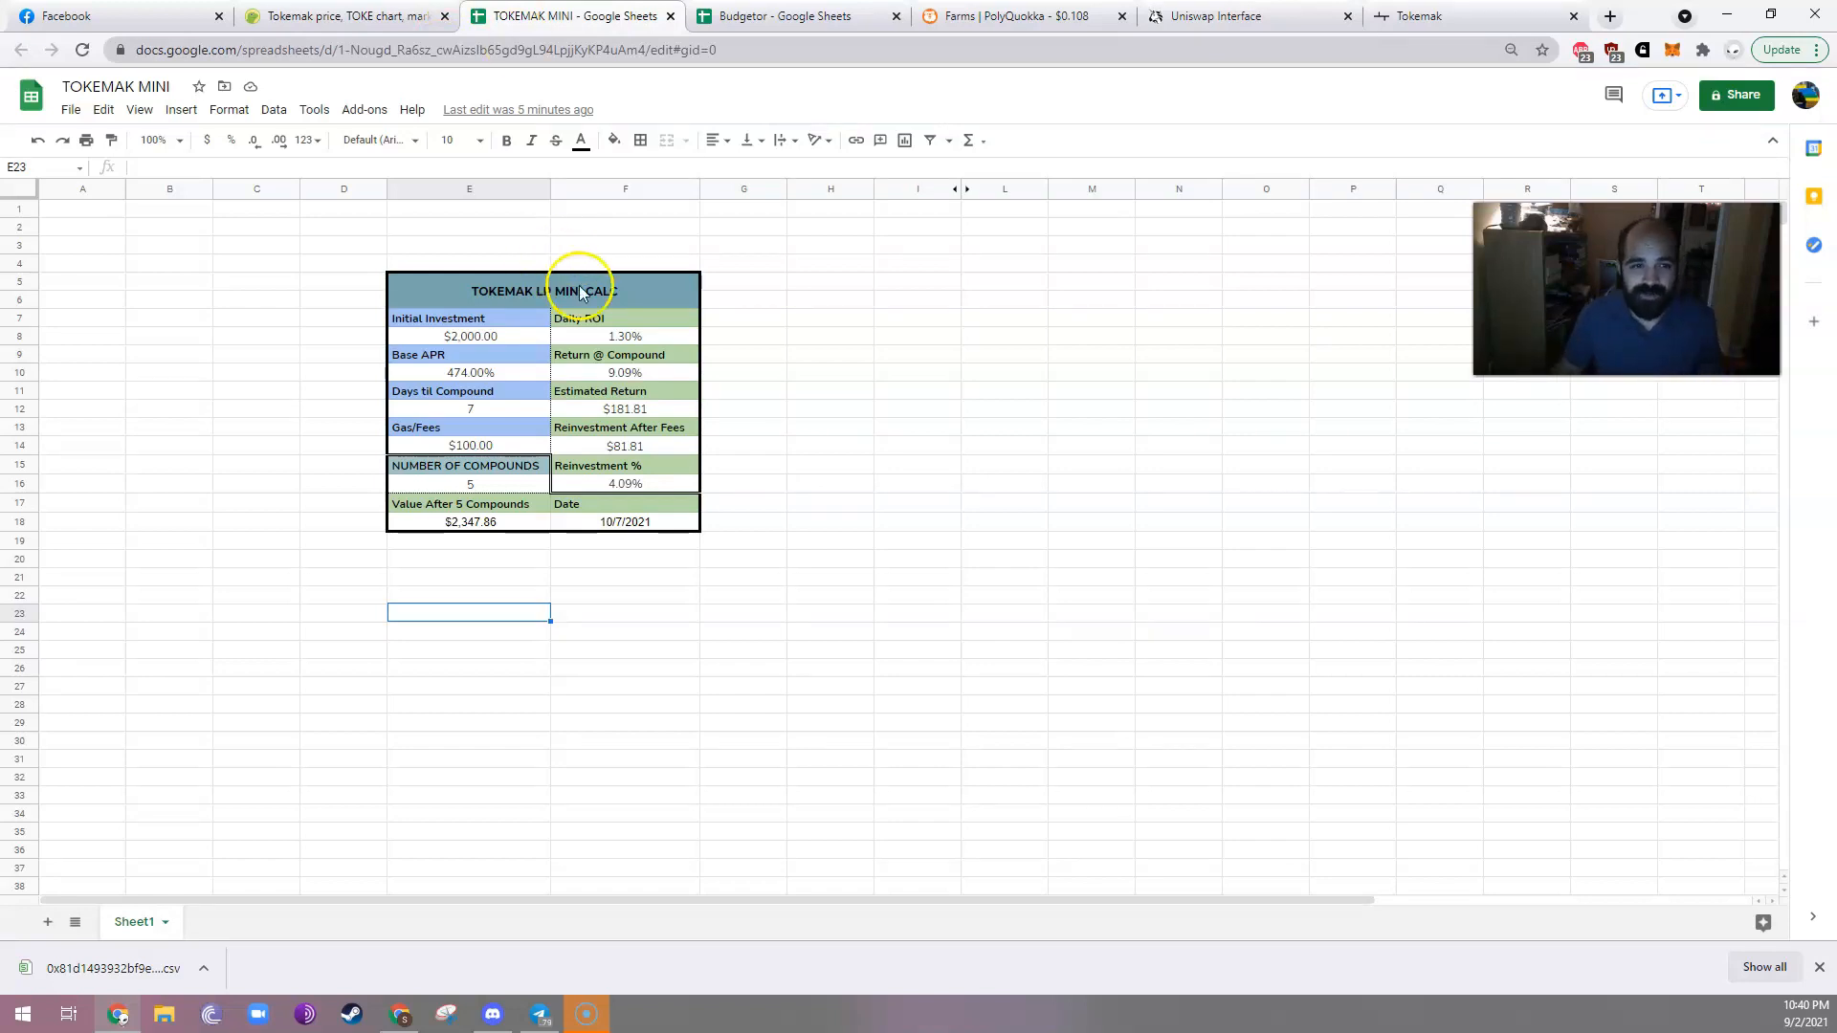
Select the Base APR cell and inspect the Daily ROI and Return @ Compound formulas.
left_click(470, 335)
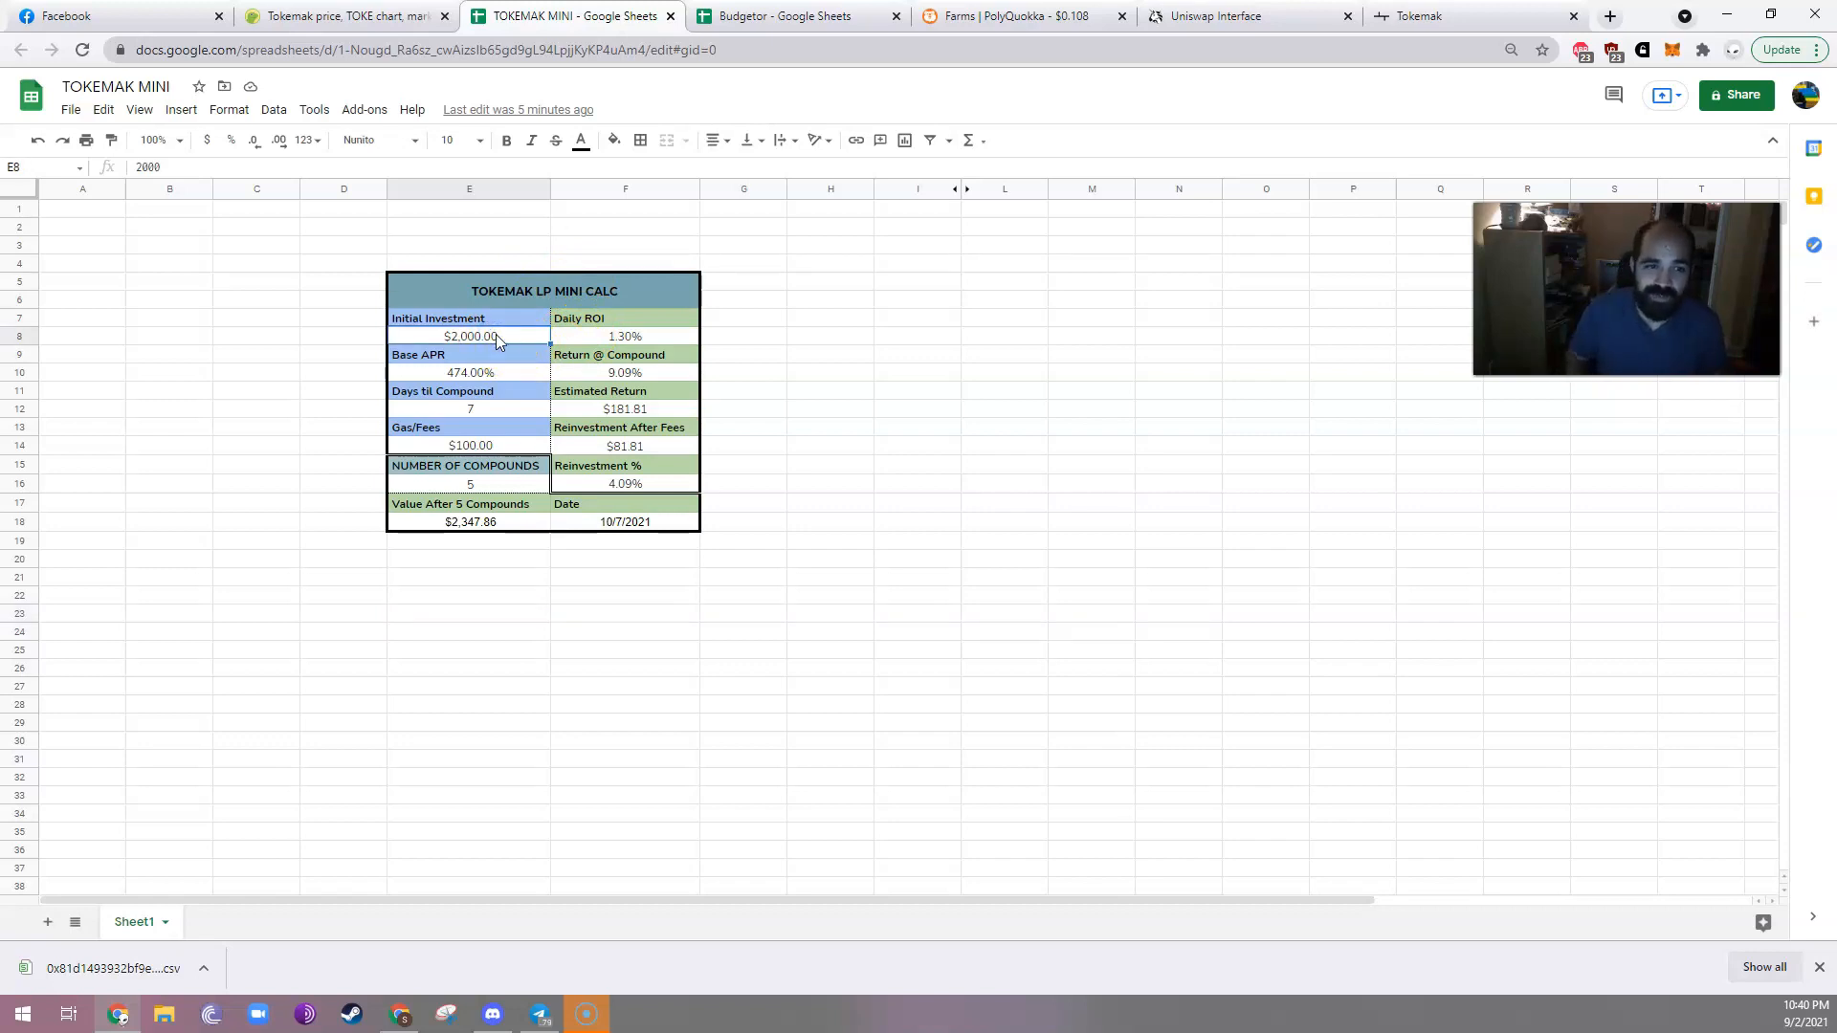
left_click(469, 373)
type("477")
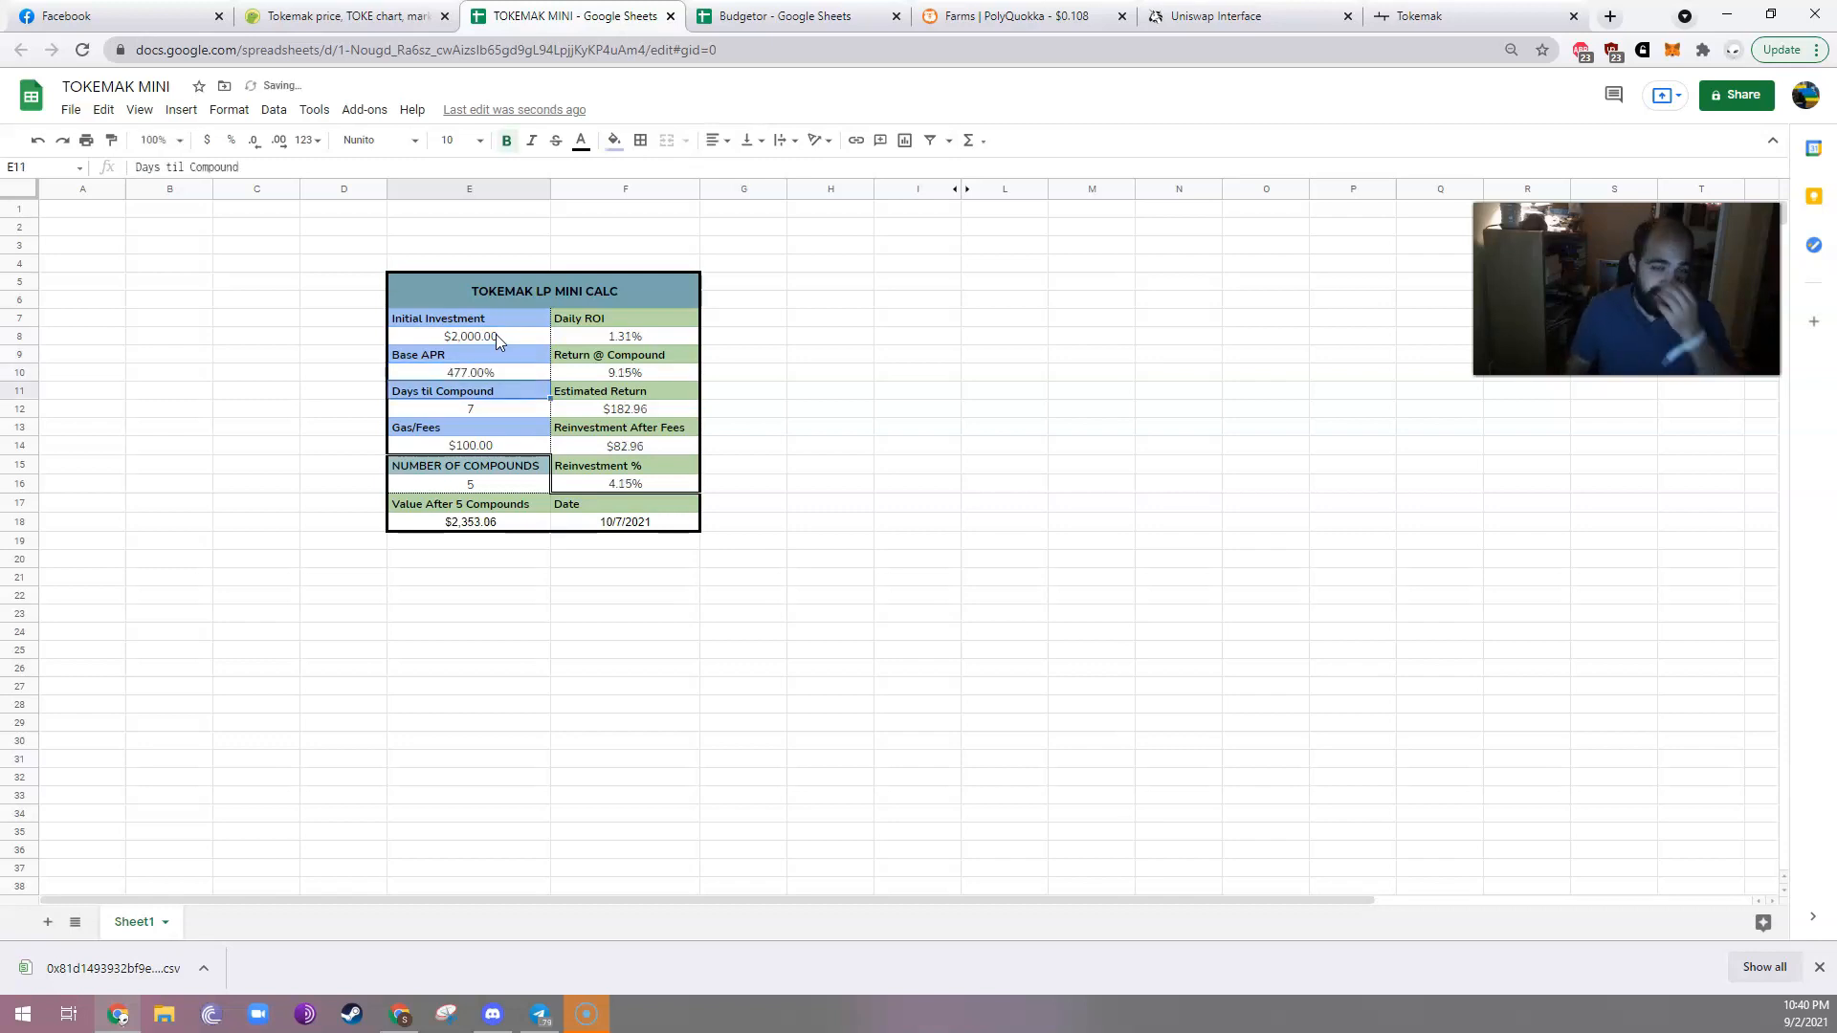
left_click(625, 336)
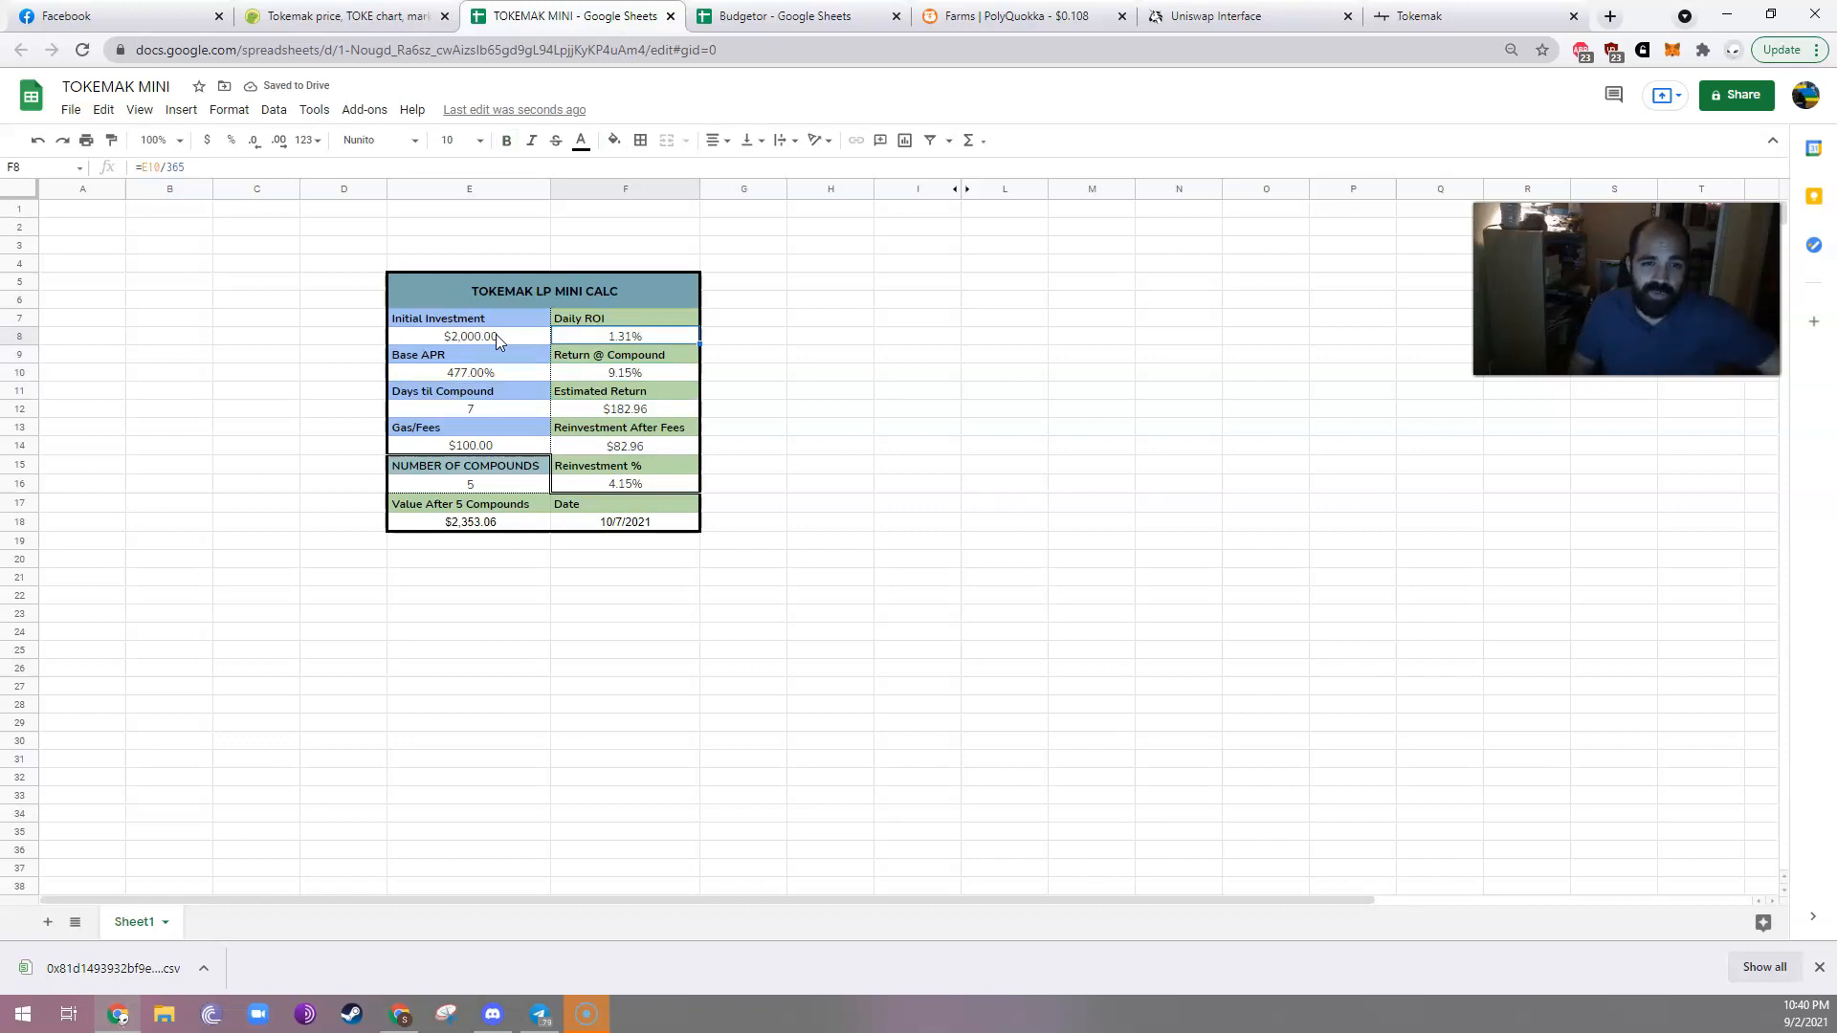
left_click(625, 372)
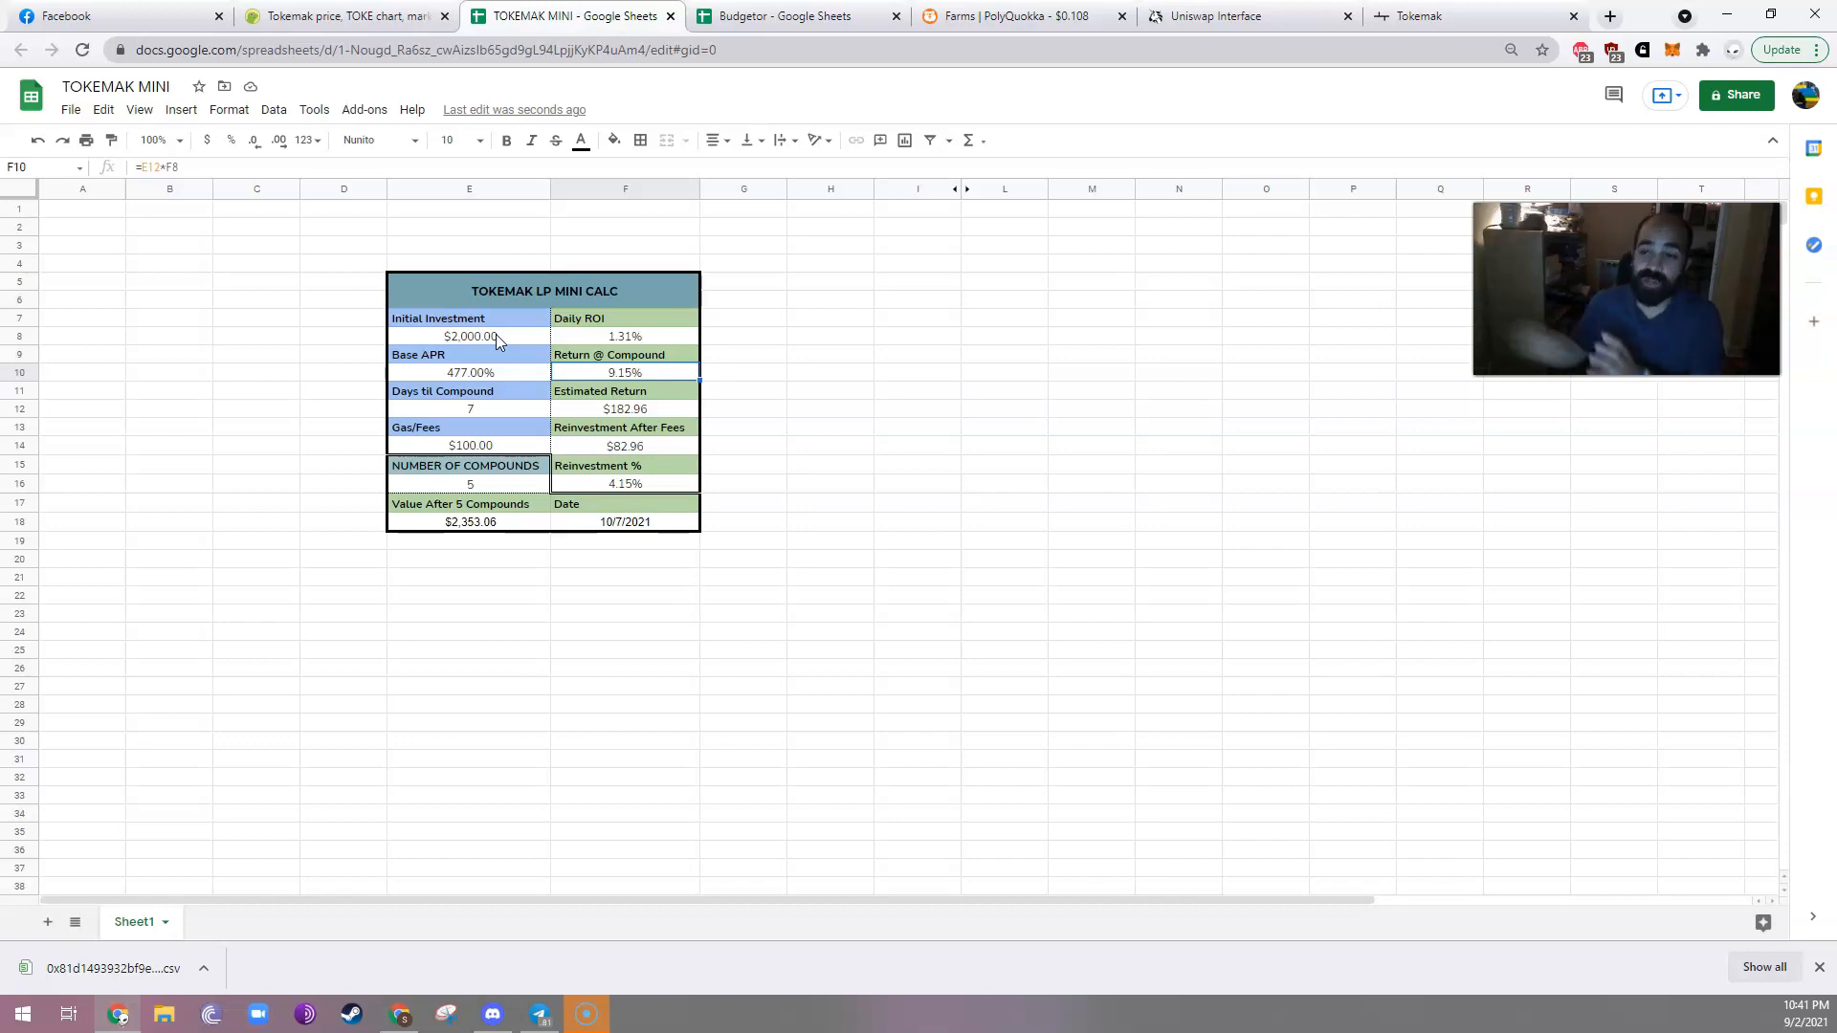
Review Days til Compound and the return formulas before going back to the Uniswap swap.
left_click(624, 390)
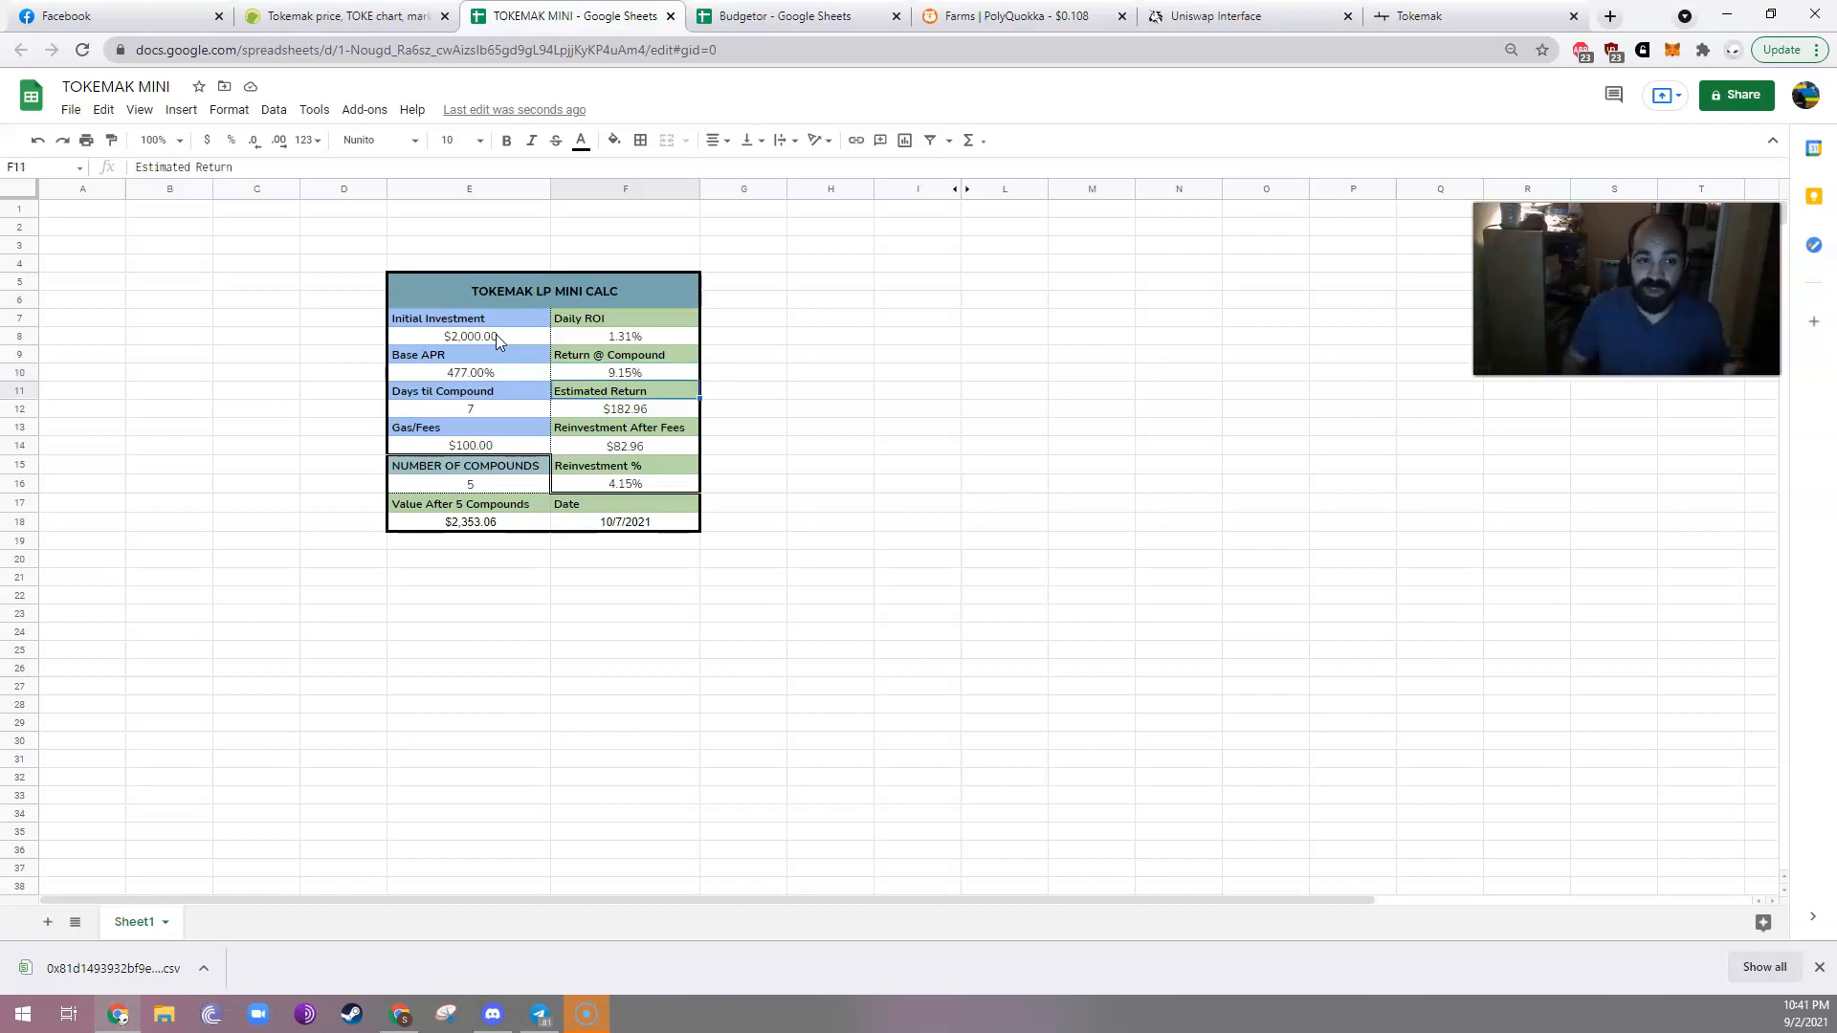
left_click(470, 408)
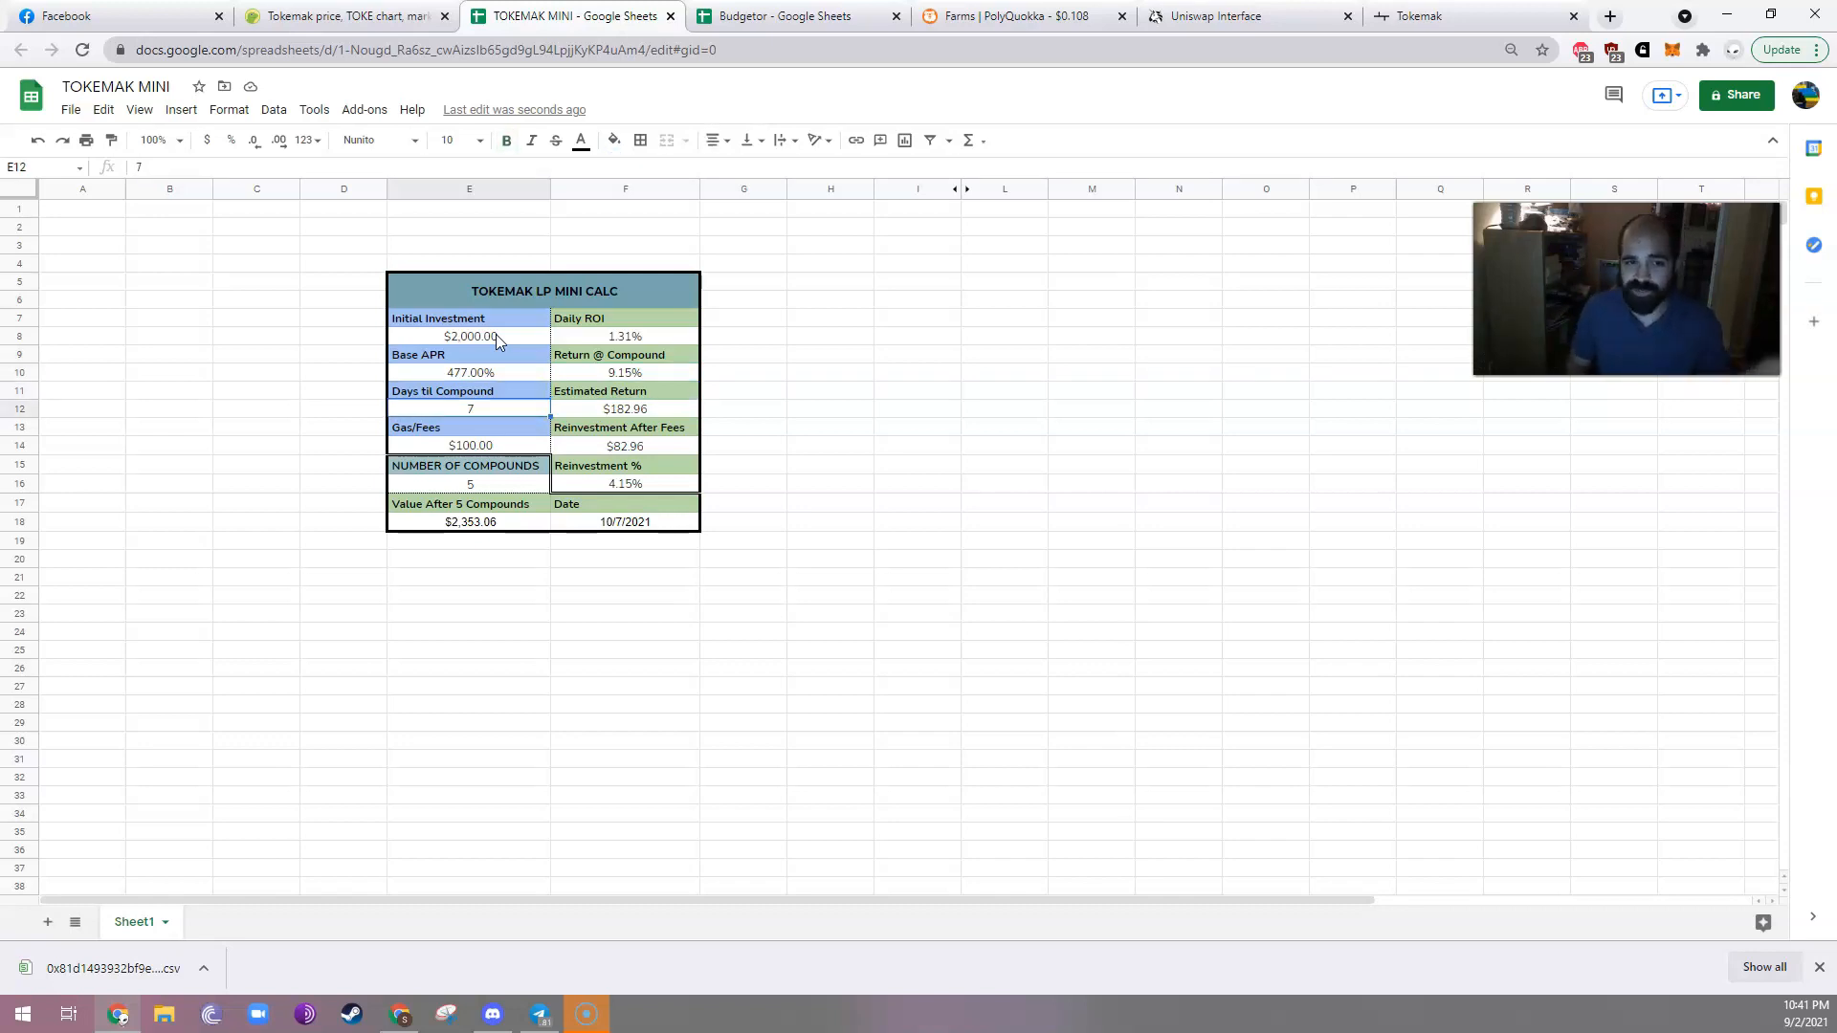
left_click(625, 354)
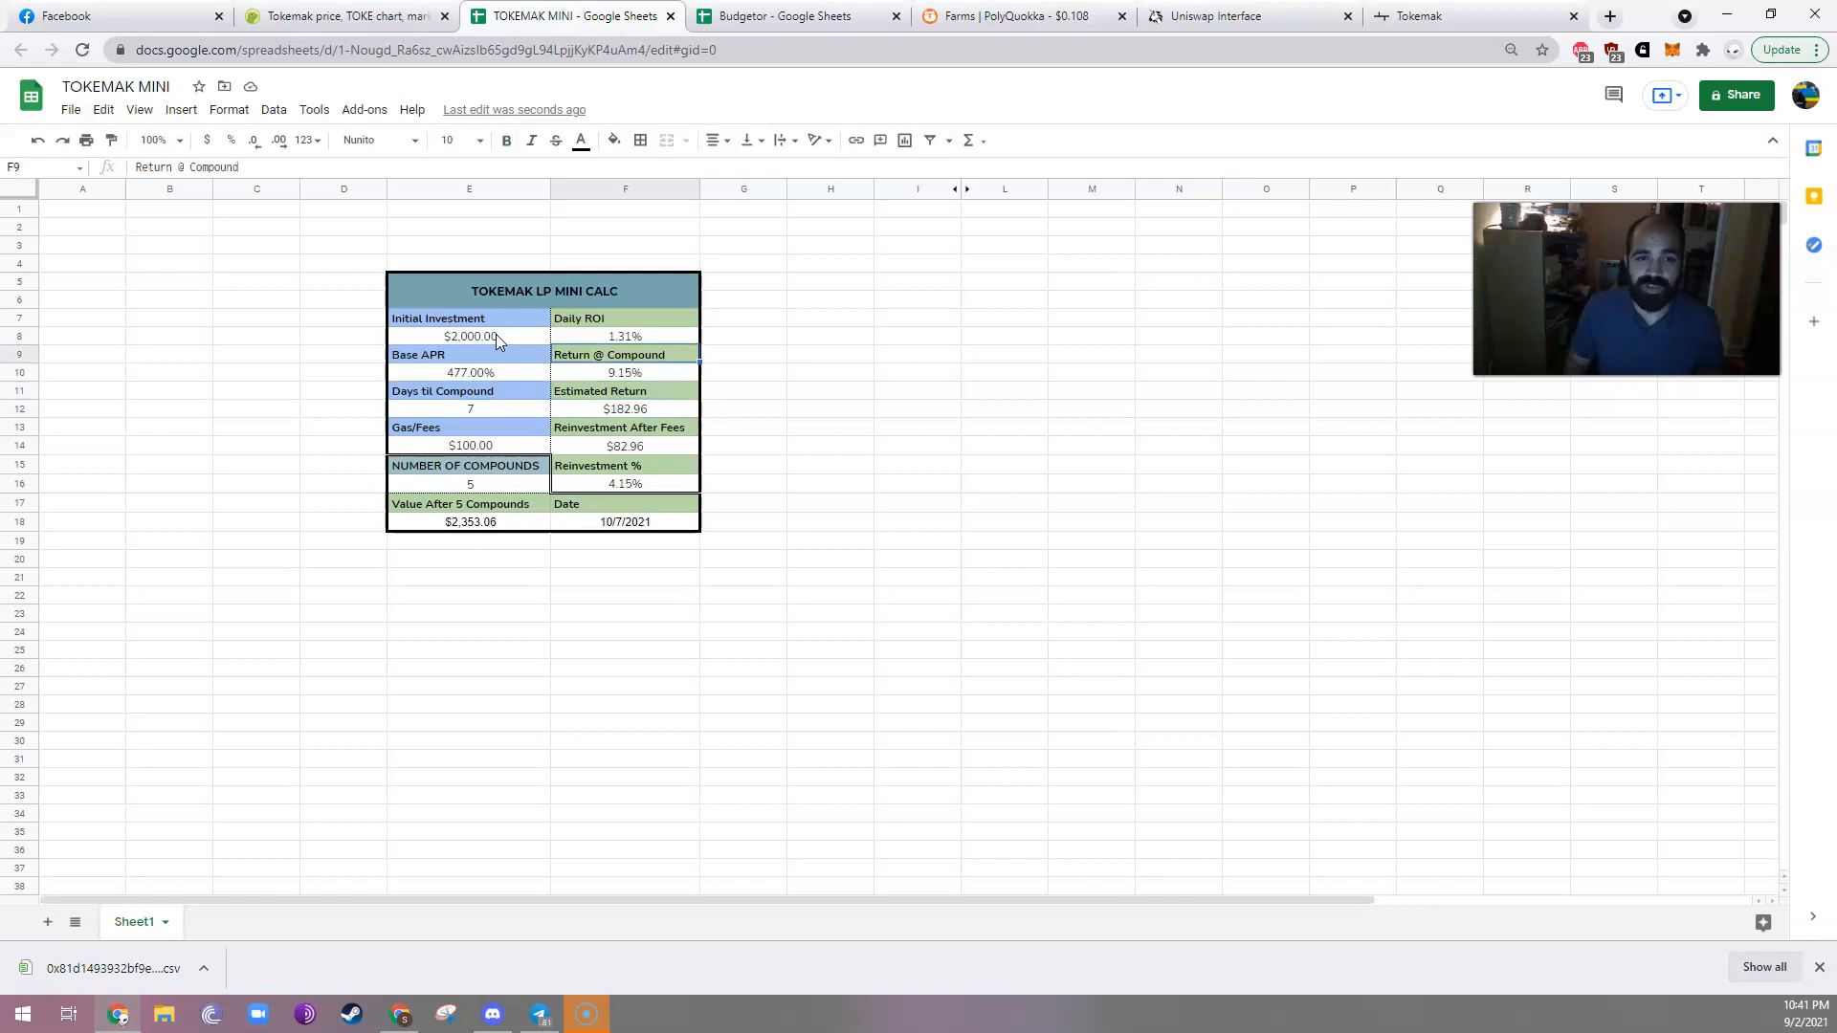
left_click(625, 335)
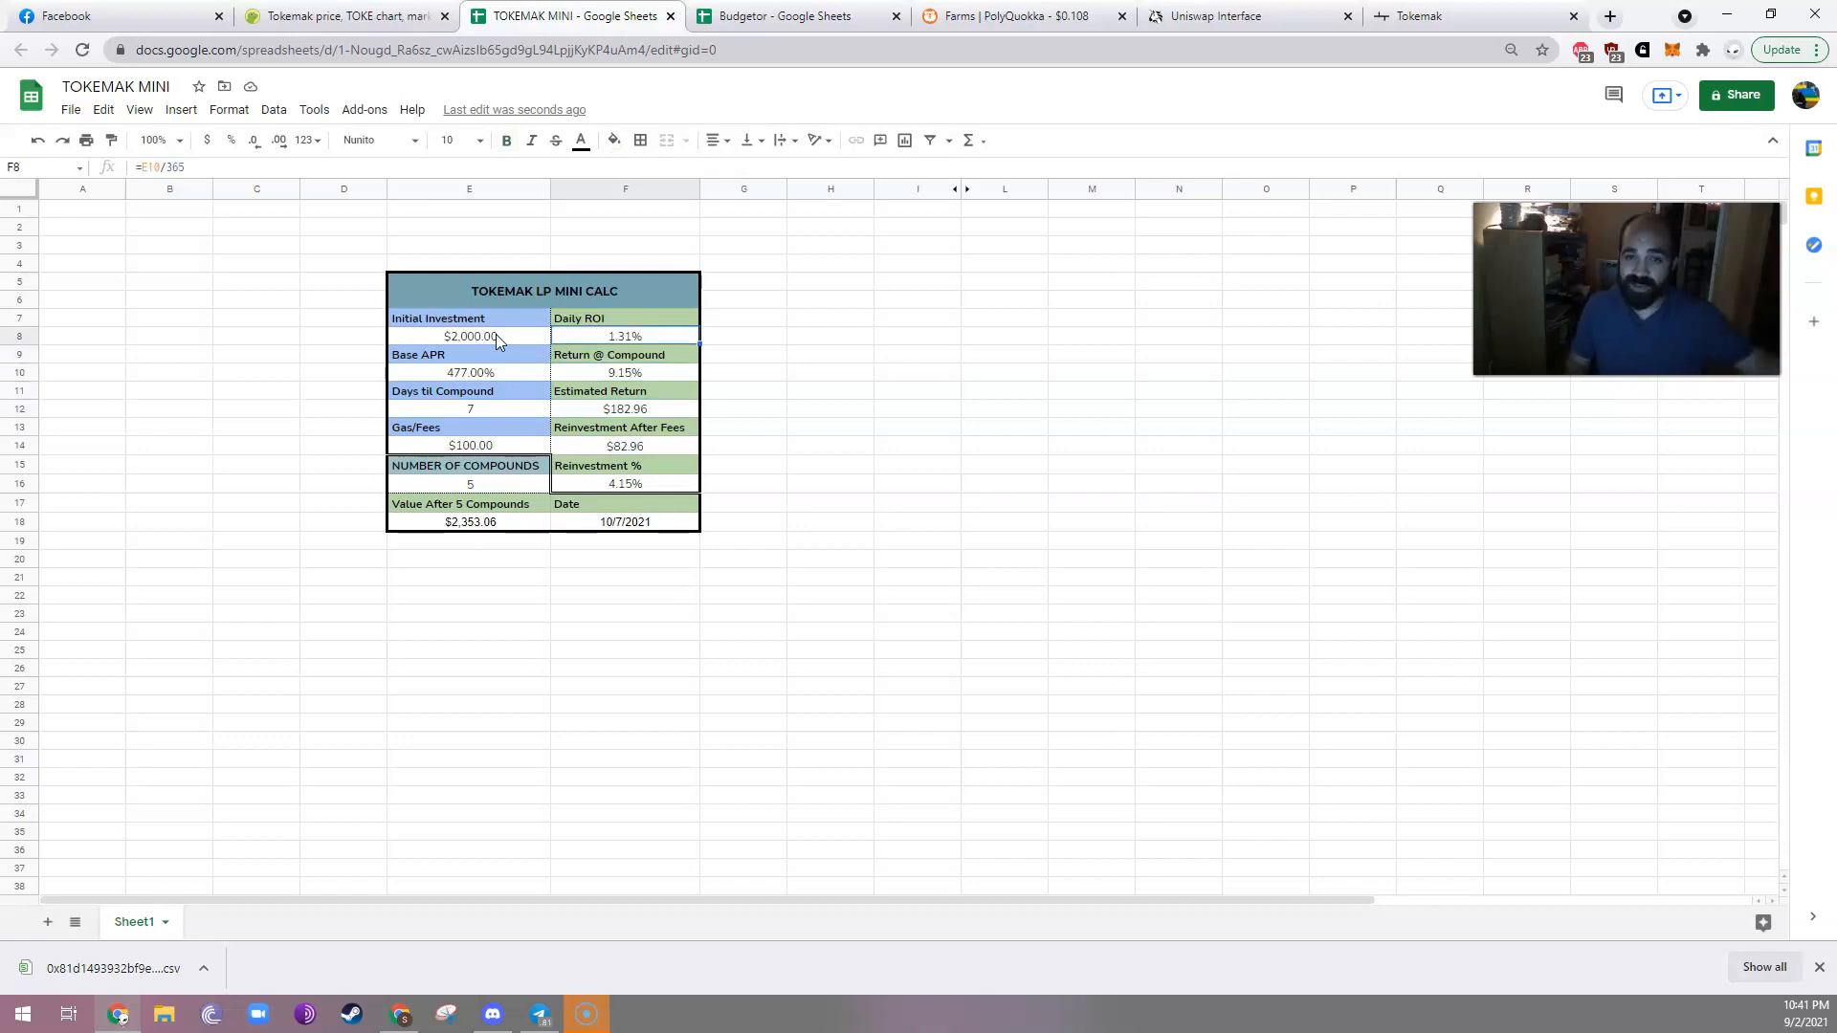
left_click(625, 372)
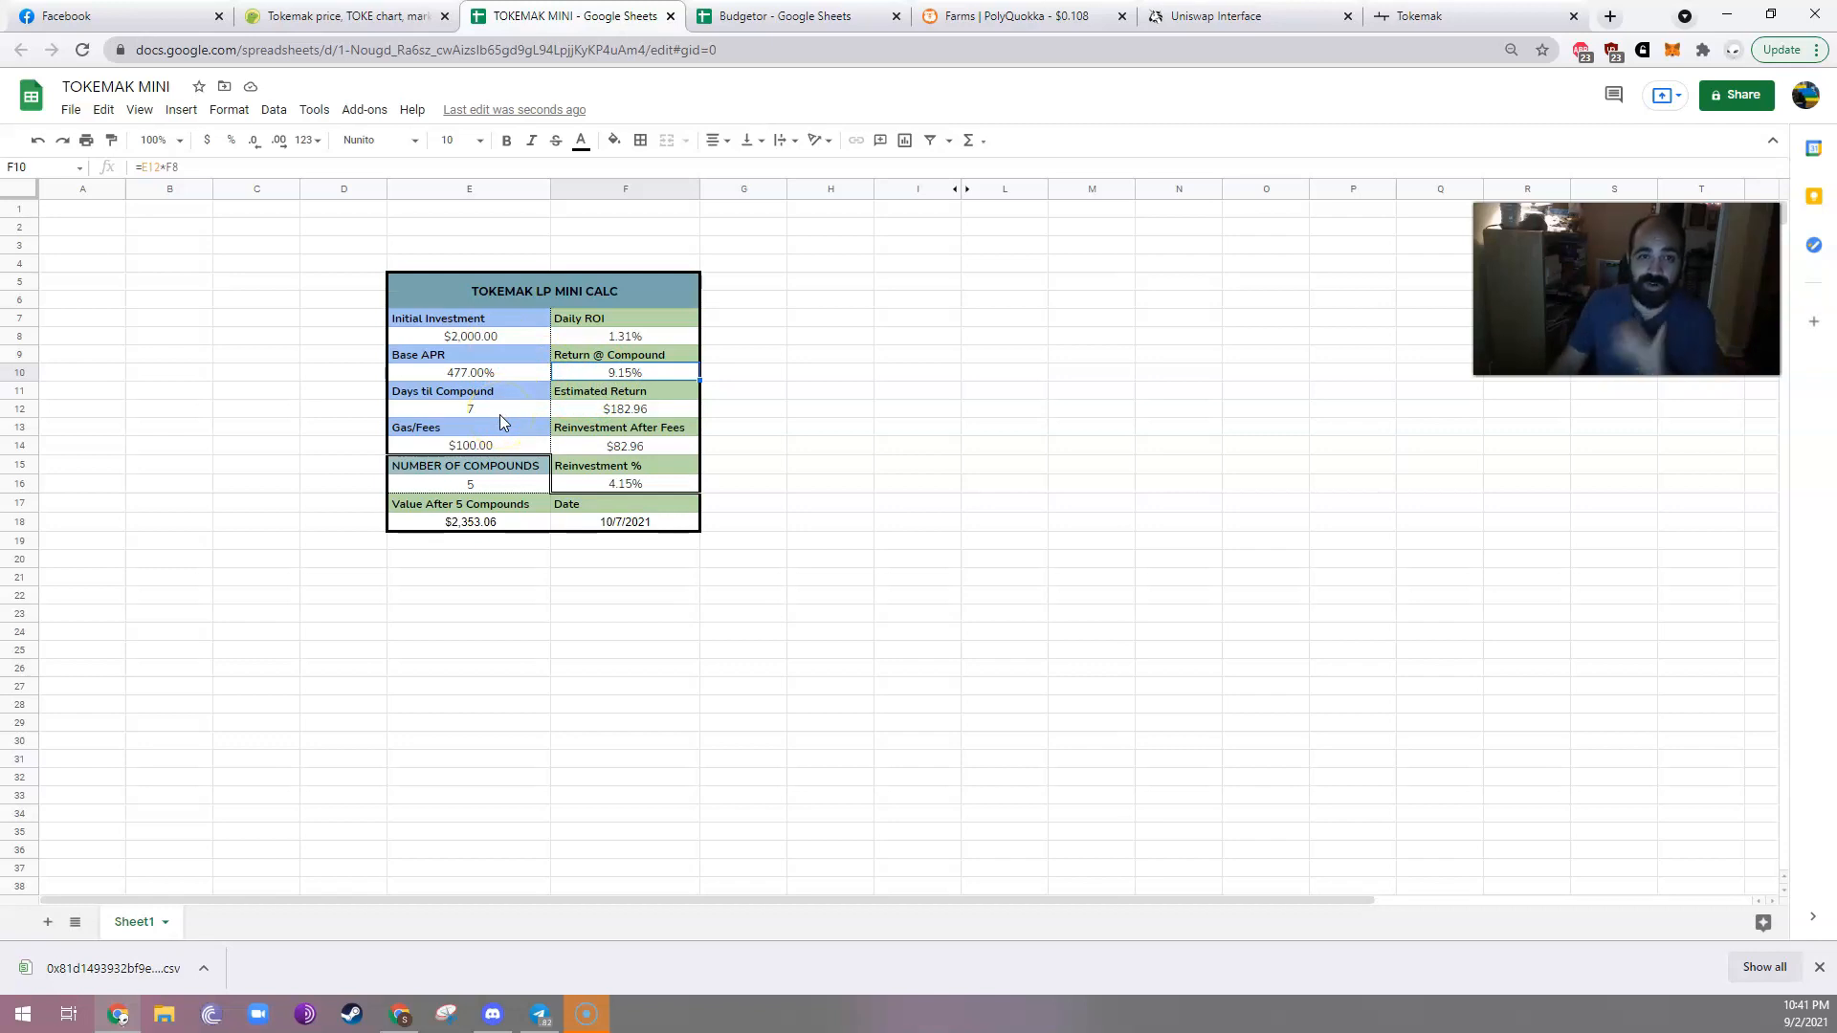
left_click(1247, 15)
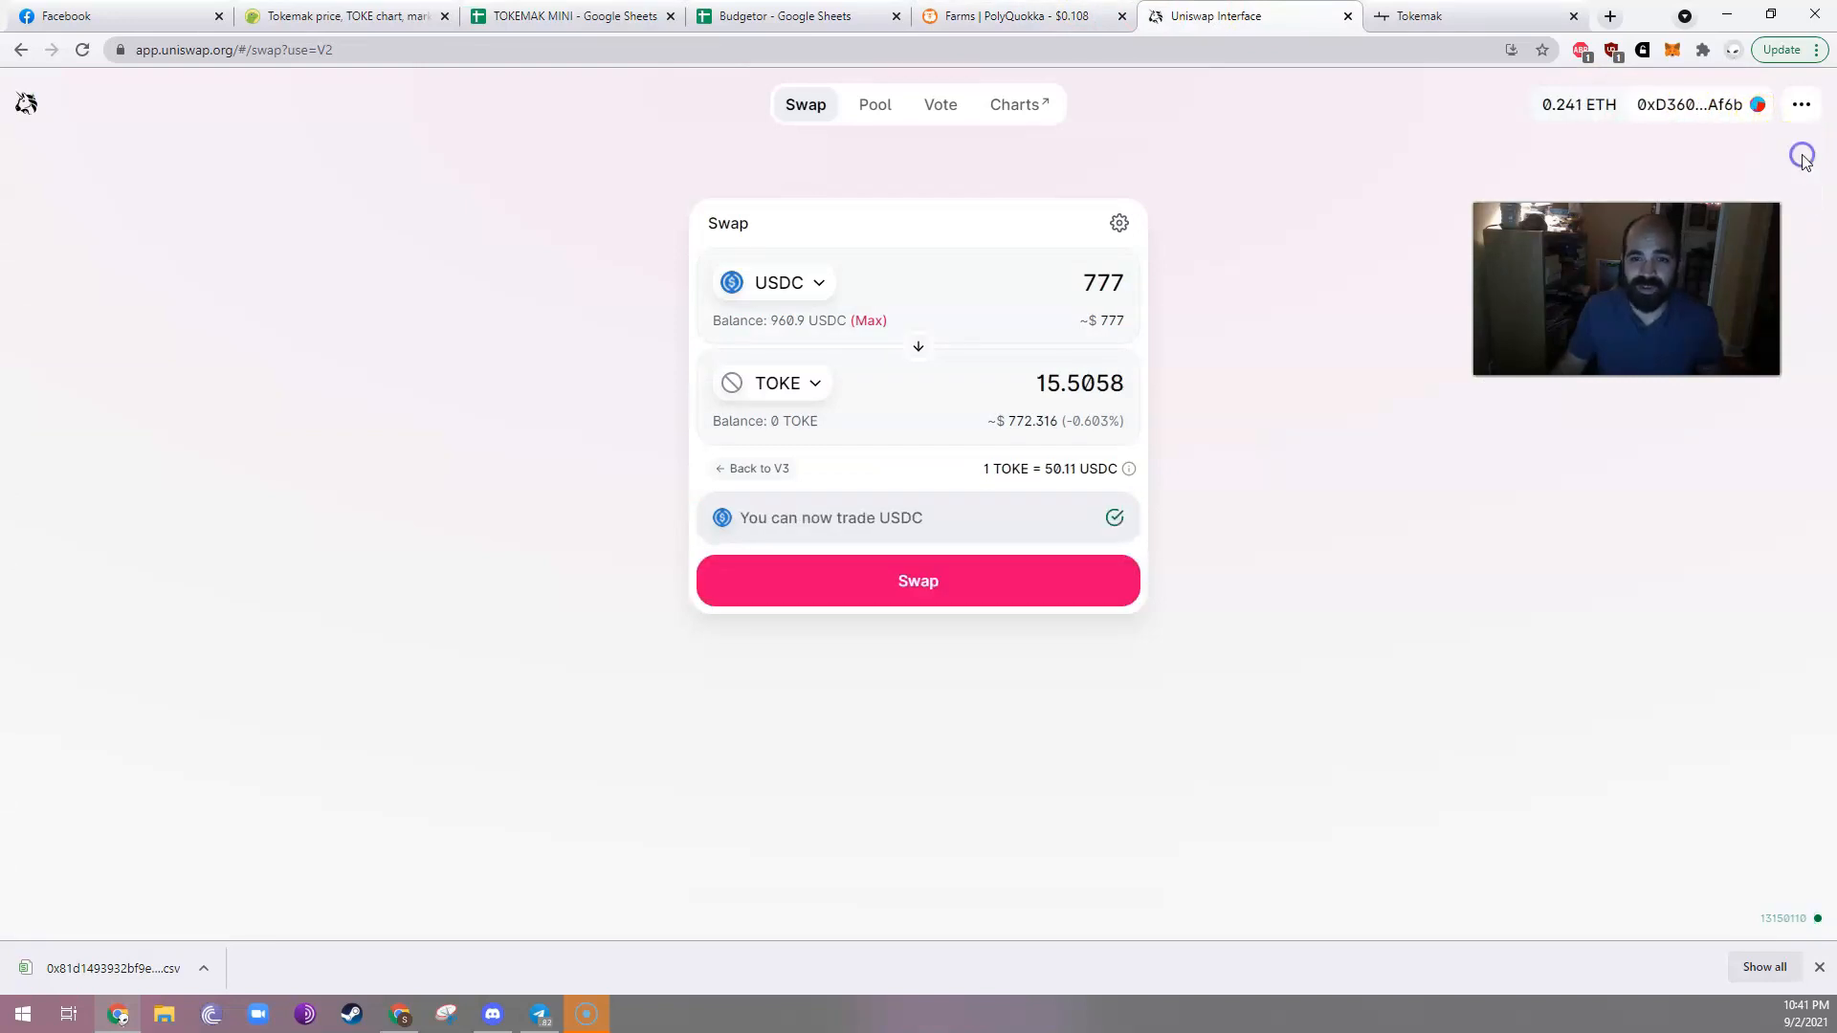
mouse_move(892, 527)
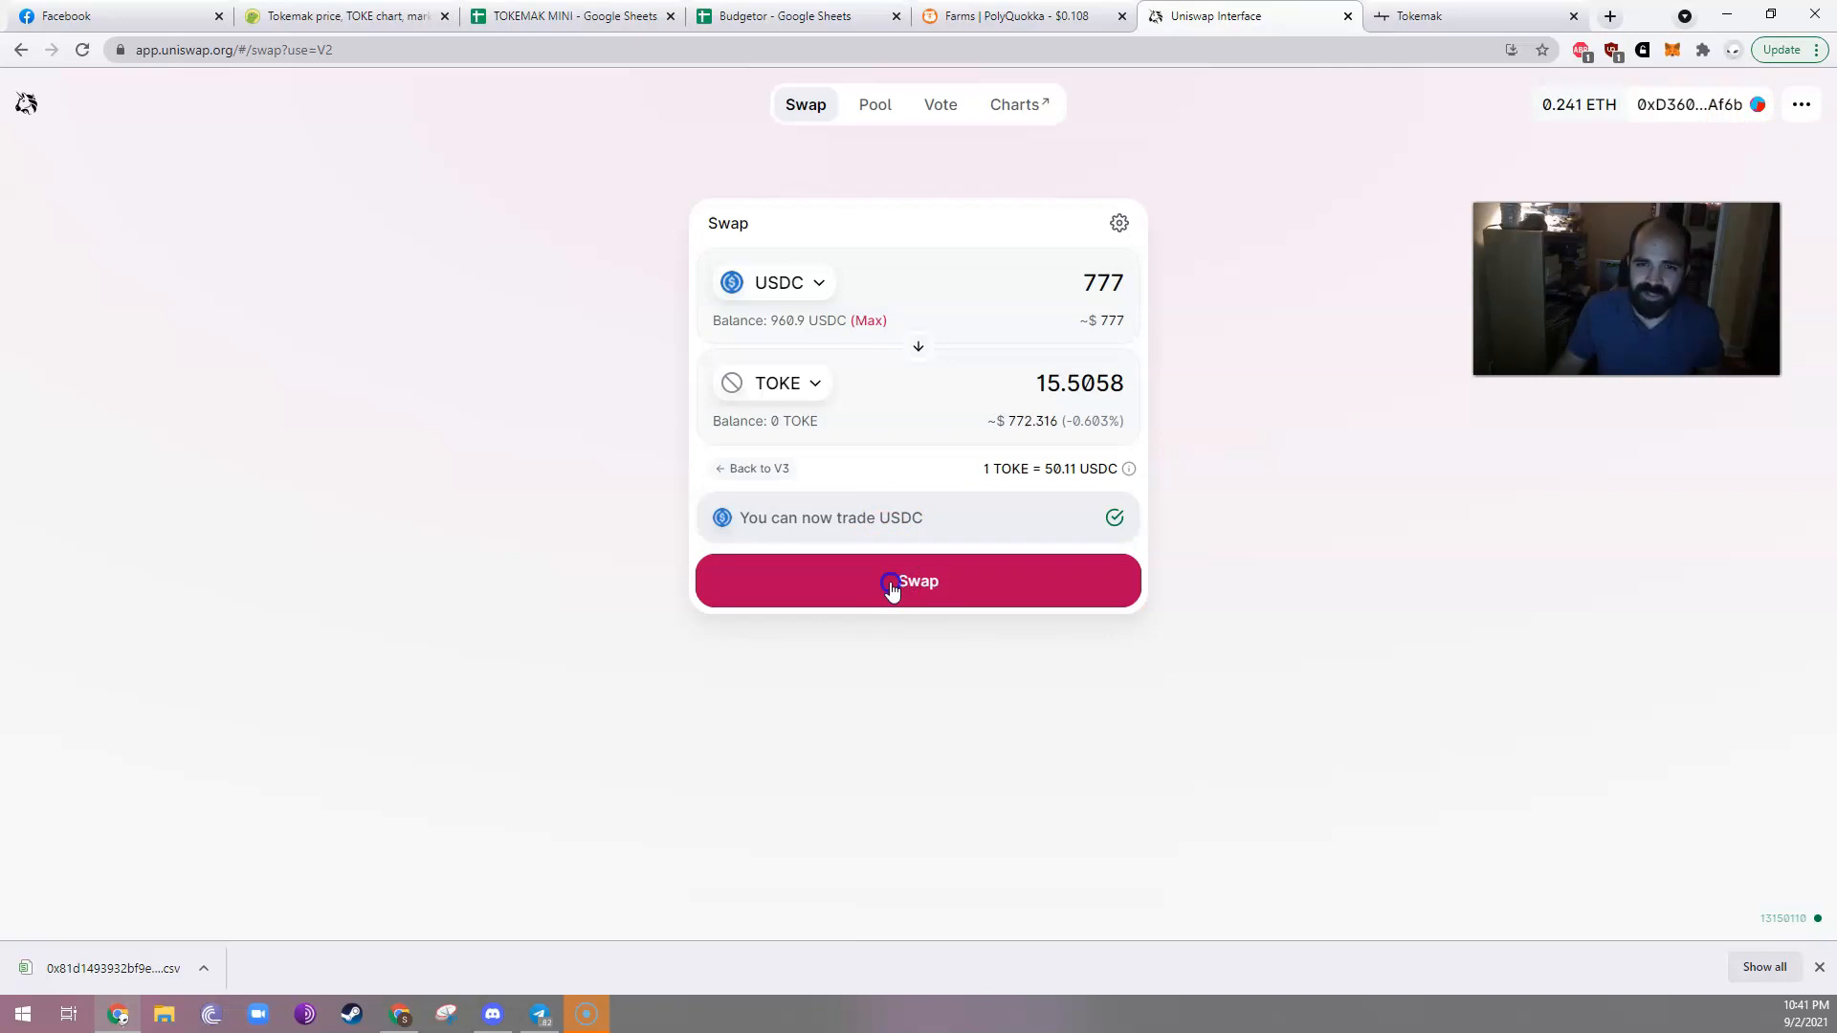
Submit the 777 USDC for 15.5058 TOKE swap through the Confirm Swap dialog.
left_click(917, 580)
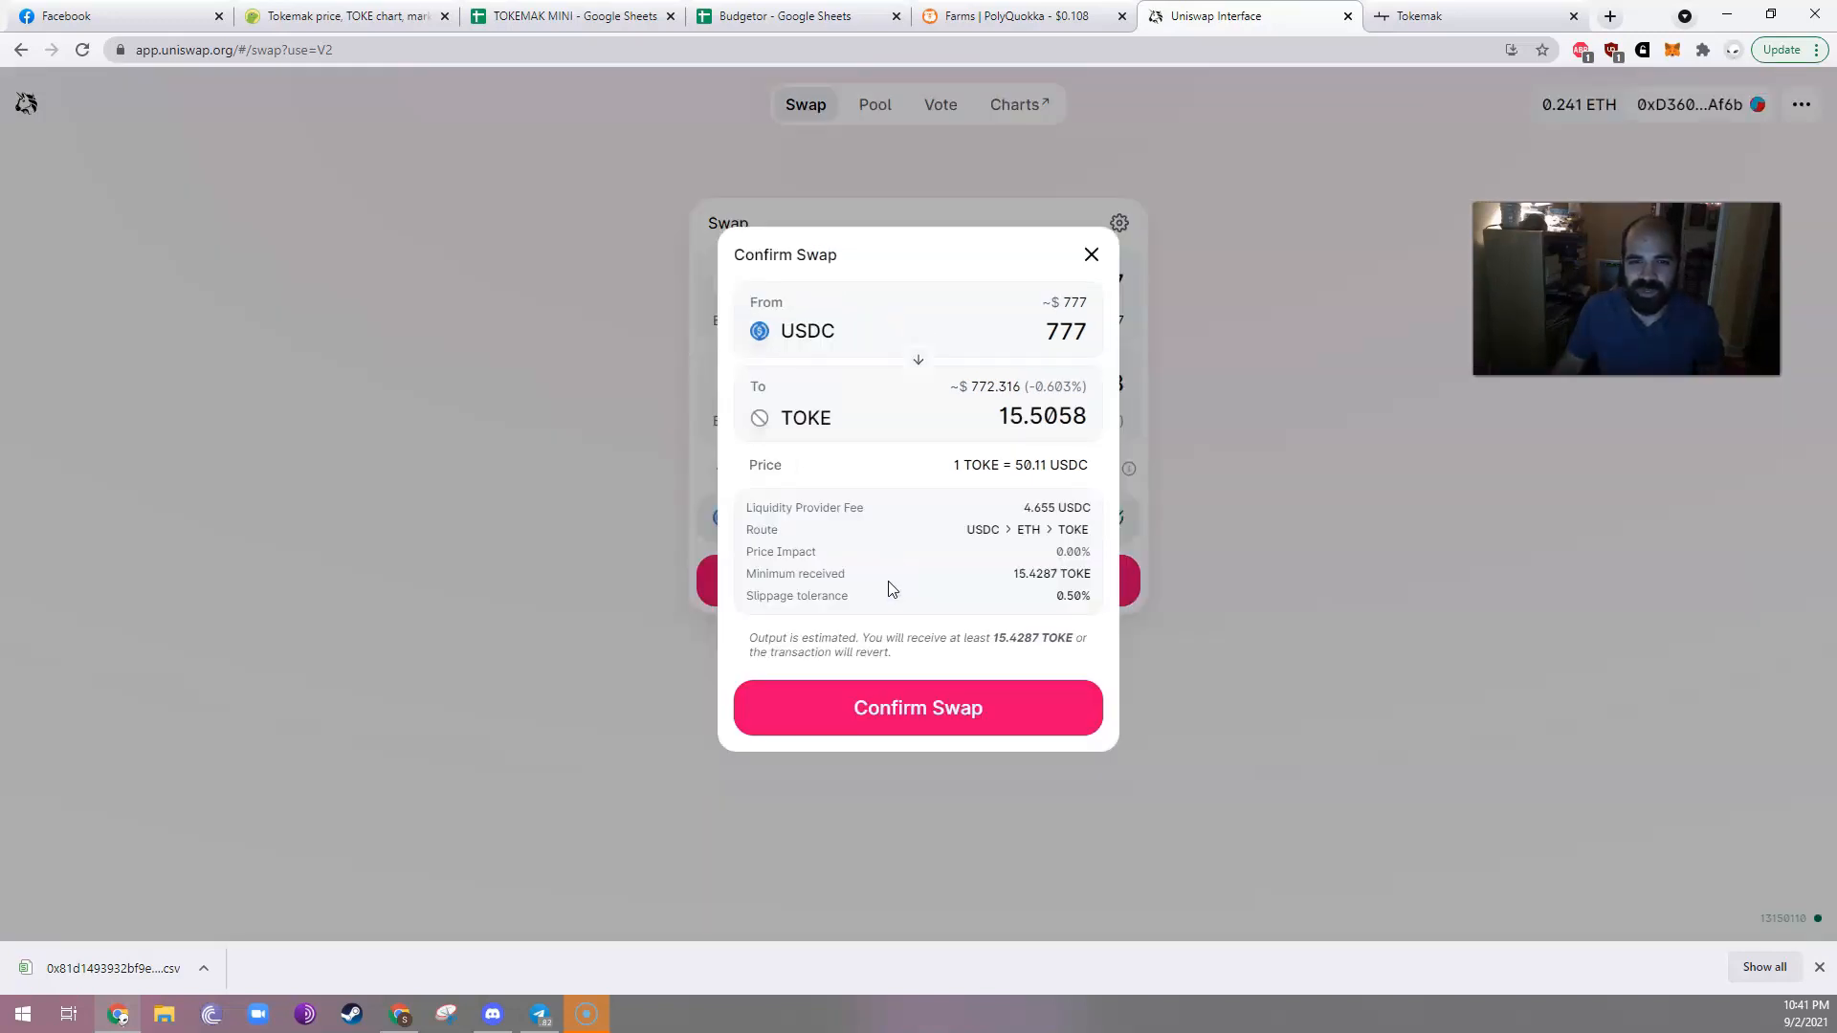
mouse_move(1058, 574)
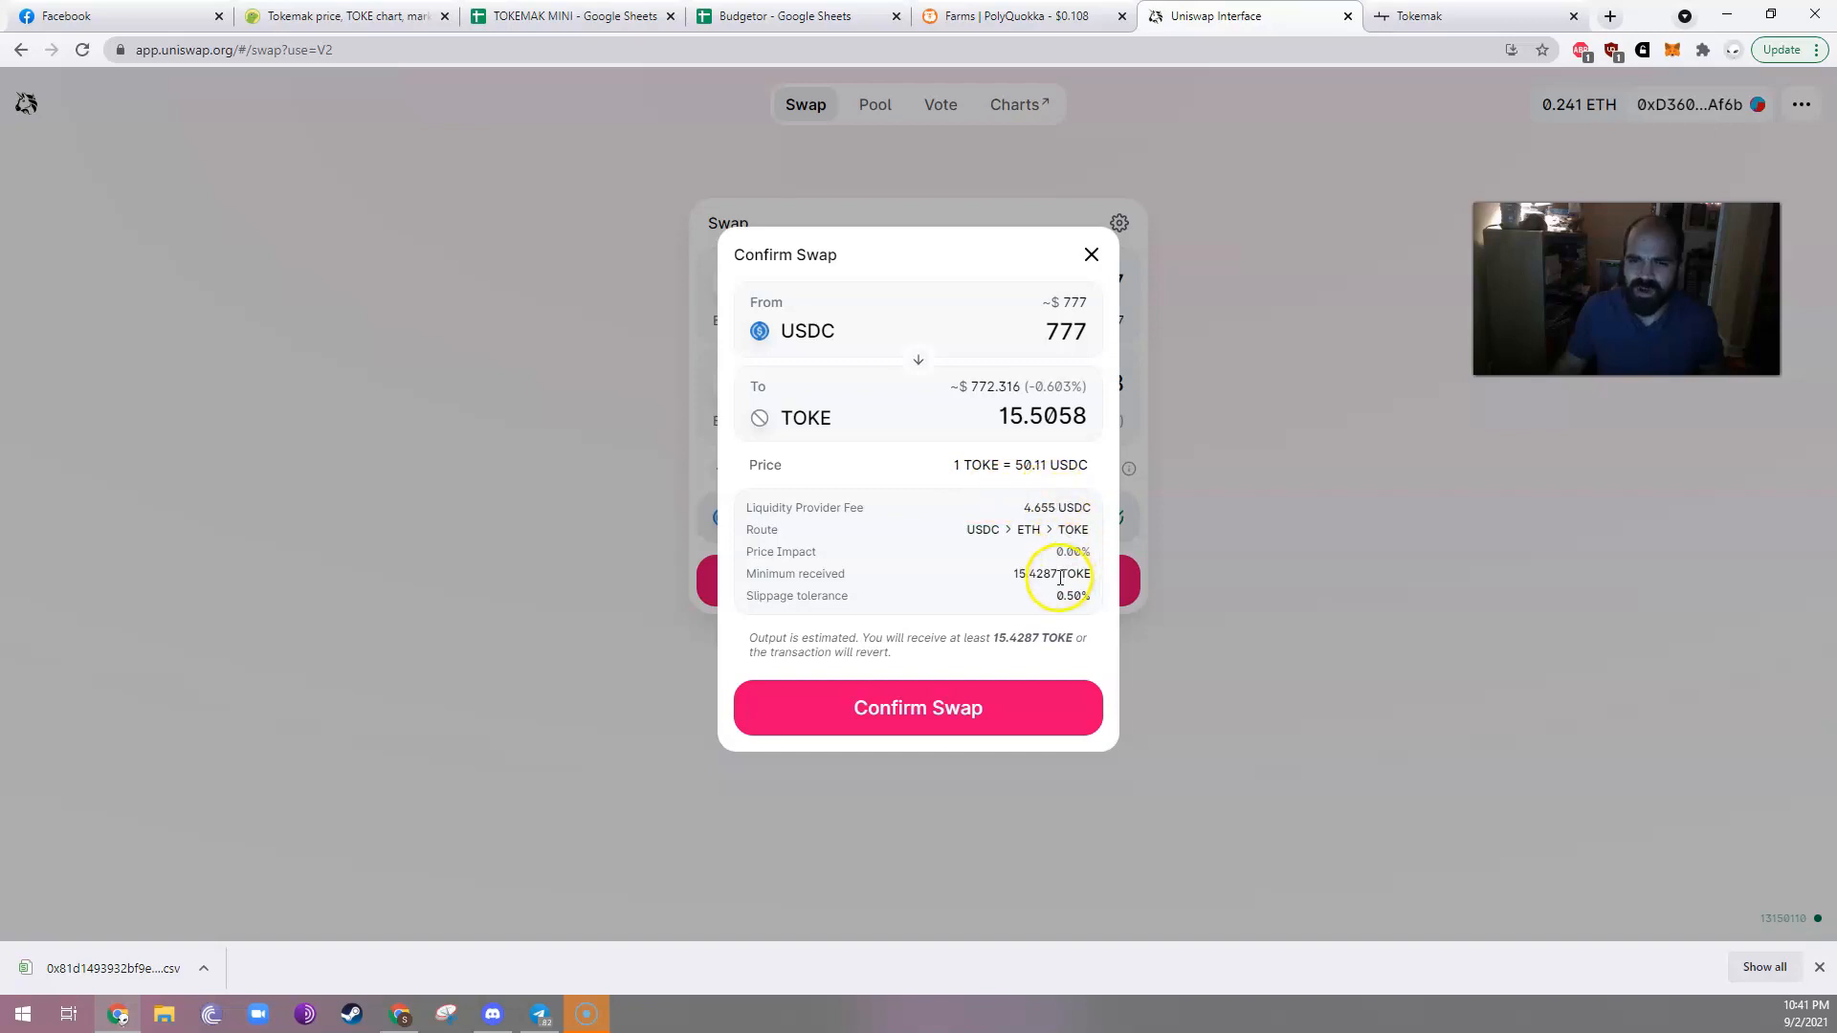
mouse_move(1045, 591)
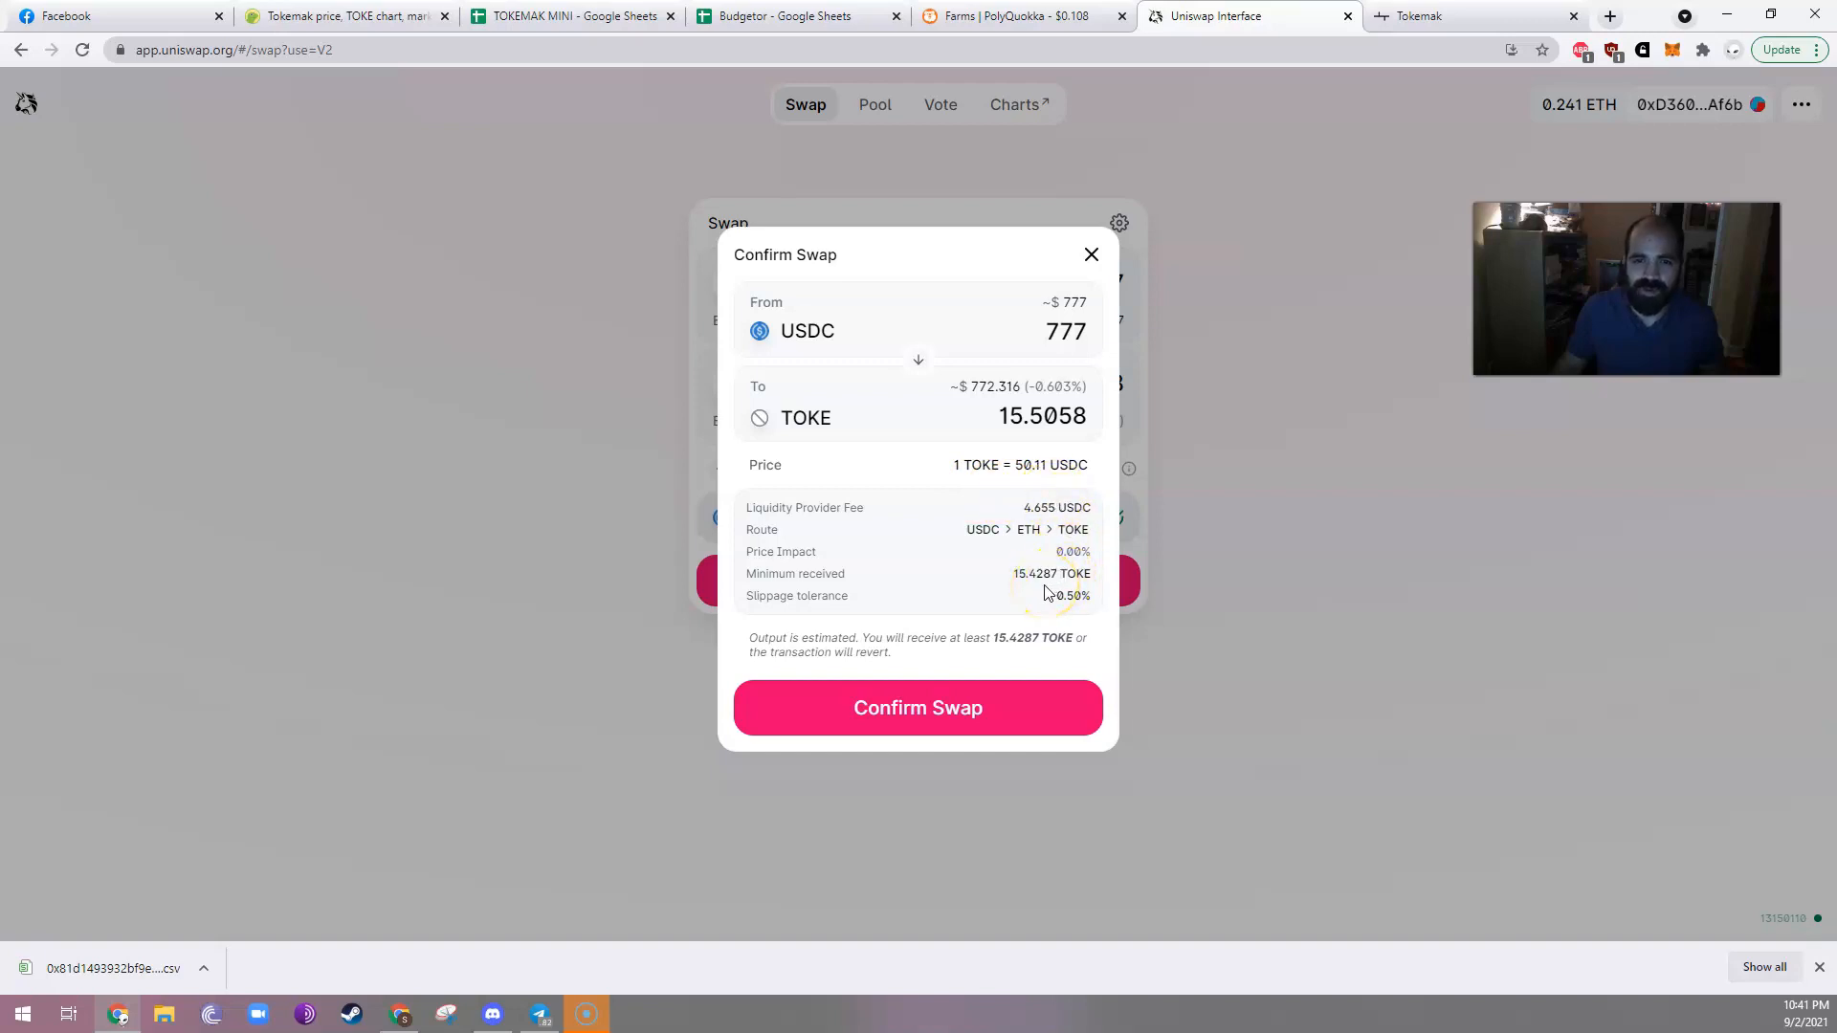
left_click(918, 706)
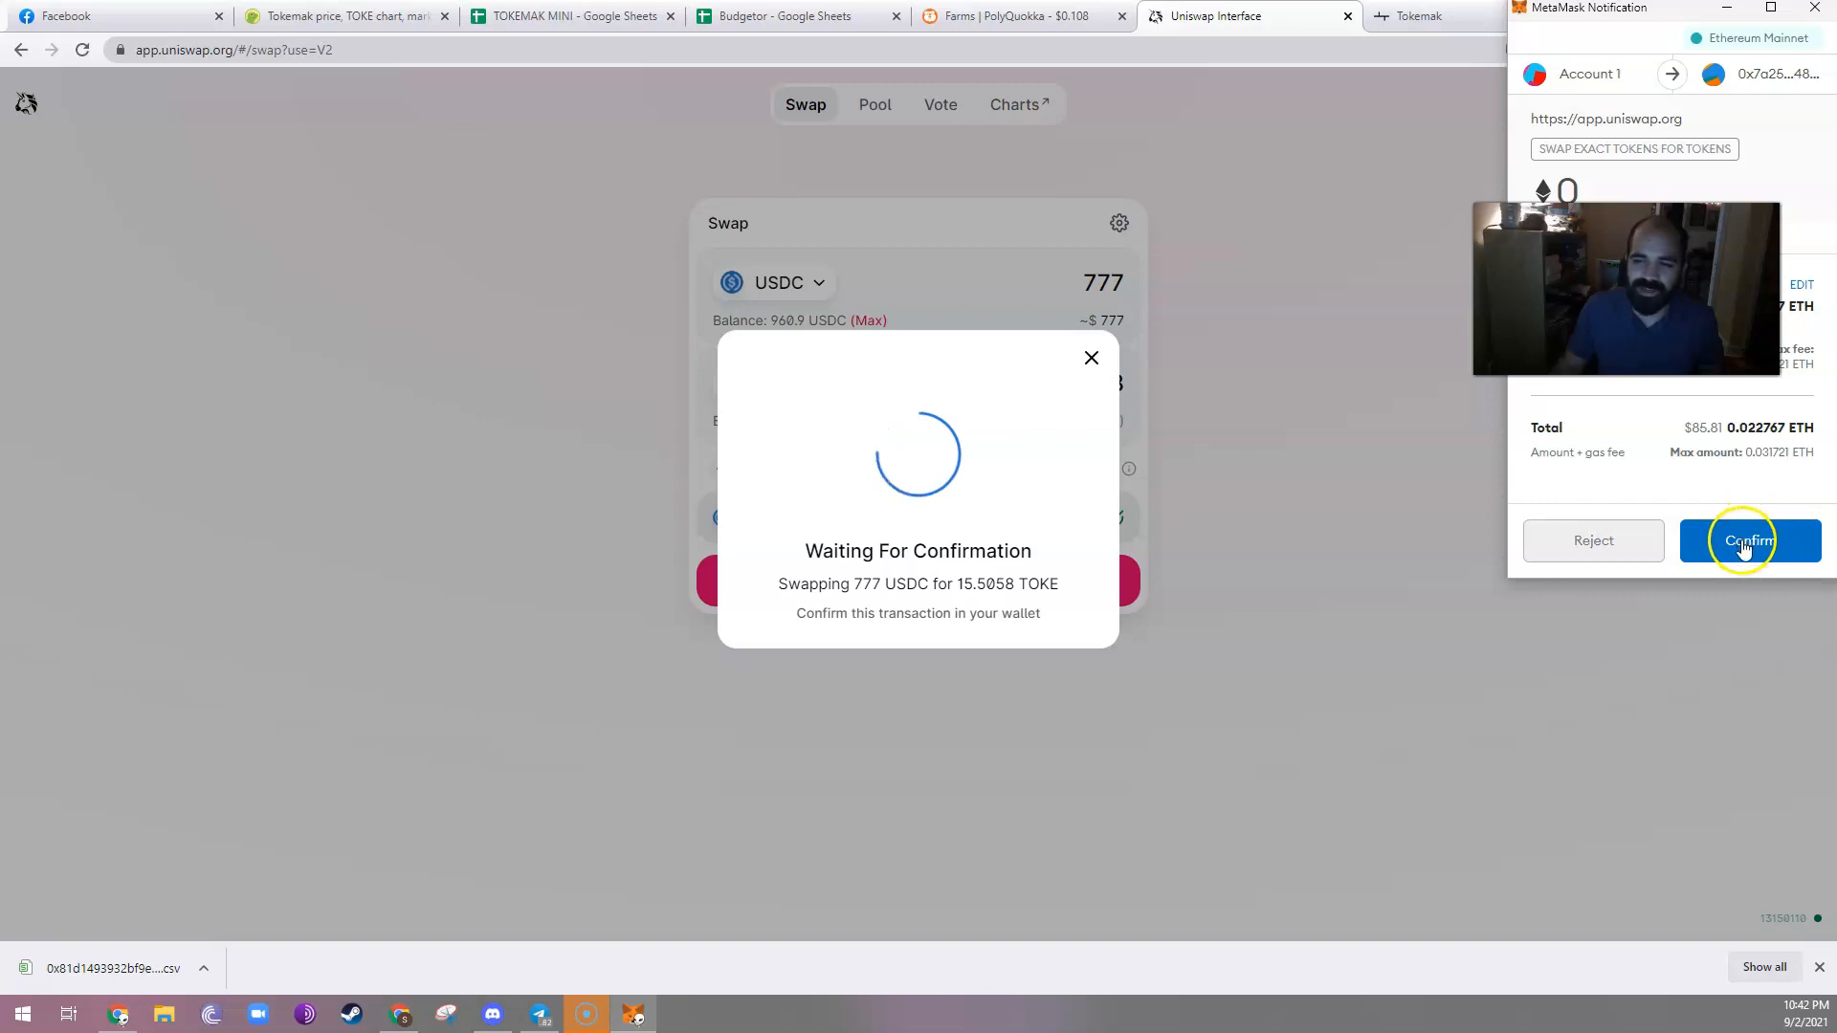
Confirm the swap in MetaMask, dismiss the submitted notice, and return to the TOKEMAK MINI sheet.
left_click(1746, 540)
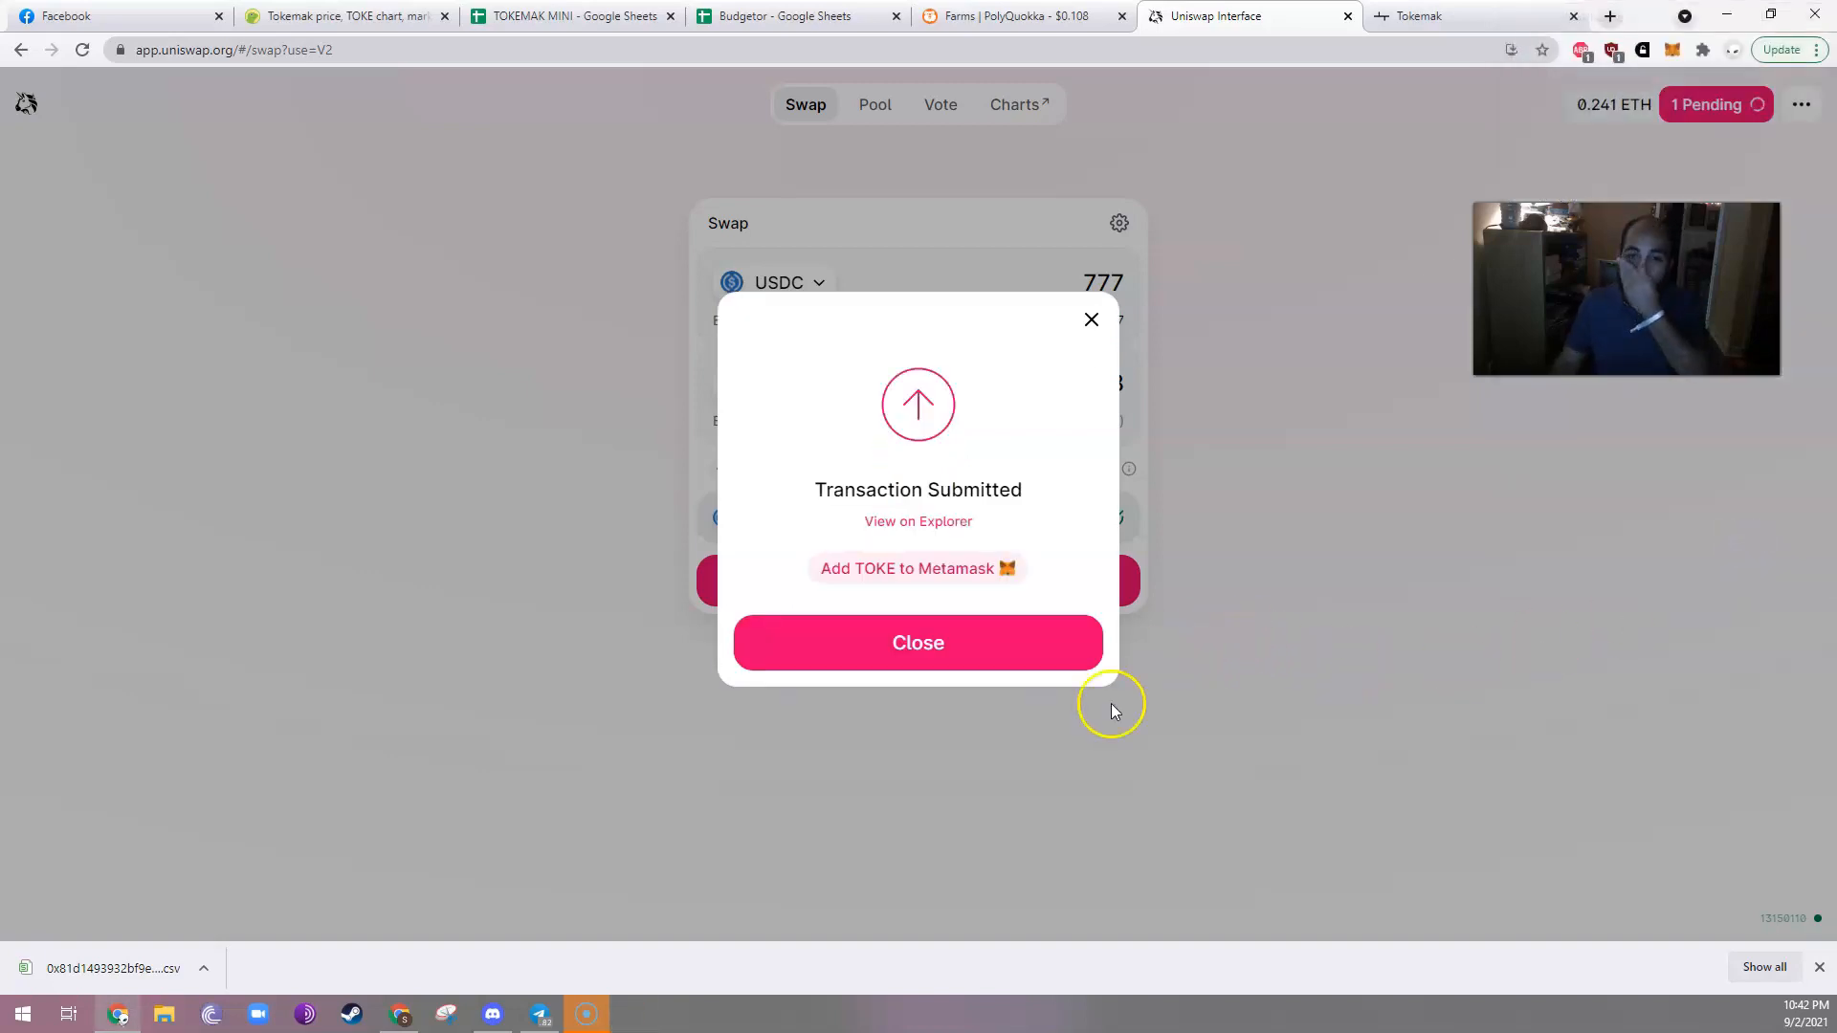
mouse_move(918, 643)
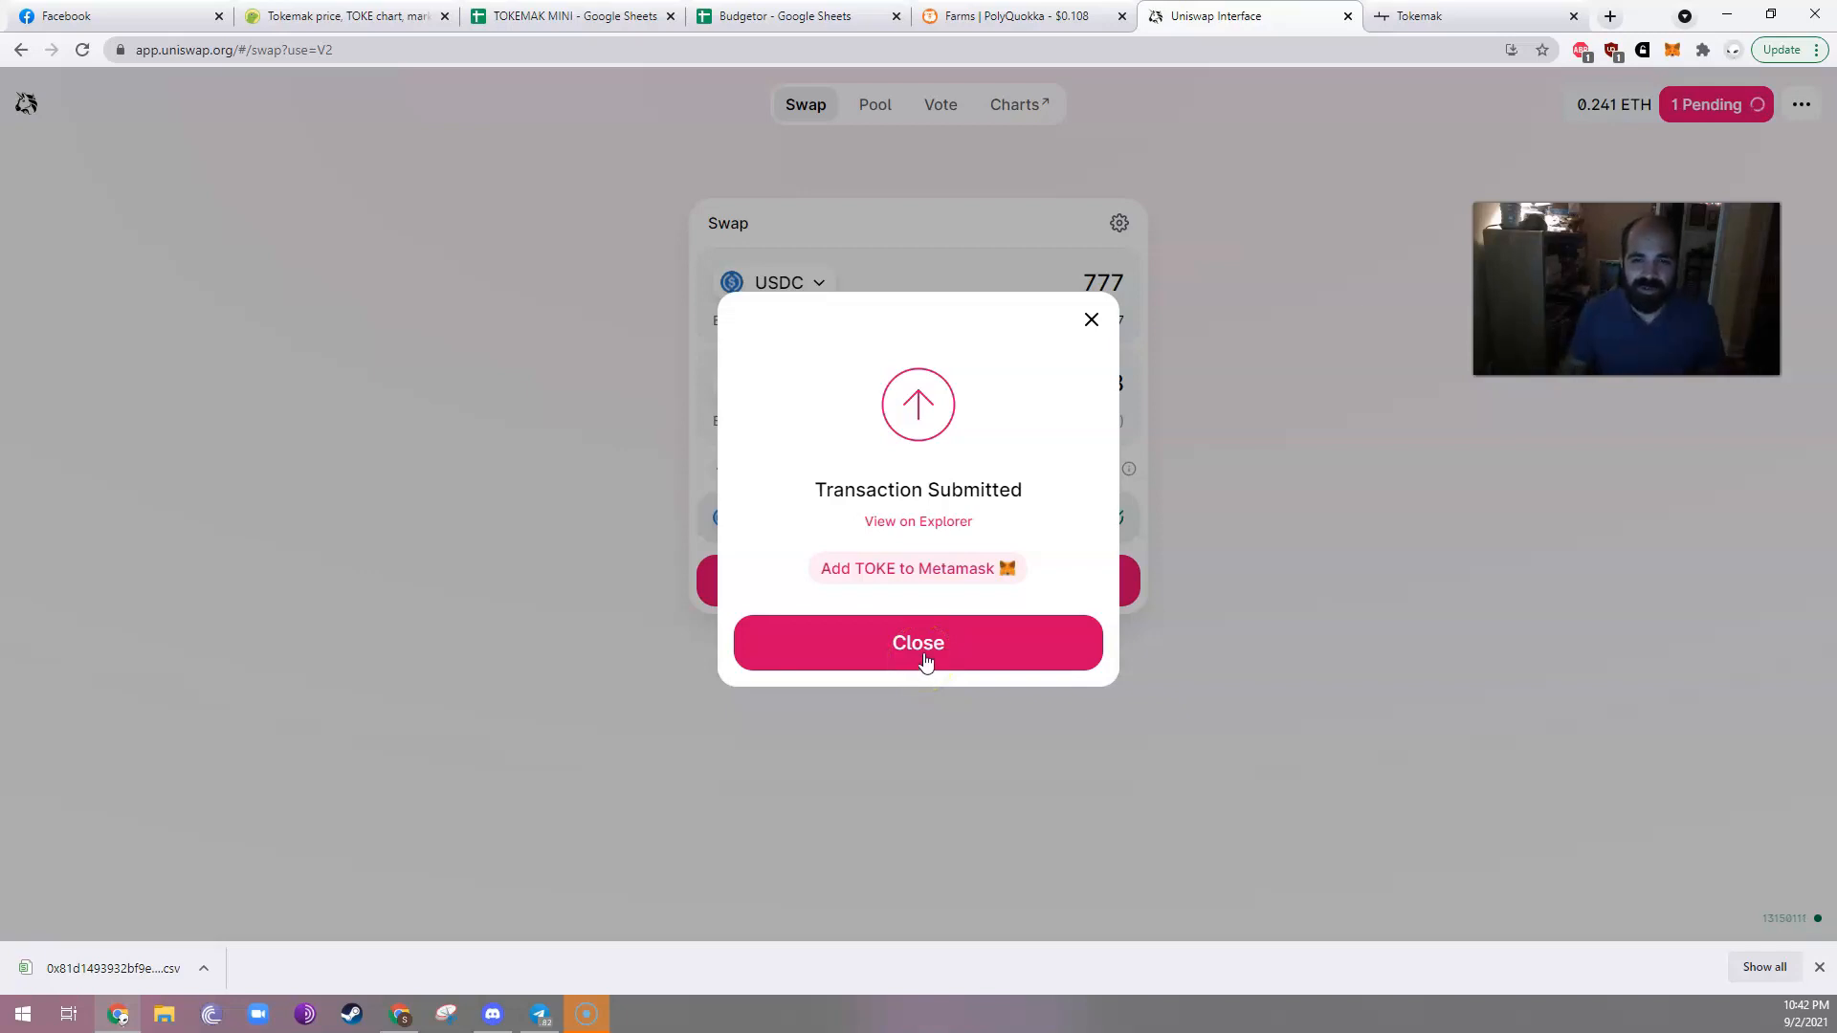
left_click(918, 642)
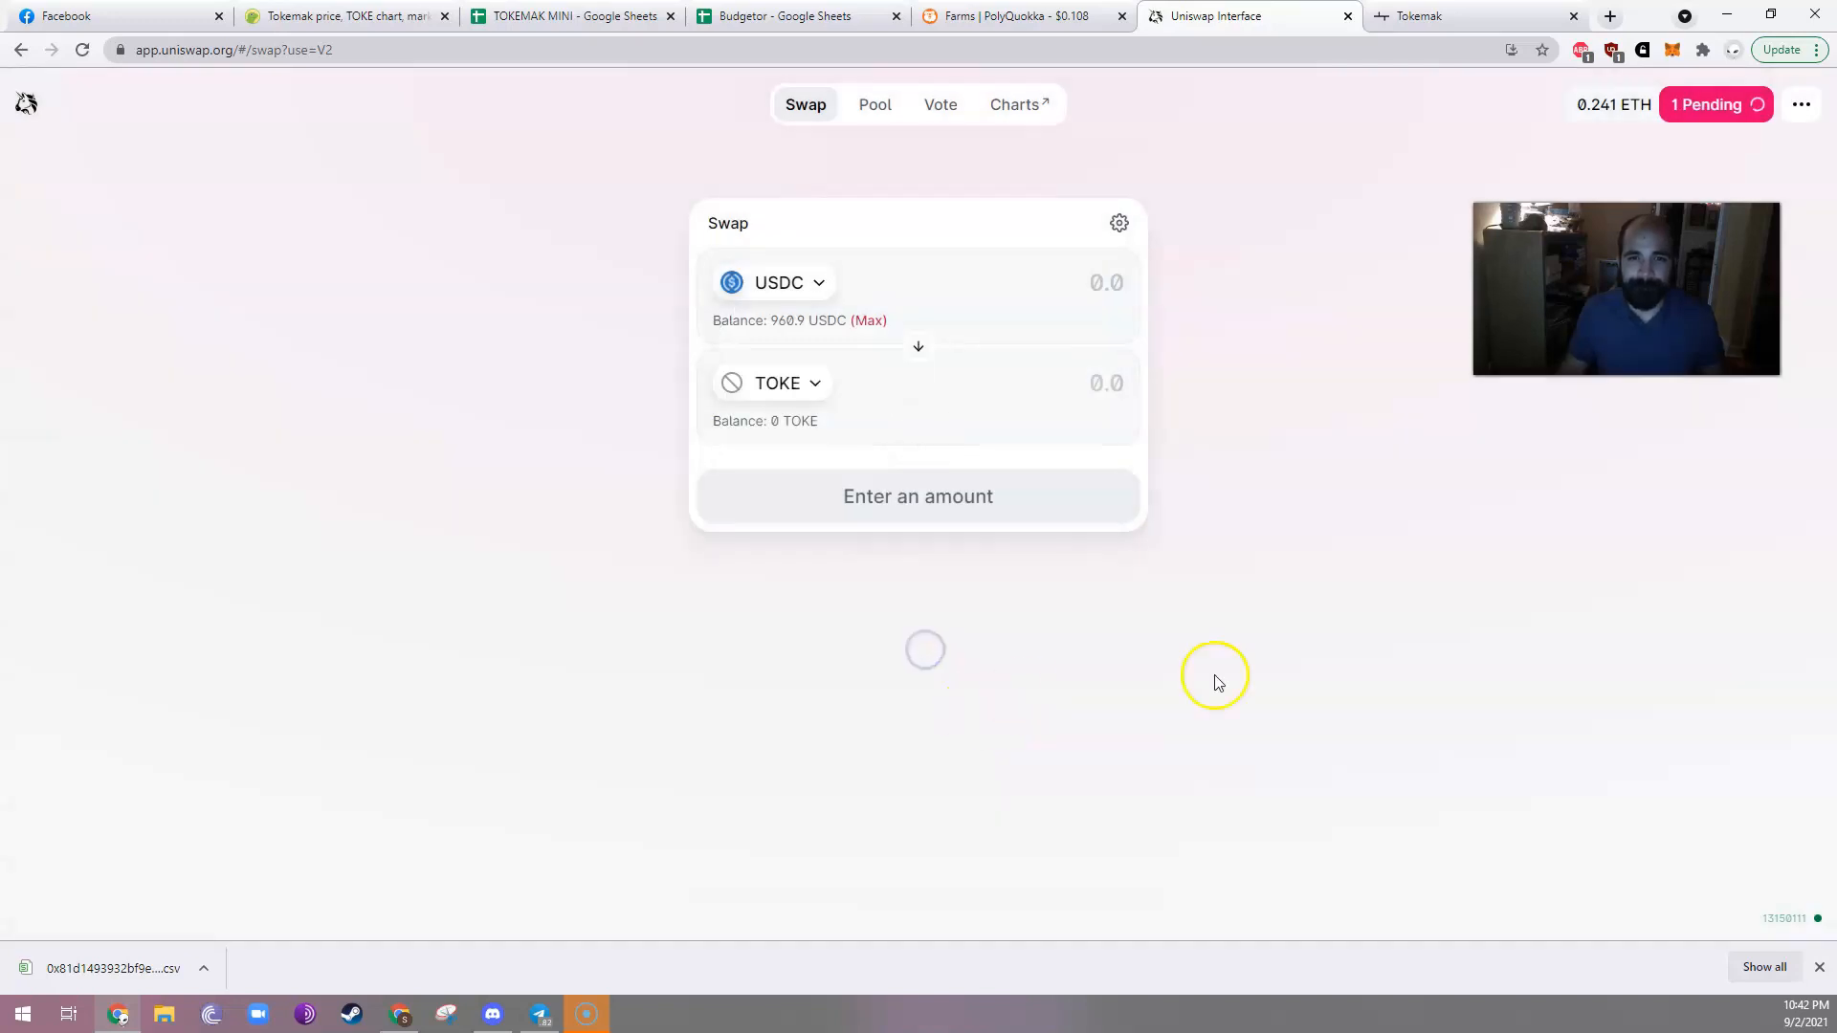
mouse_move(1290, 638)
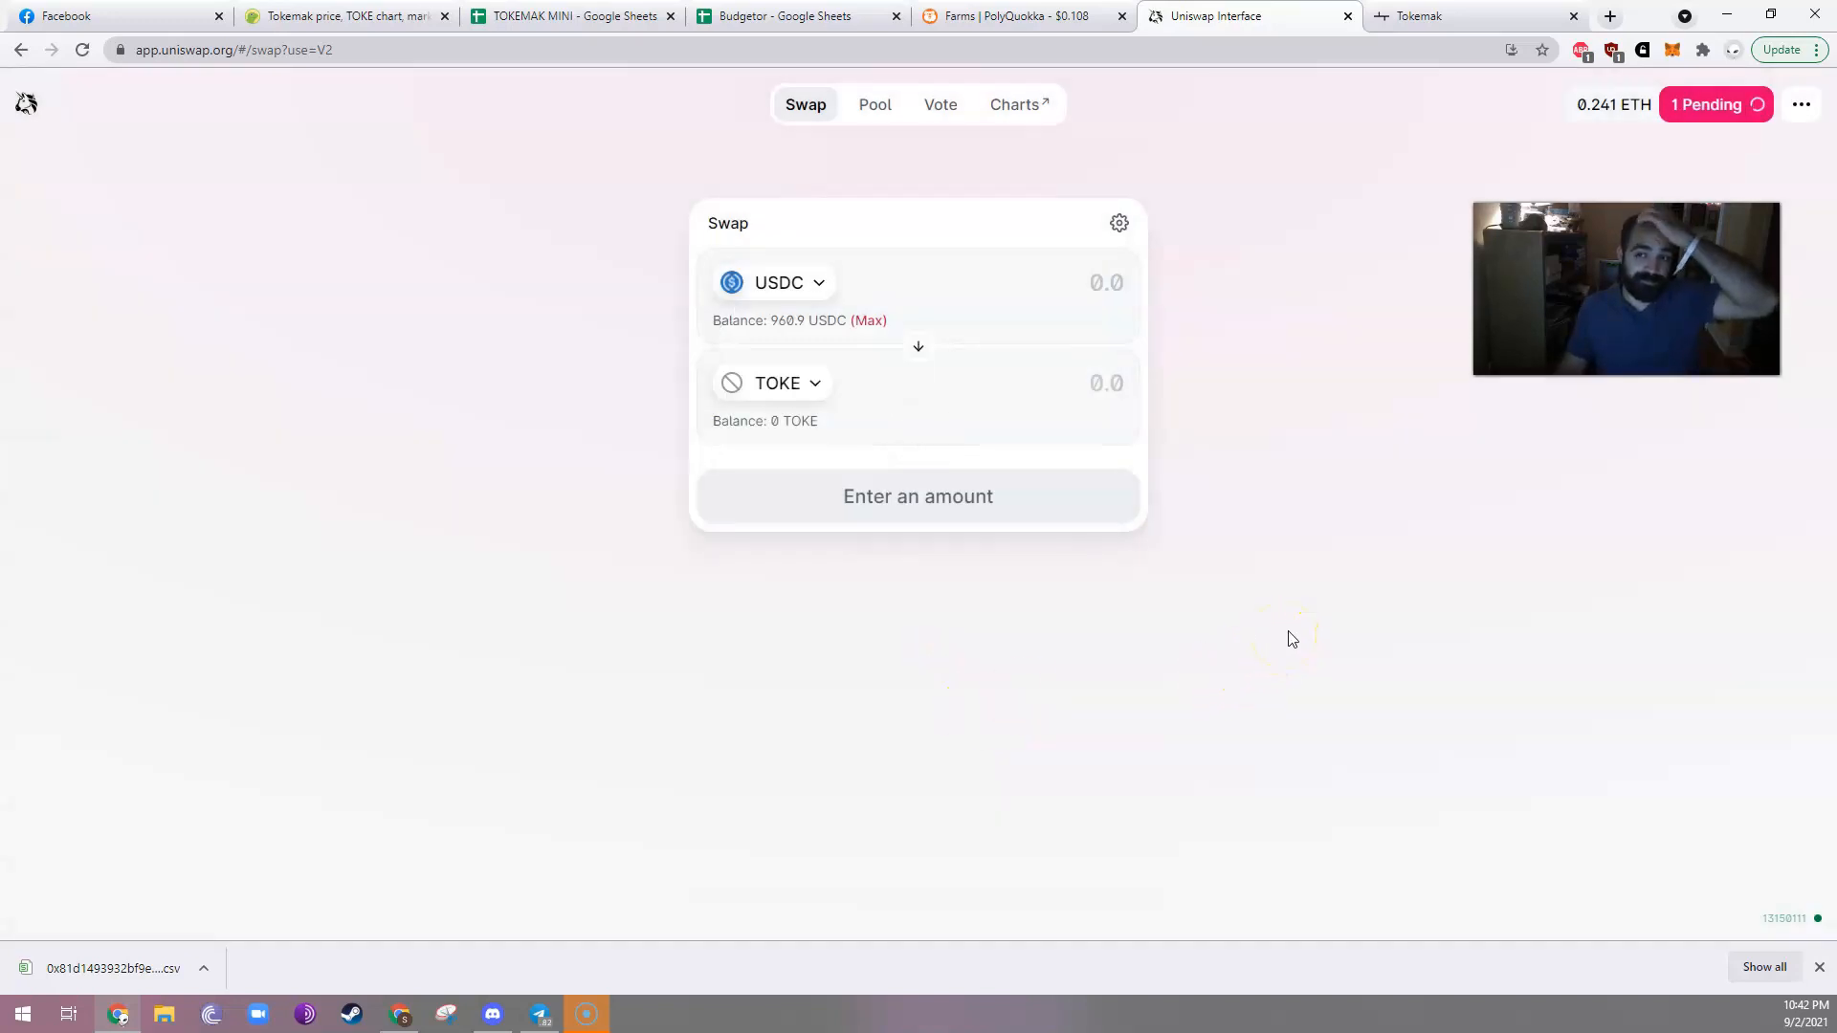
mouse_move(1086, 525)
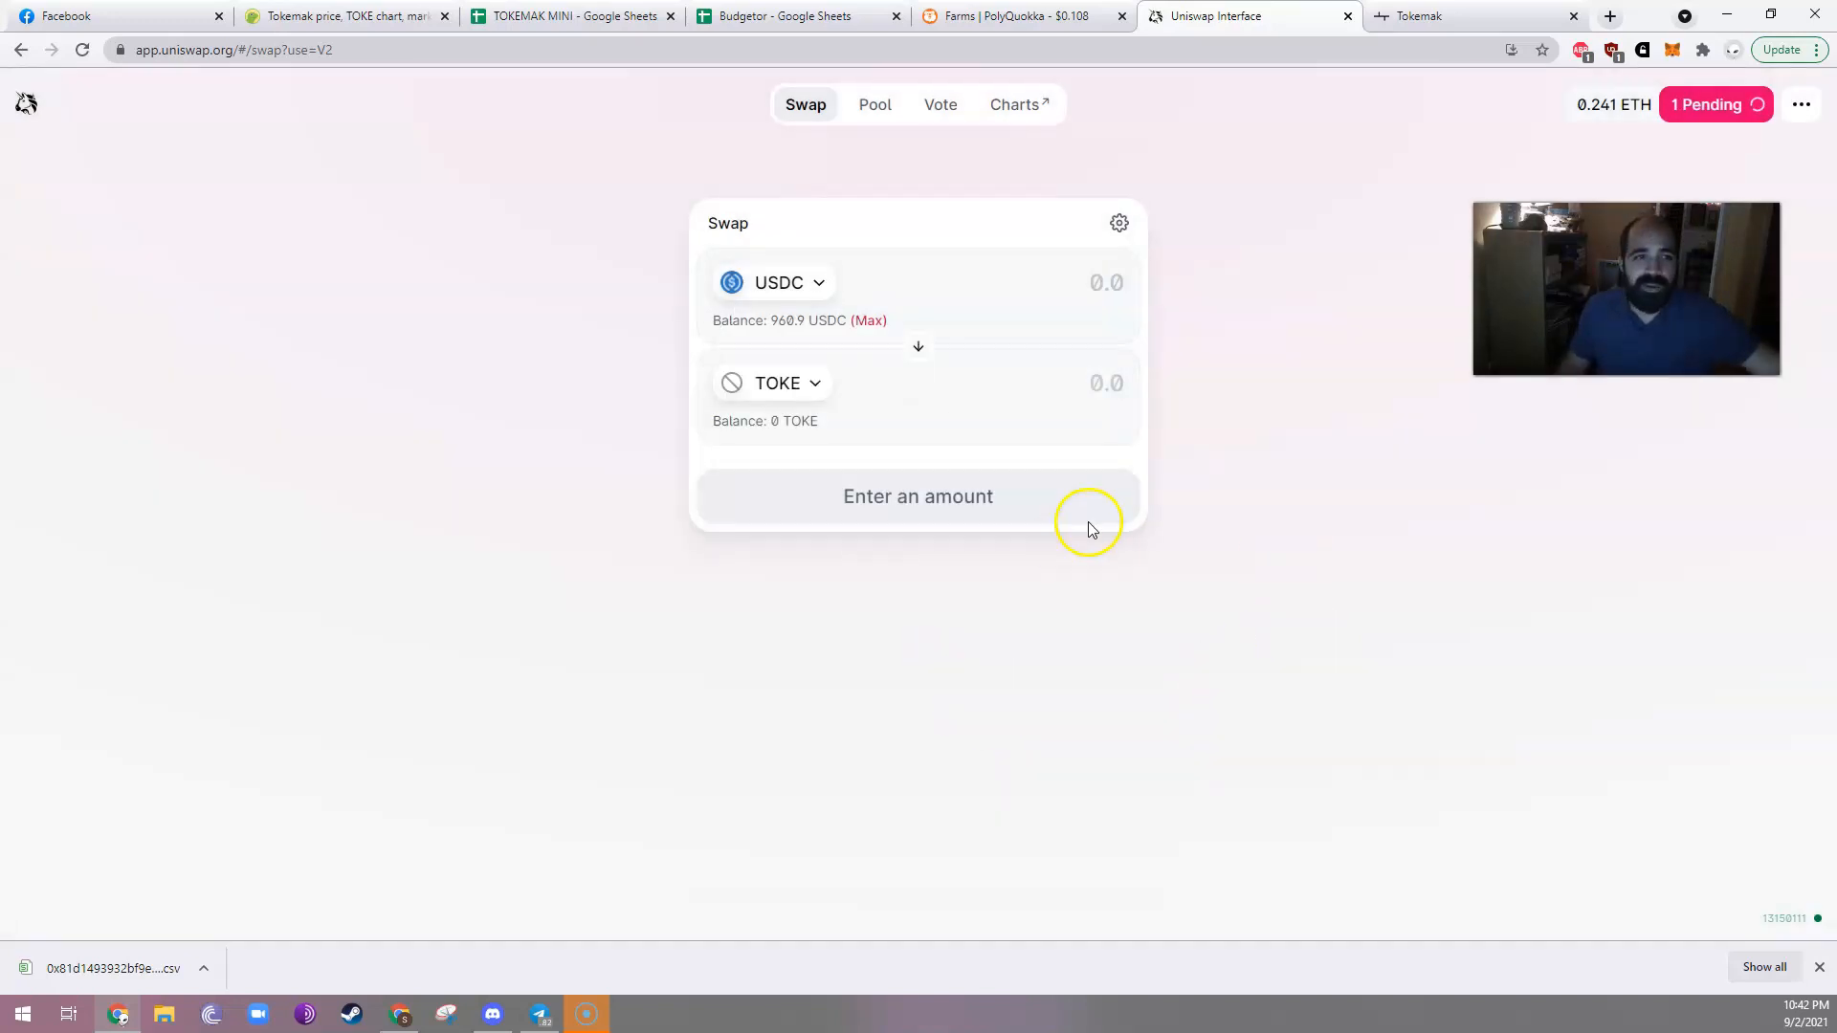
mouse_move(852, 45)
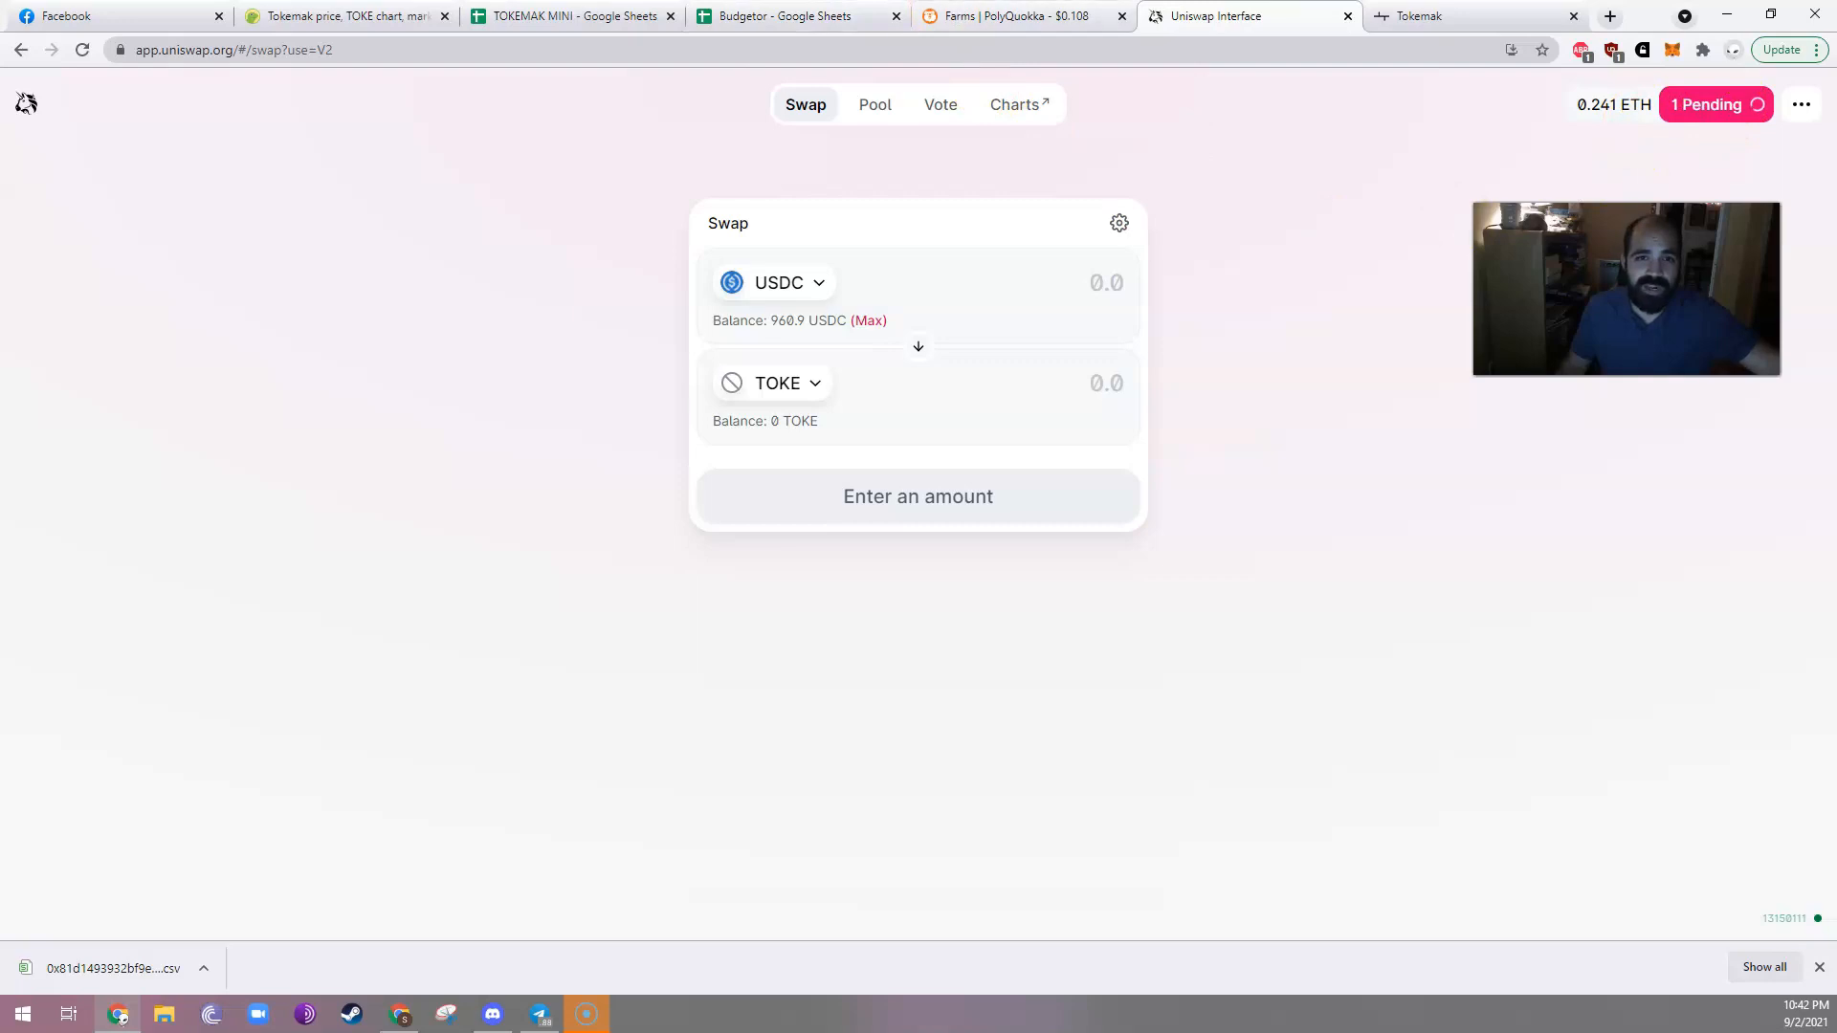
left_click(573, 15)
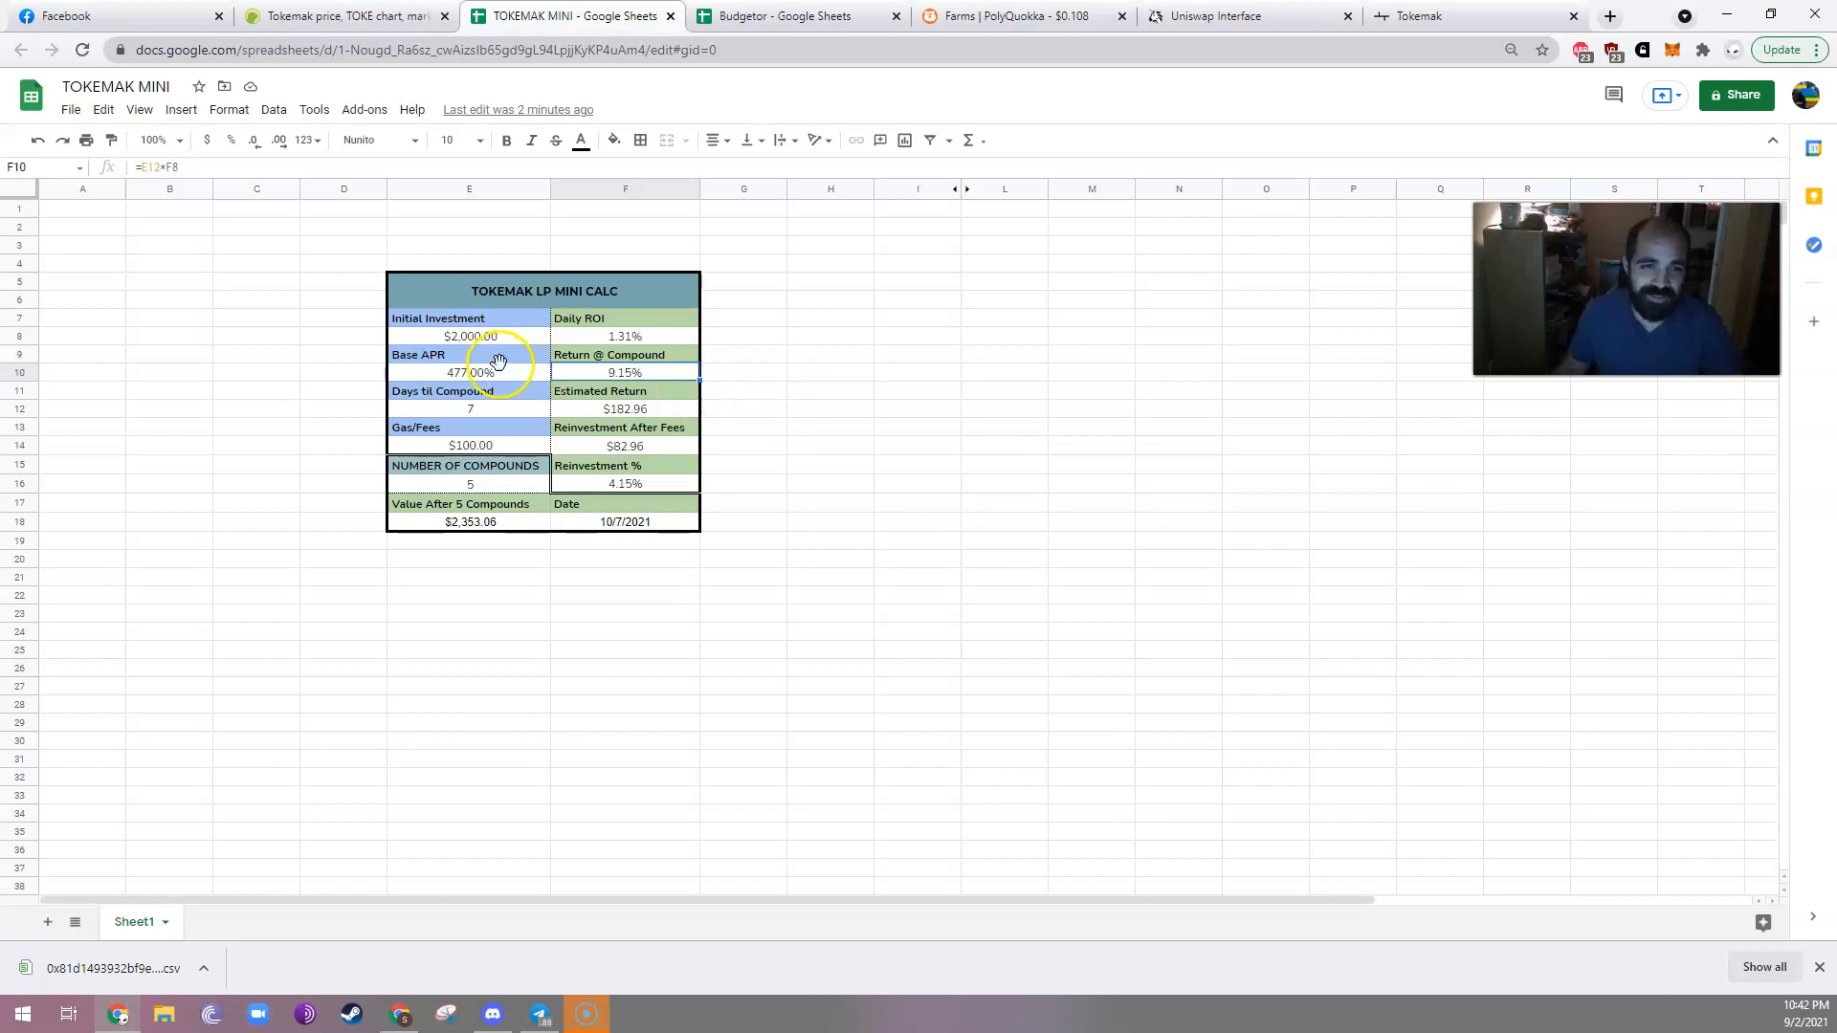
left_click(470, 372)
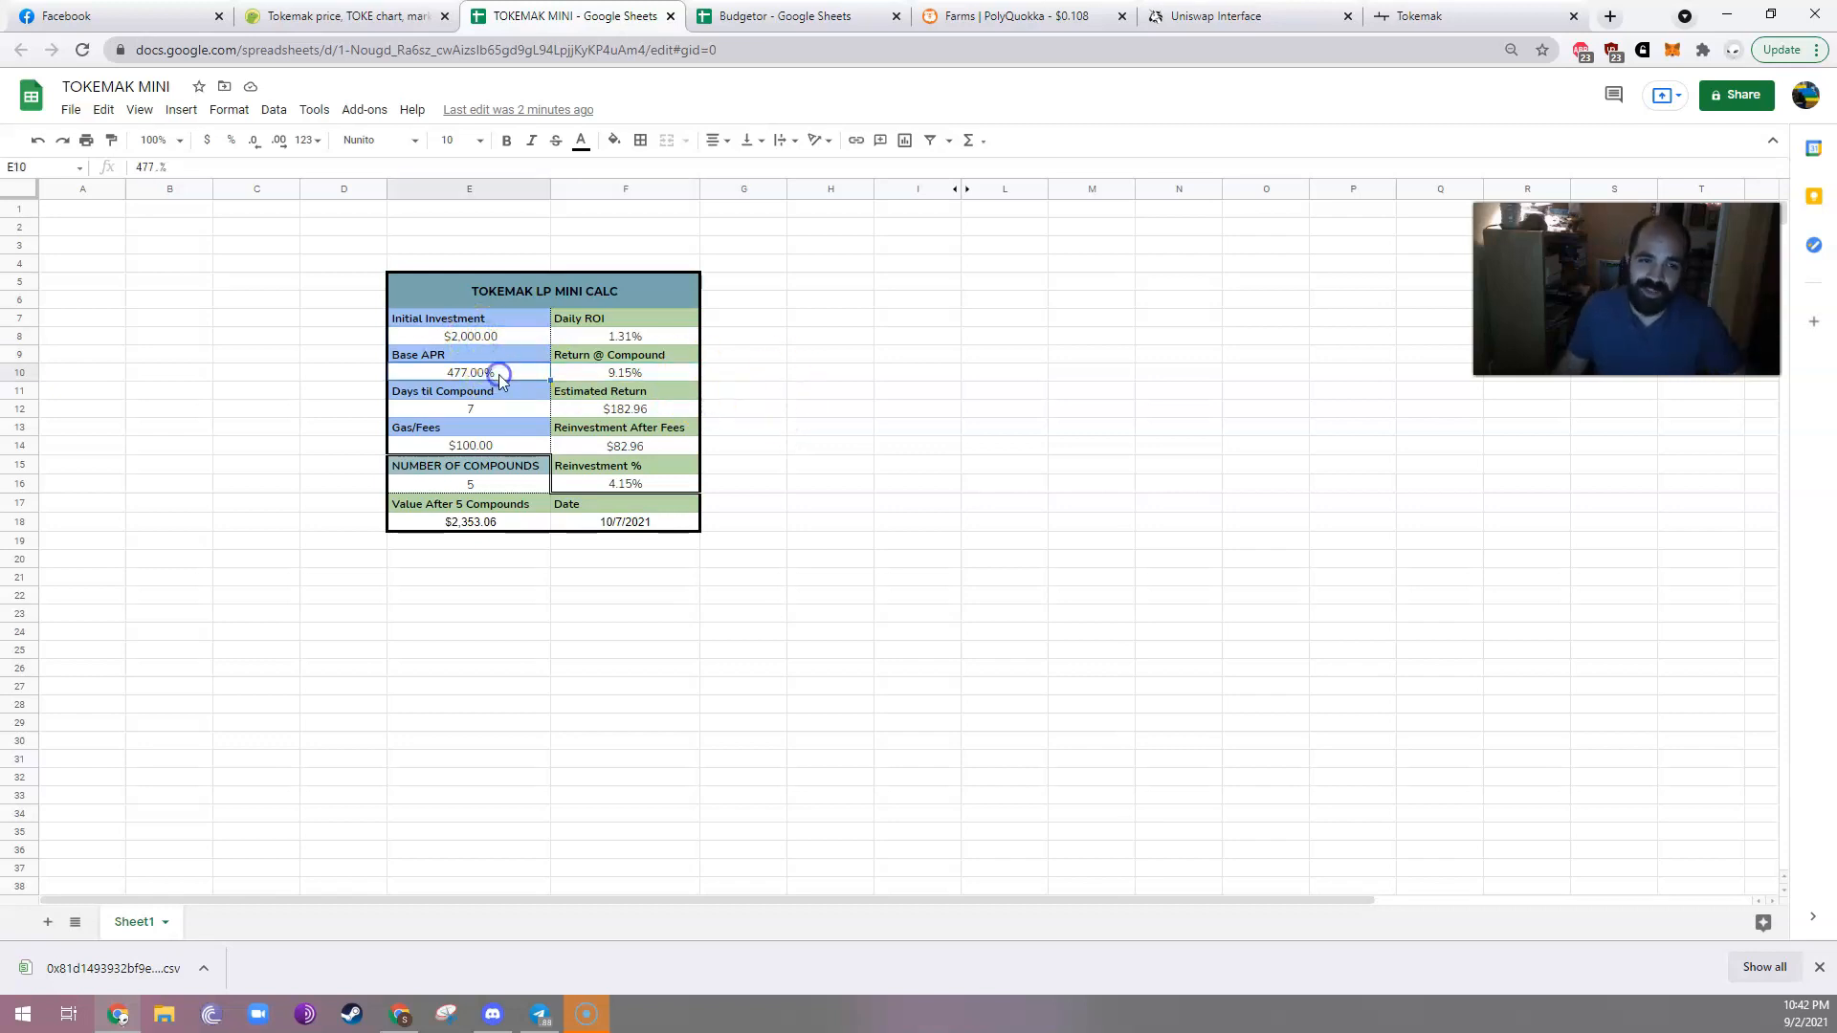
left_click(470, 407)
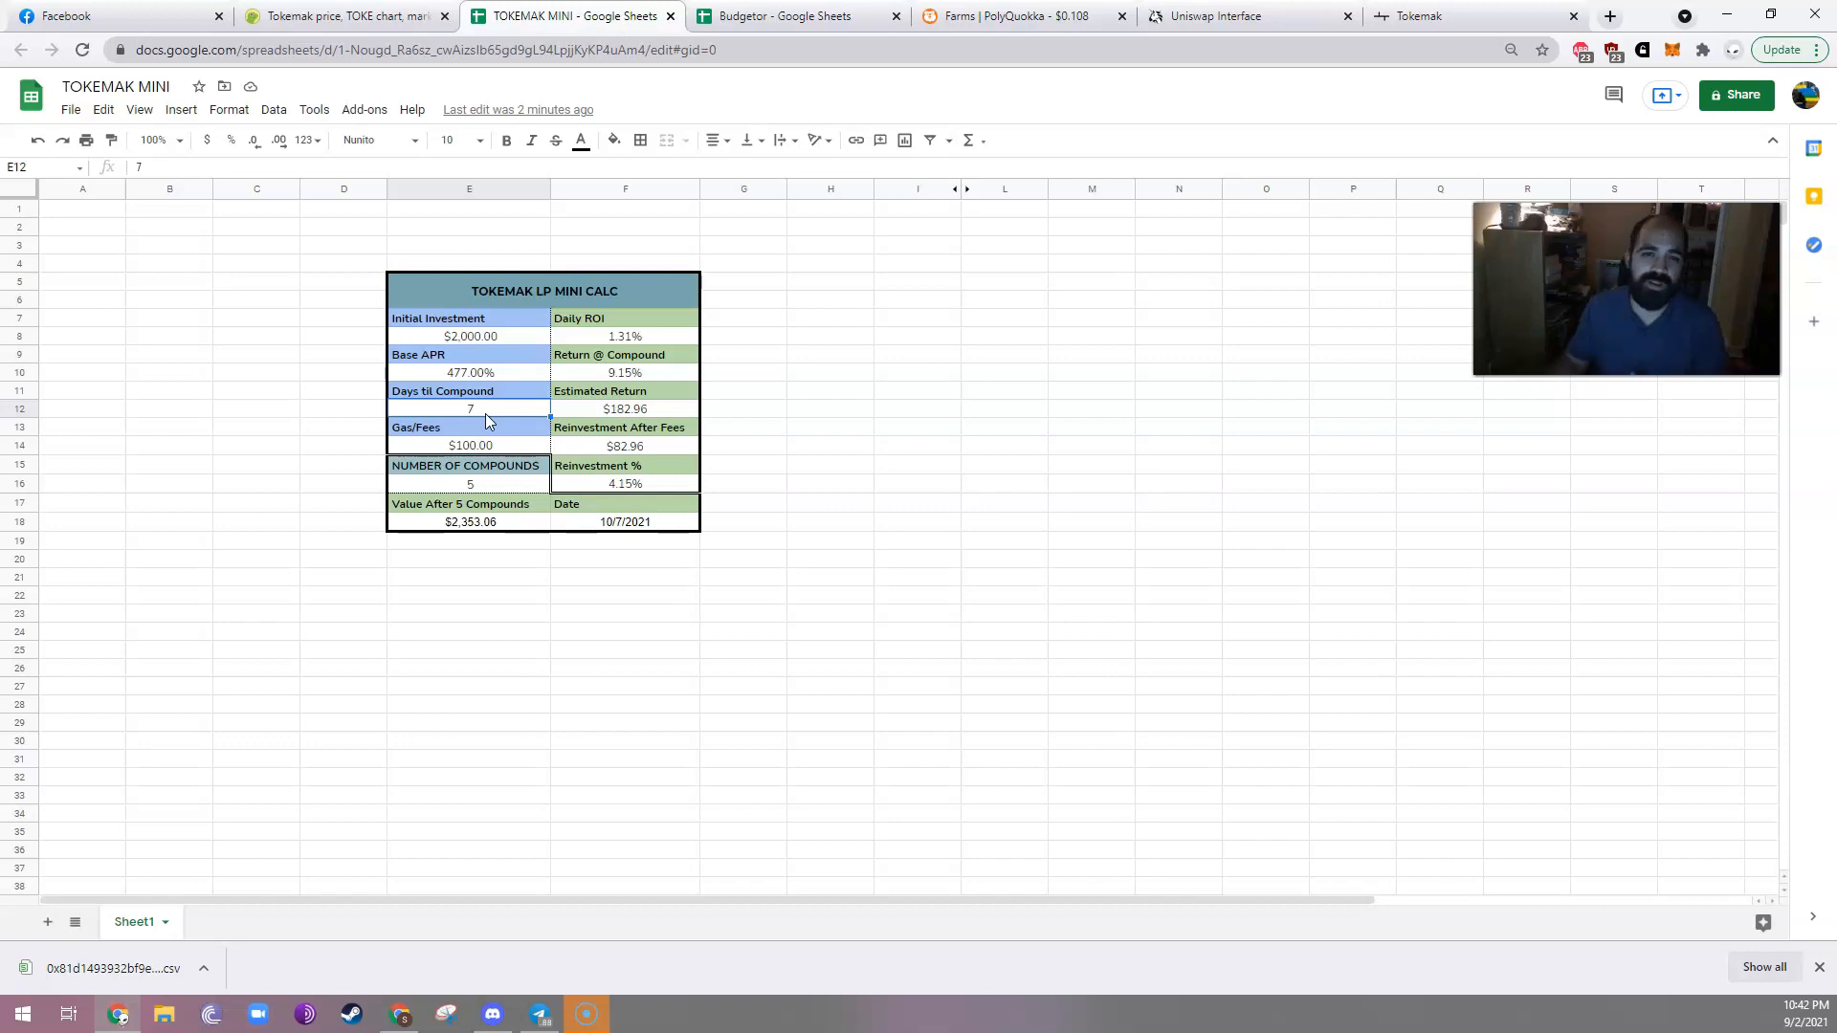
mouse_move(504, 375)
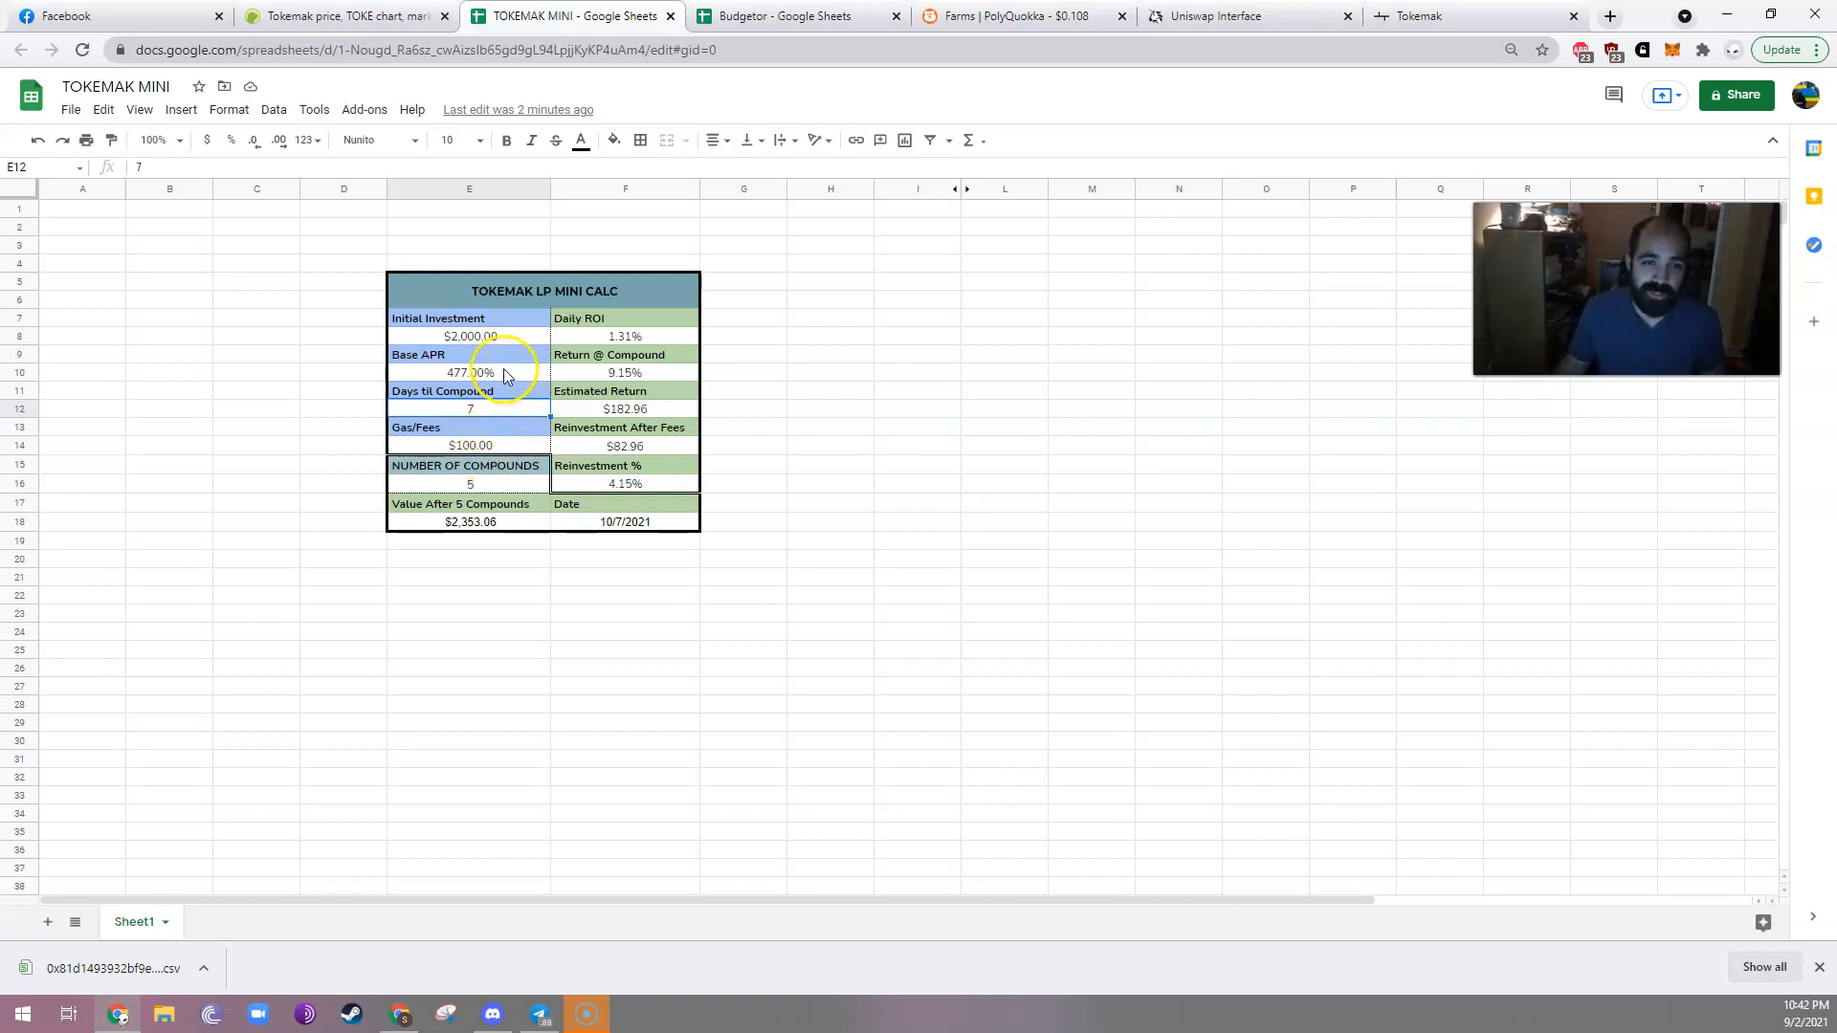
left_click(469, 445)
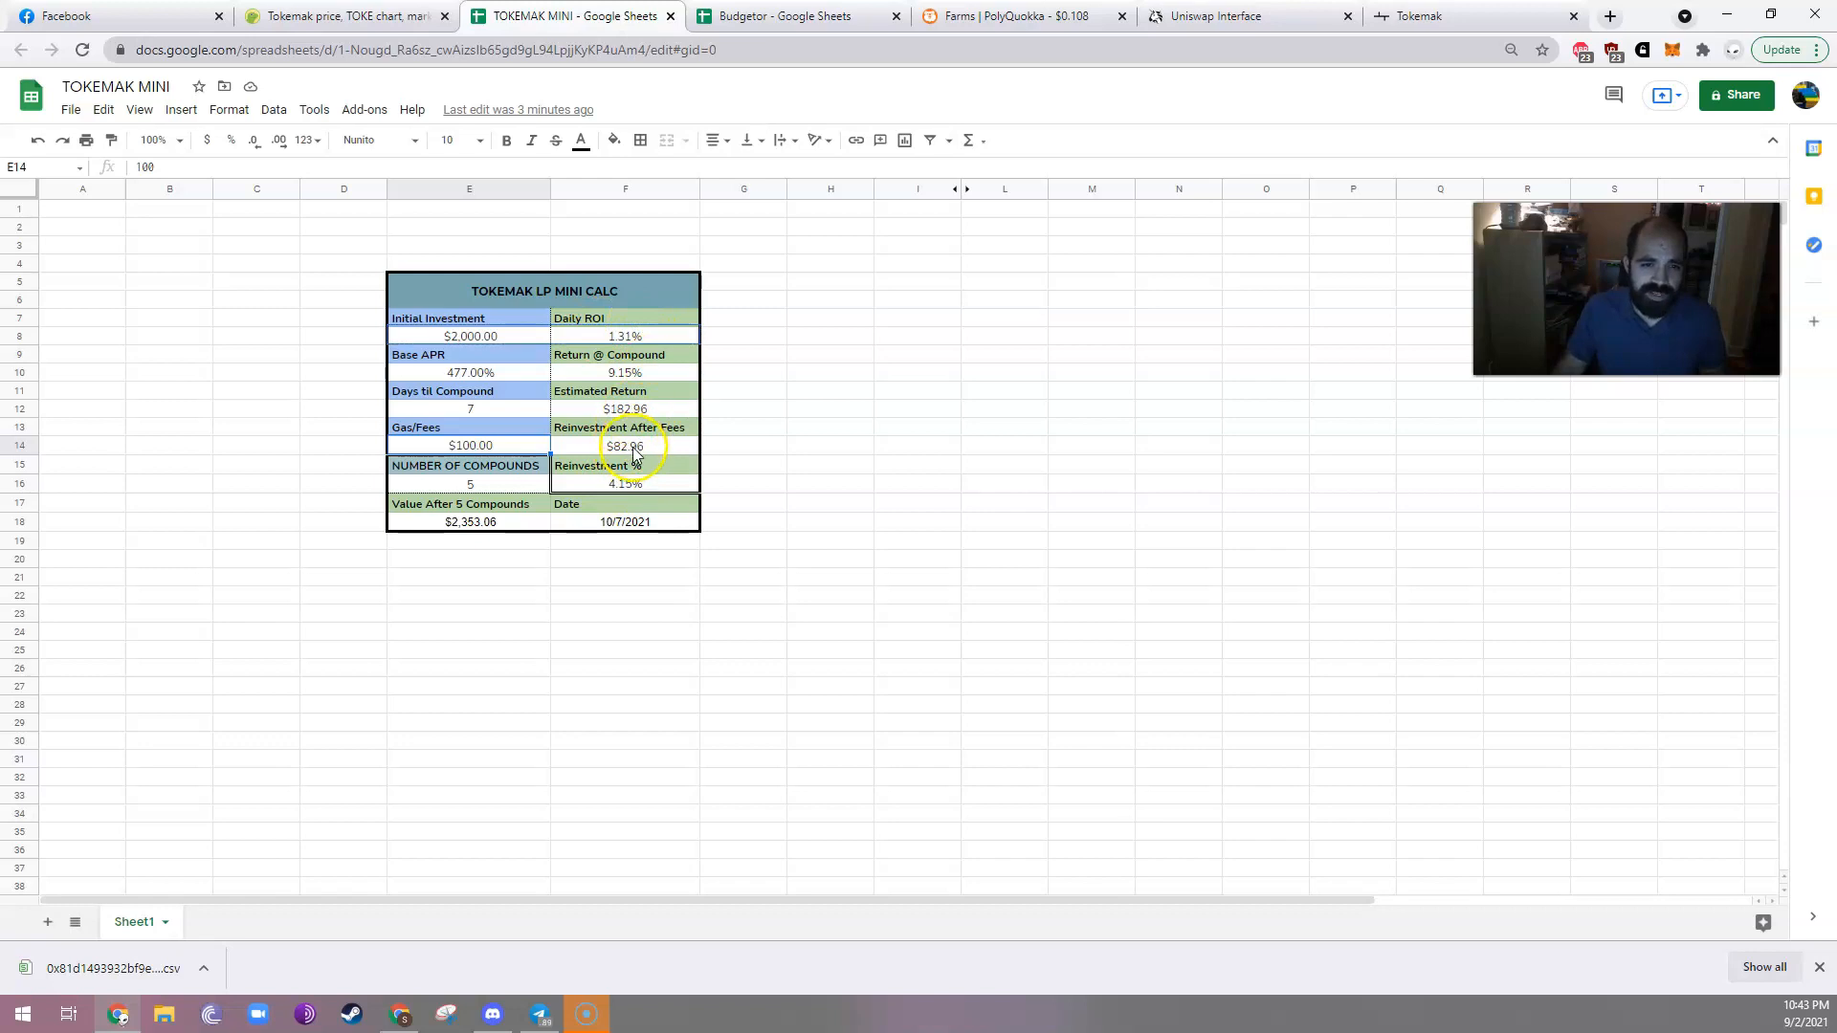
left_click(625, 445)
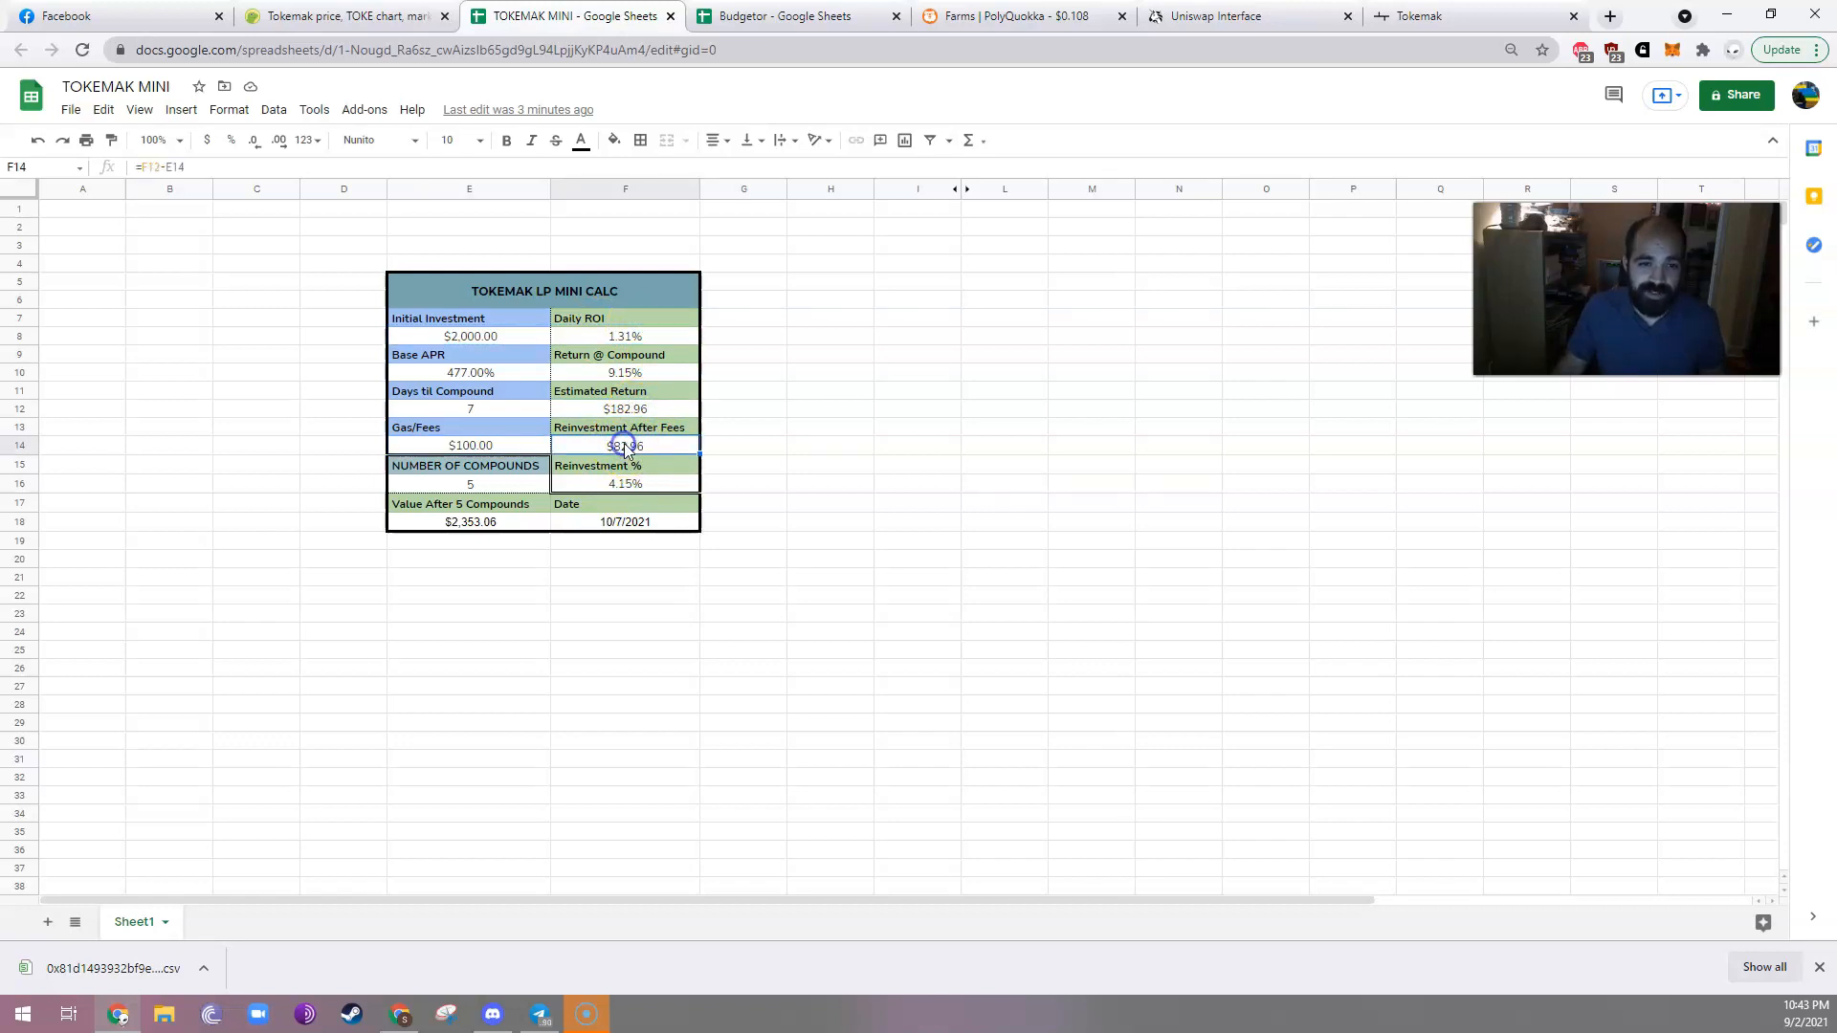
left_click(624, 408)
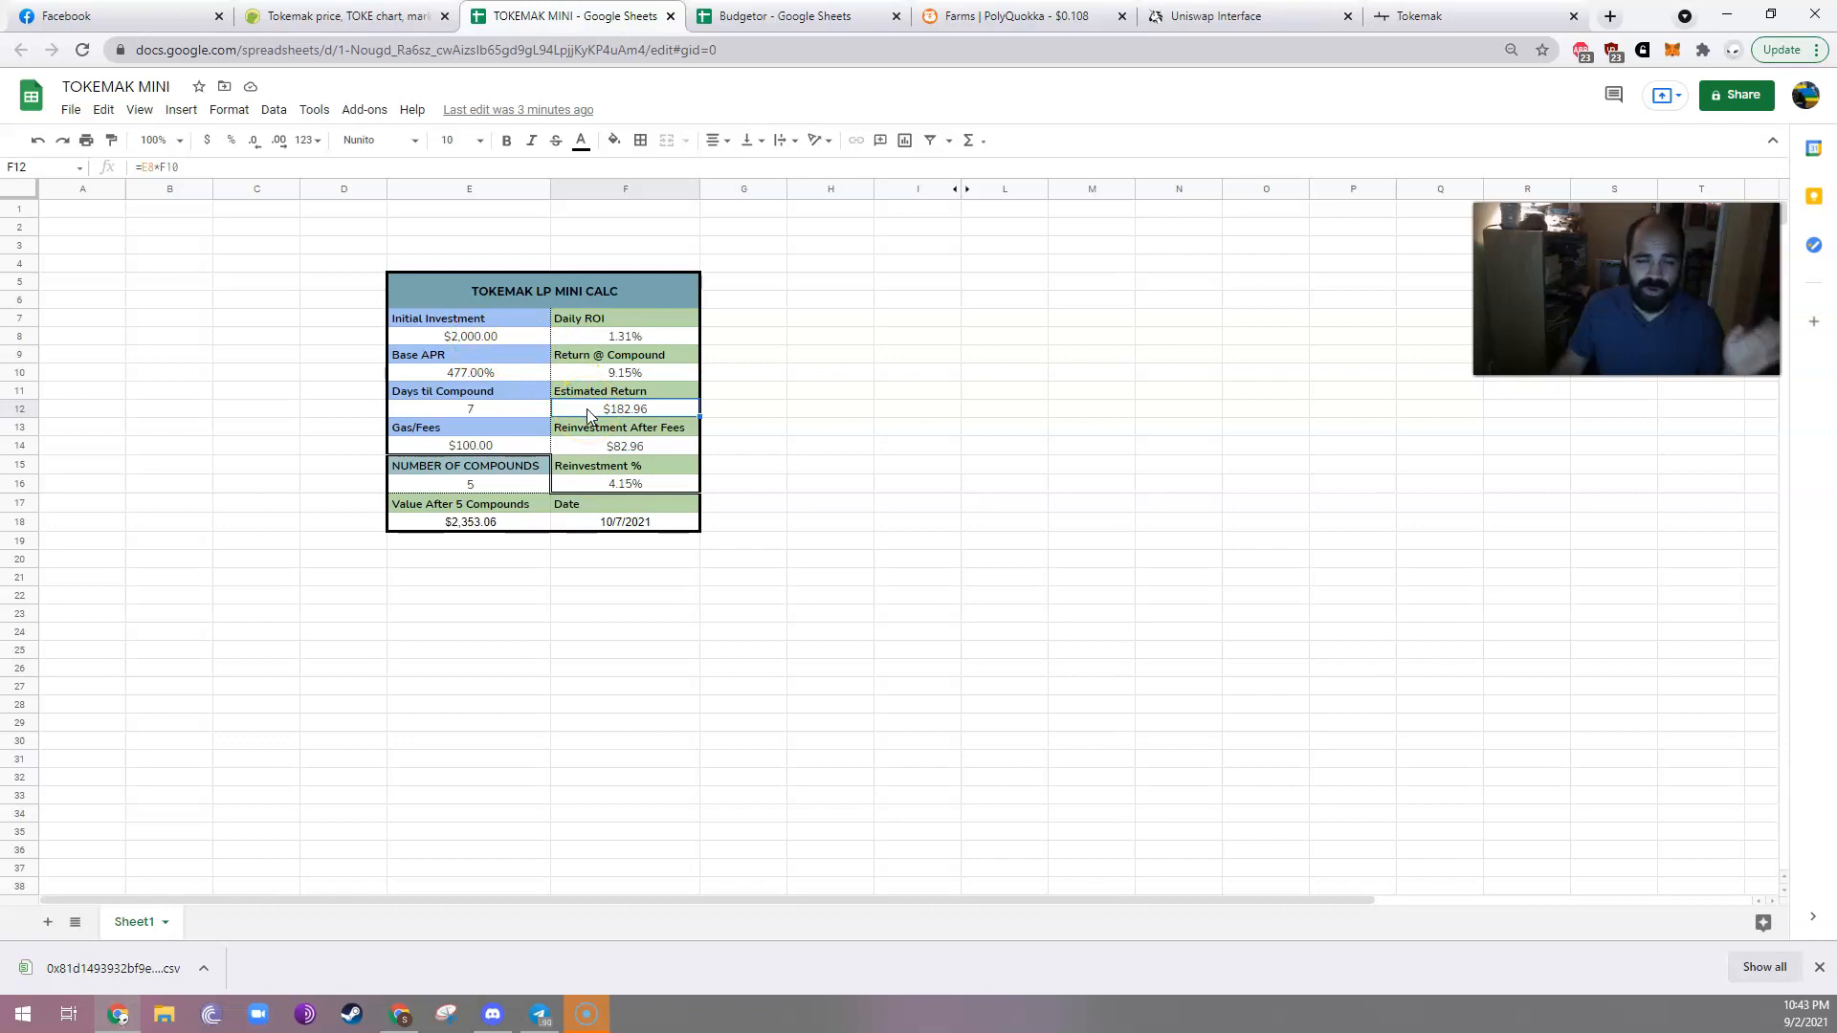
left_click(469, 444)
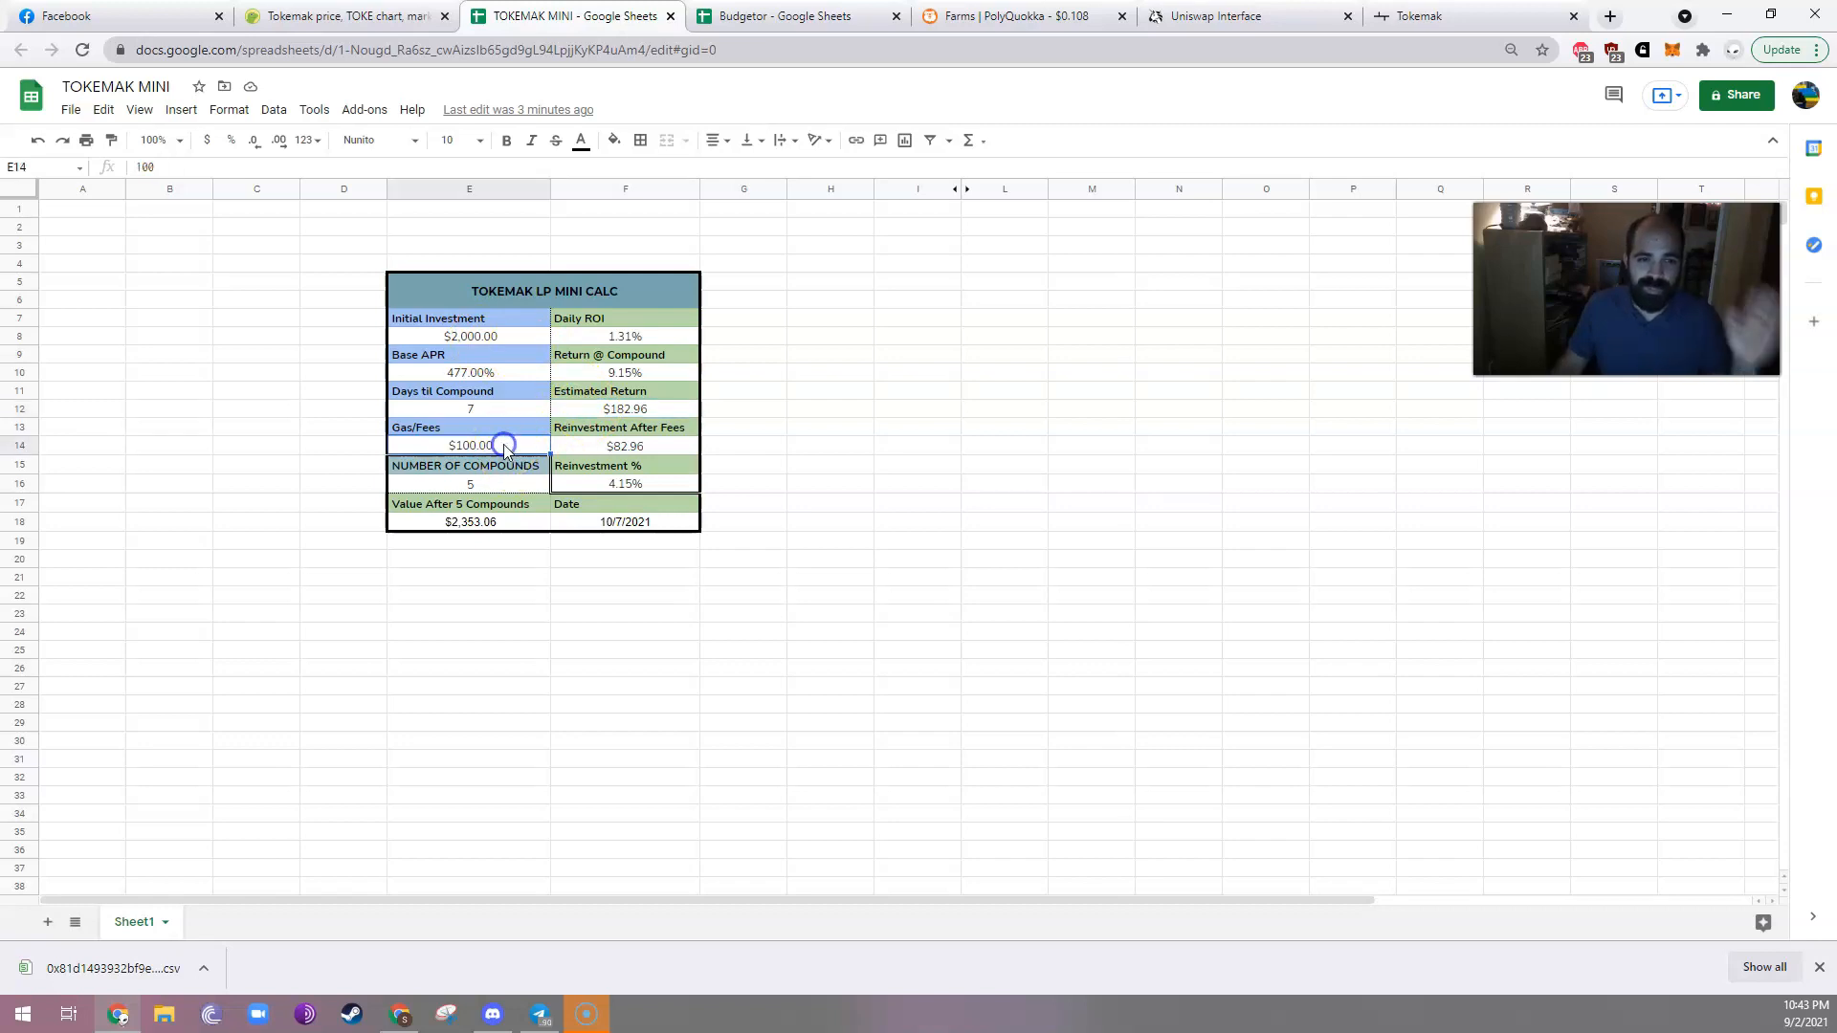
left_click(624, 447)
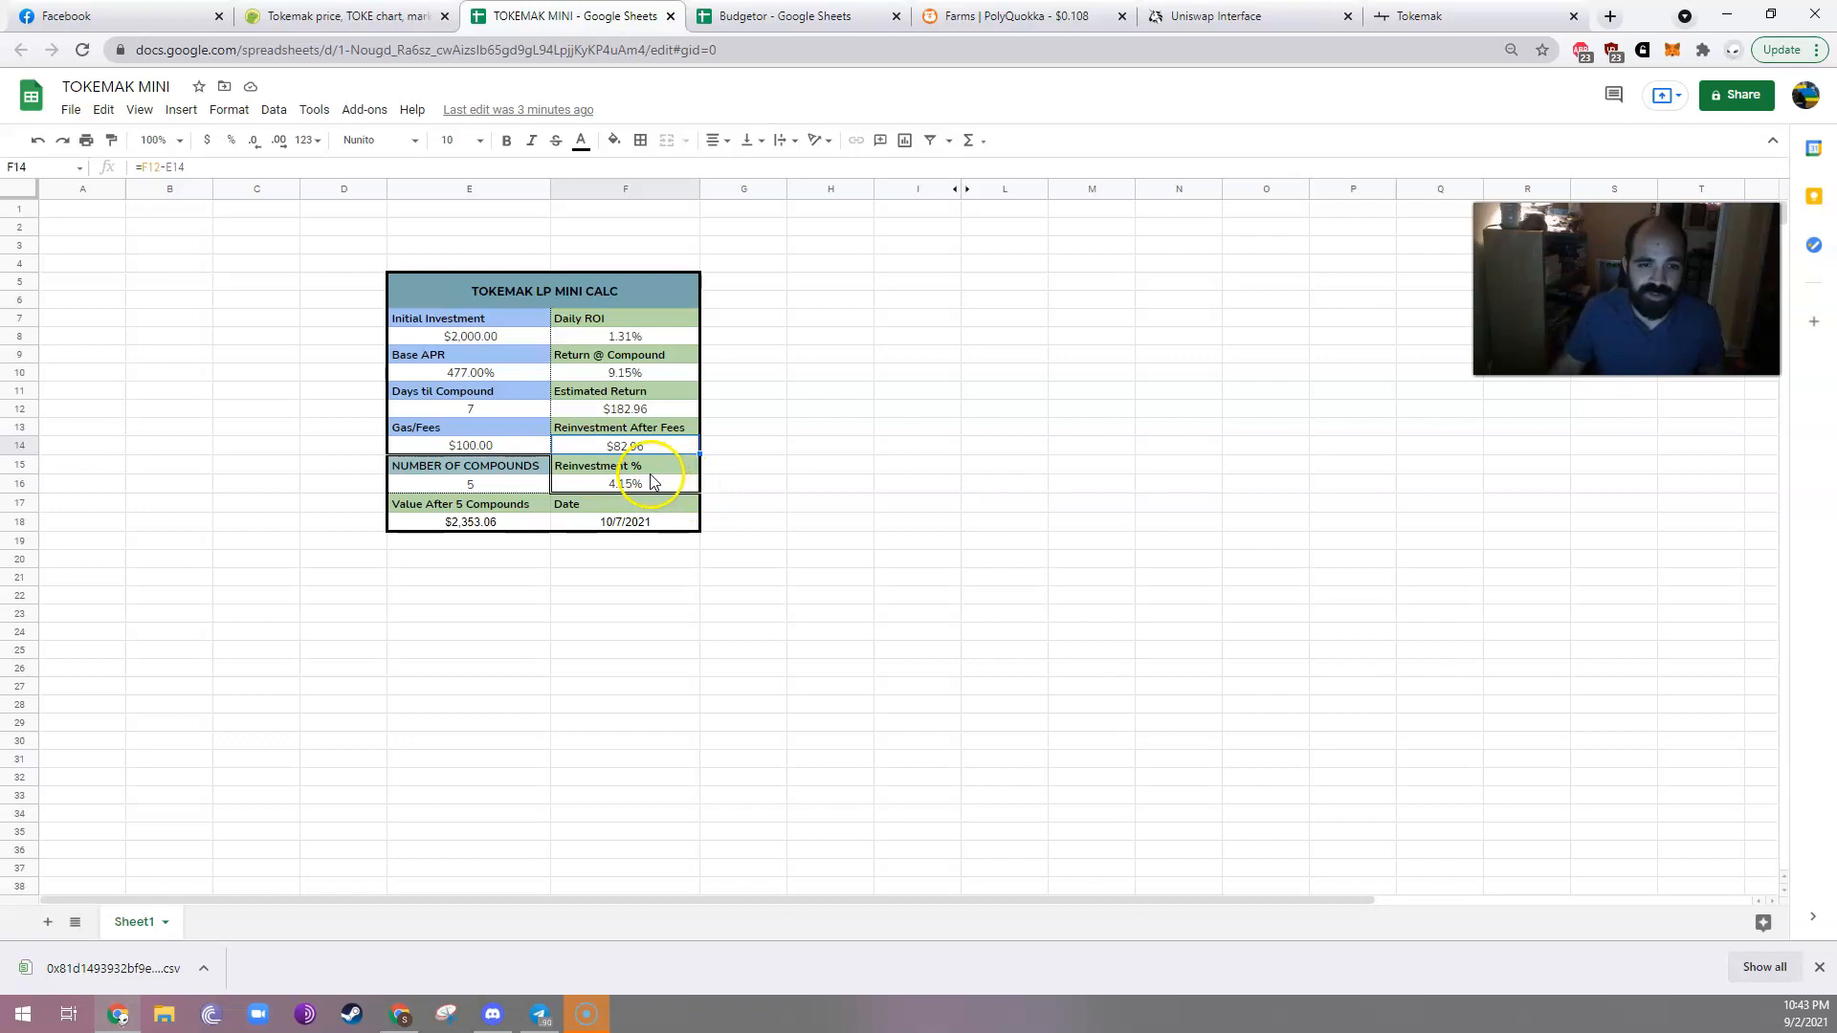
left_click(625, 484)
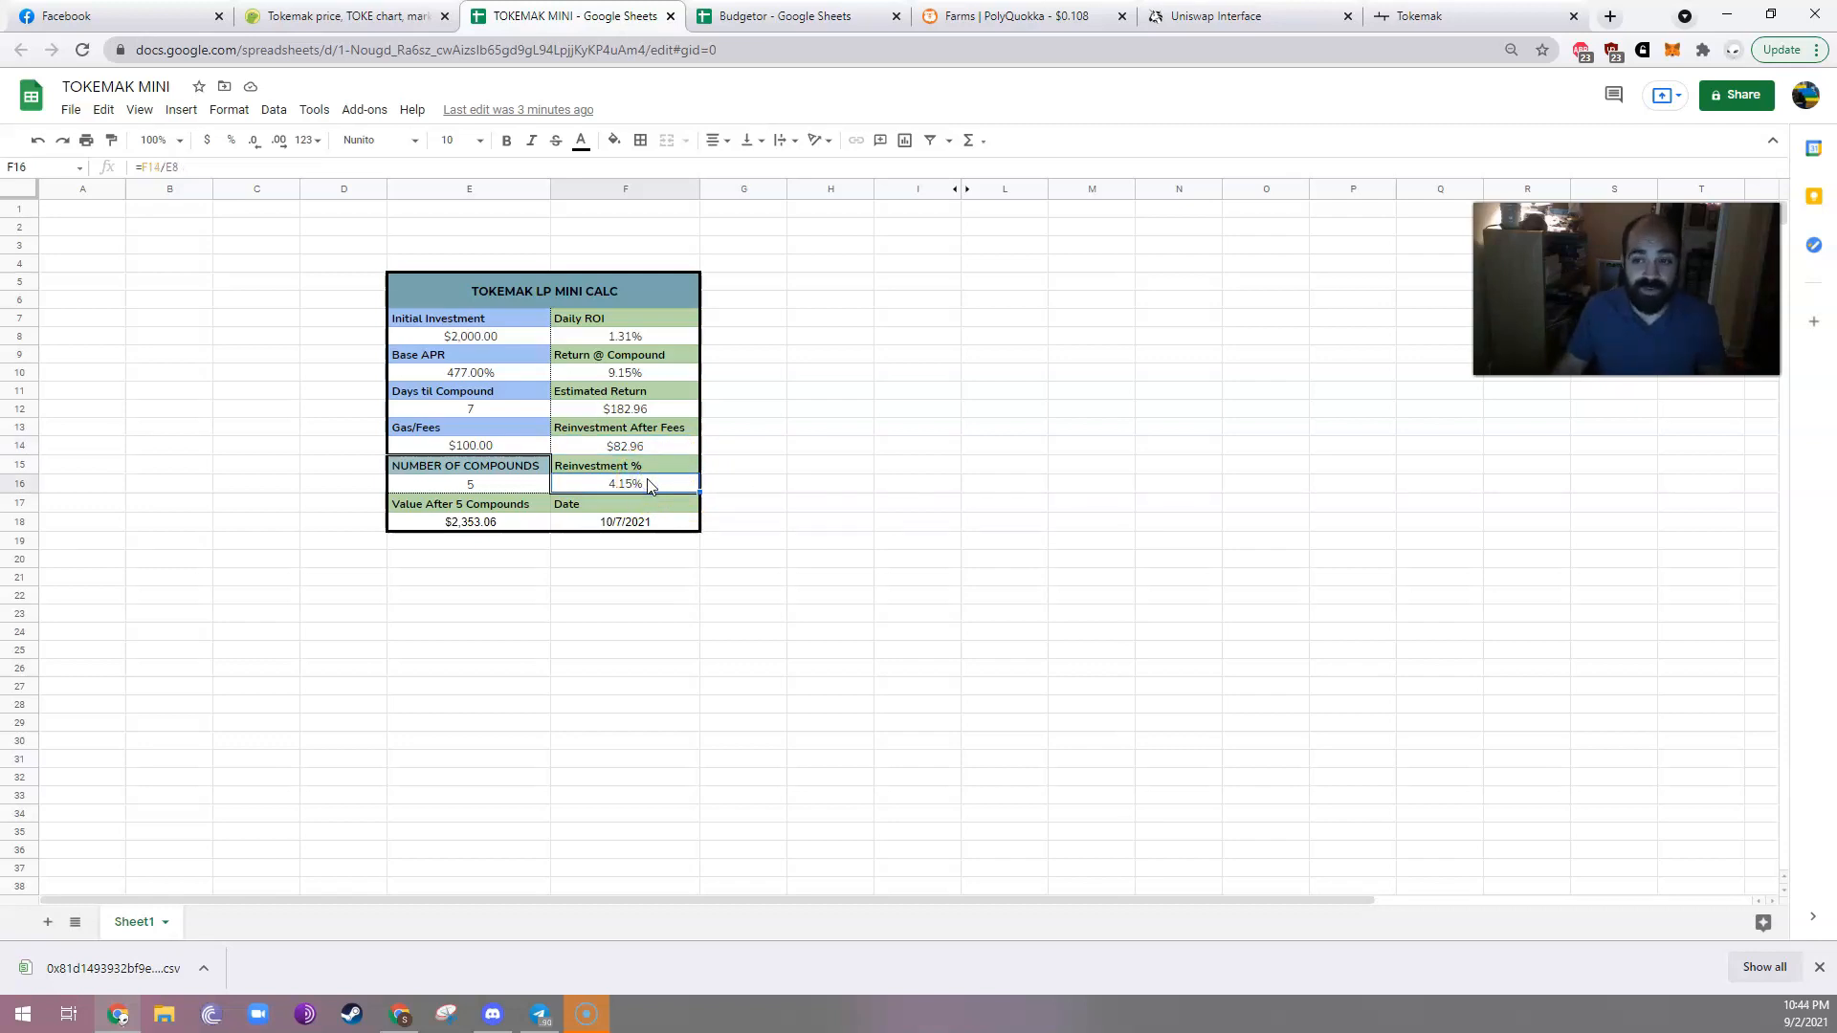
mouse_move(517, 575)
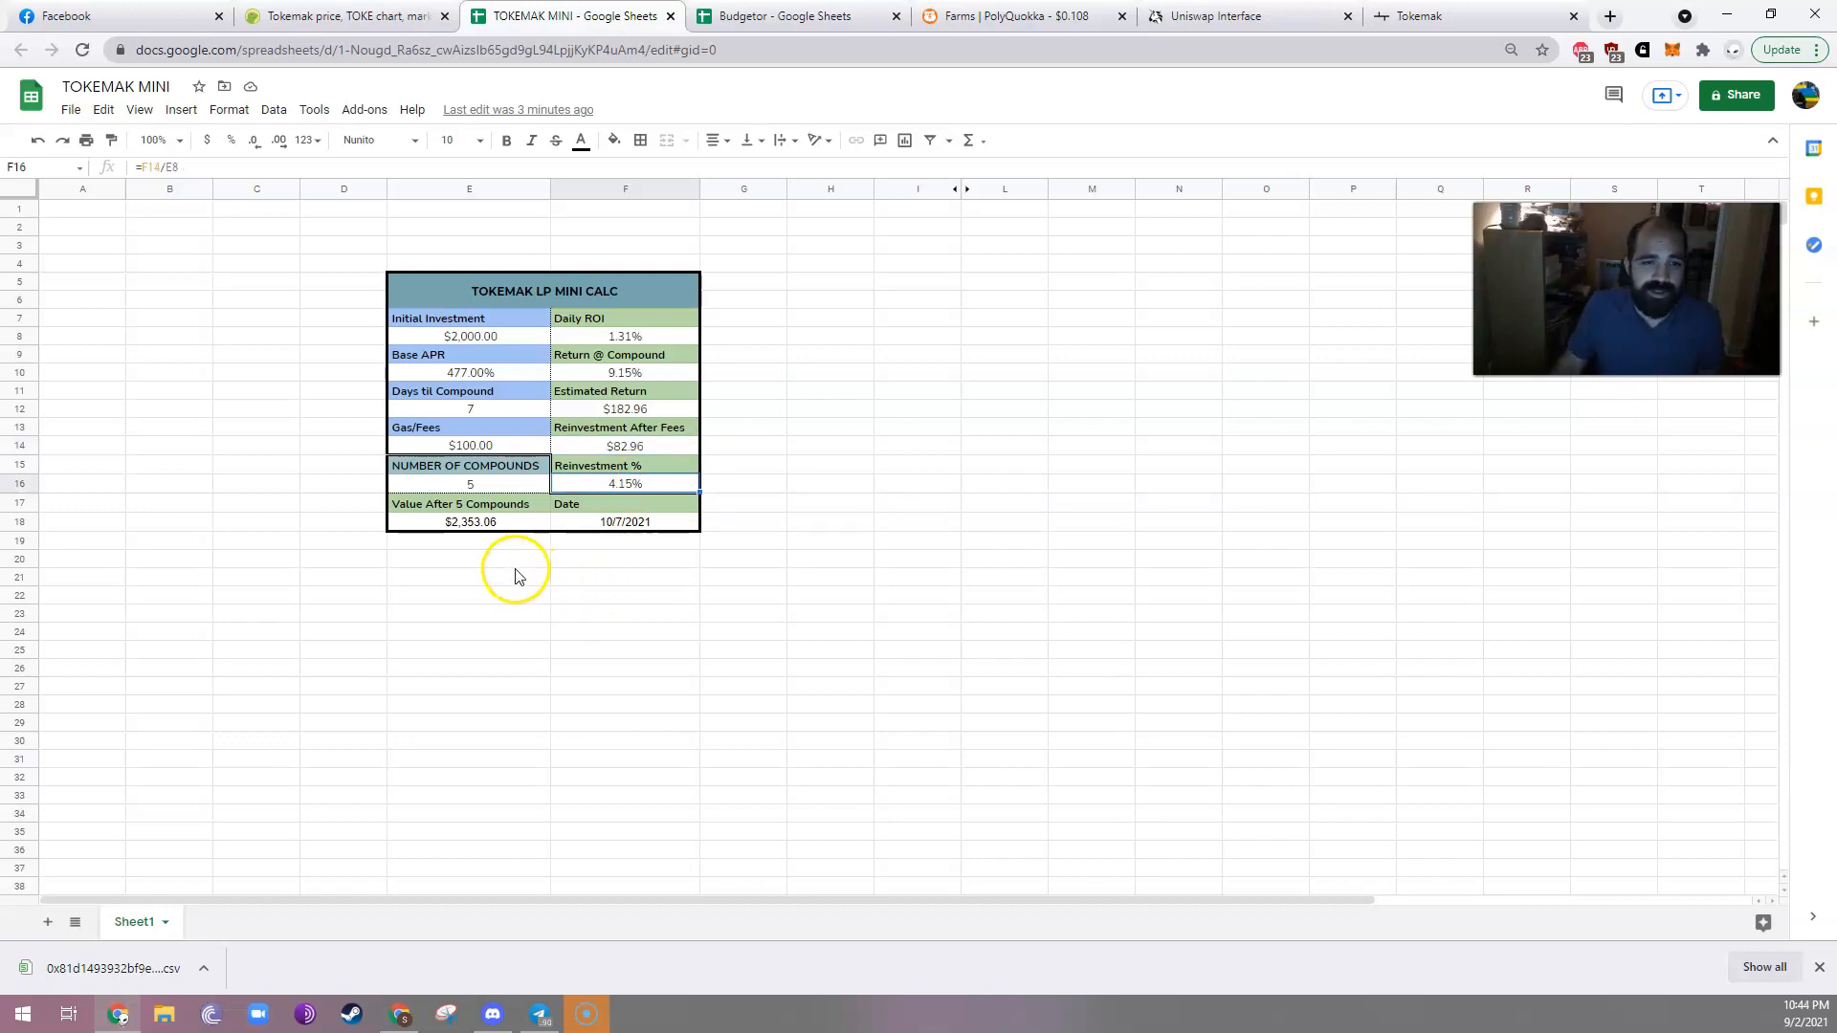
Try smaller compound counts in E16 and check the resulting Value After lookup.
left_click(470, 521)
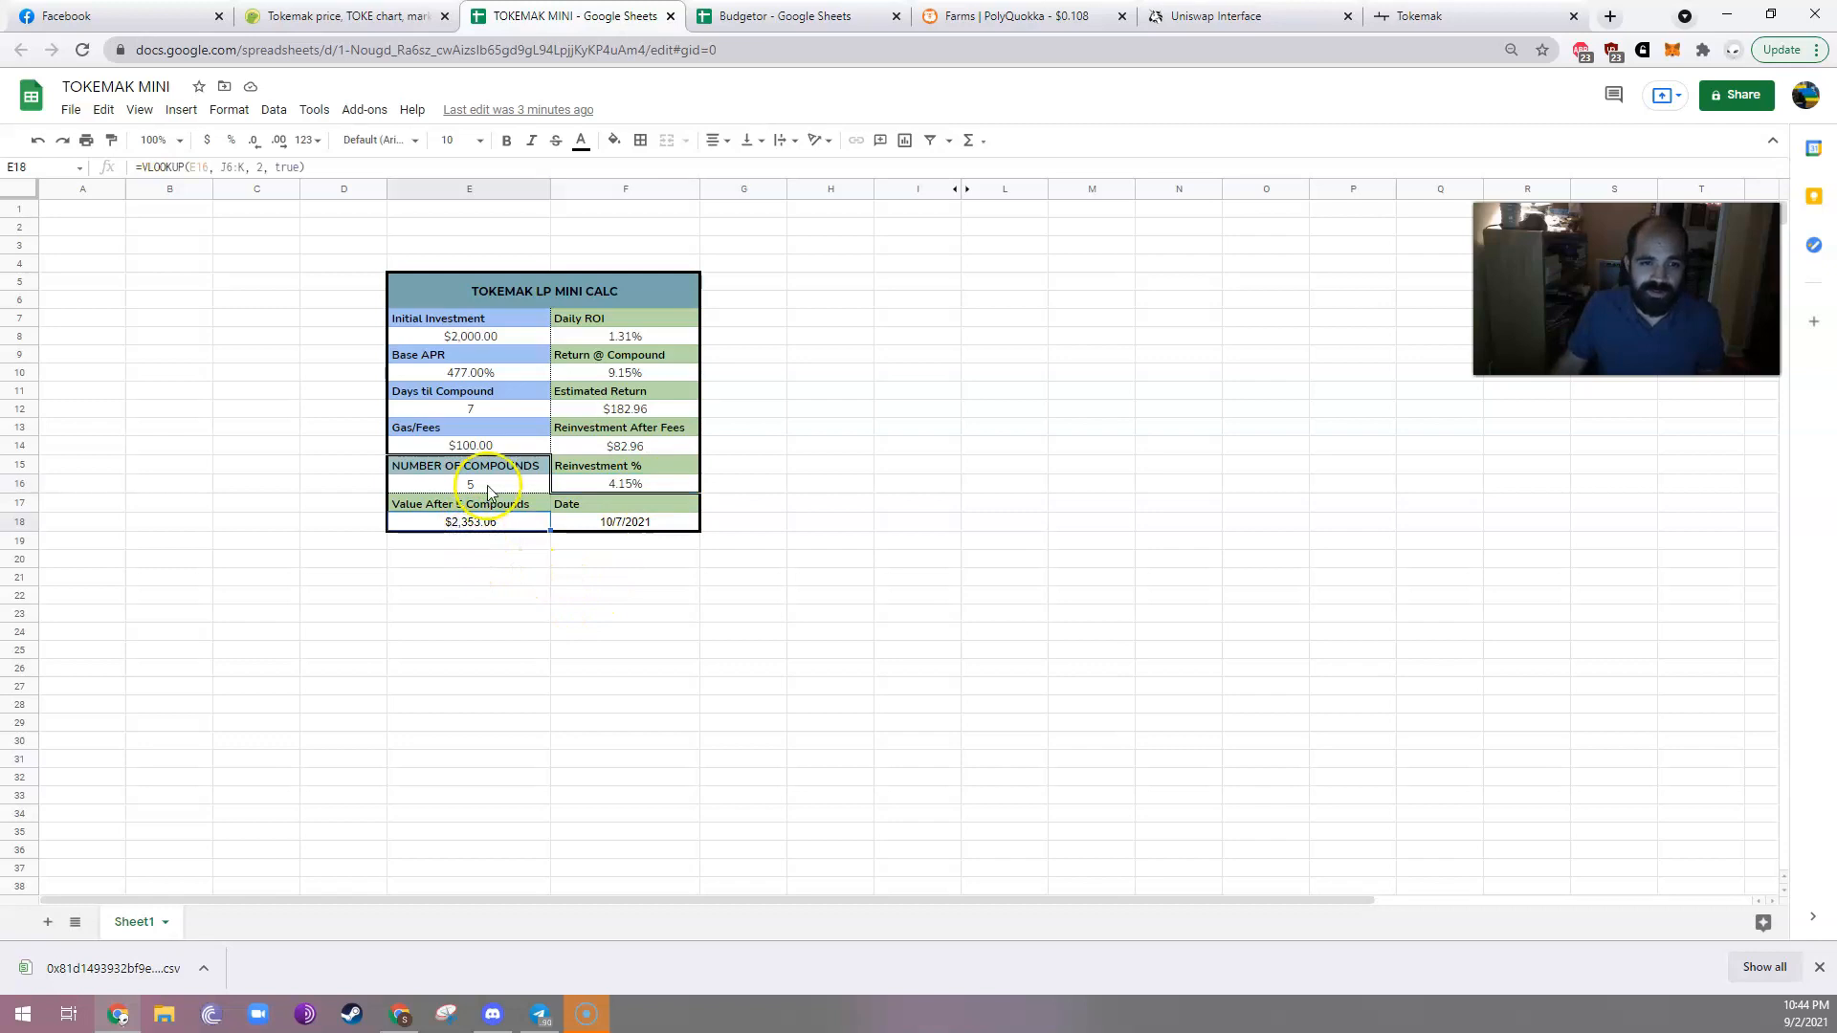
left_click(470, 484)
type("8")
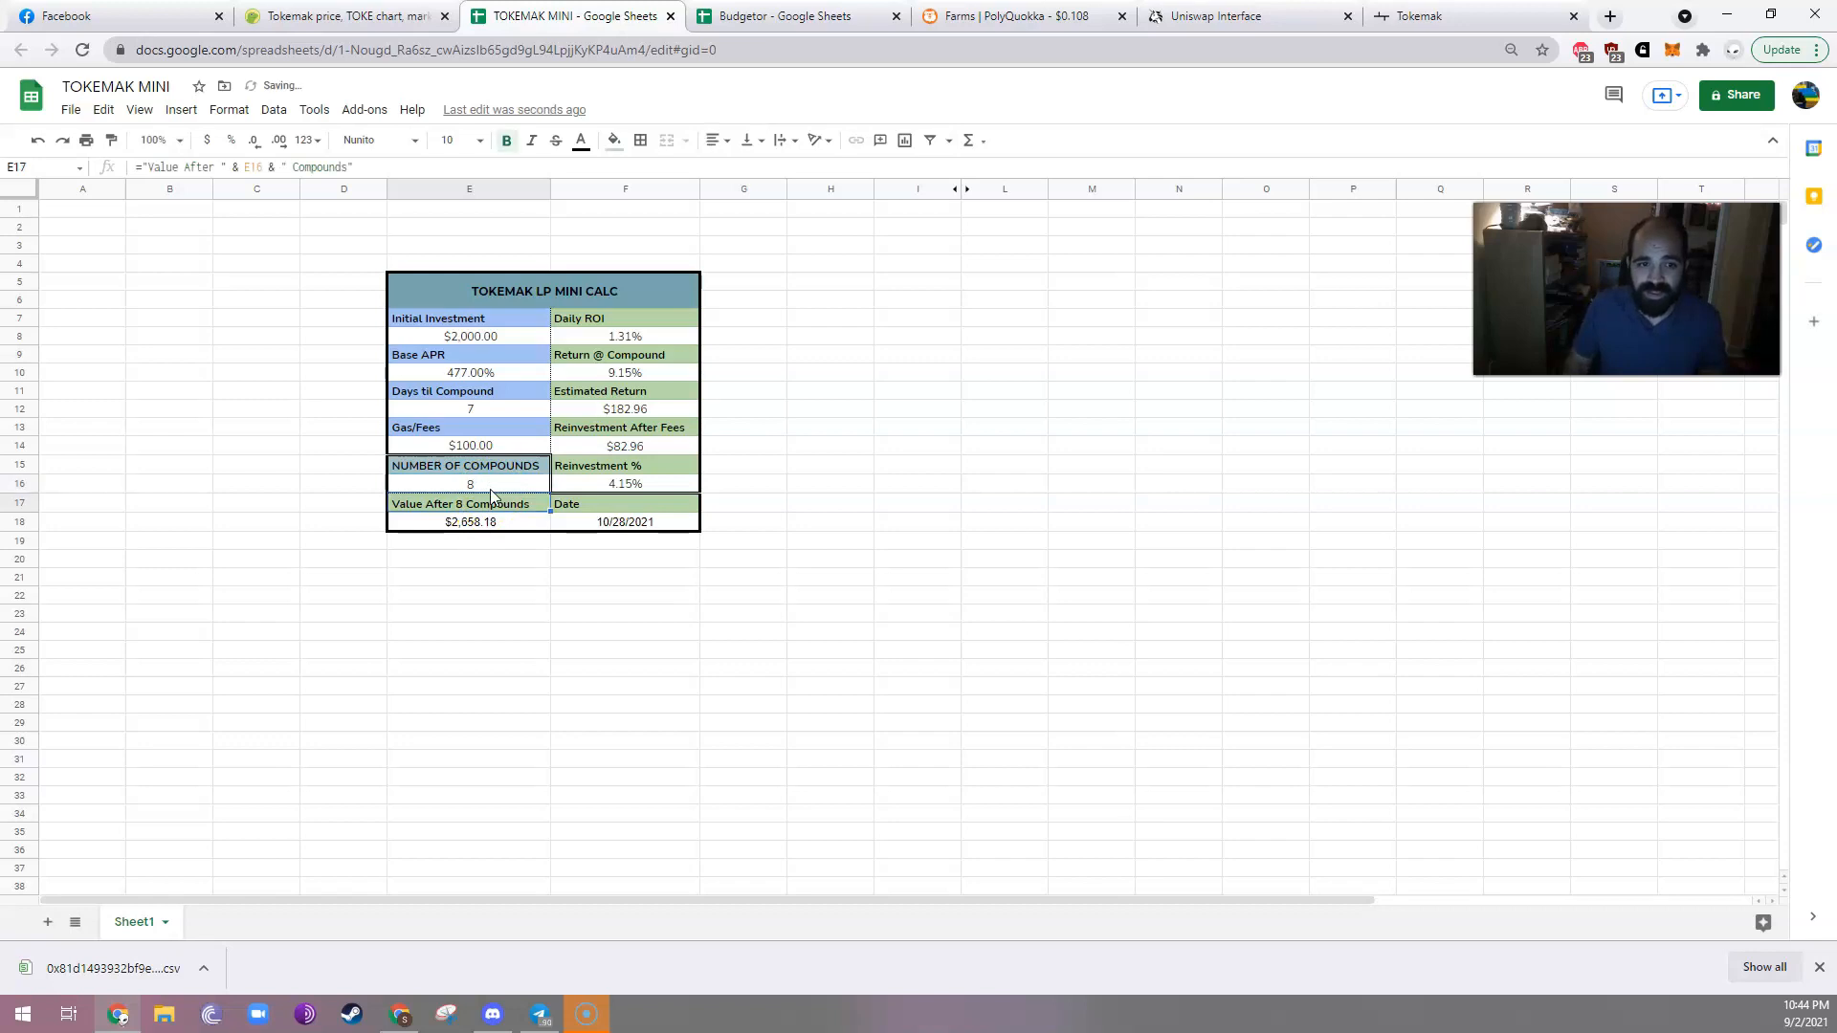
left_click(469, 522)
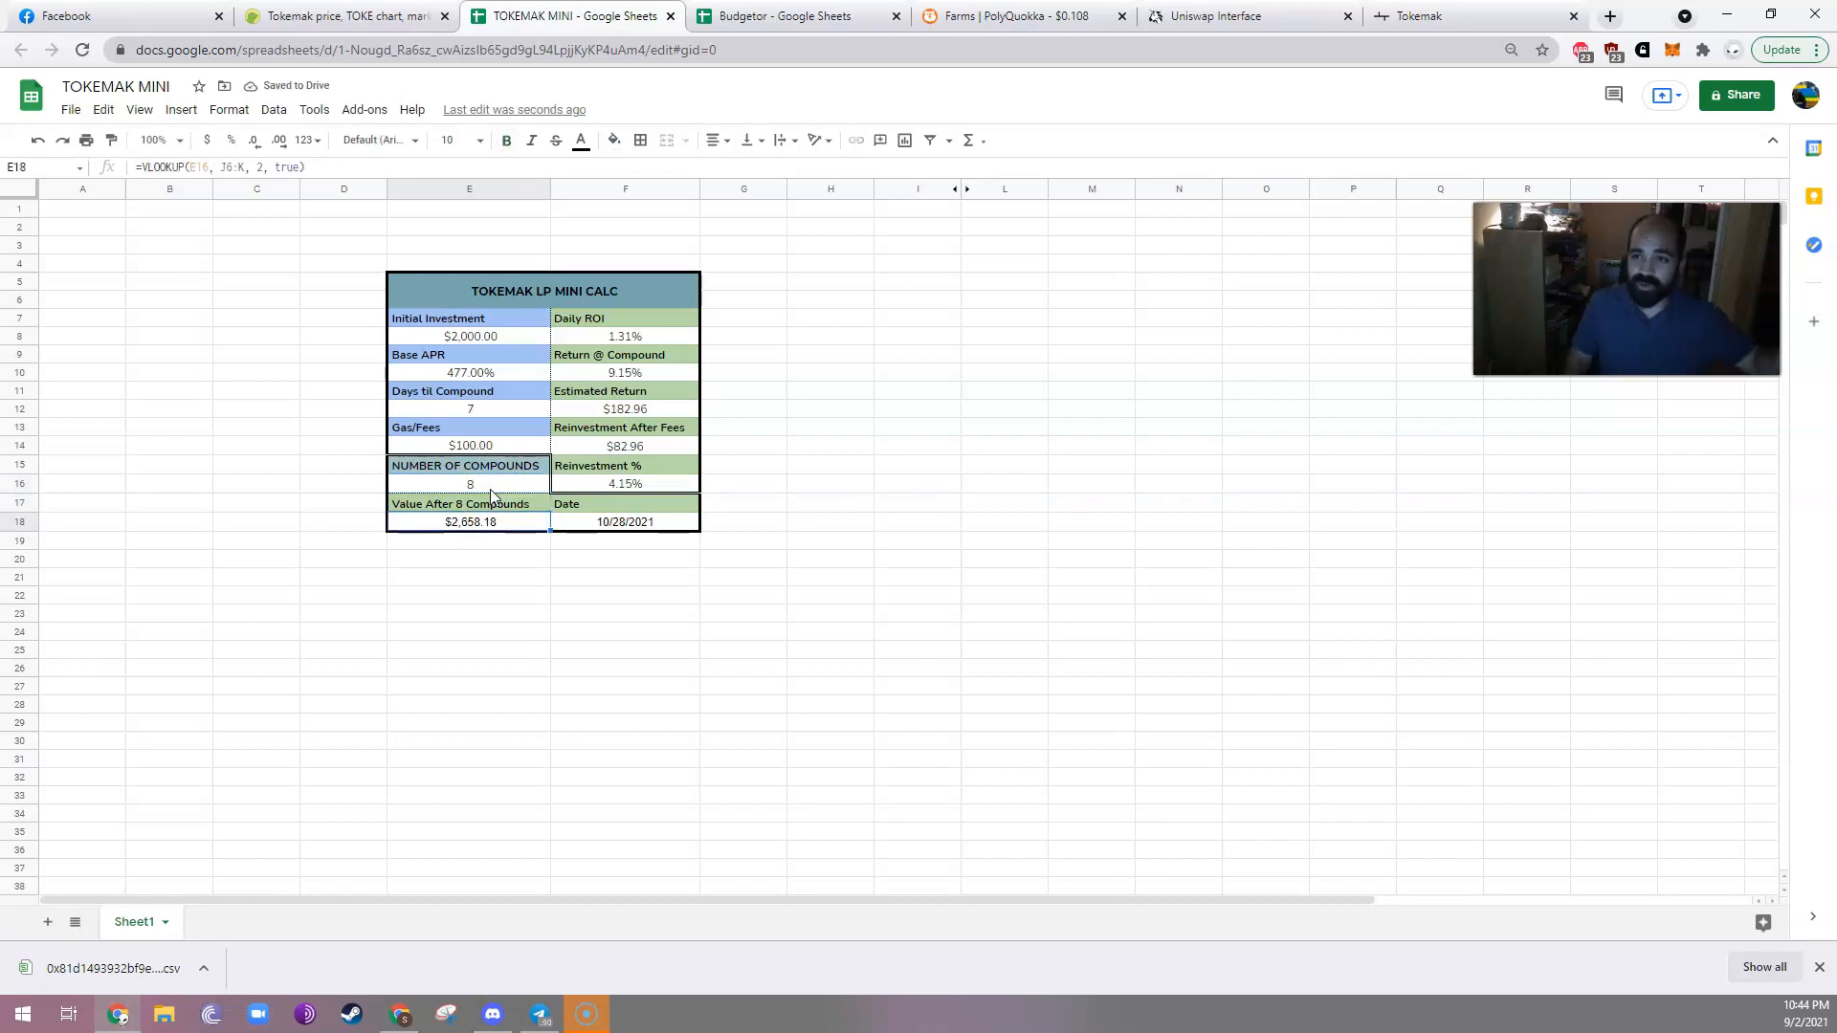
left_click(469, 484)
type("16")
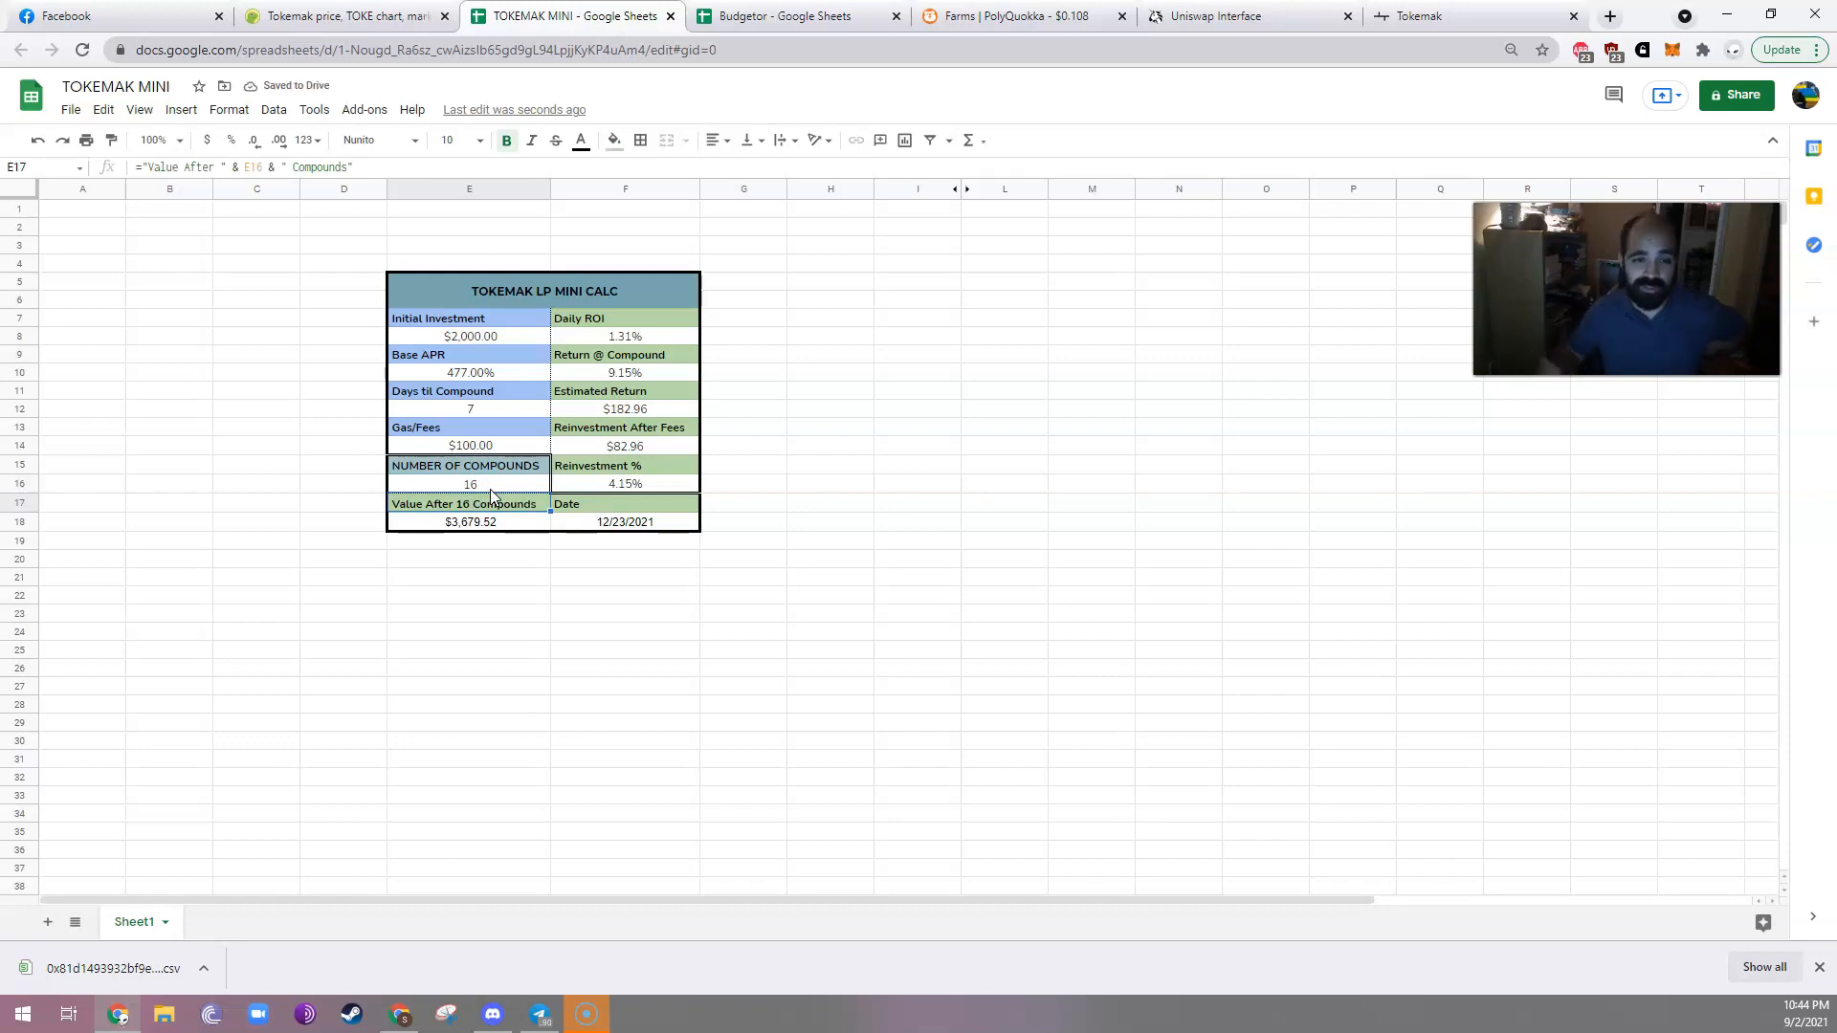
Set the number of compounds to 52 and check the $15,893.37 Value After result.
left_click(470, 484)
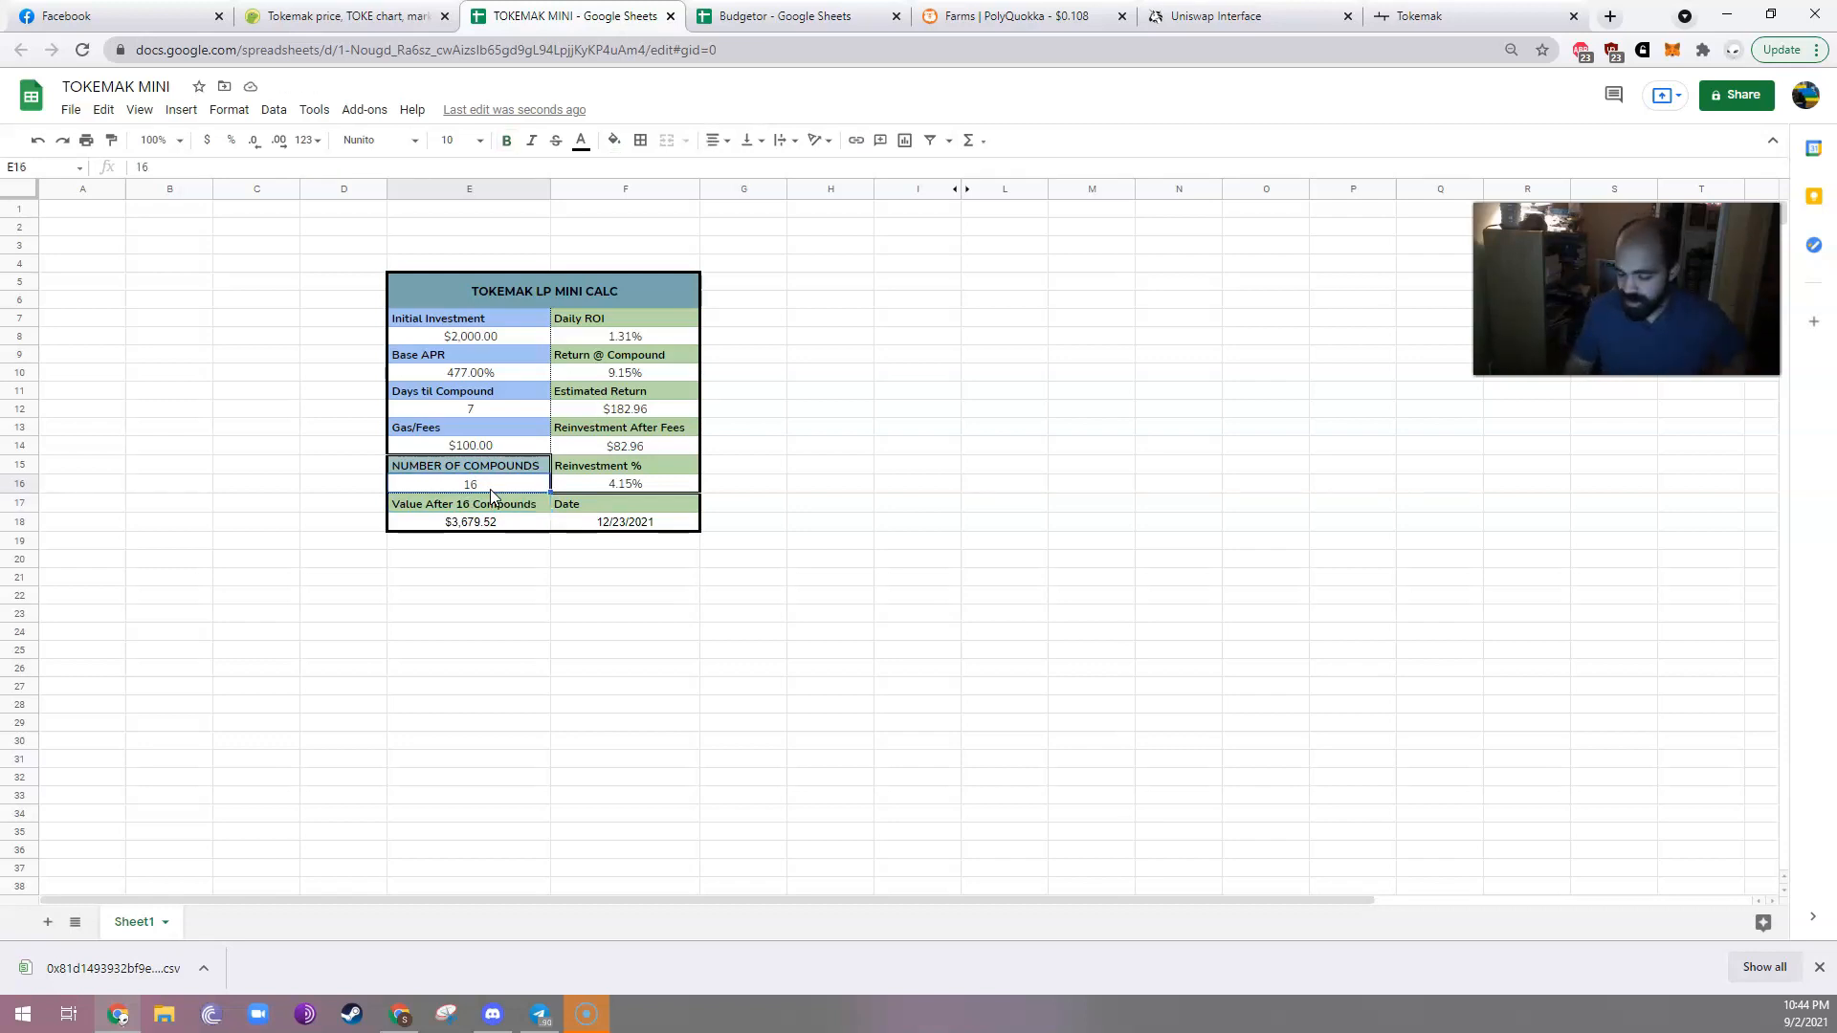
type("52")
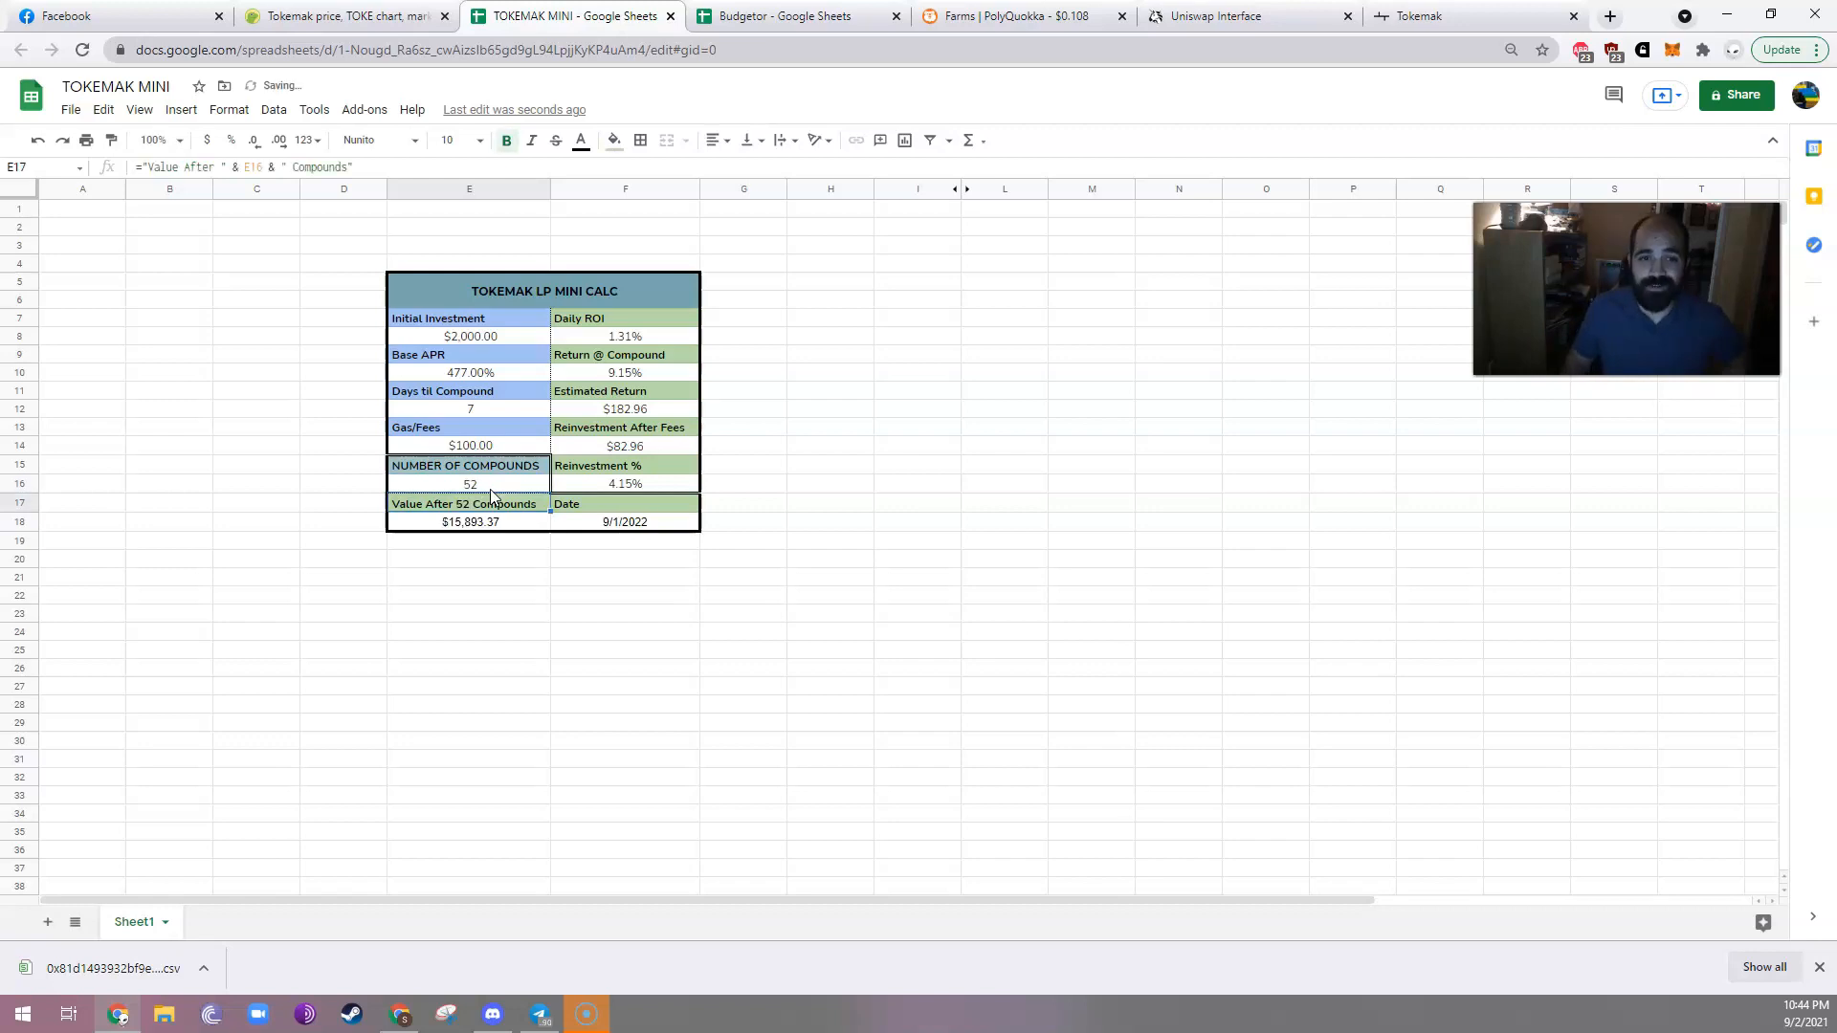
left_click(468, 522)
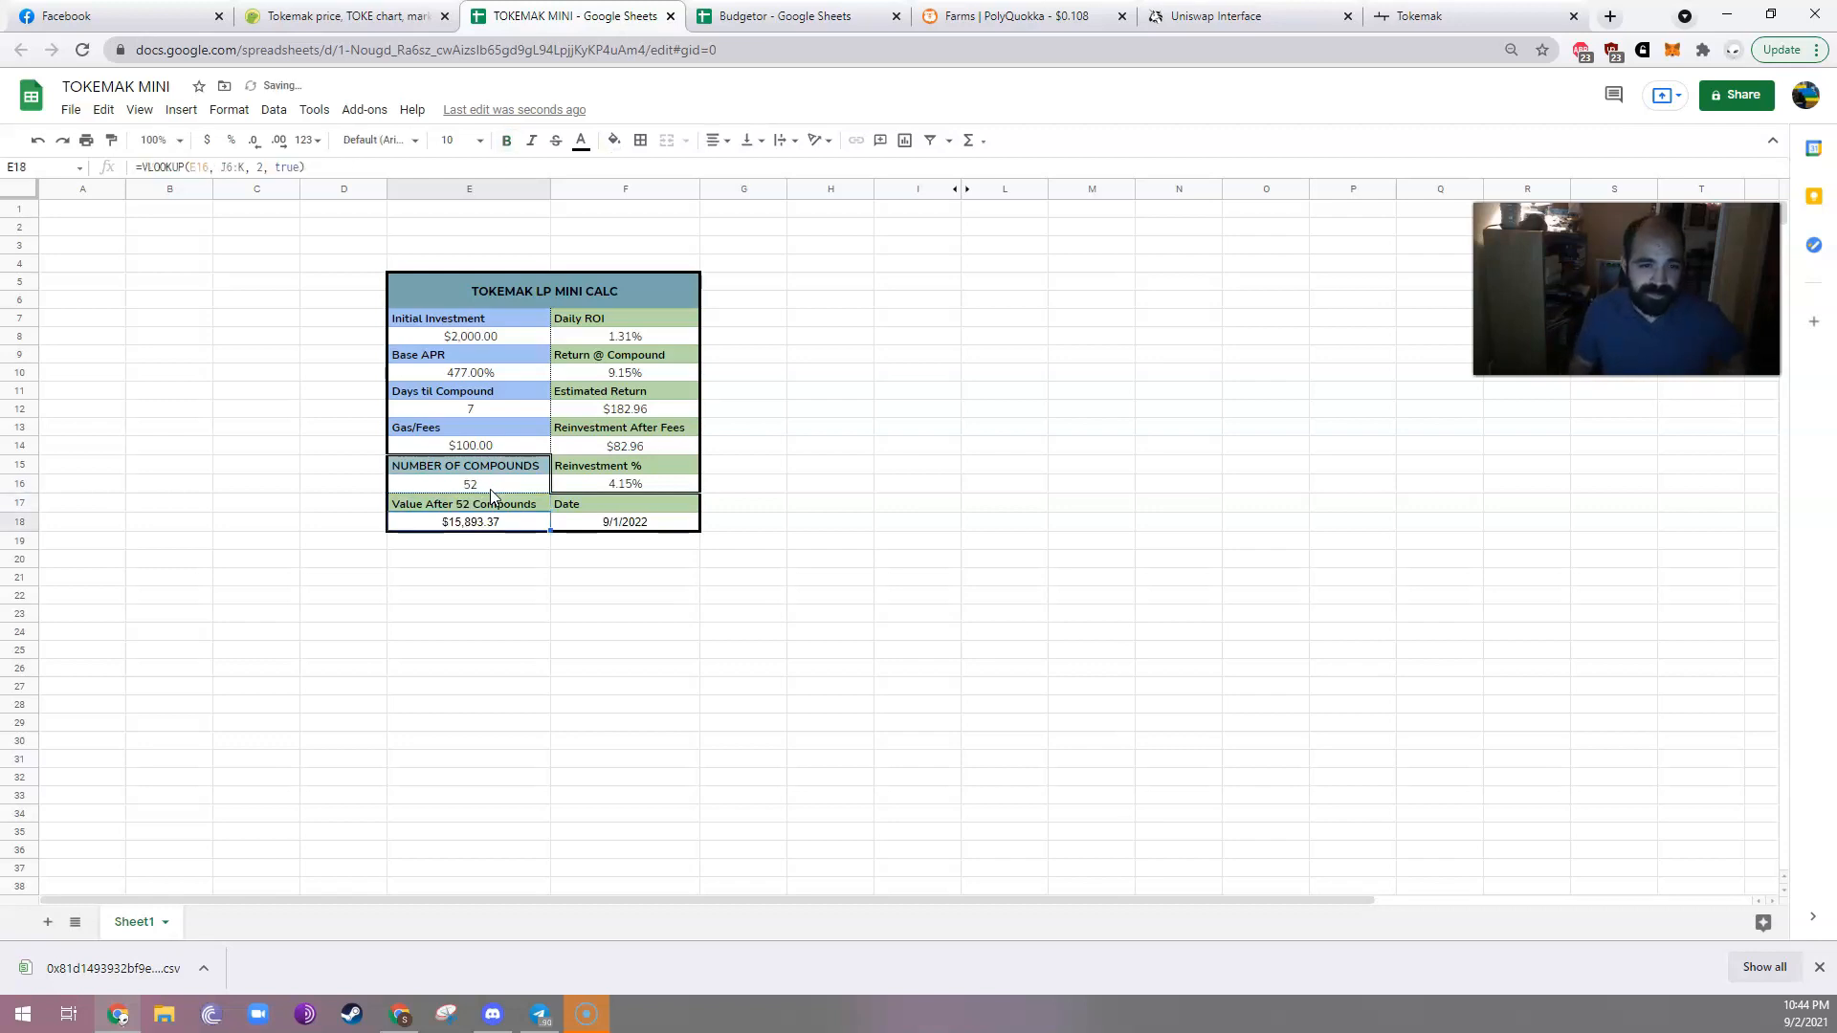
left_click(469, 484)
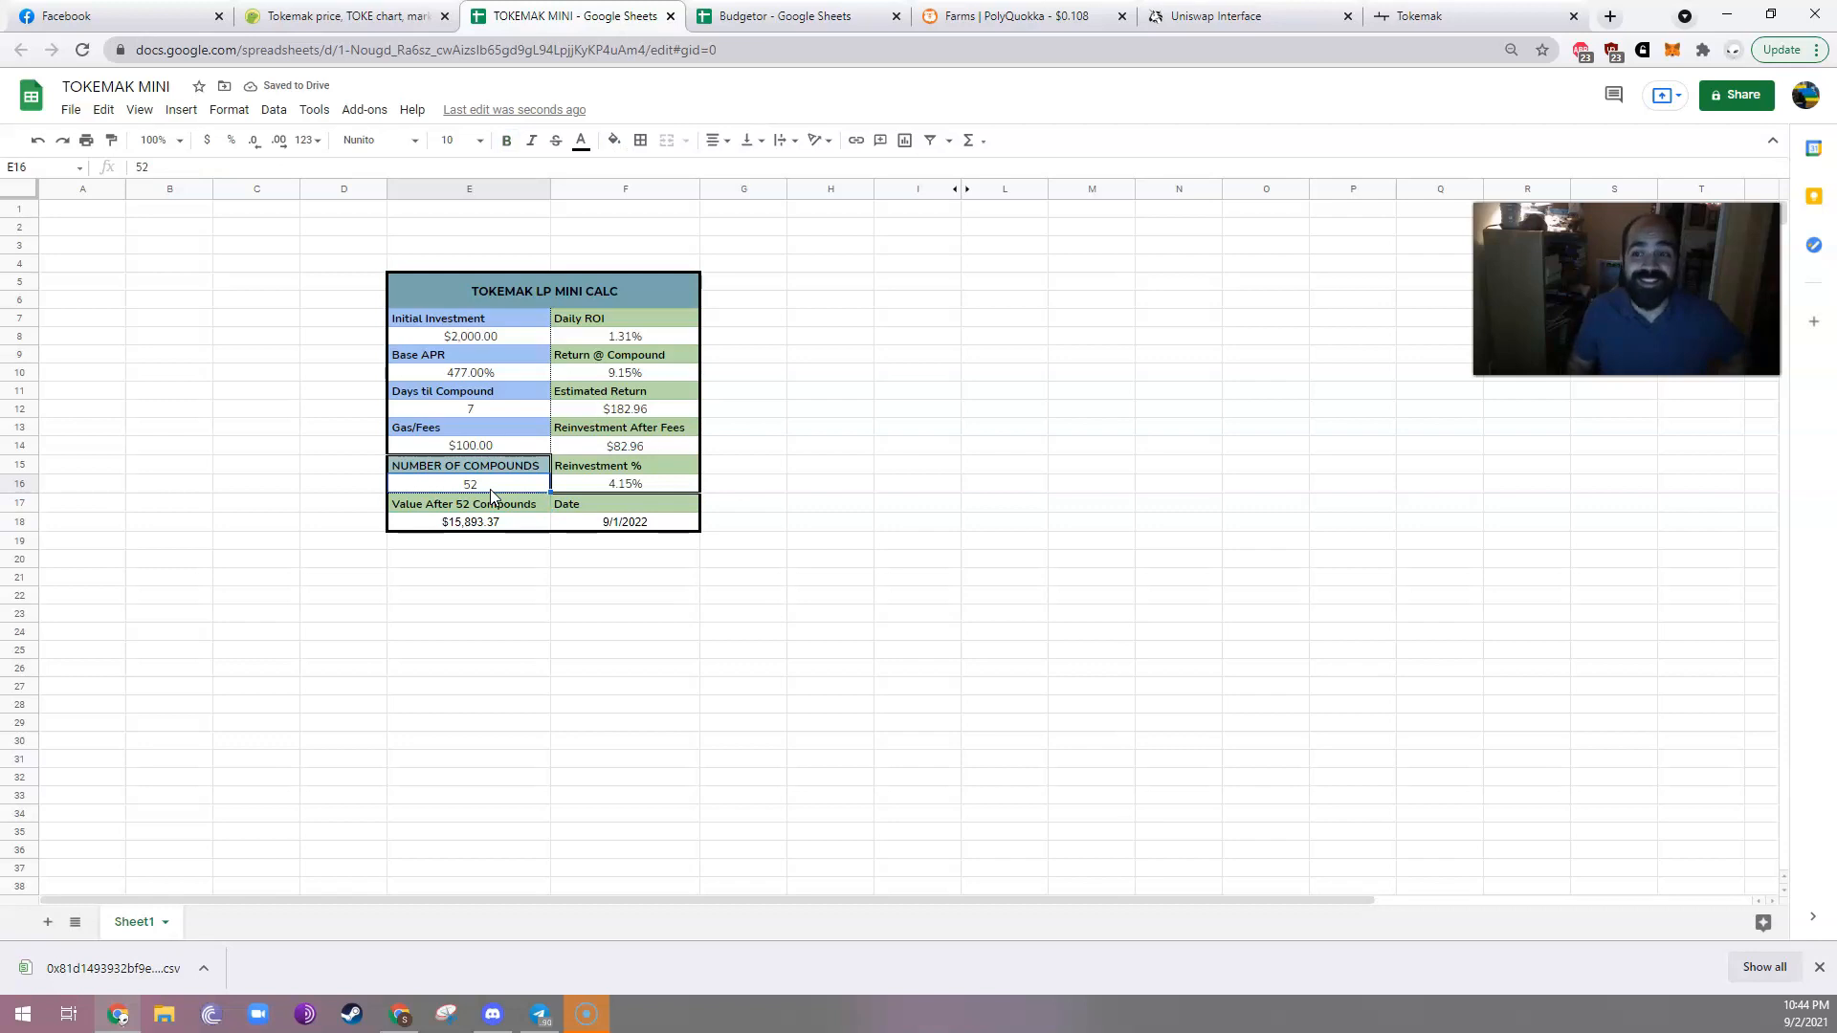
left_click(465, 504)
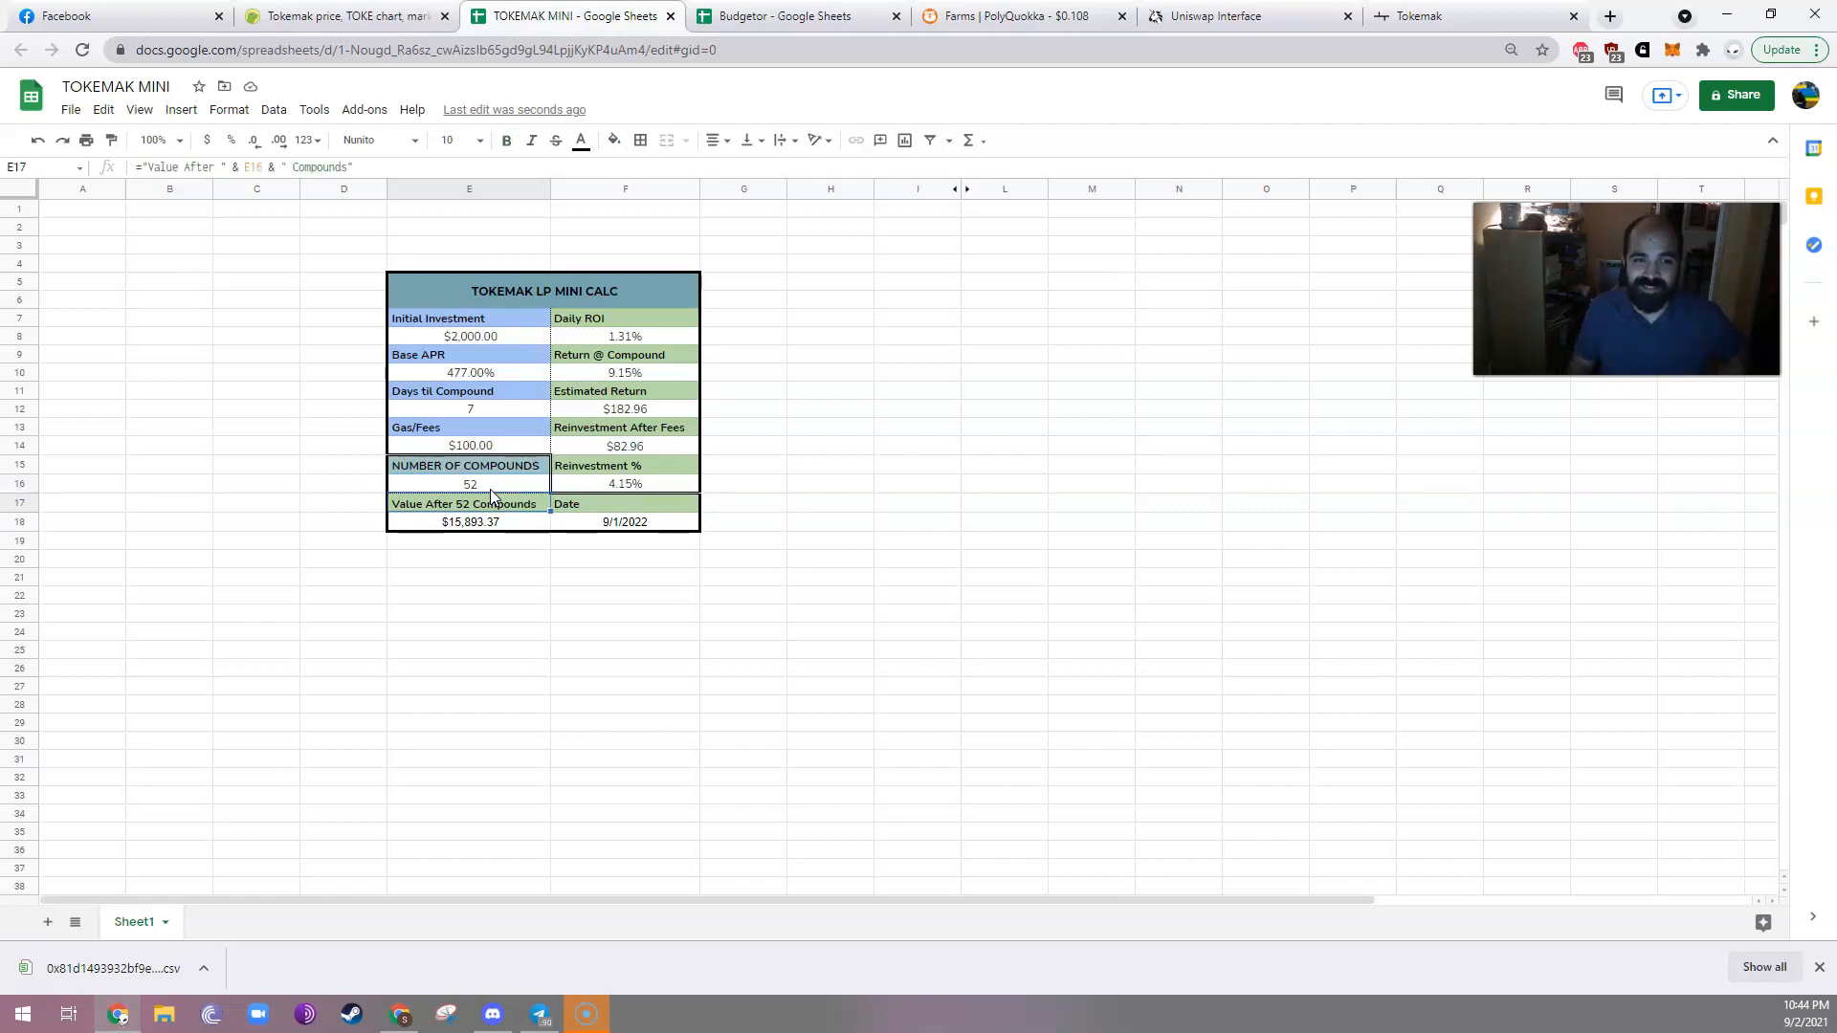
left_click(468, 521)
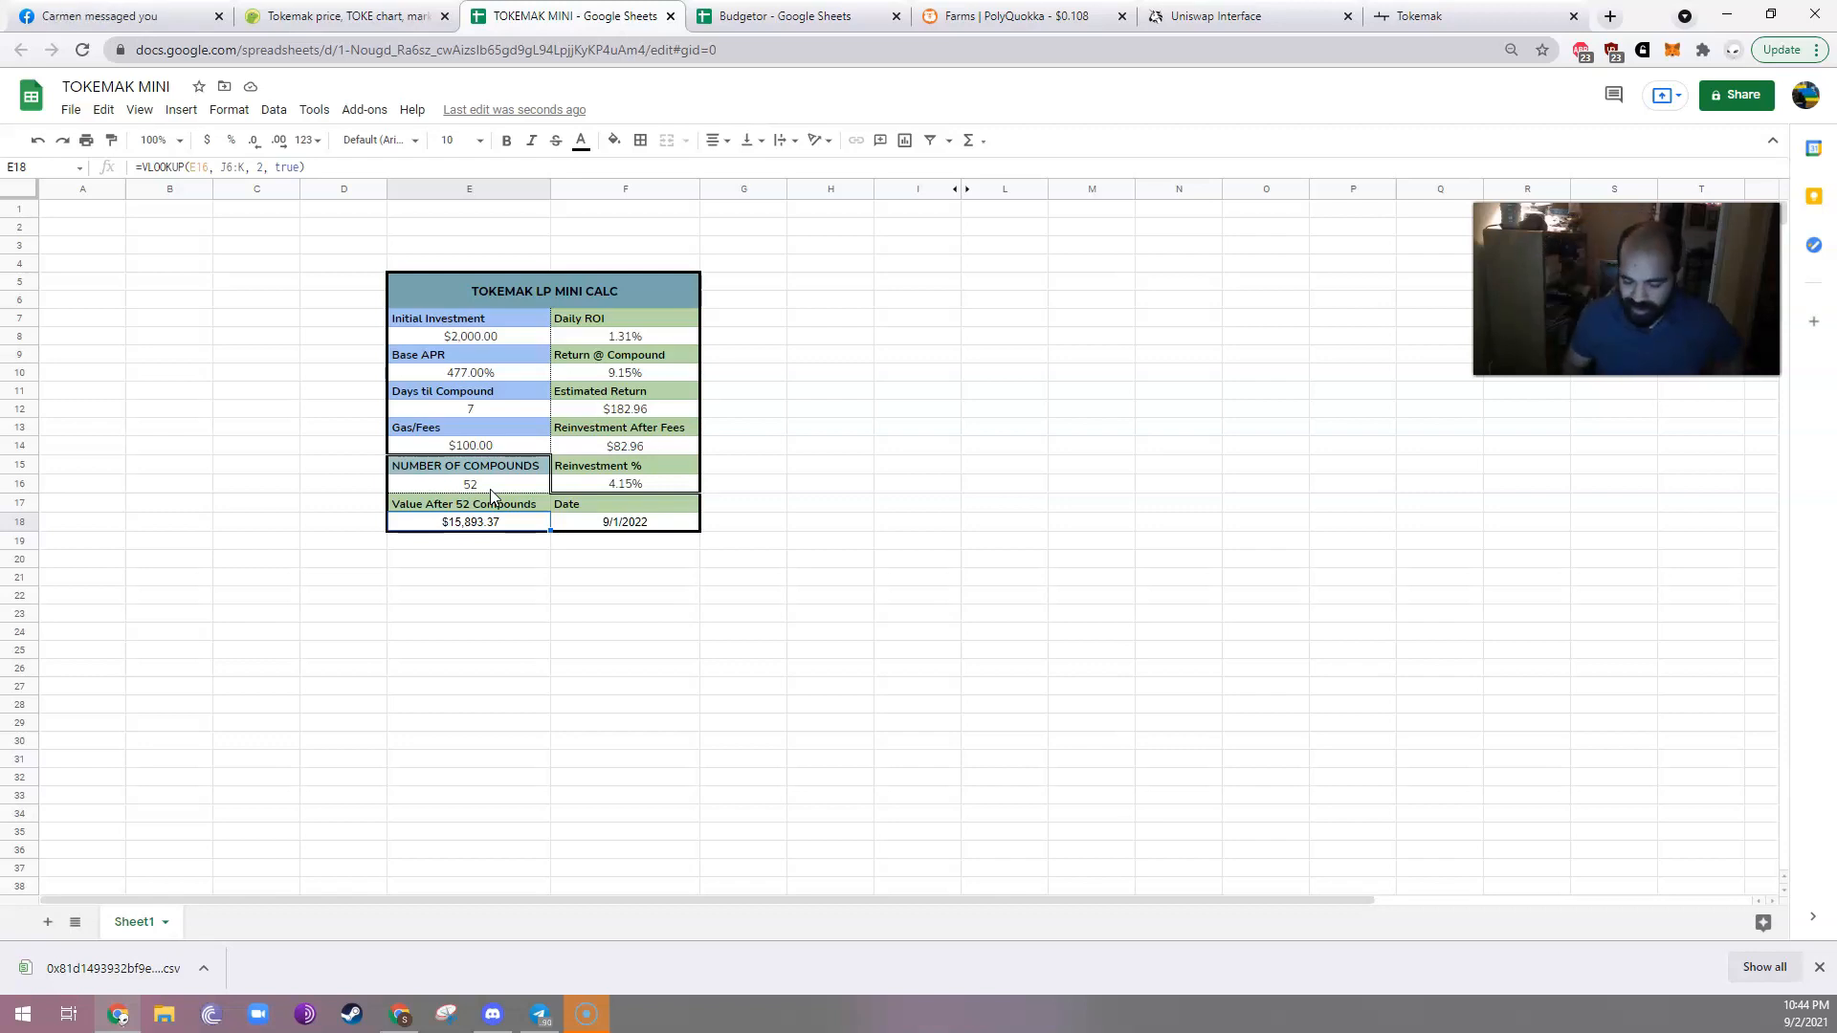
Review the Date and Value After label formulas before returning to Uniswap.
left_click(625, 505)
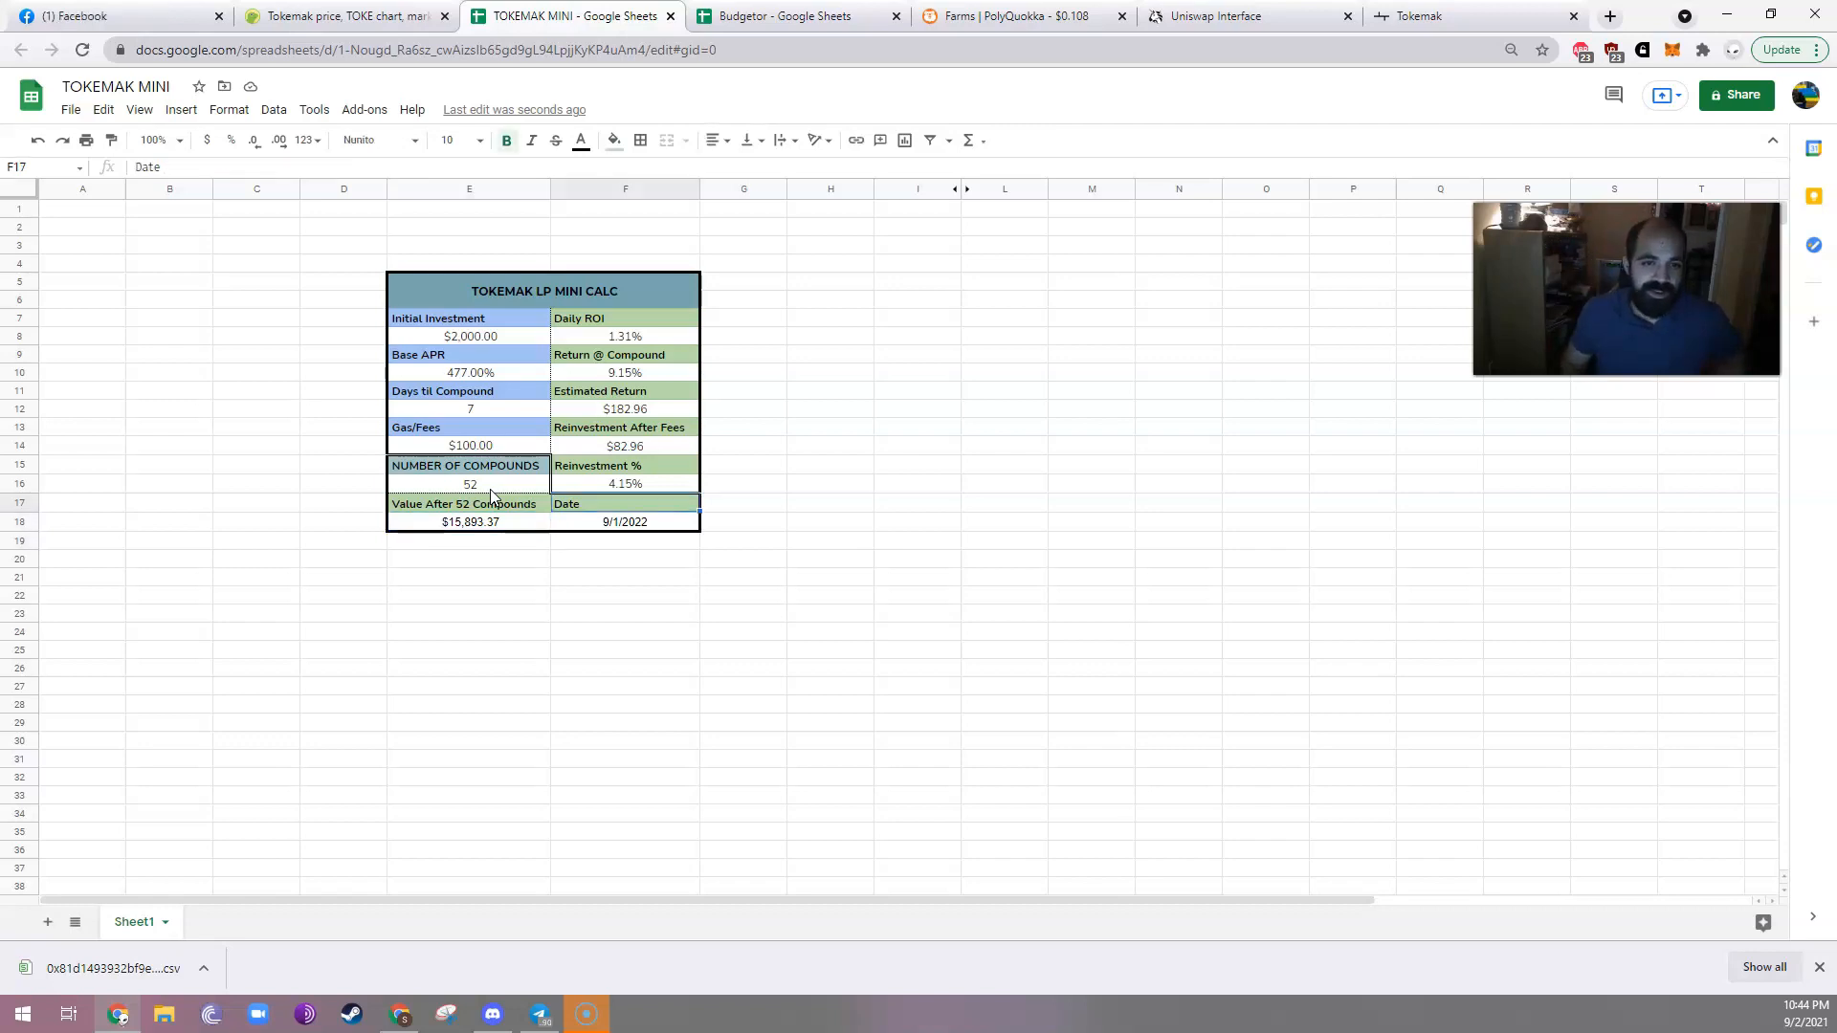
left_click(469, 504)
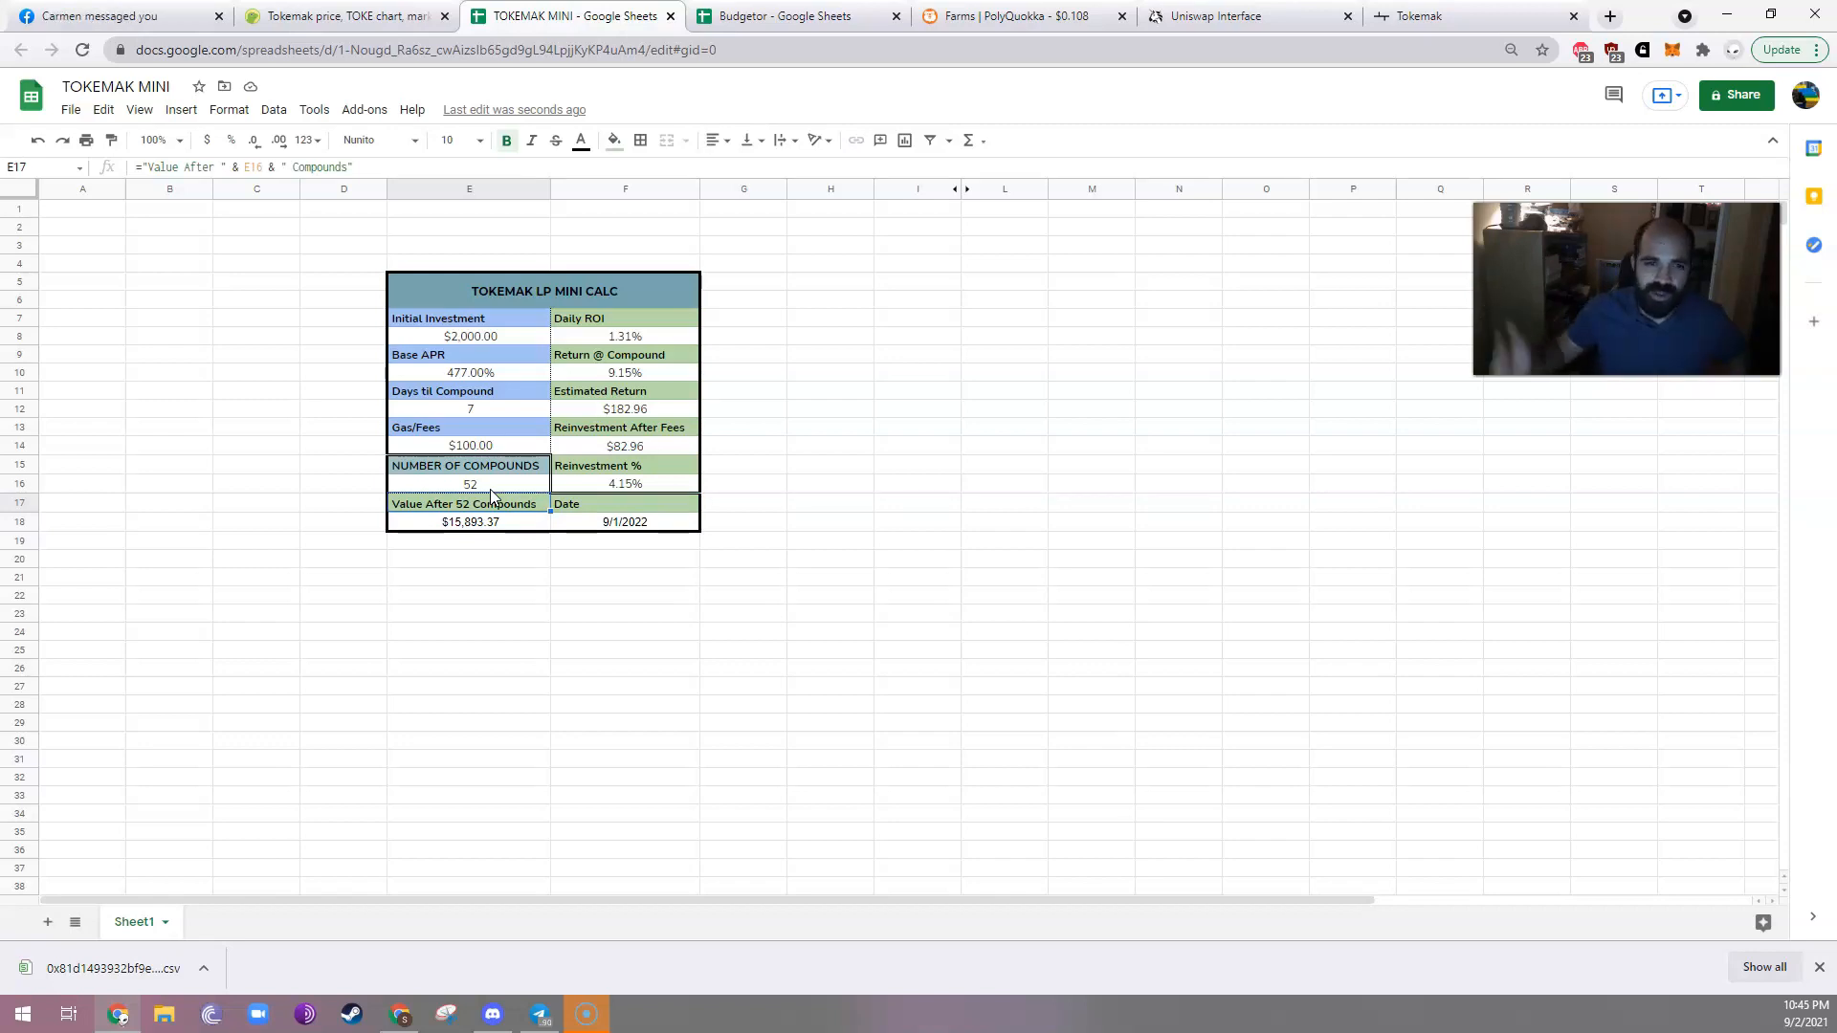
left_click(469, 685)
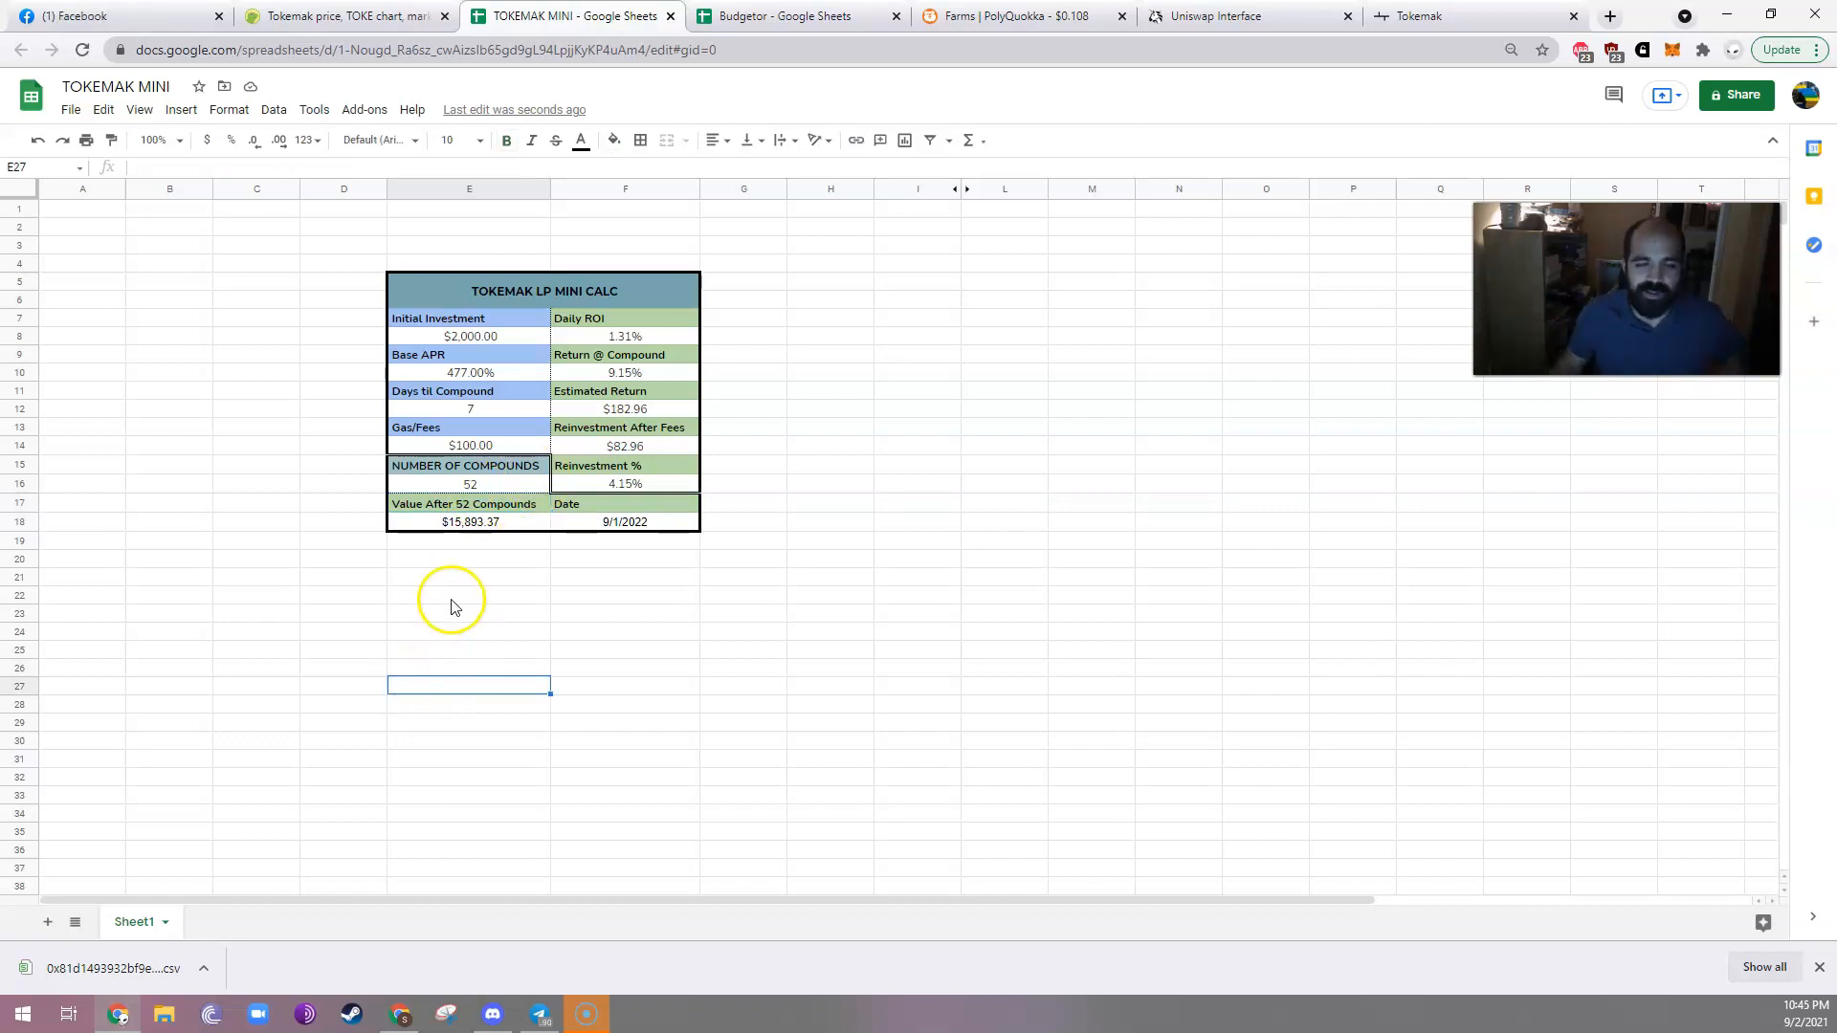
mouse_move(457, 293)
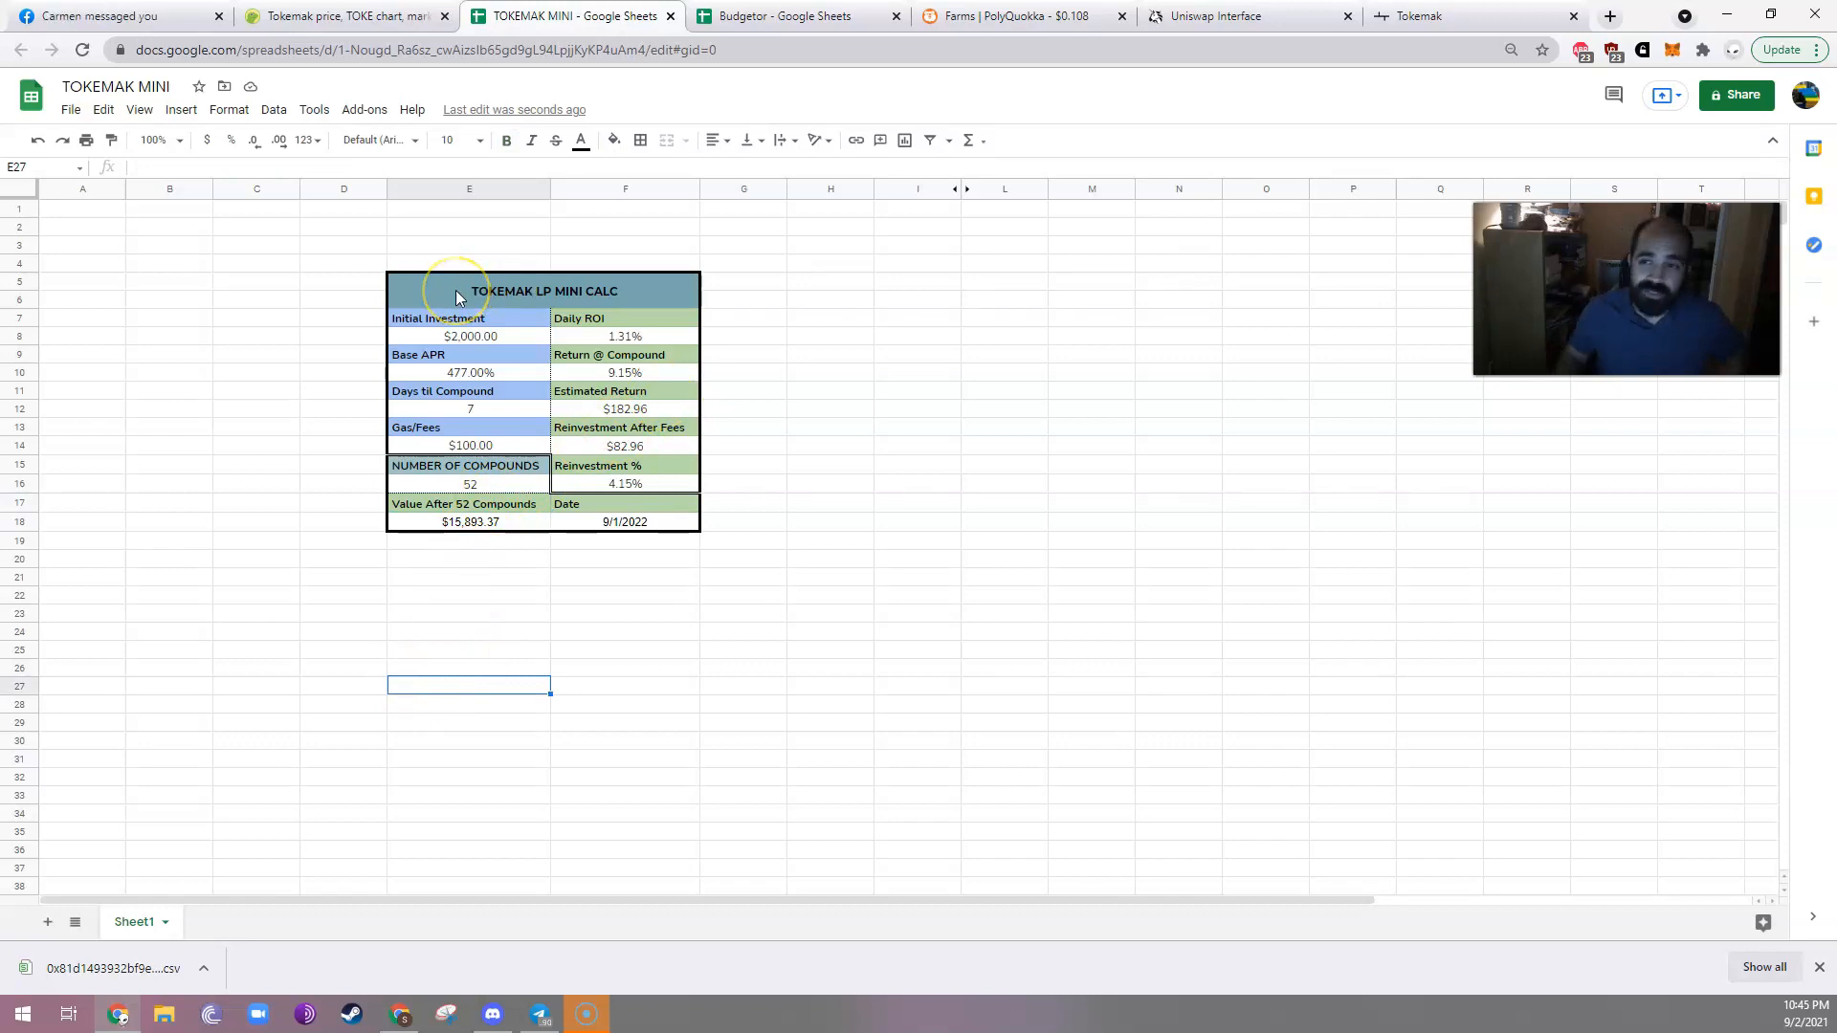
mouse_move(464, 580)
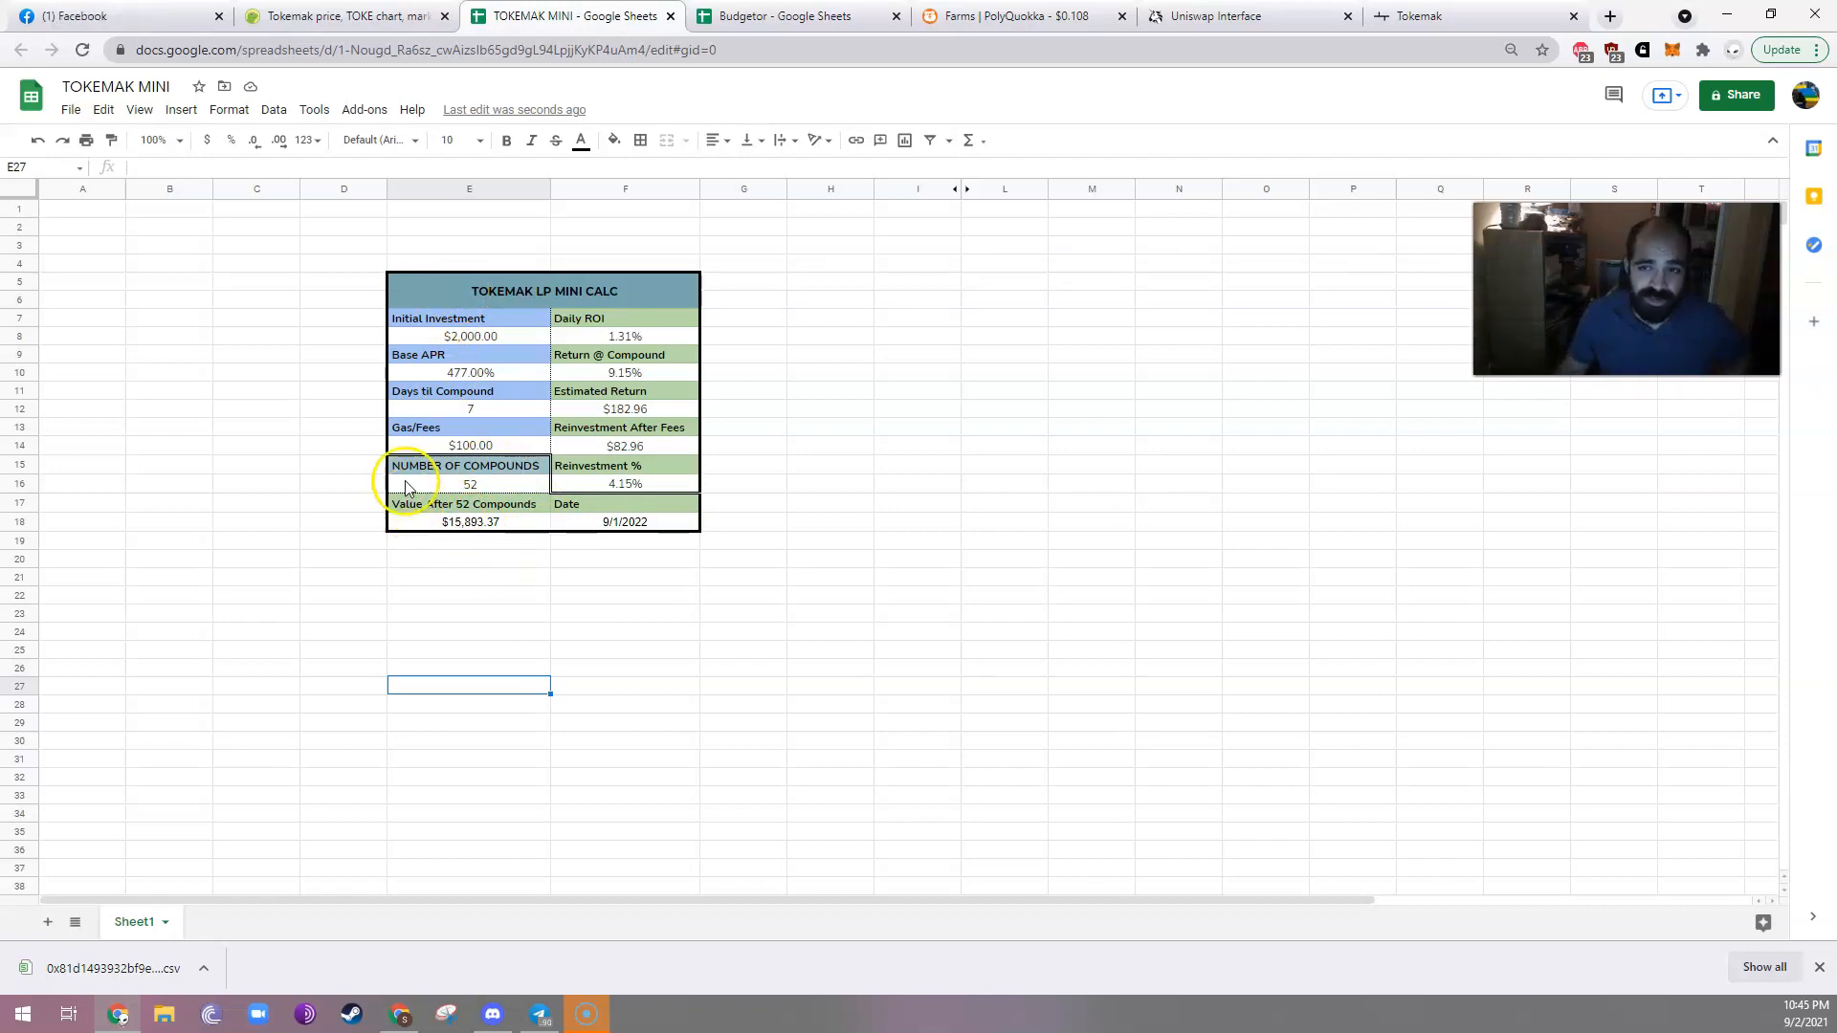
mouse_move(466, 610)
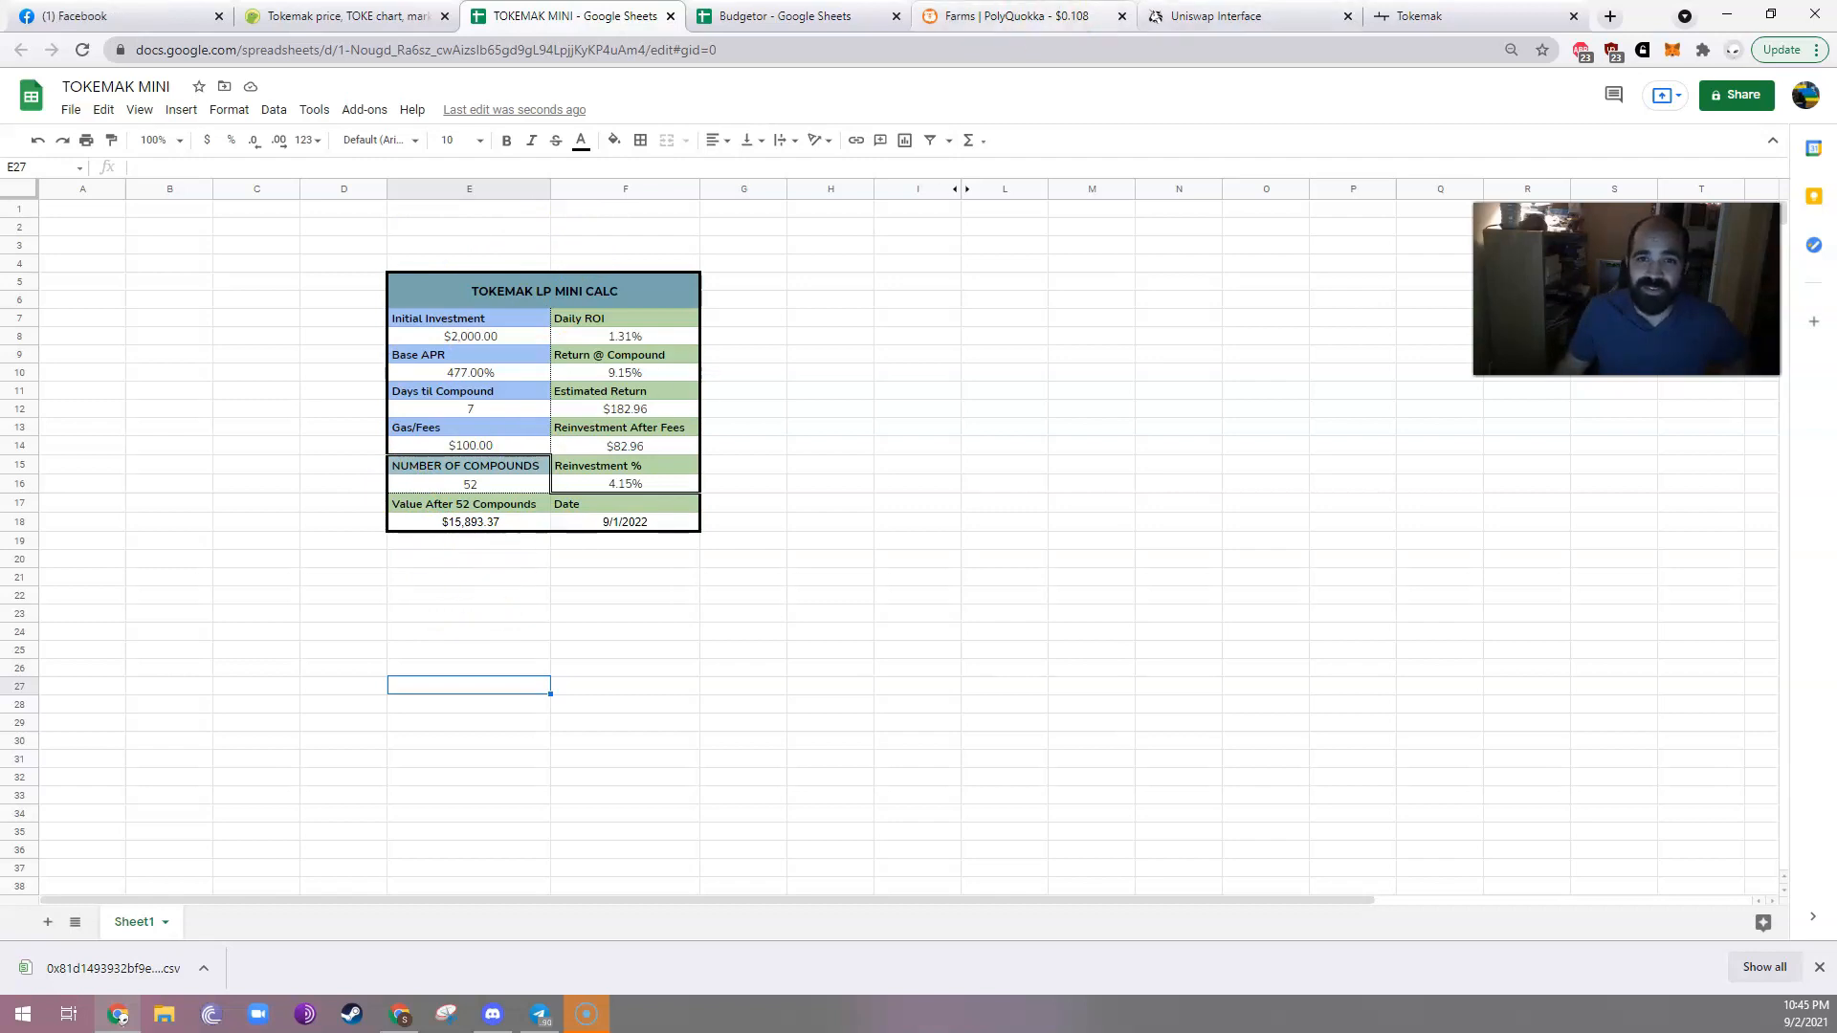
left_click(1246, 16)
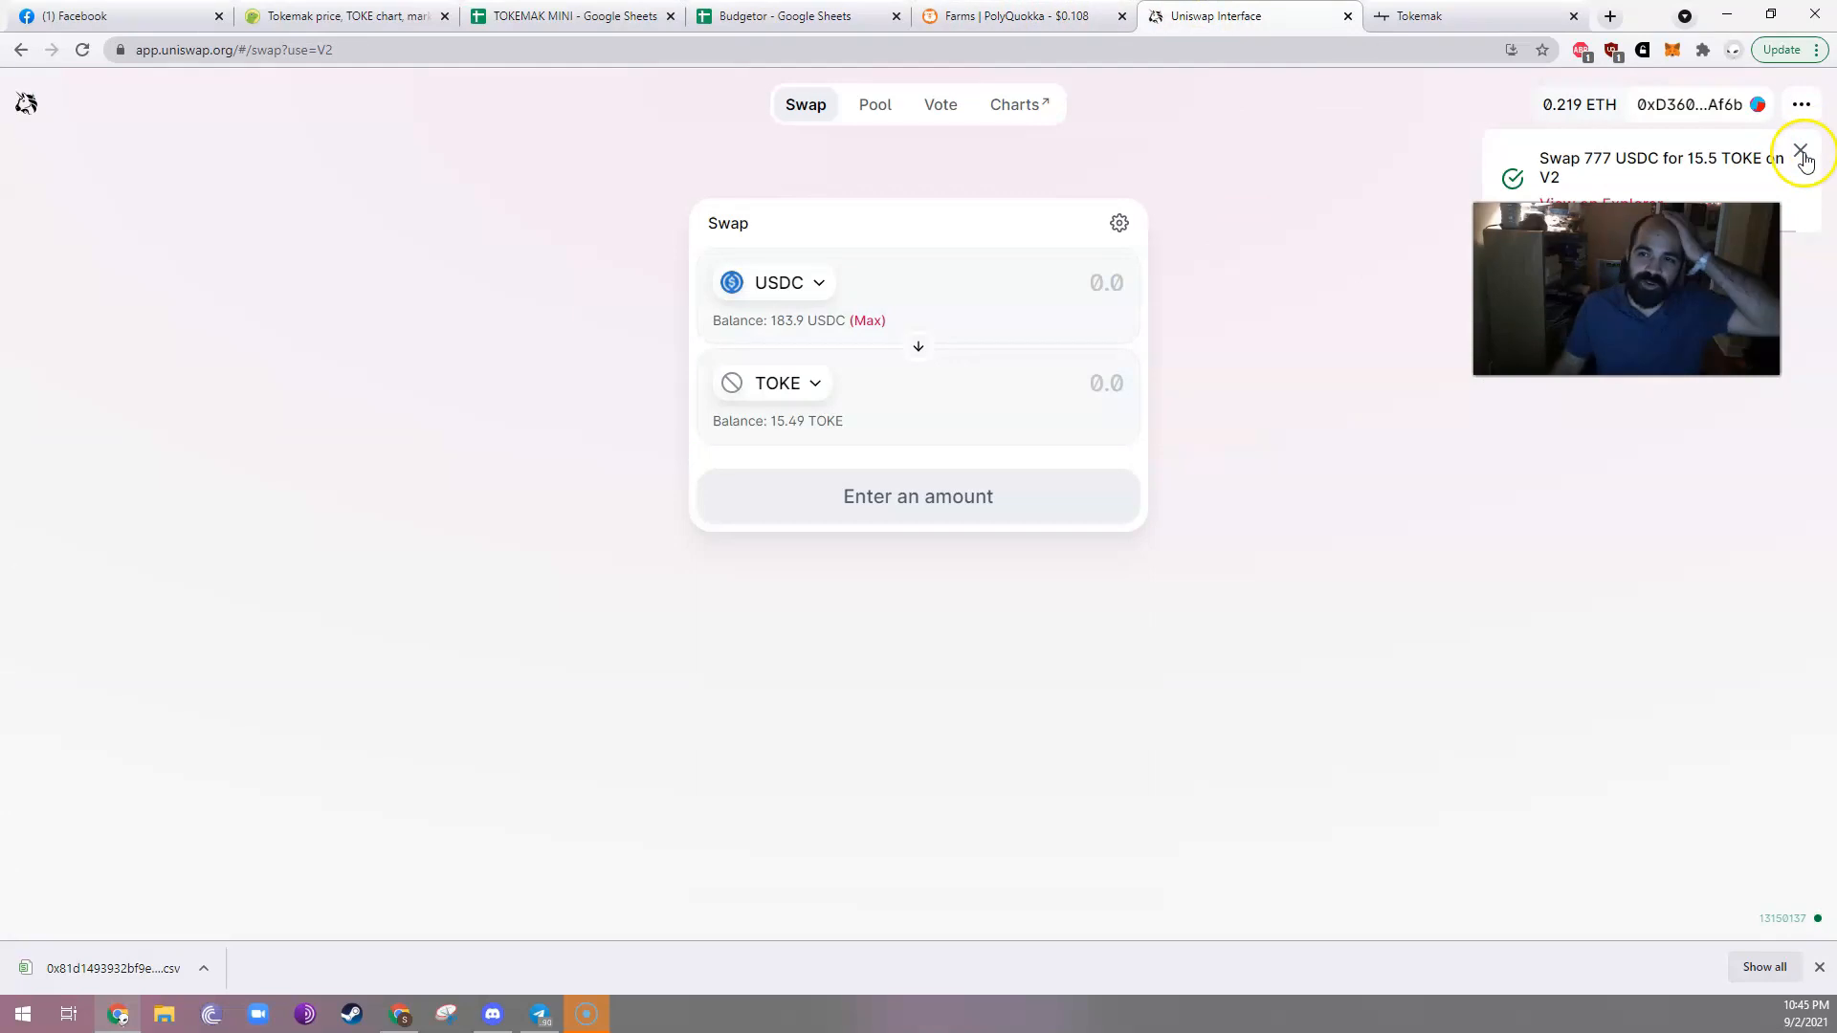
Dismiss the completed swap notice, view Uniswap's pools, and return to the Tokemak site.
left_click(1801, 152)
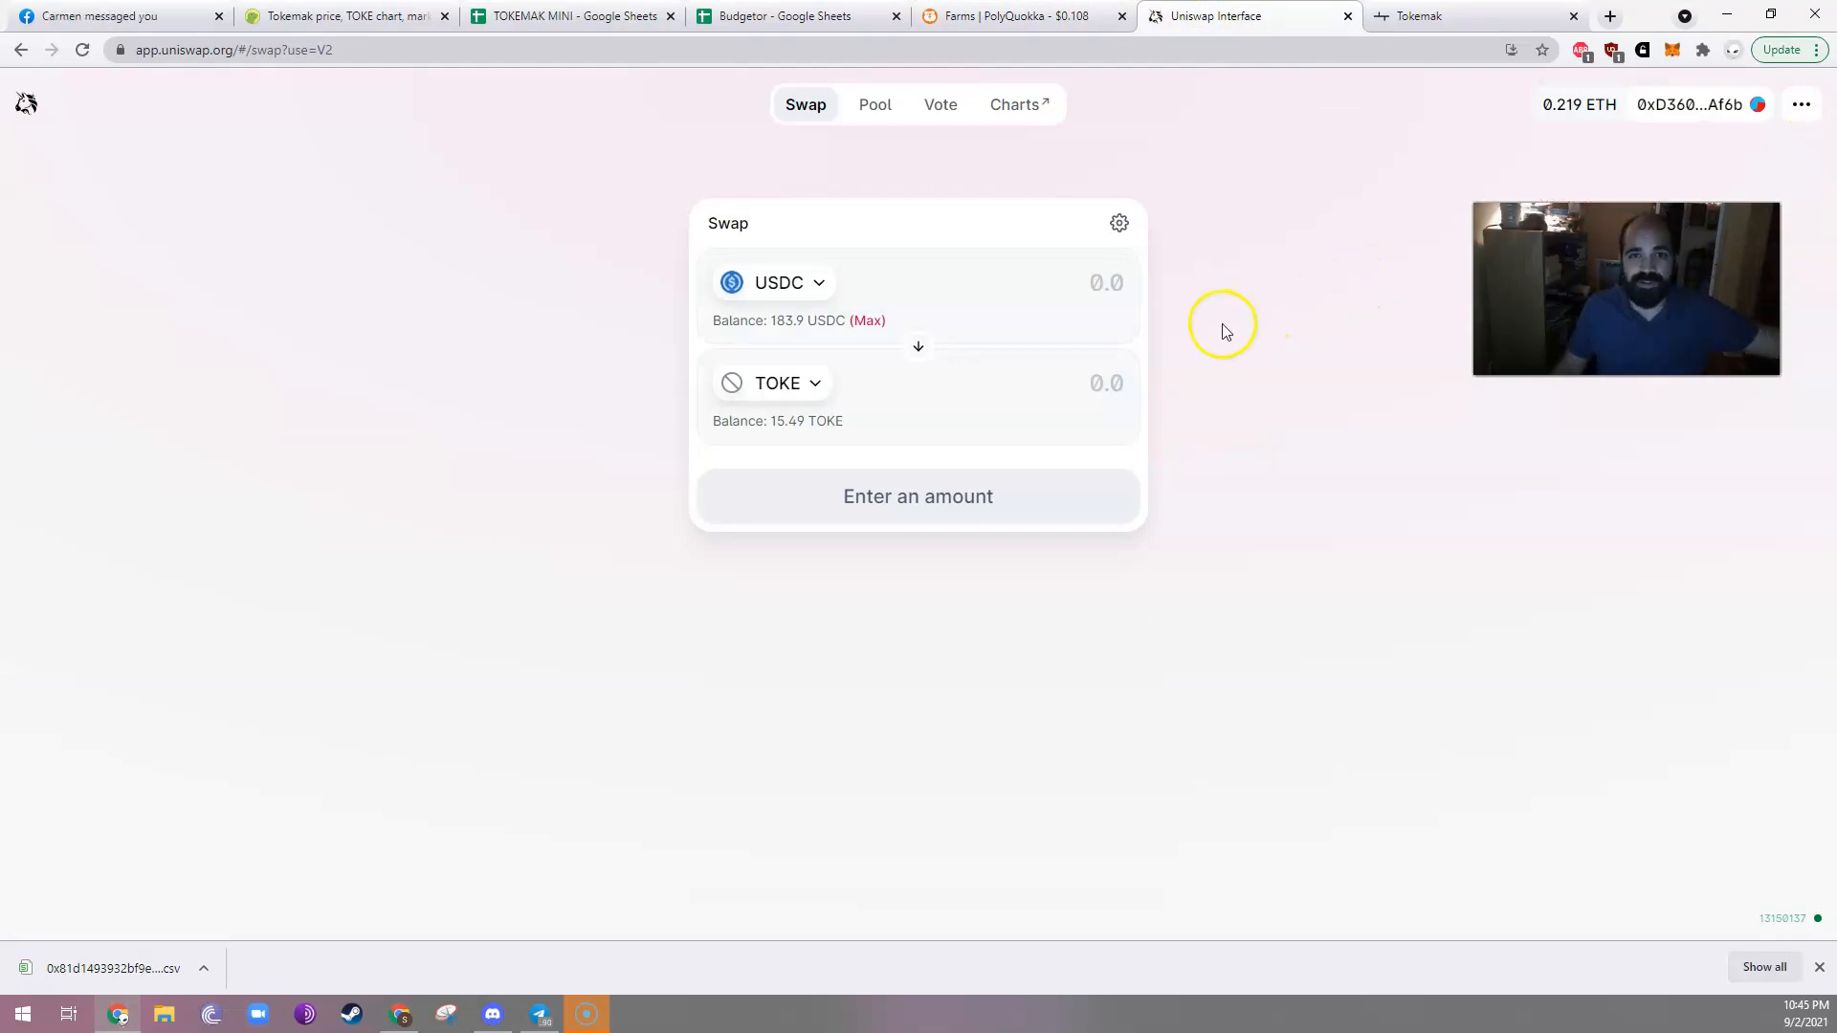
left_click(874, 104)
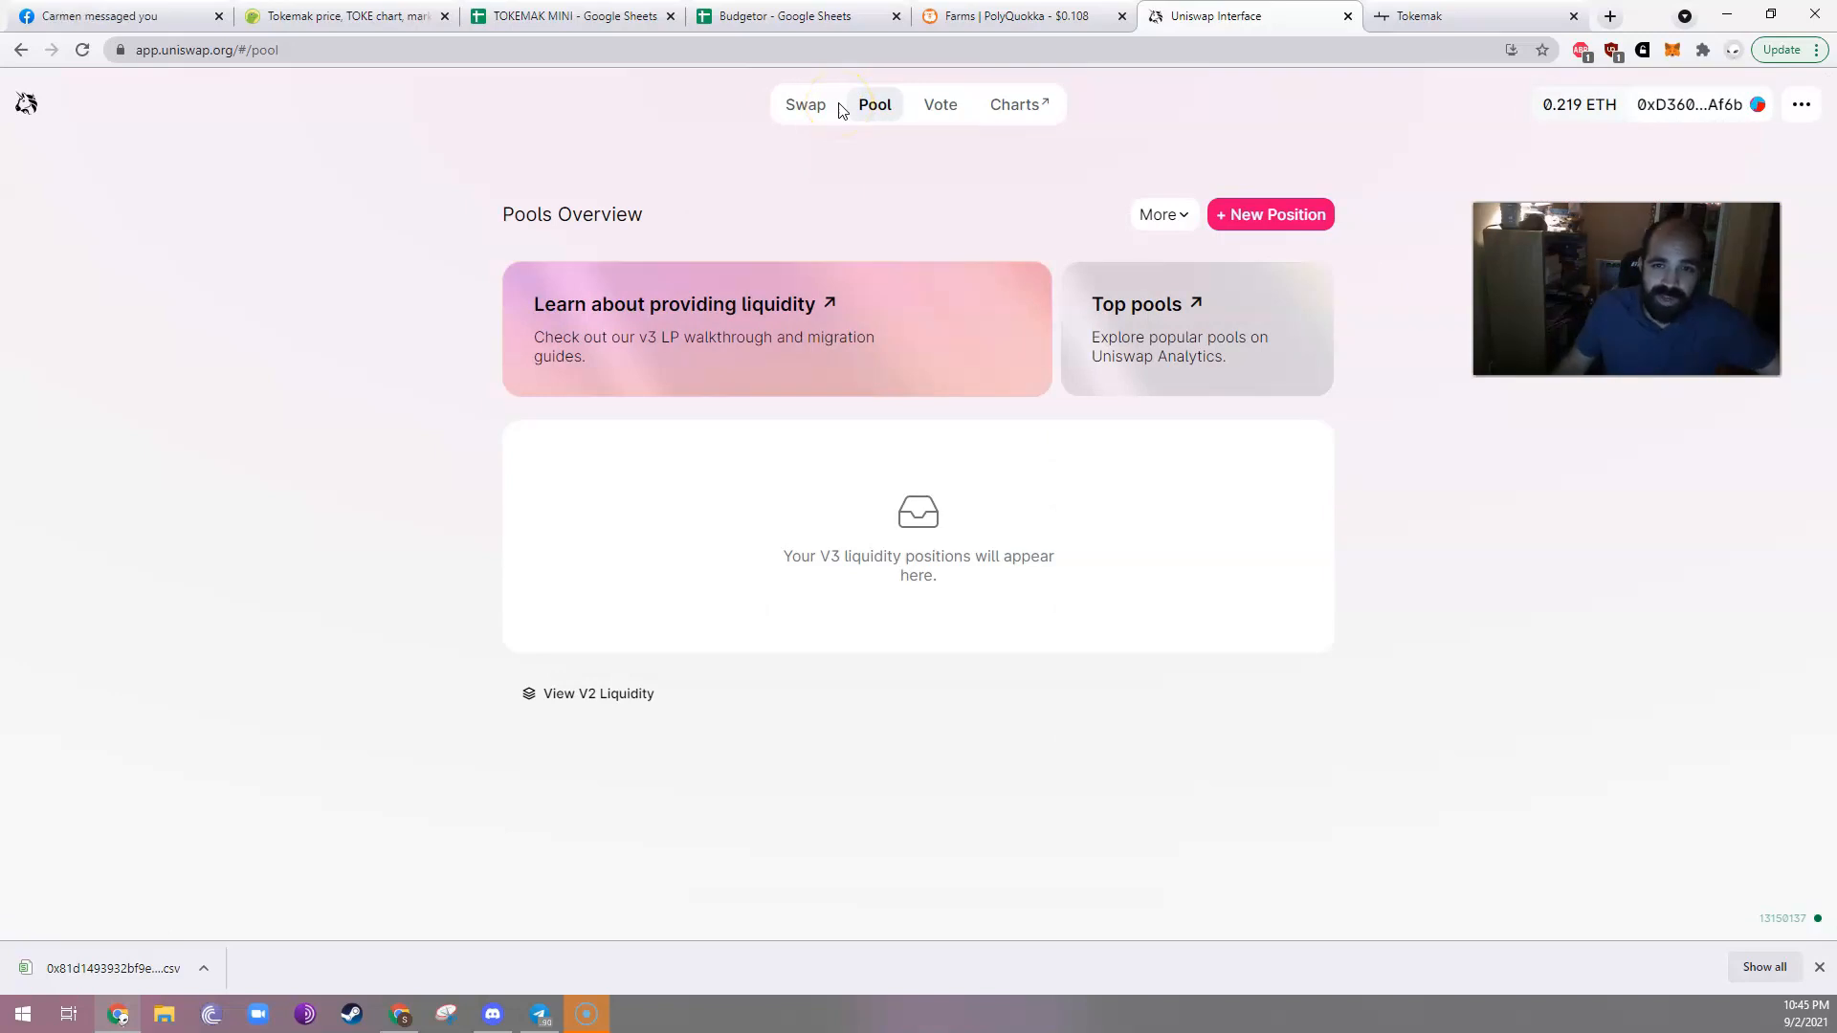
left_click(1475, 16)
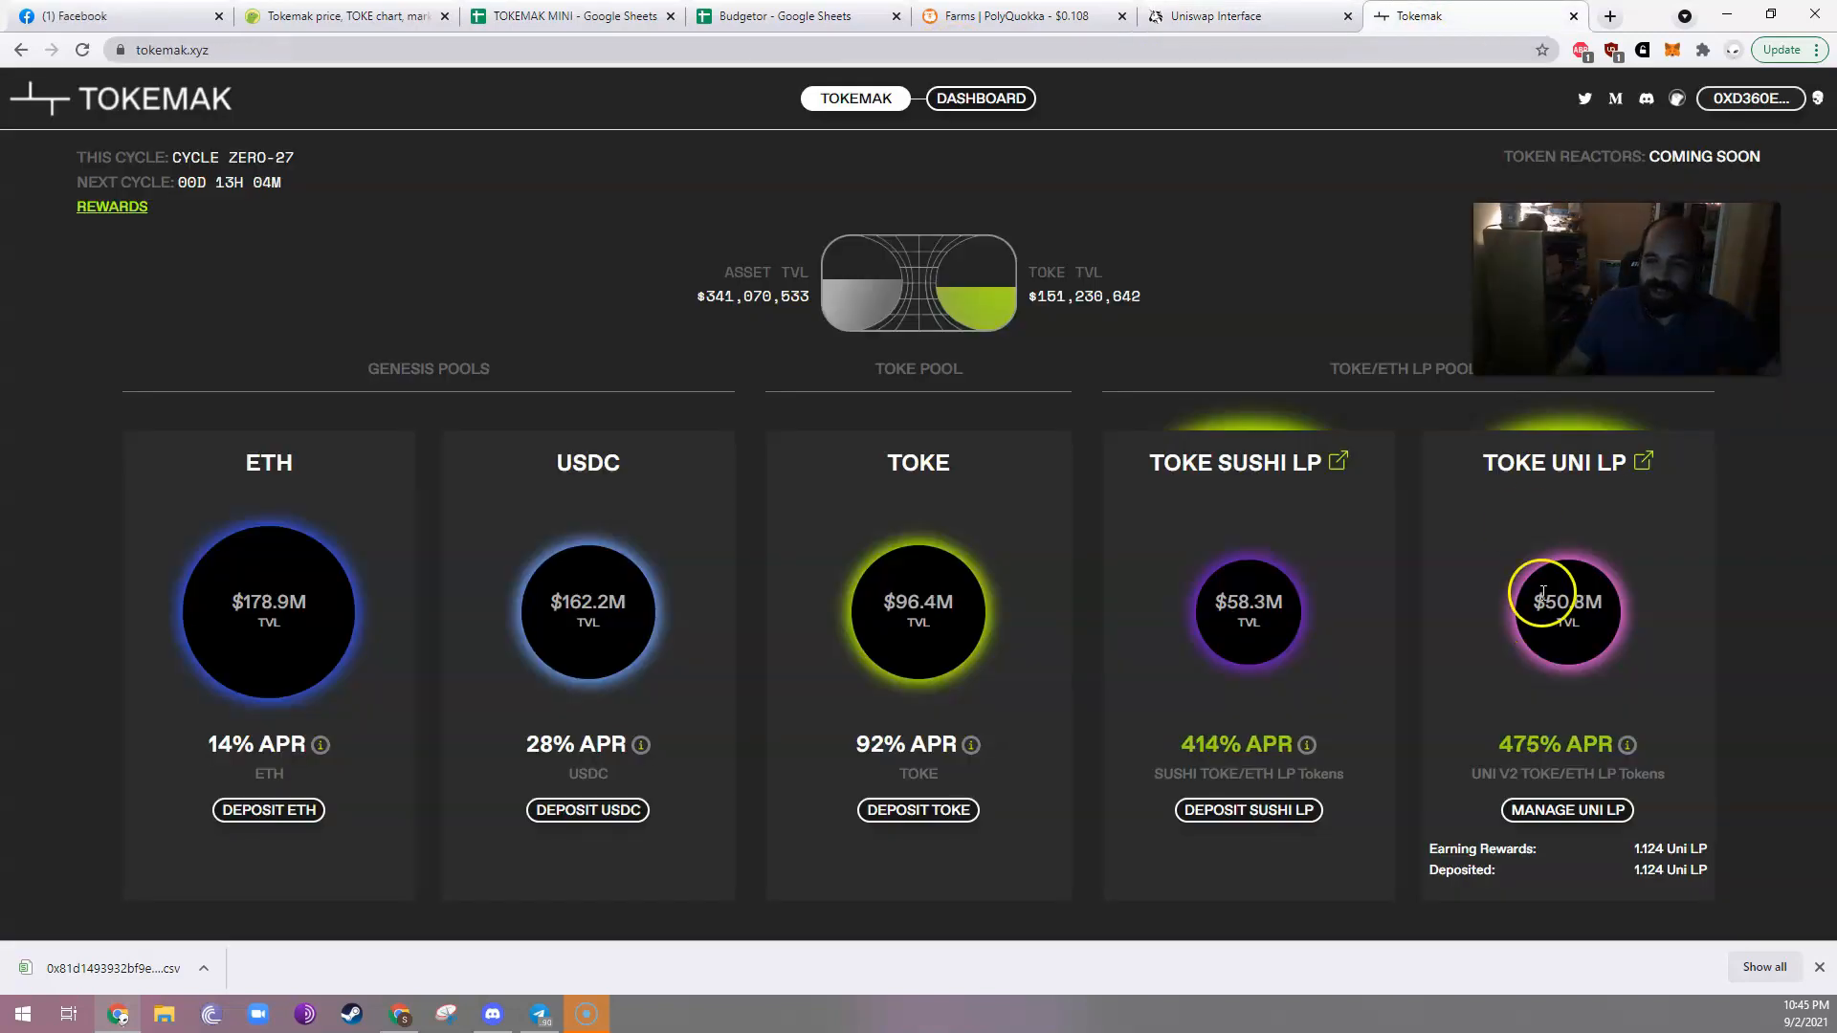
mouse_move(1645, 525)
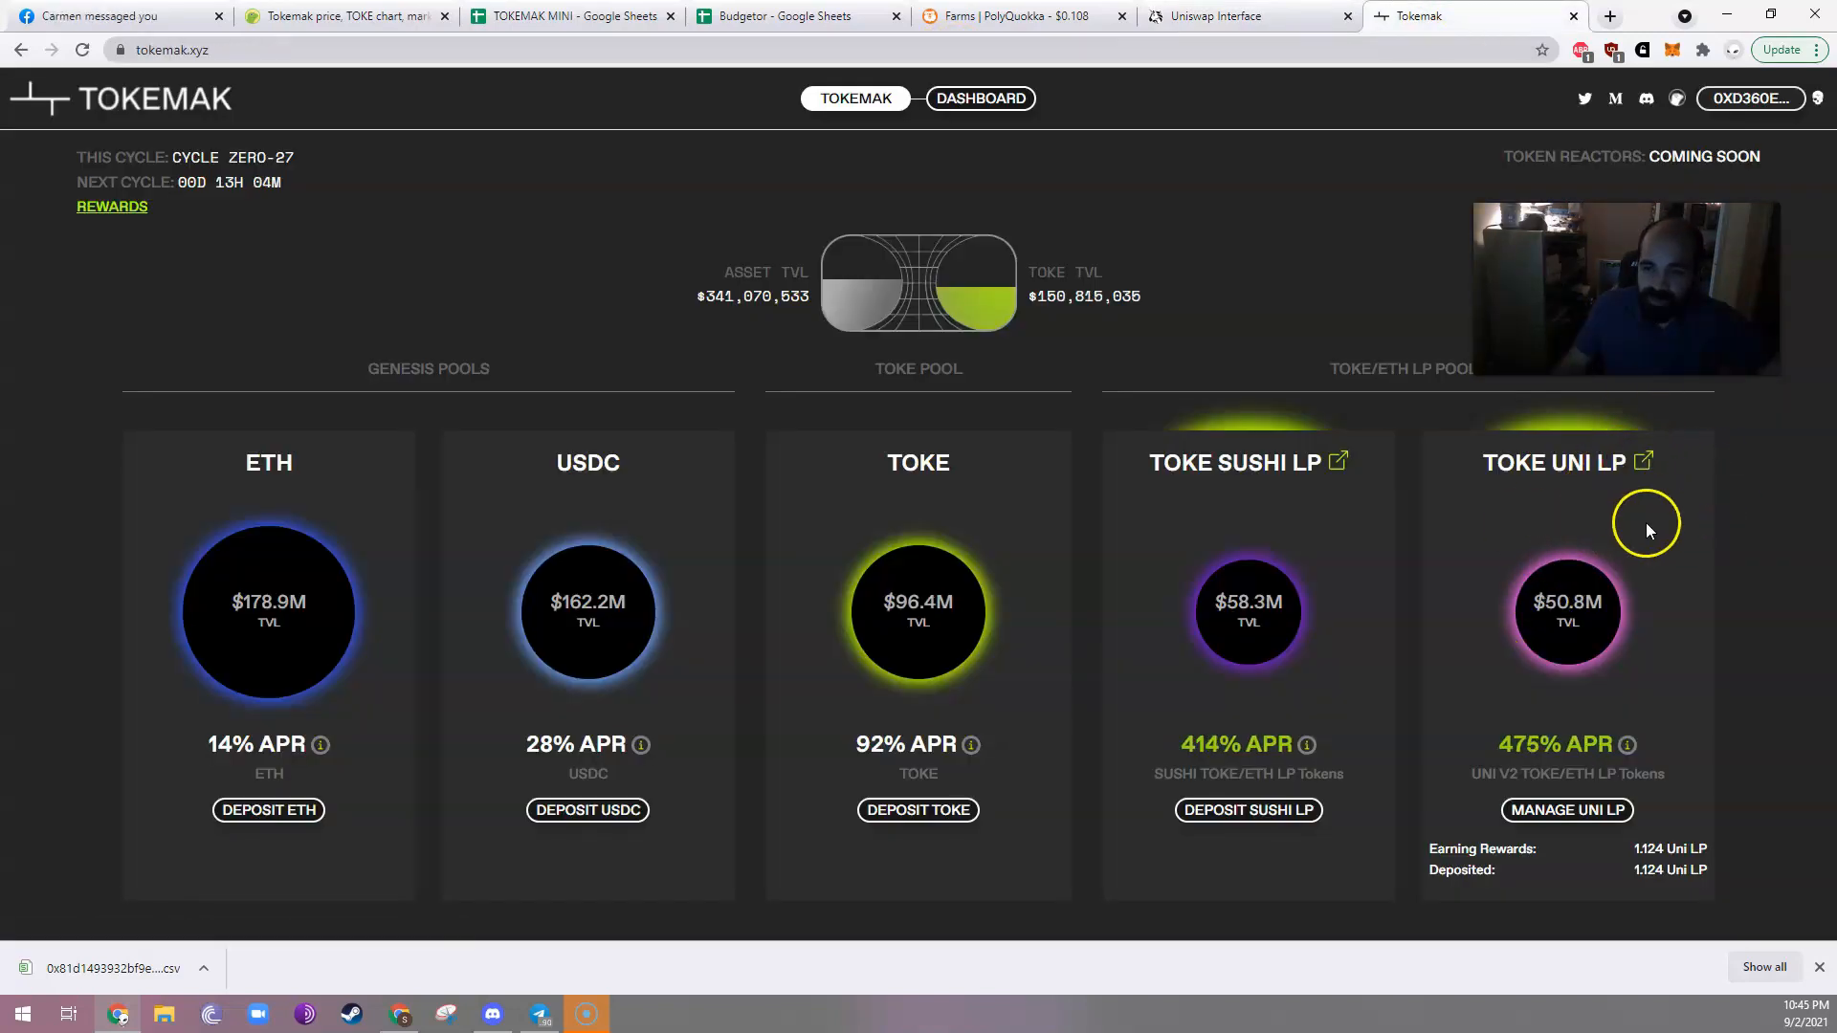
mouse_move(1645, 463)
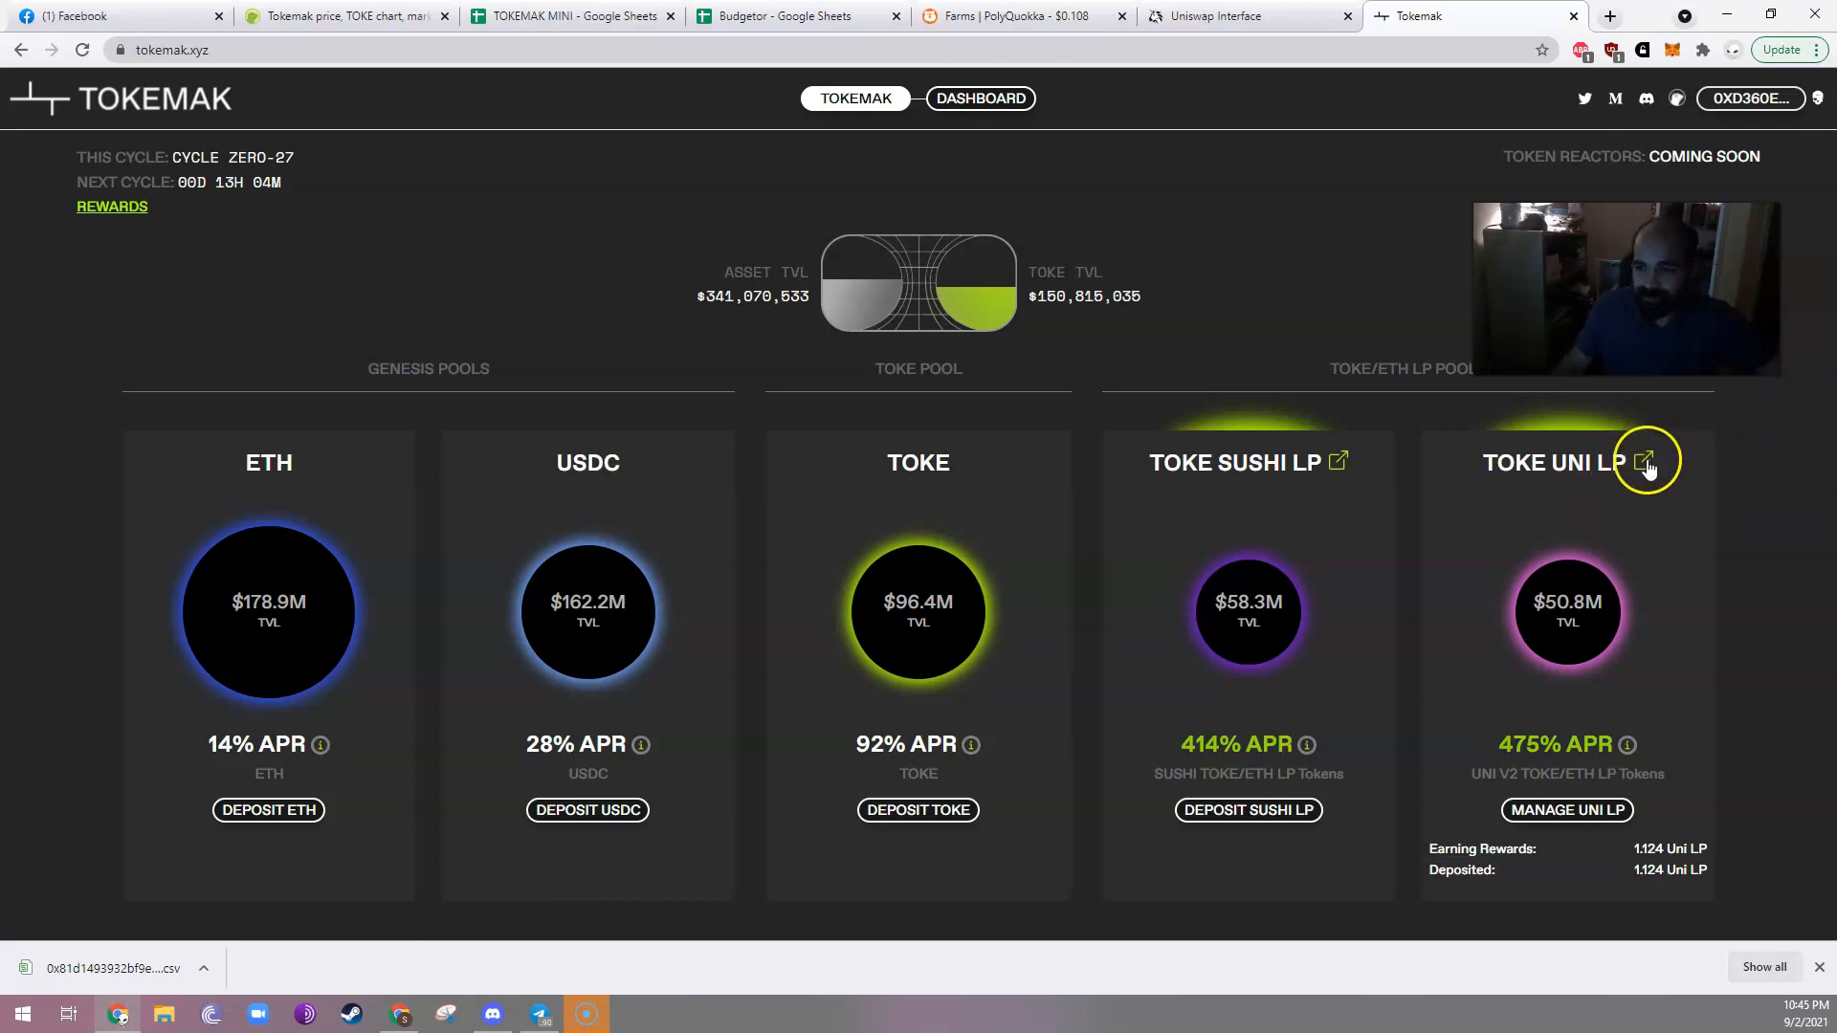
Supply 15.4937 TOKE with 0.205648 ETH; MetaMask reports insufficient funds.
left_click(1644, 460)
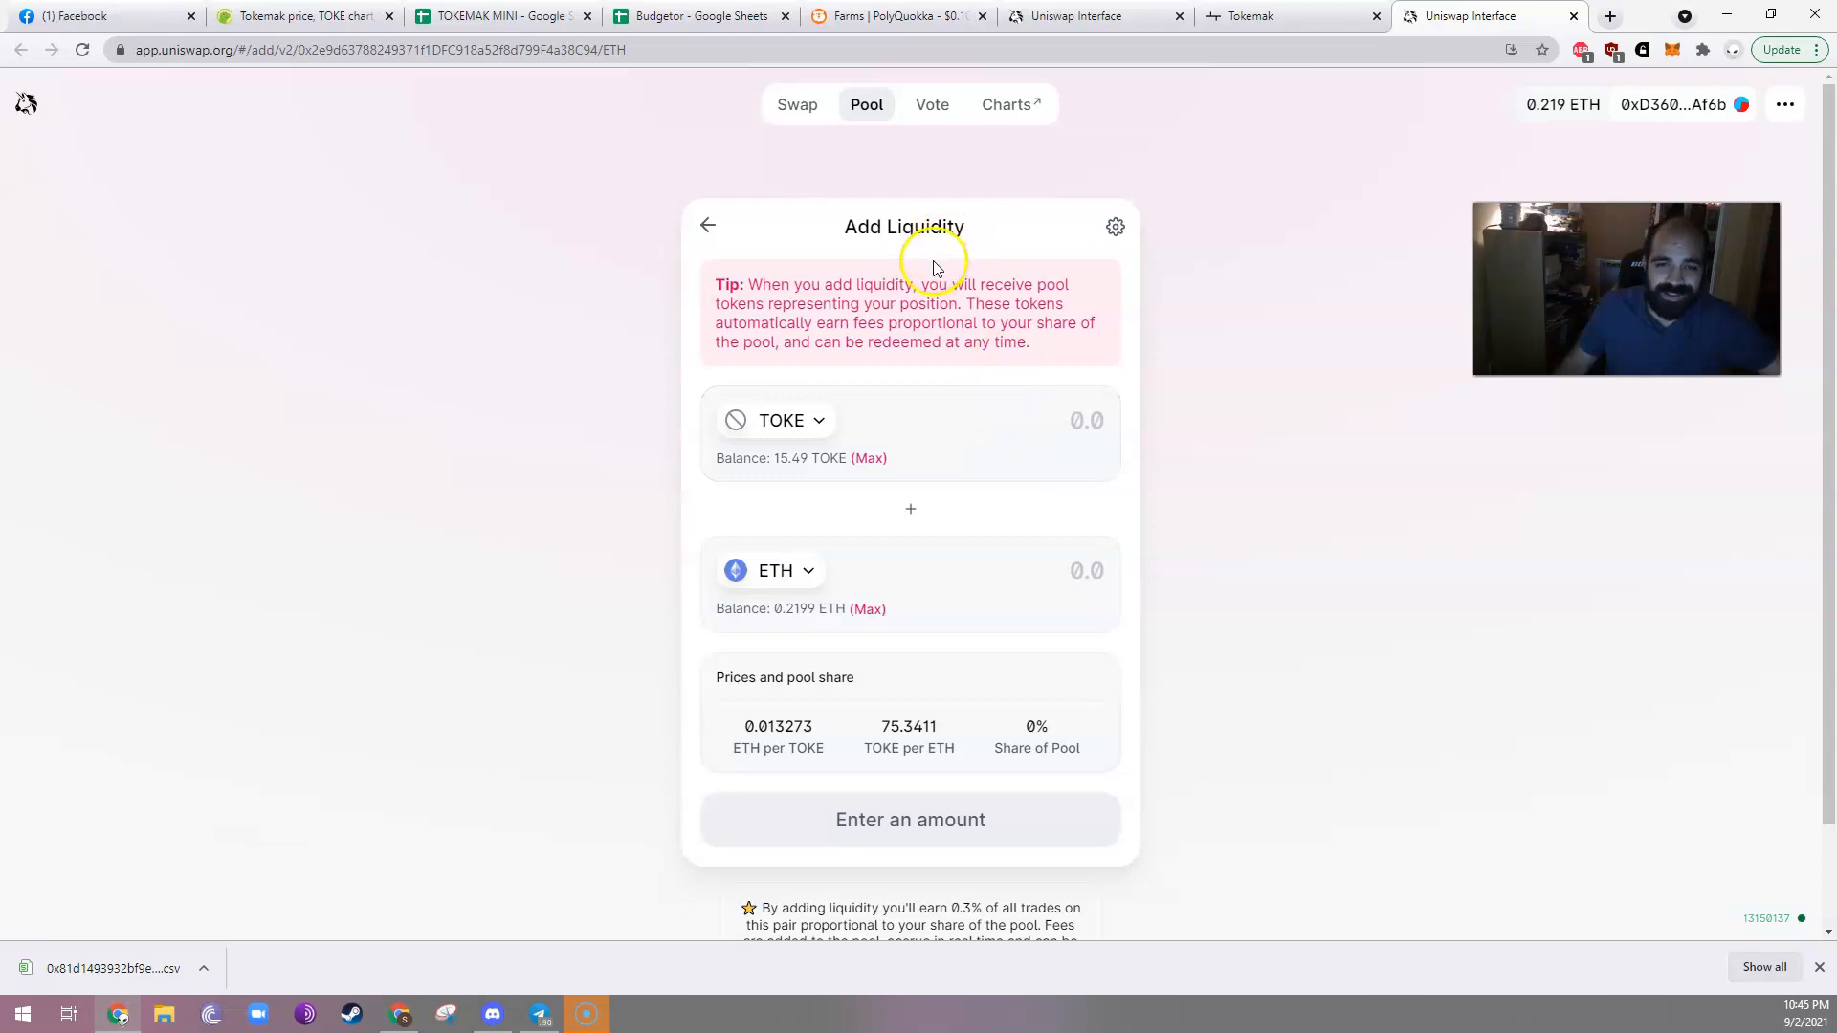
left_click(869, 458)
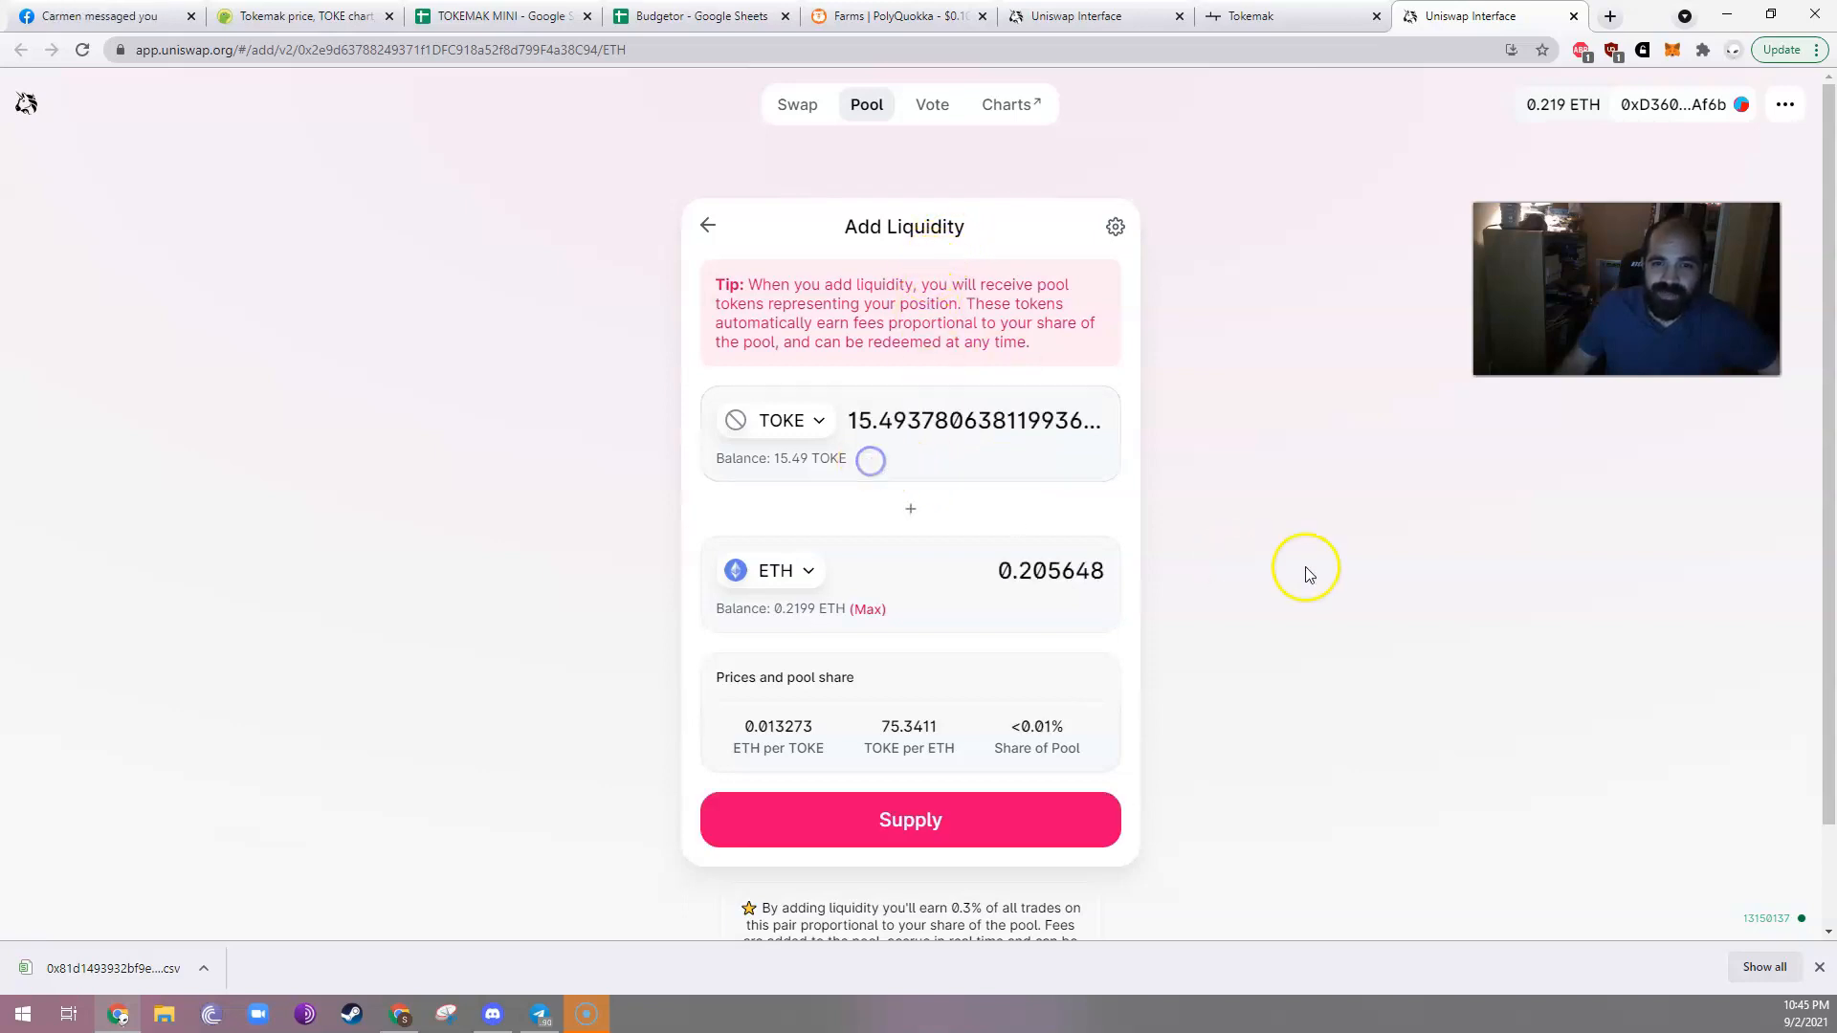
mouse_move(913, 492)
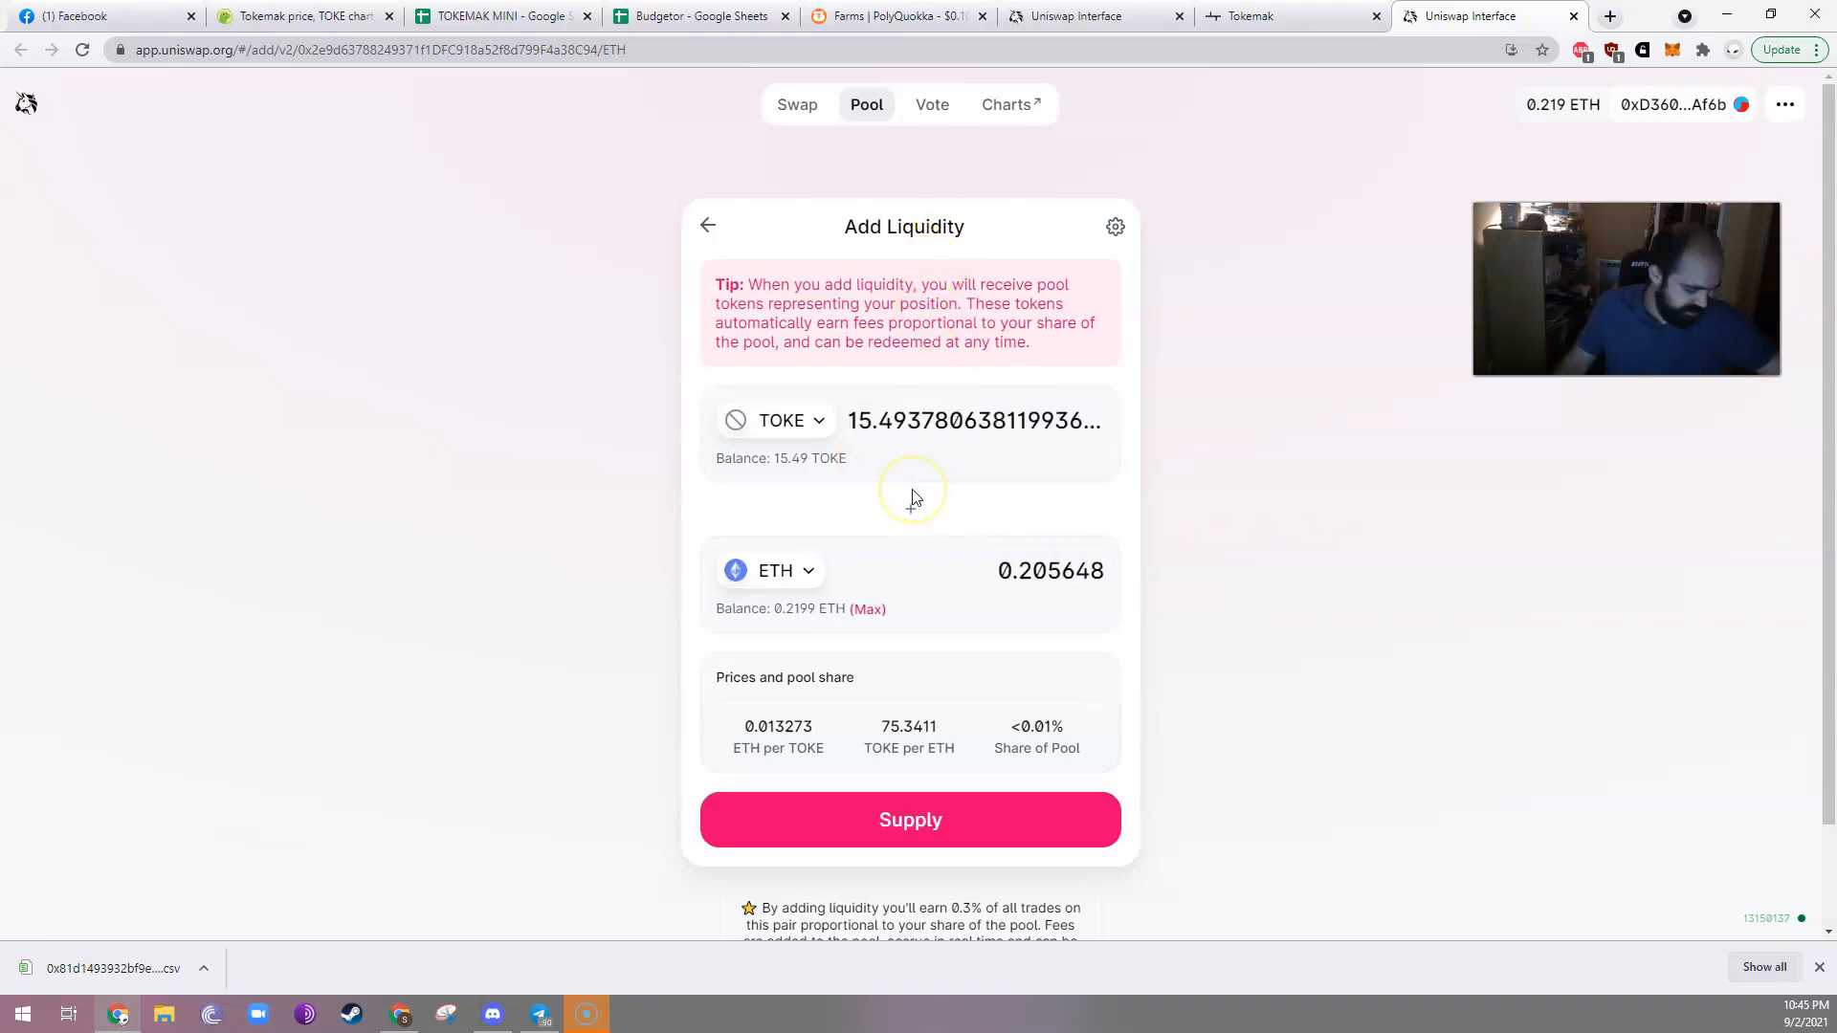
mouse_move(1025, 679)
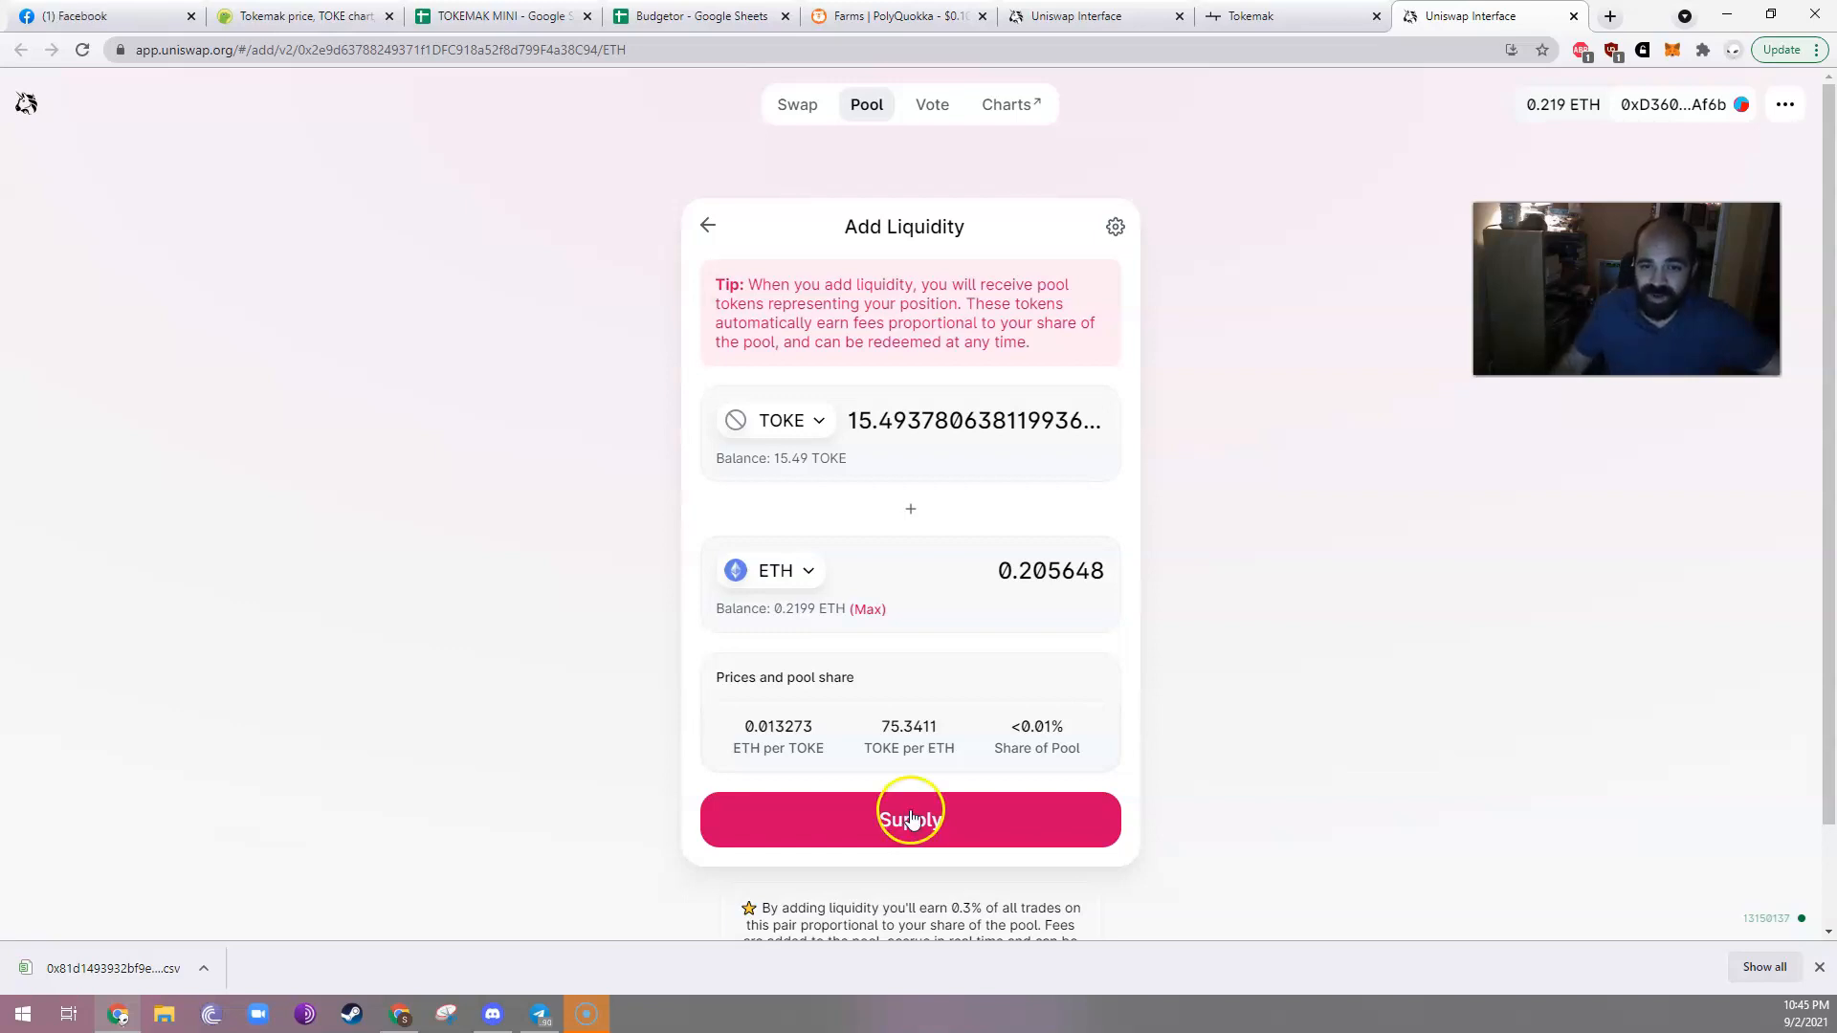
left_click(910, 818)
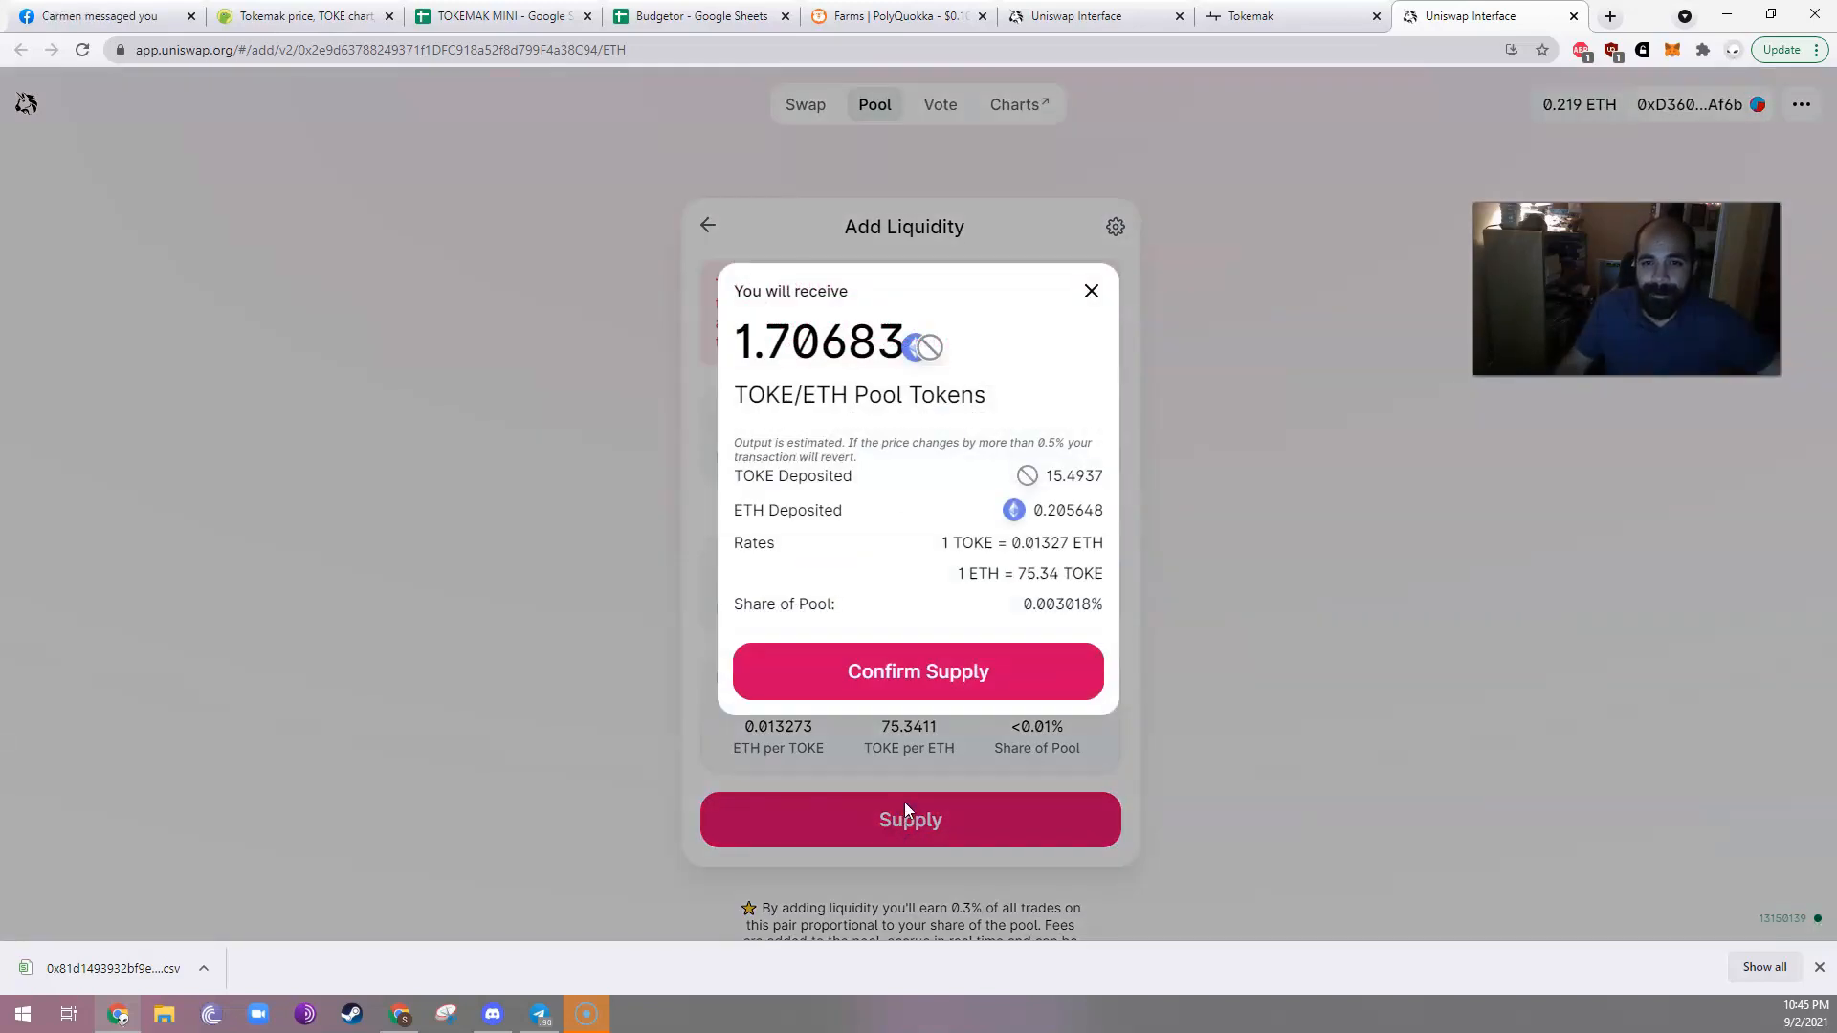
mouse_move(1002, 642)
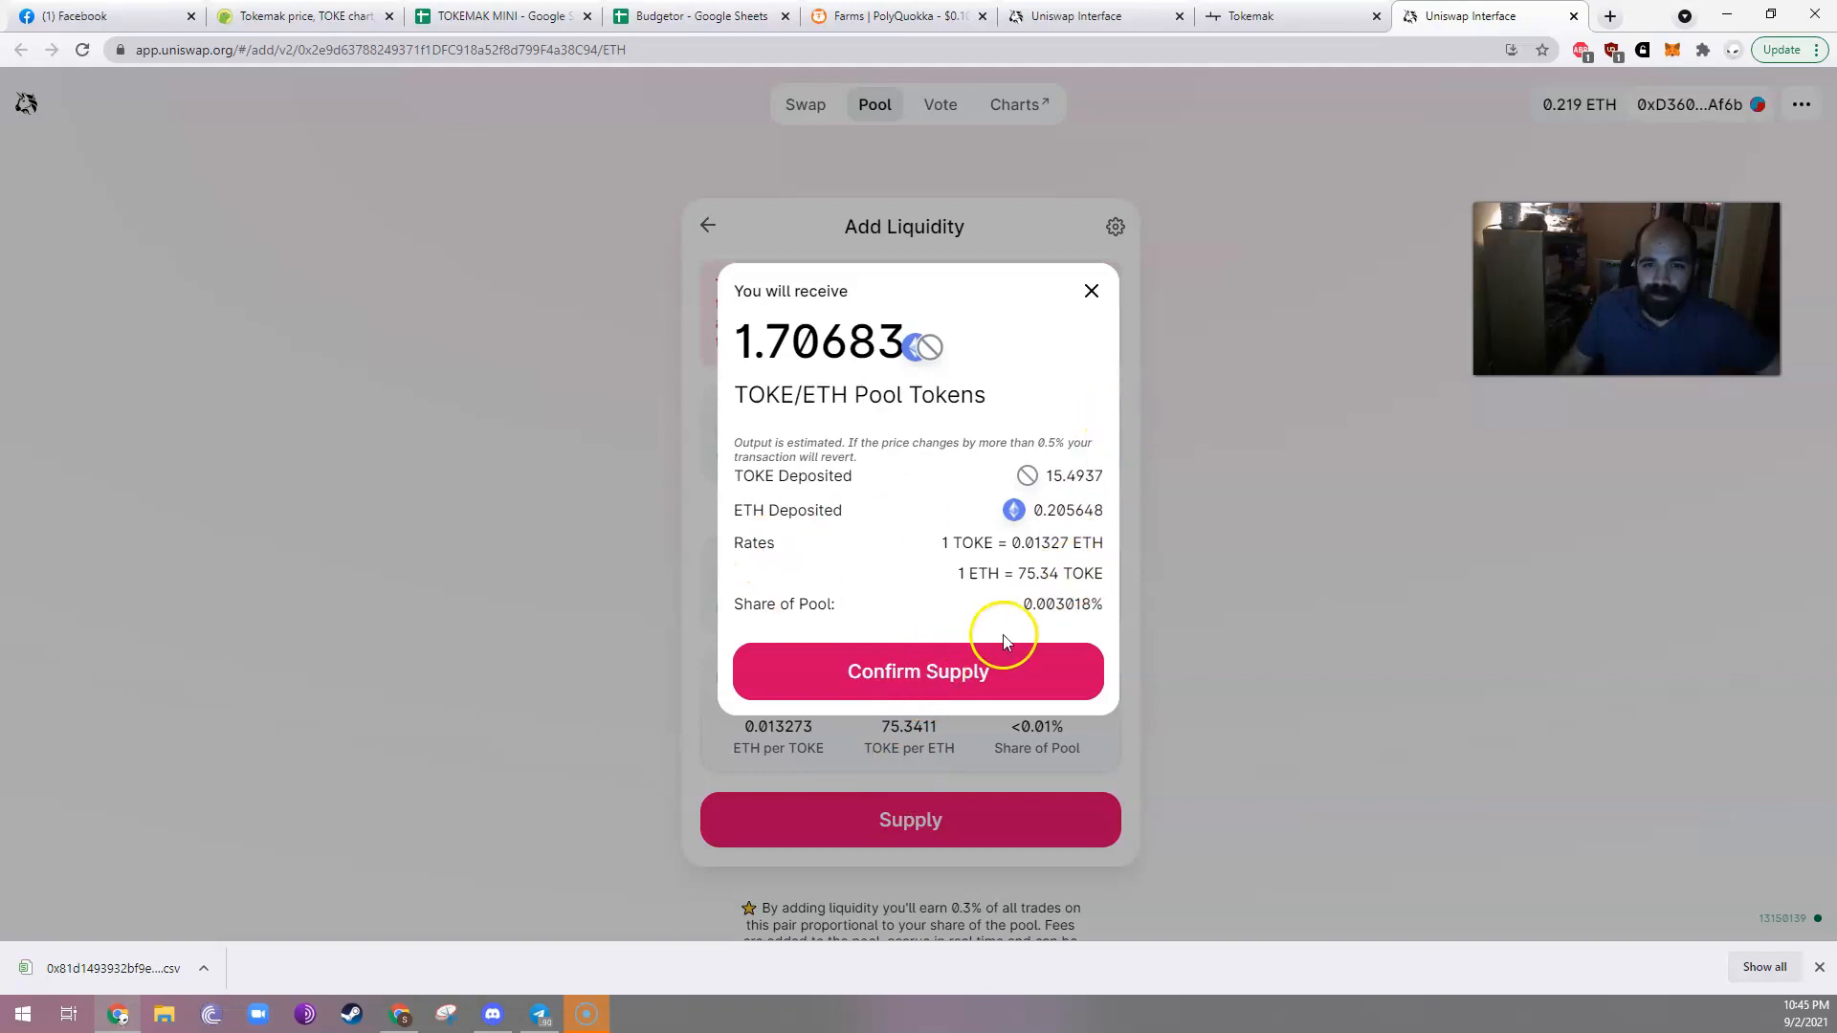
left_click(917, 672)
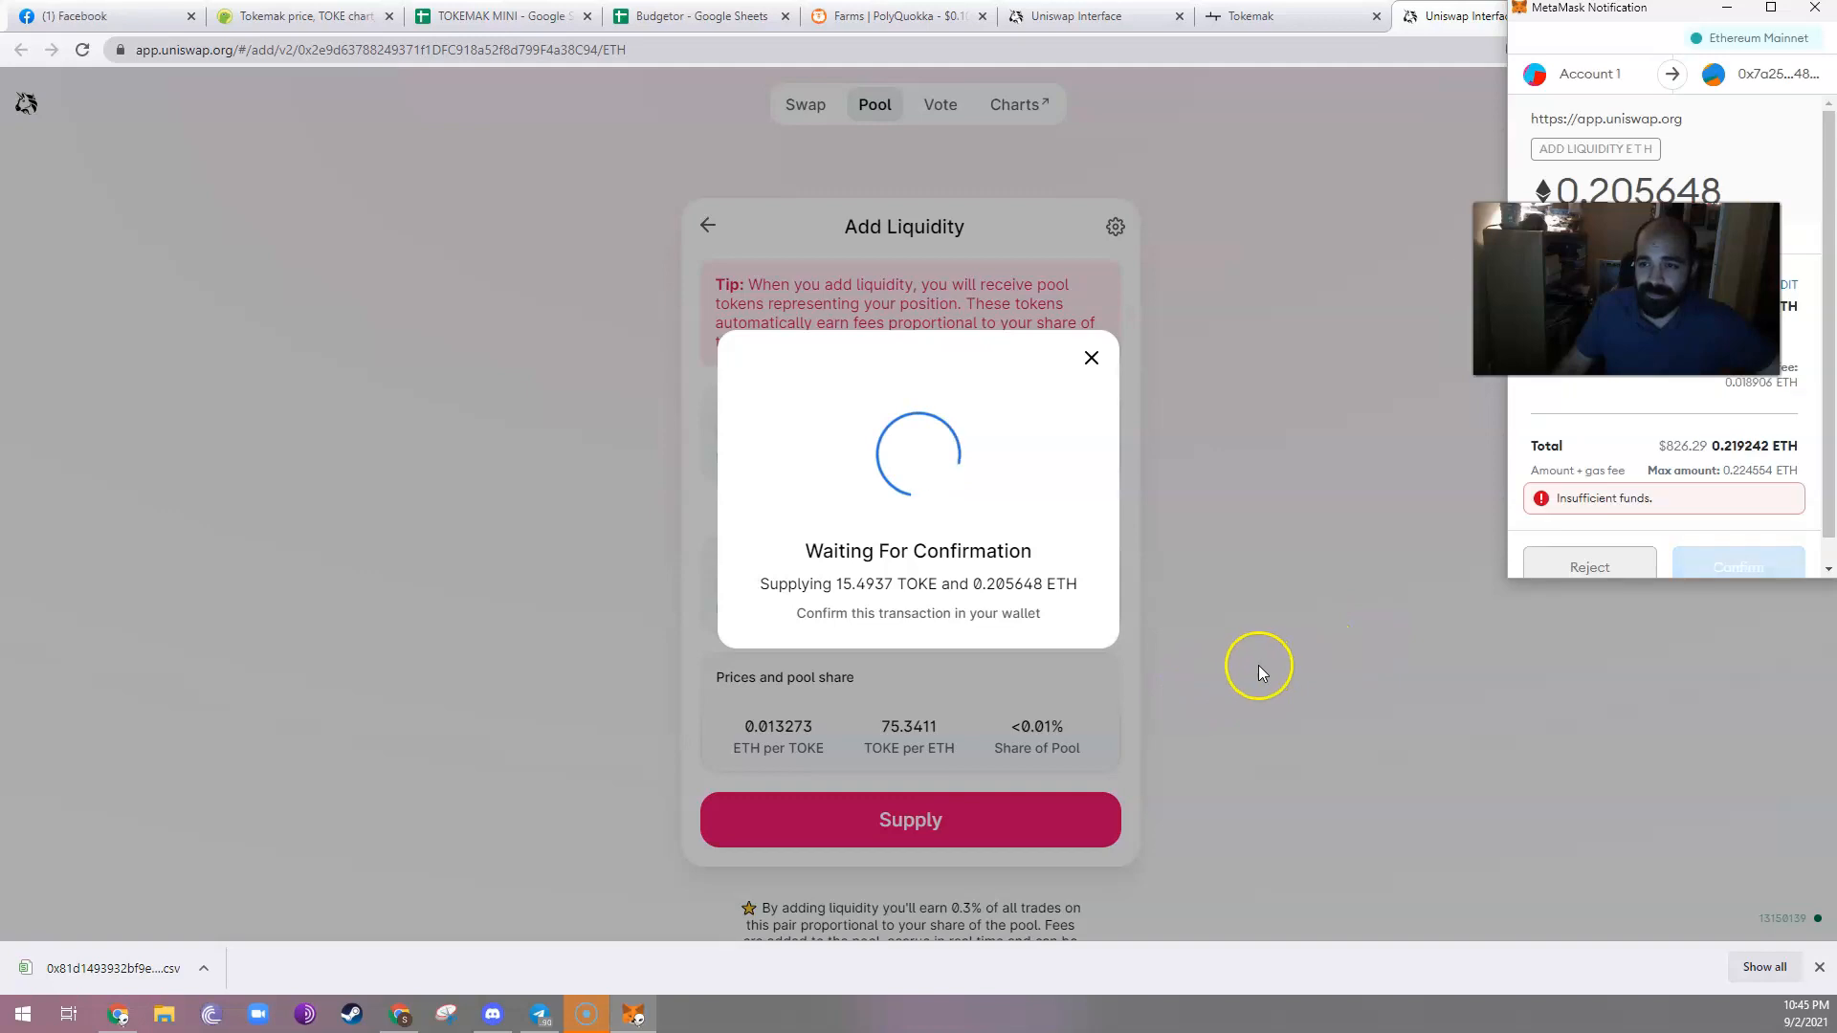
mouse_move(1713, 500)
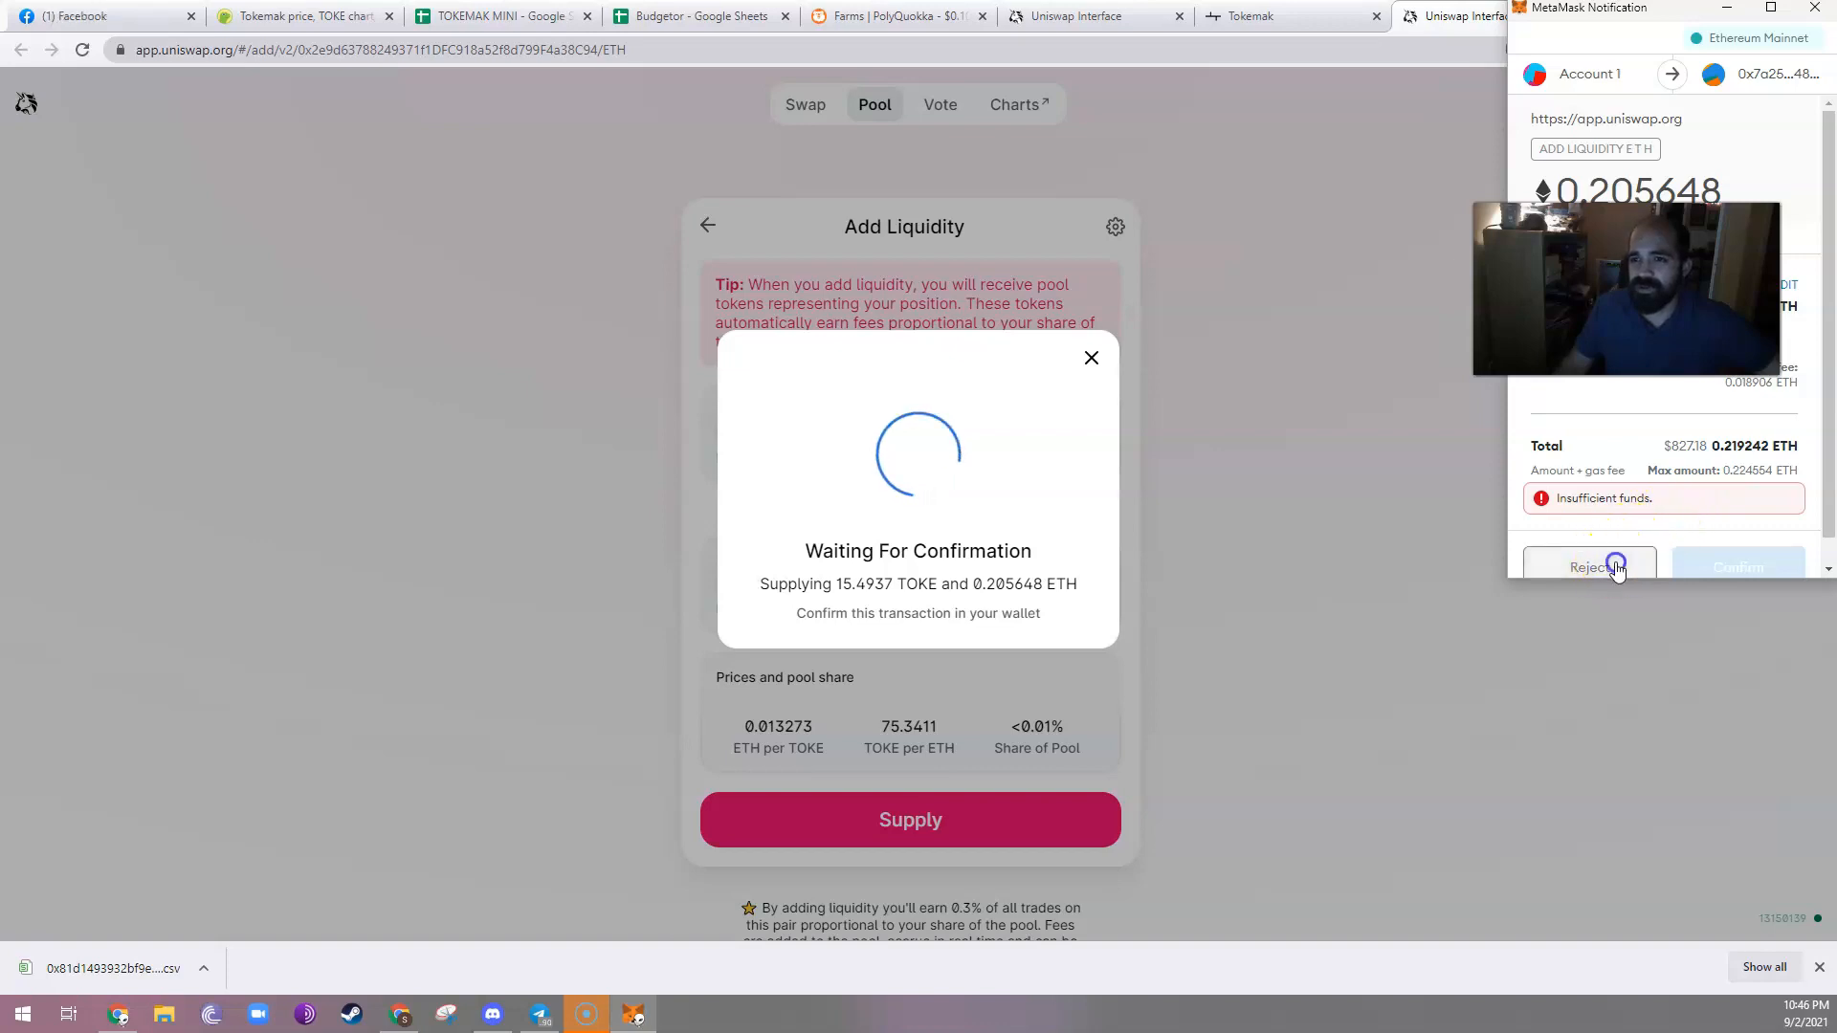
Reject the underfunded transaction and change the TOKE amount to 10.
left_click(1590, 567)
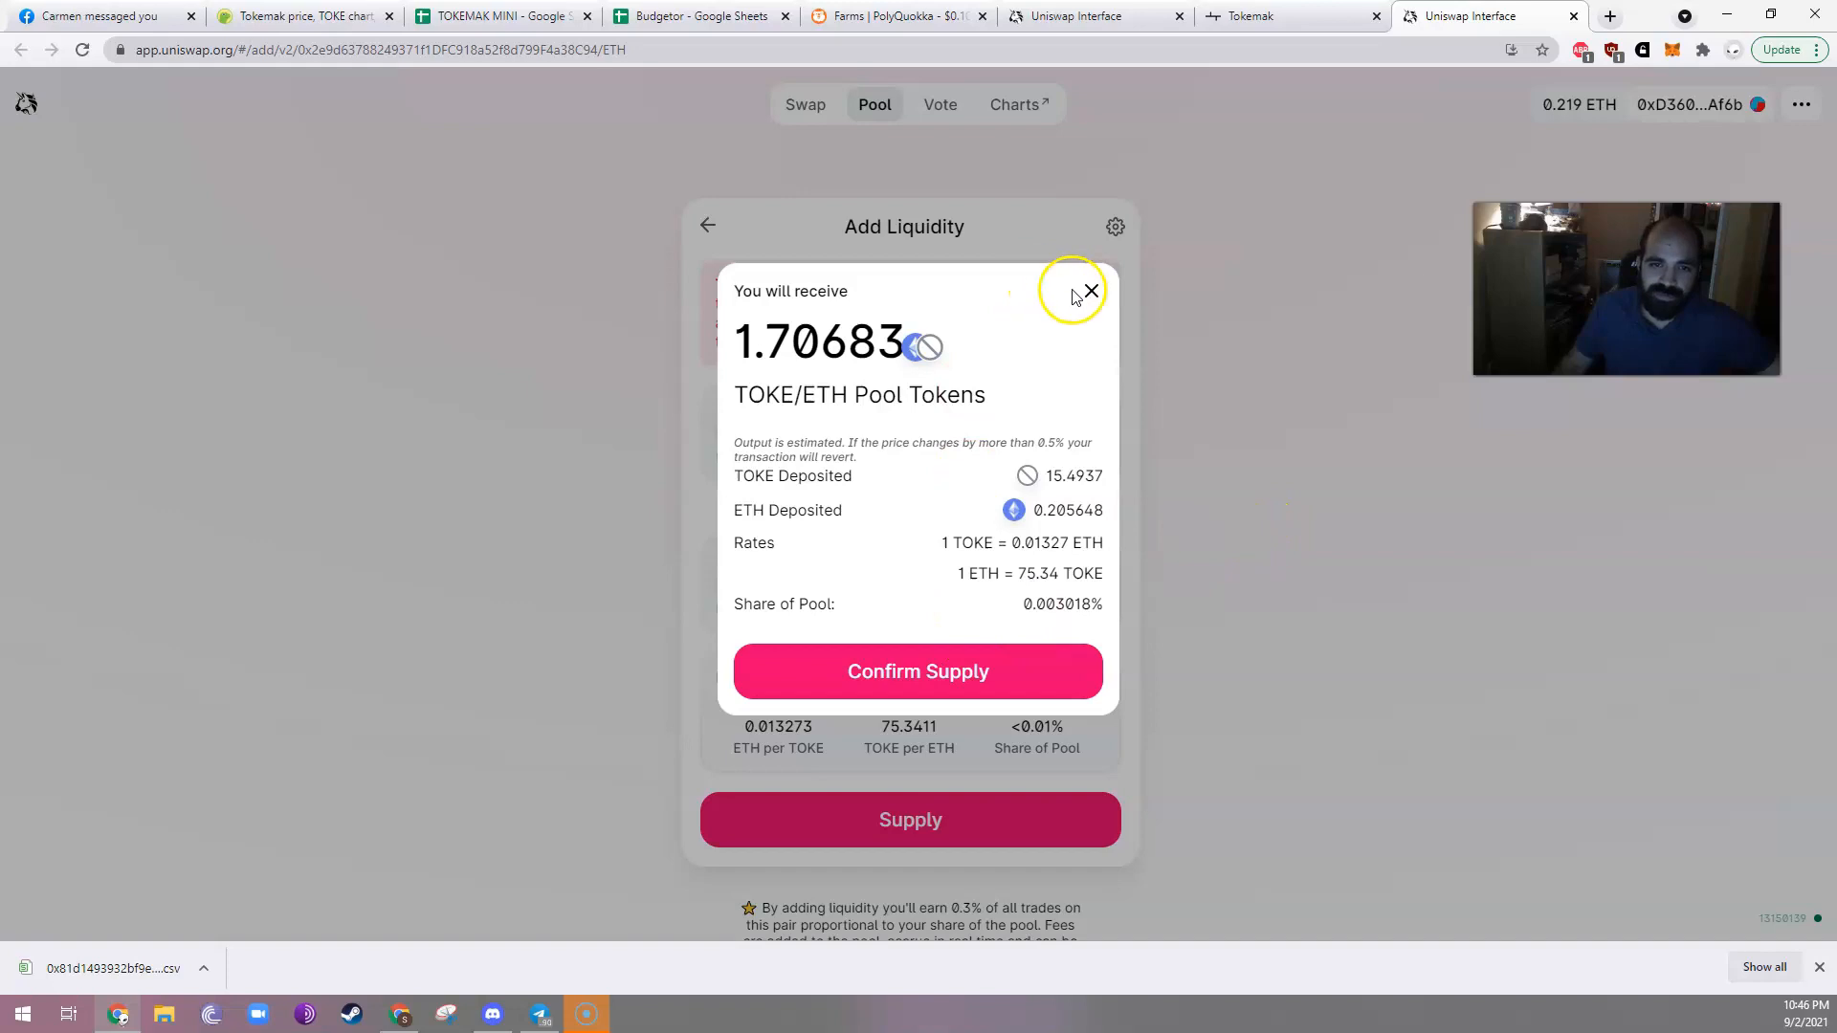
left_click(1088, 291)
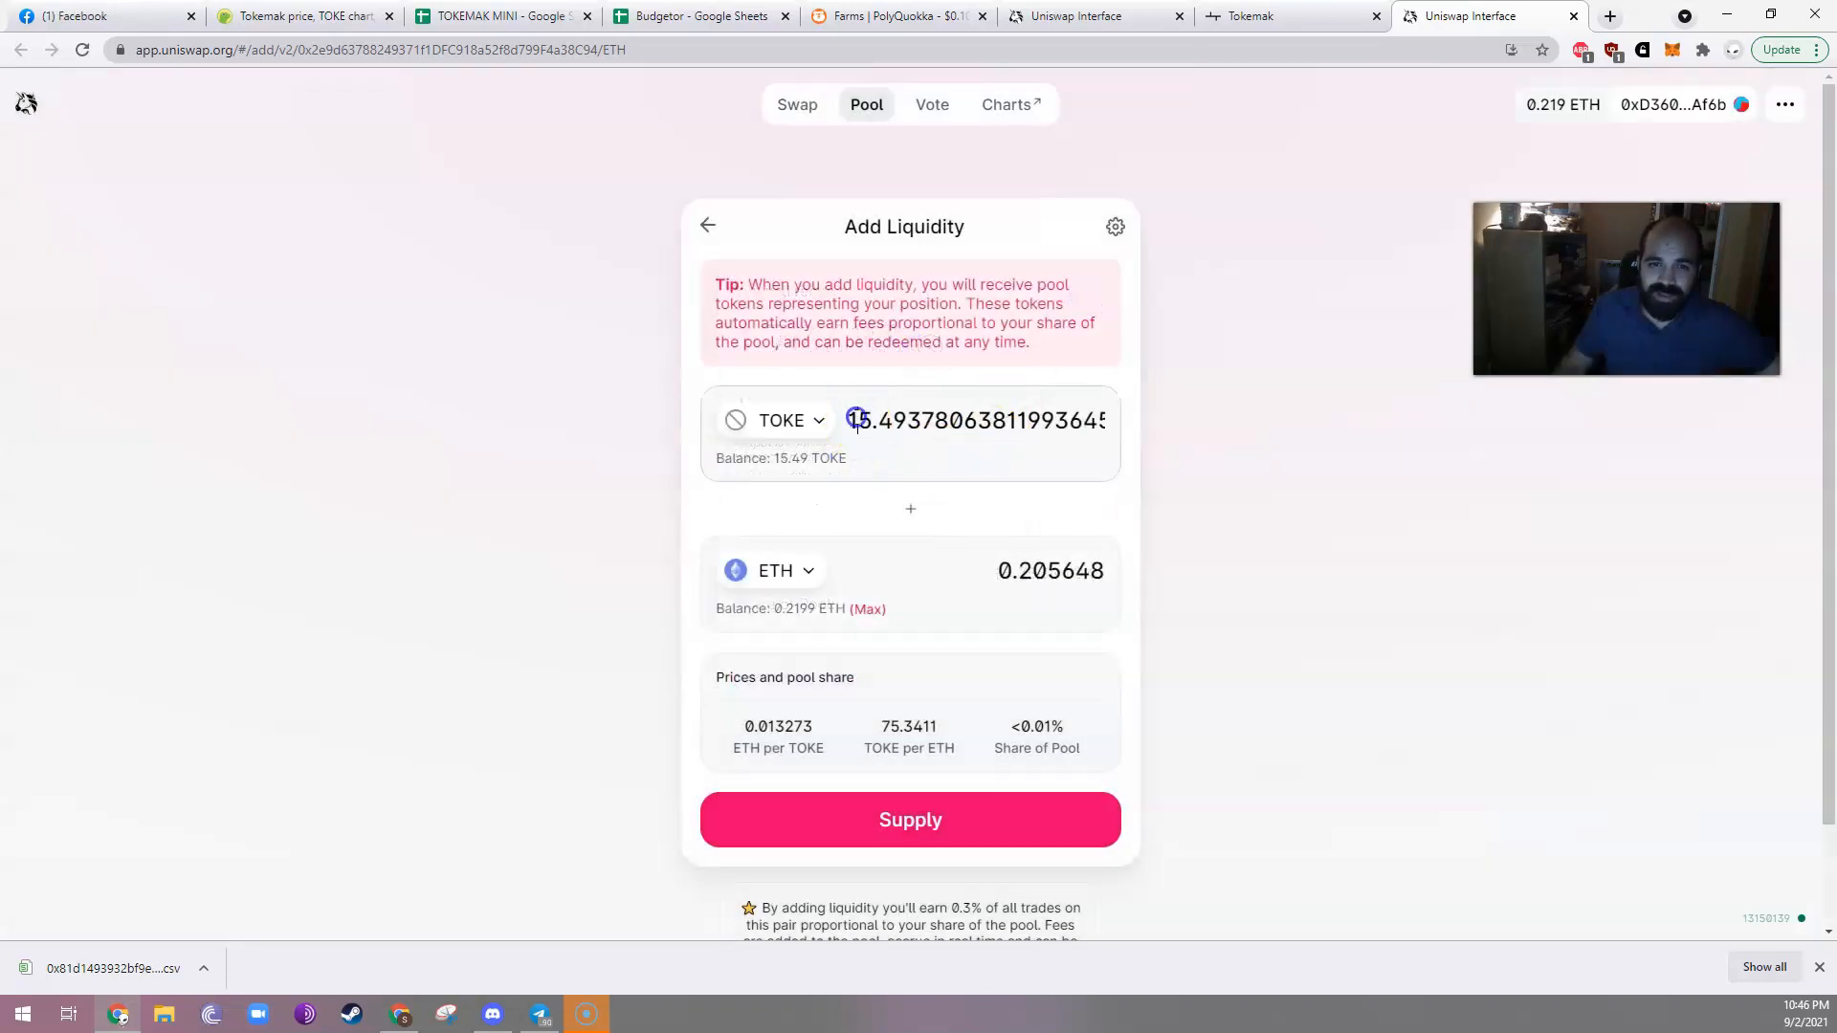
double_click(878, 421)
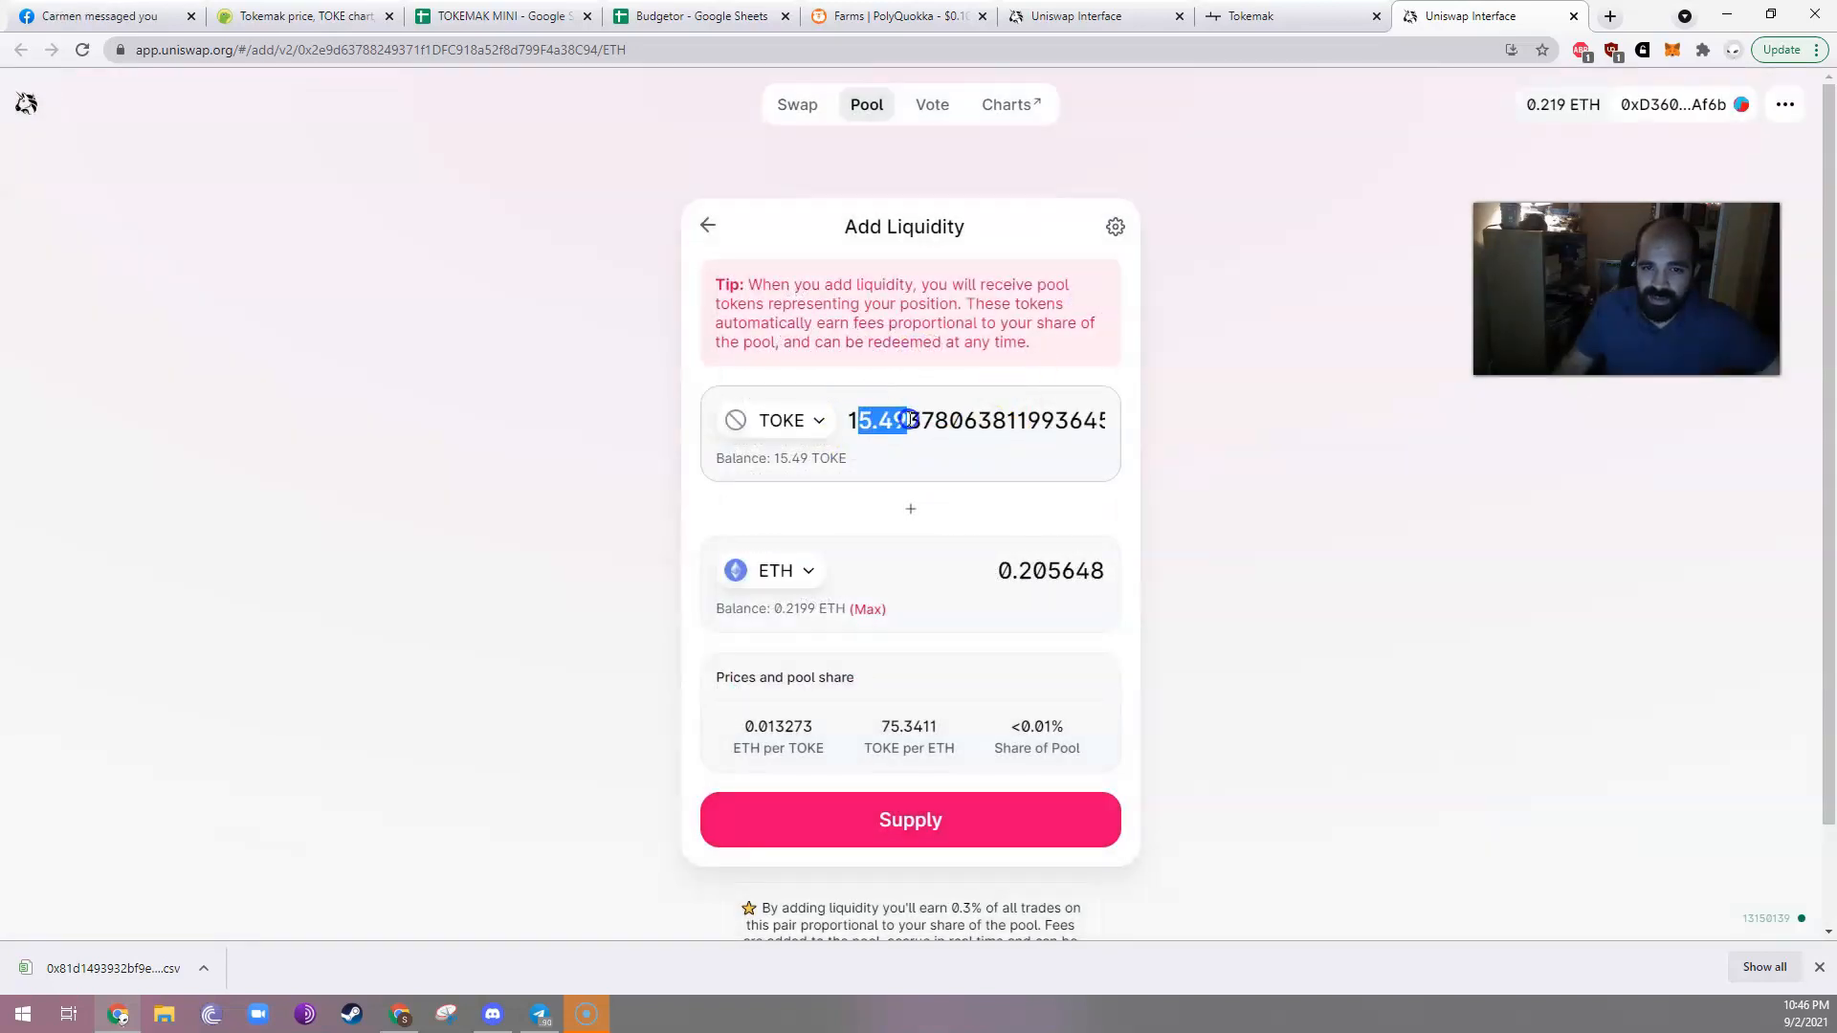
type("10")
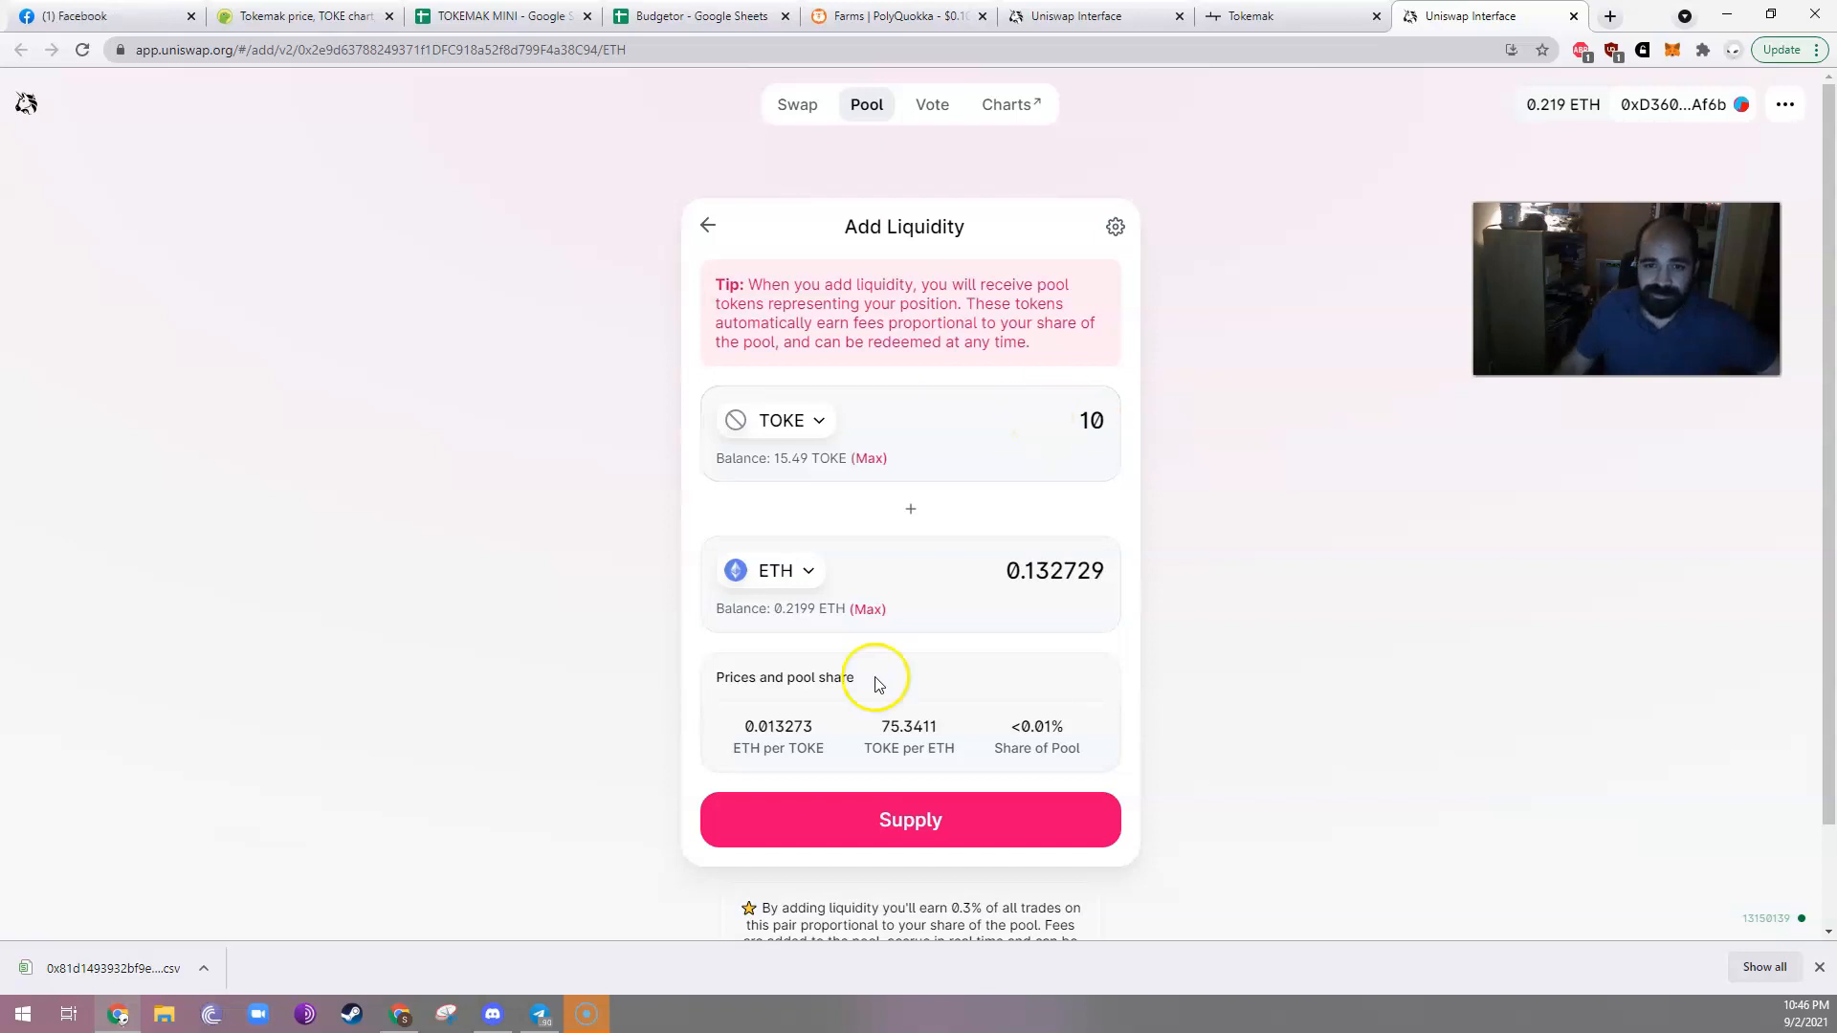
Supply 10 TOKE with about 0.132 ETH and approve it in MetaMask.
left_click(910, 819)
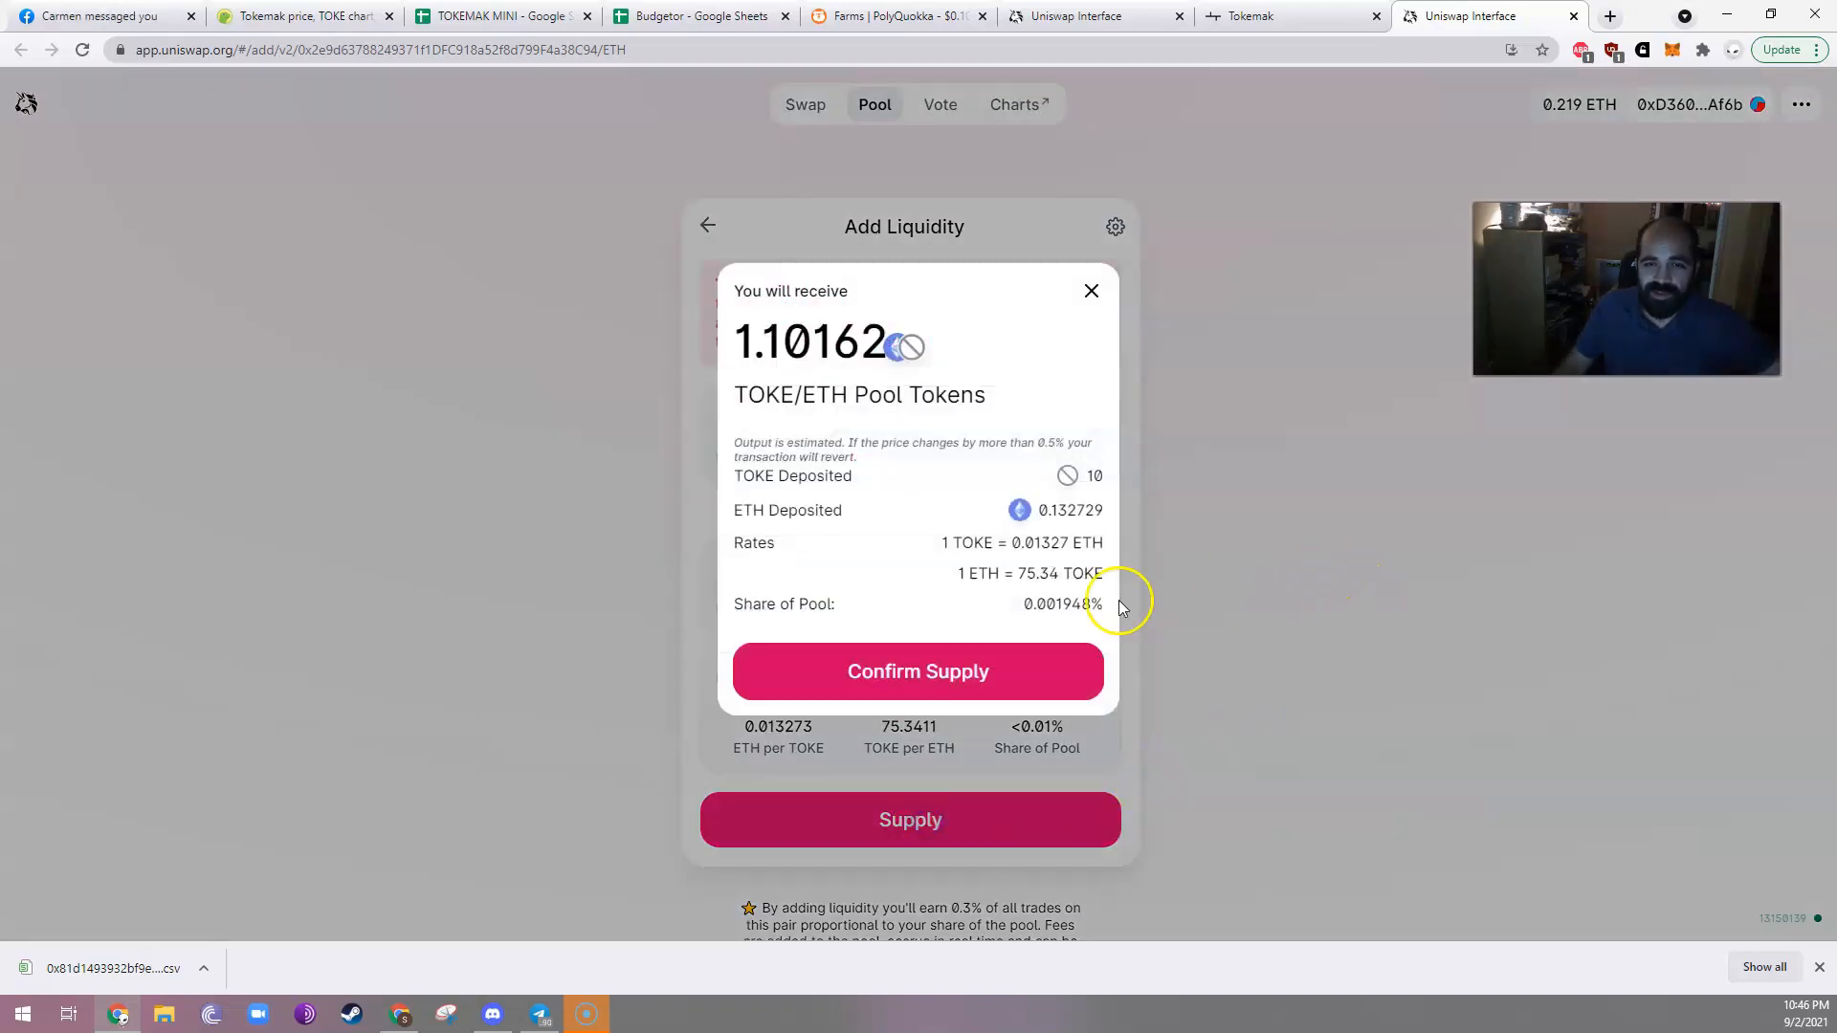
left_click(918, 672)
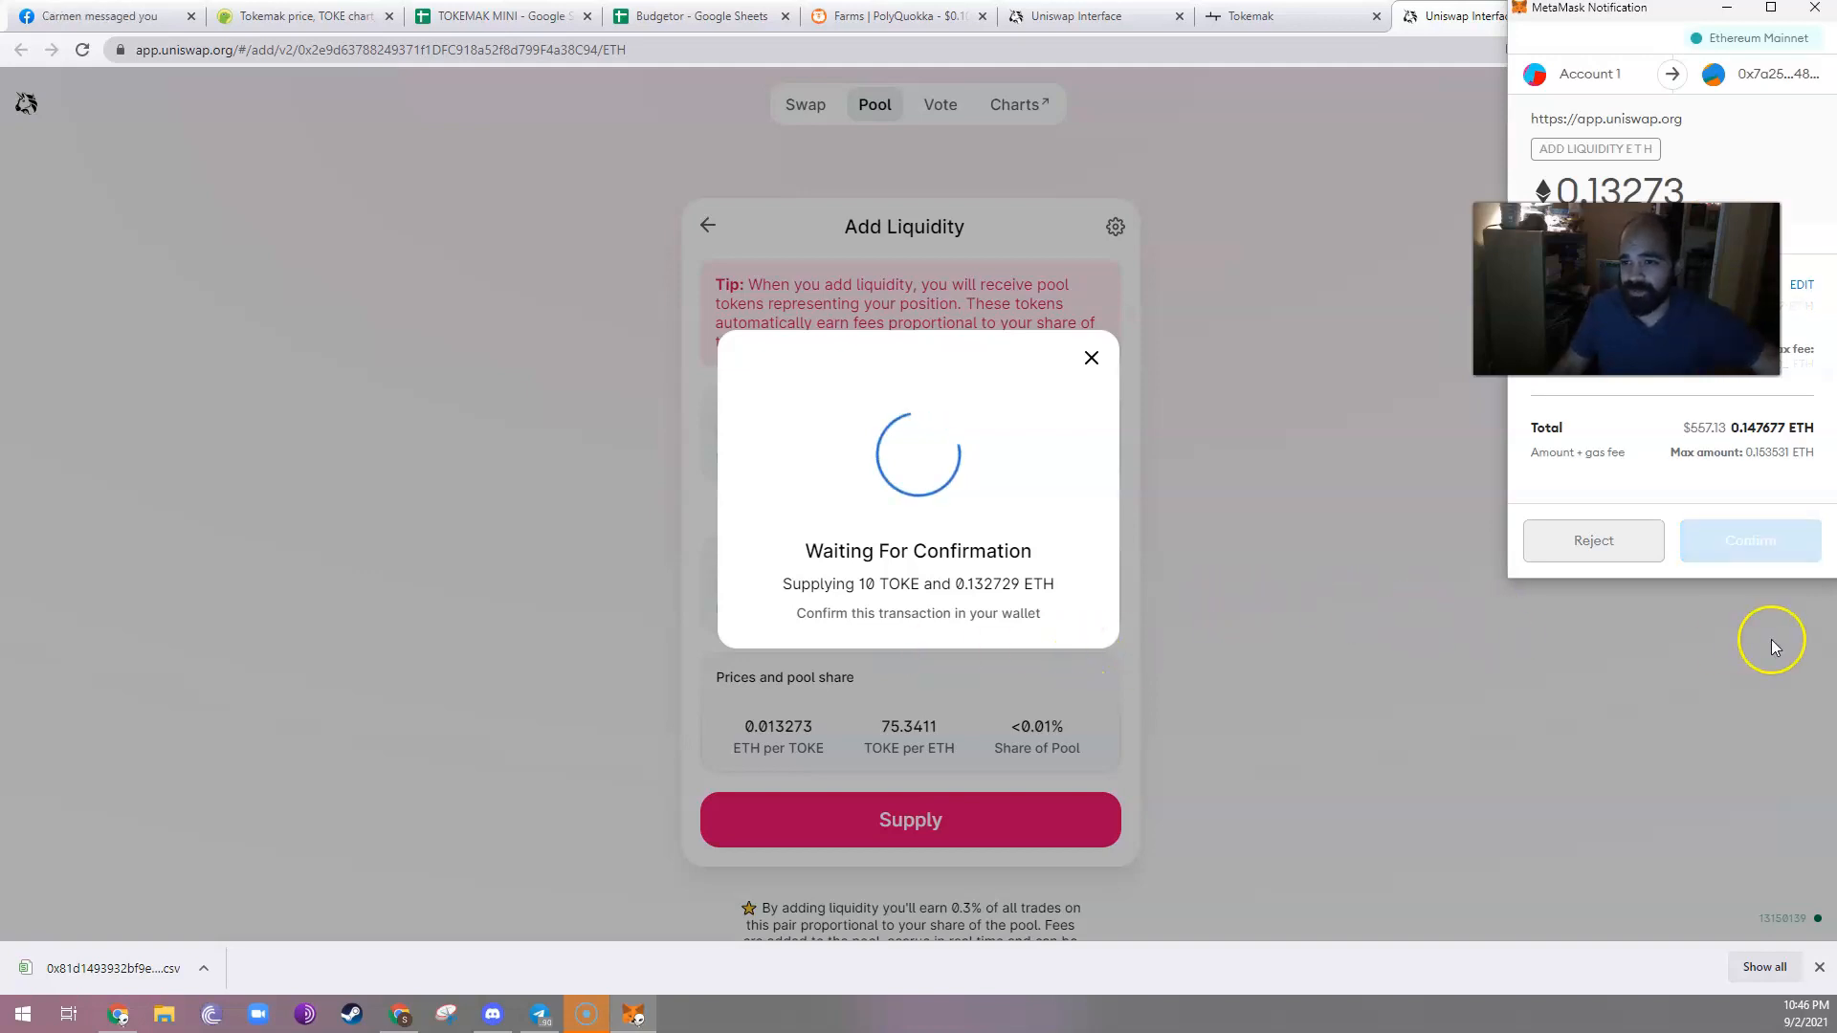
mouse_move(1773, 640)
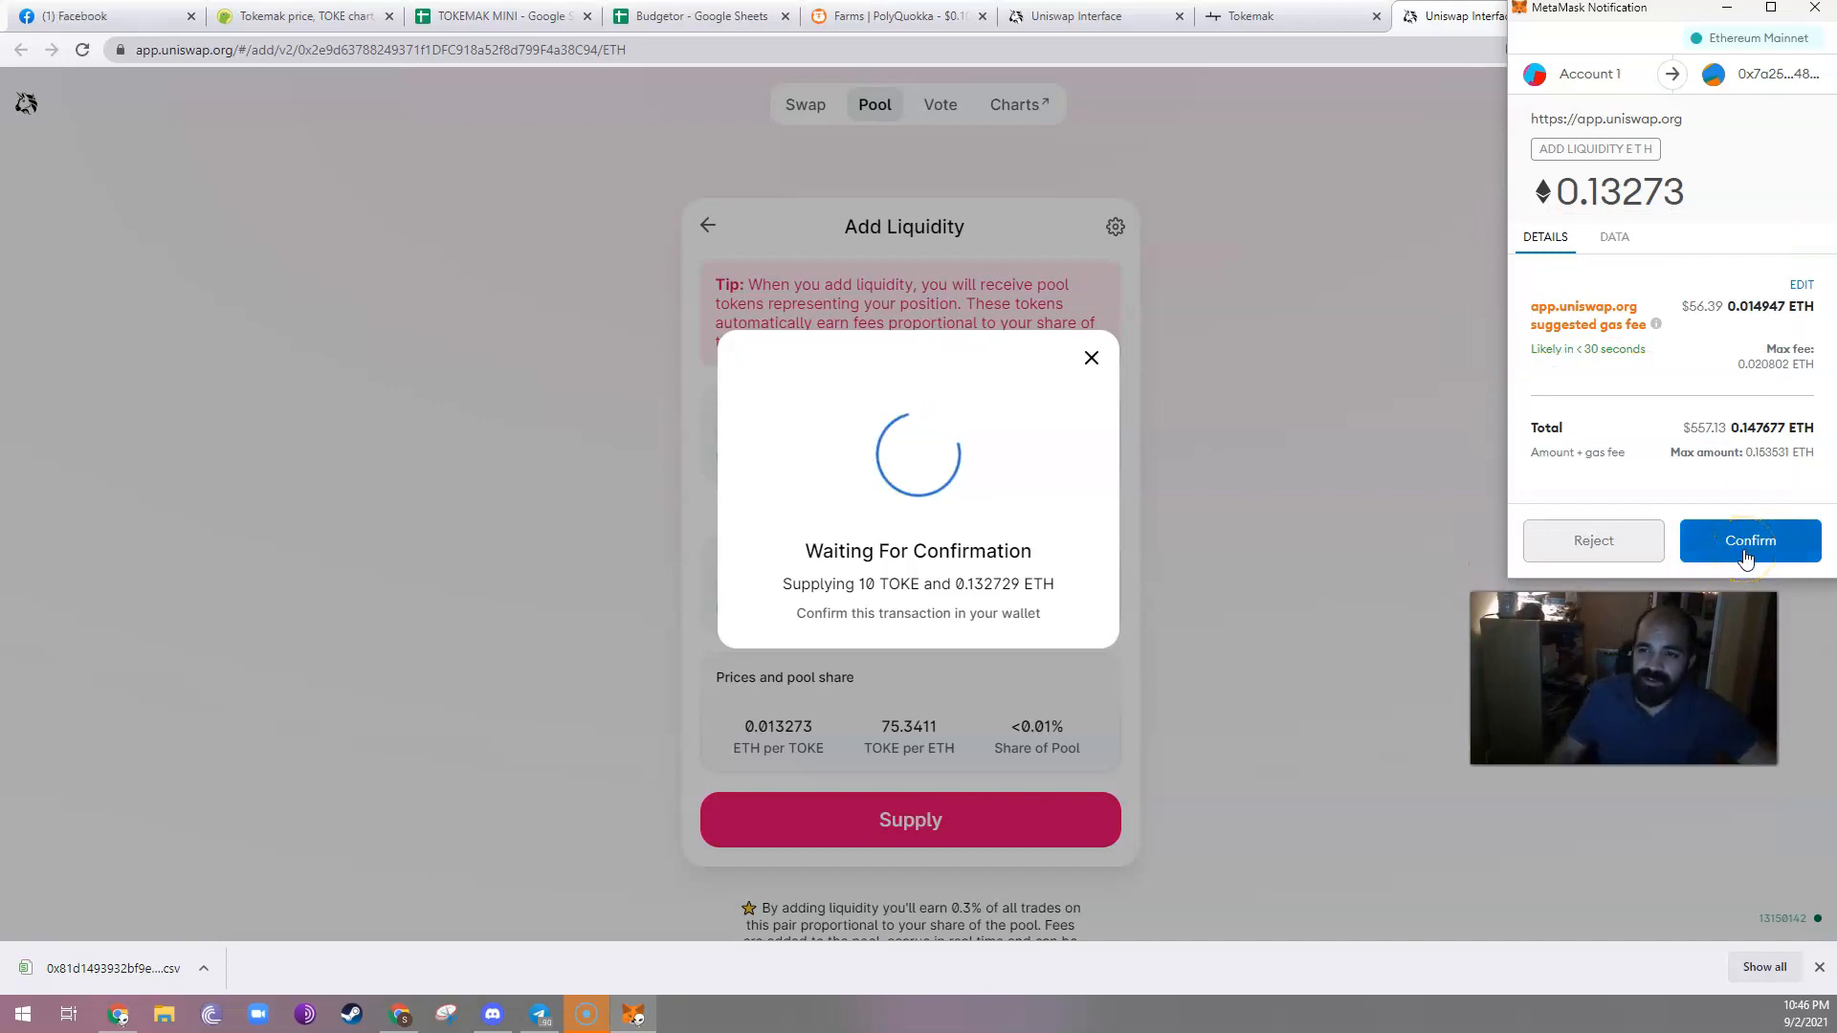
left_click(1748, 540)
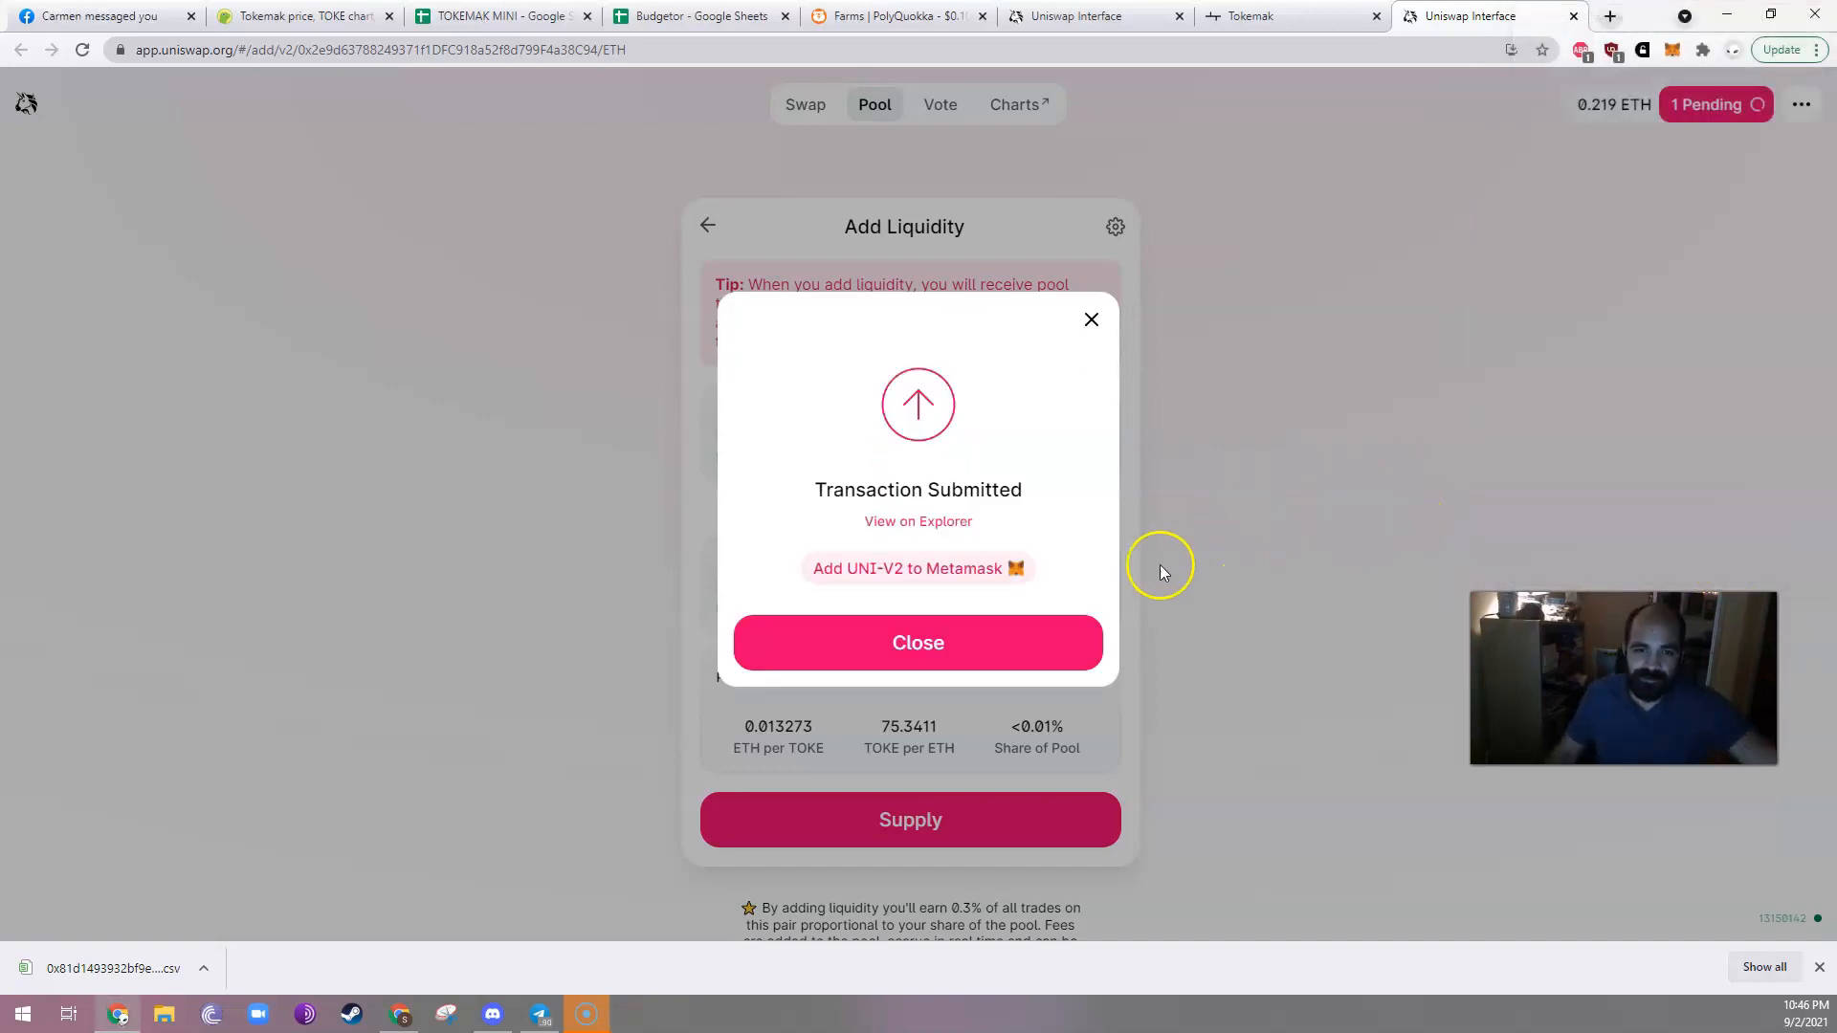
left_click(918, 642)
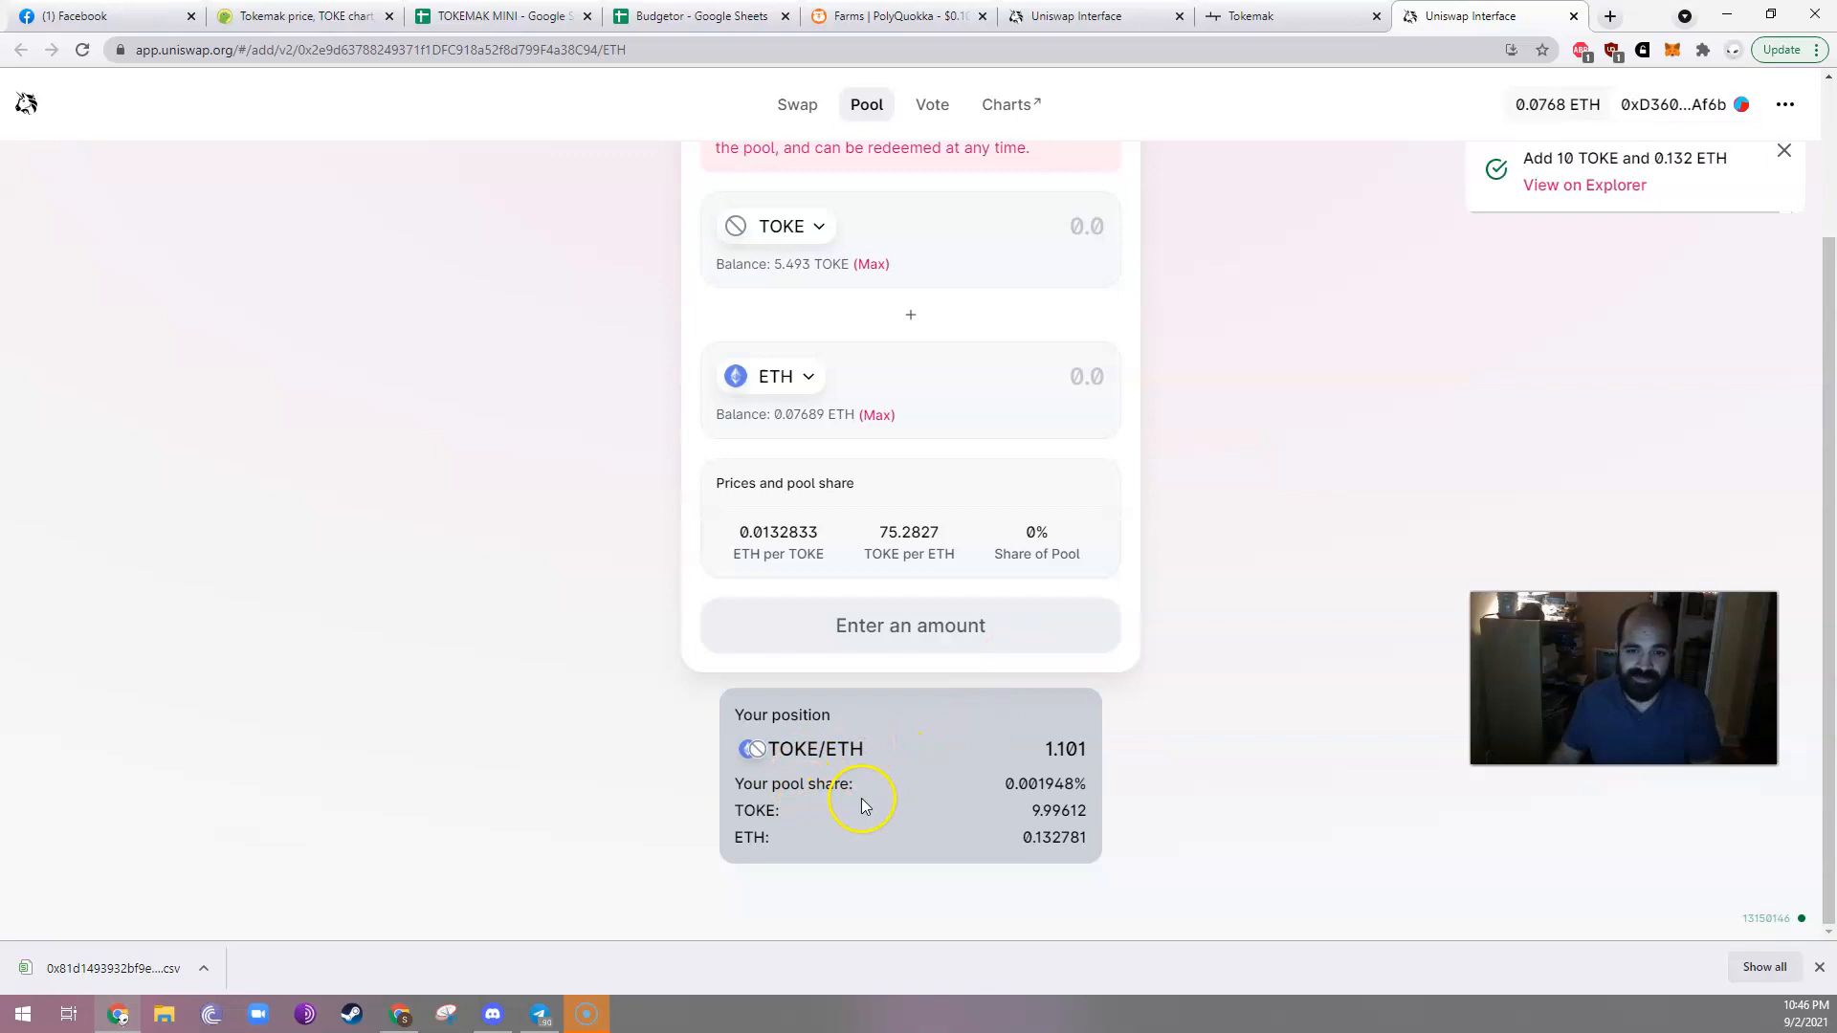
mouse_move(980, 747)
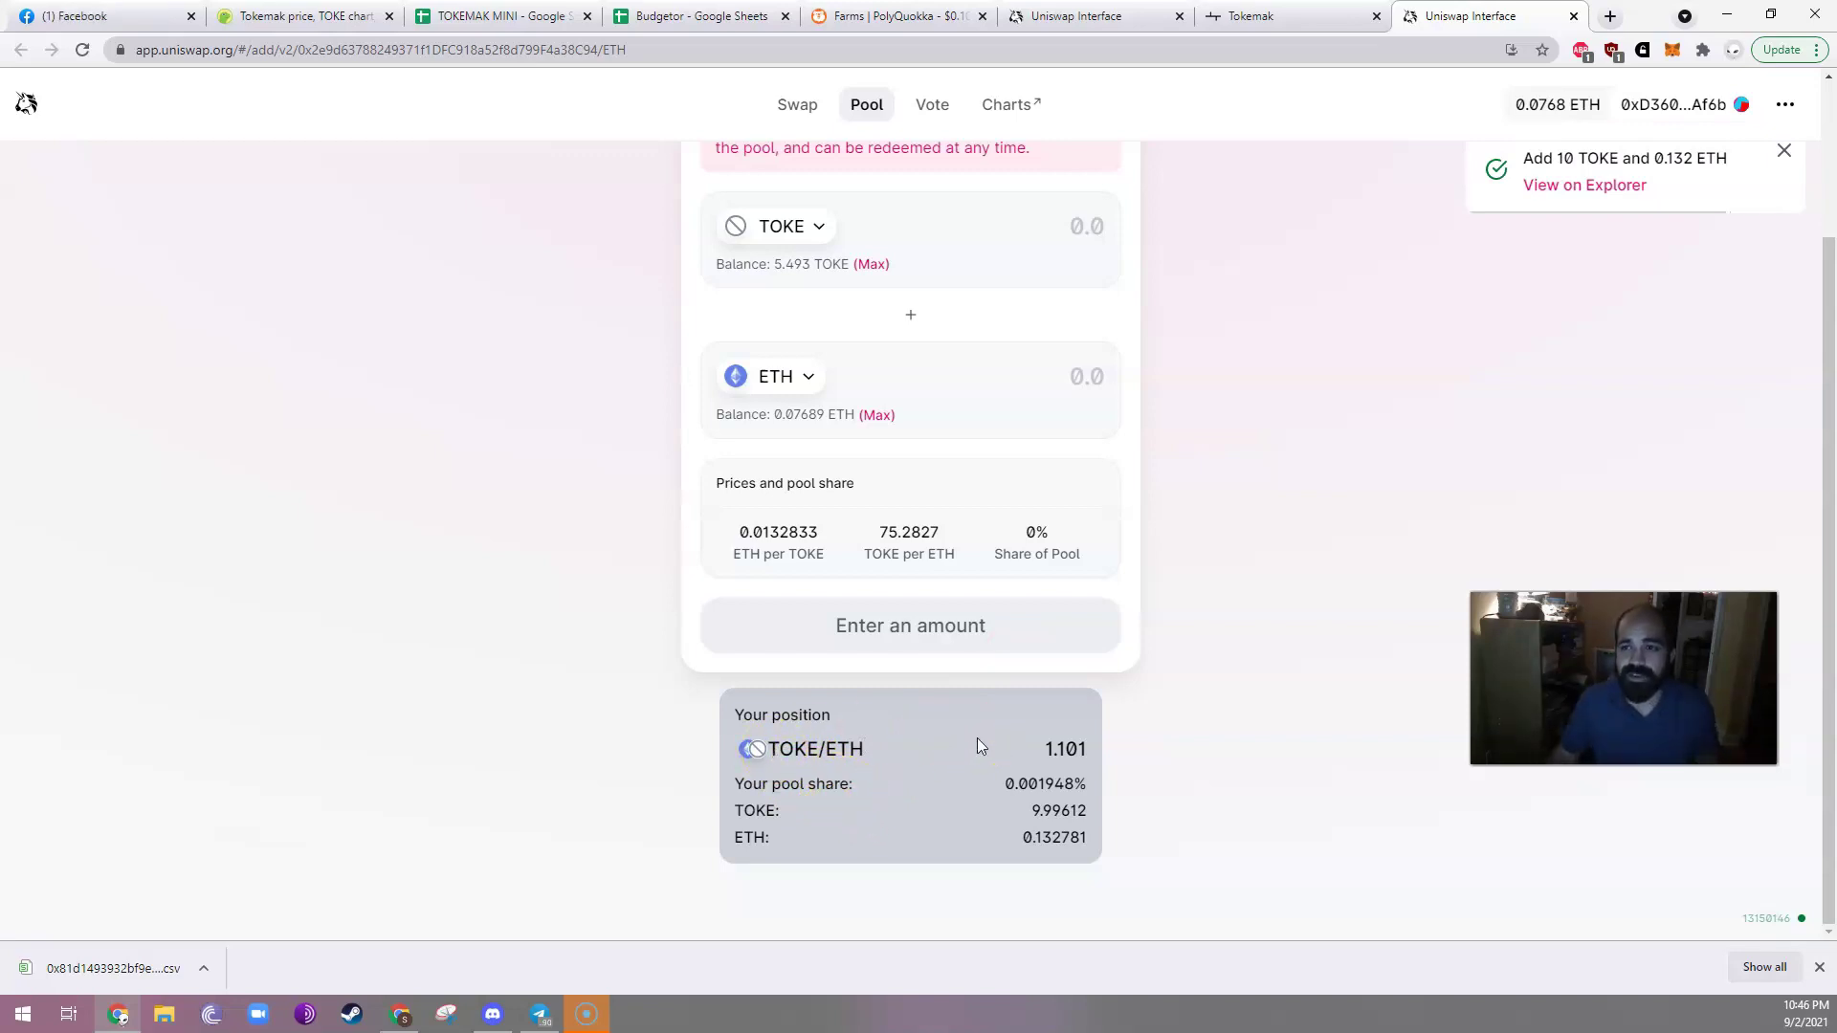
mouse_move(1285, 580)
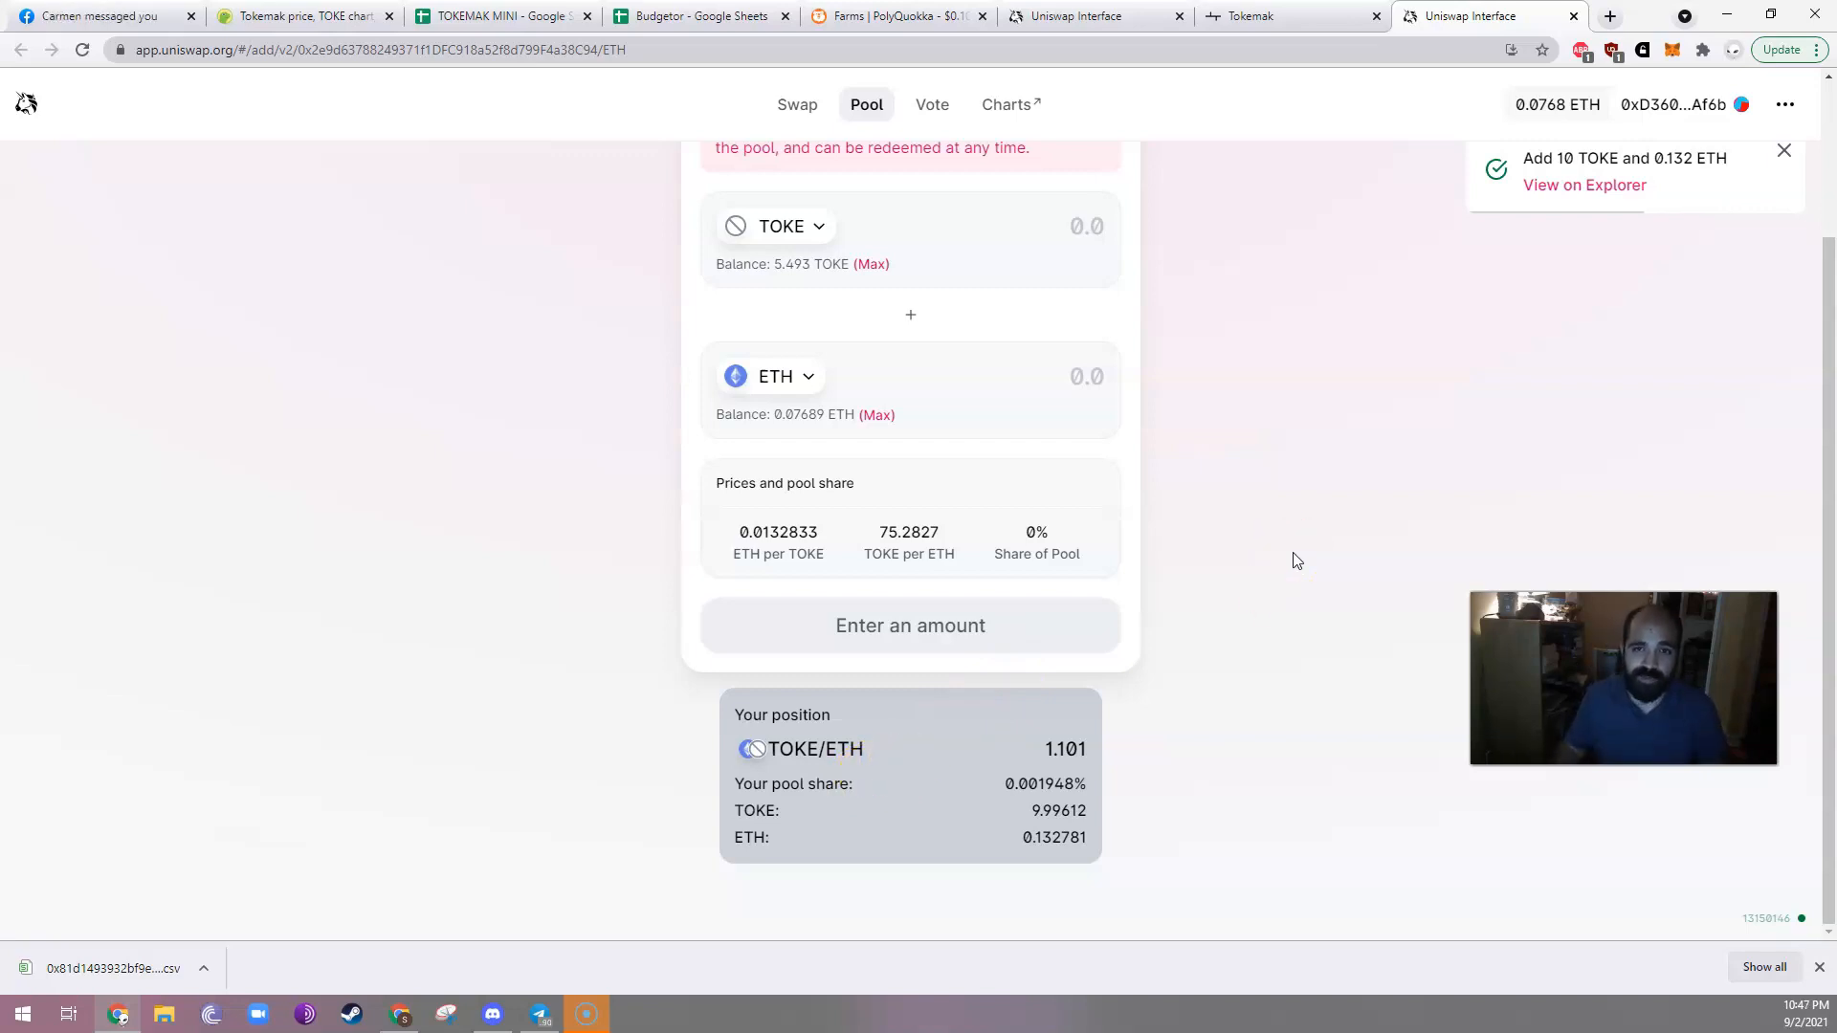
Deposit the full ~1.1016 UNI LP balance into Tokemak's TOKE UNI LP pool, then return to TOKEMAK MINI.
left_click(1277, 15)
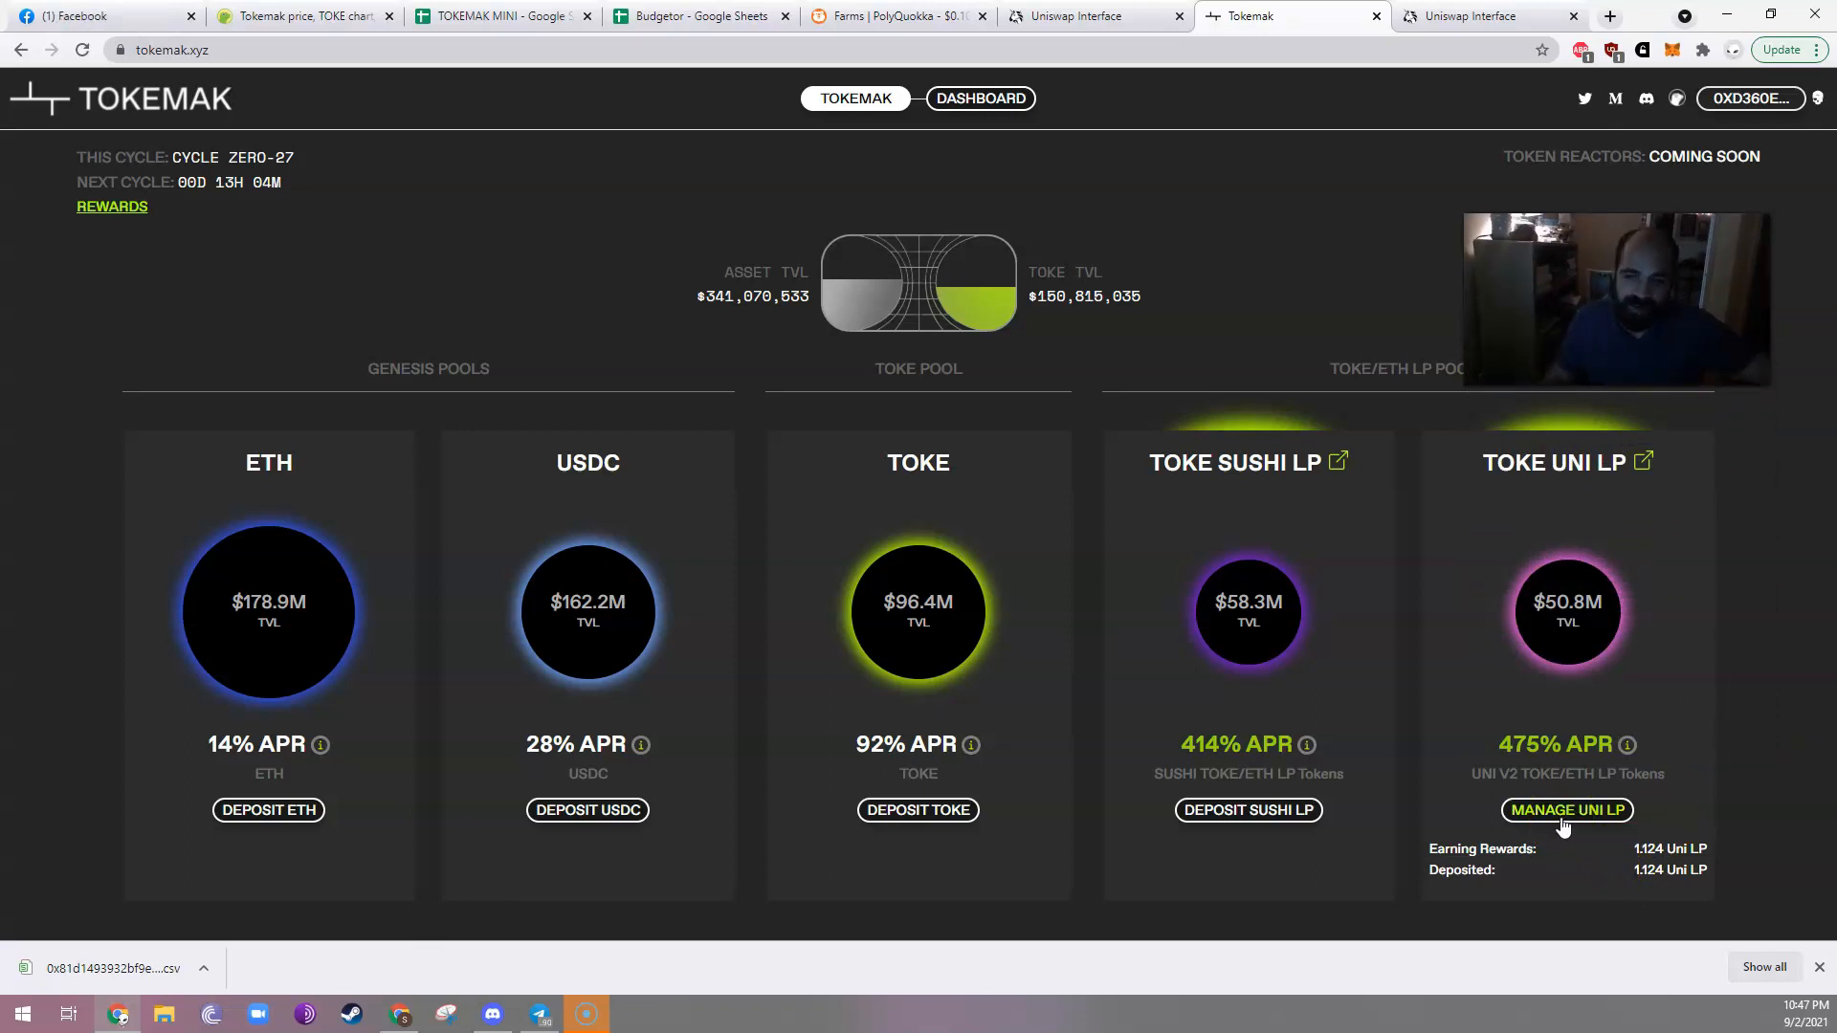
left_click(1566, 810)
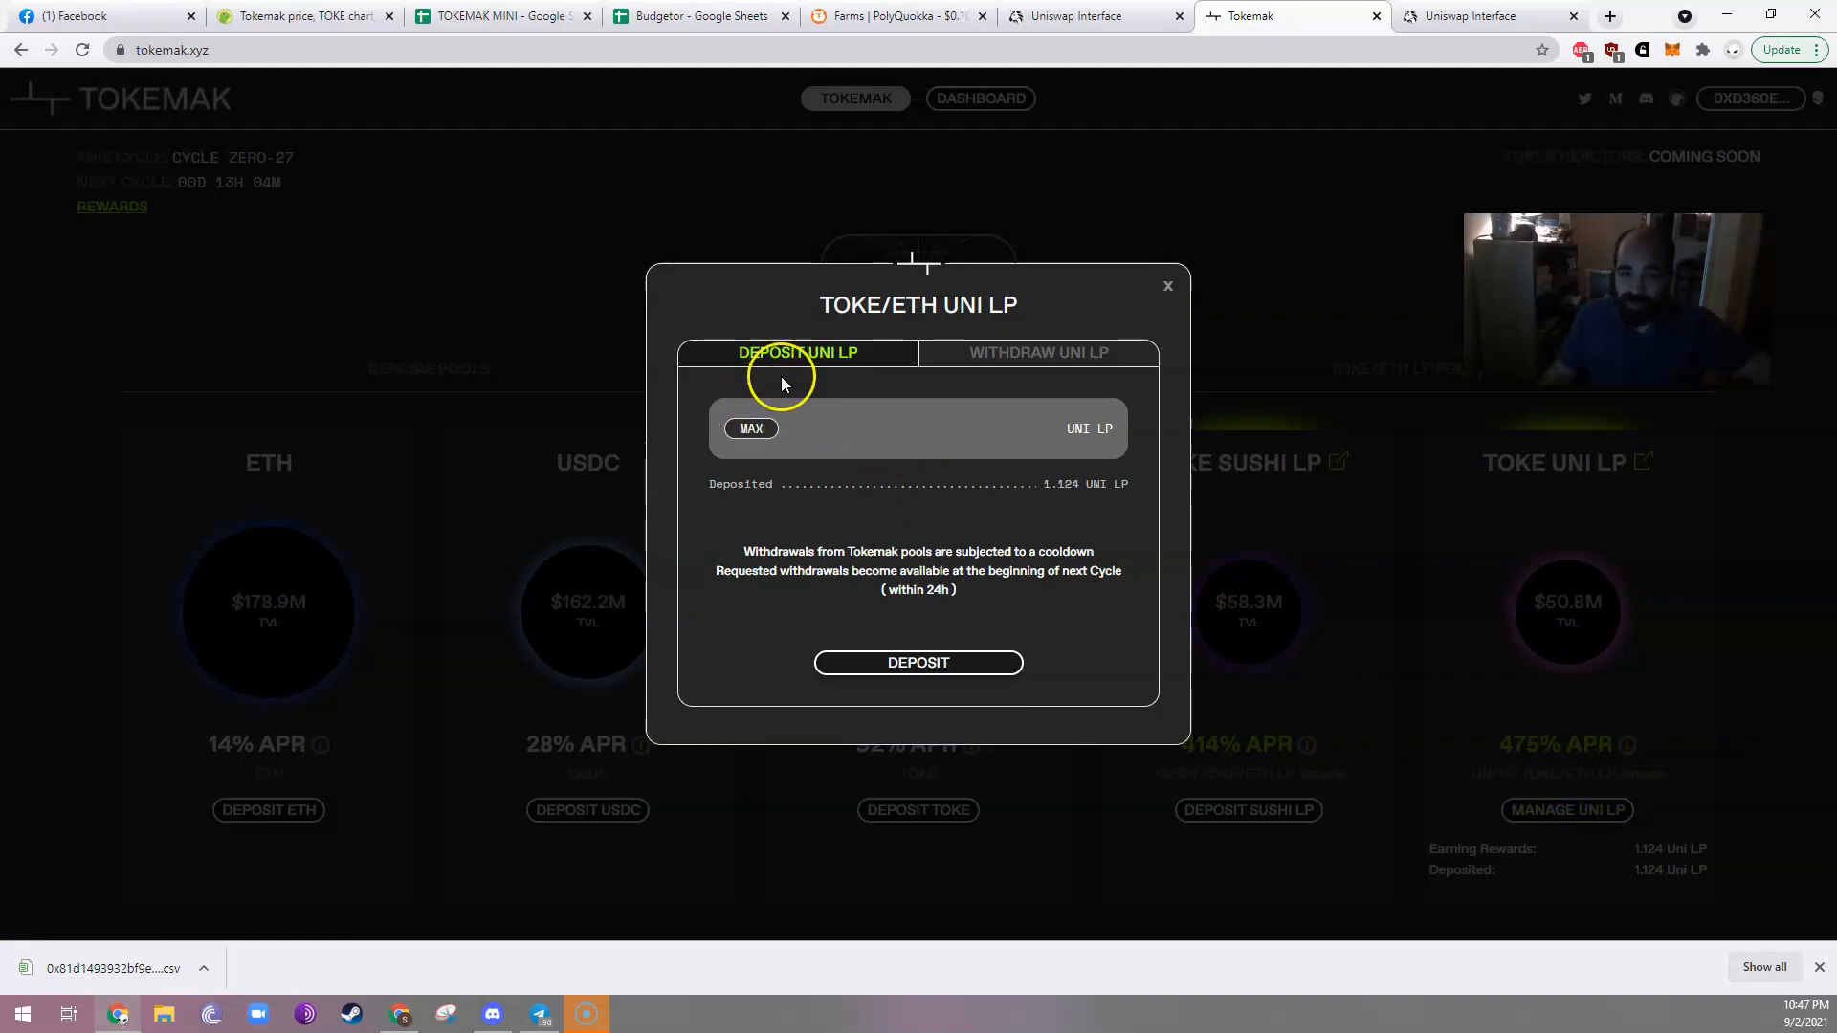
left_click(751, 429)
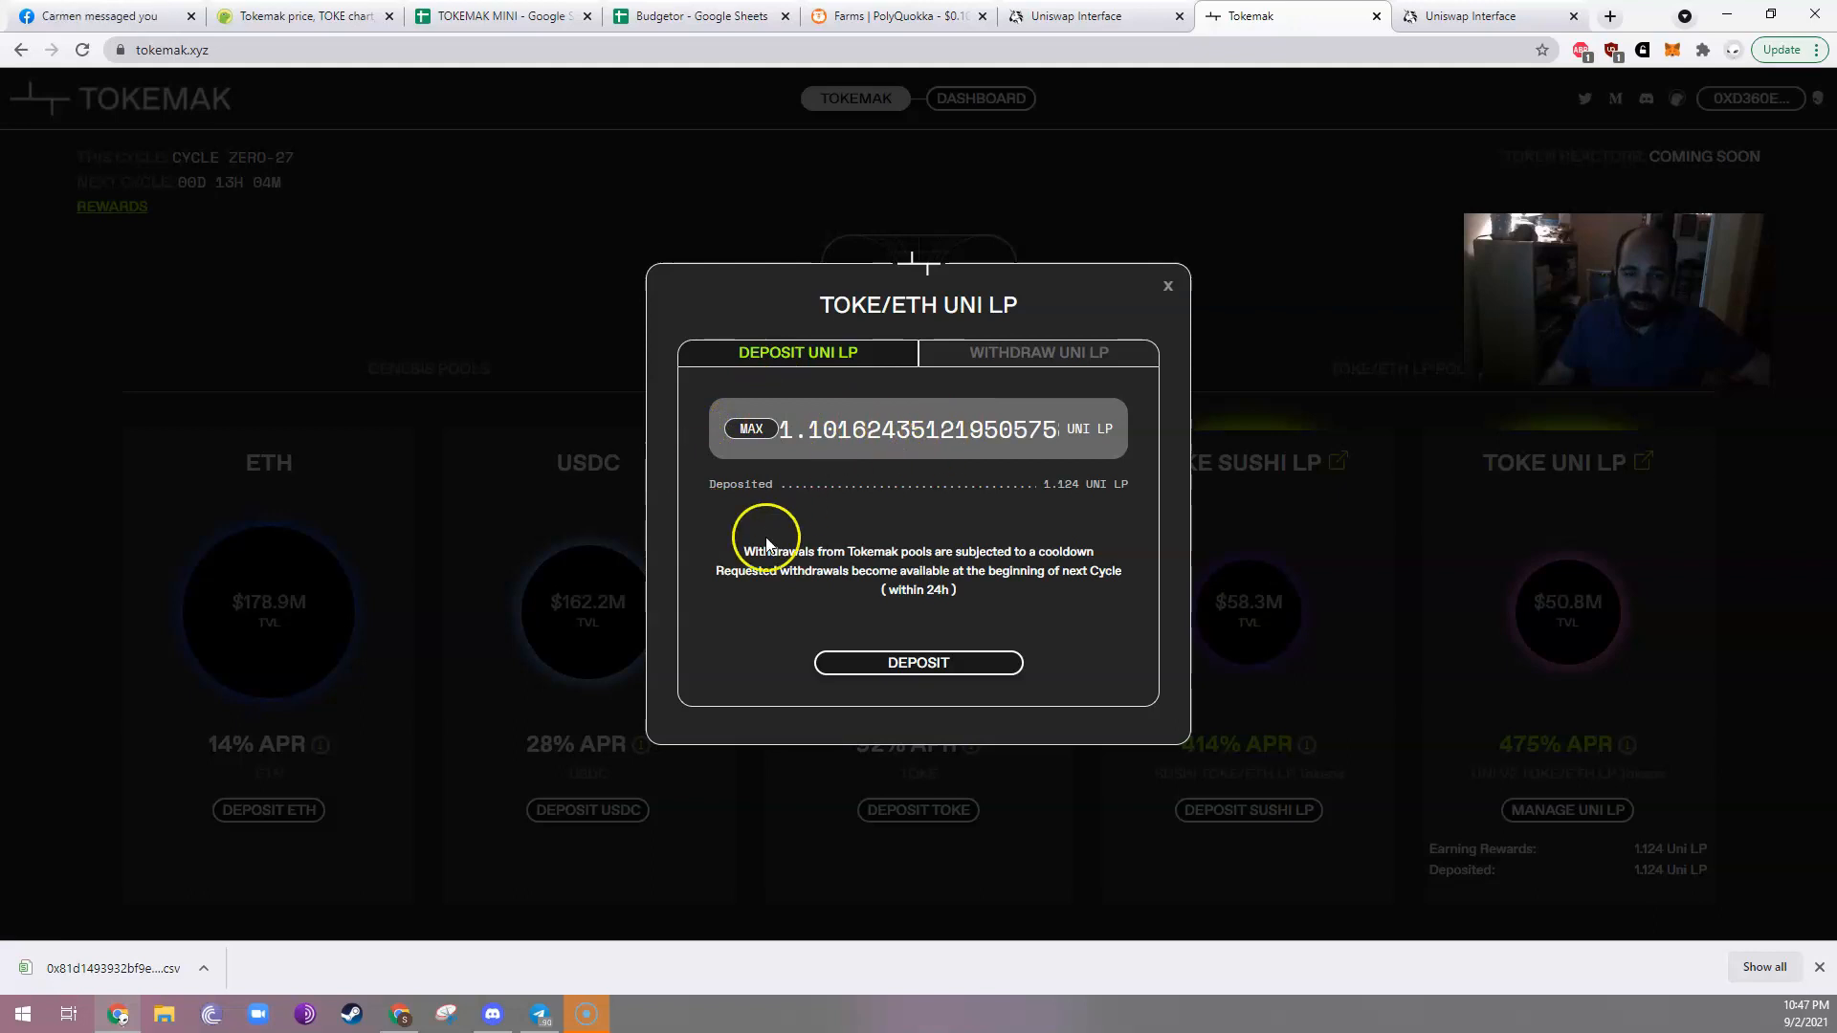
left_click(918, 662)
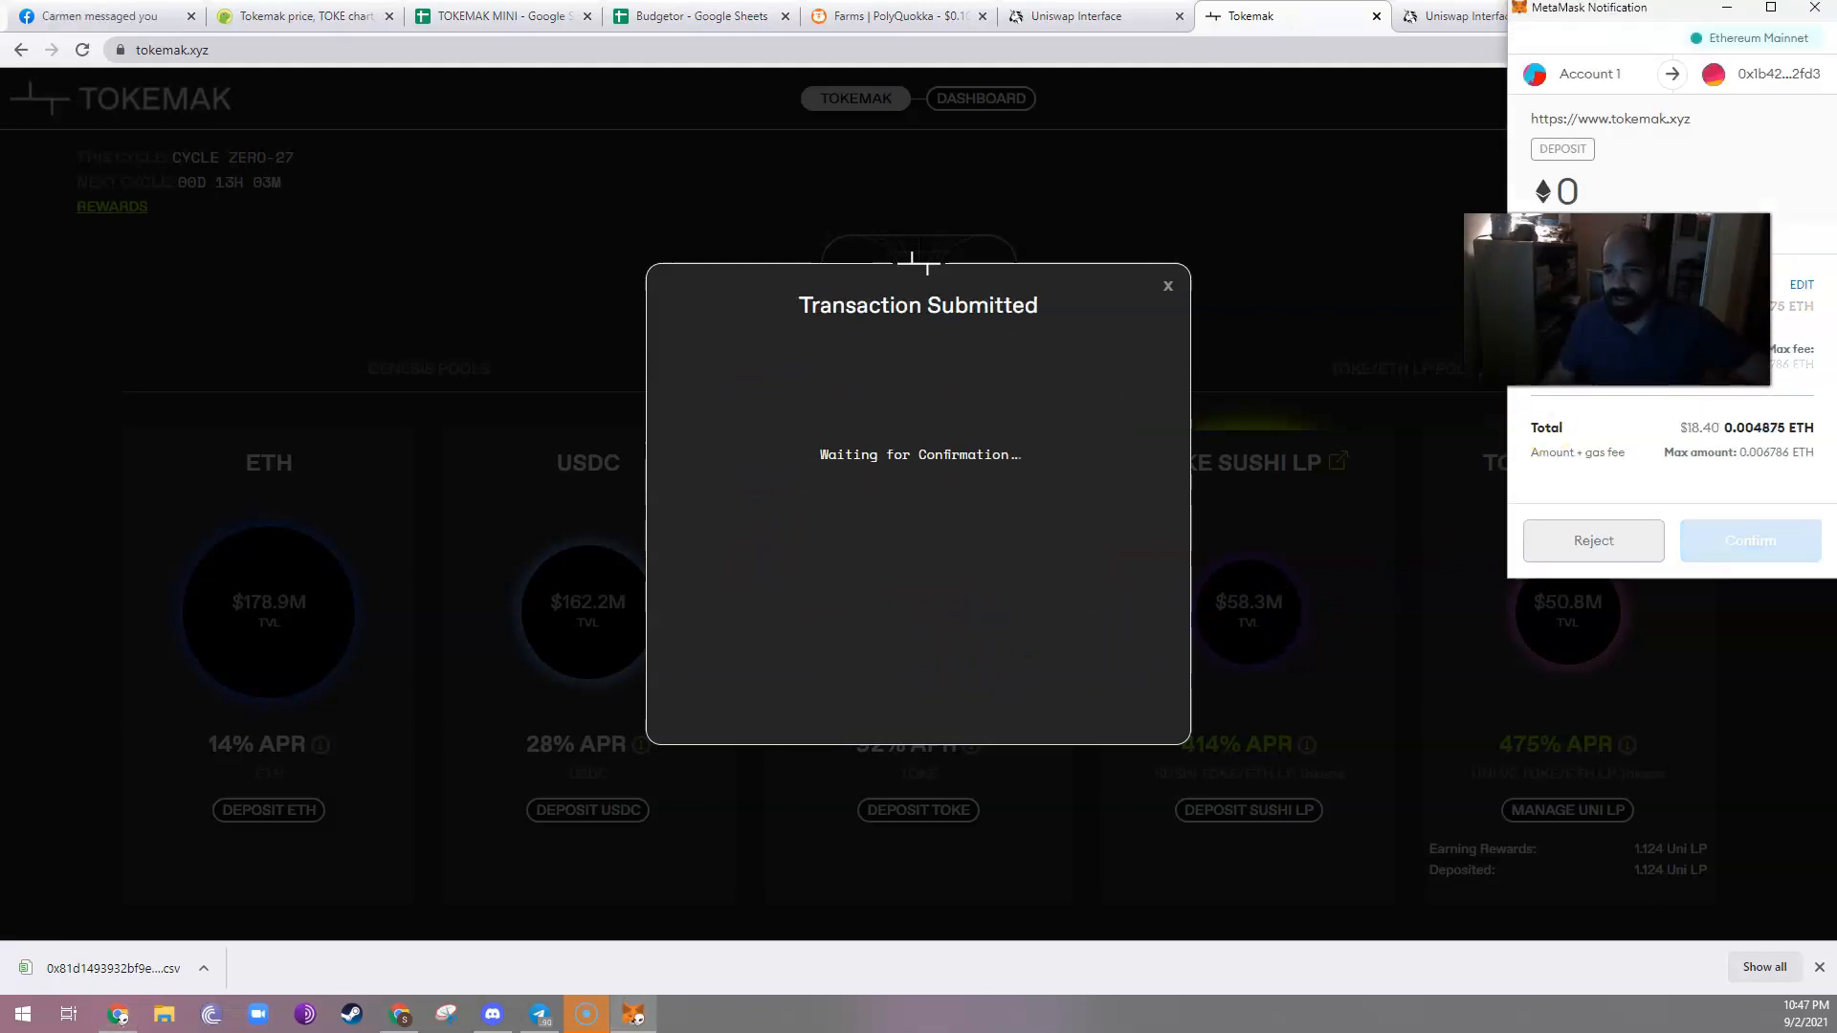
mouse_move(1749, 540)
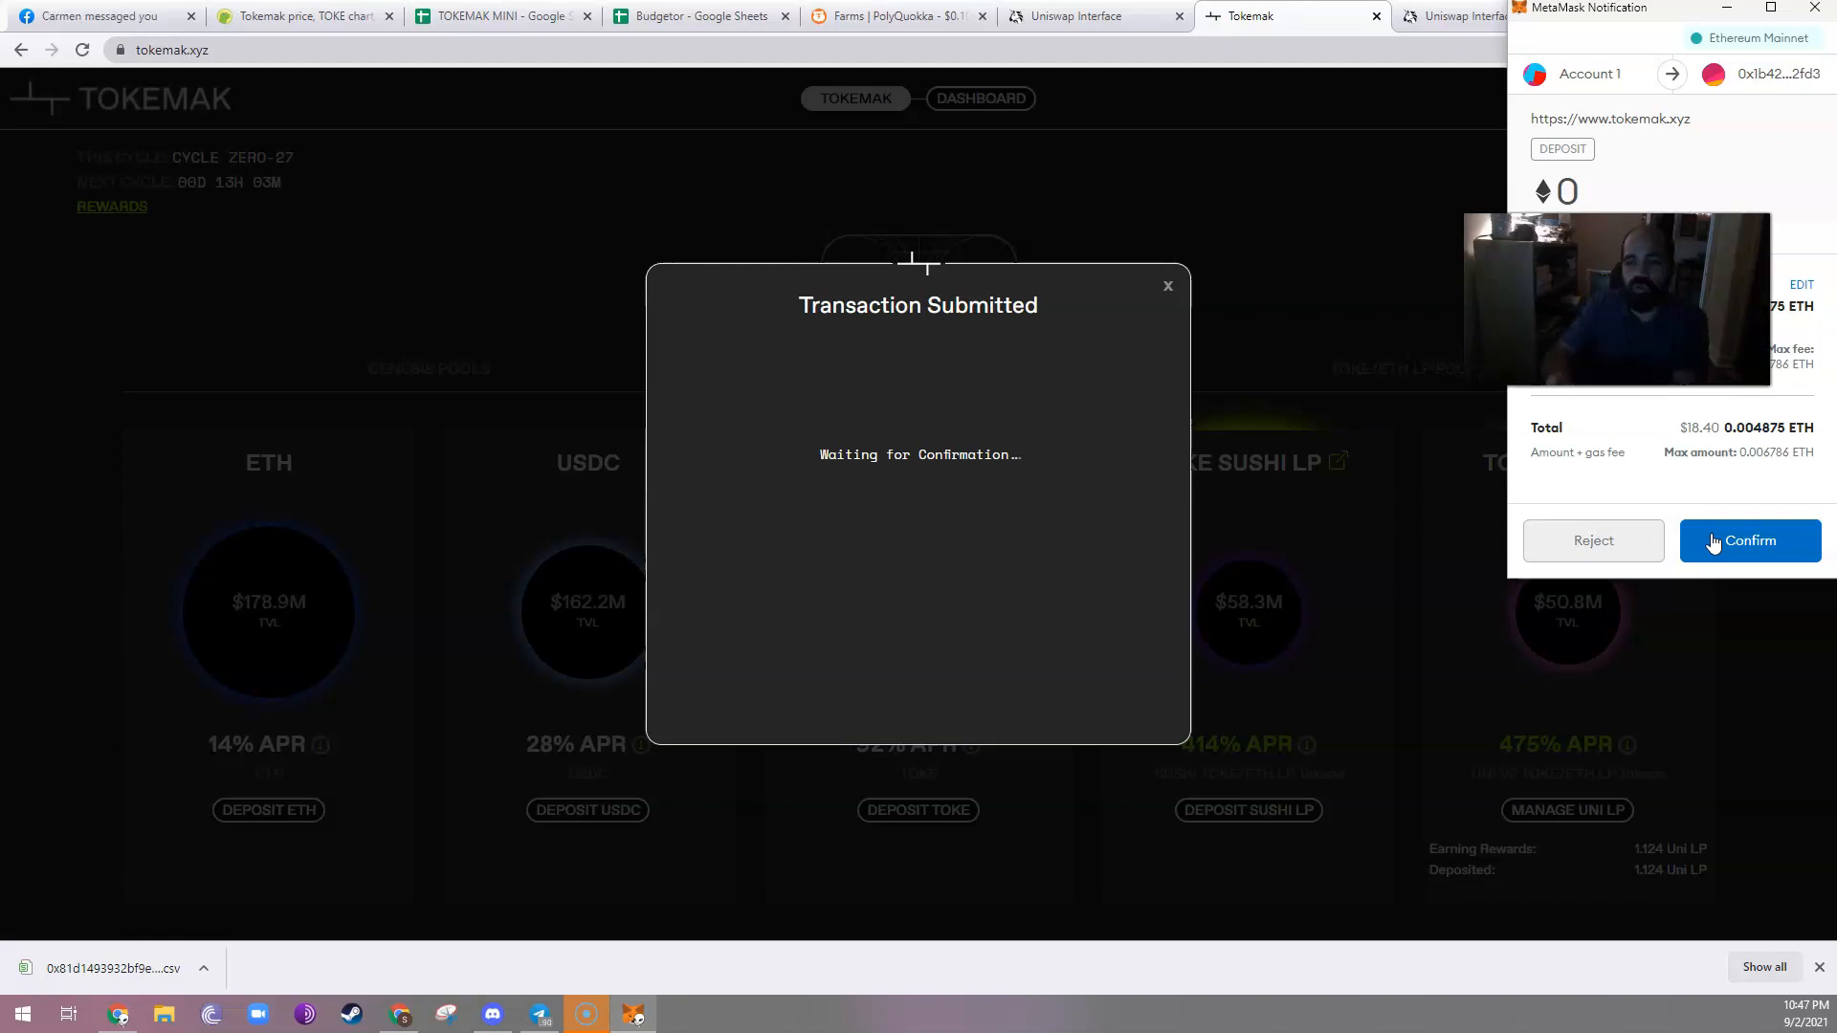
left_click(1749, 540)
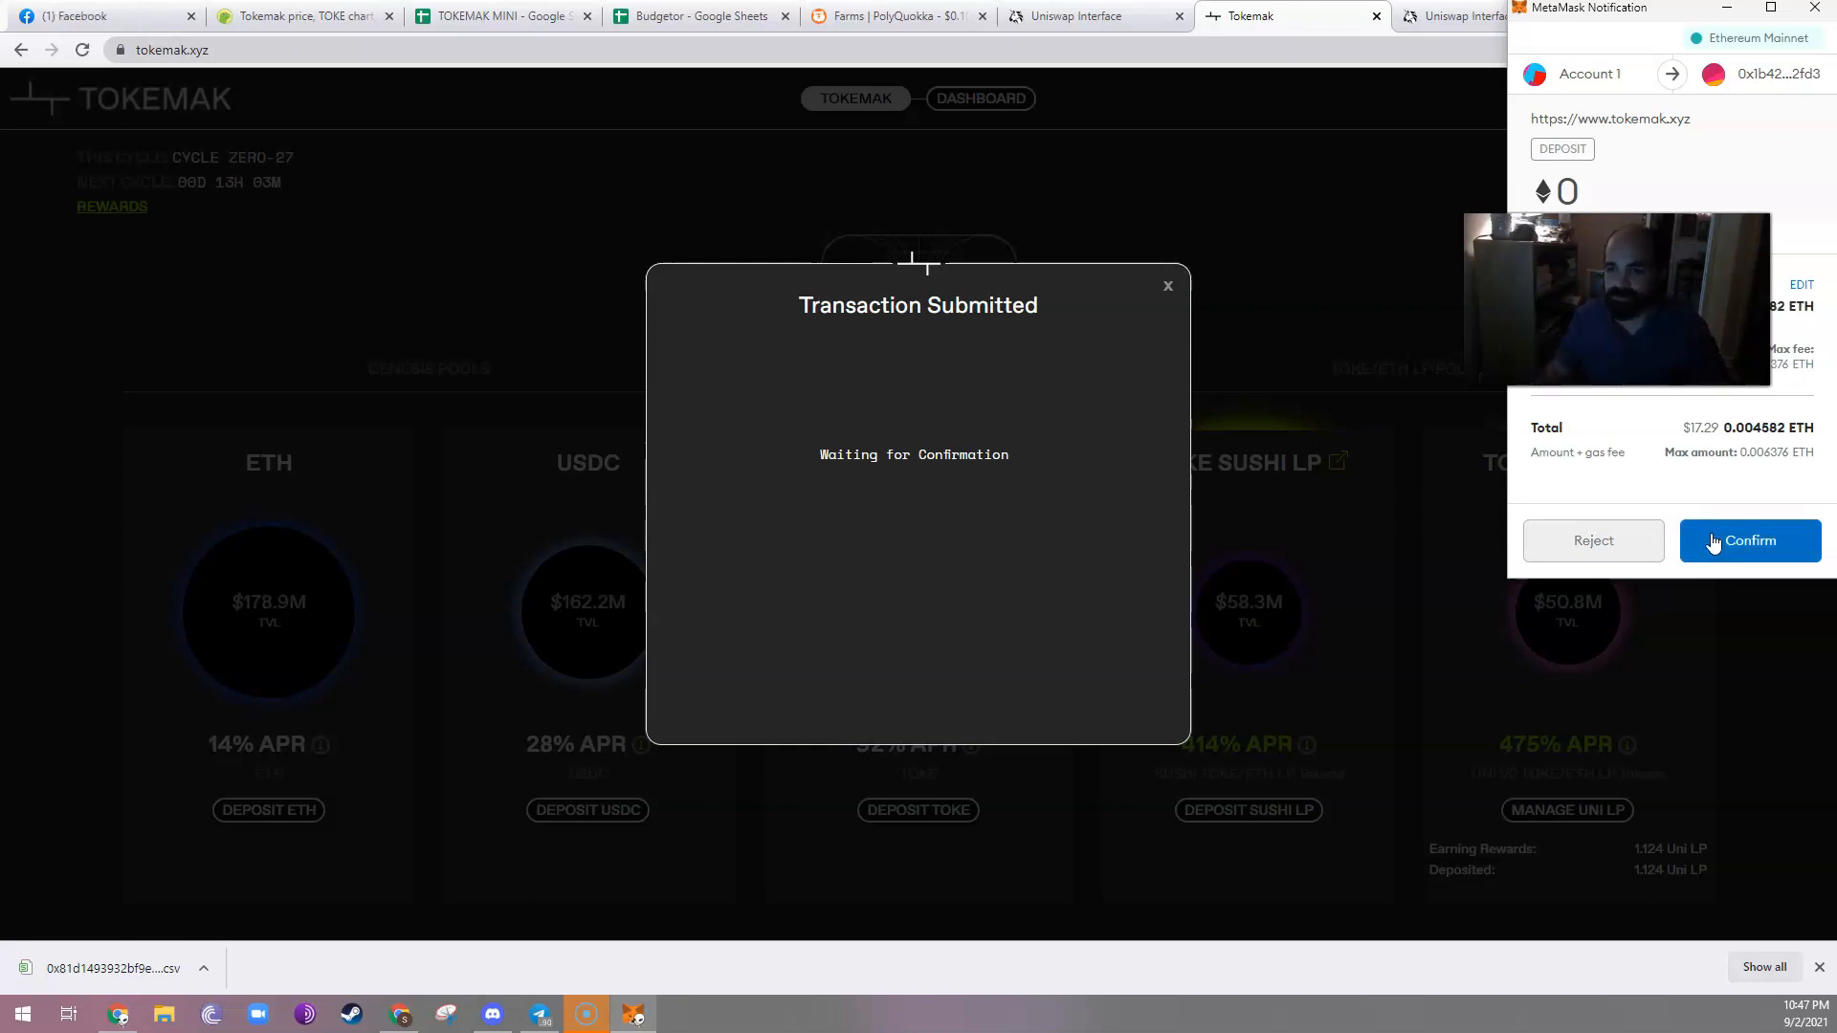
left_click(1748, 540)
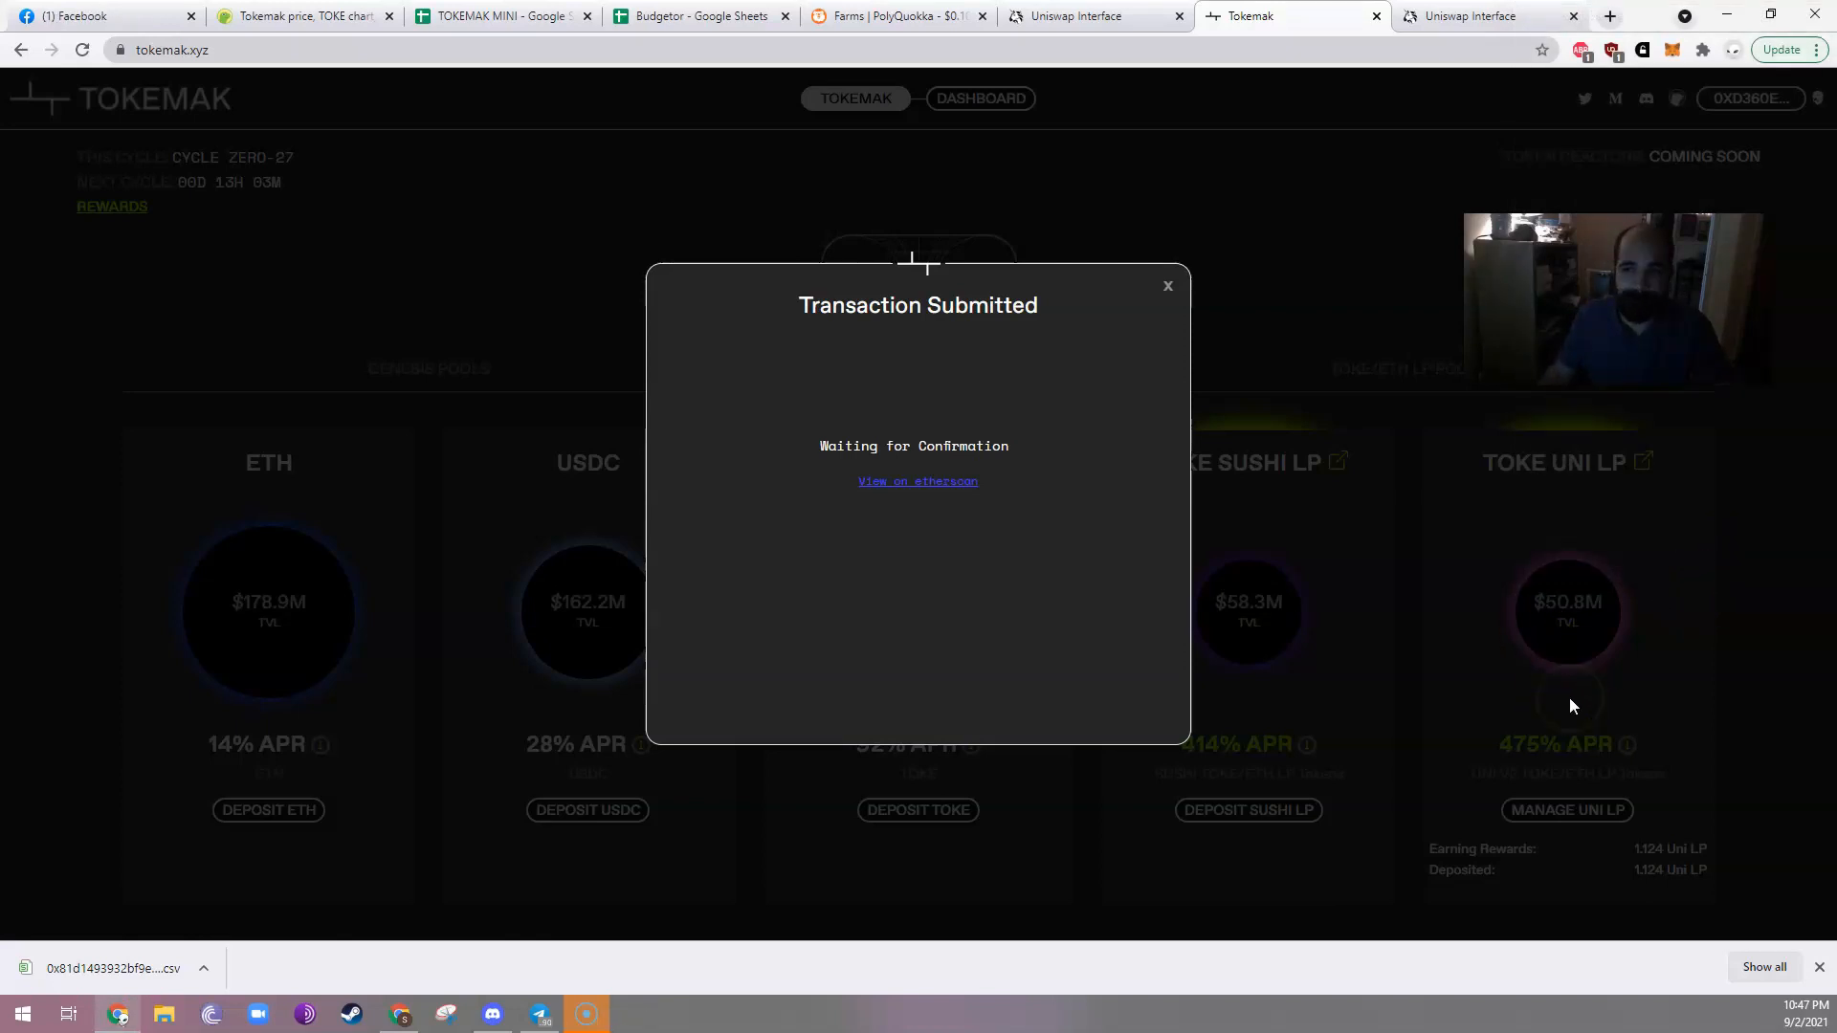
mouse_move(1053, 572)
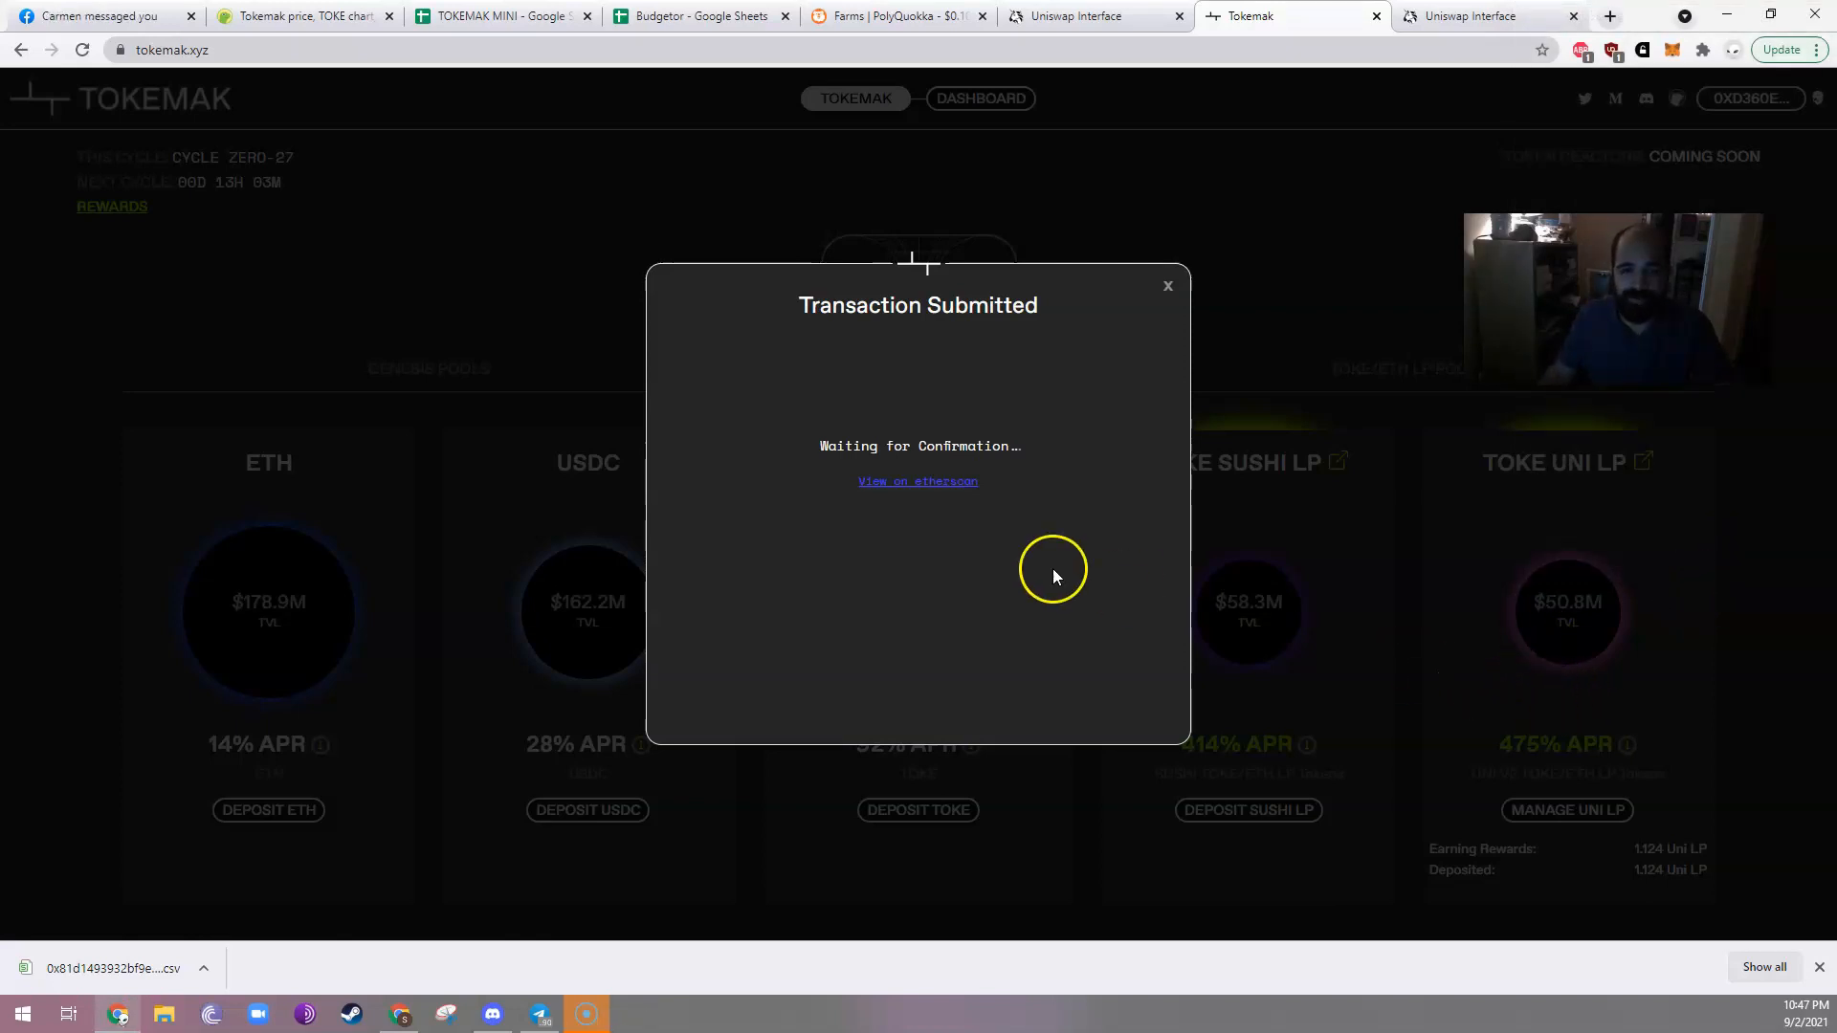
mouse_move(1048, 419)
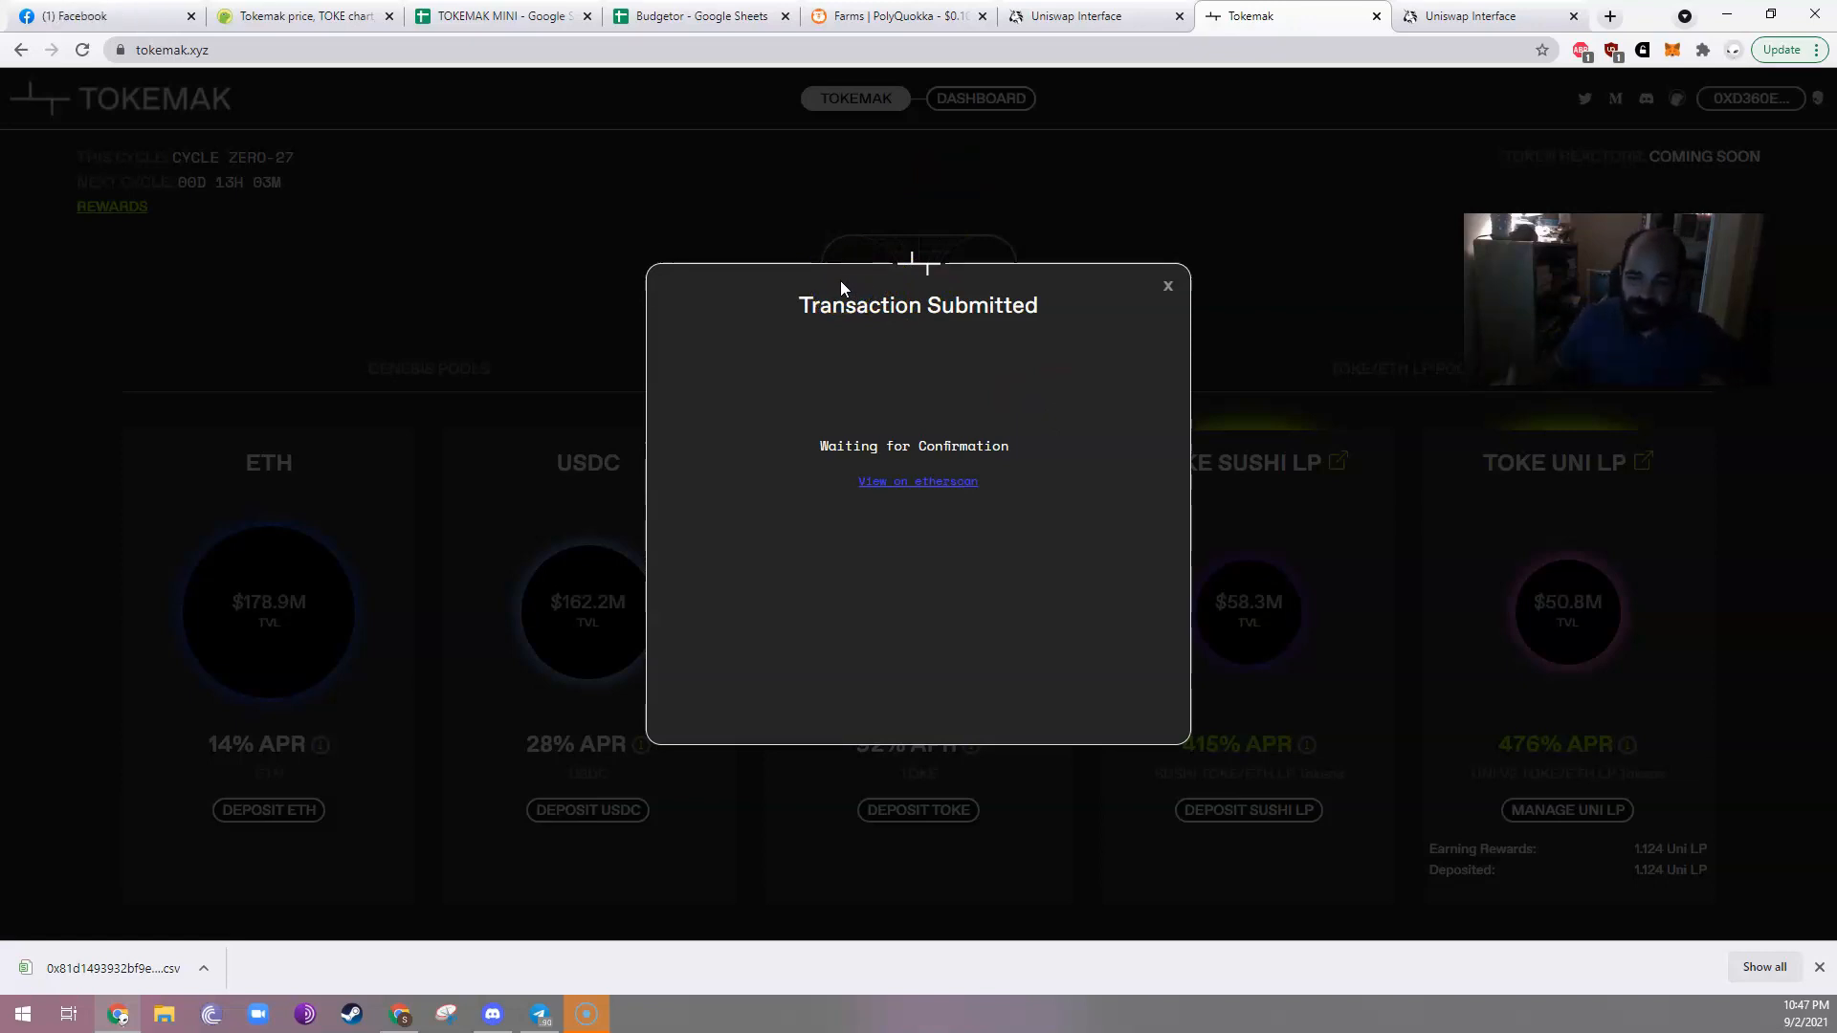
mouse_move(597, 261)
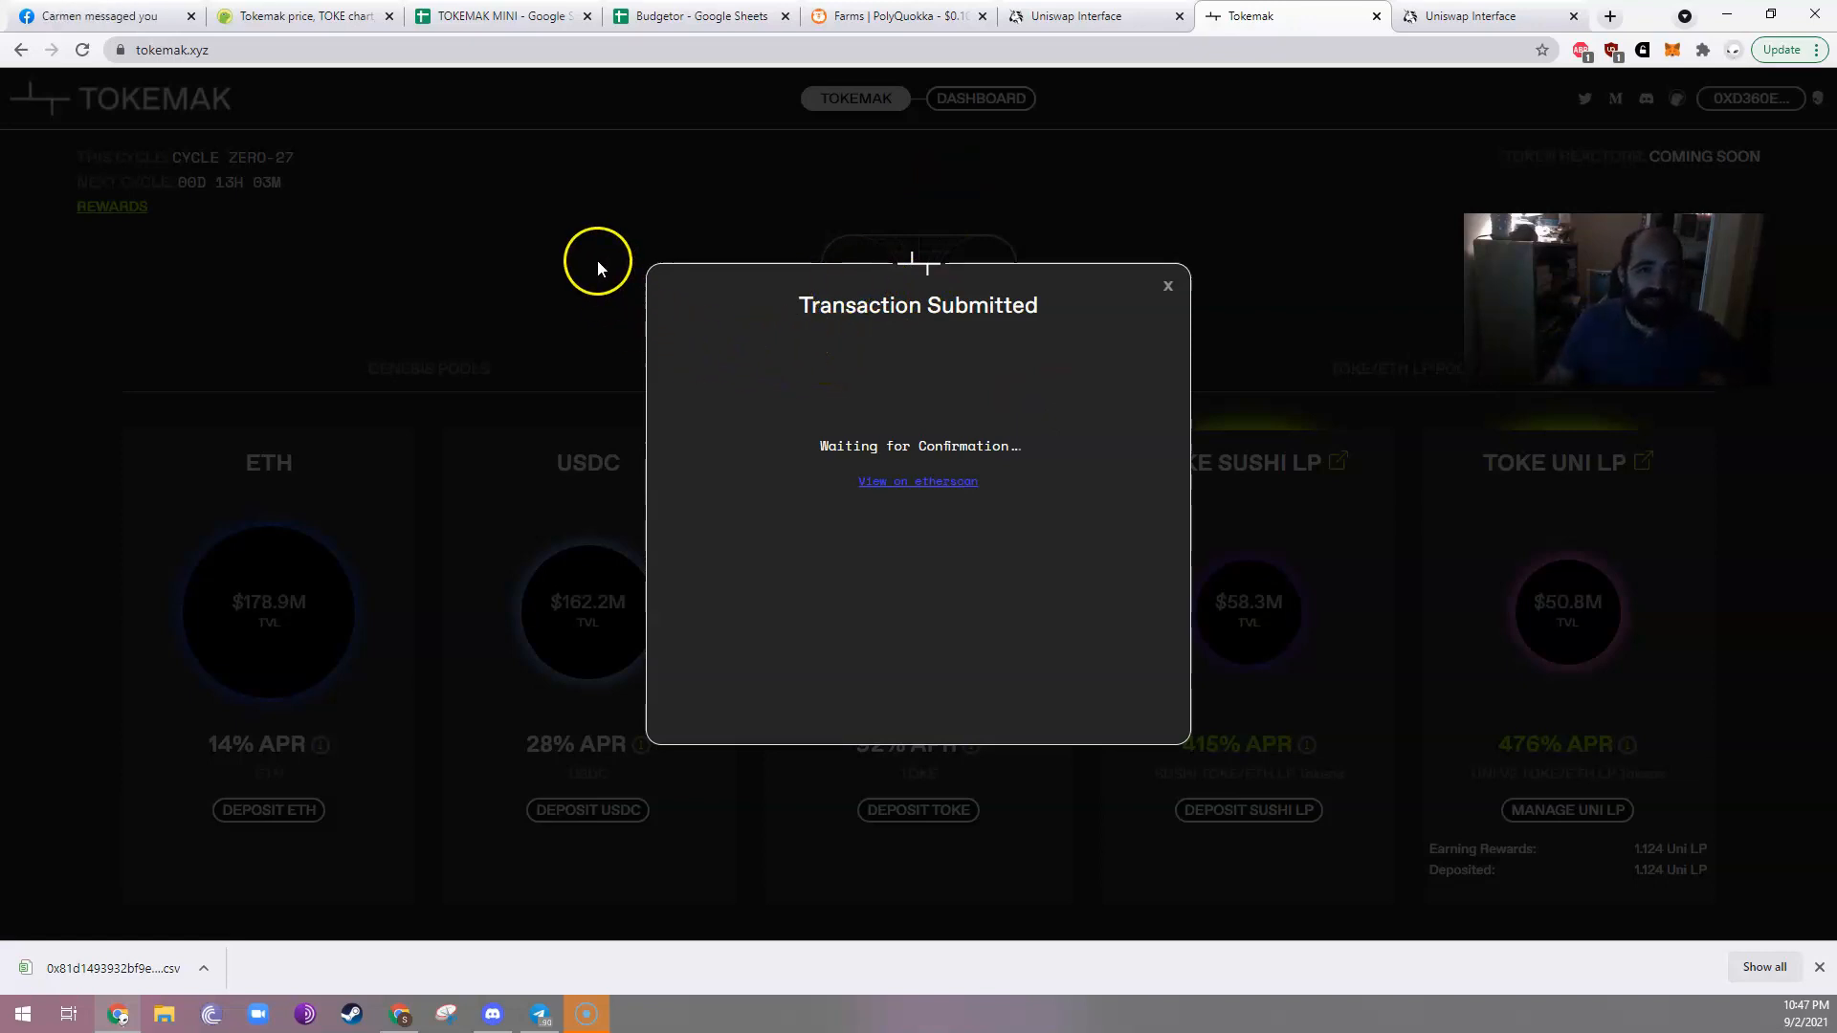
left_click(498, 15)
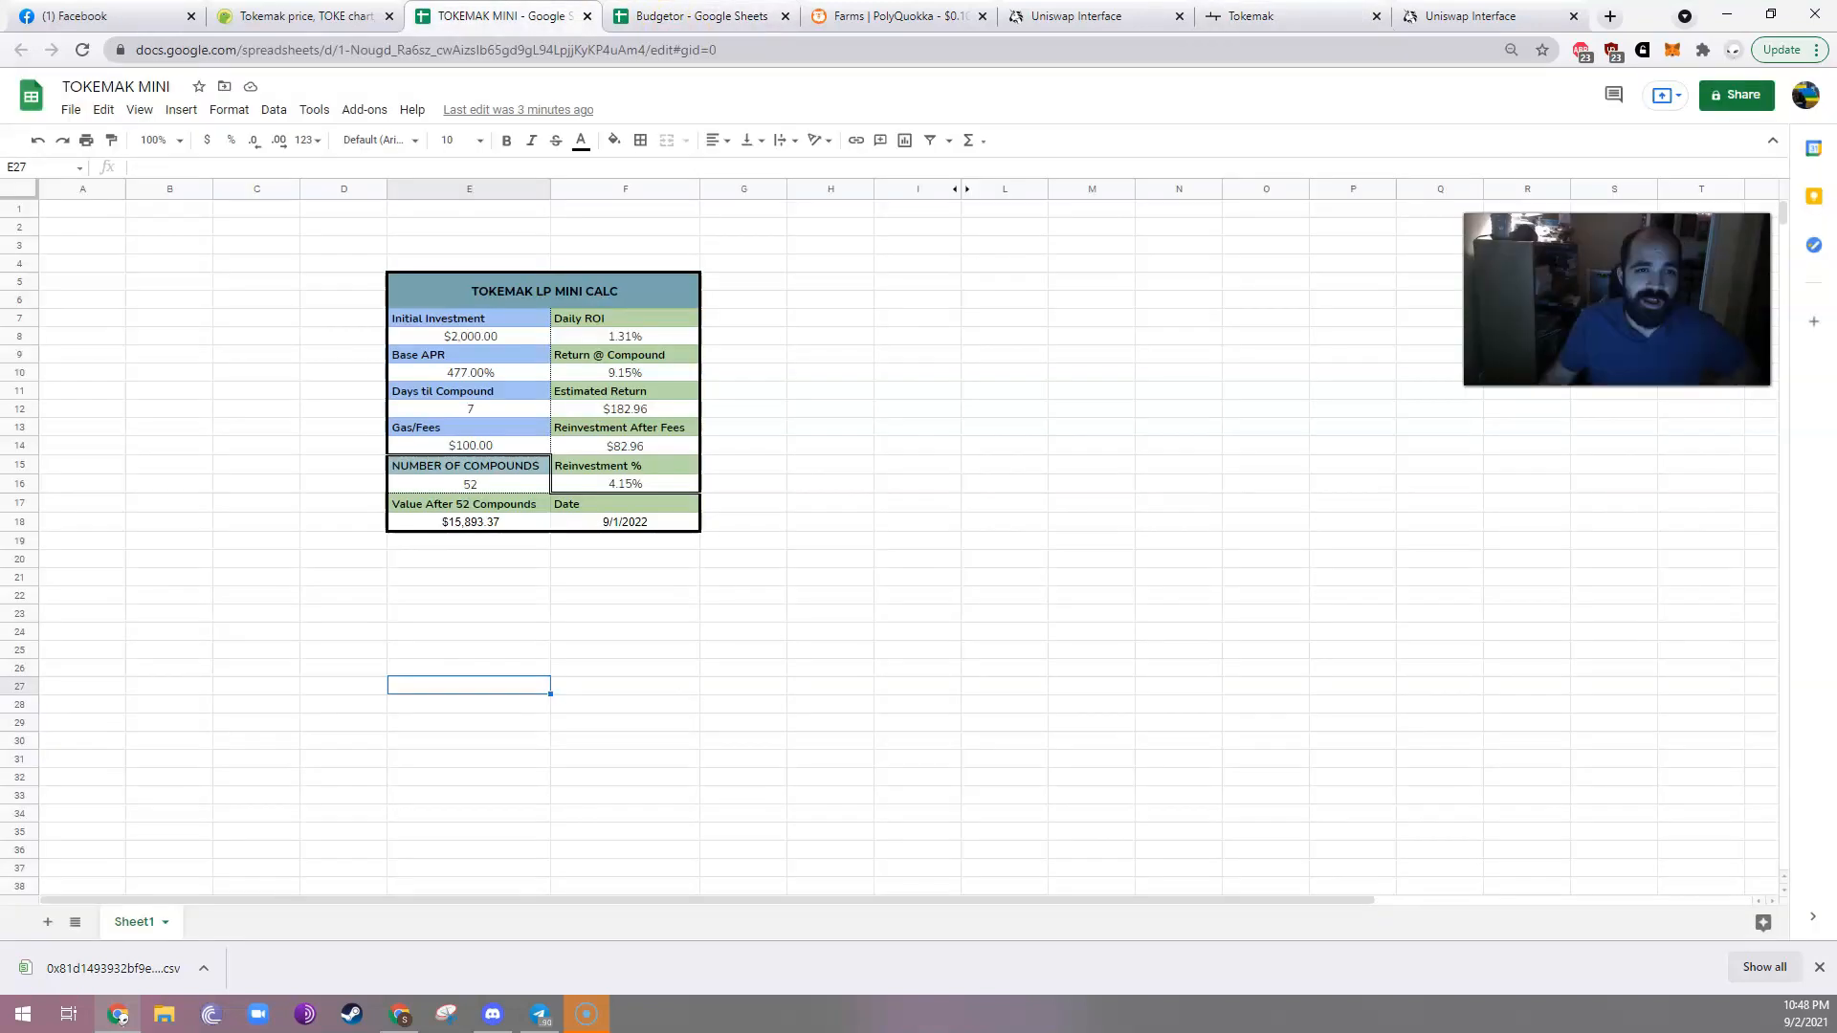
Inspect the Base APR, Reinvestment After Fees and 52-compound cells, then return to Tokemak.
left_click(470, 372)
type("470")
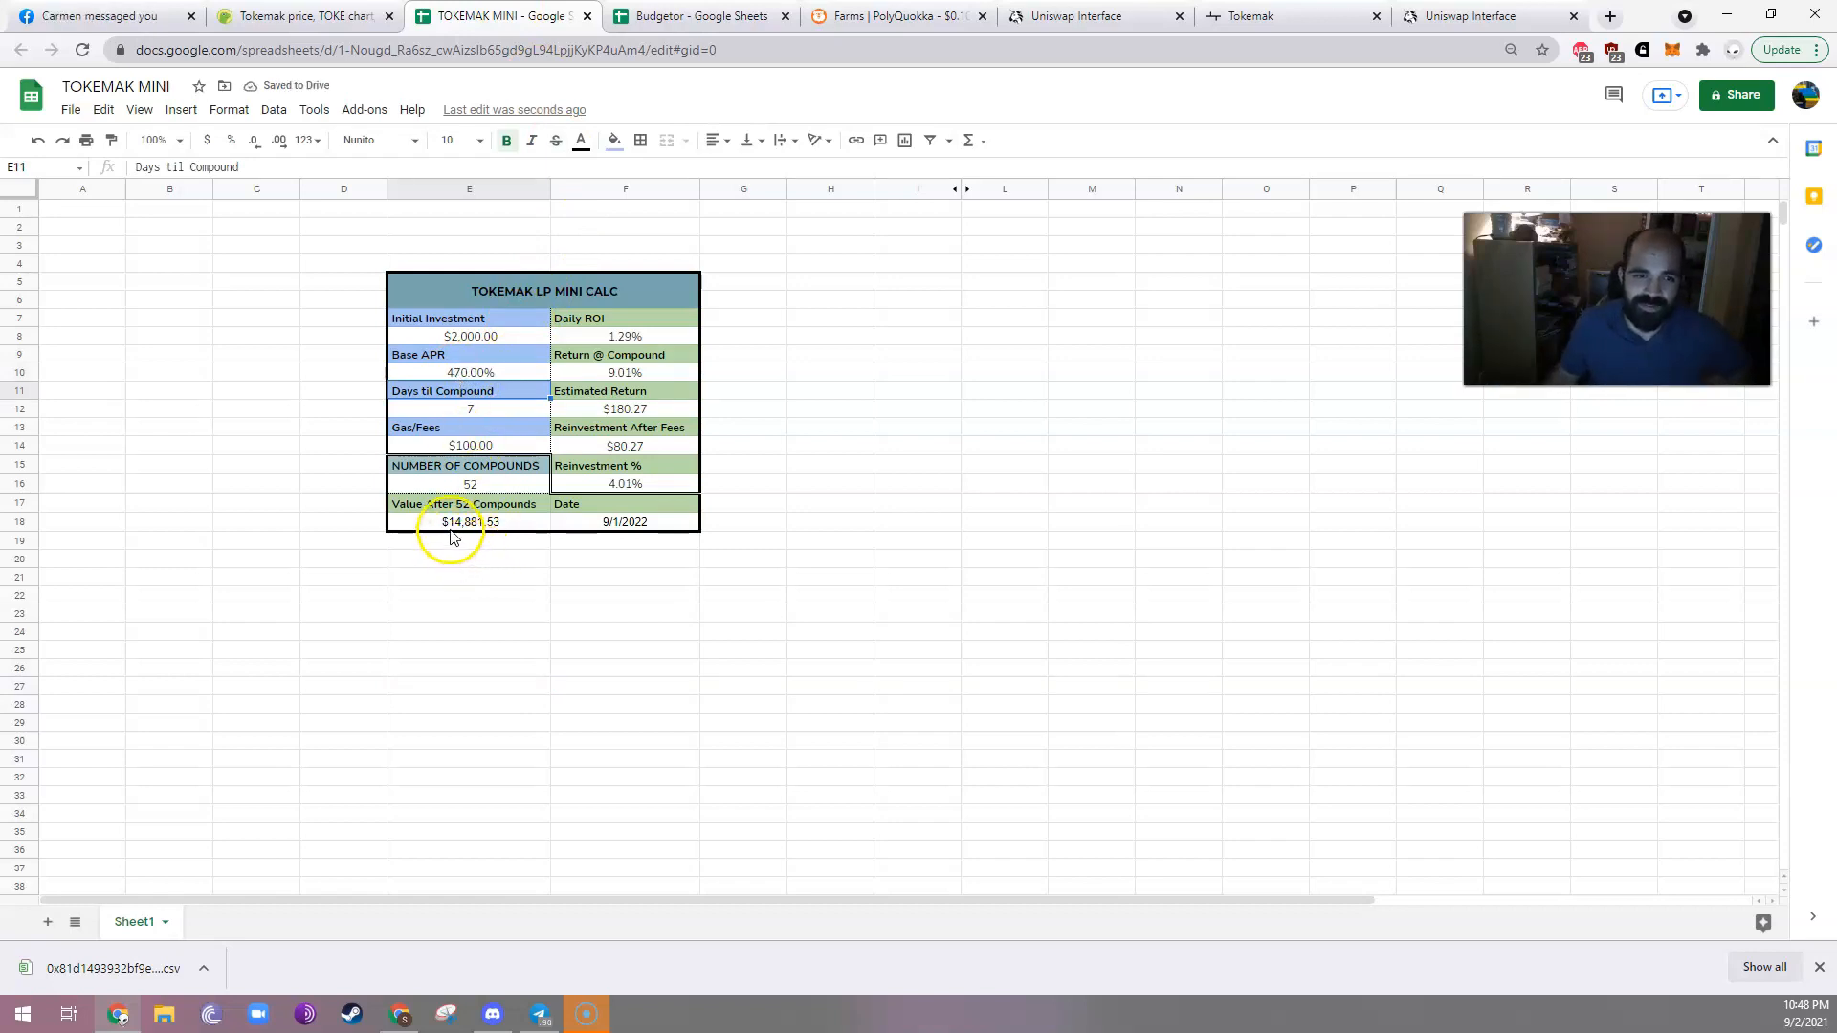
mouse_move(480, 518)
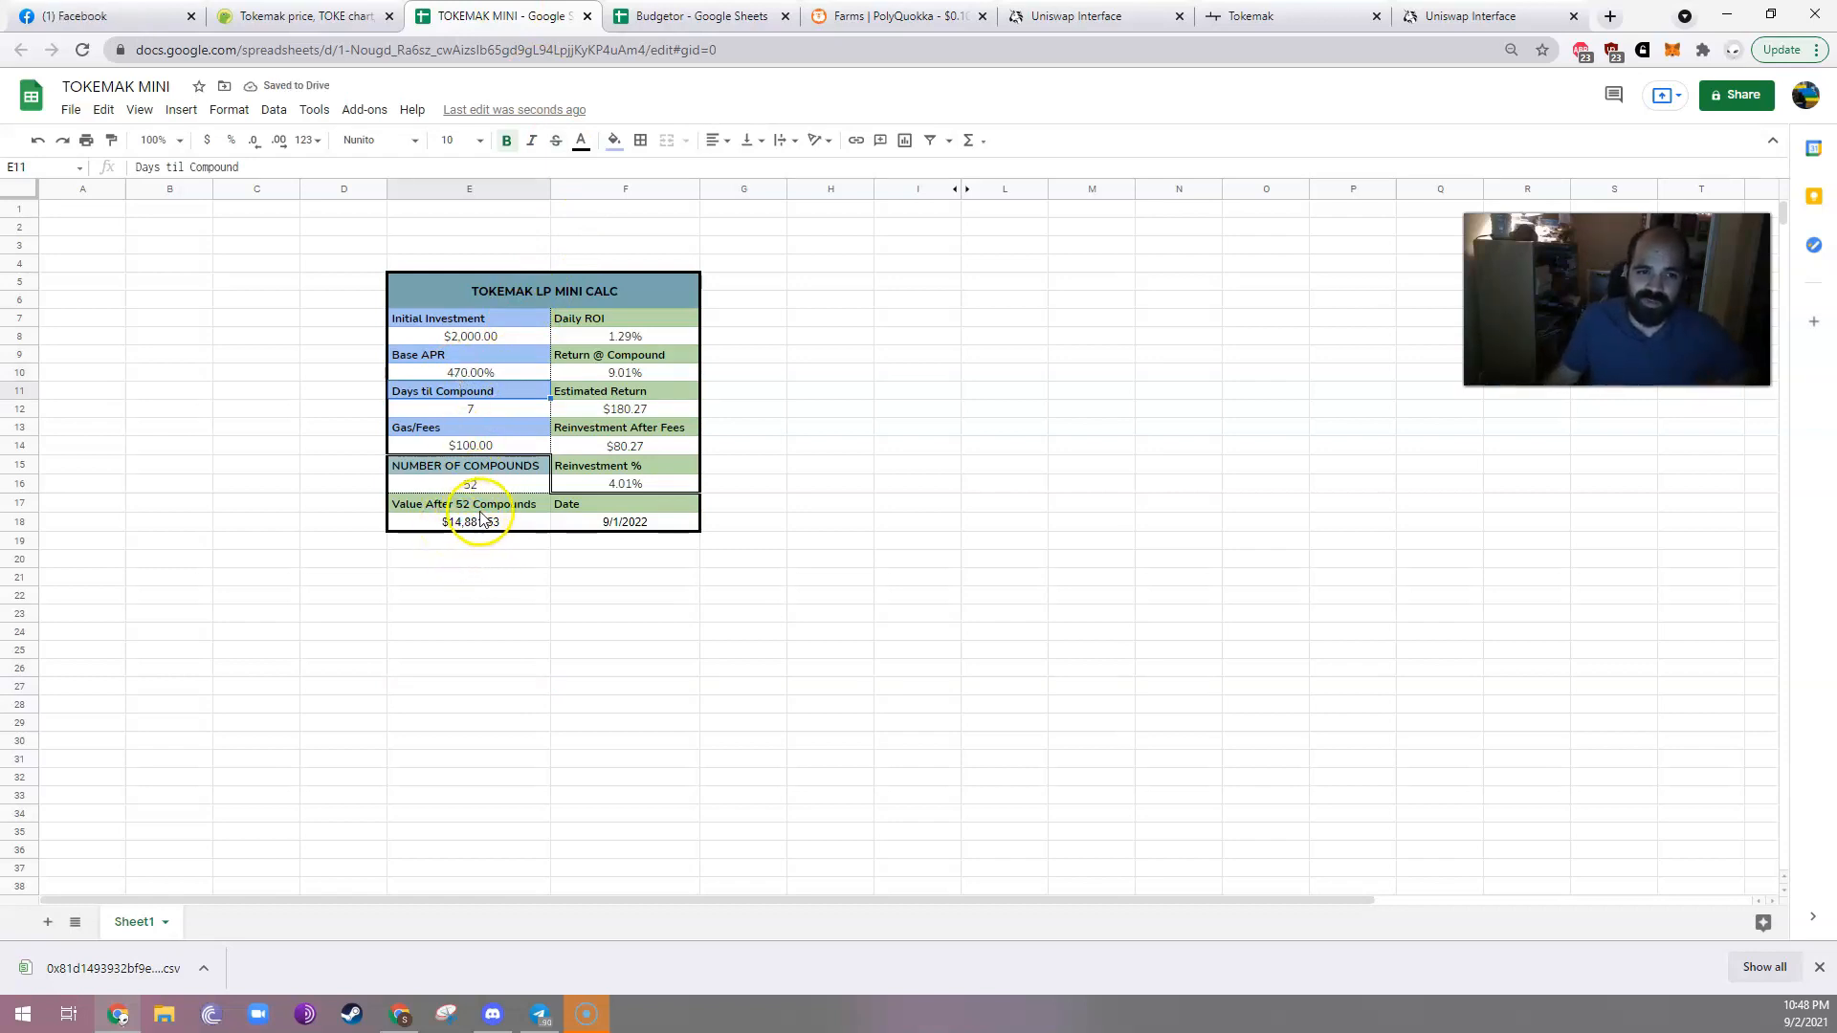
left_click(469, 504)
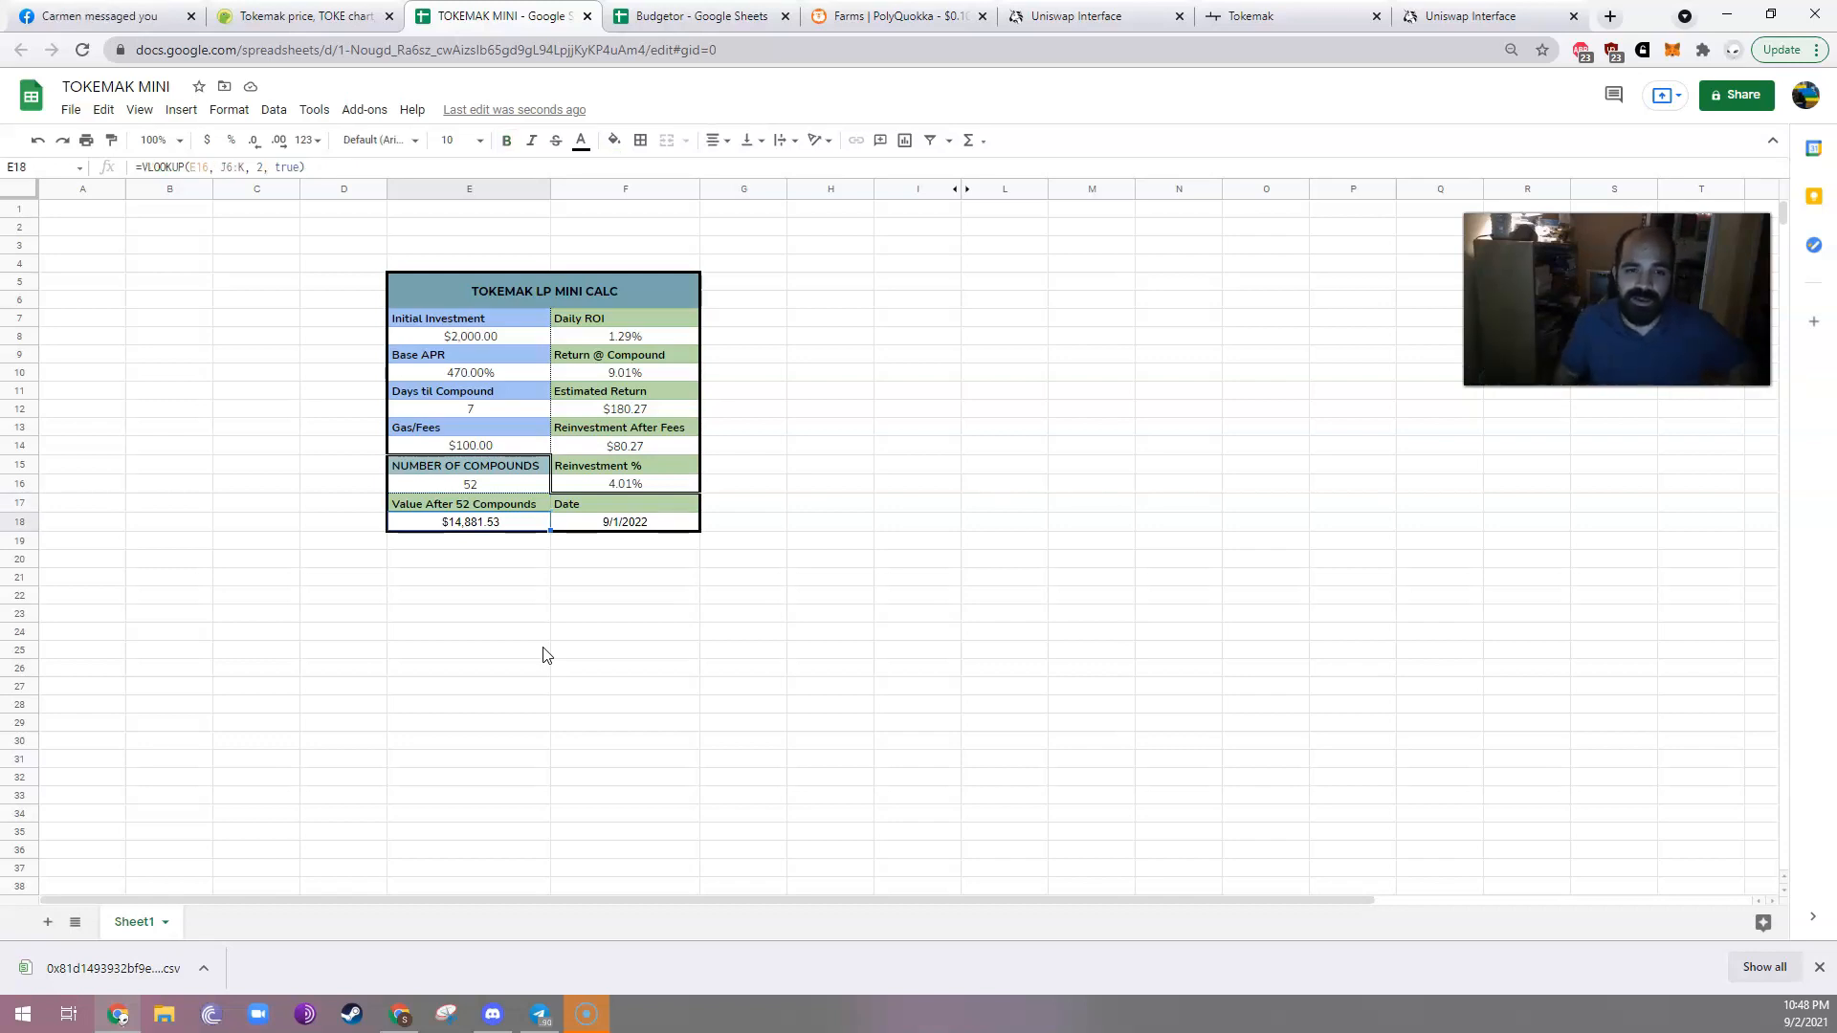
left_click(470, 484)
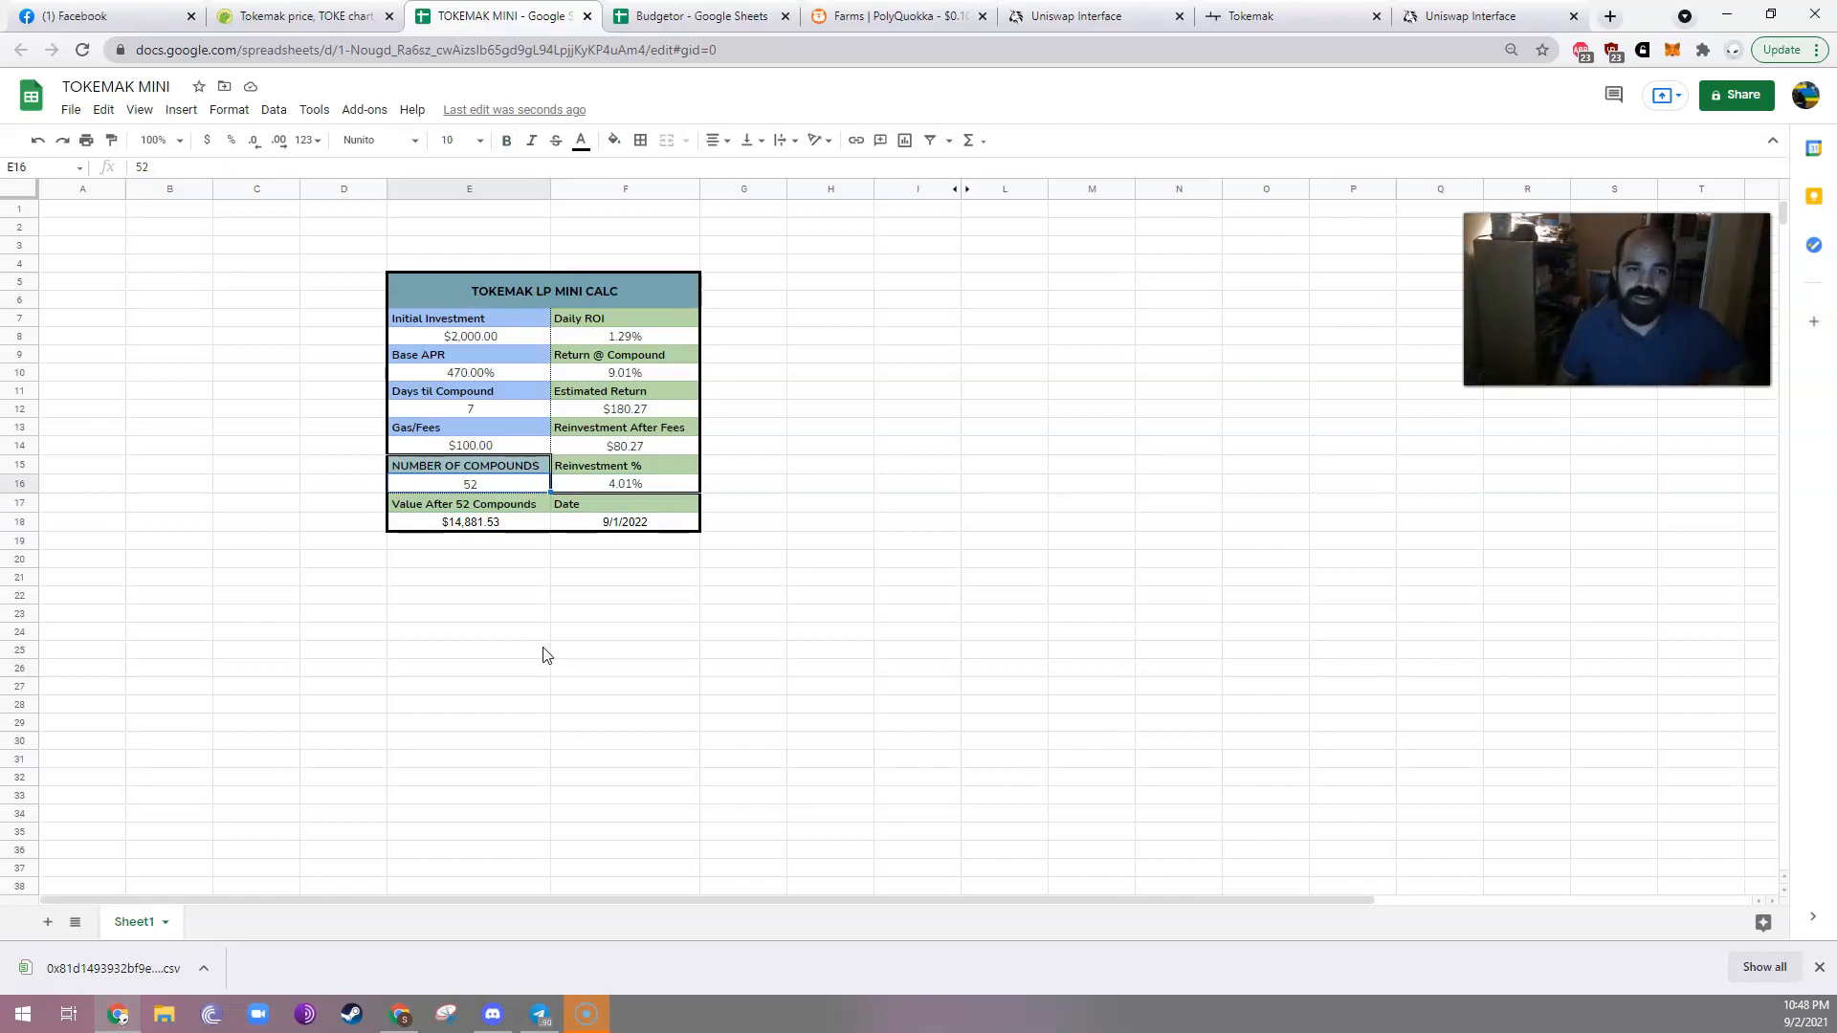
left_click(625, 447)
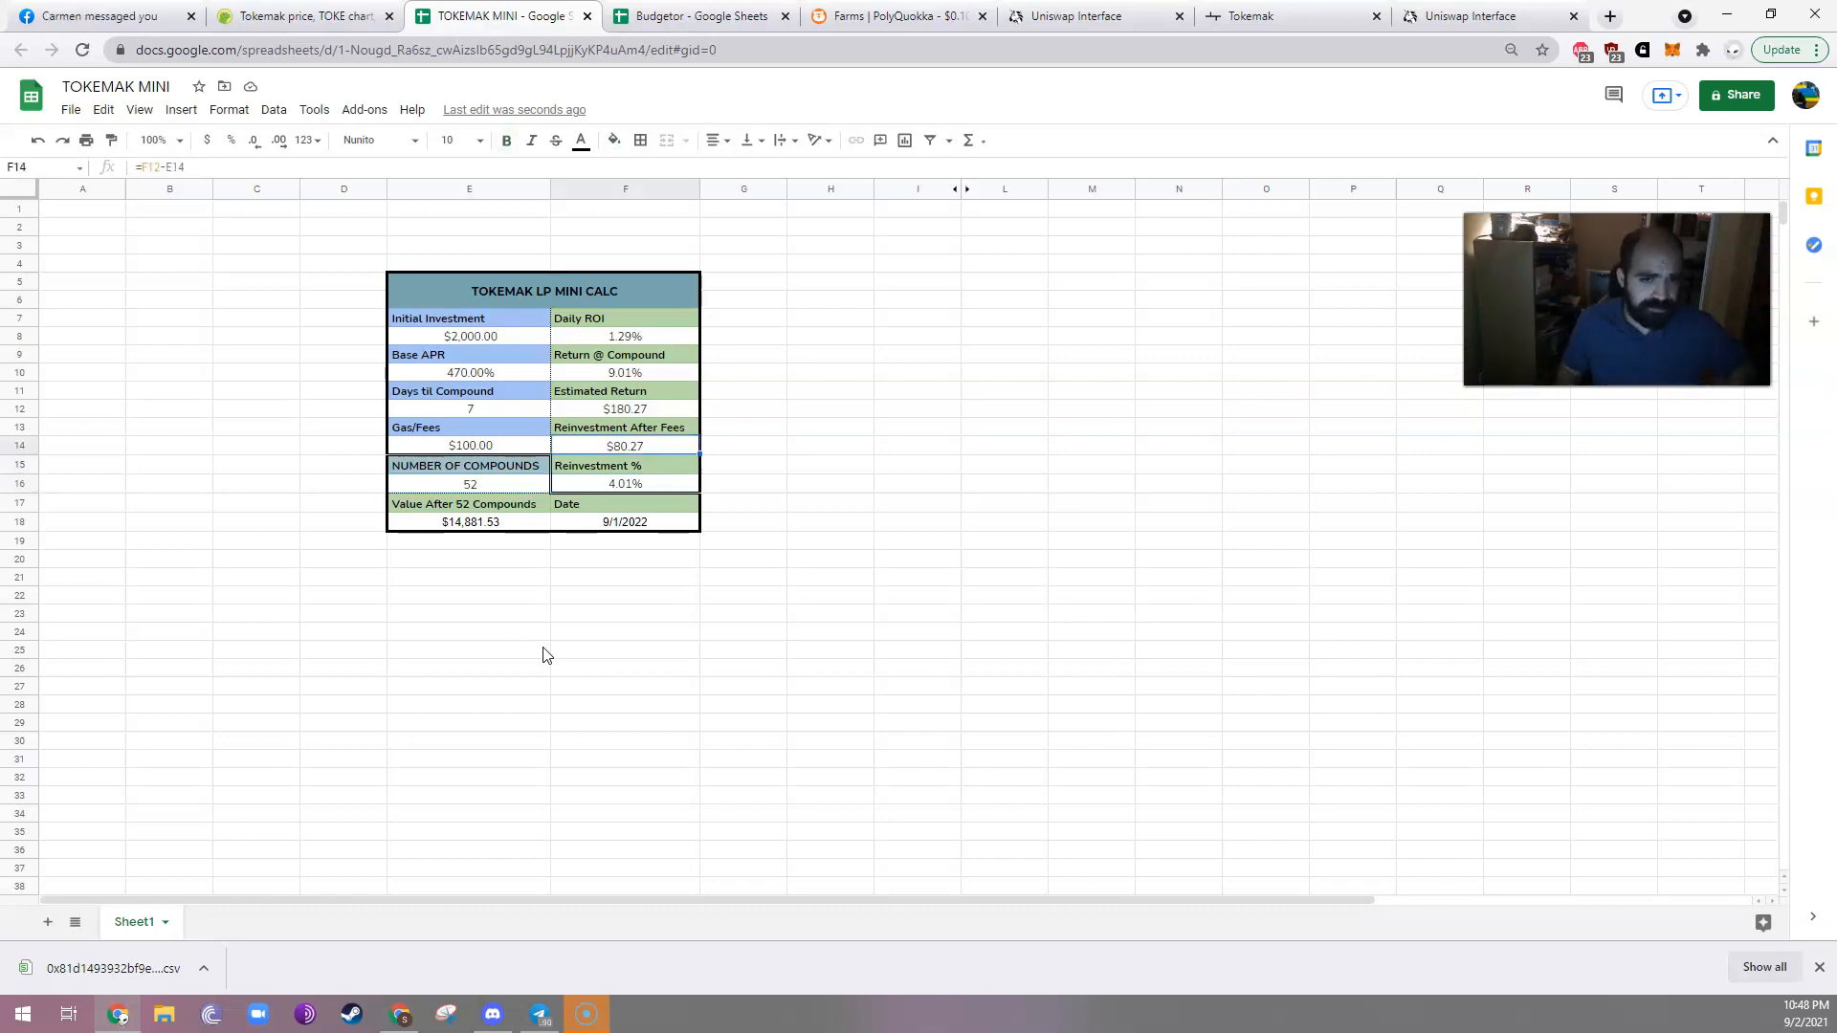
left_click(470, 372)
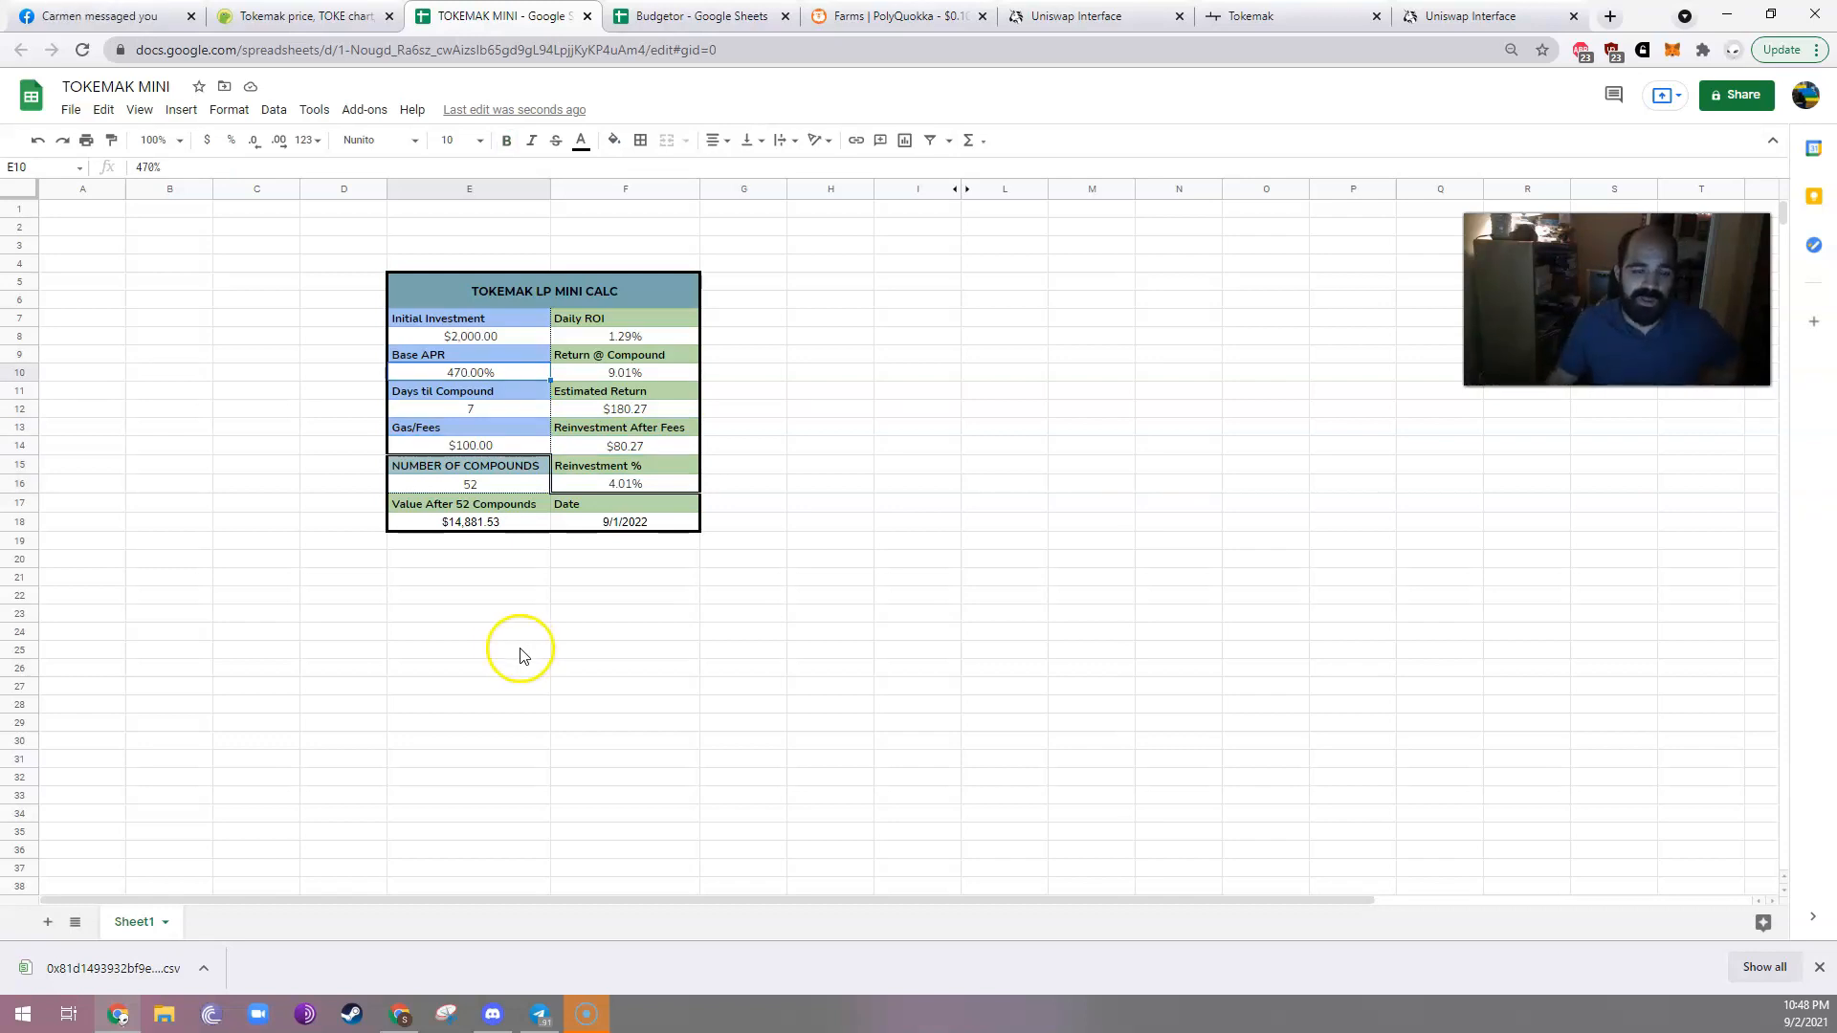
left_click(468, 647)
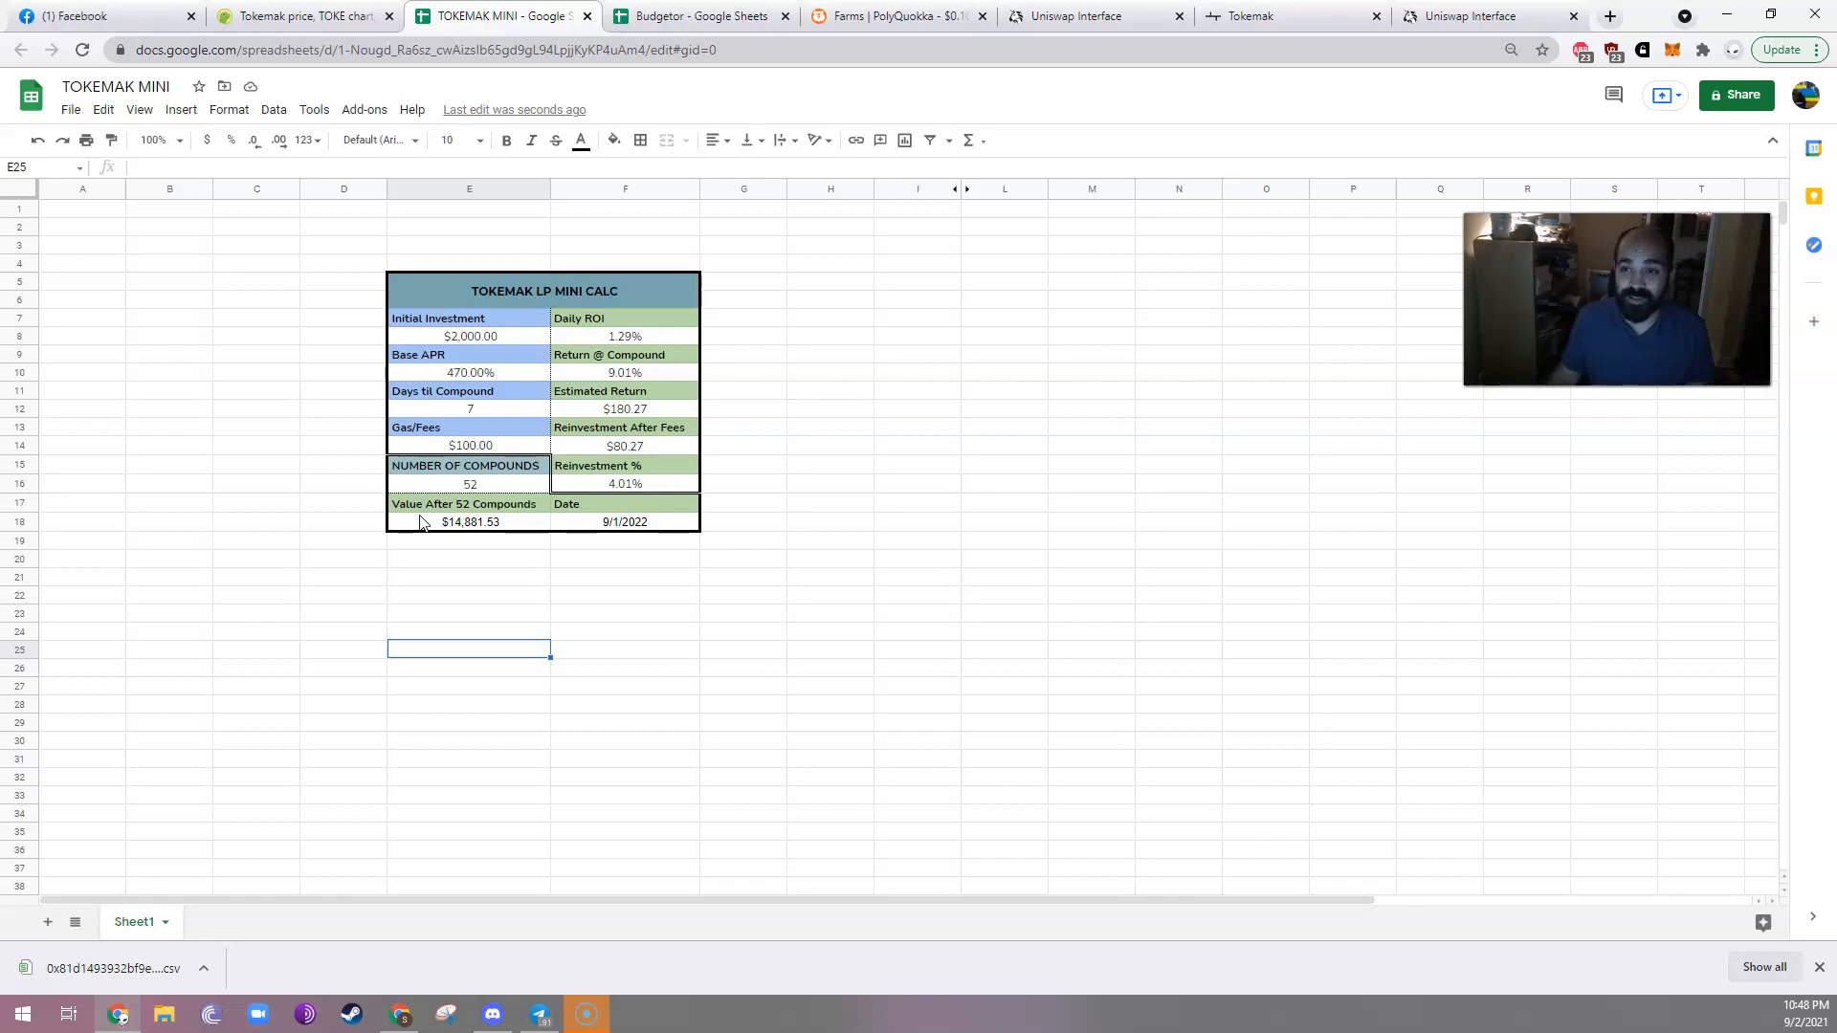
mouse_move(398, 551)
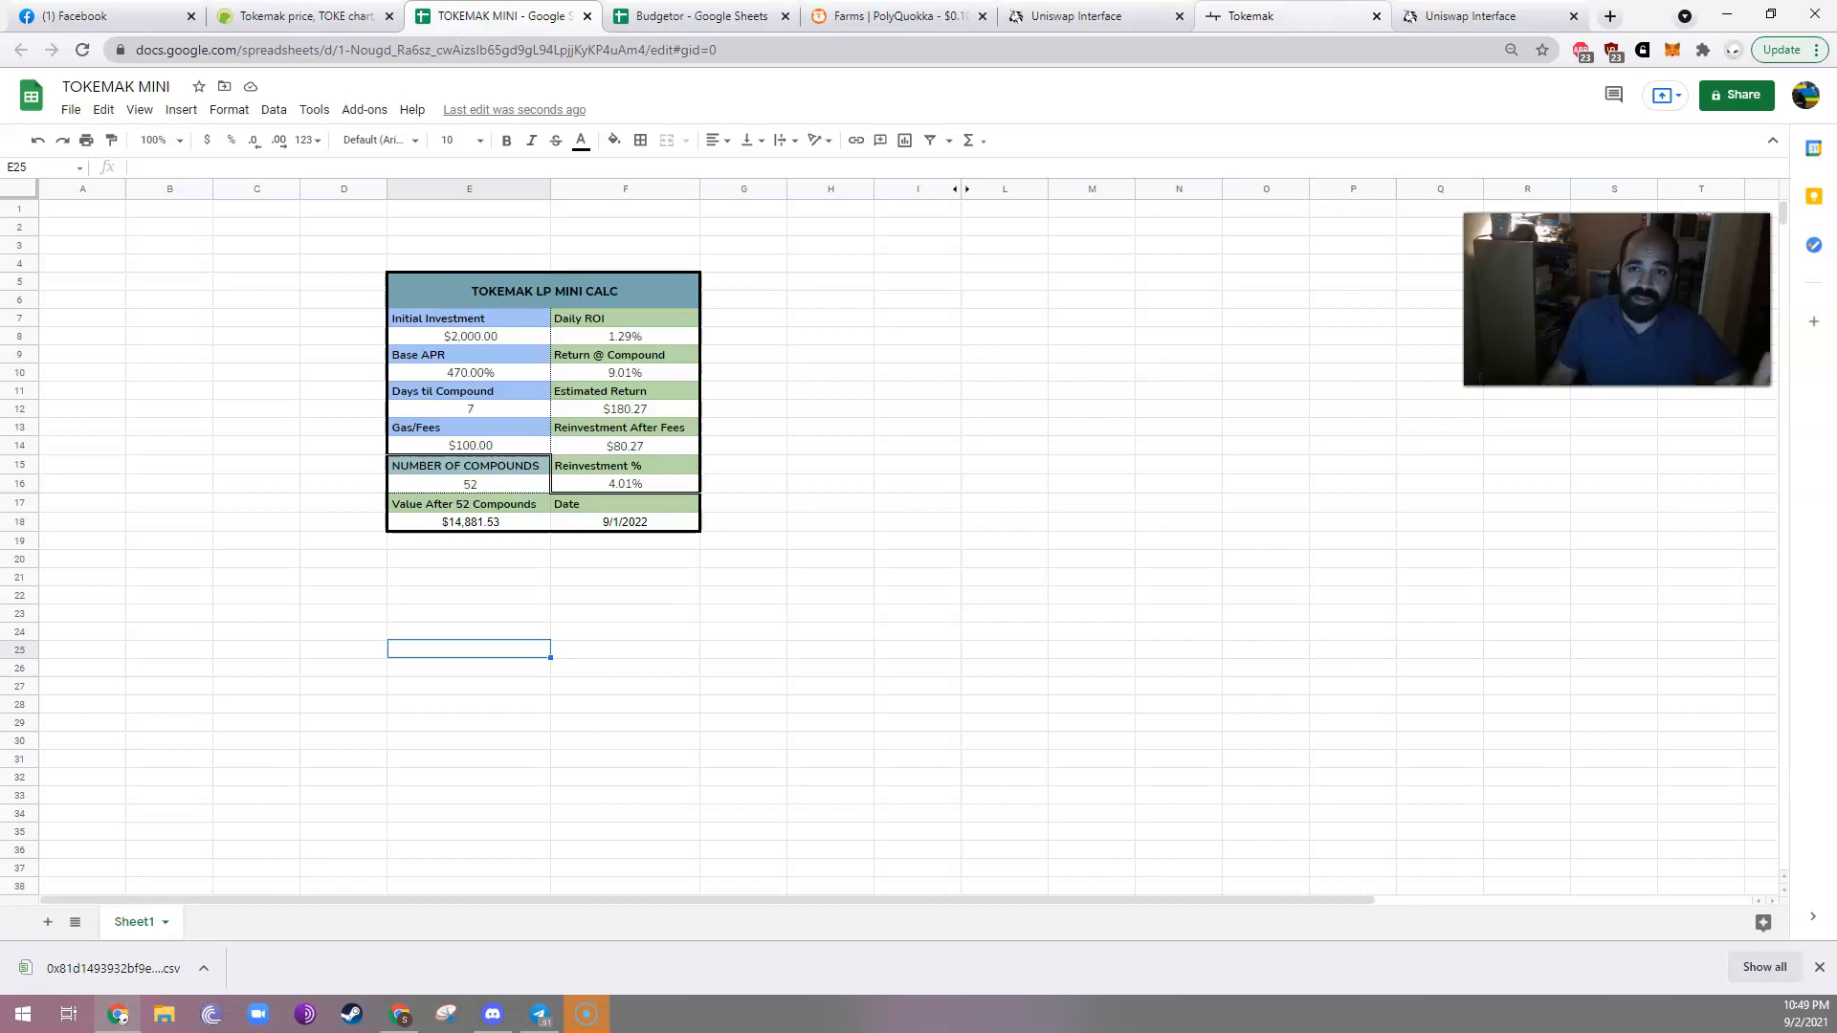
left_click(1289, 15)
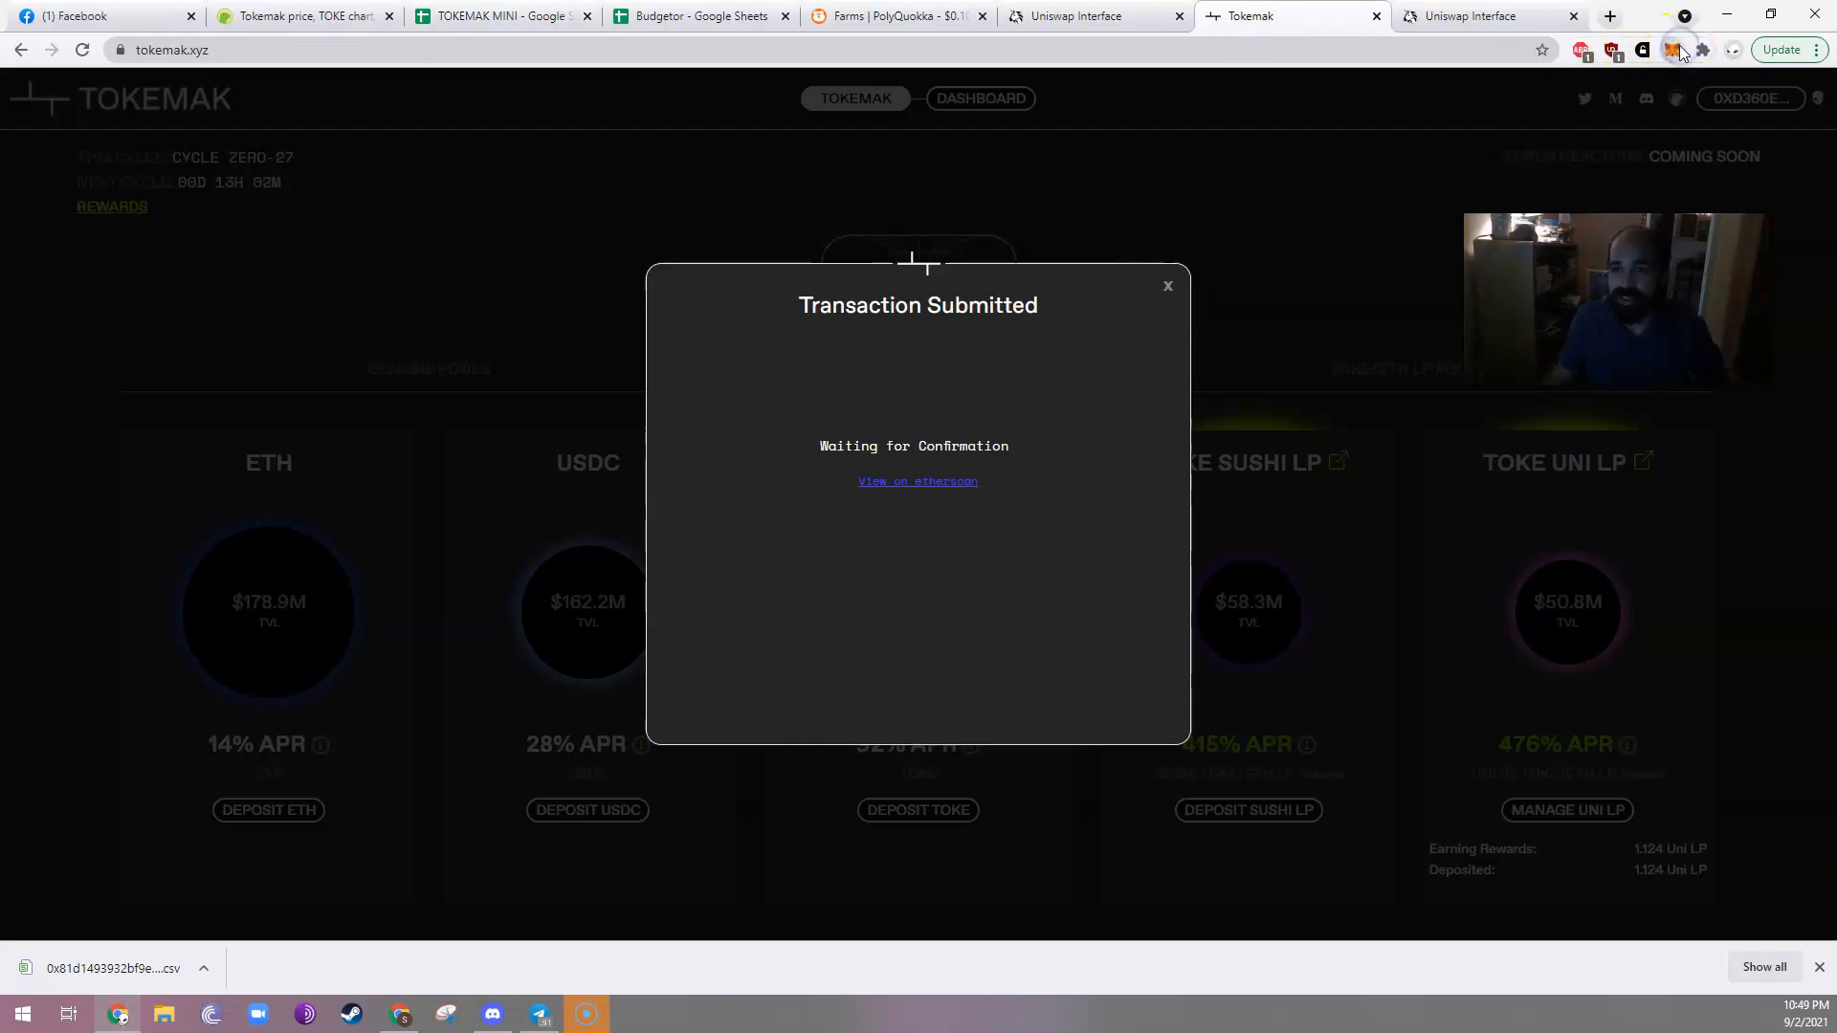
Dismiss the success notice and confirm 2.226 UNI LP deposited in the TOKE UNI LP pool.
left_click(1671, 51)
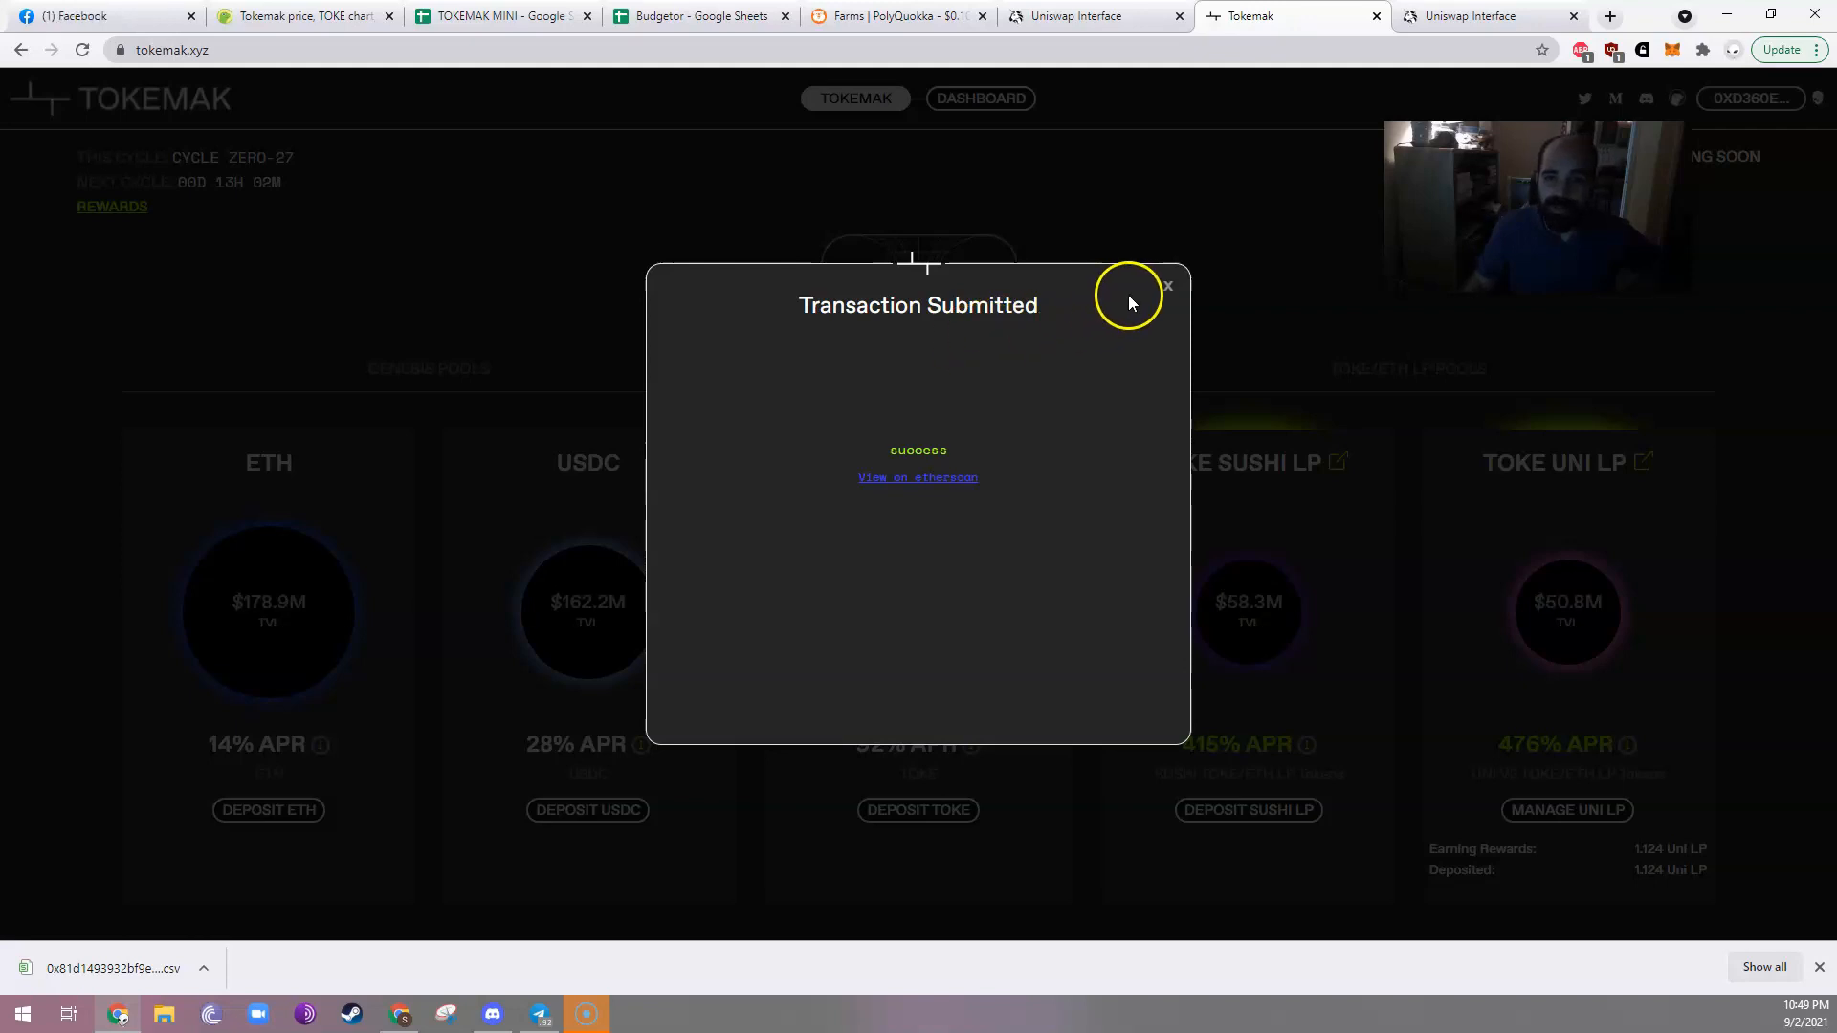
left_click(1167, 287)
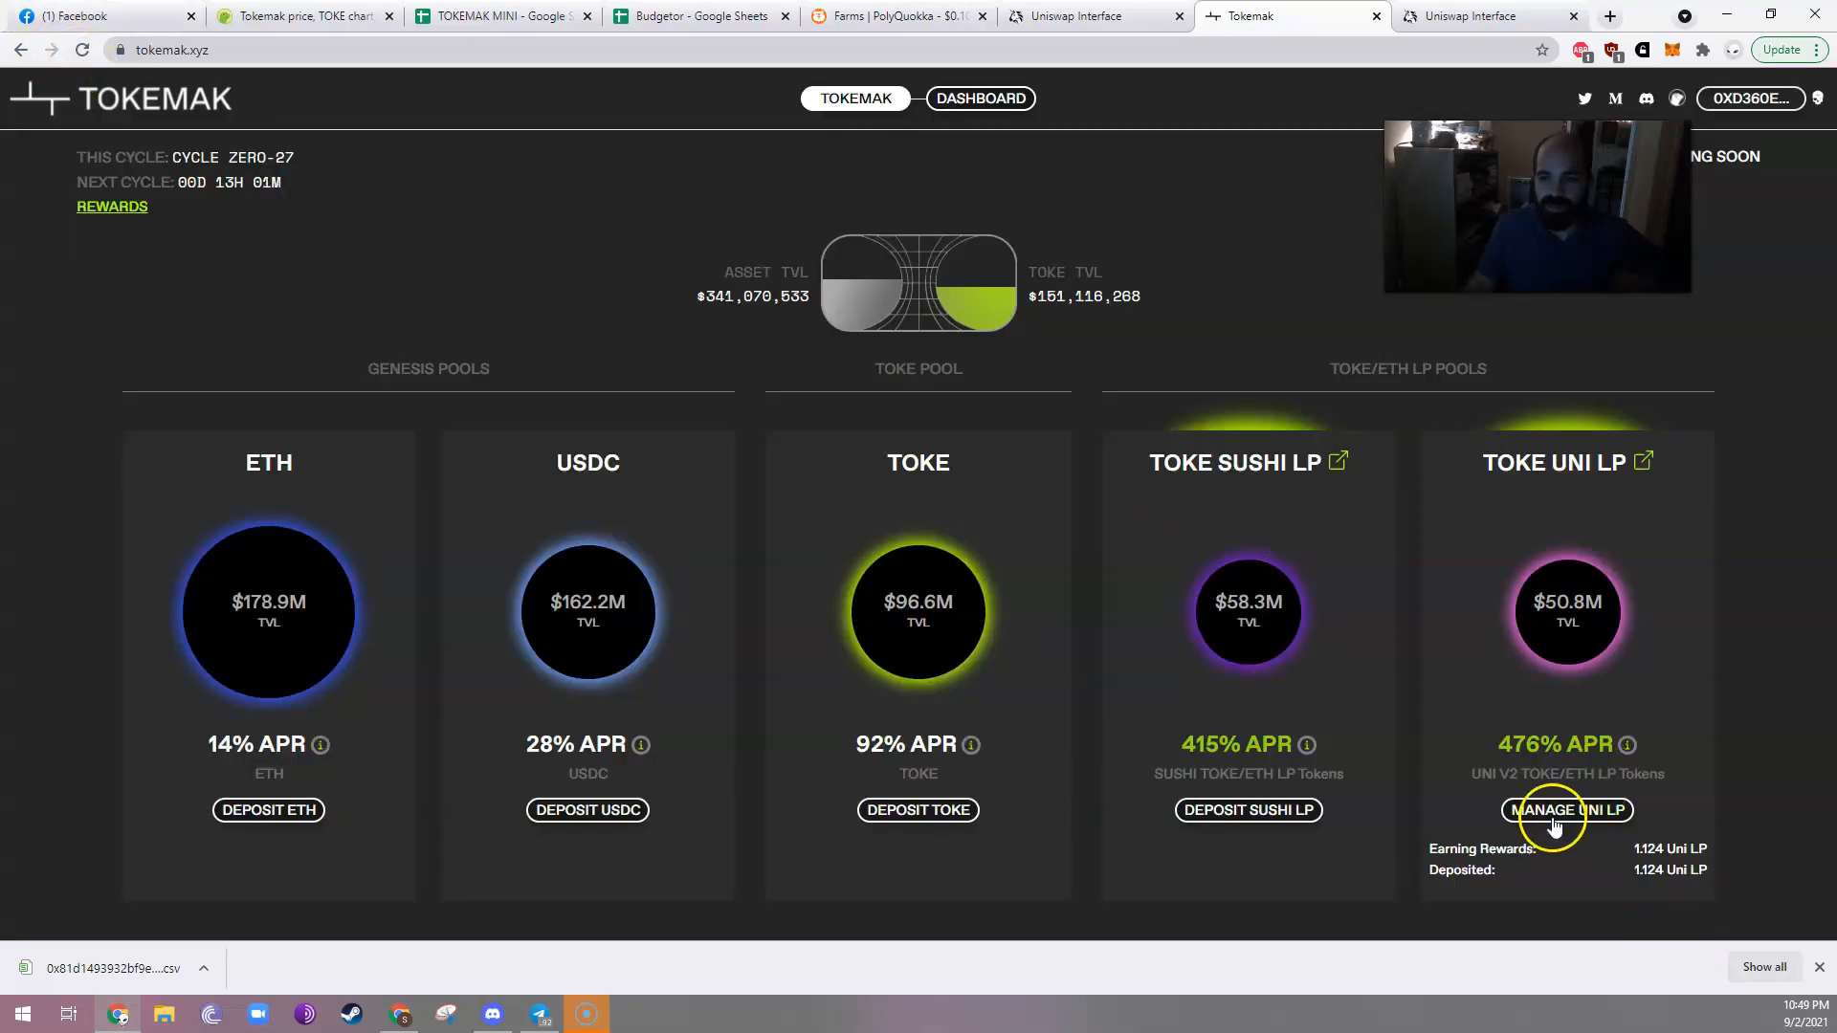
left_click(1566, 809)
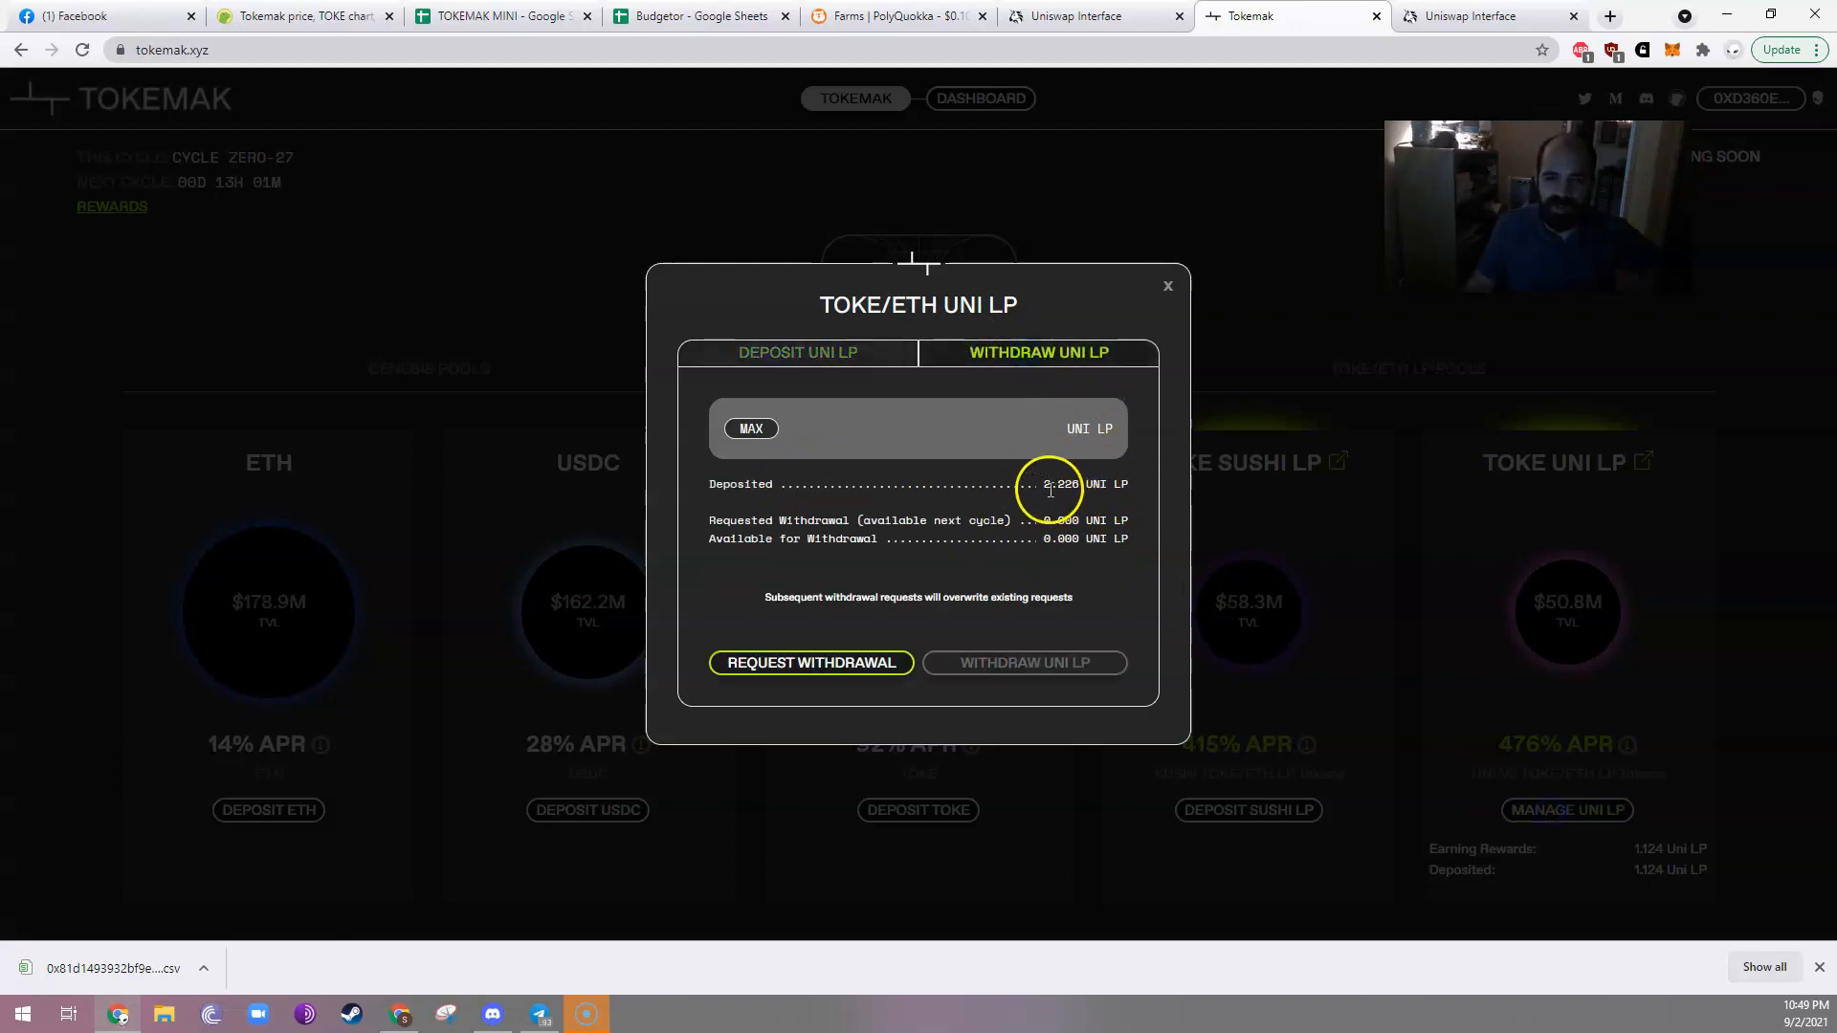
double_click(1066, 484)
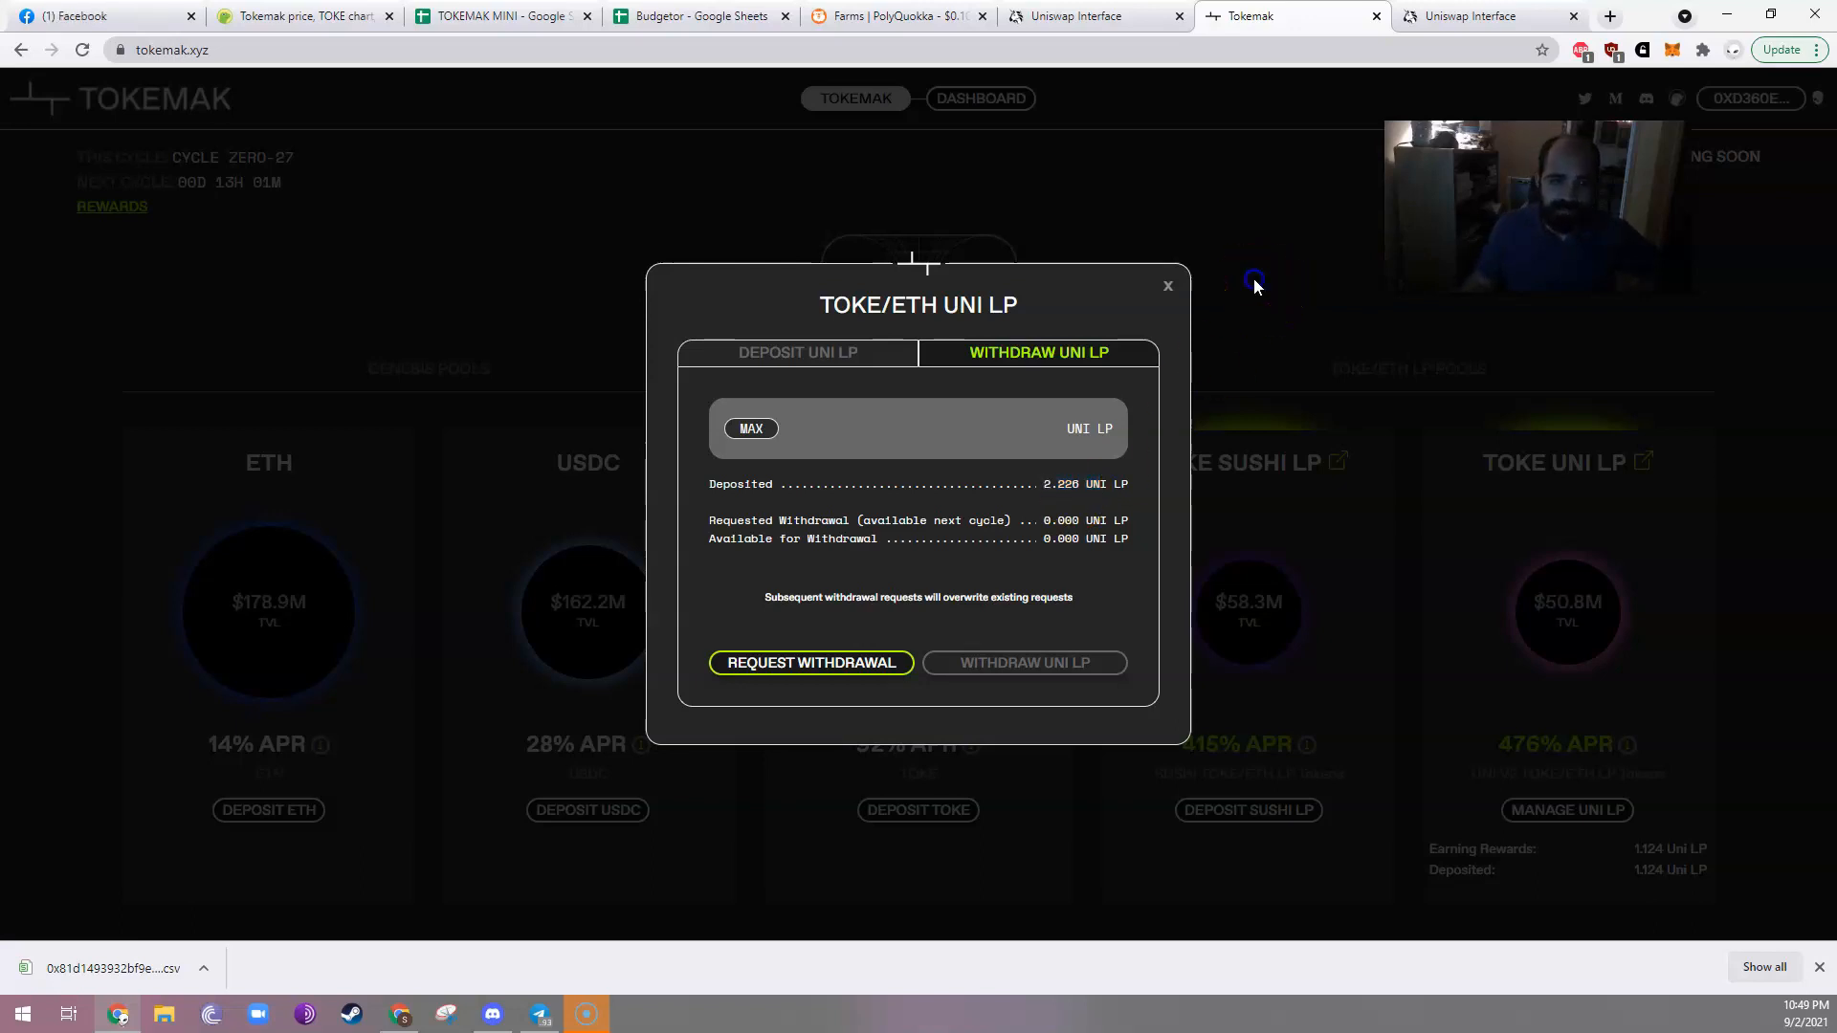
left_click(1167, 285)
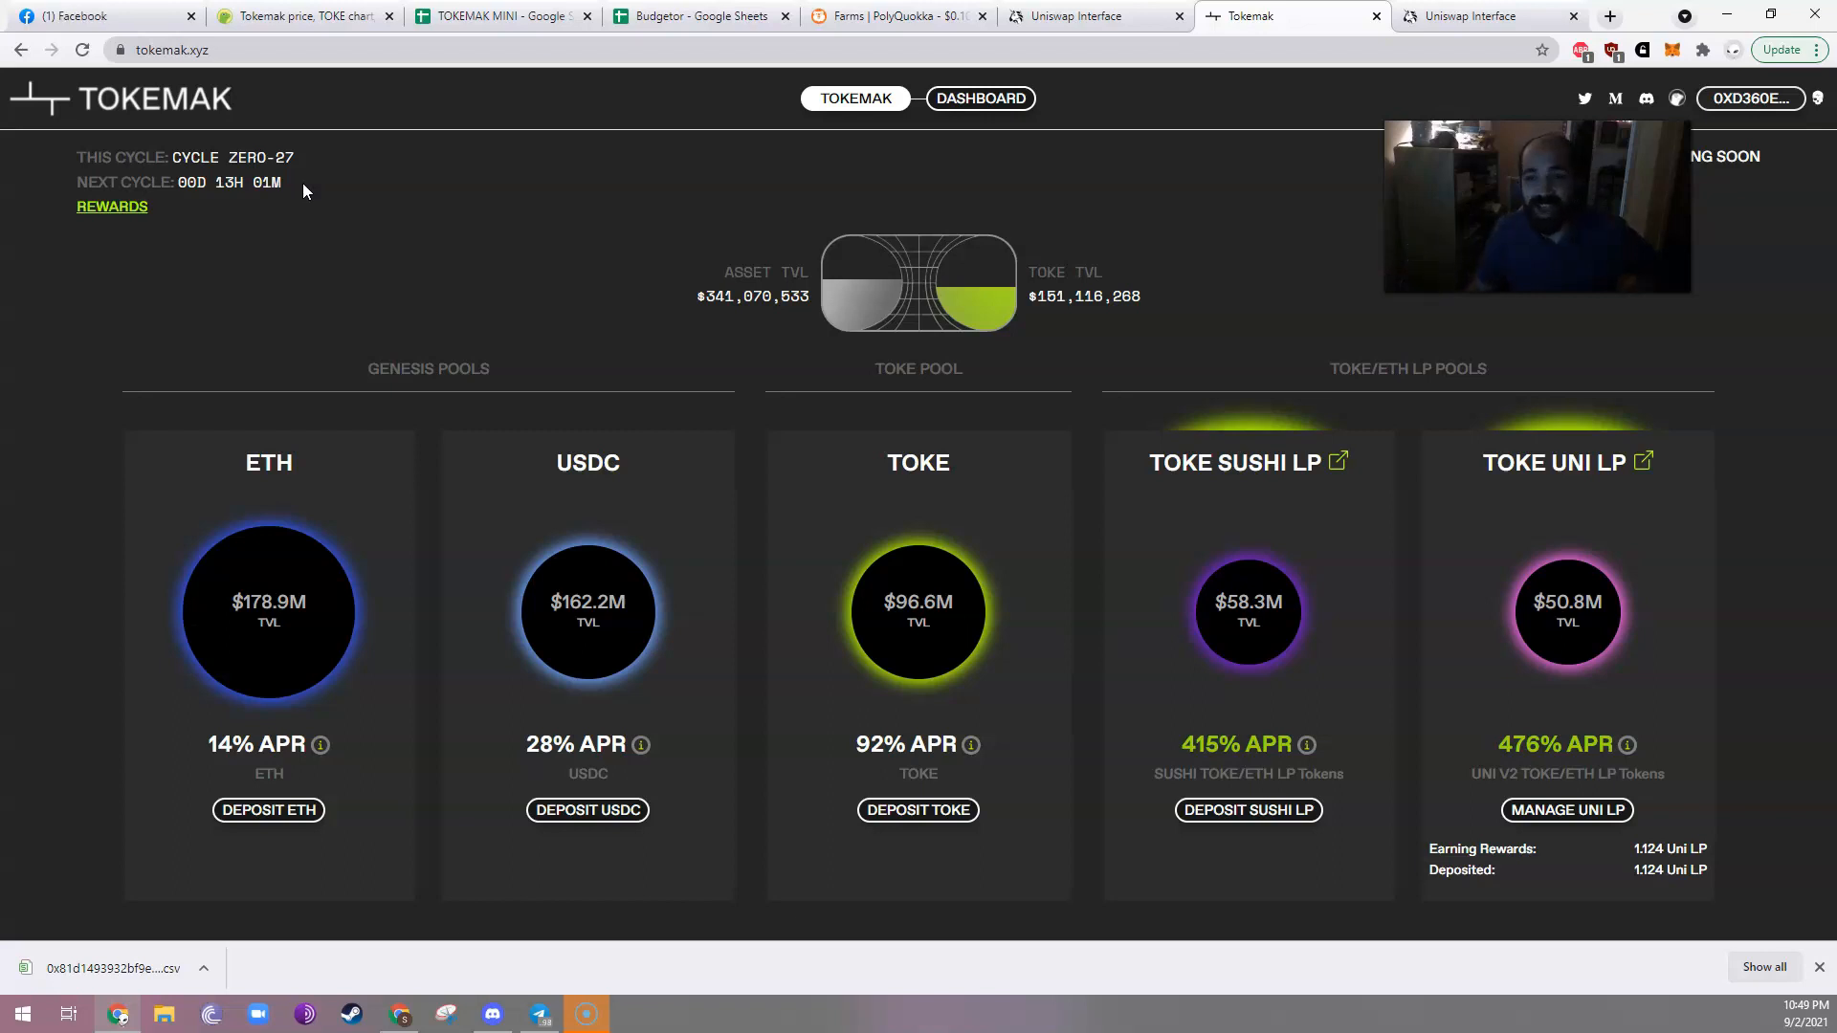
mouse_move(541, 617)
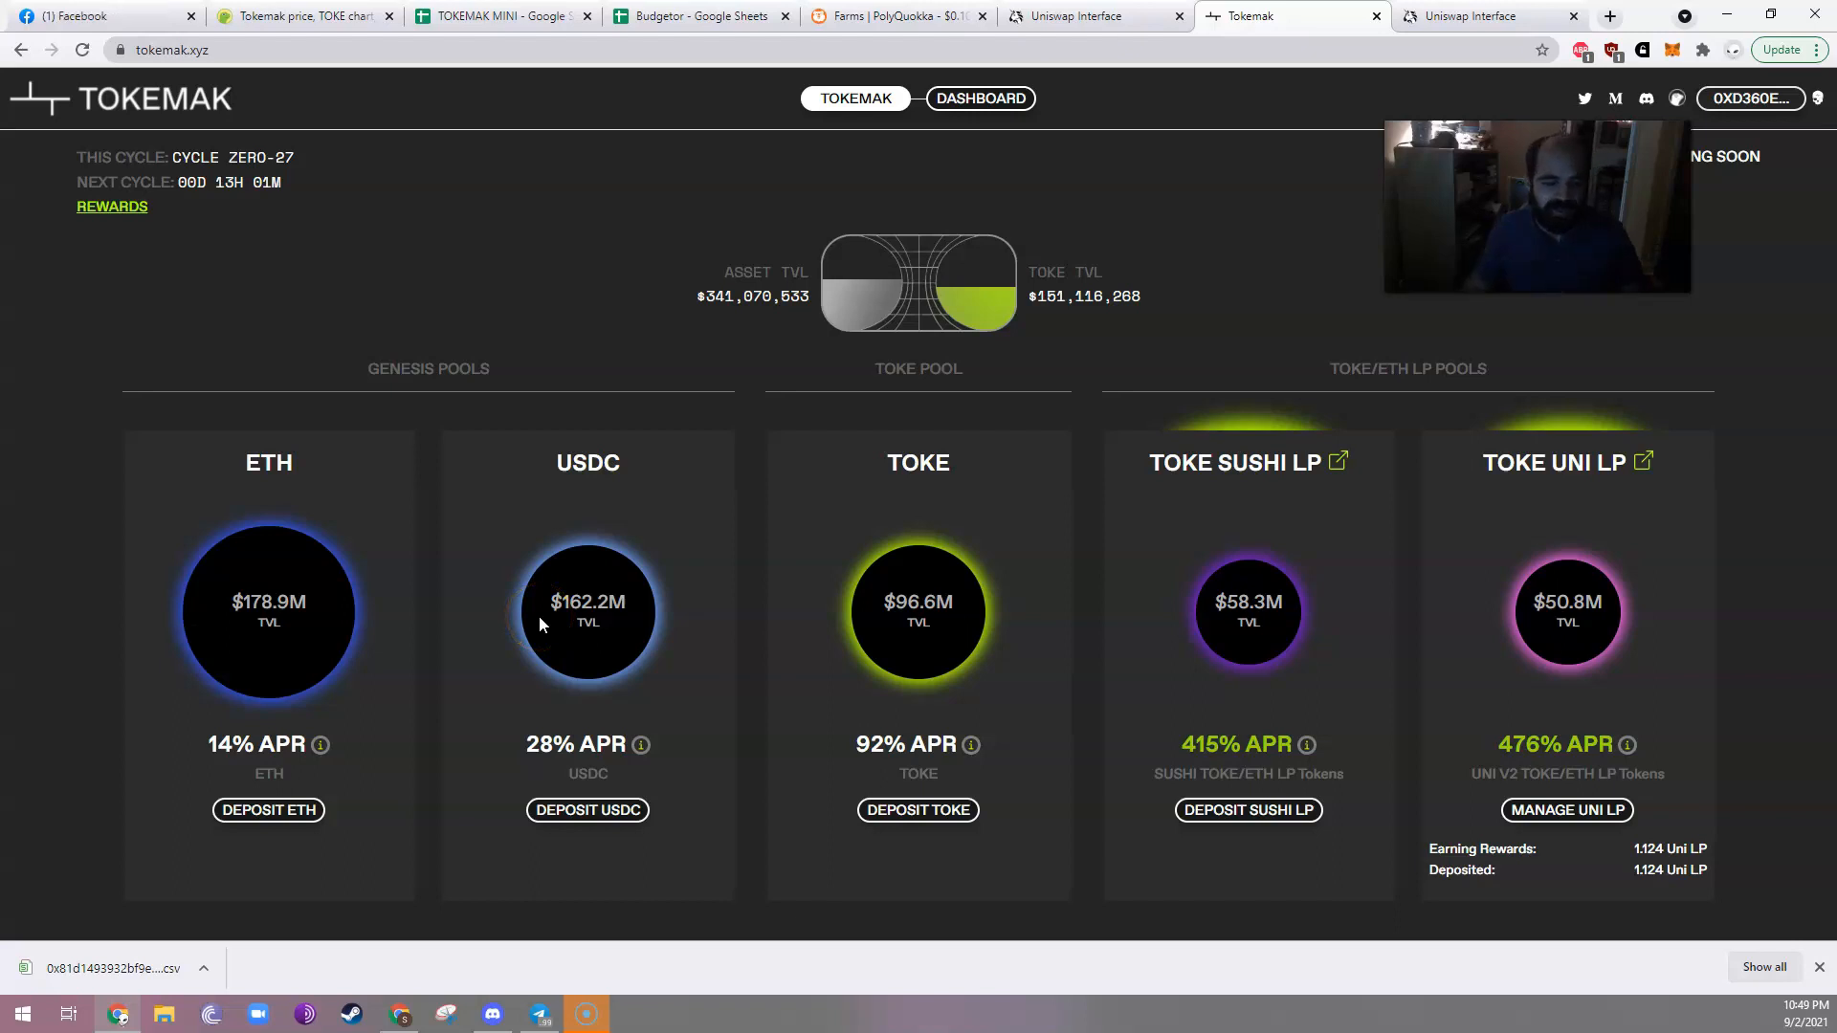
mouse_move(964, 642)
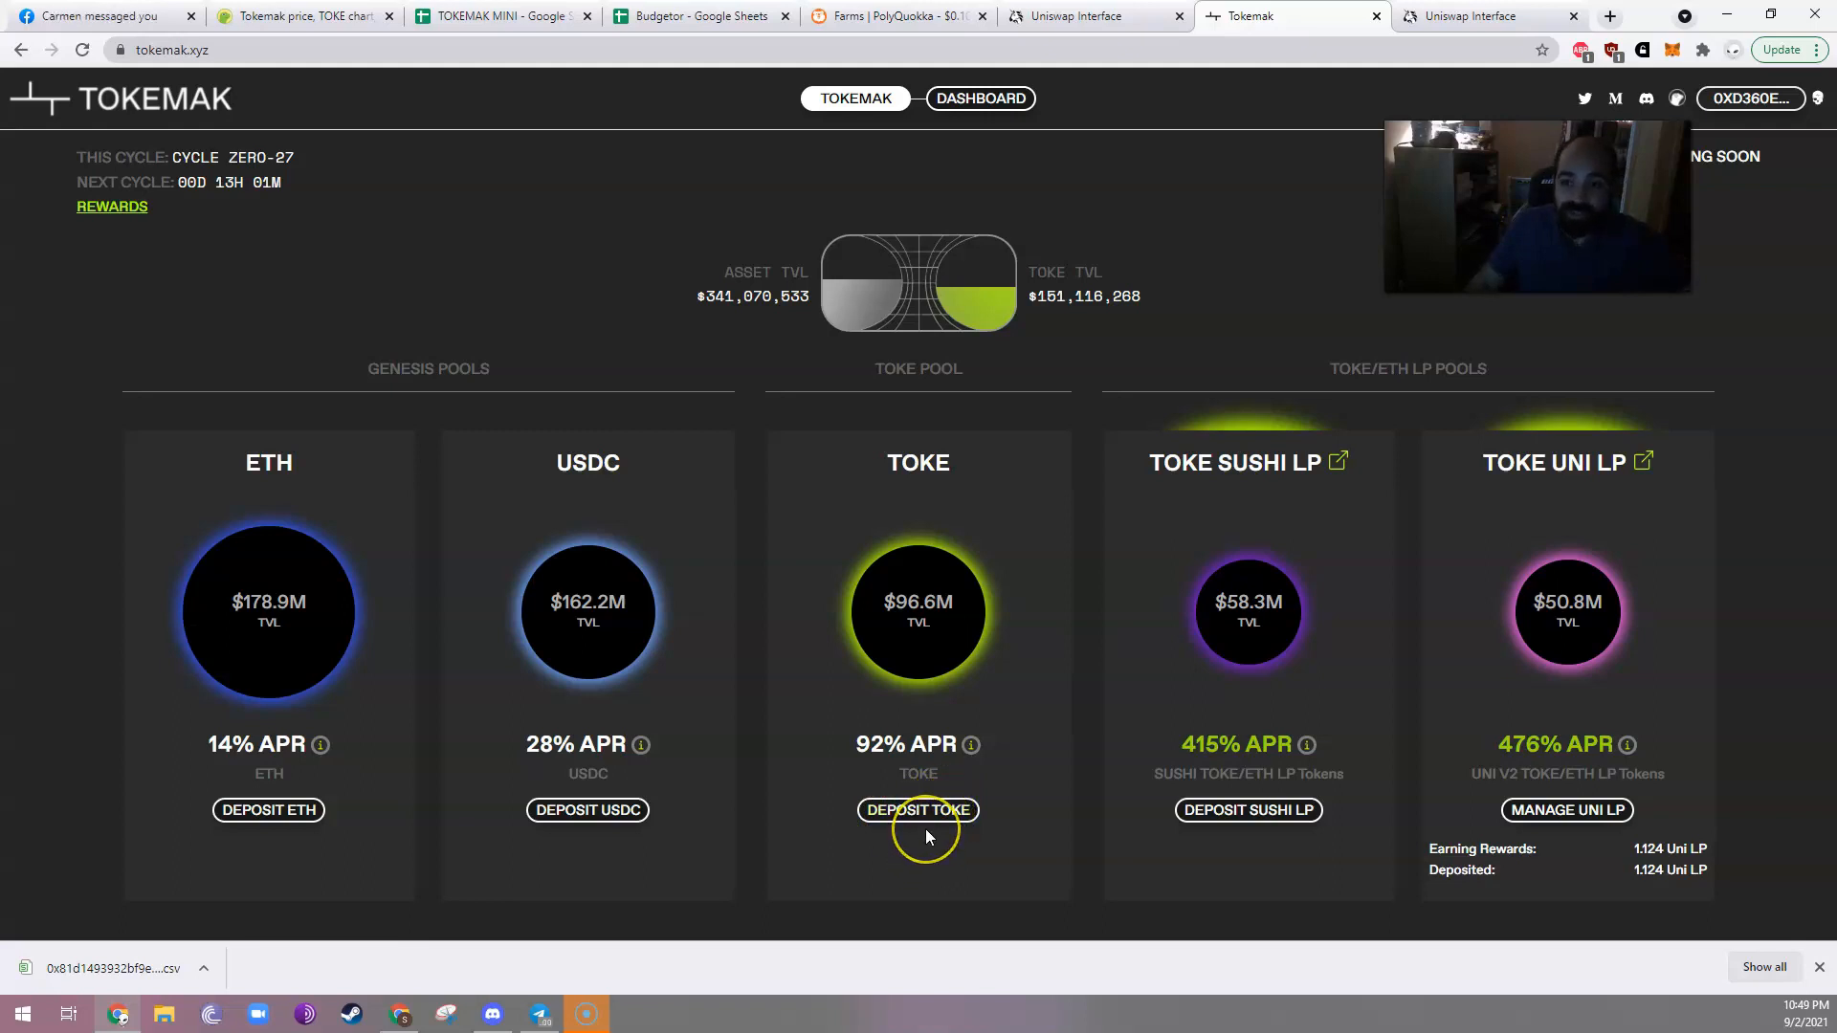
Submit a deposit of the full TOKE balance, about 5.4938 TOKE, into the TOKE pool.
left_click(918, 809)
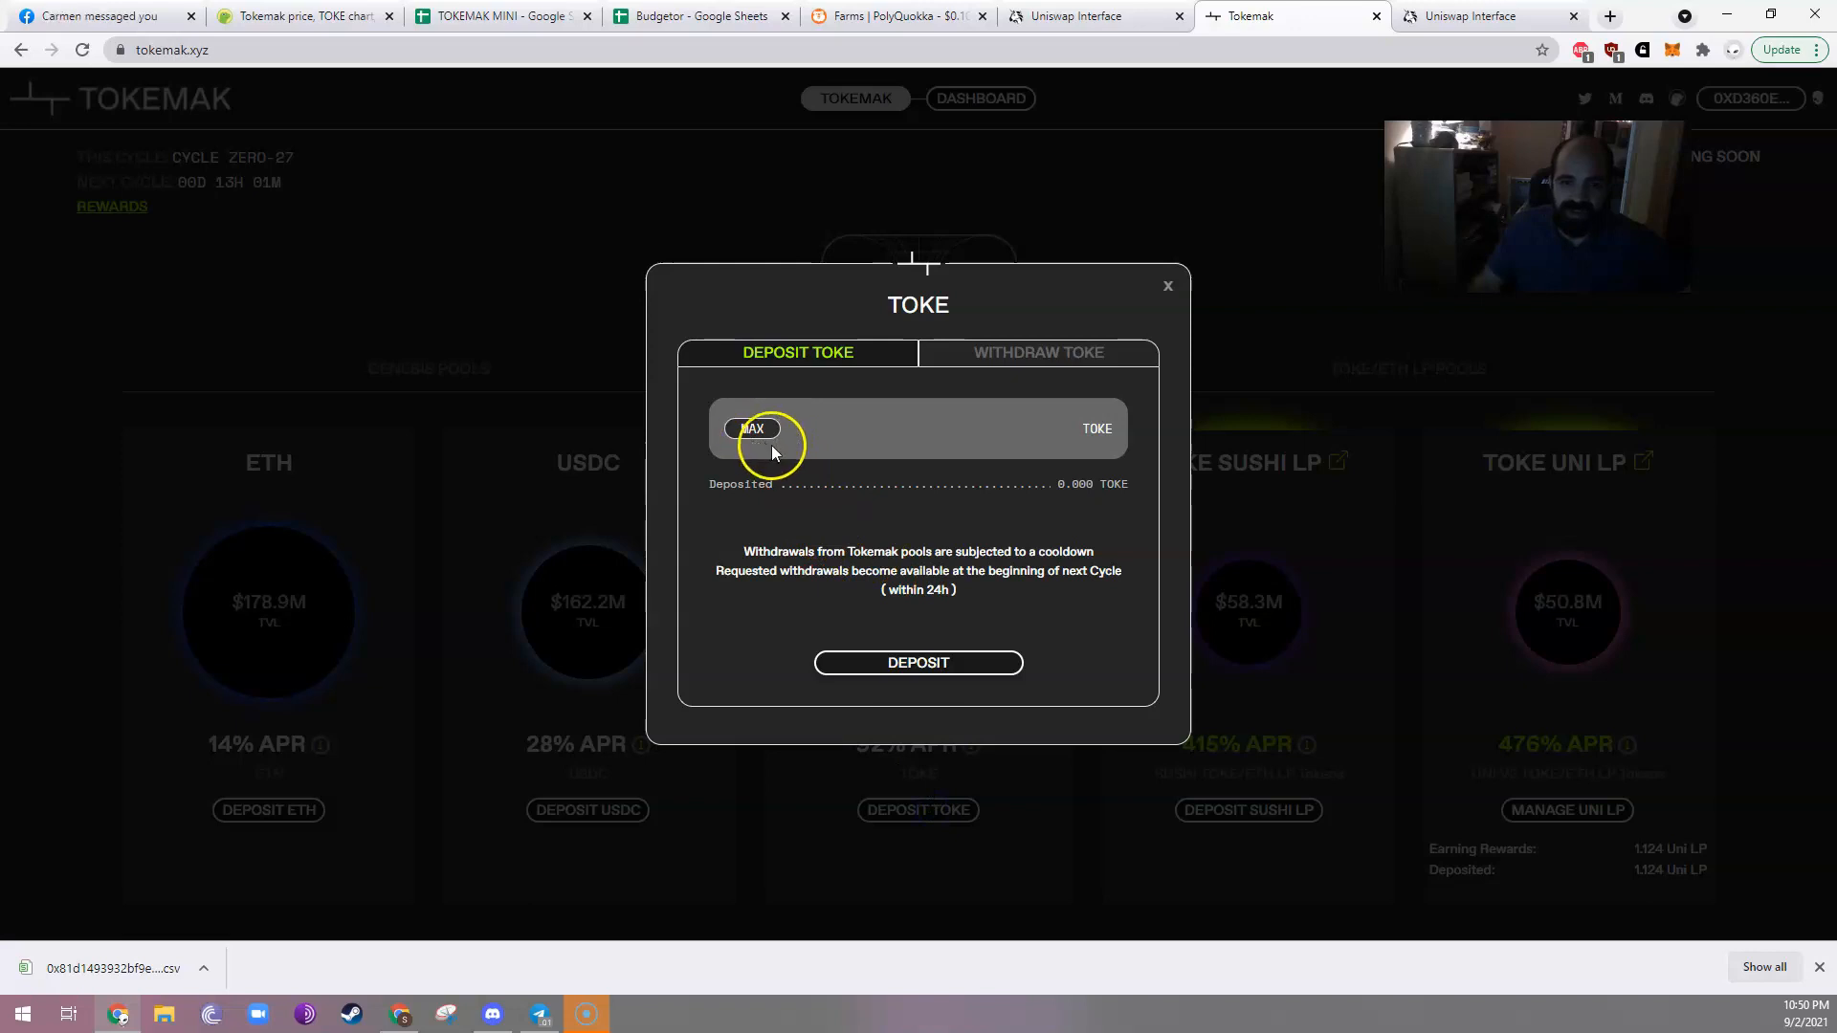
left_click(752, 429)
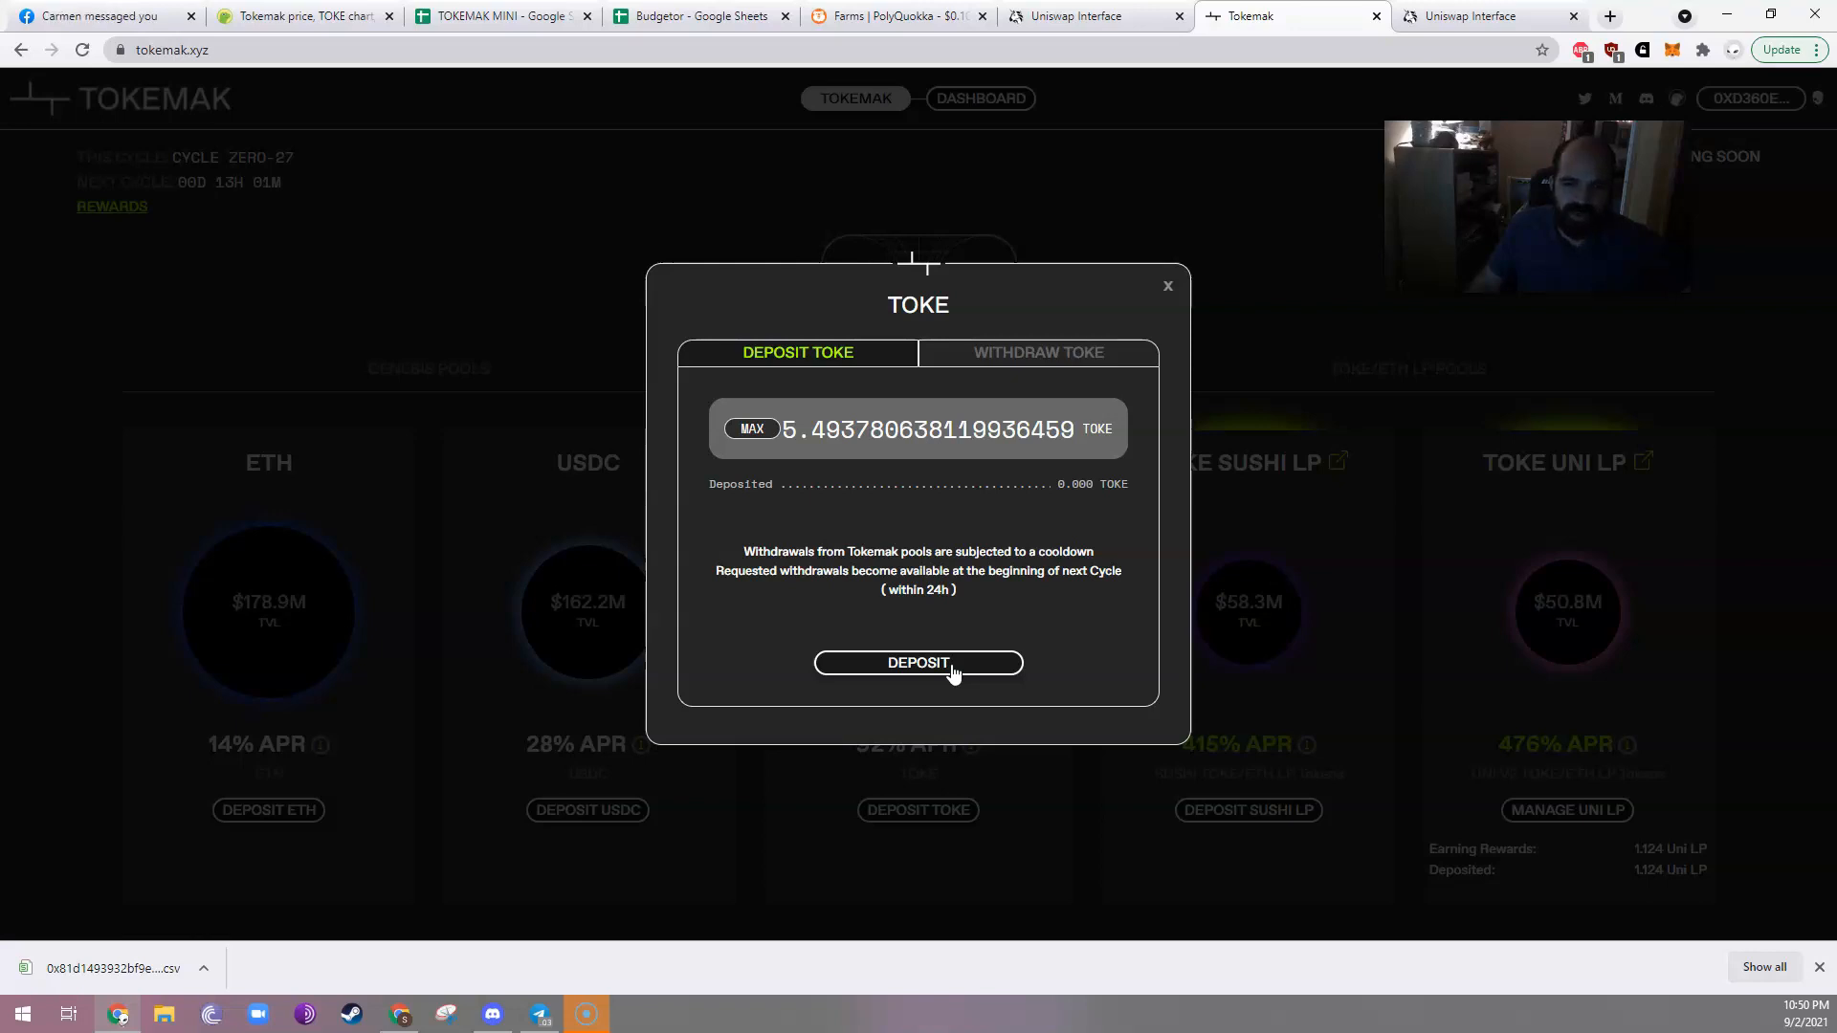
mouse_move(911, 606)
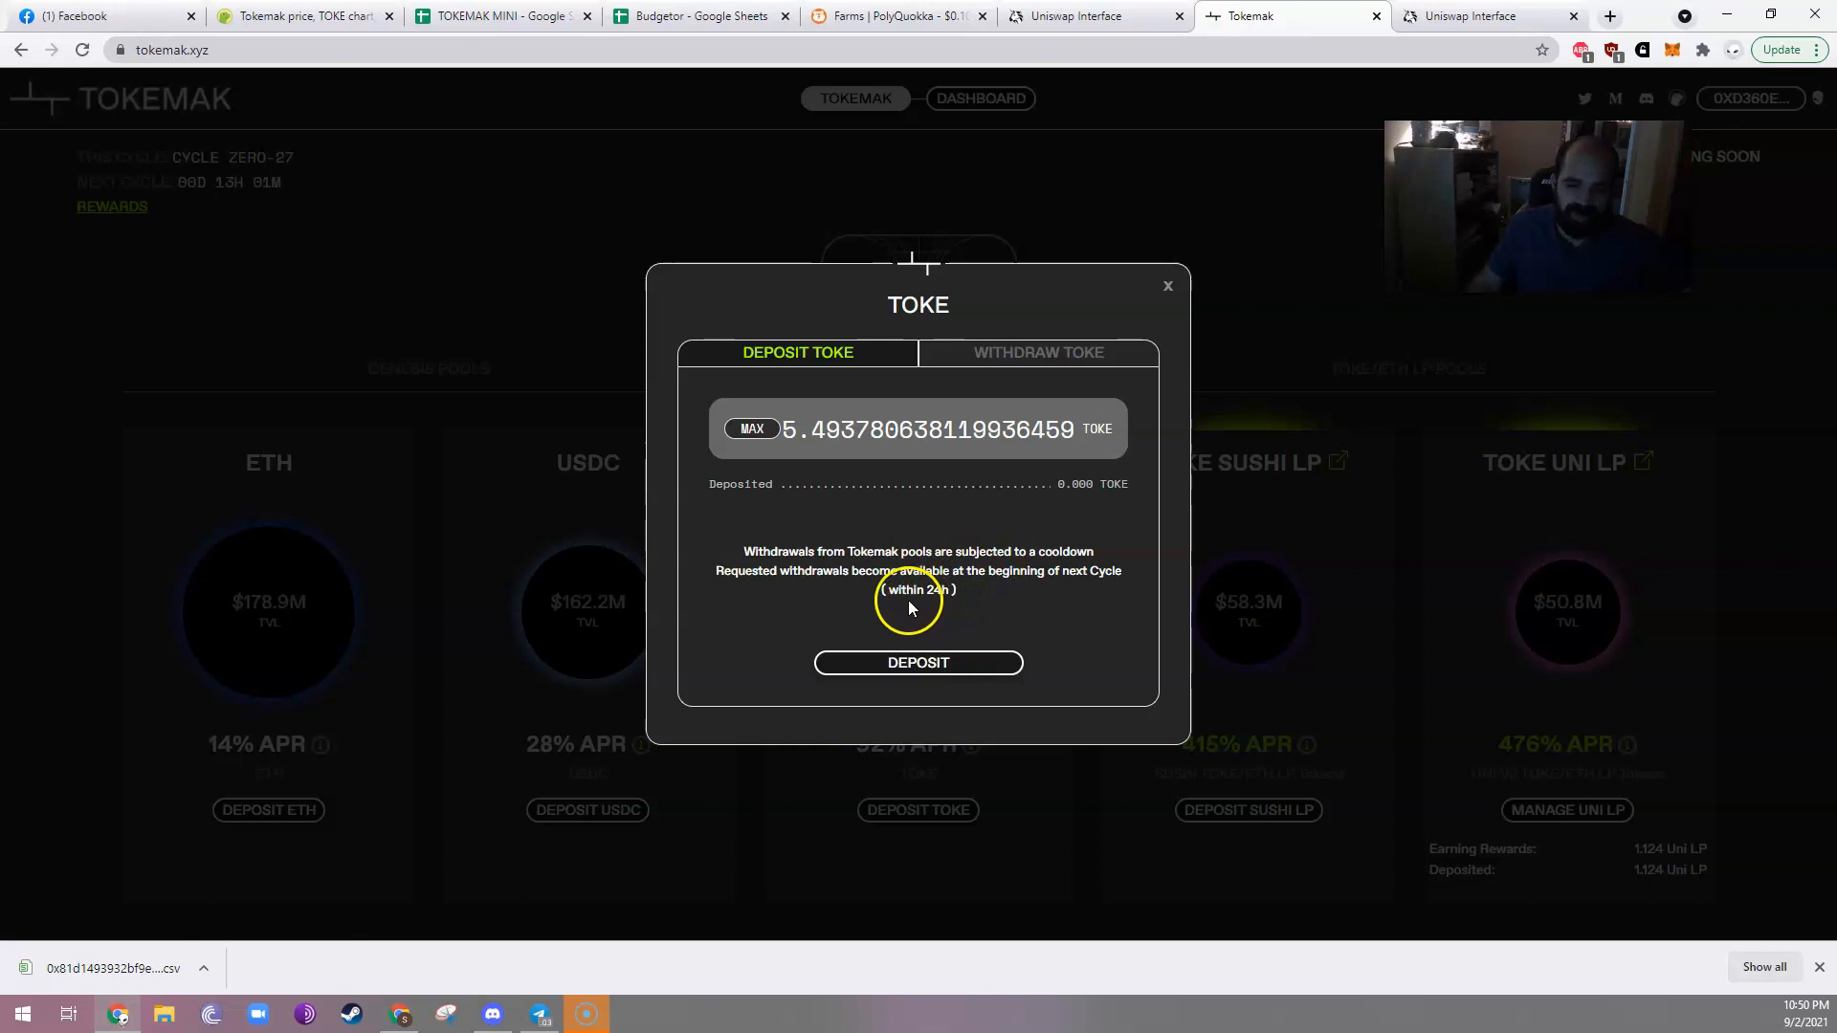
mouse_move(920, 644)
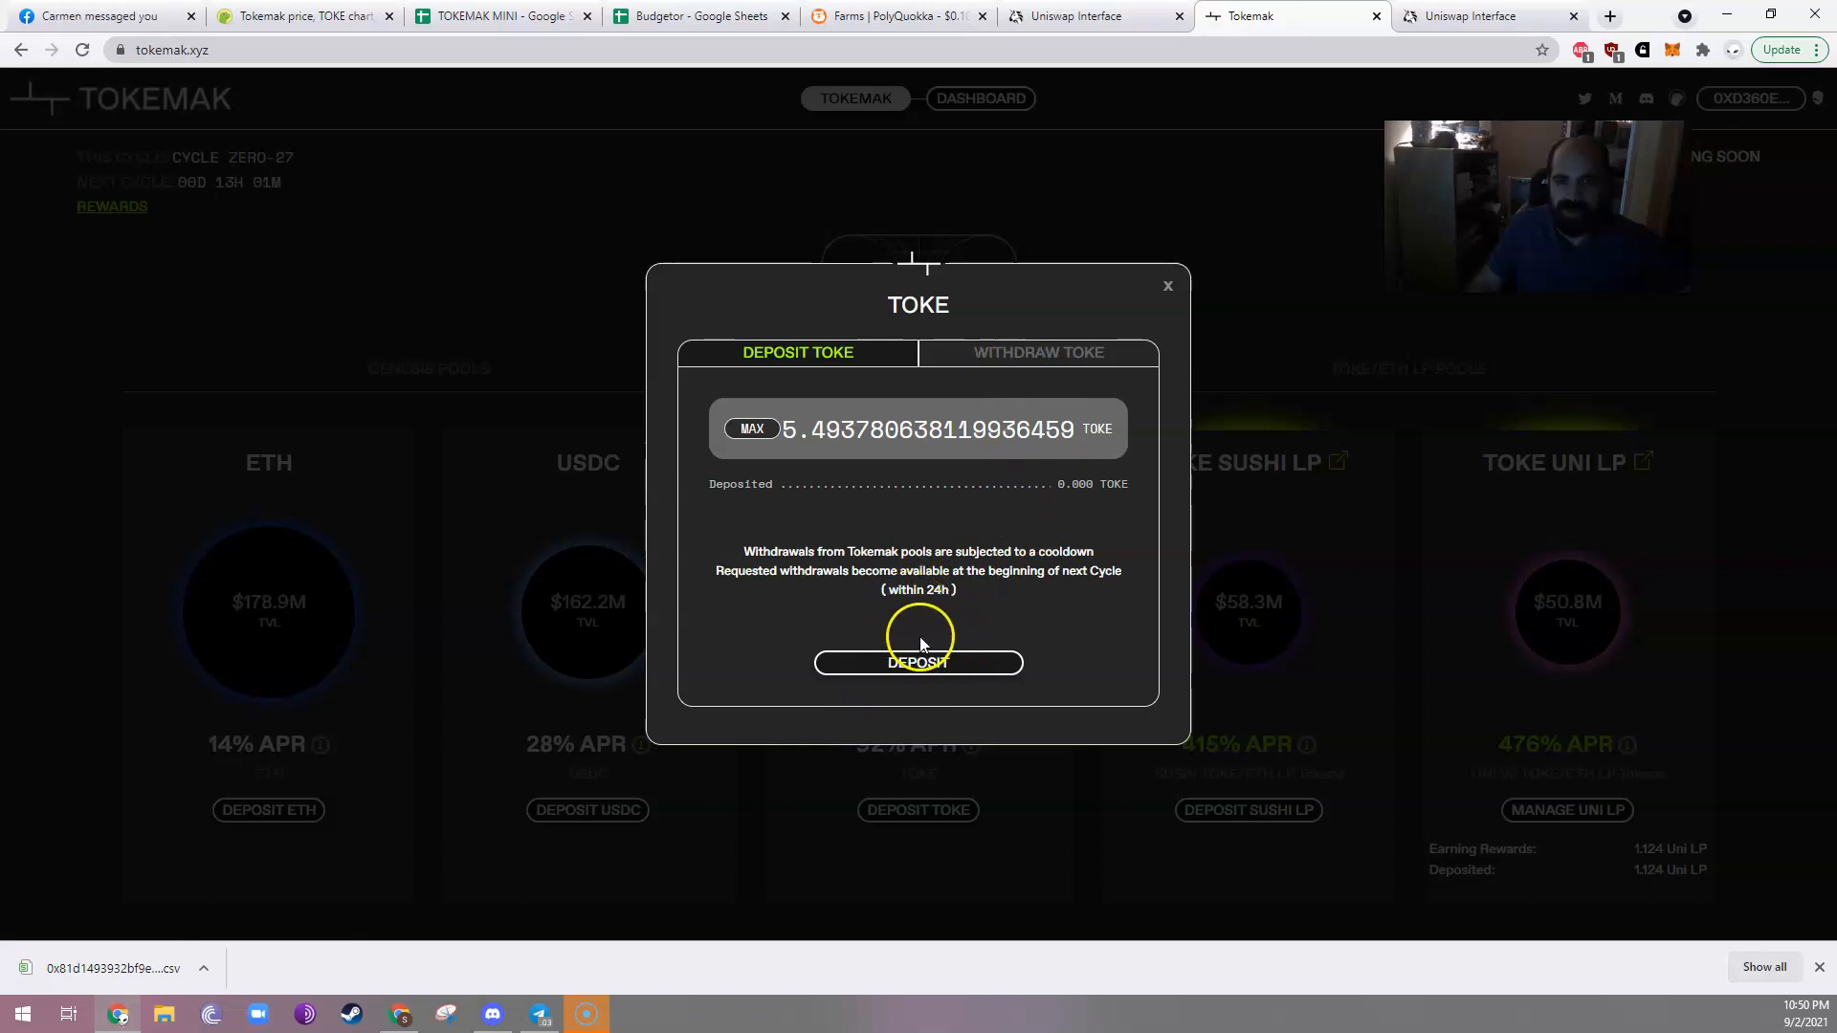
left_click(917, 662)
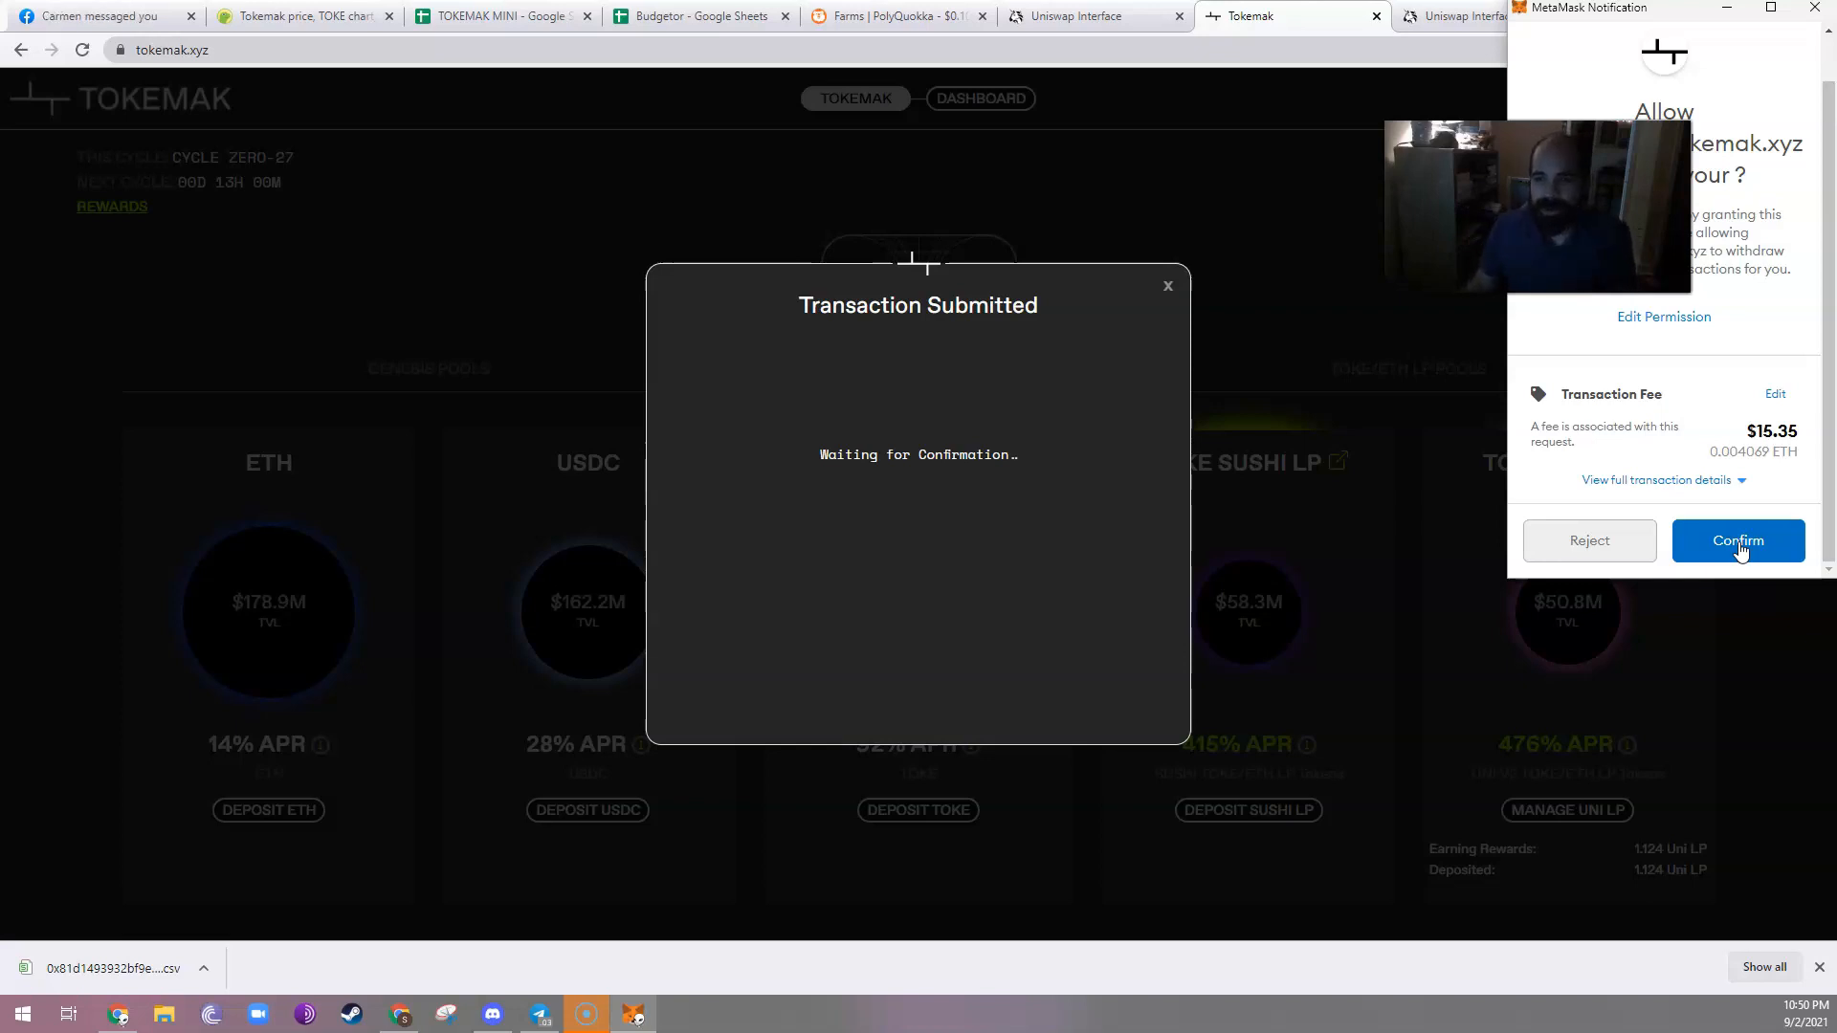
Confirm the TOKE spending approval and deposit in MetaMask, leaving 5.493 TOKE deposited.
left_click(1738, 540)
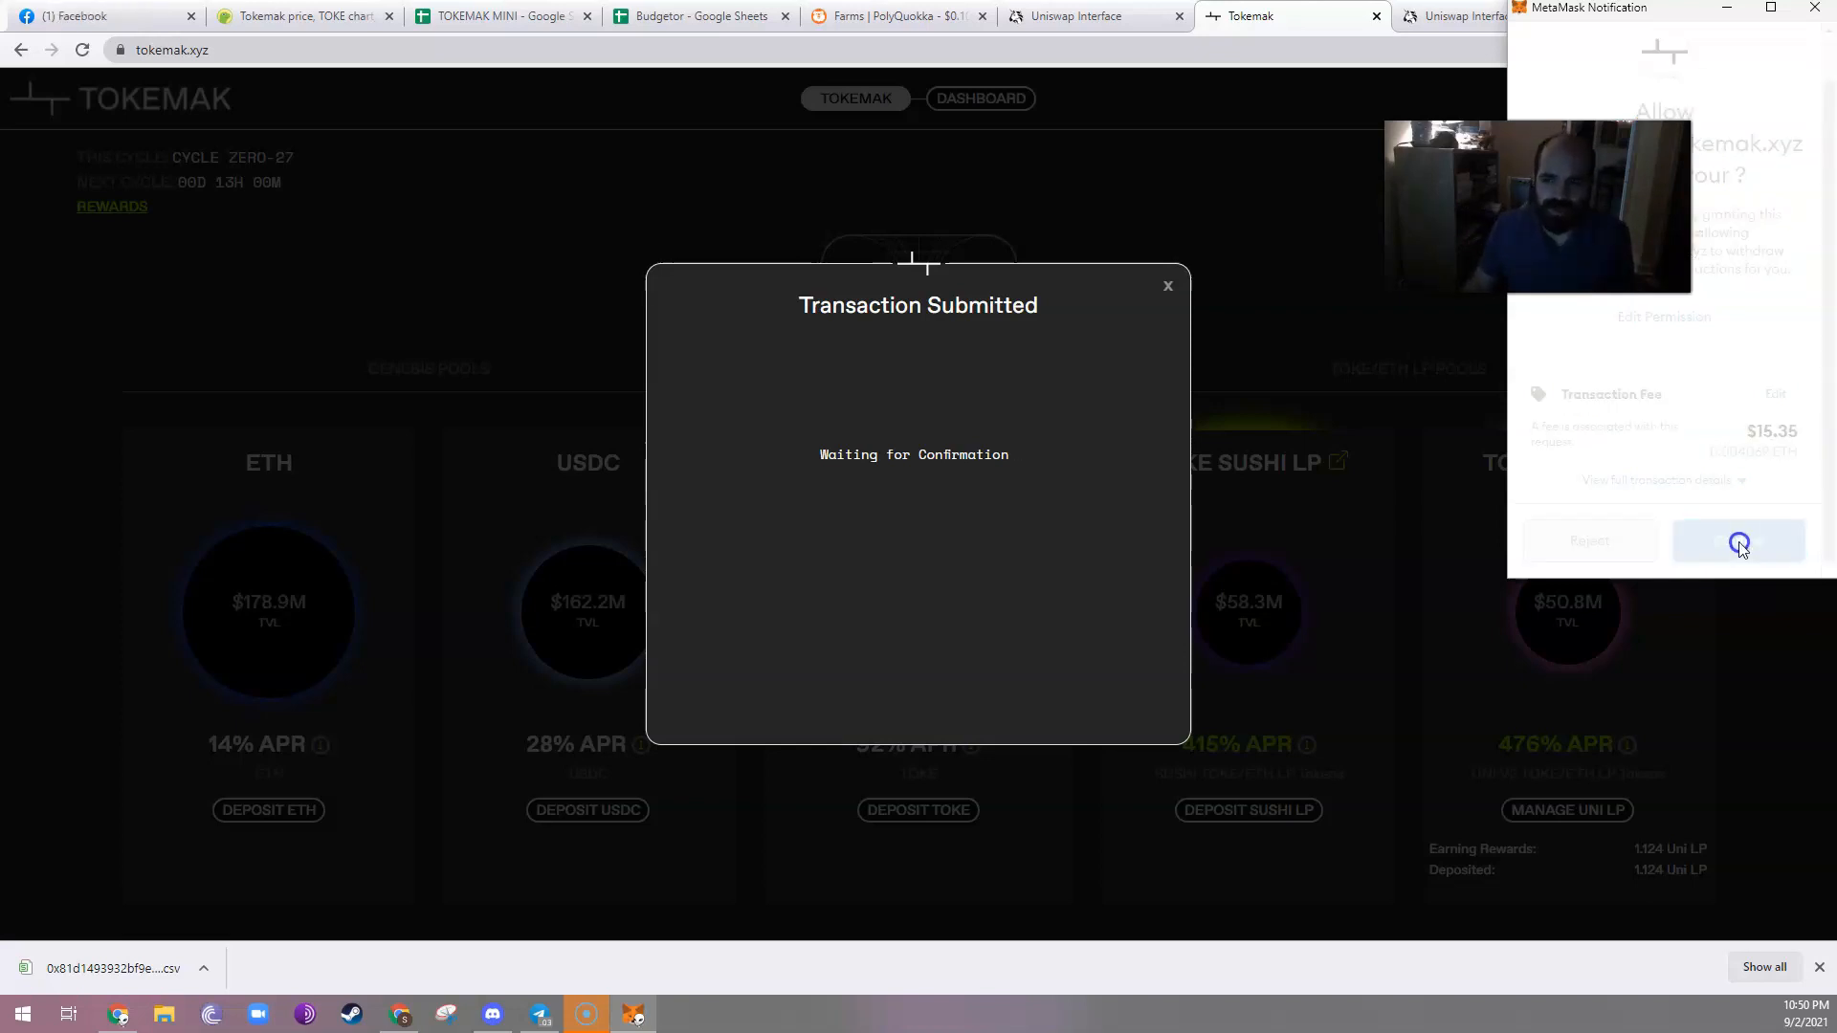
left_click(1740, 541)
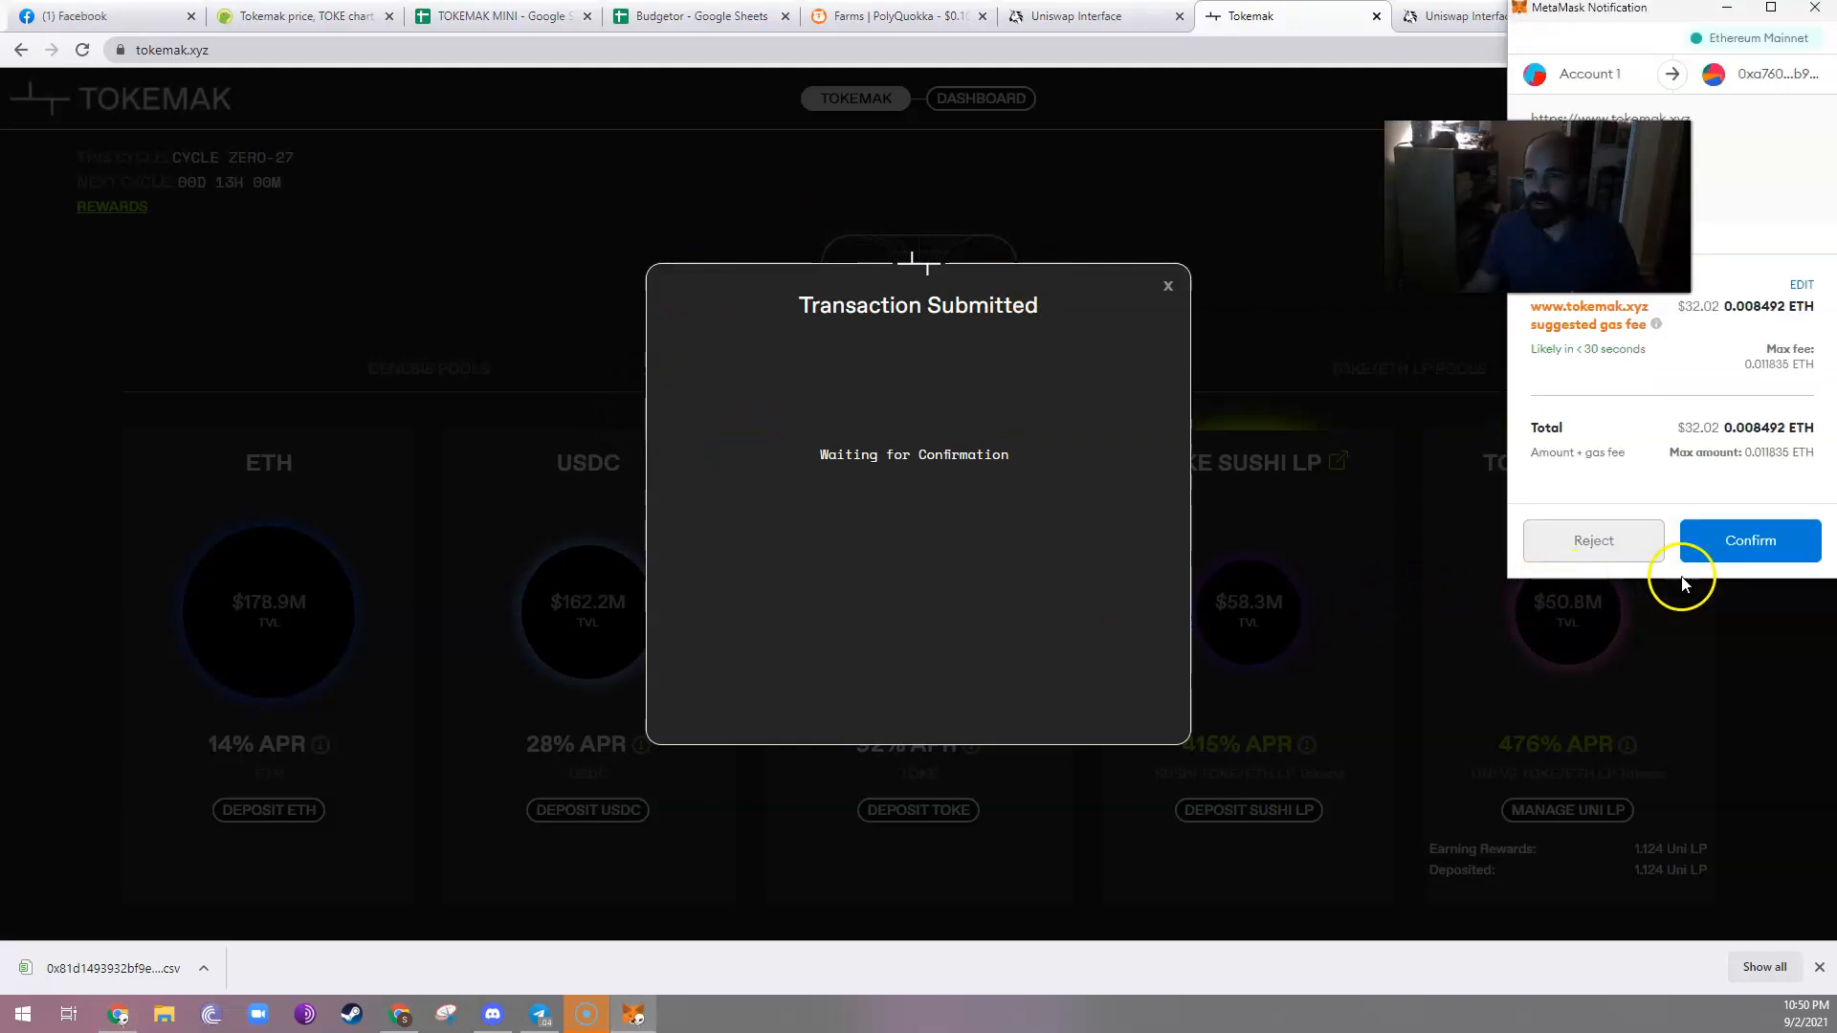
left_click(1750, 540)
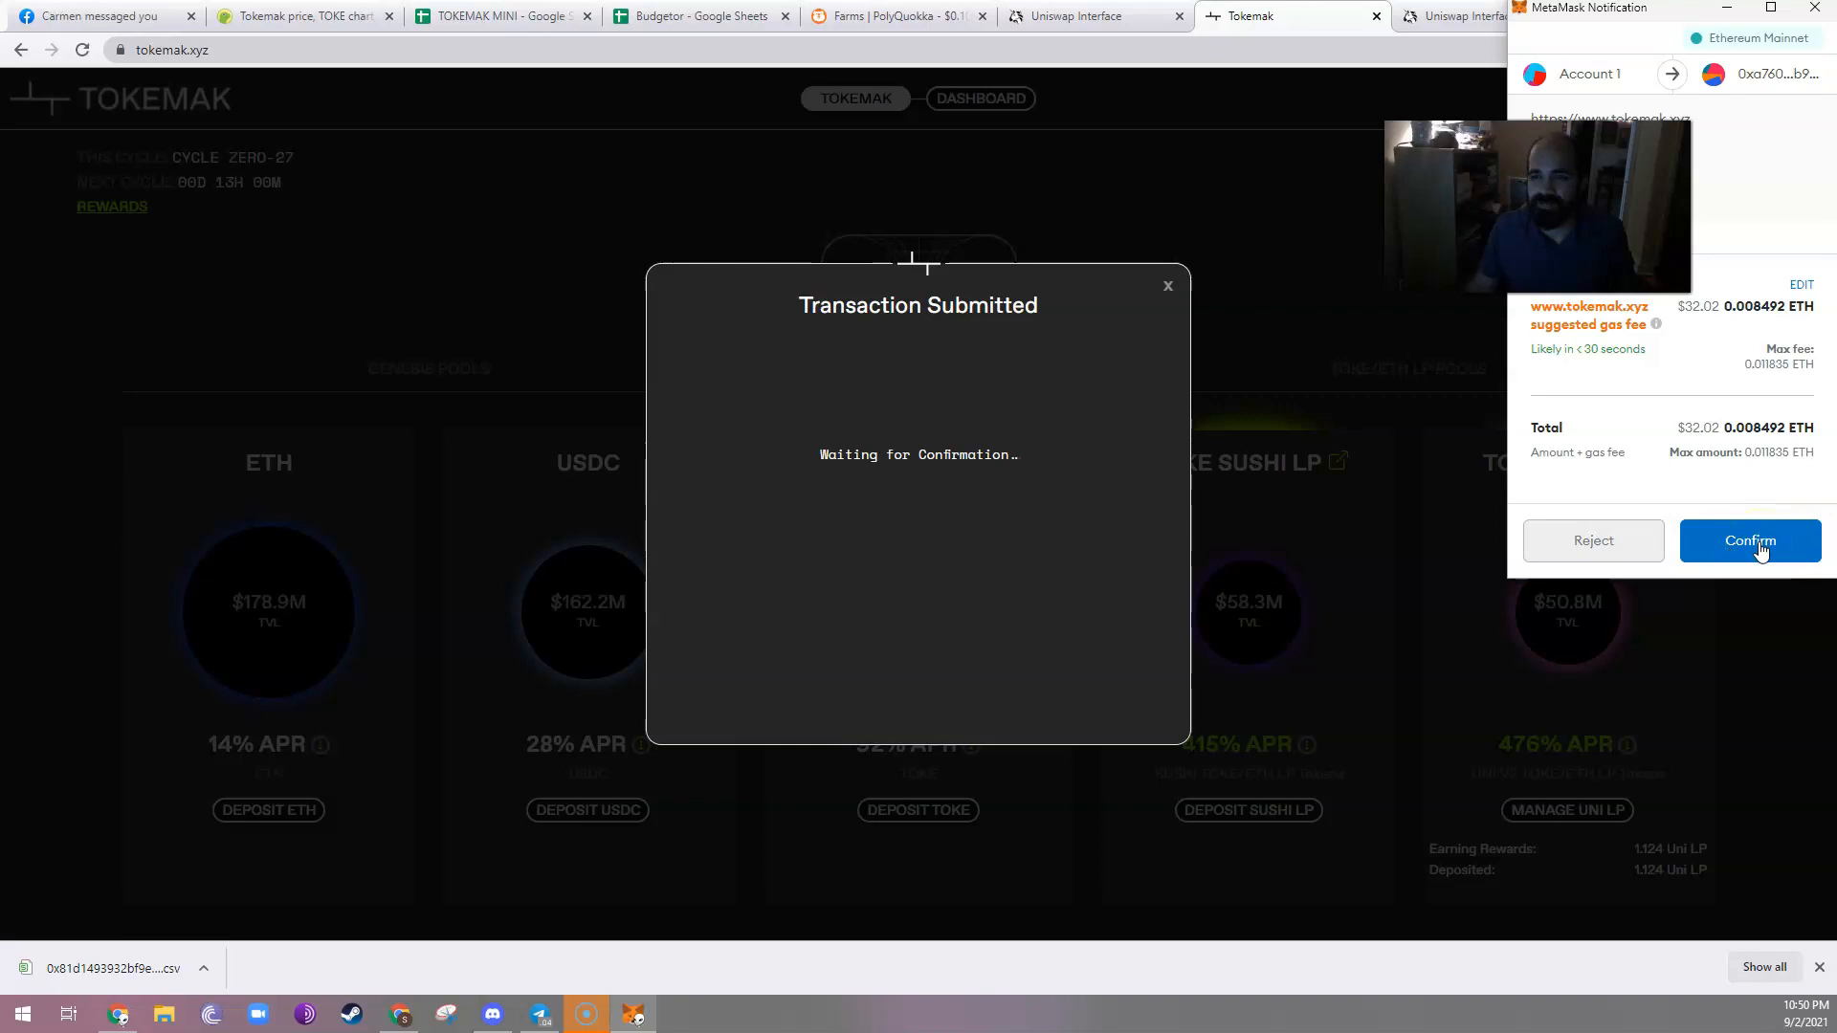
left_click(1749, 540)
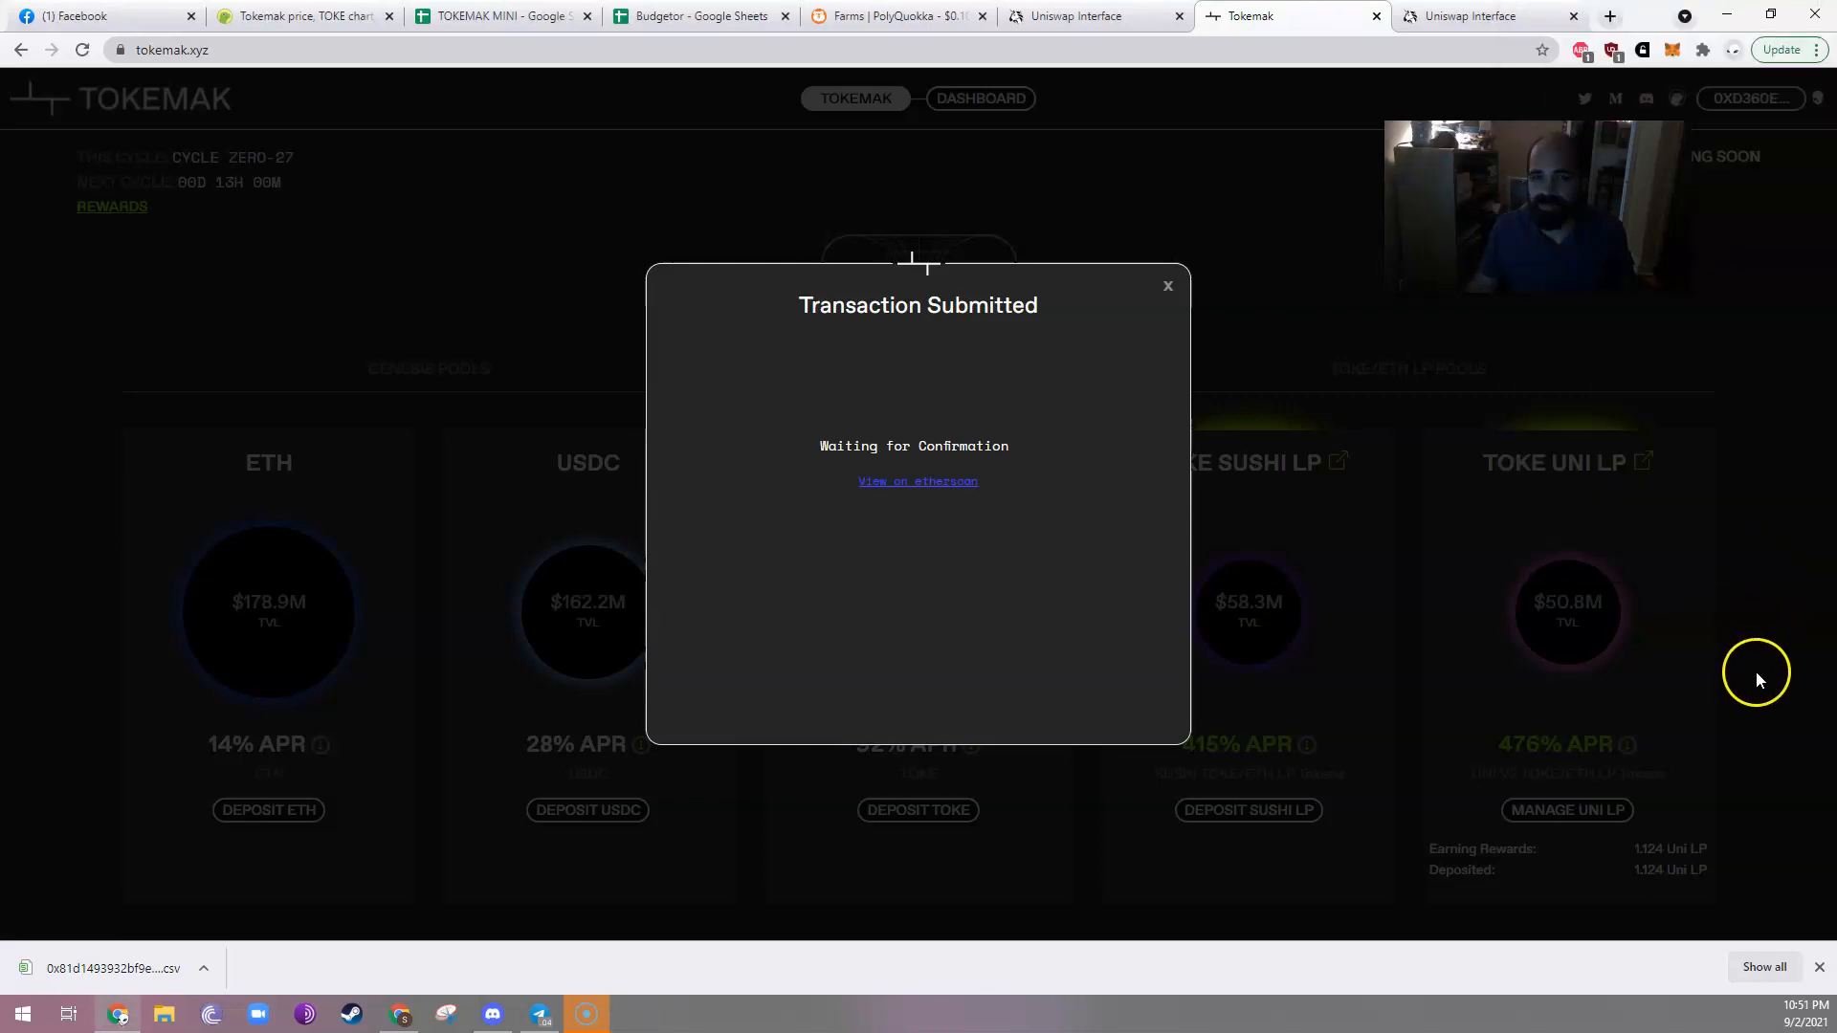
mouse_move(1046, 443)
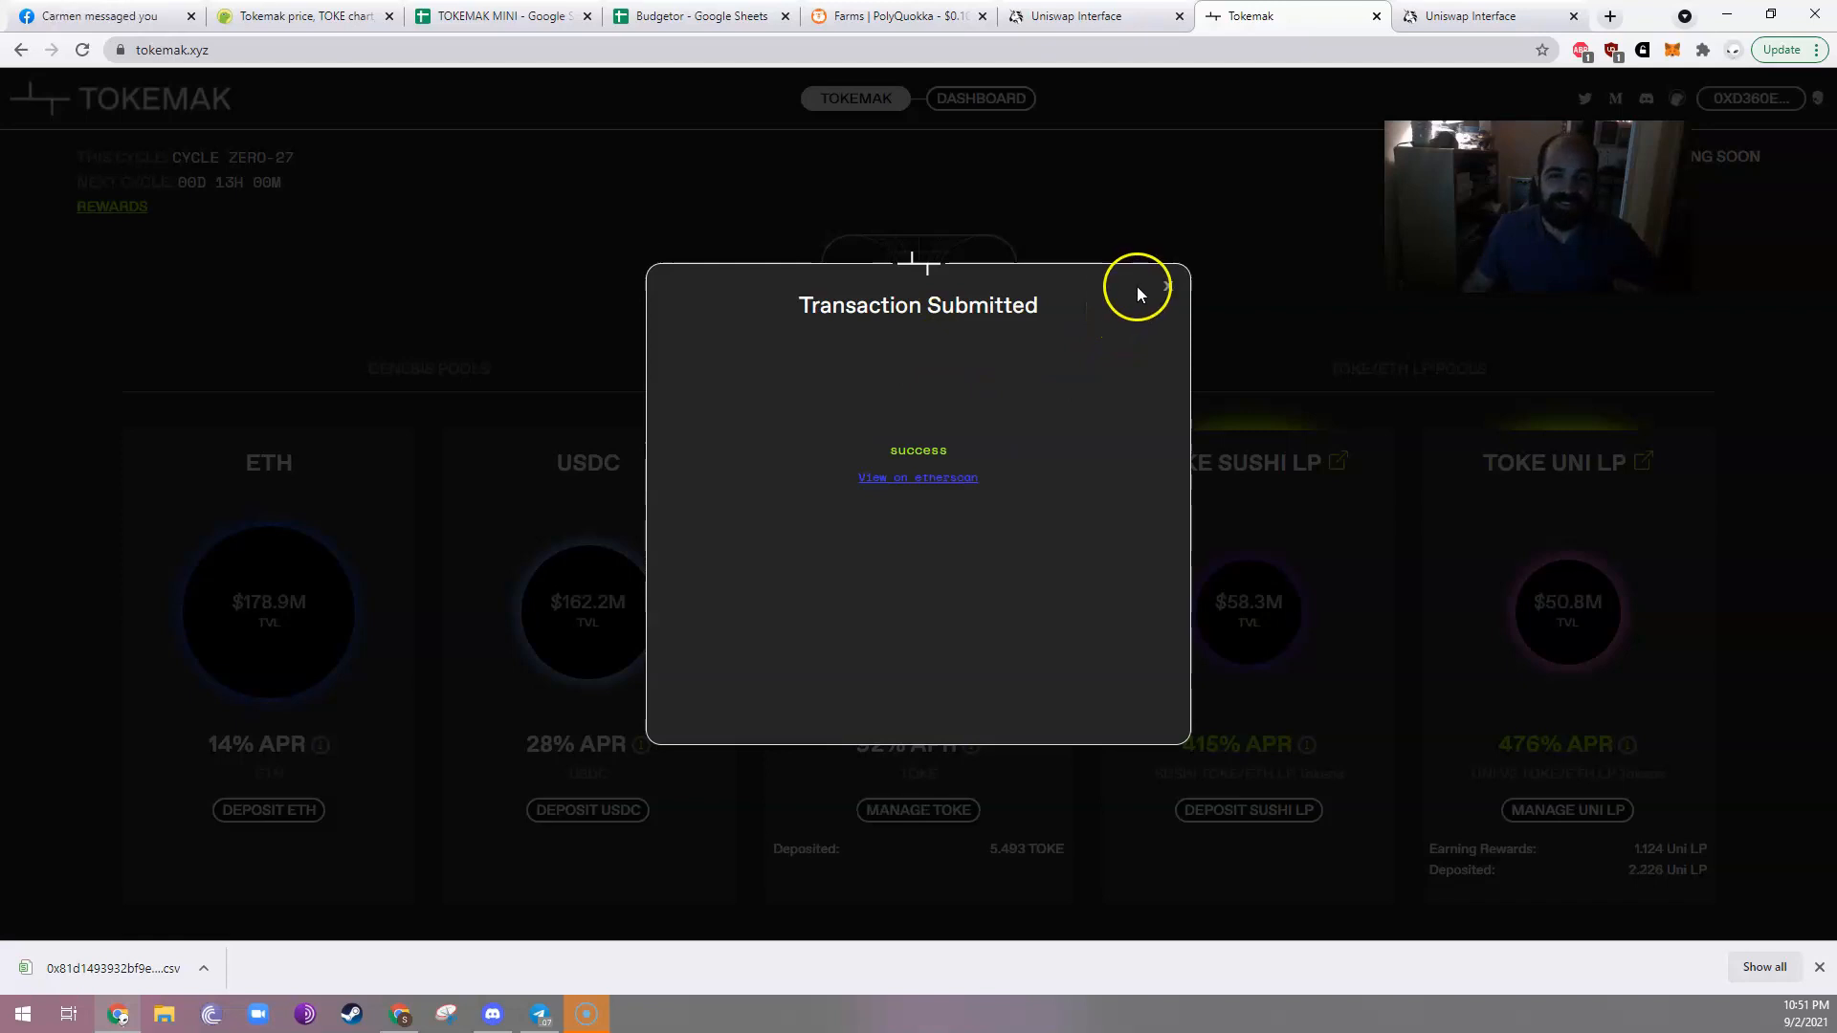
left_click(1160, 285)
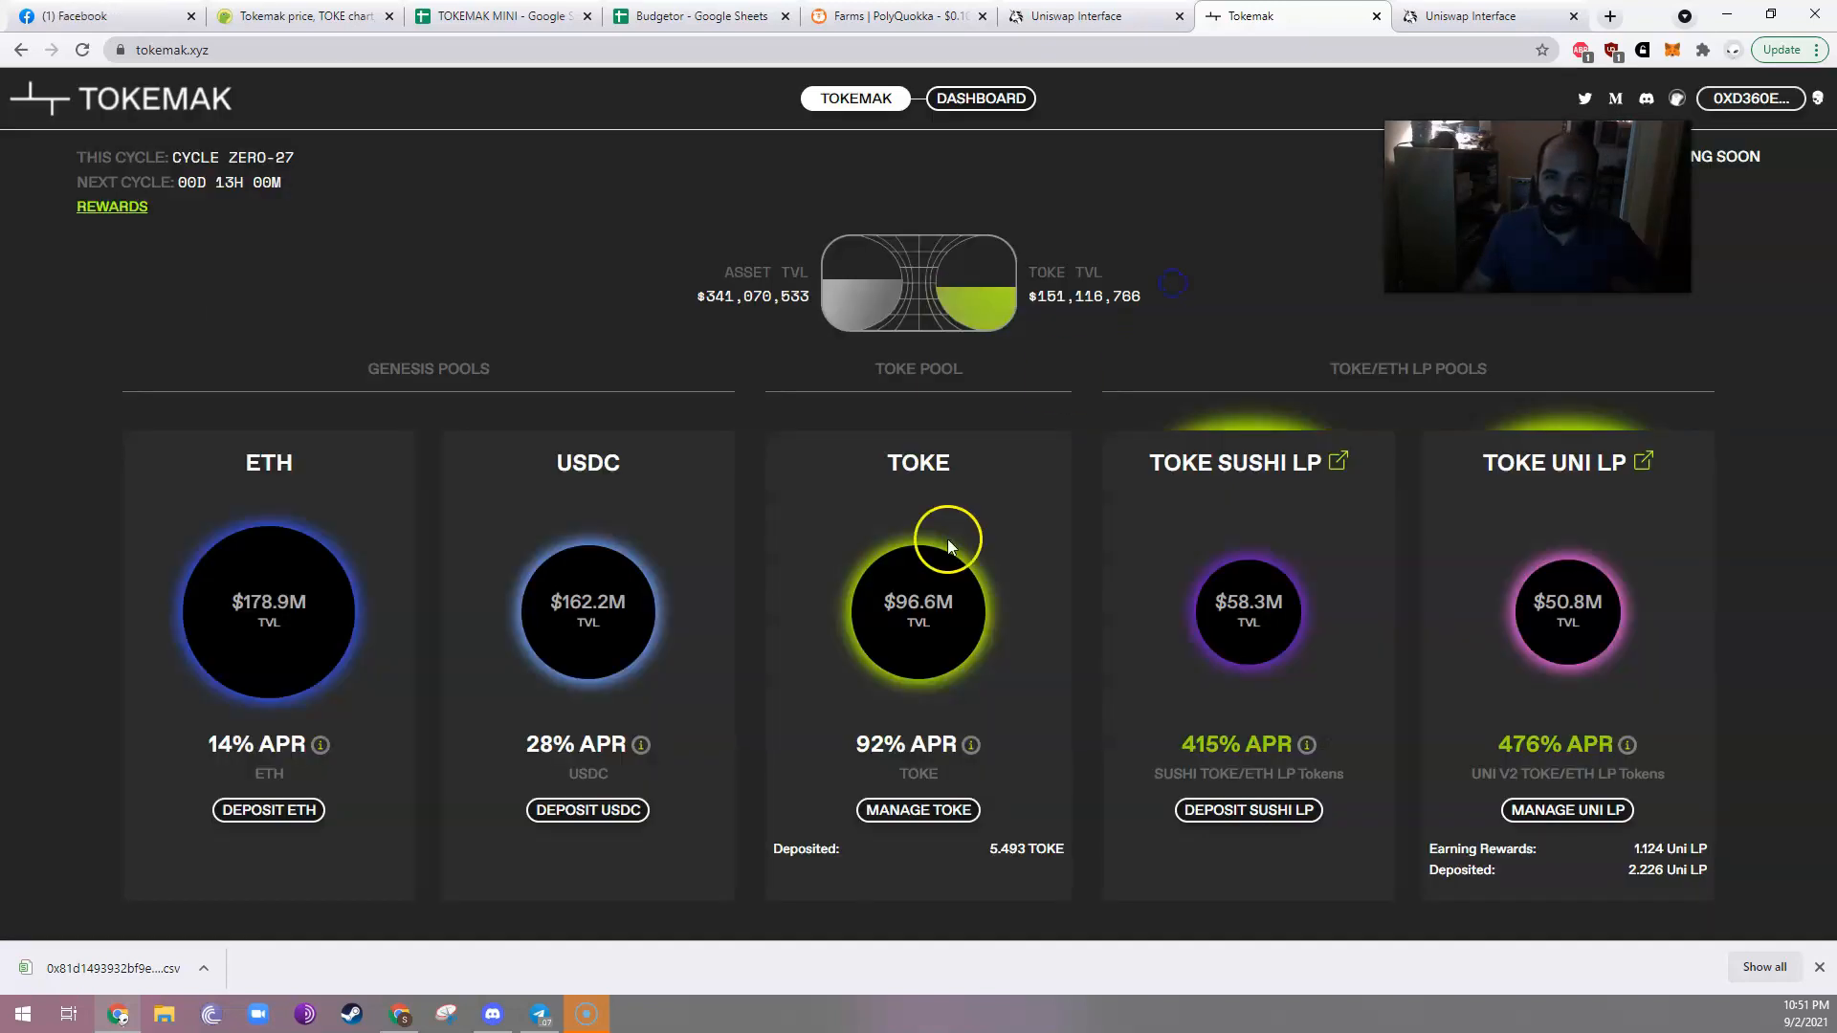
mouse_move(960, 632)
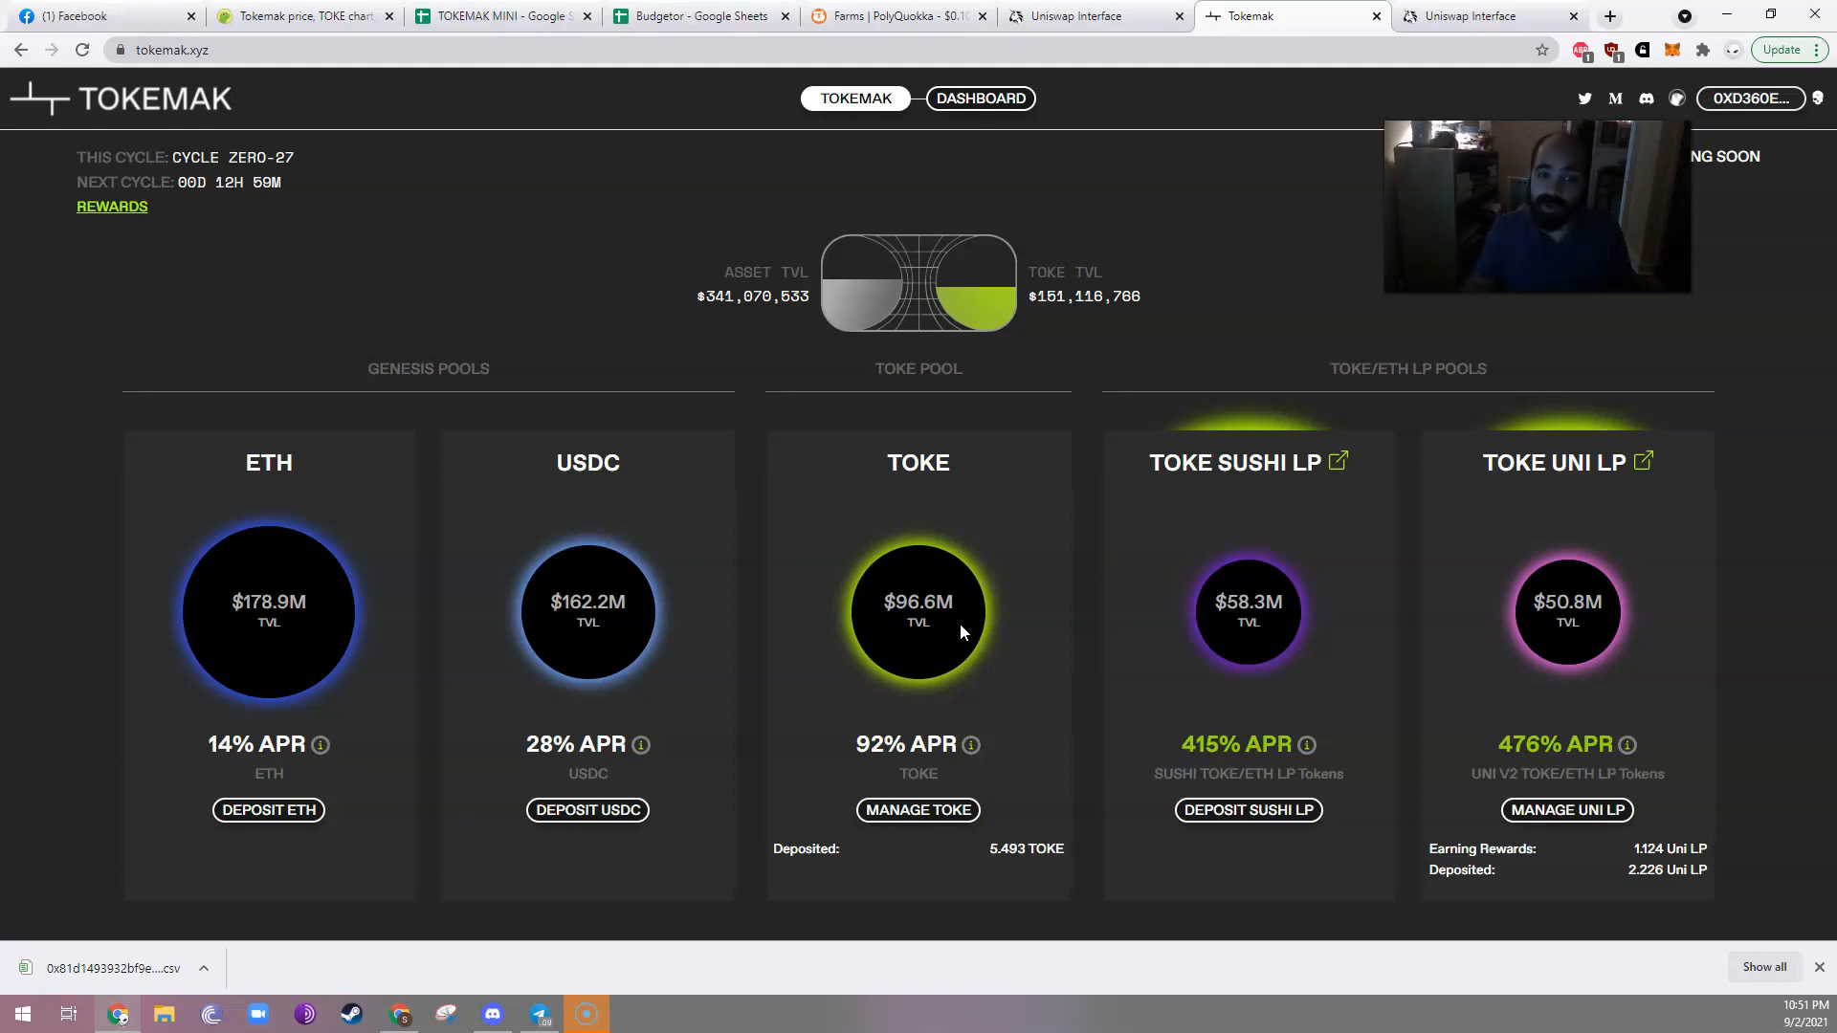
mouse_move(600, 732)
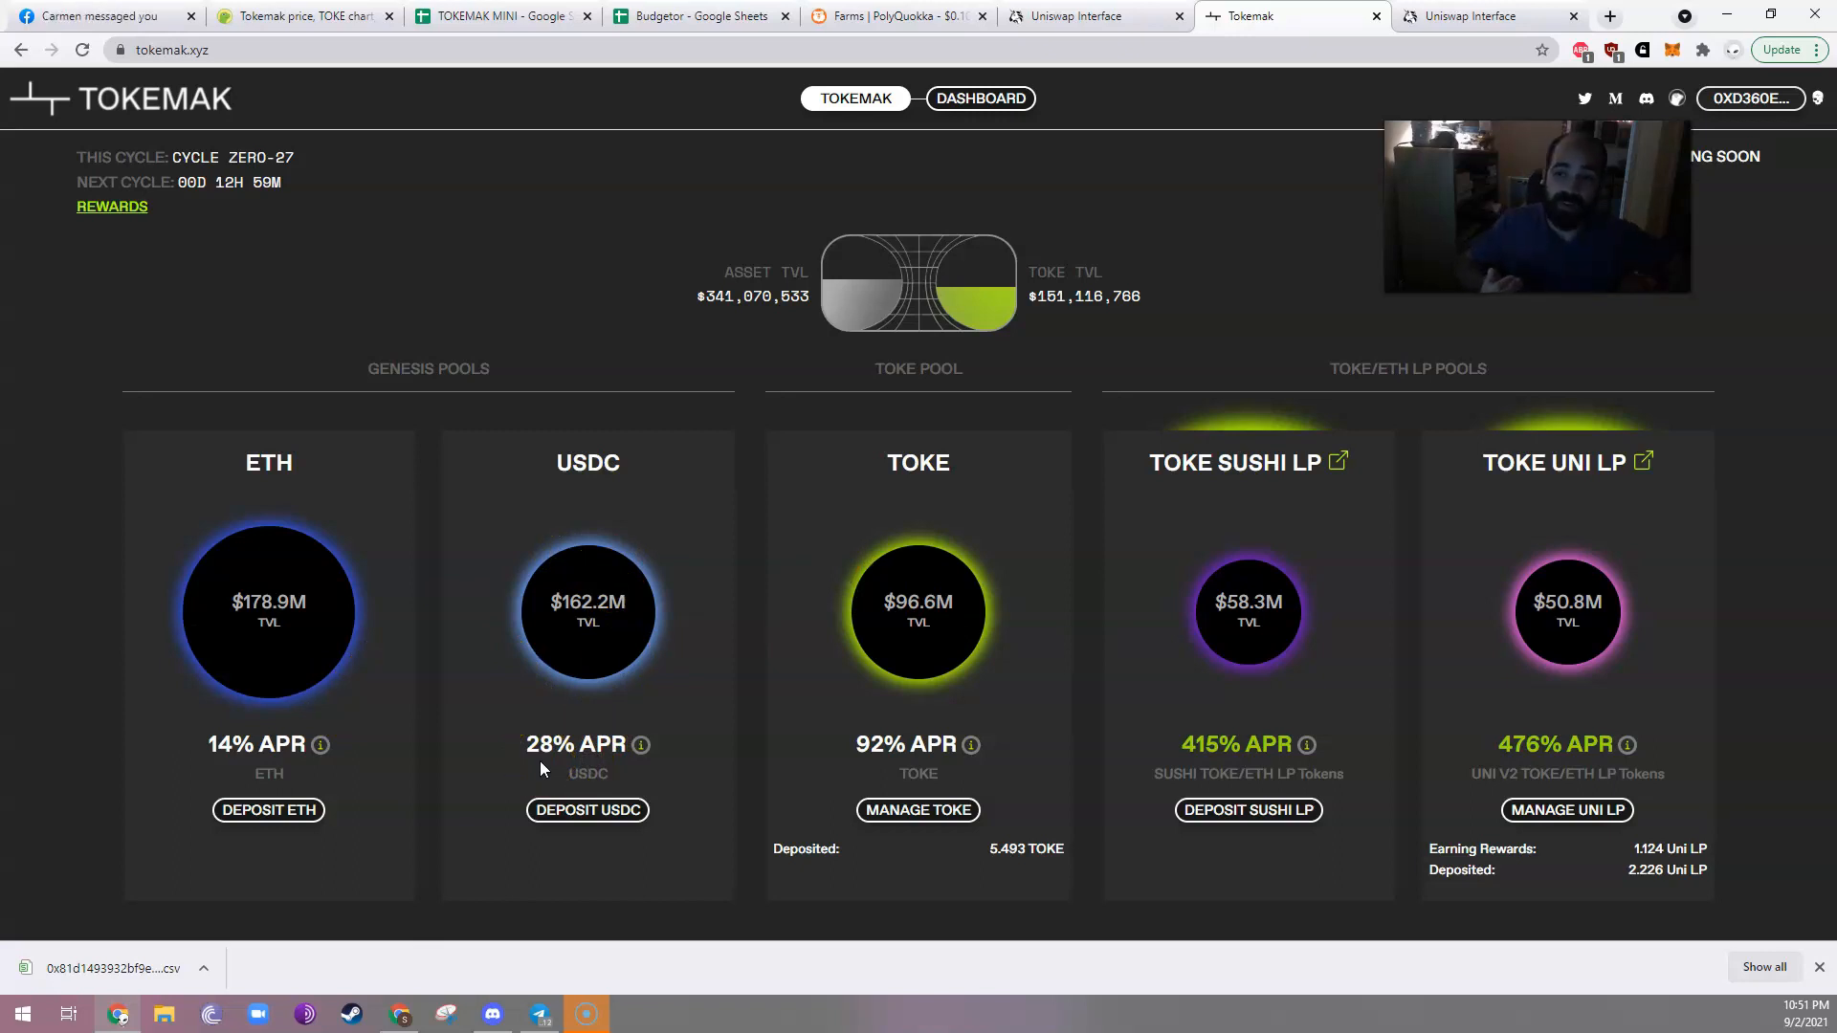
mouse_move(933, 630)
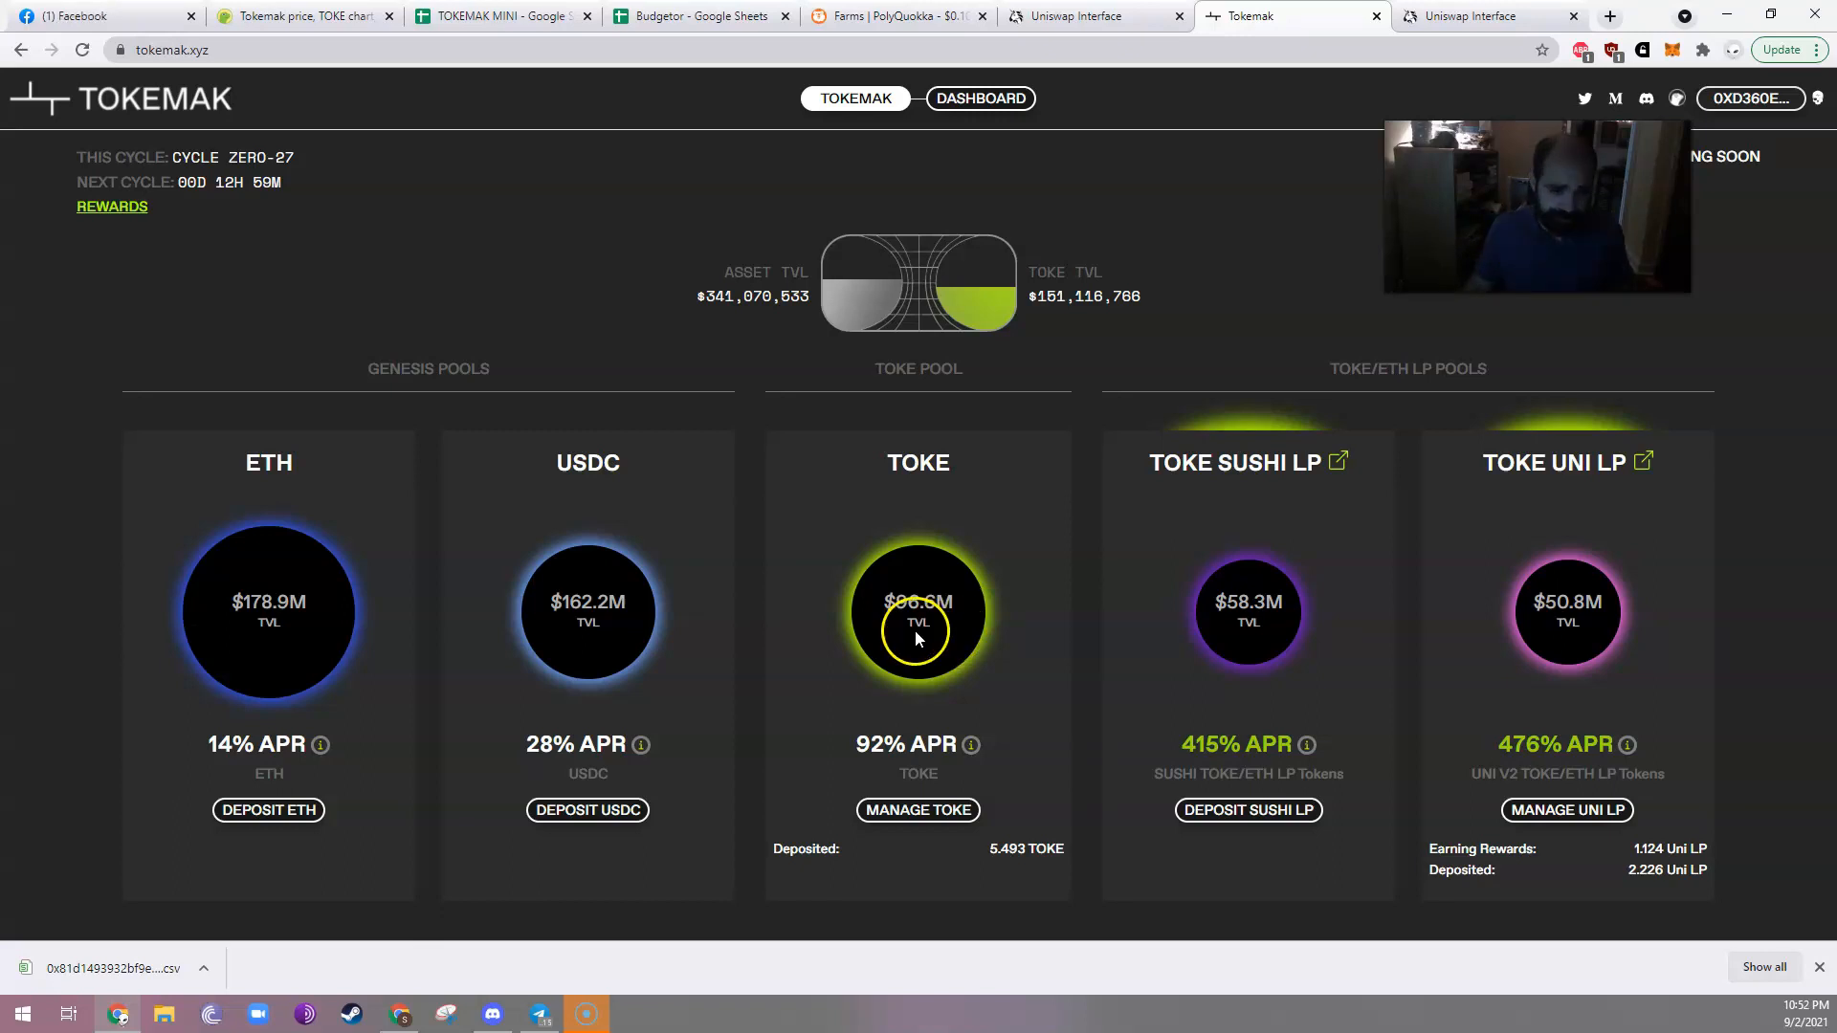
mouse_move(424, 457)
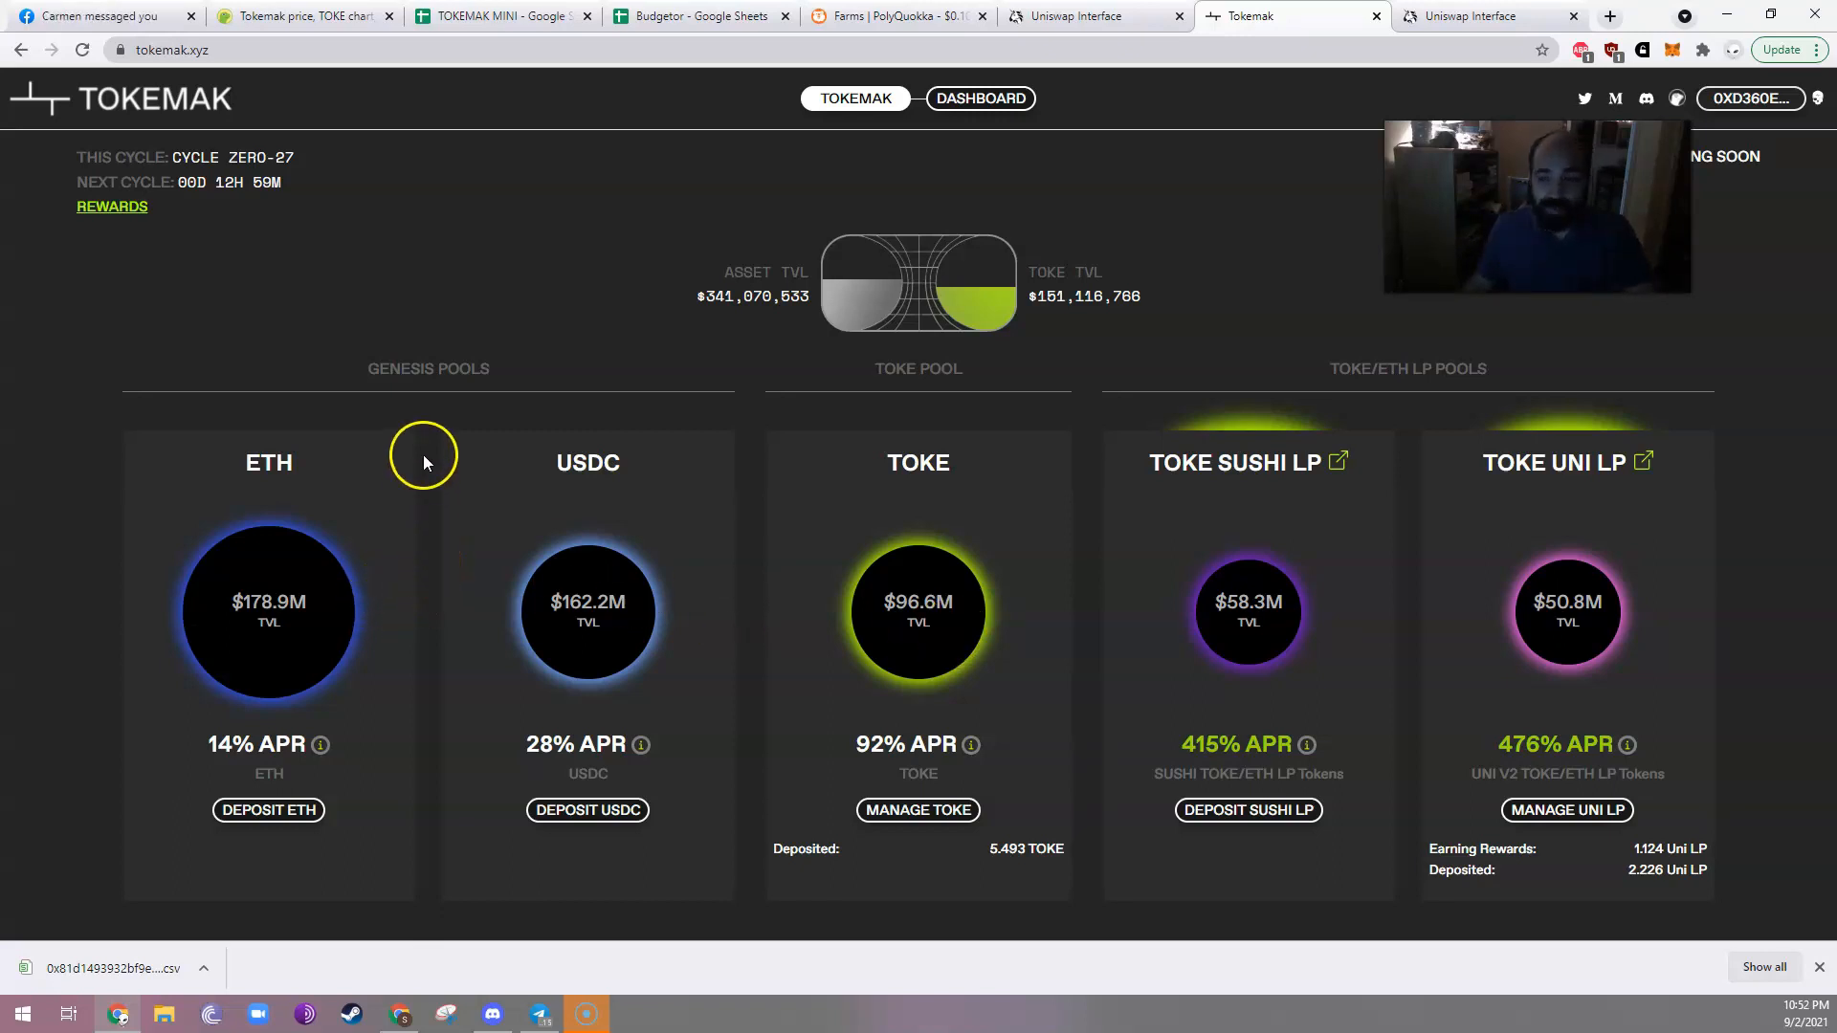
mouse_move(501, 82)
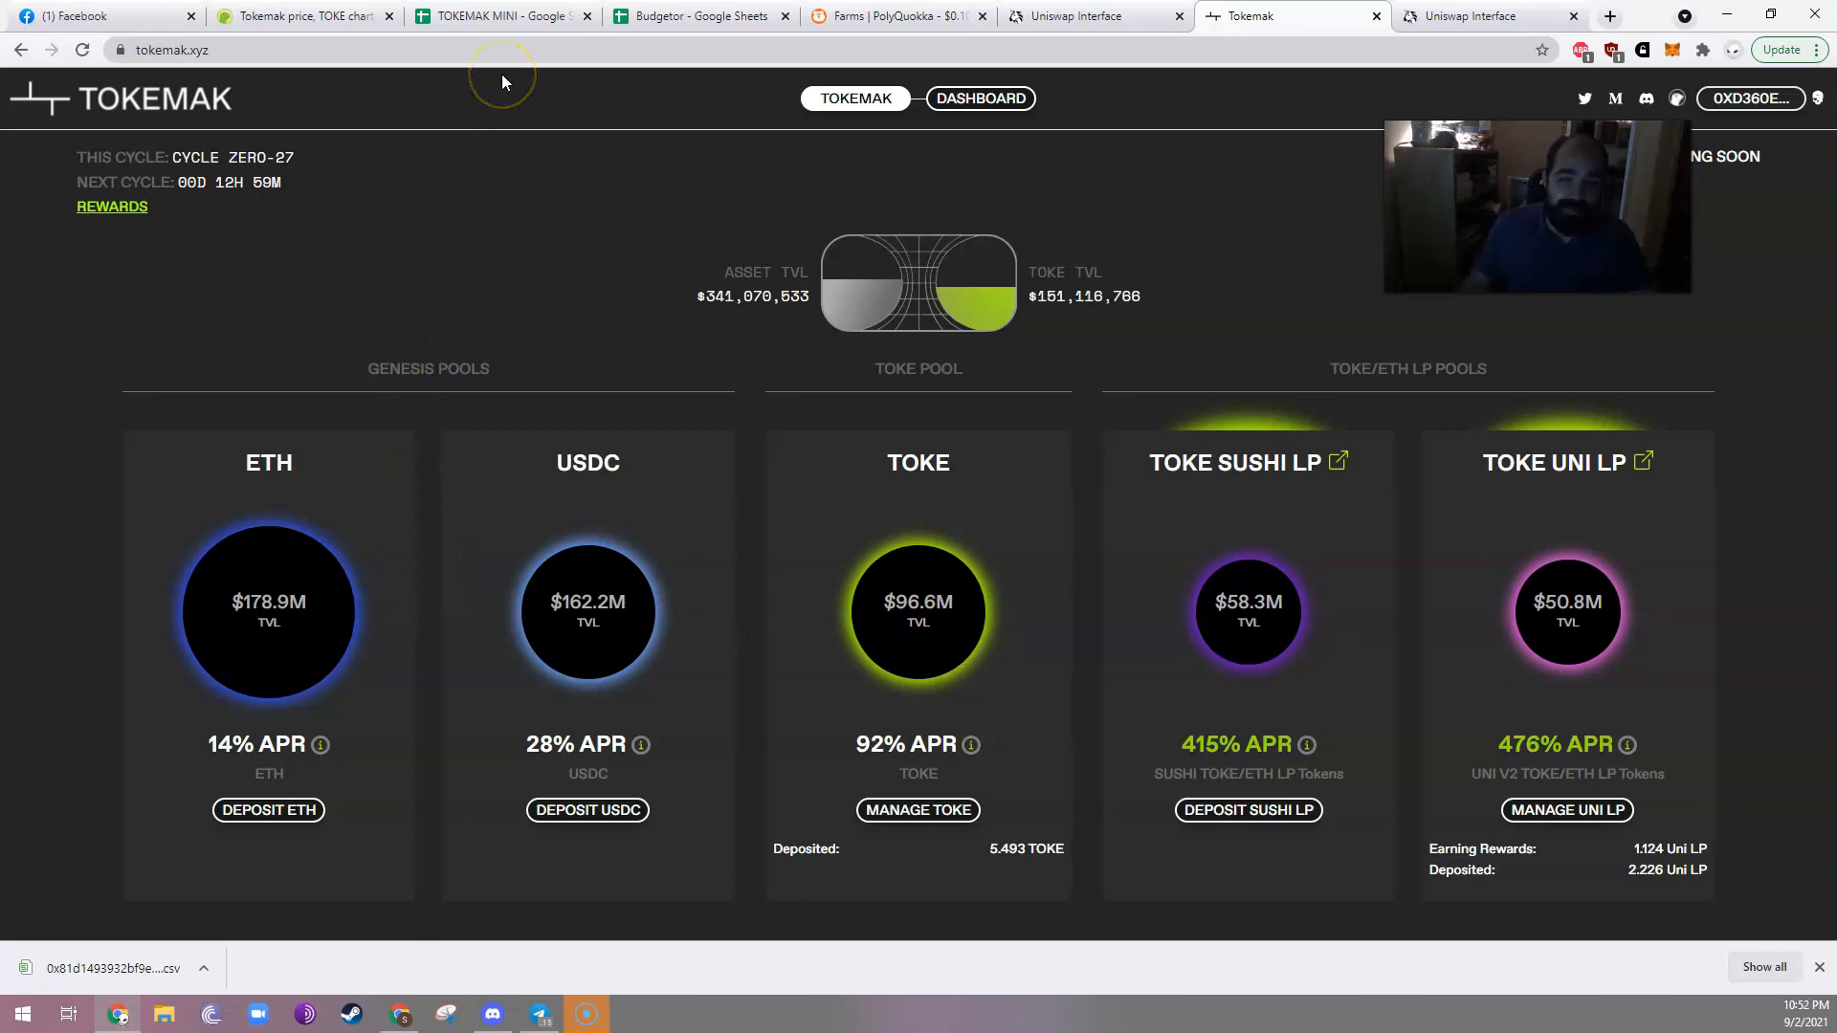
Switch from the Tokemak pools page to the TOKEMAK MINI spreadsheet.
left_click(497, 15)
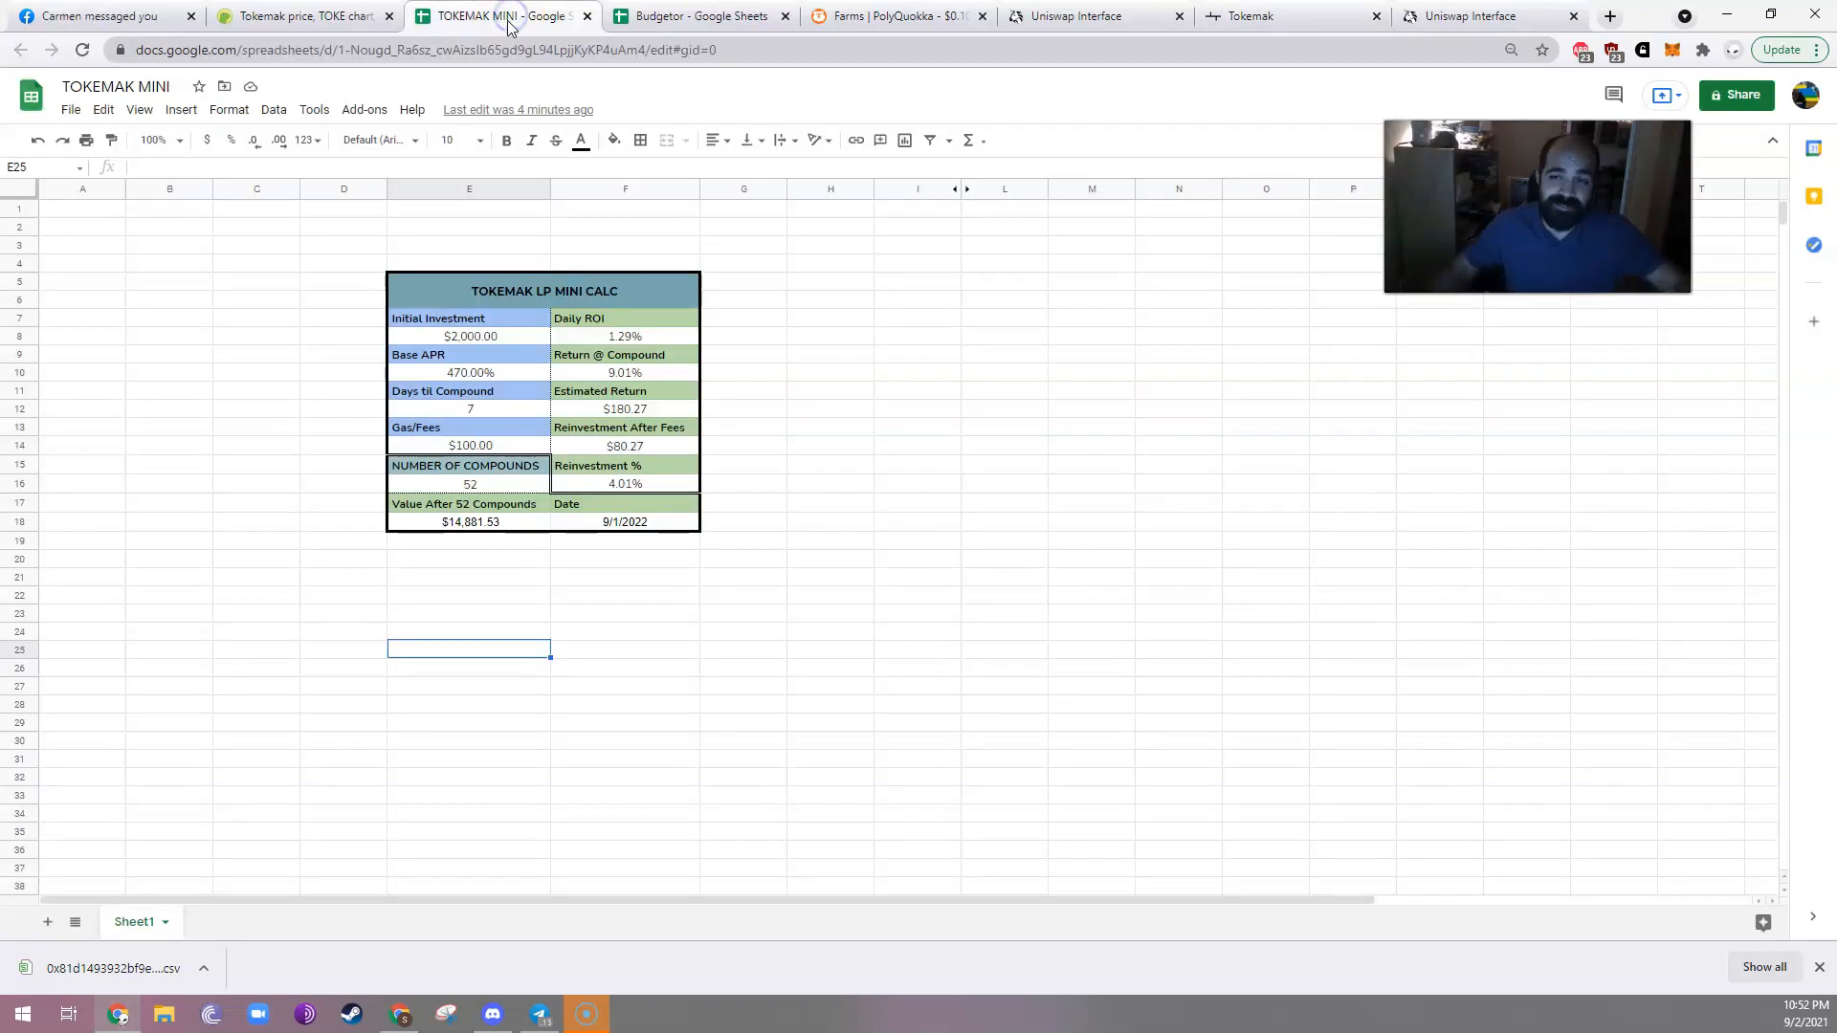